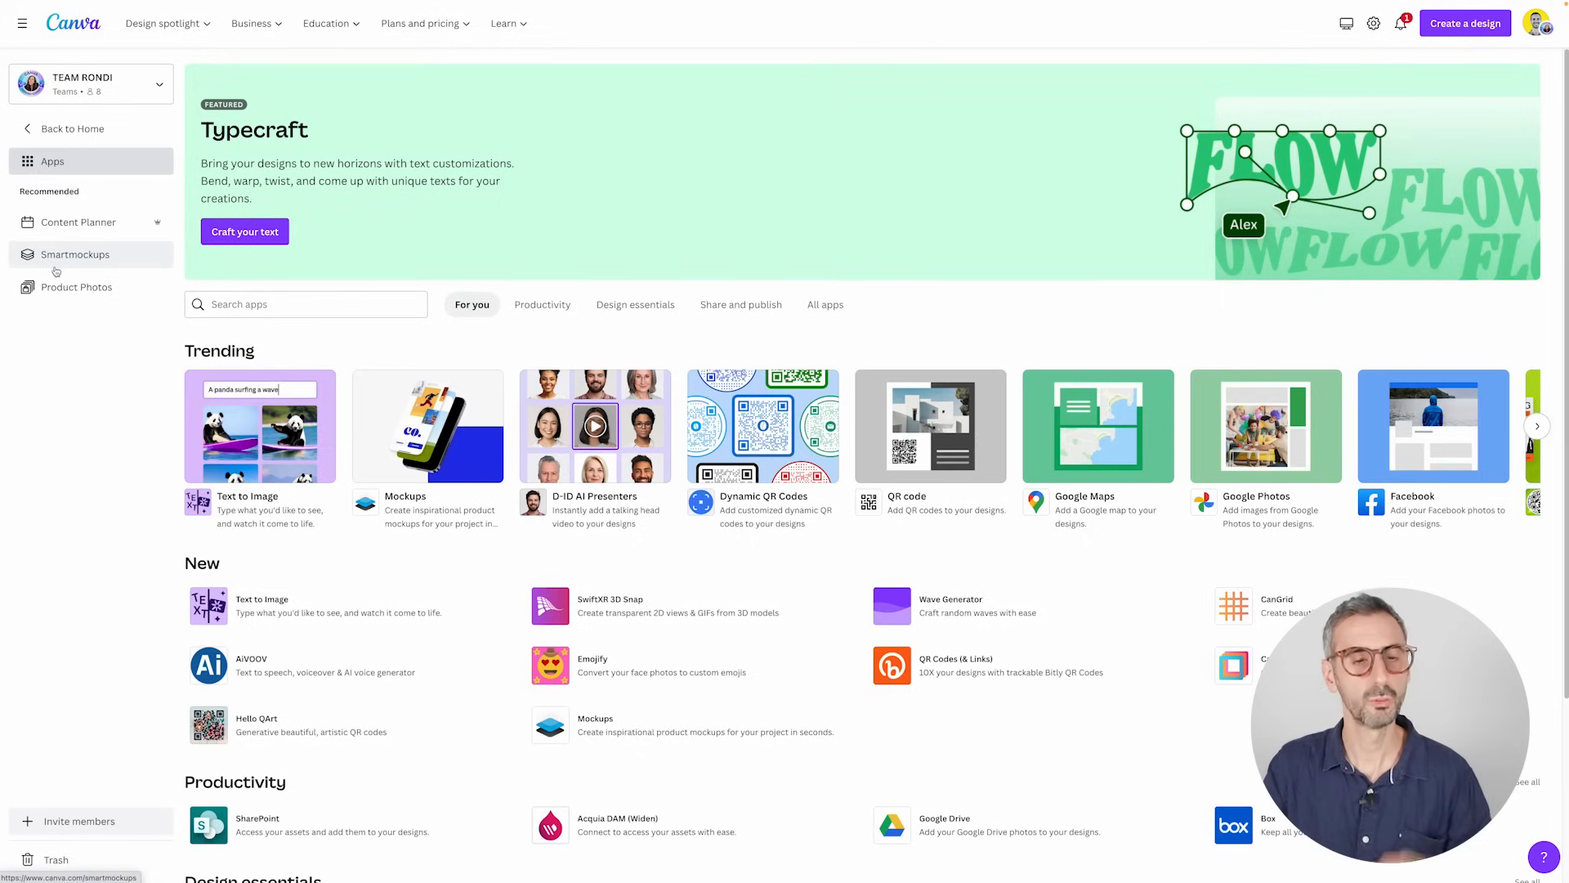
# - Scroll down the Canva Apps home page
pyautogui.scroll(-3)
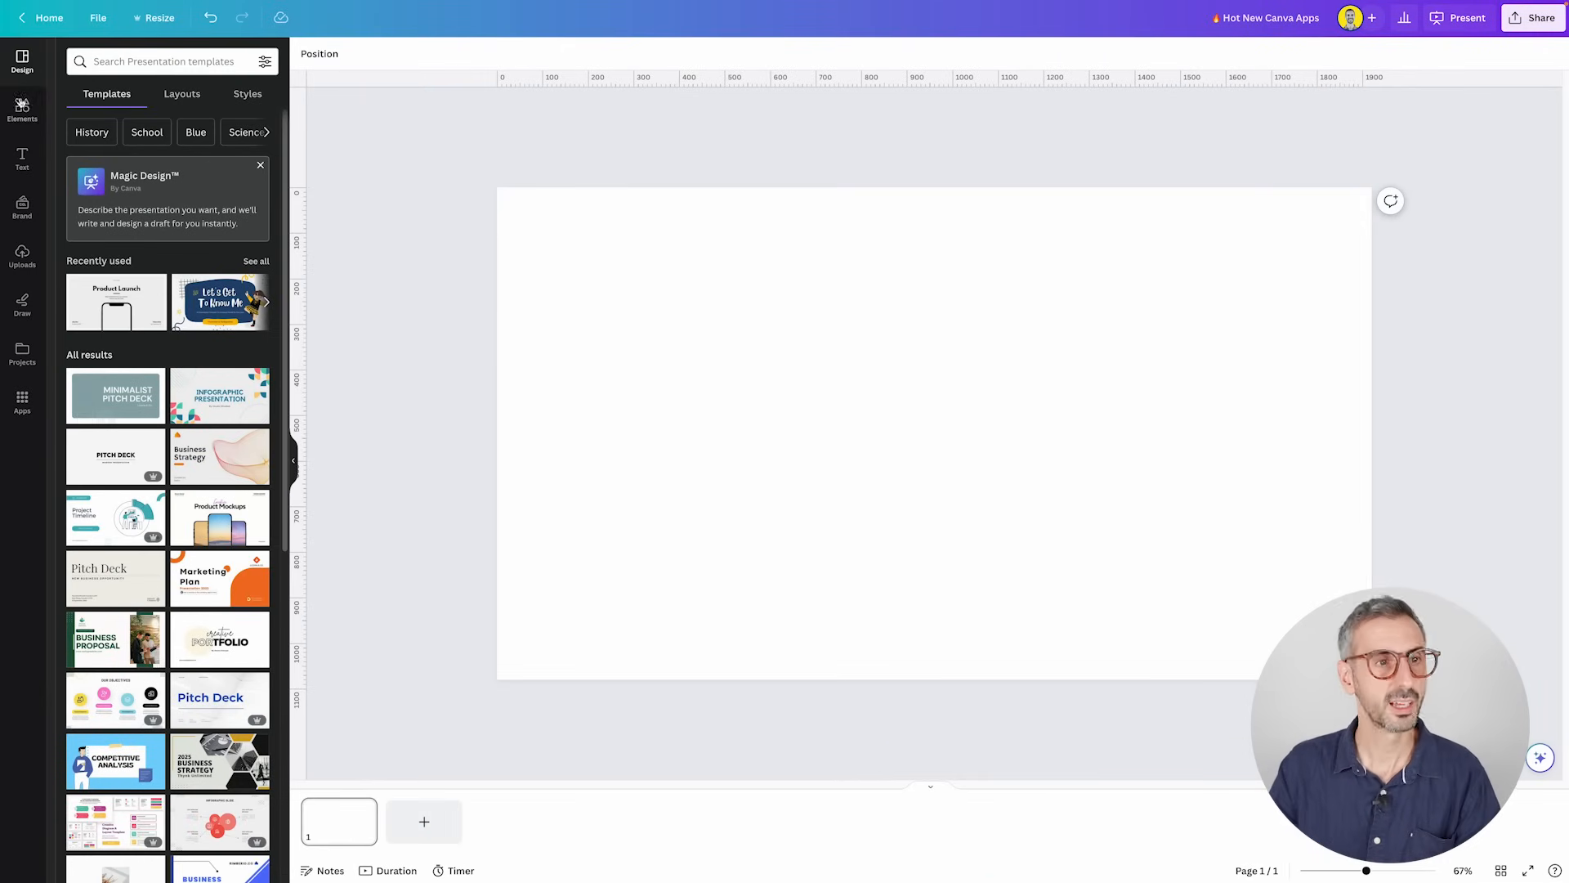
# - Show the Apps panel and browse its featured, trending and popular apps
pyautogui.click(21, 401)
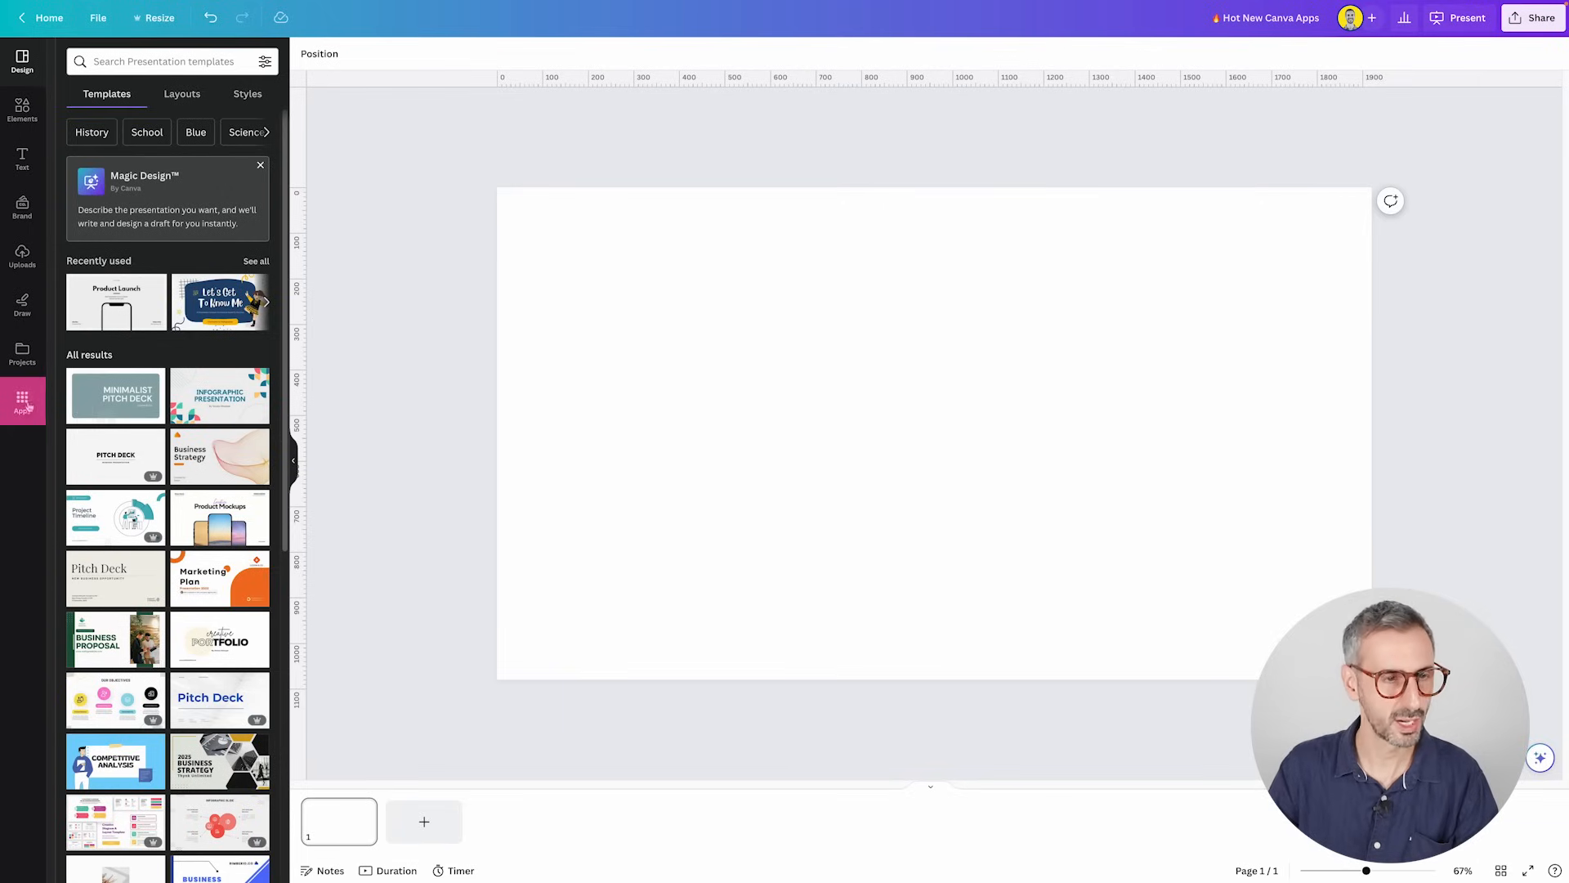
pyautogui.click(21, 400)
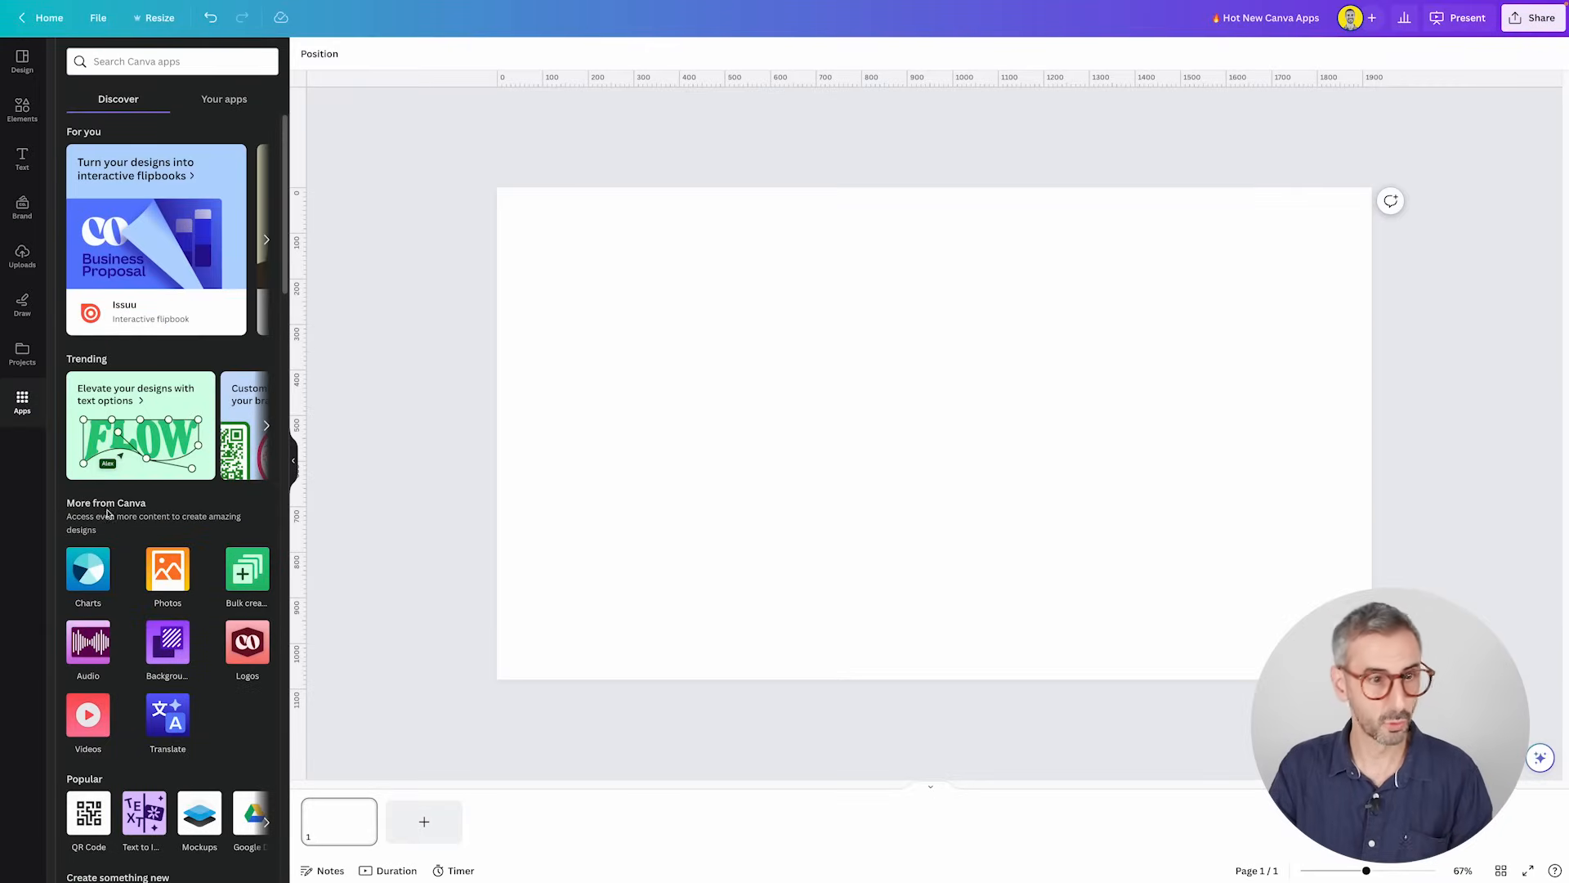
pyautogui.scroll(-3)
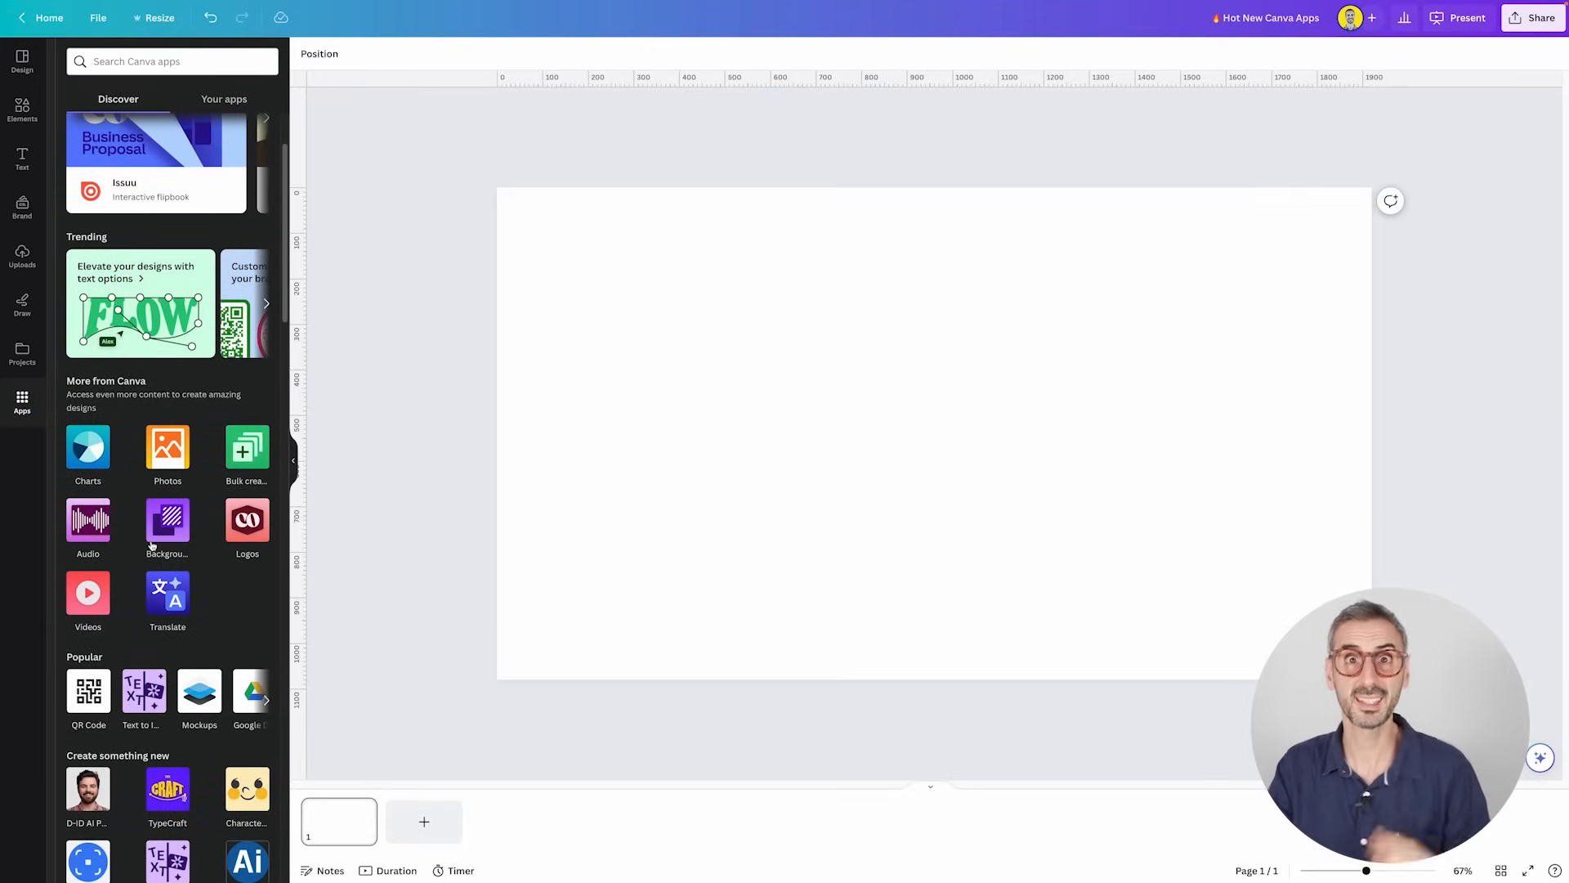
pyautogui.scroll(-3)
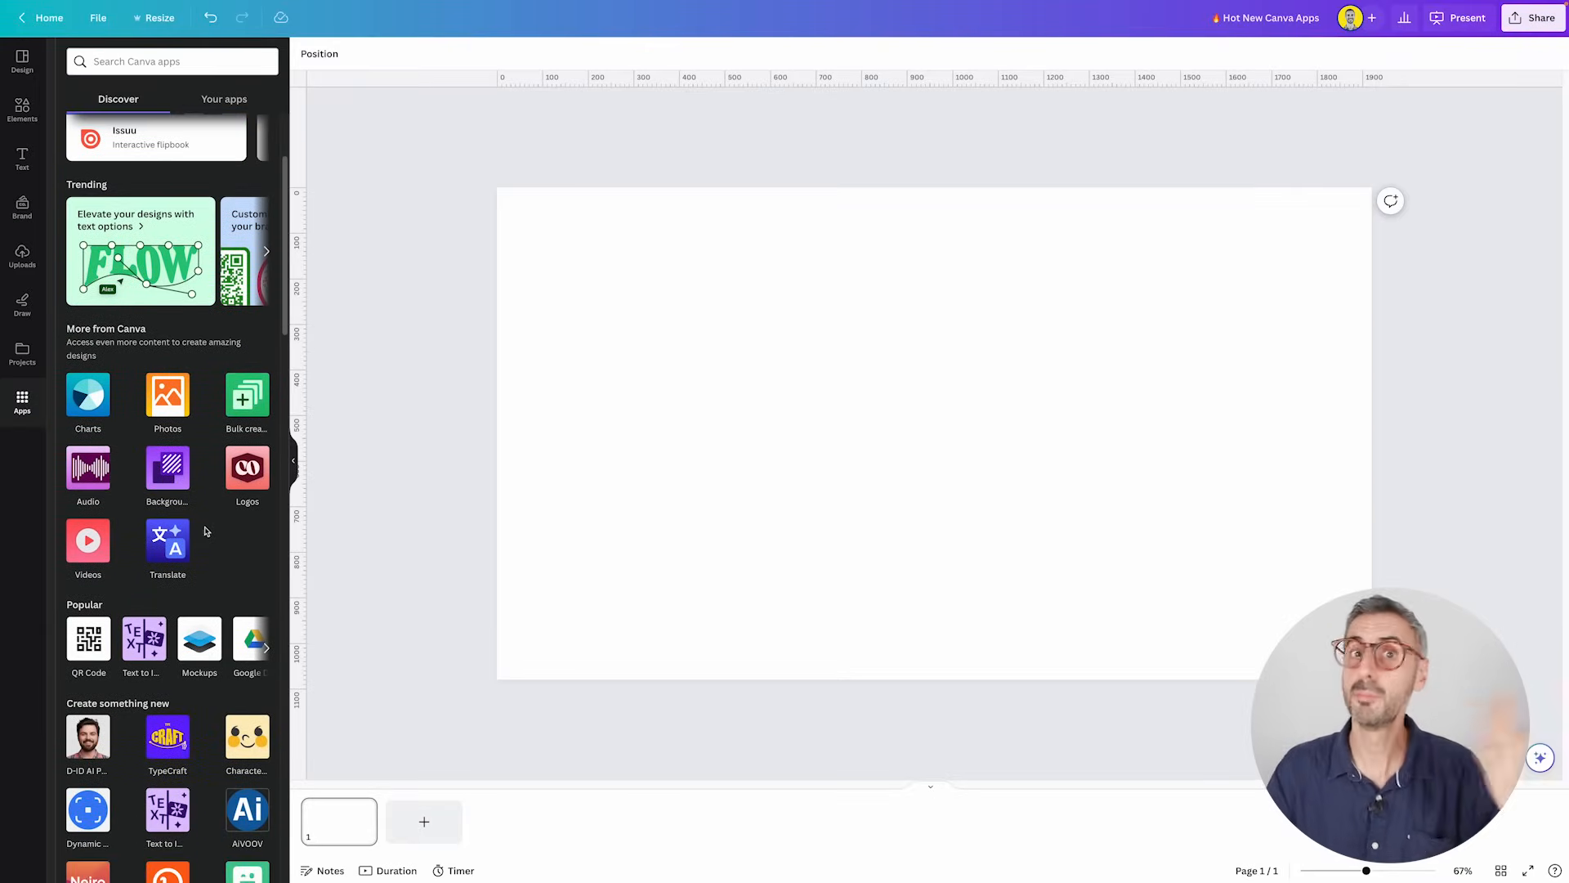
pyautogui.scroll(-3)
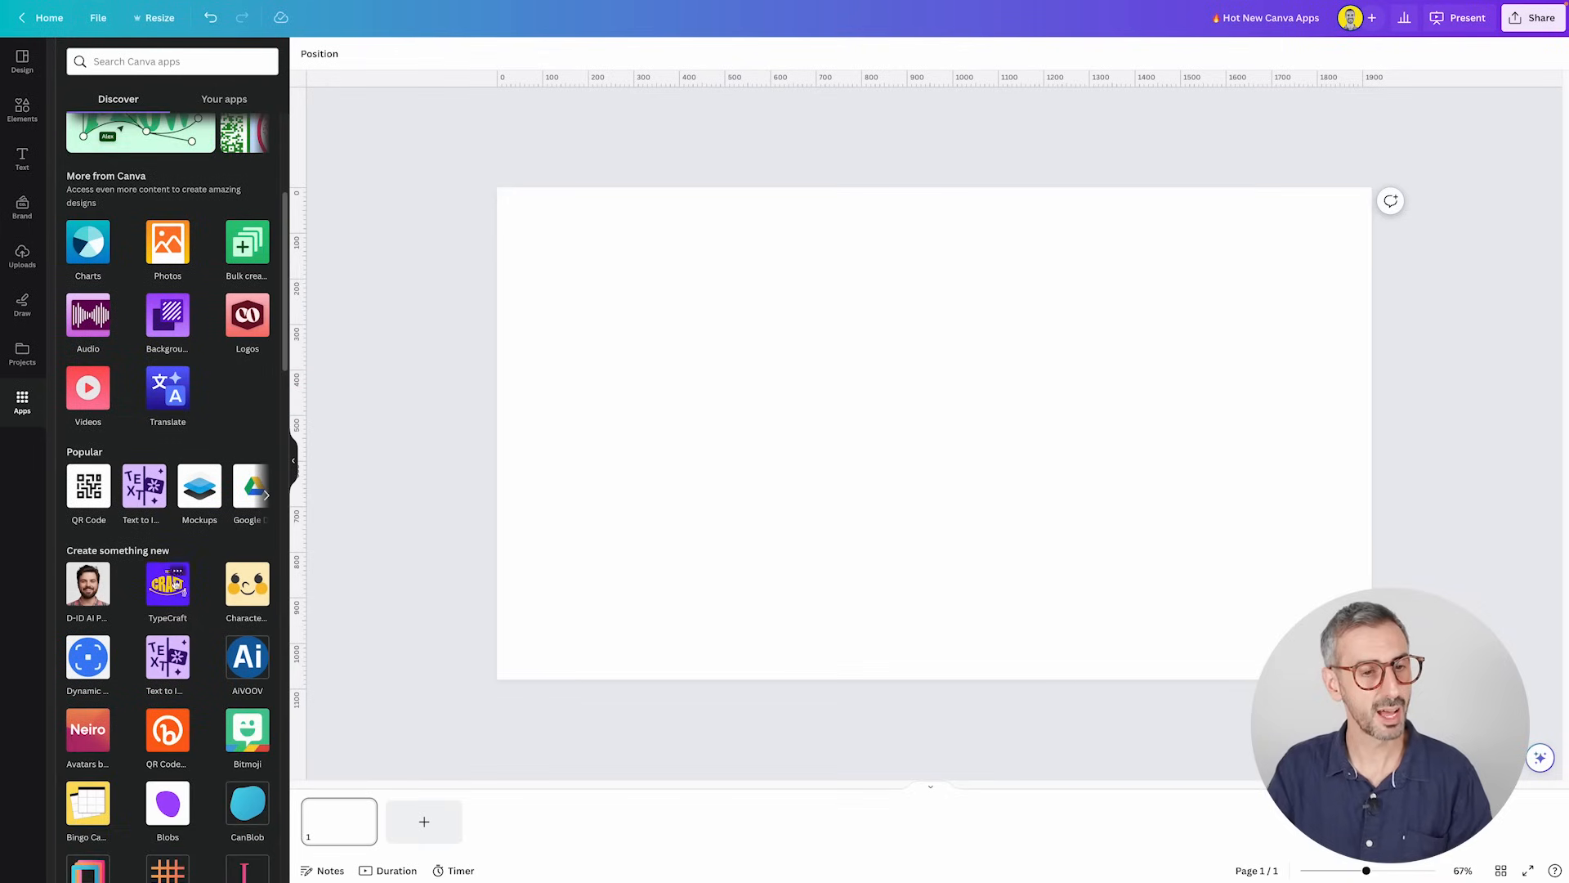
pyautogui.scroll(-3)
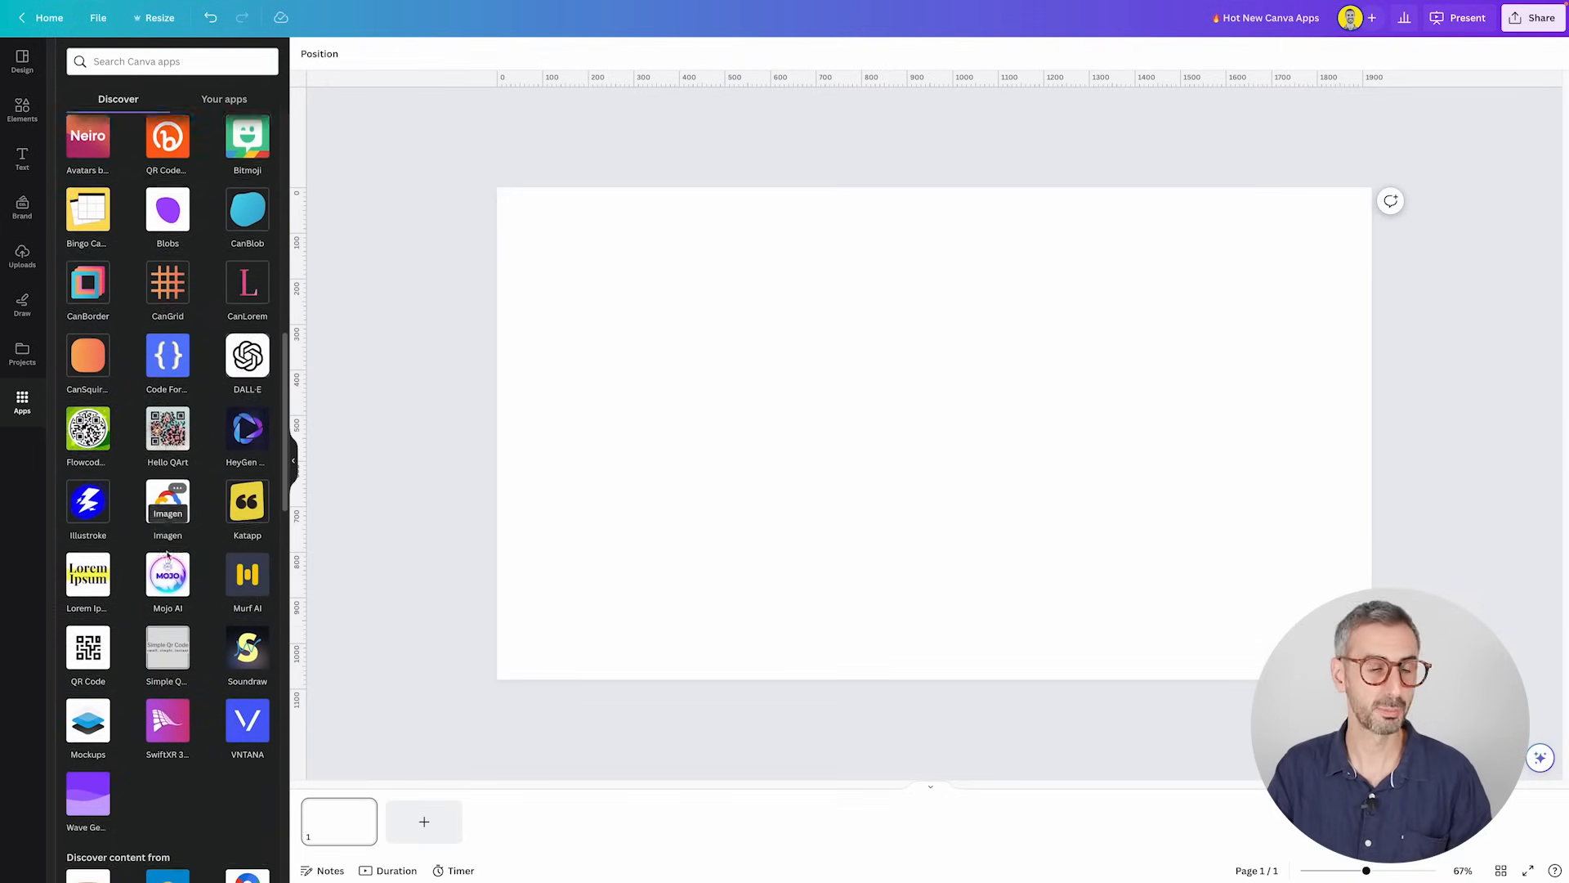
pyautogui.scroll(-3)
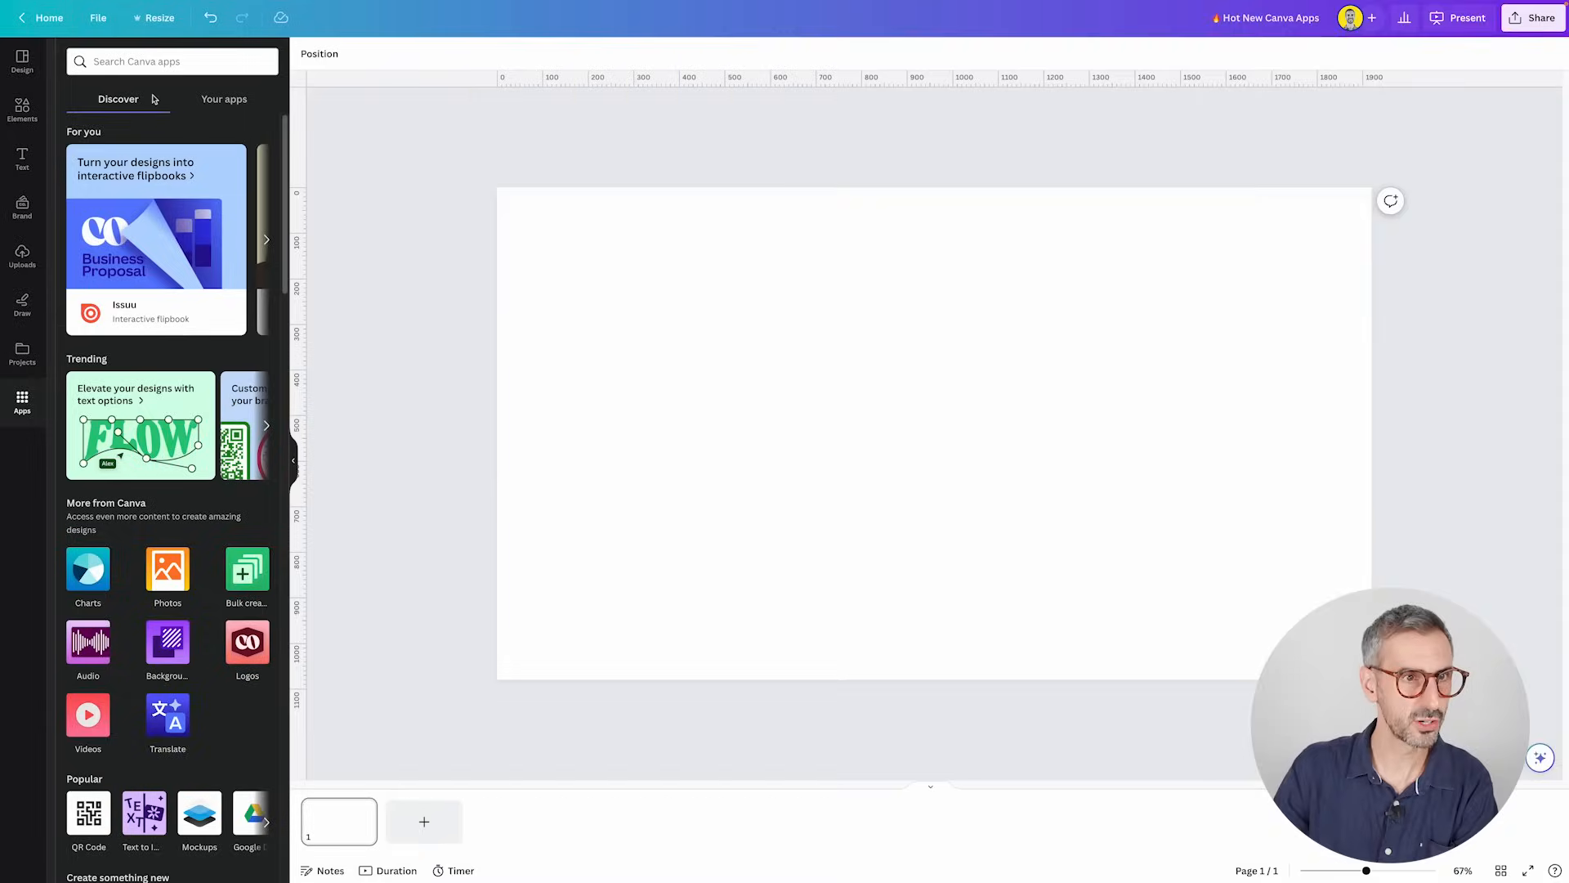
# - Search apps for 'dall' and open DALL·E, focusing its description box
pyautogui.write('dall')
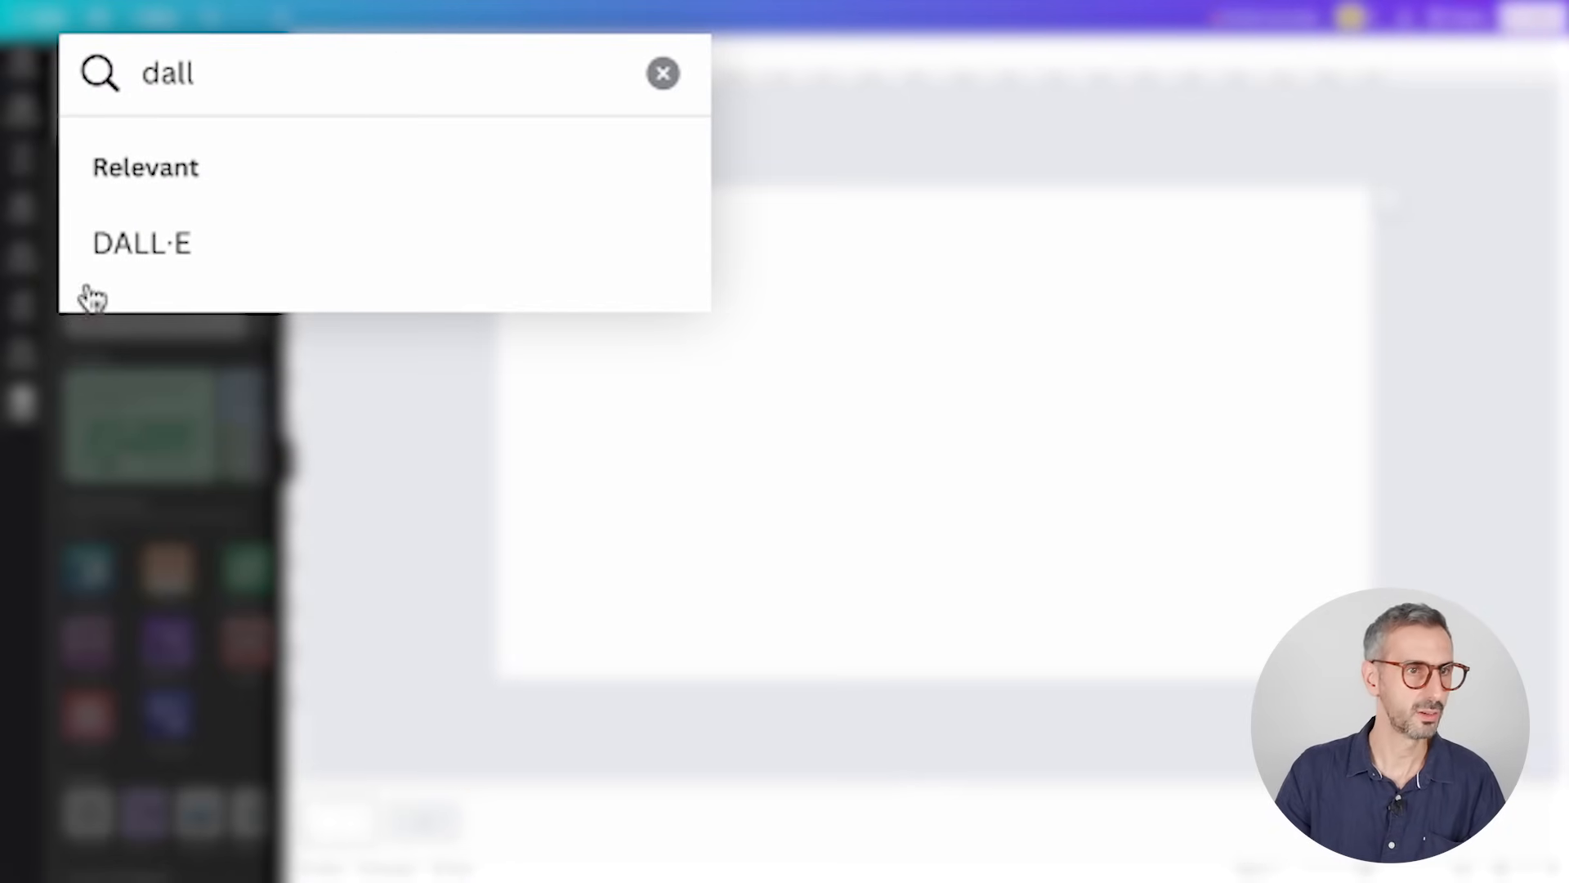
pyautogui.click(141, 243)
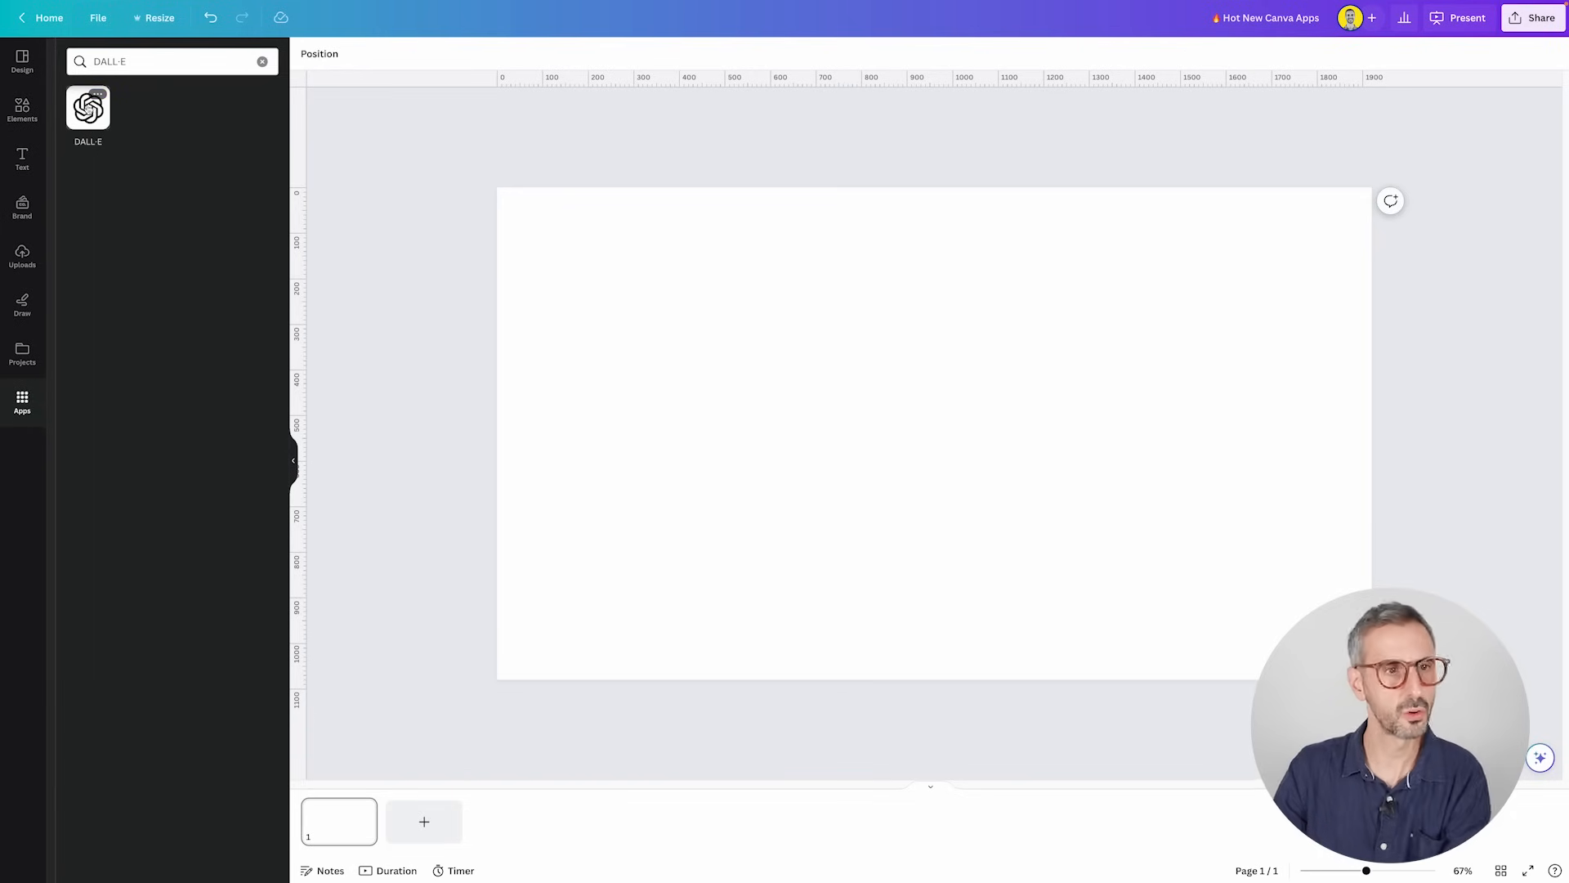
pyautogui.click(87, 107)
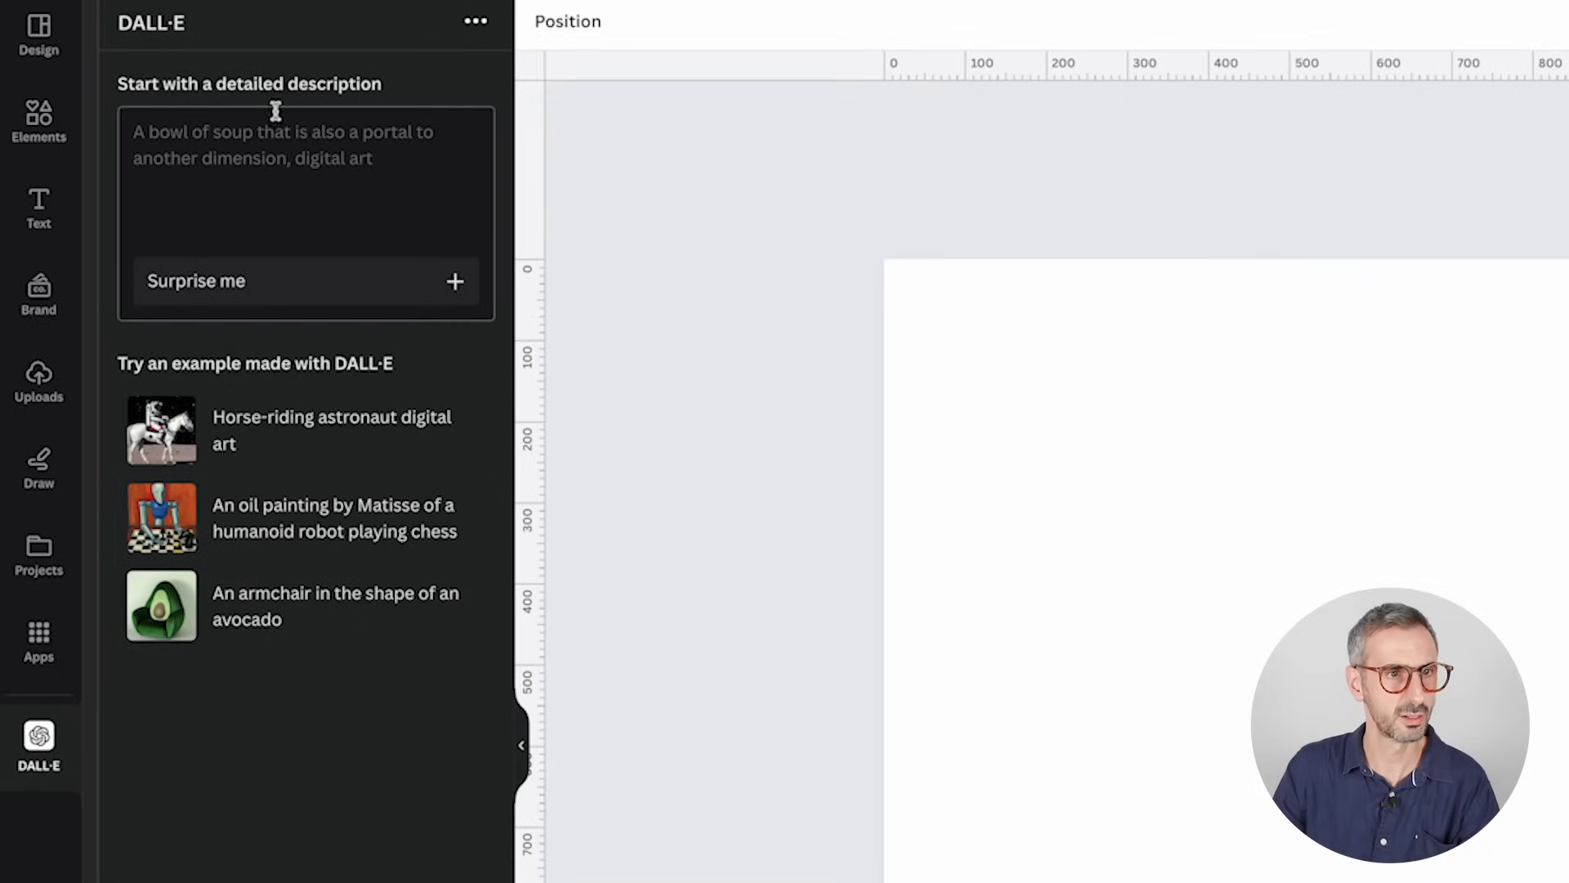
pyautogui.moveTo(238, 111)
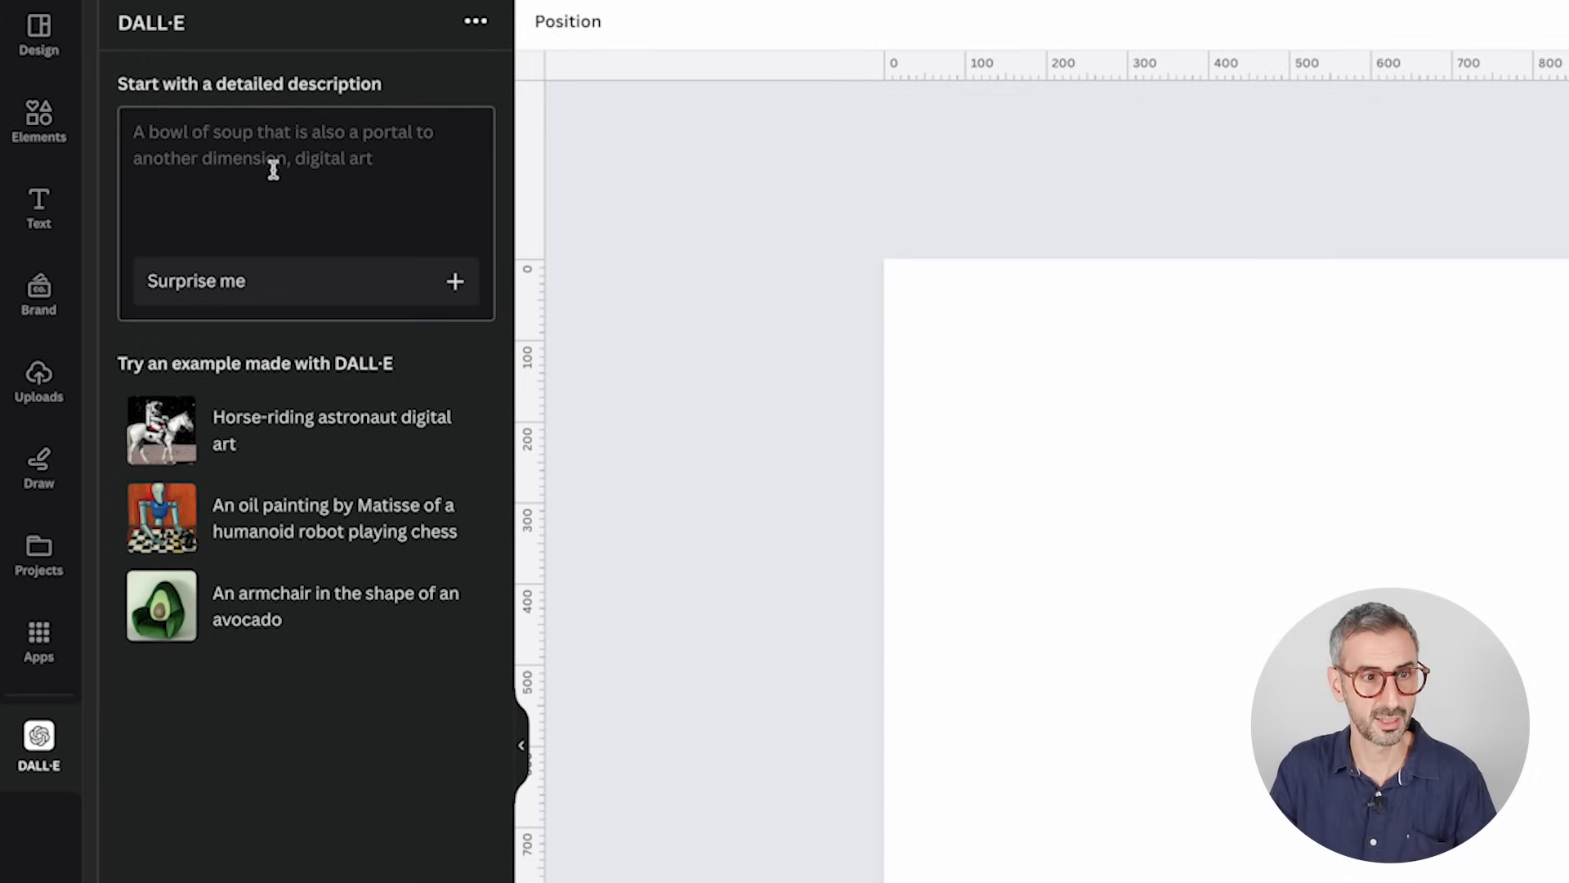
pyautogui.click(305, 191)
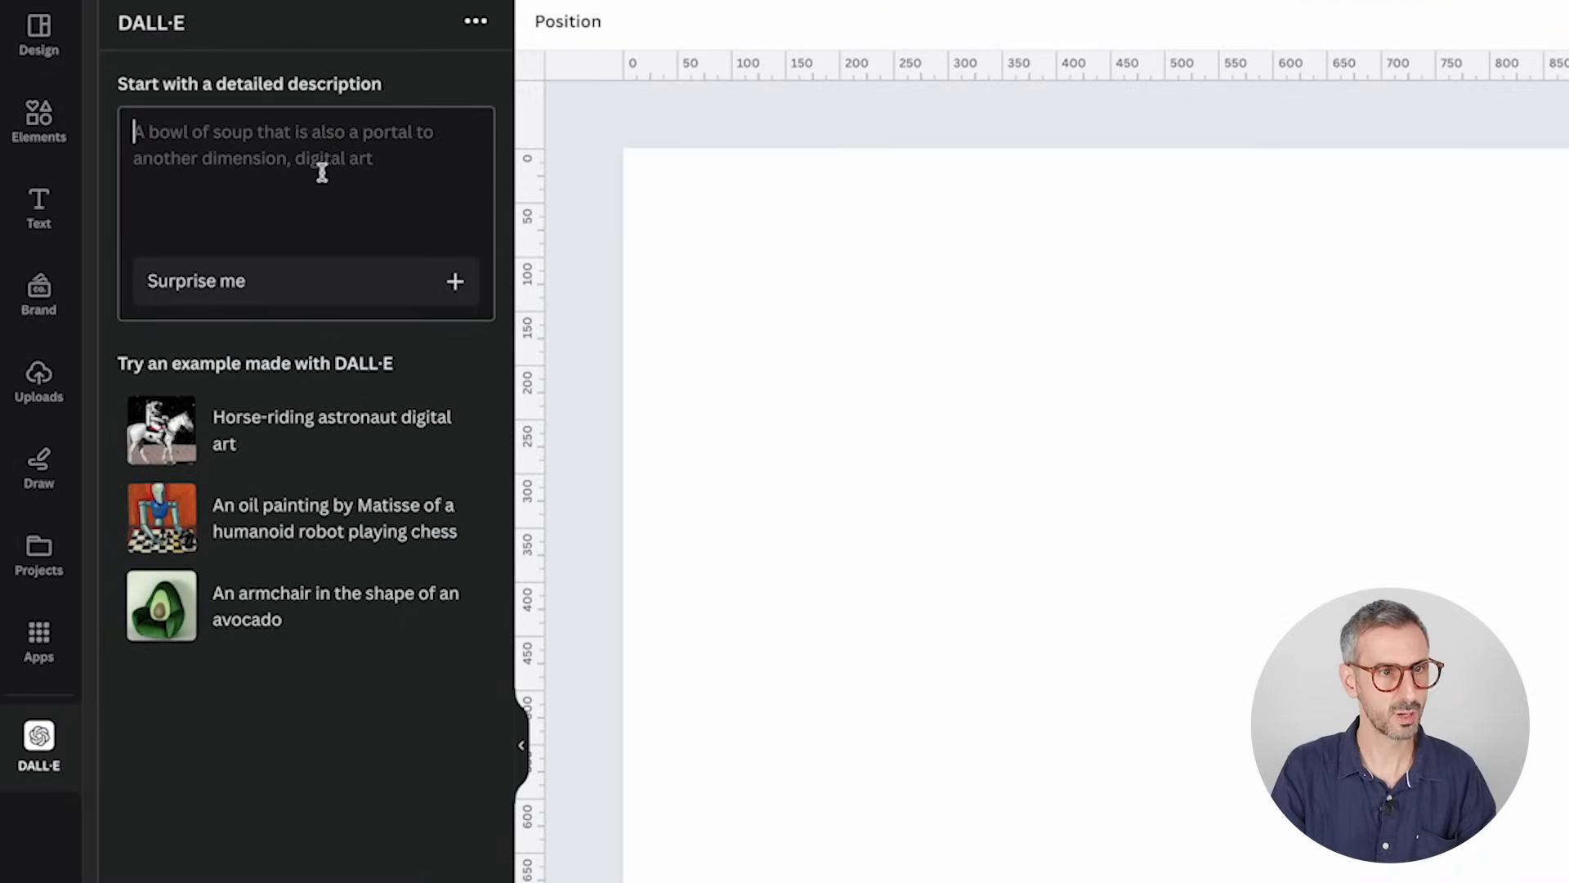
# - Generate 'a cat jumping into a colorful pool in the style of Banksy' and add one result
pyautogui.write('a cat jumping')
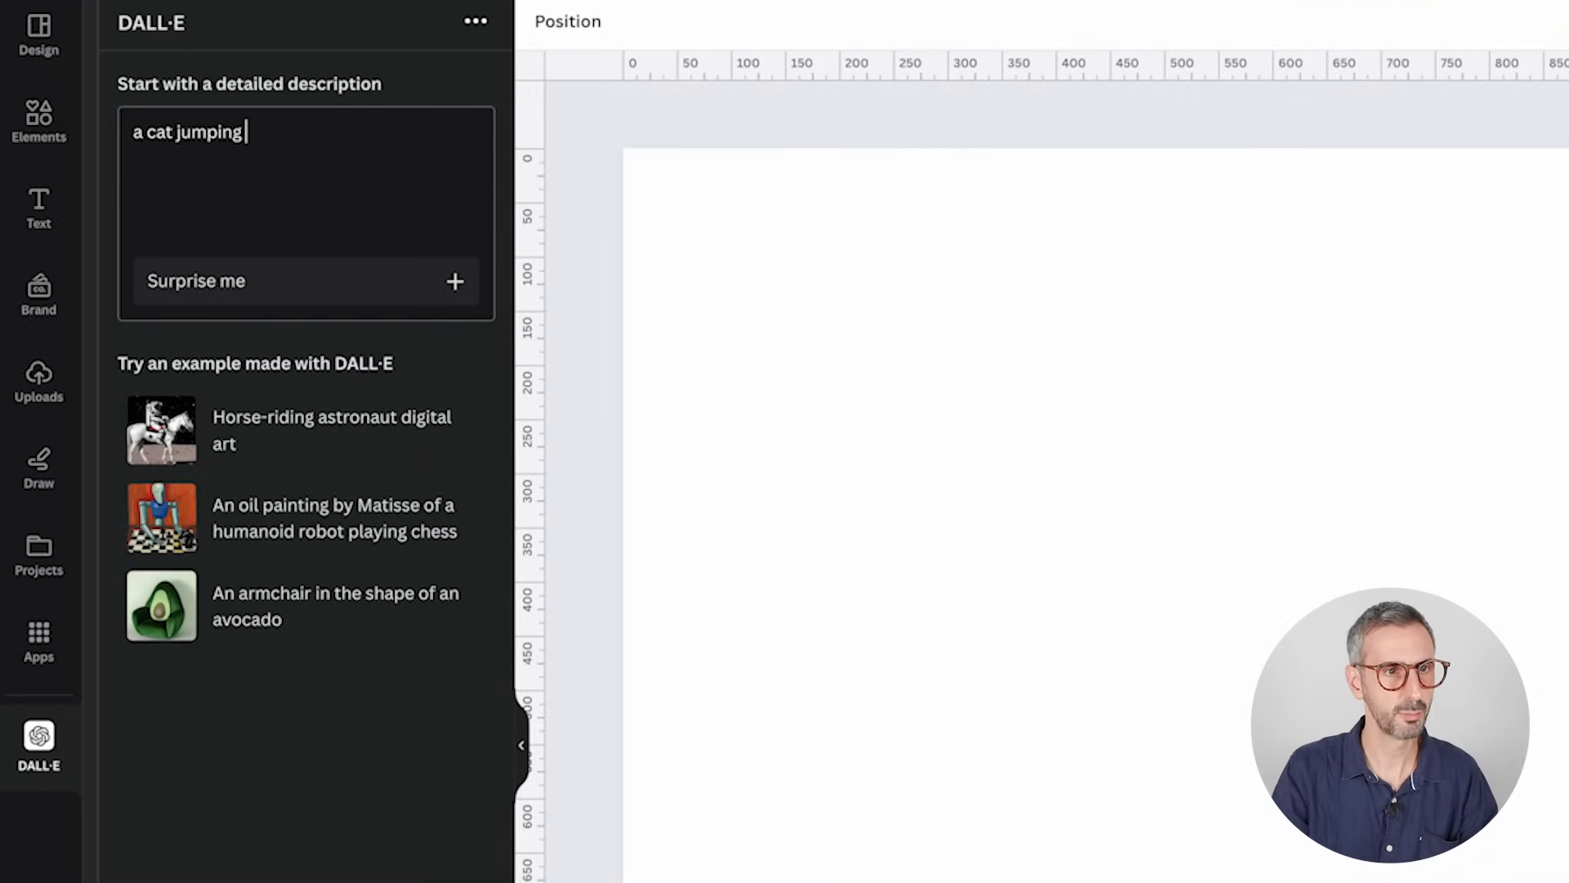
pyautogui.write('into a colorful')
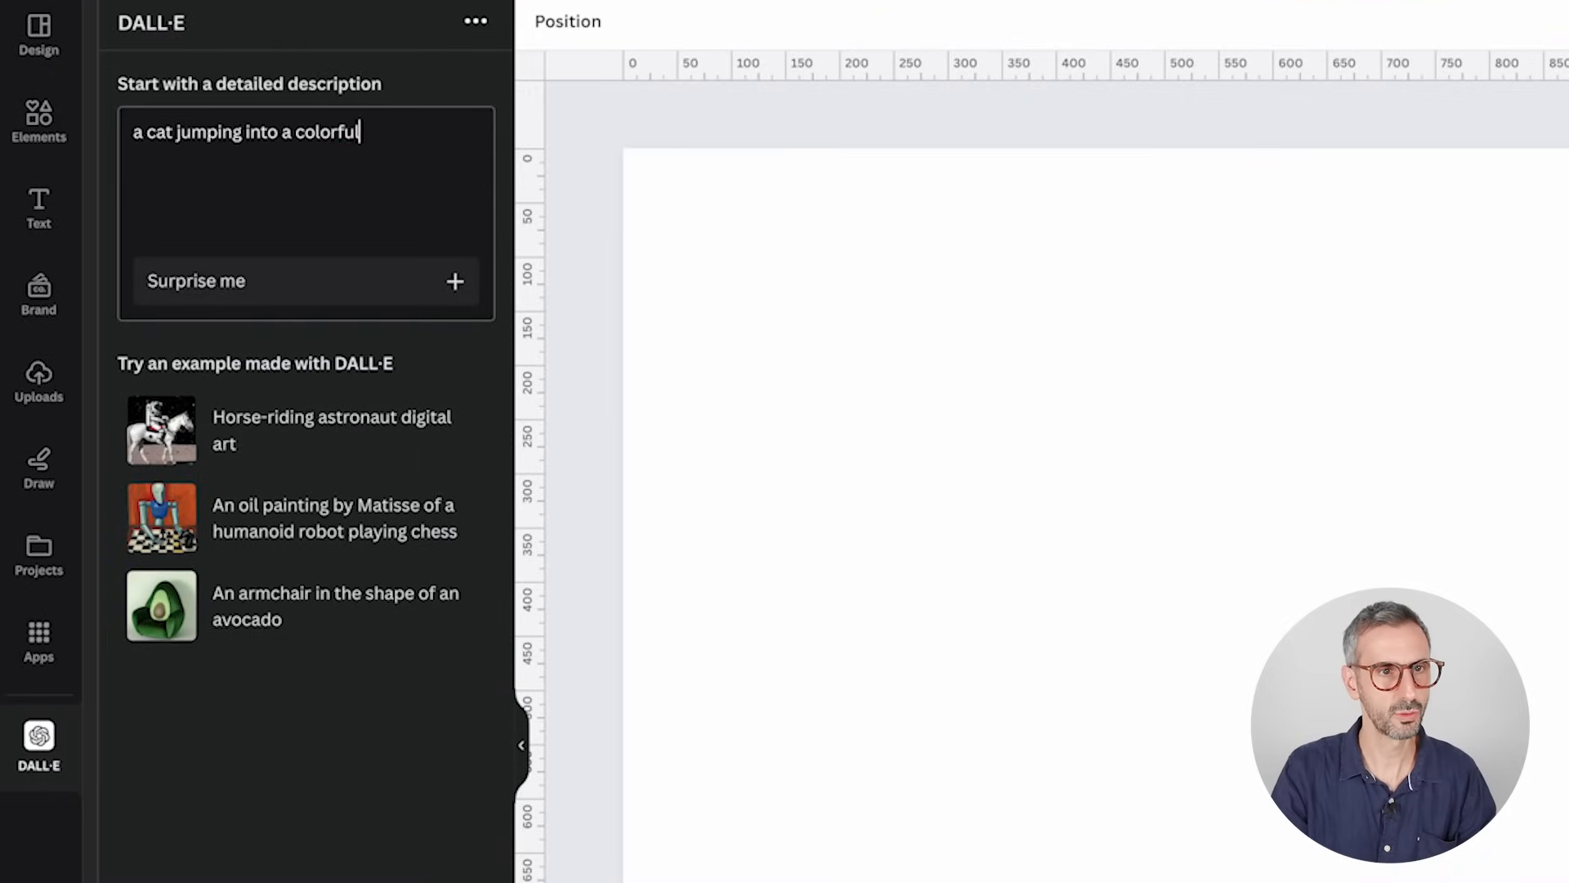
pyautogui.write('pool in the')
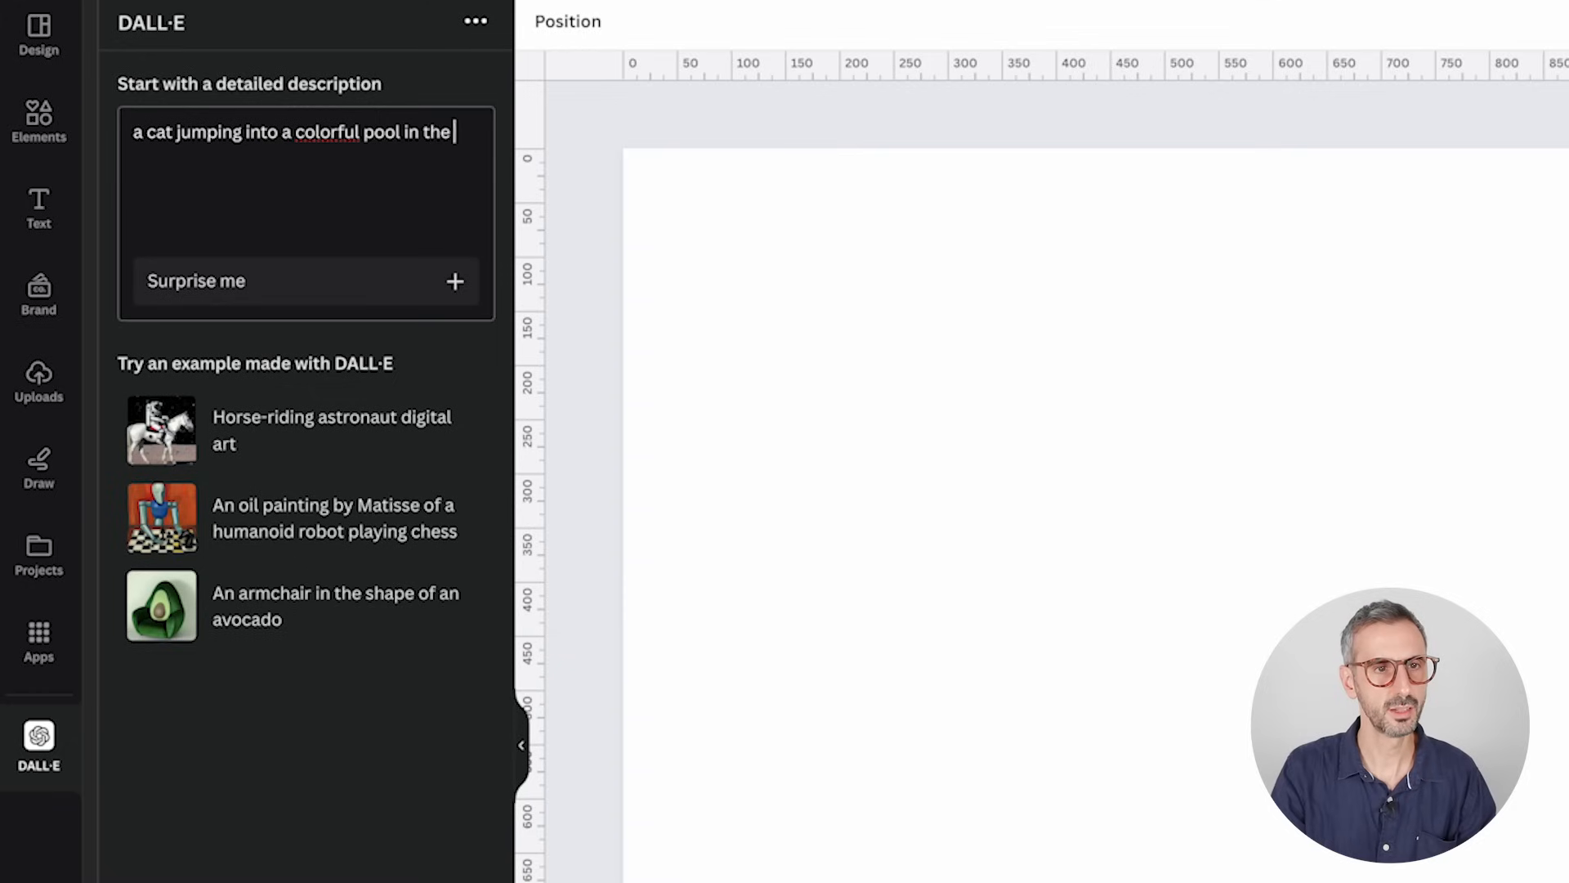
pyautogui.write('style of banksy')
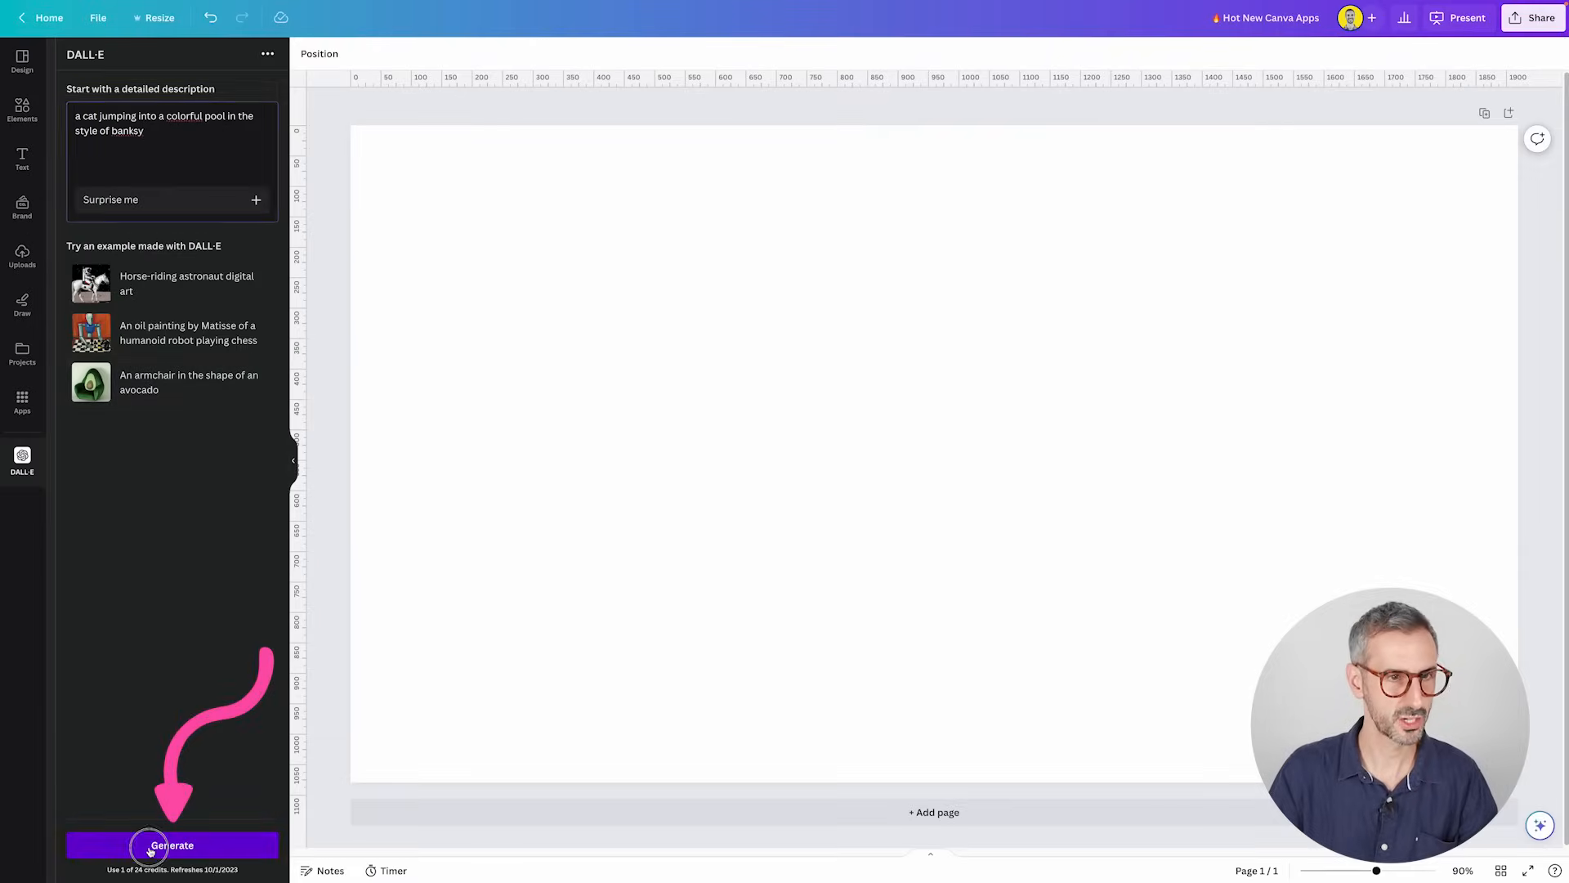
pyautogui.click(171, 845)
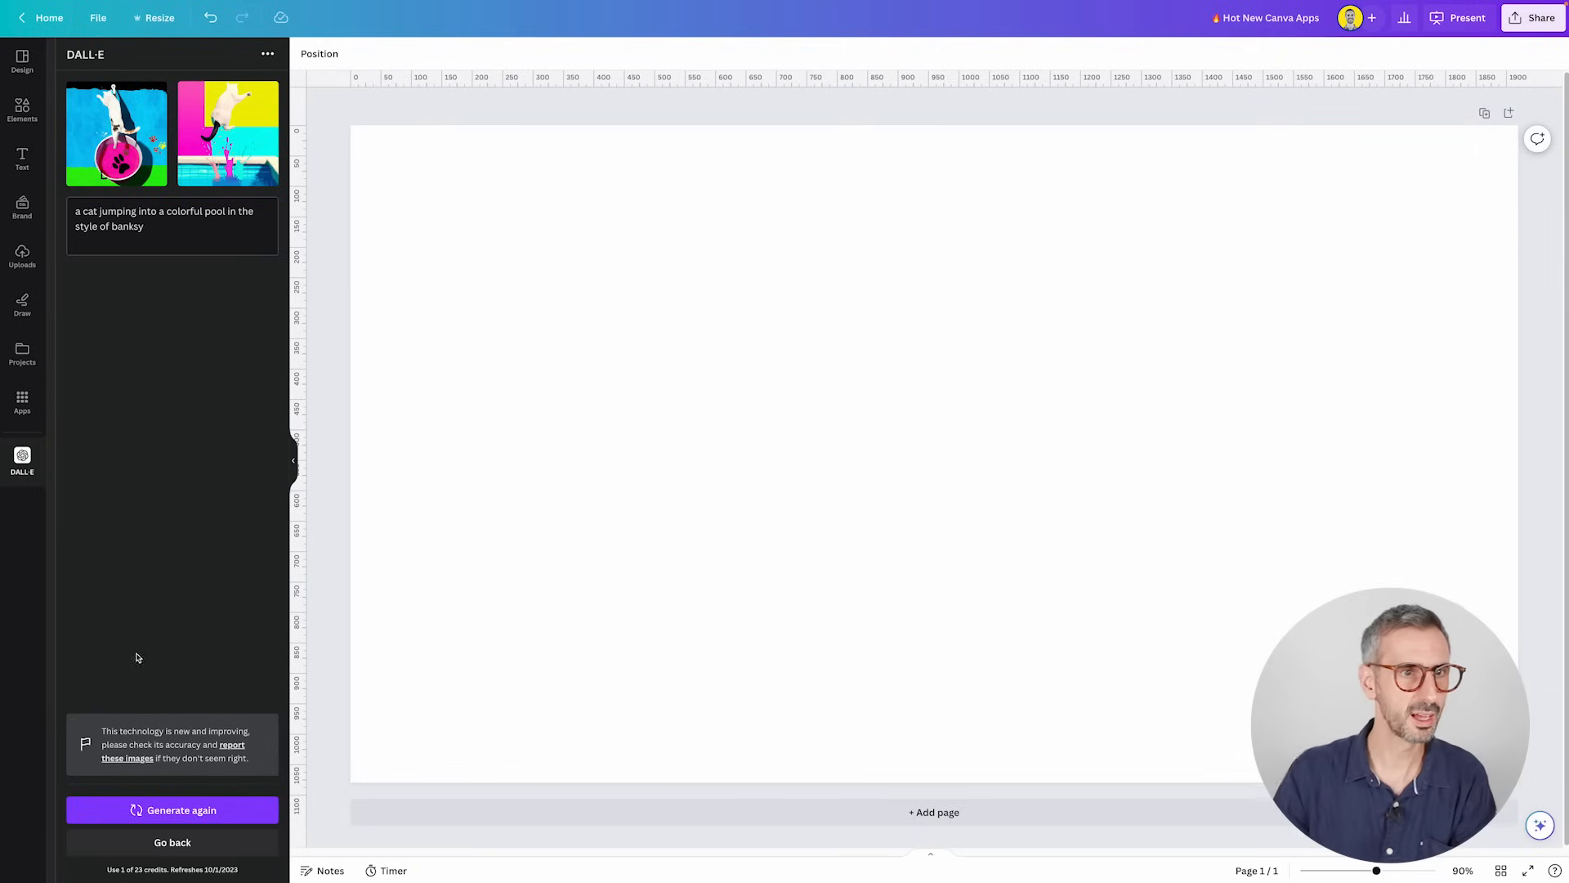
pyautogui.click(115, 133)
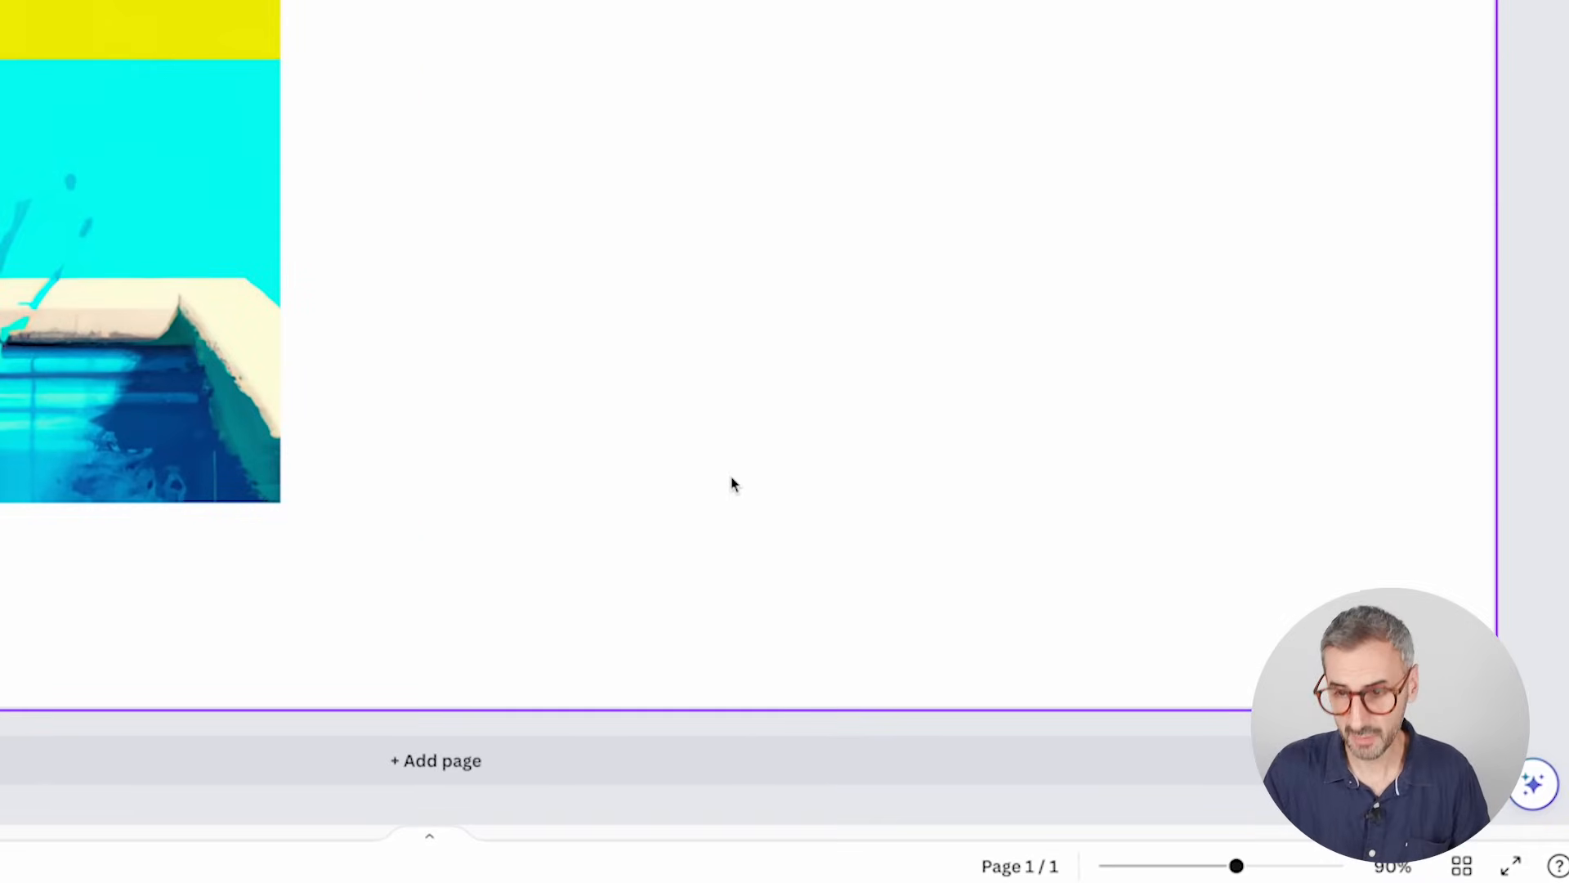
# - Start a Magic Write request asking for help generating a DALL·E image prompt
pyautogui.click(1533, 781)
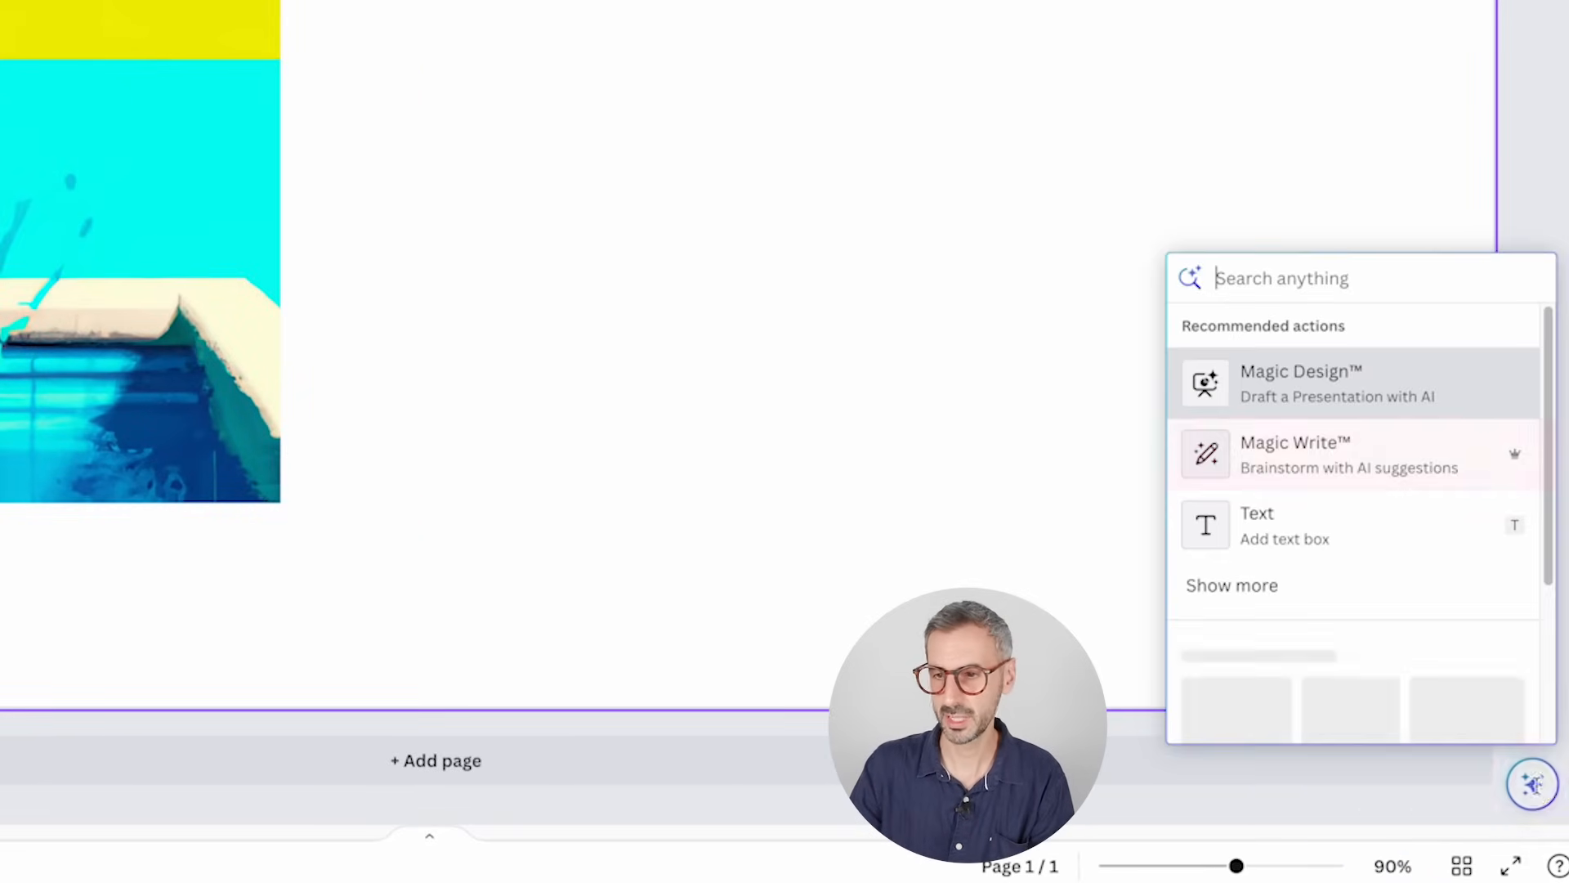
pyautogui.click(1295, 454)
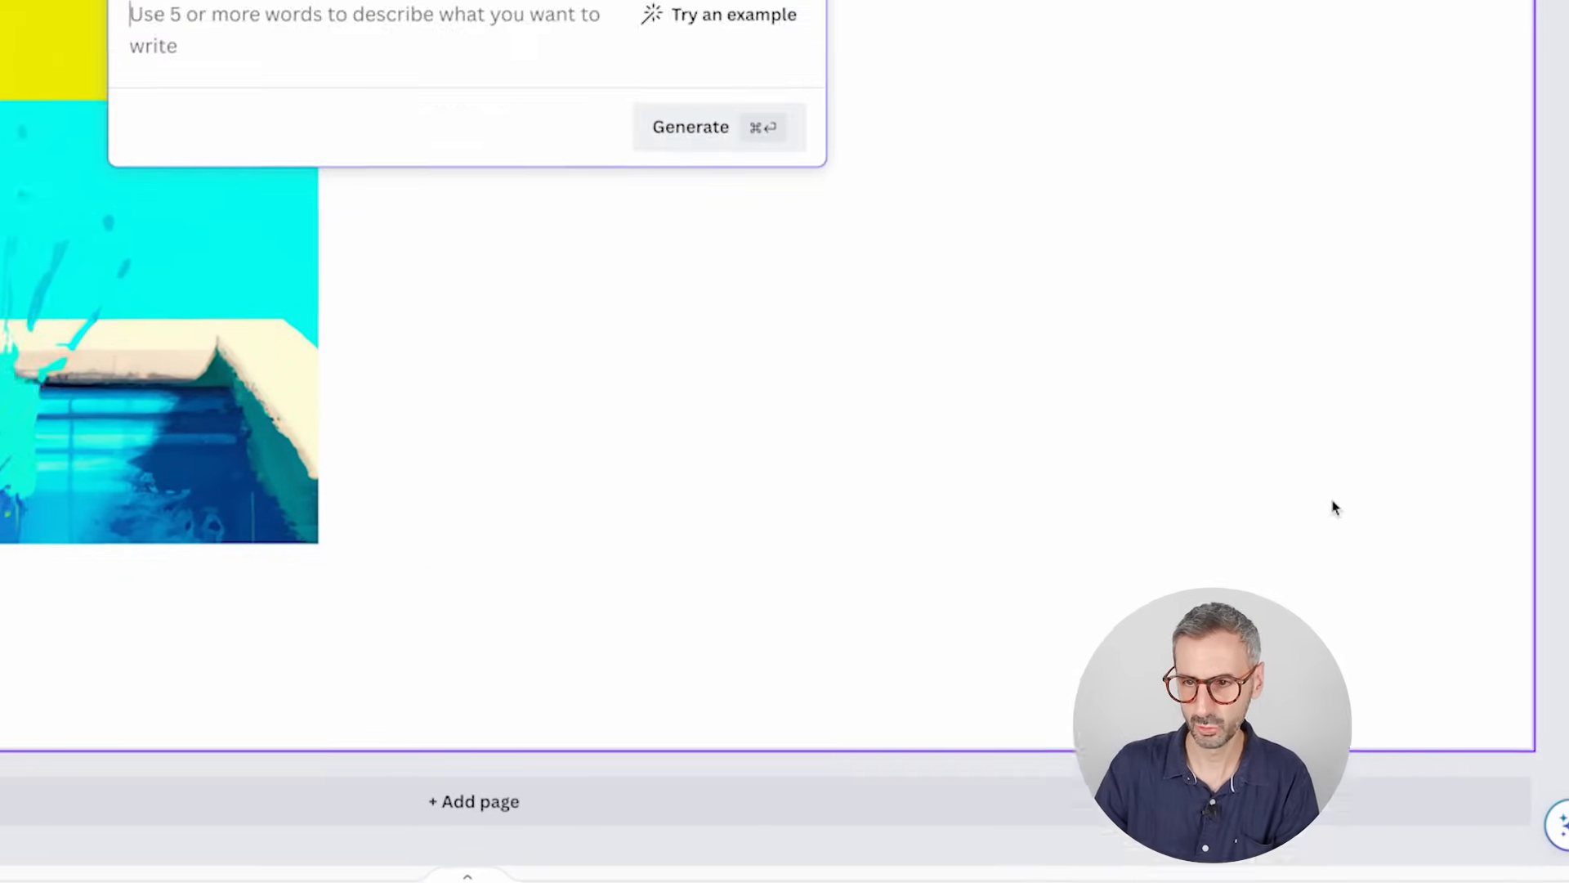
pyautogui.write('H')
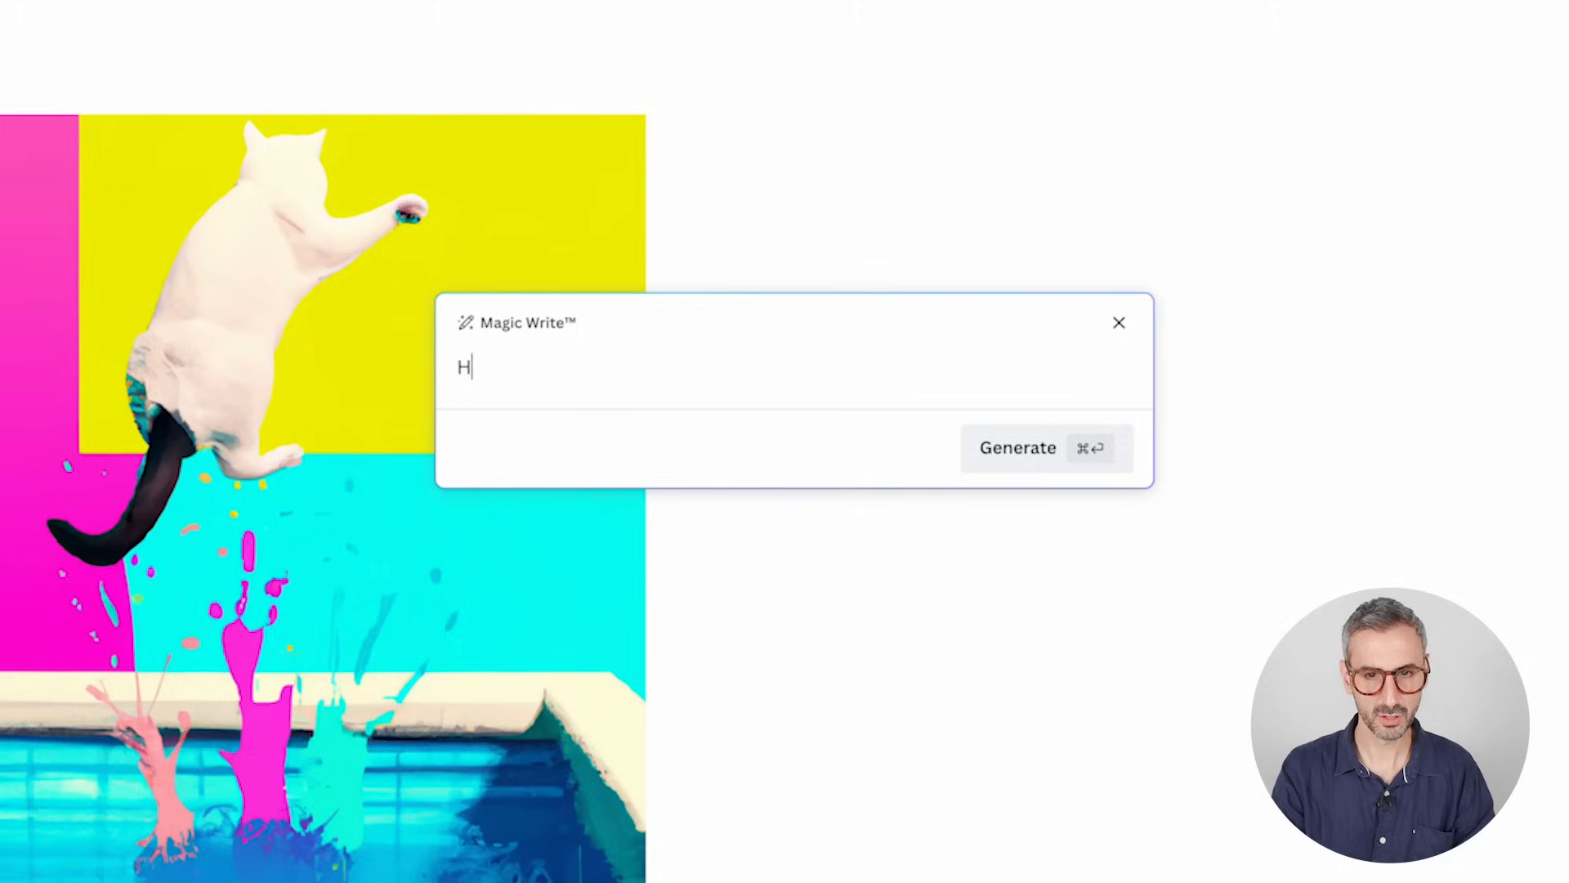
pyautogui.write('elp me generate a prompt to')
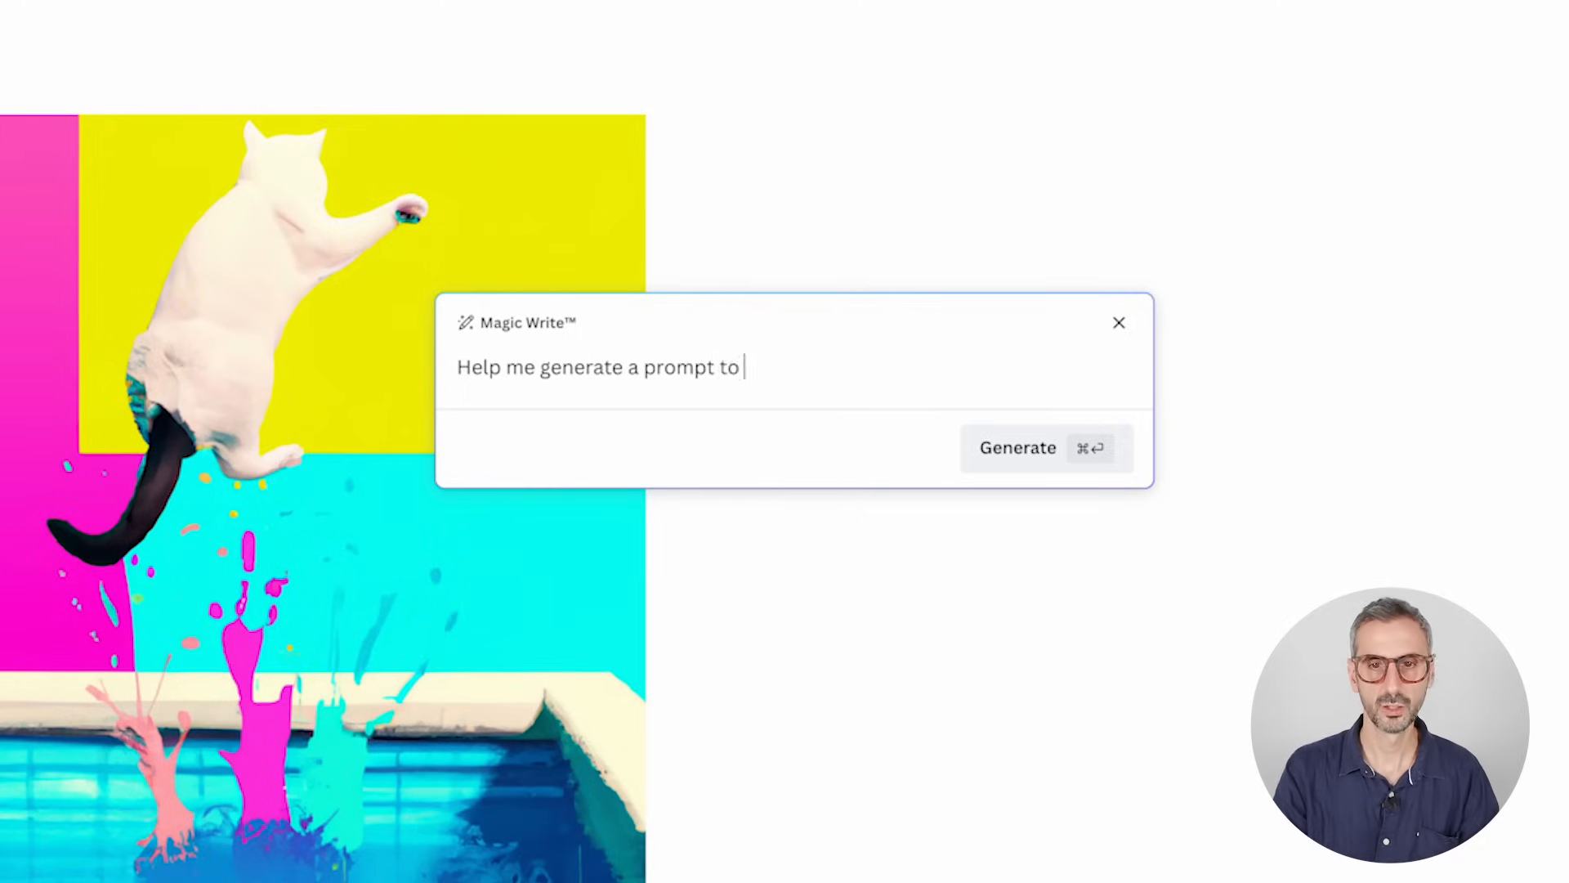
pyautogui.write('get an image generated by')
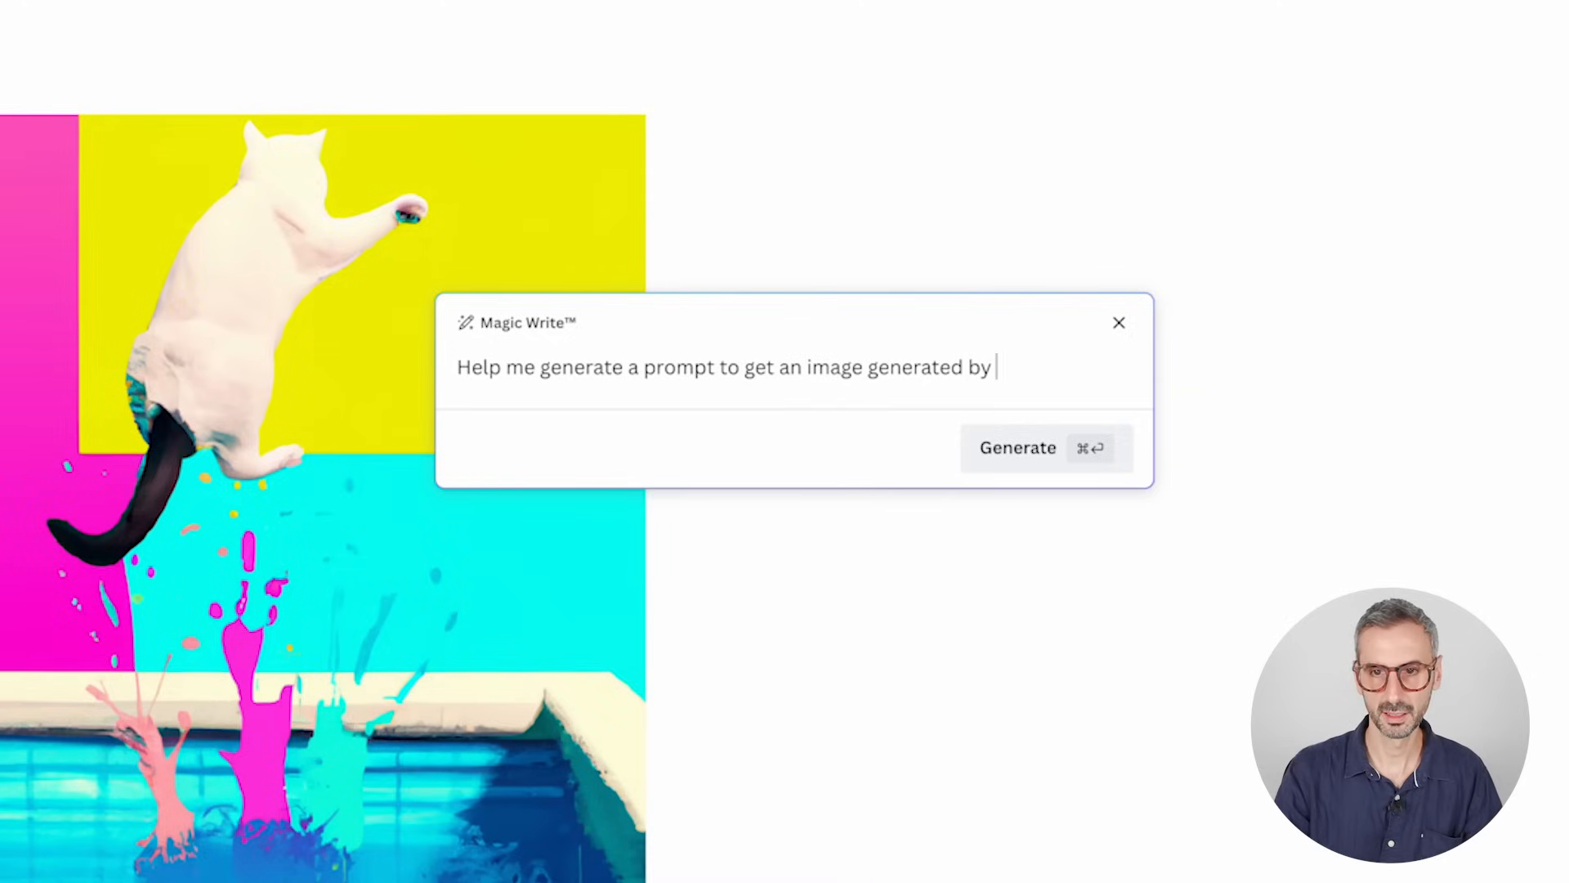
pyautogui.write('DALL-E.')
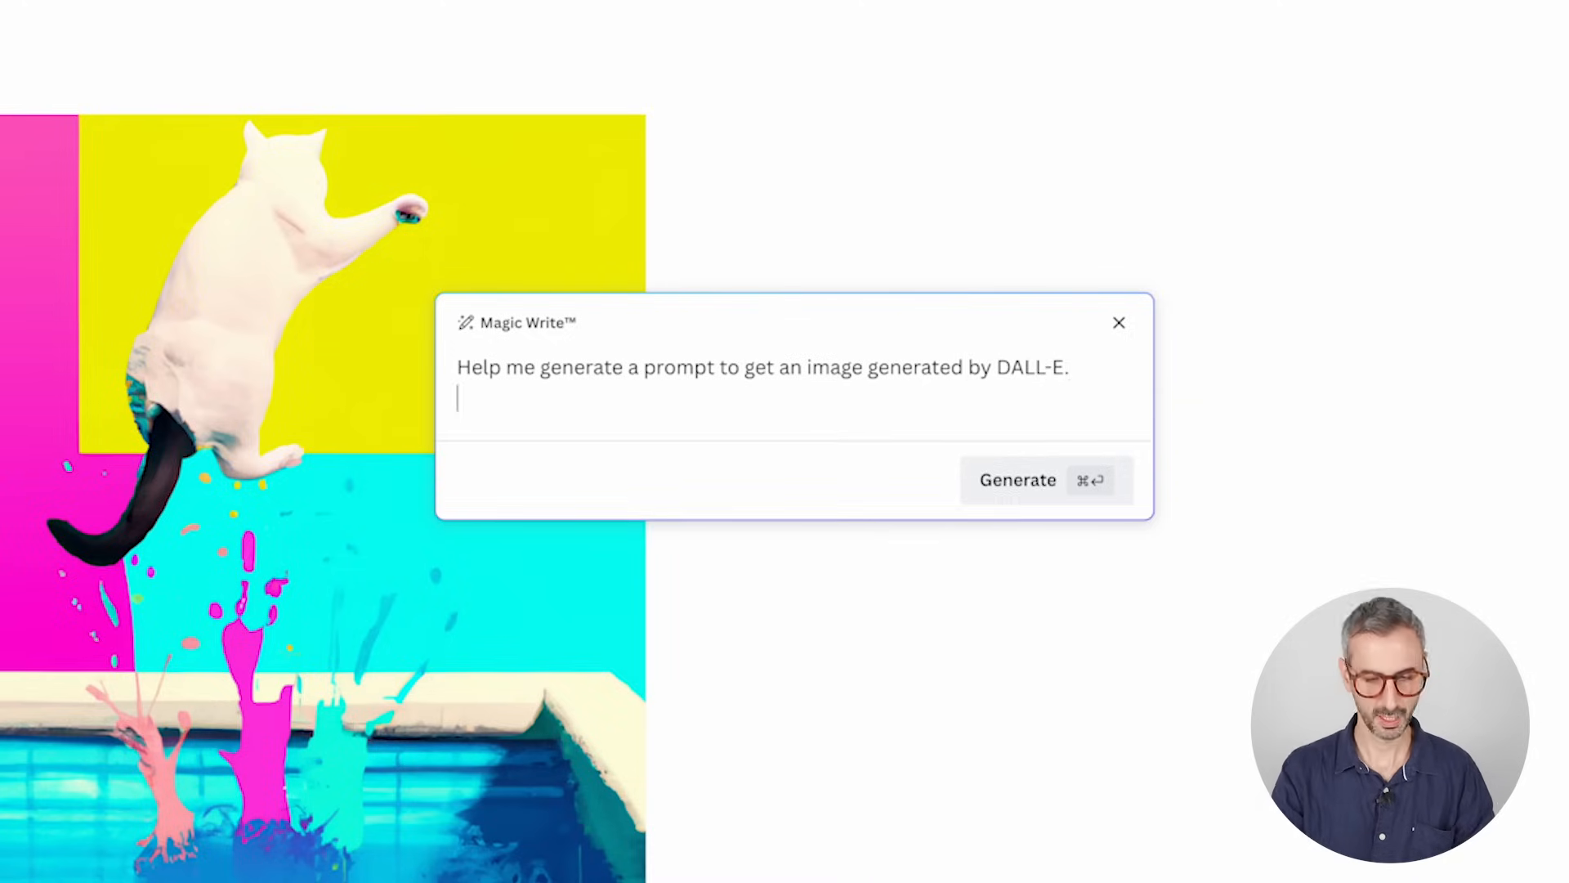
# - Describe a cute, high-resolution Pixar-style robot and generate the prompt text
pyautogui.write('I would like a')
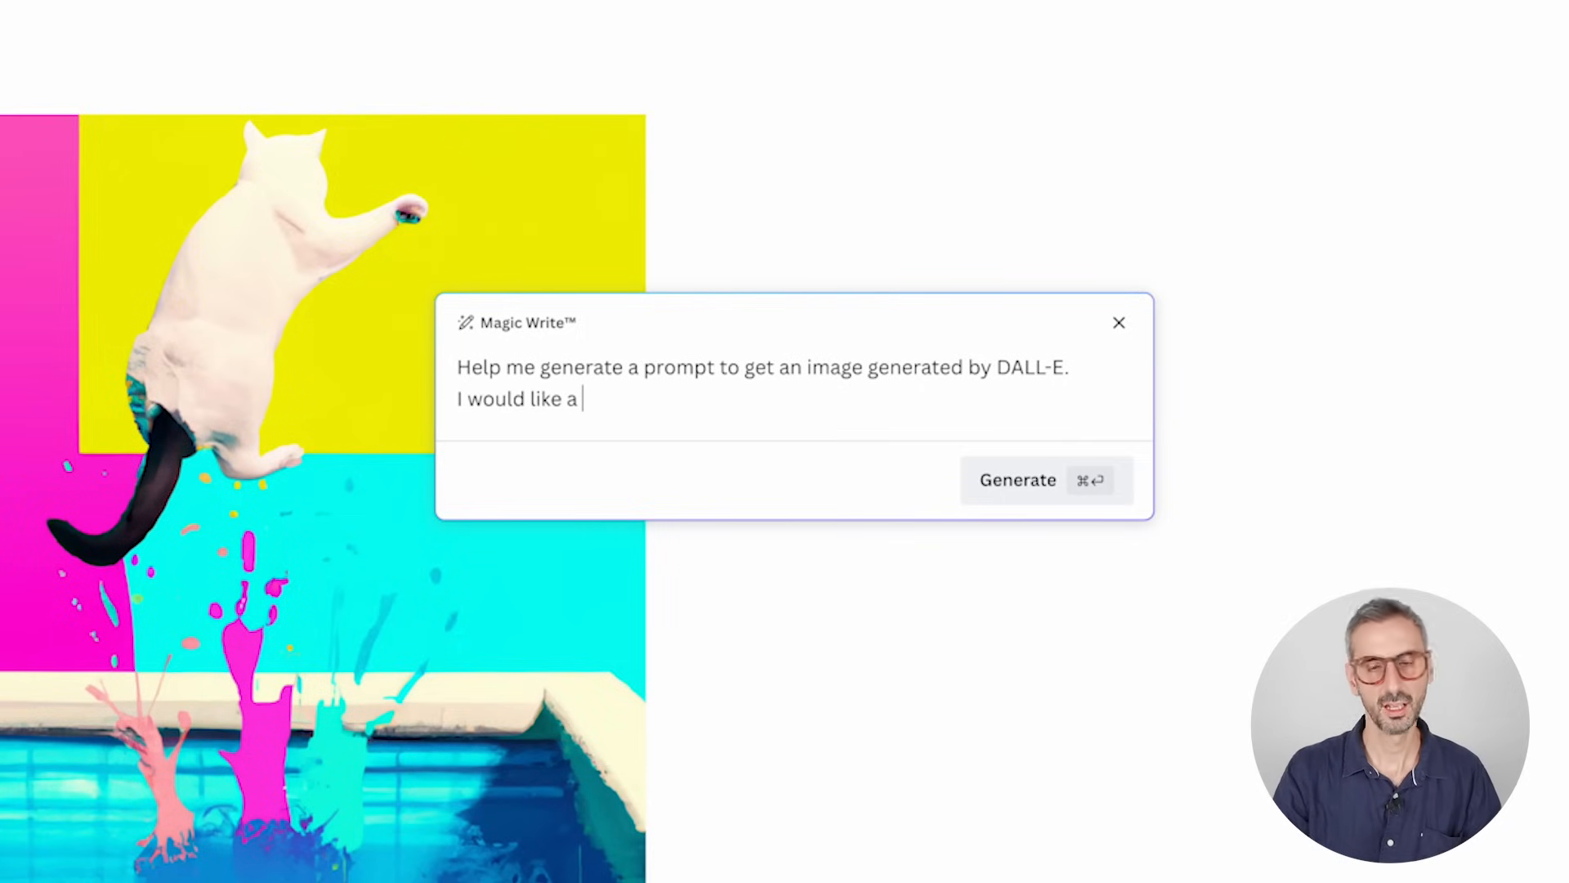
pyautogui.write('Pixar like character of a')
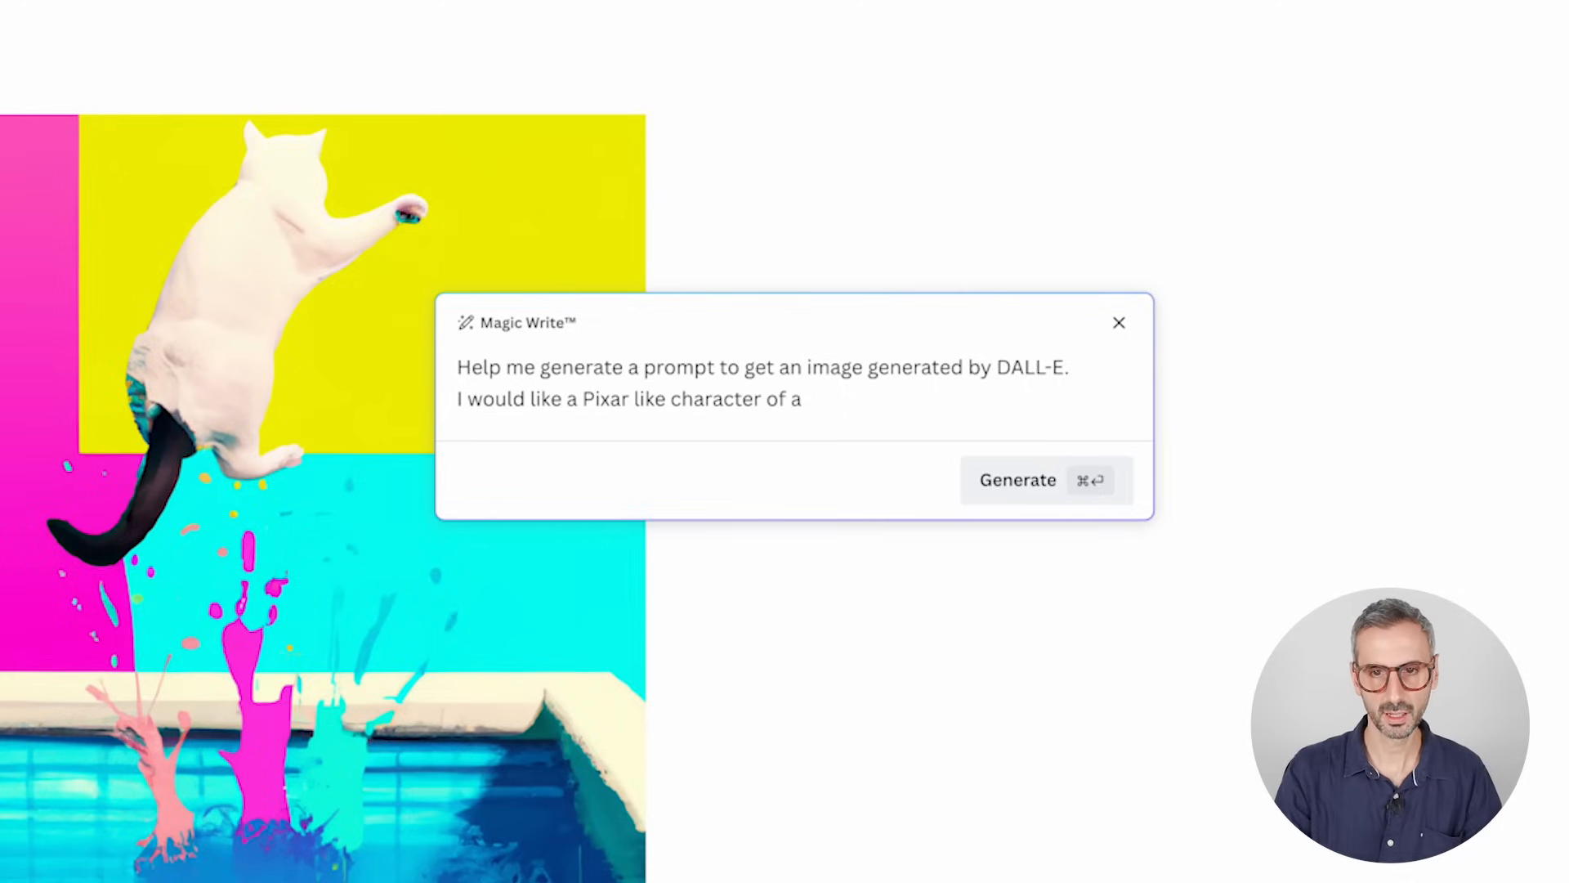
pyautogui.write('cute robot with large, expressive eyes.')
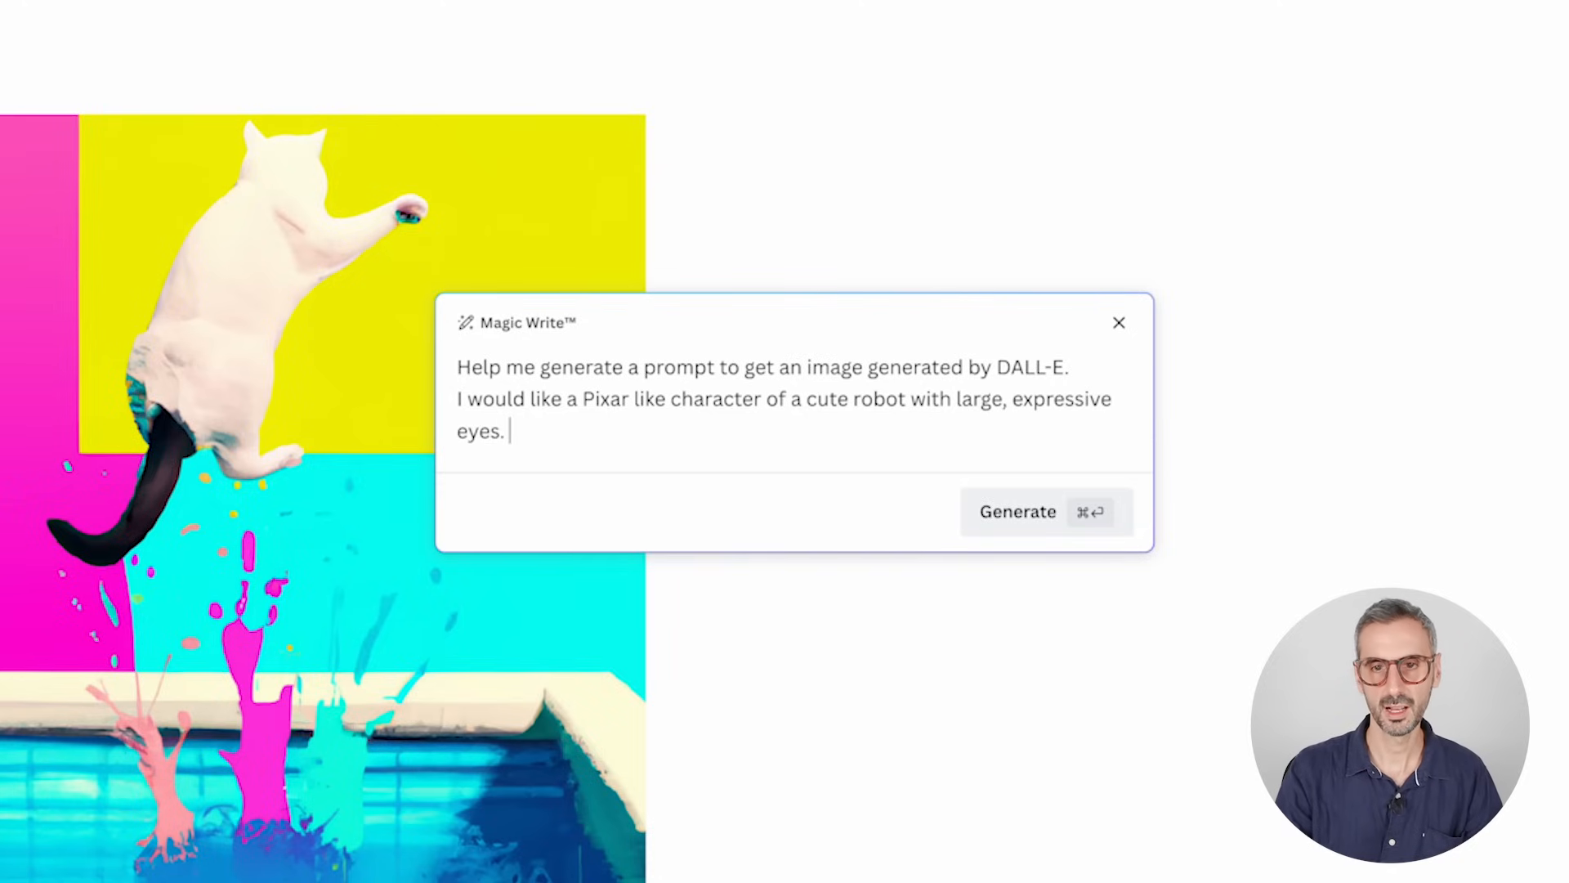
pyautogui.write('I want the')
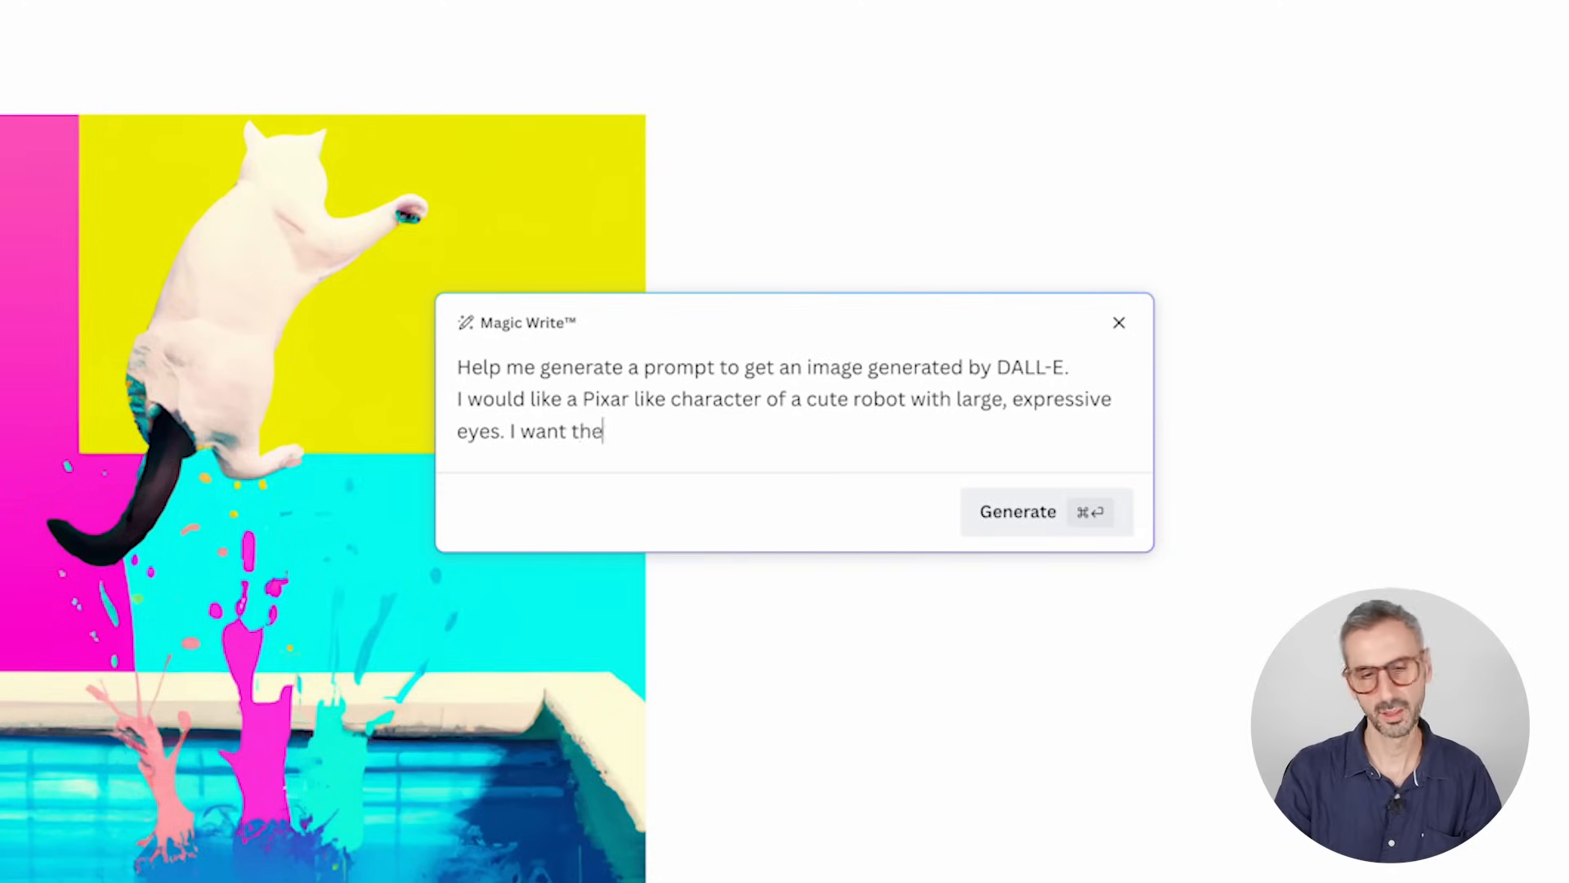
pyautogui.write('image to be of')
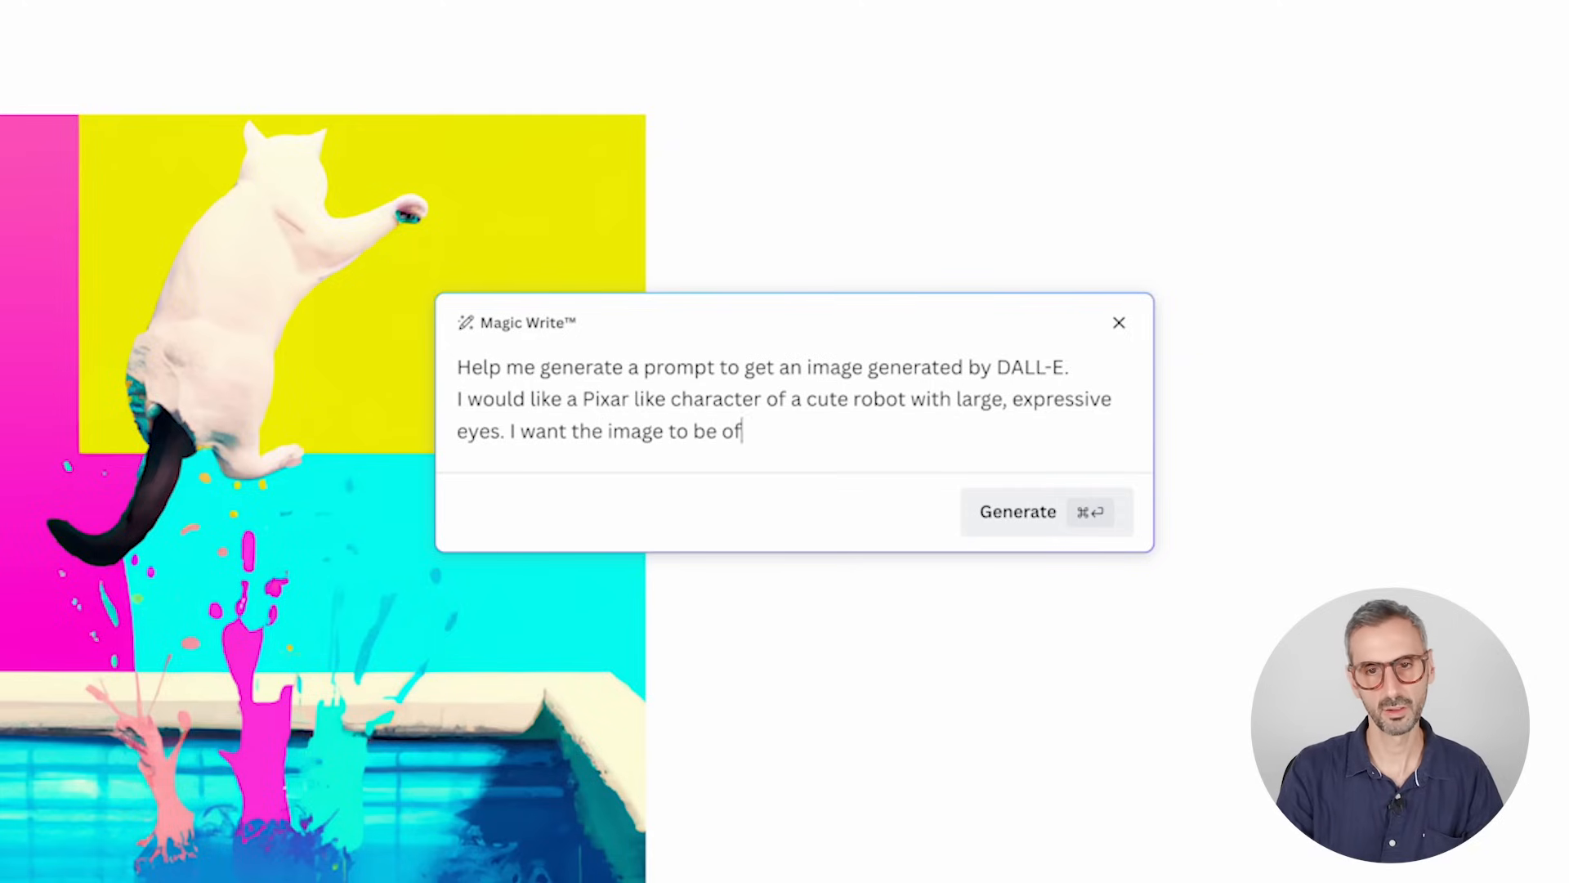
pyautogui.write('high resolution.')
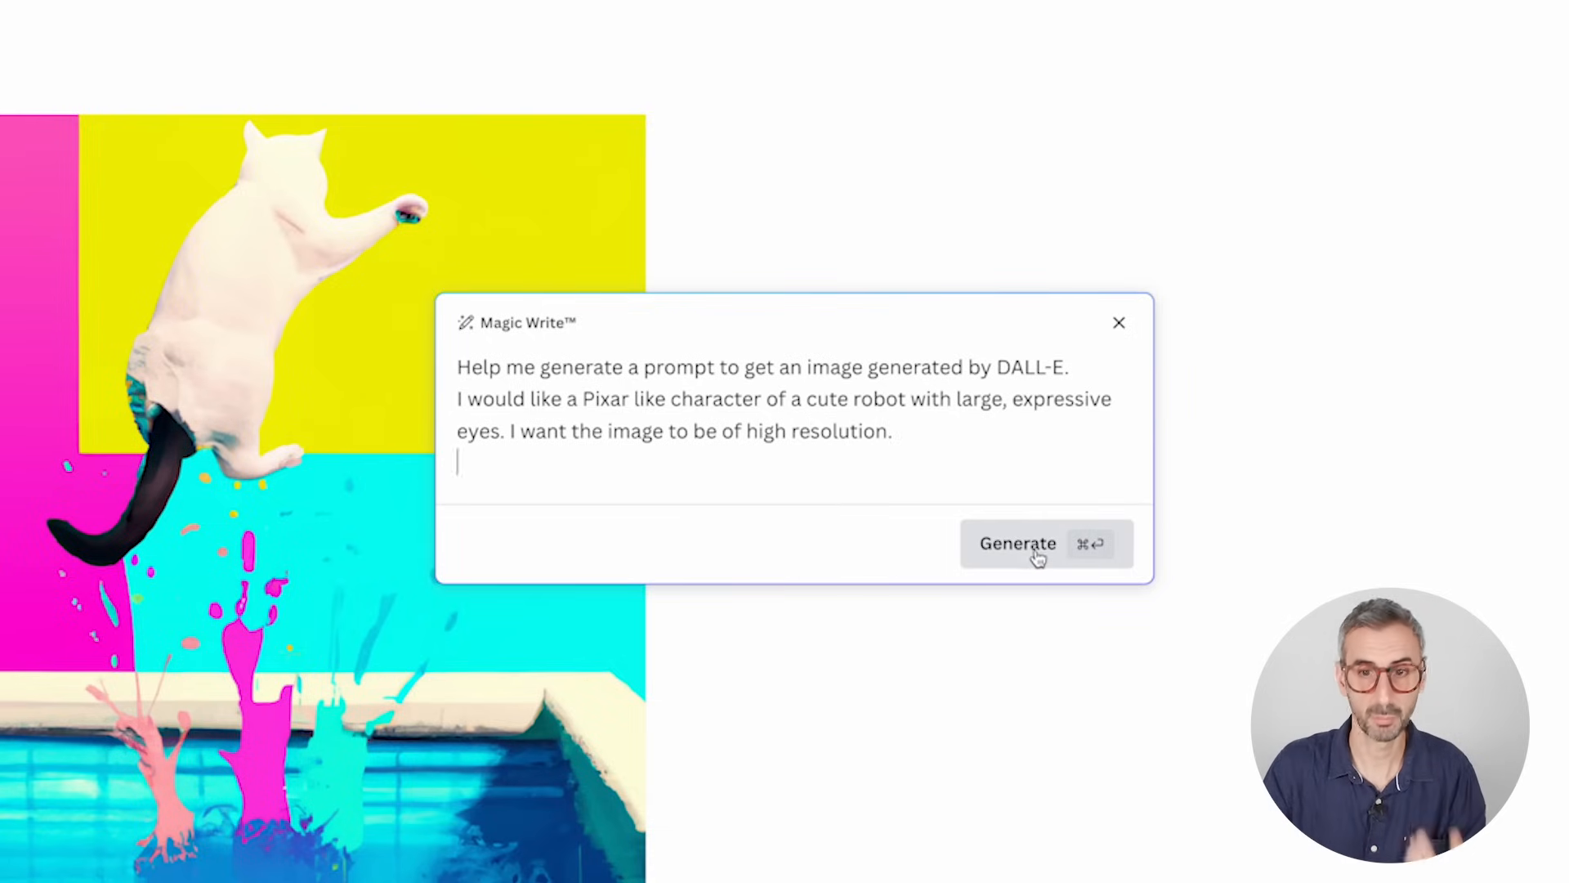
pyautogui.click(1016, 543)
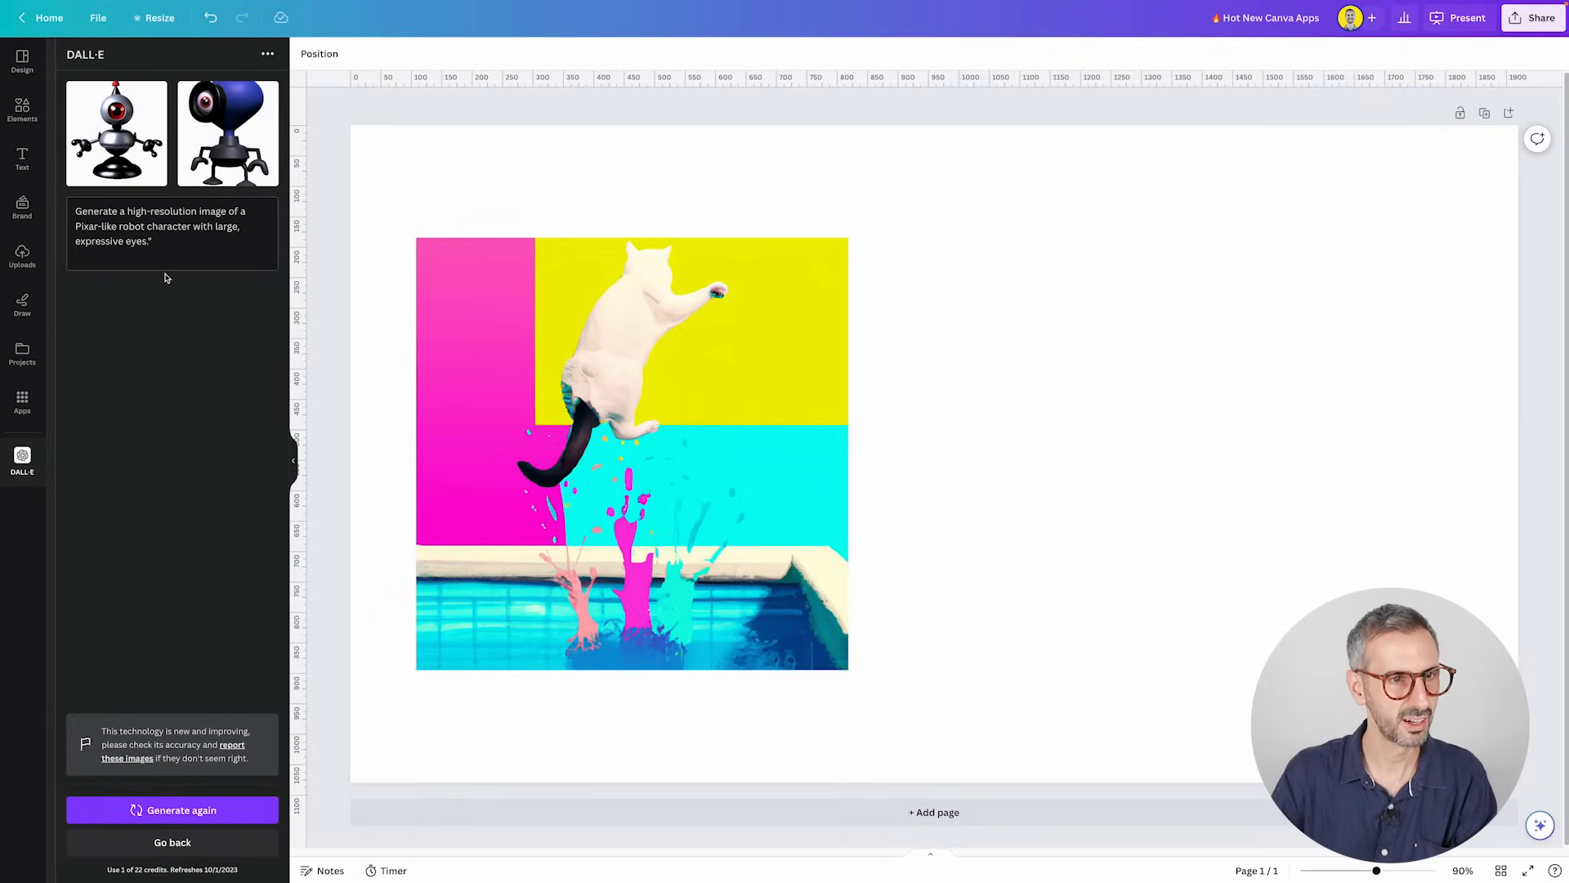
# - Add the one-eyed and blue-headed robot images to the page and select them
pyautogui.doubleClick(135, 241)
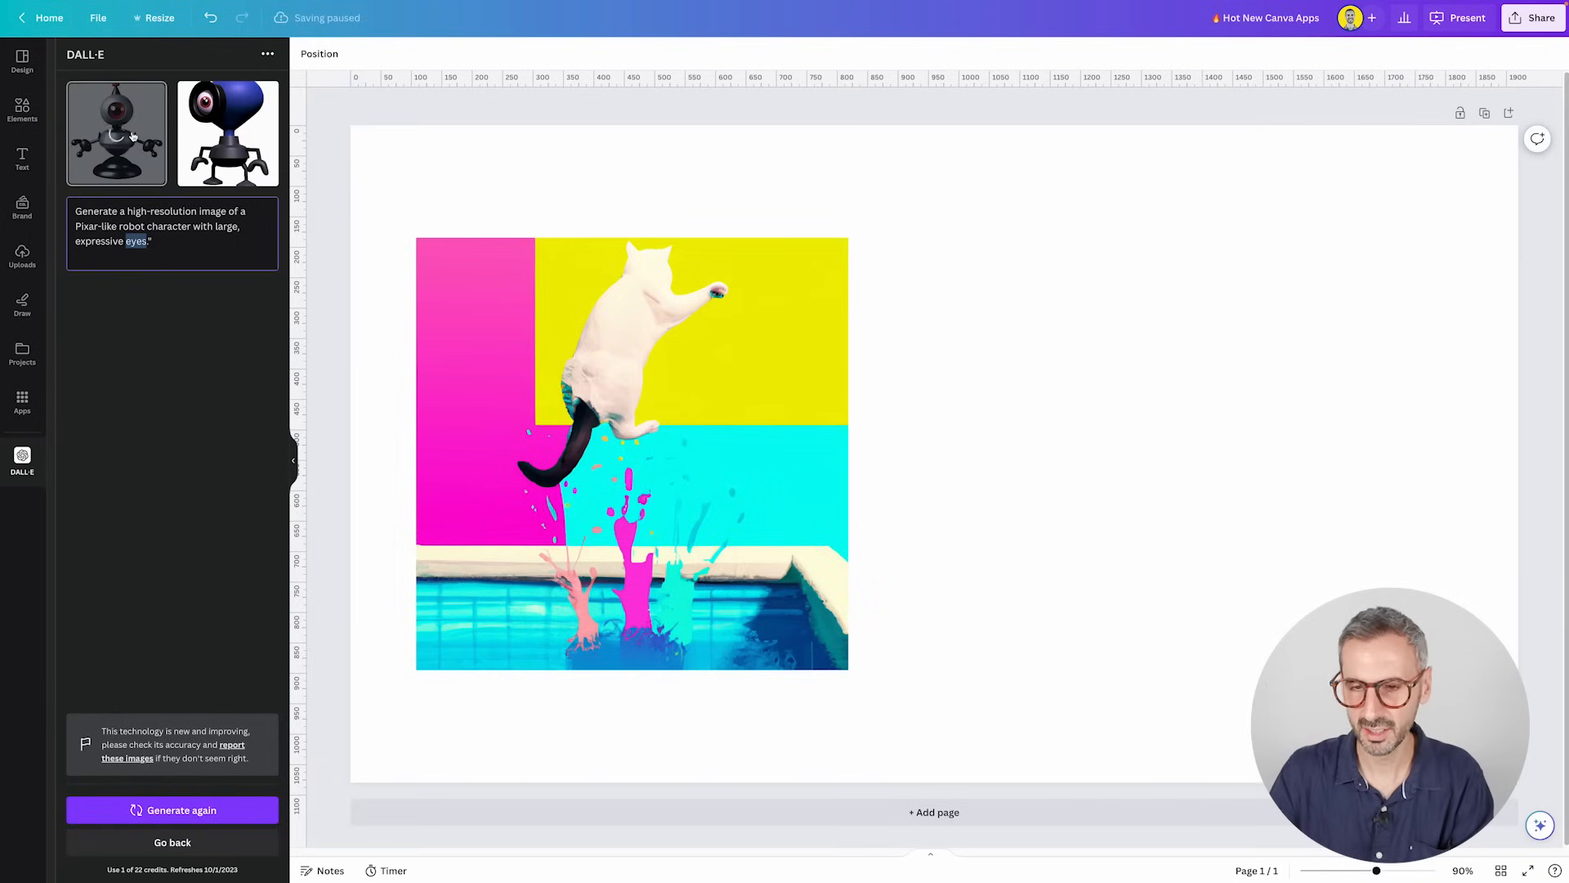
pyautogui.click(116, 133)
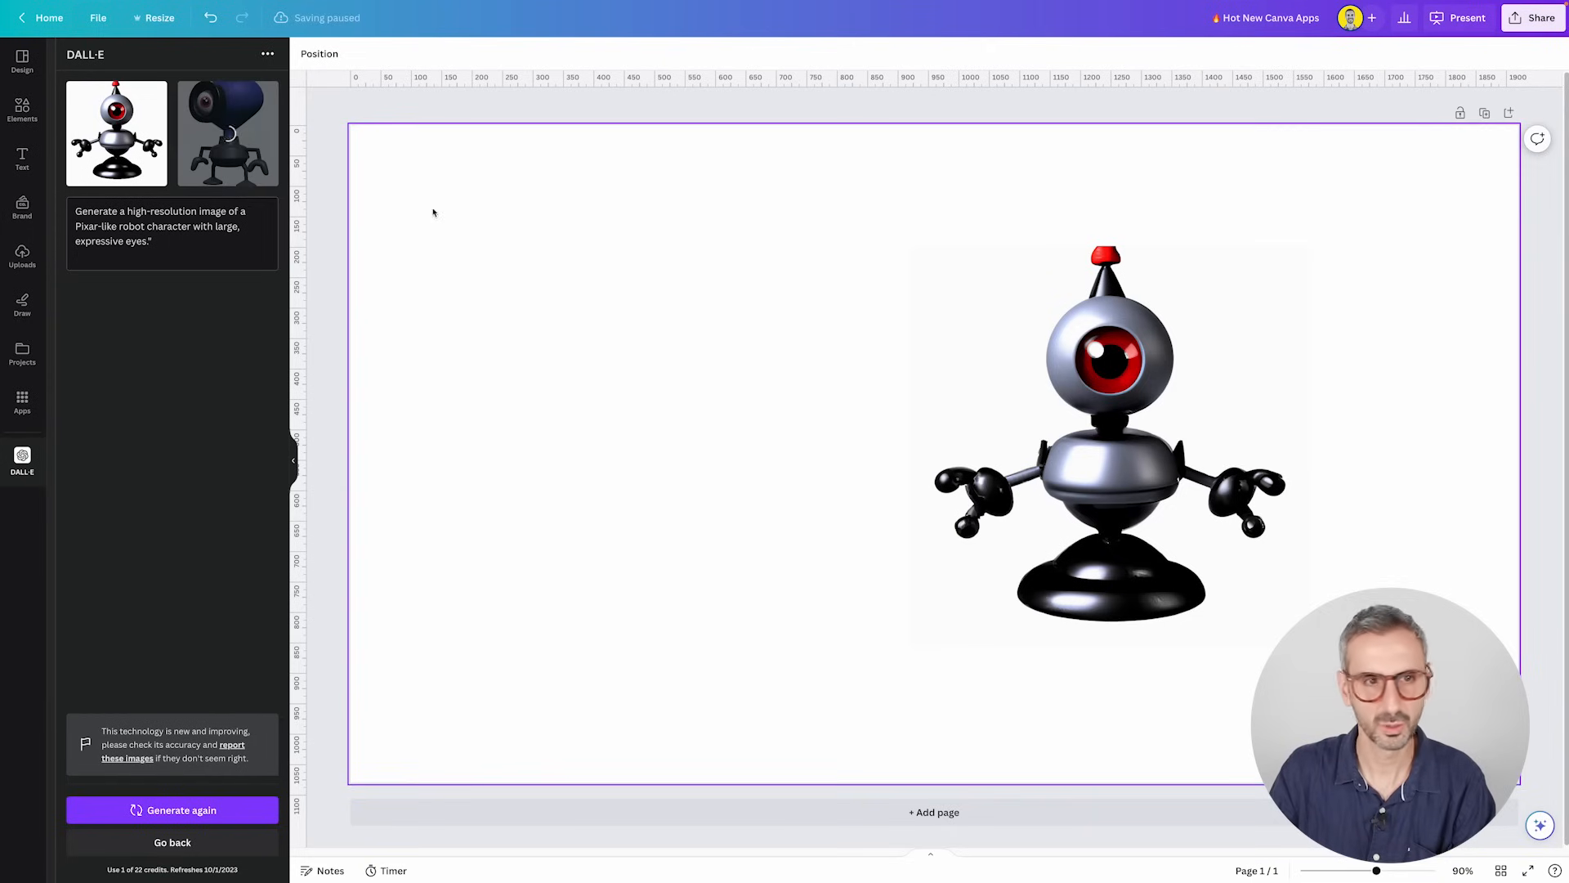
pyautogui.click(227, 134)
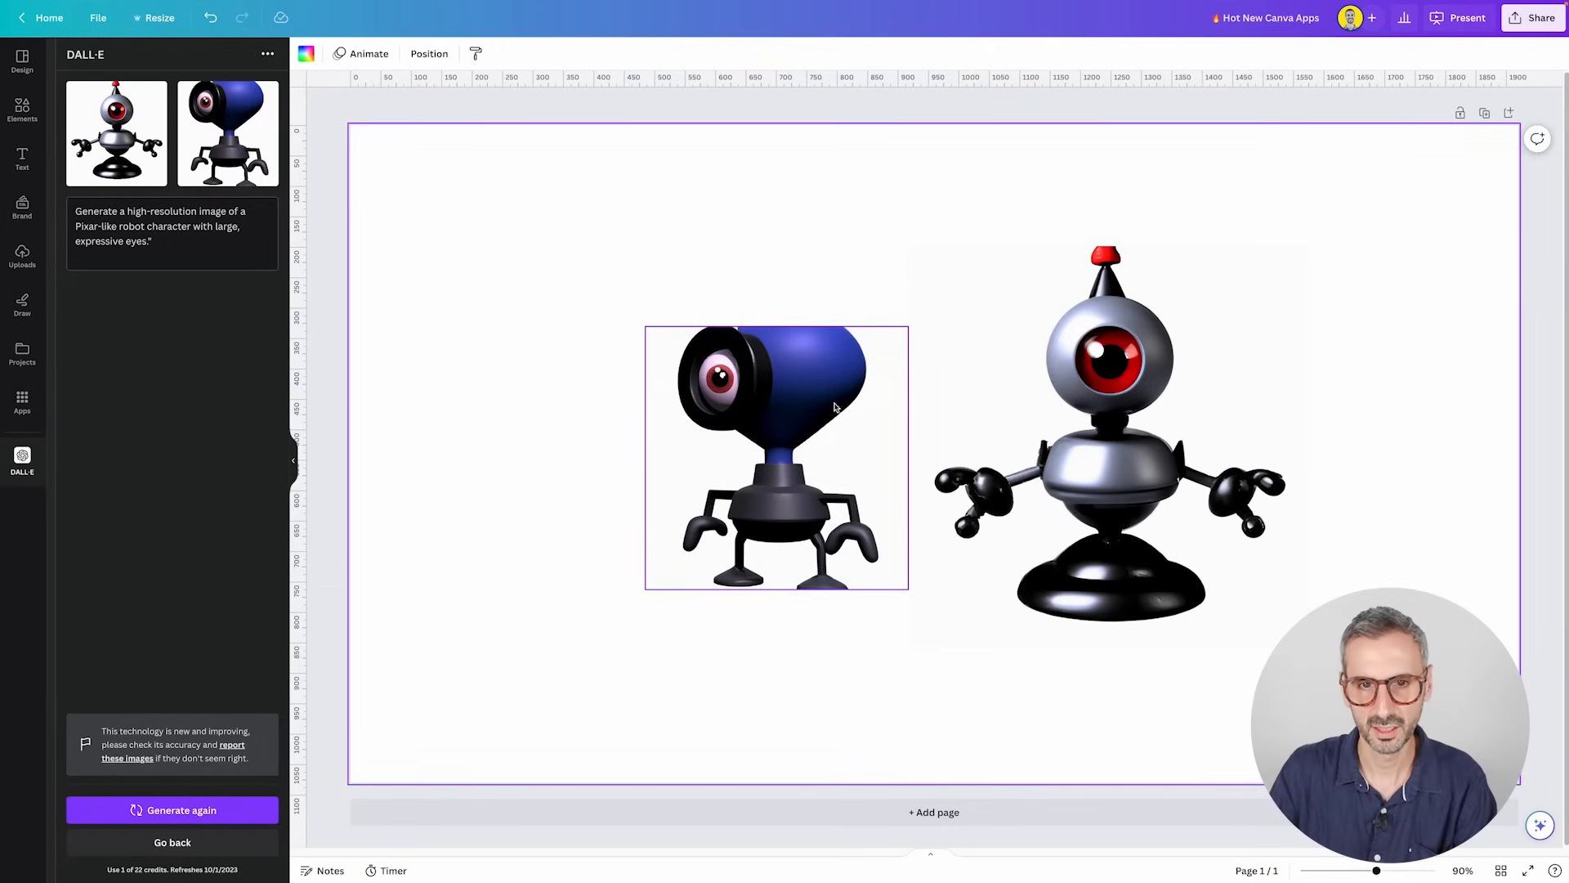
pyautogui.click(1108, 446)
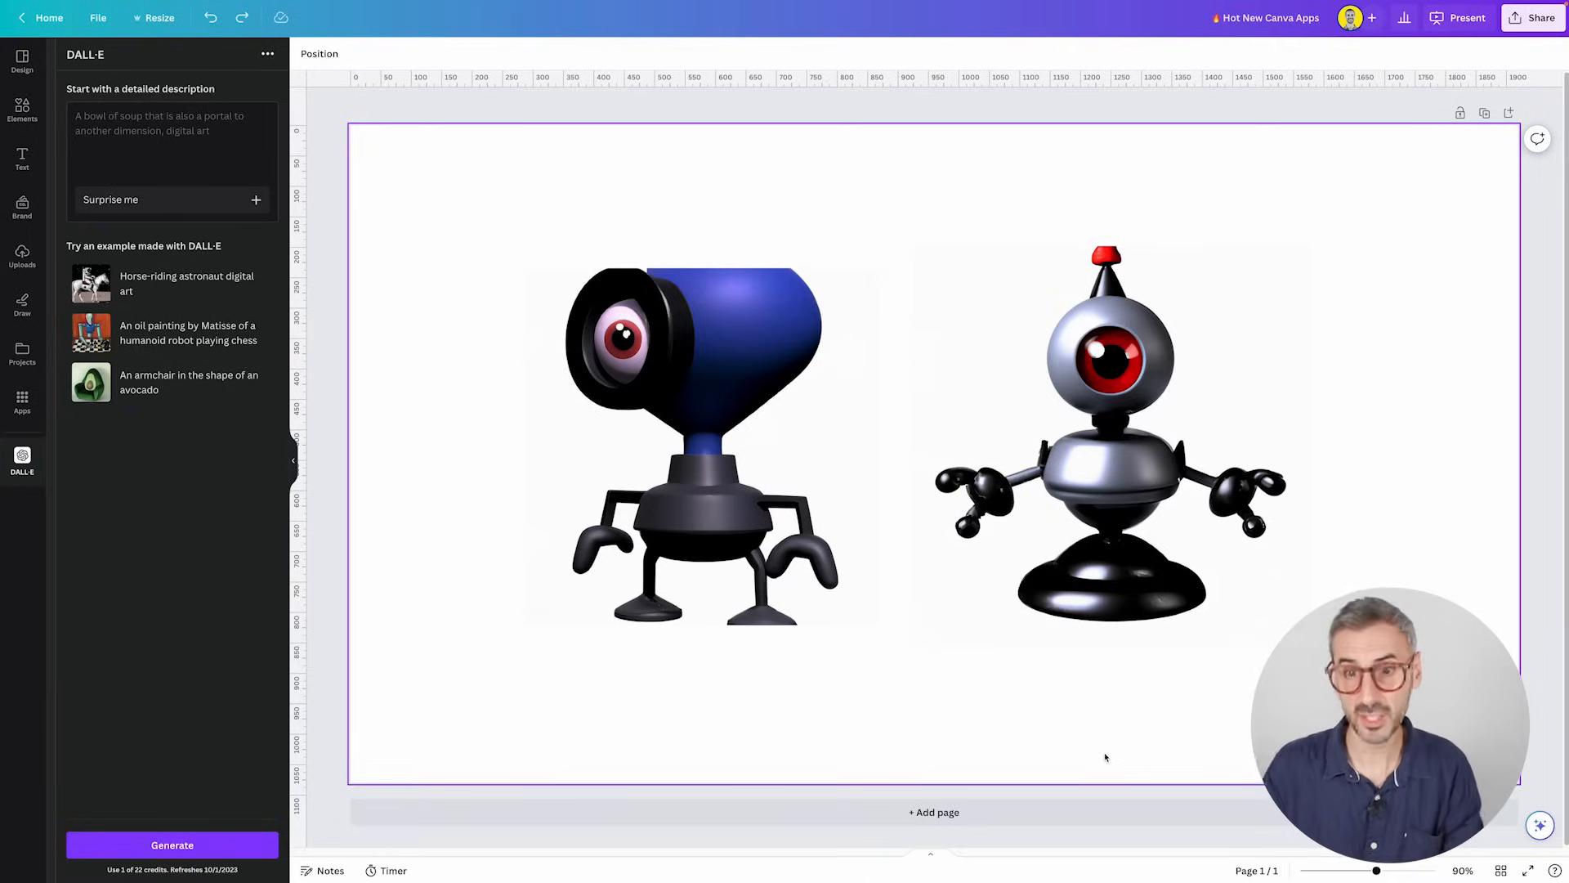
pyautogui.click(1108, 445)
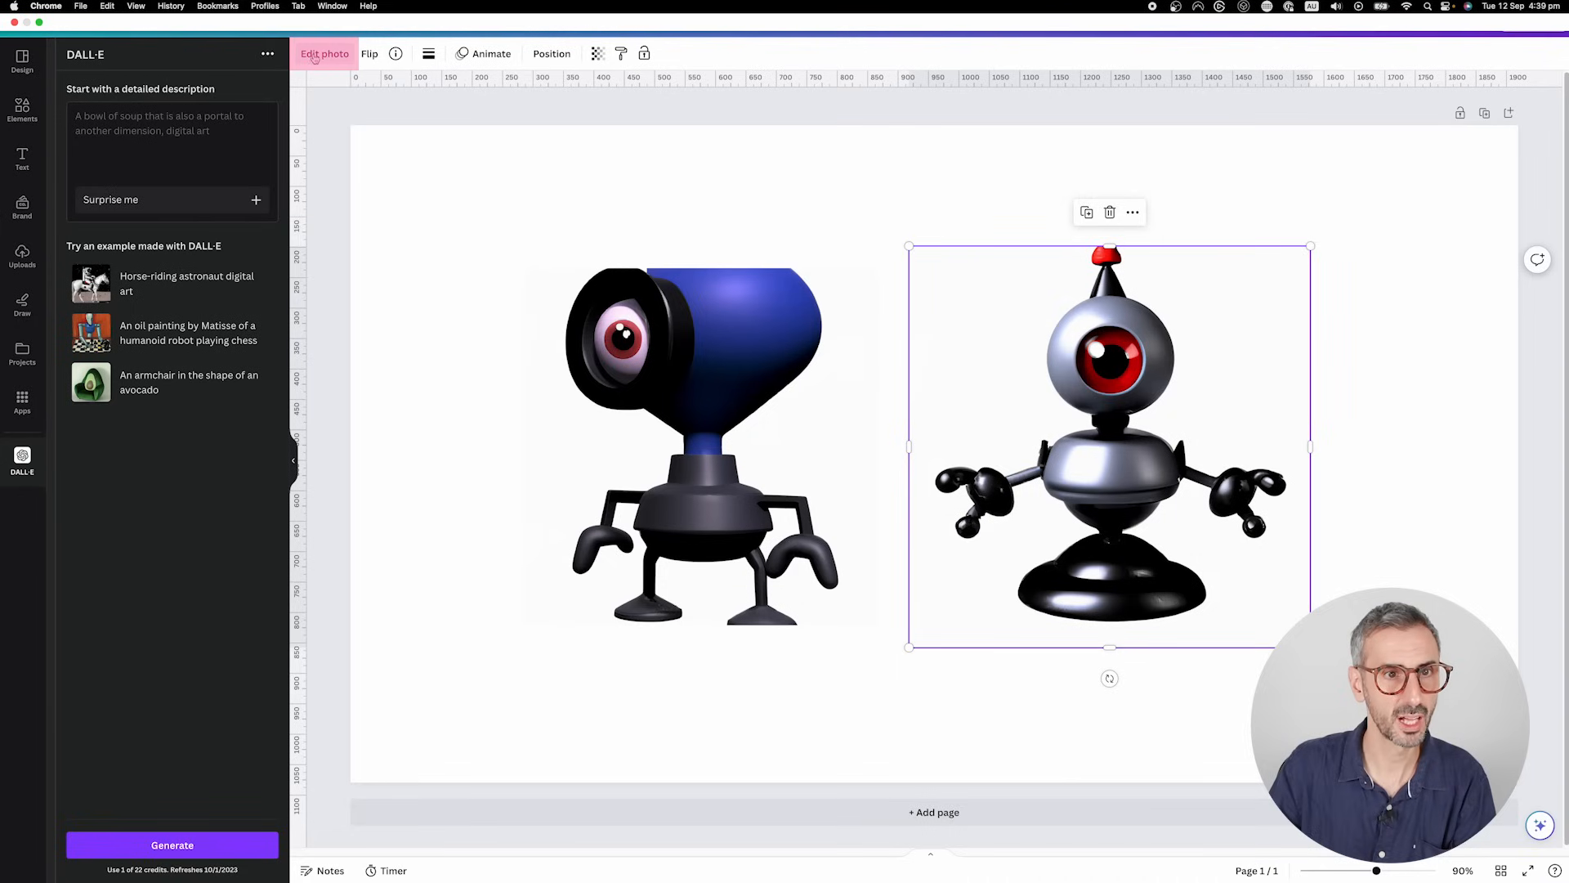
# - Start Magic Edit on the one-eyed robot and brush over its antenna and head top
pyautogui.click(325, 53)
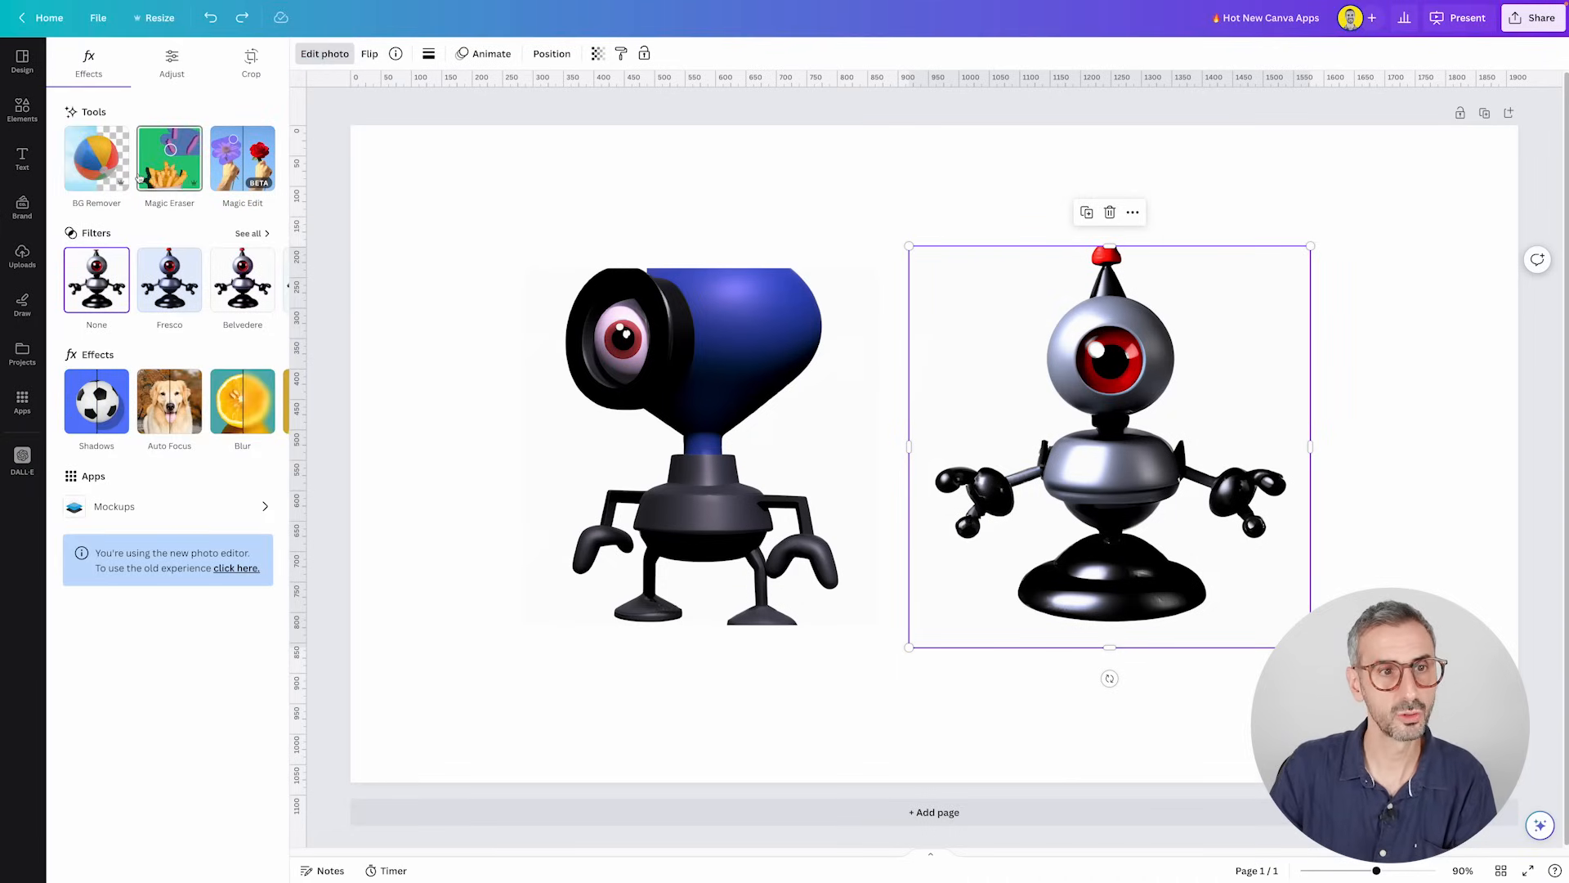
pyautogui.click(242, 160)
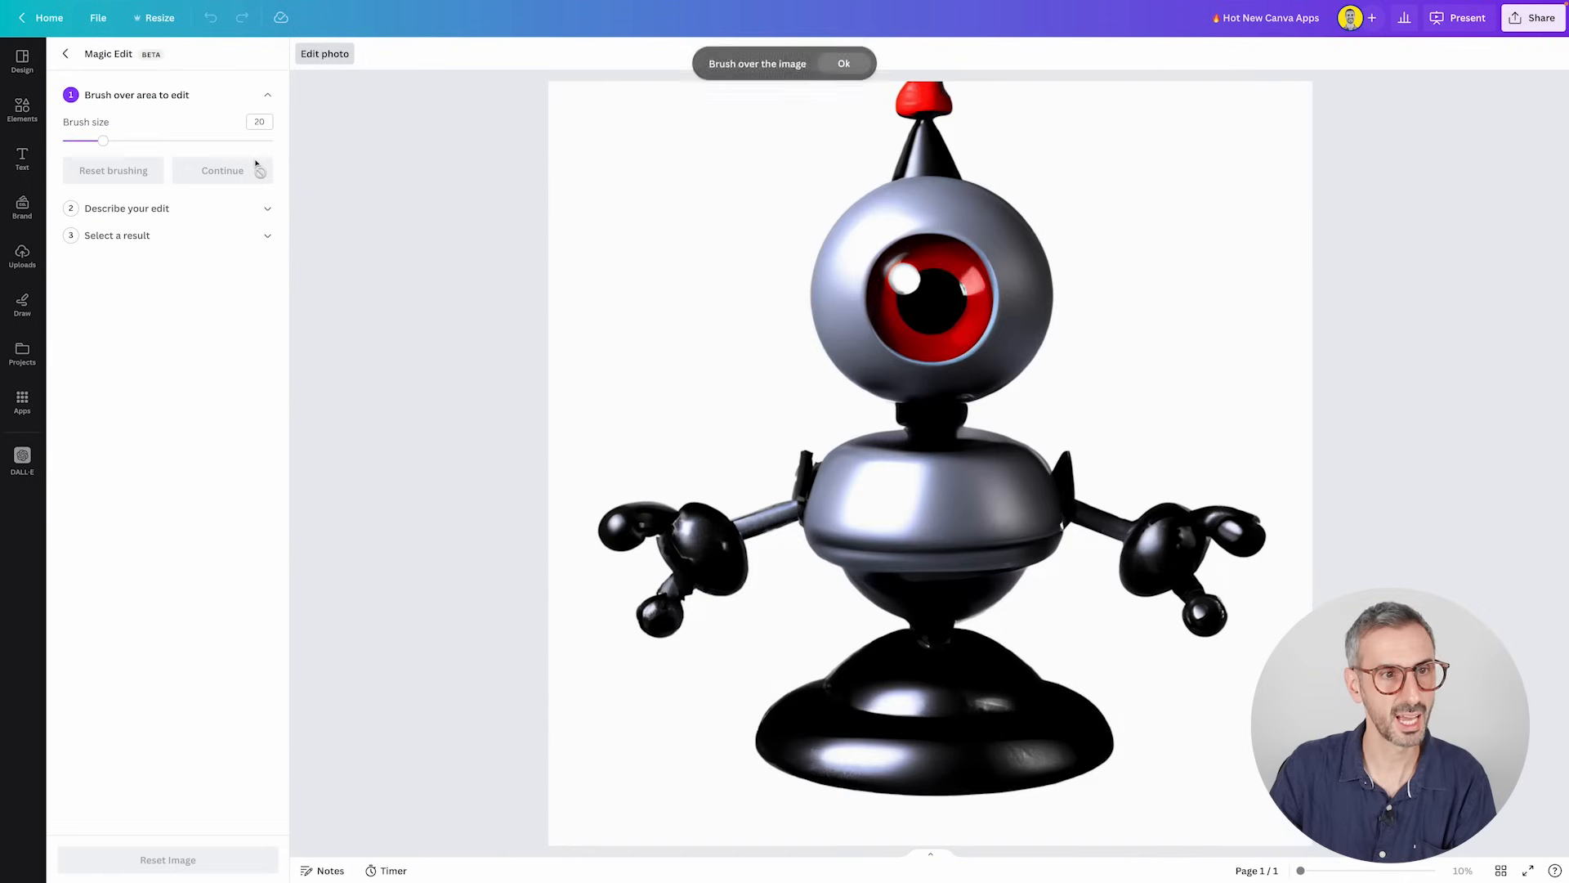
pyautogui.moveTo(881, 173)
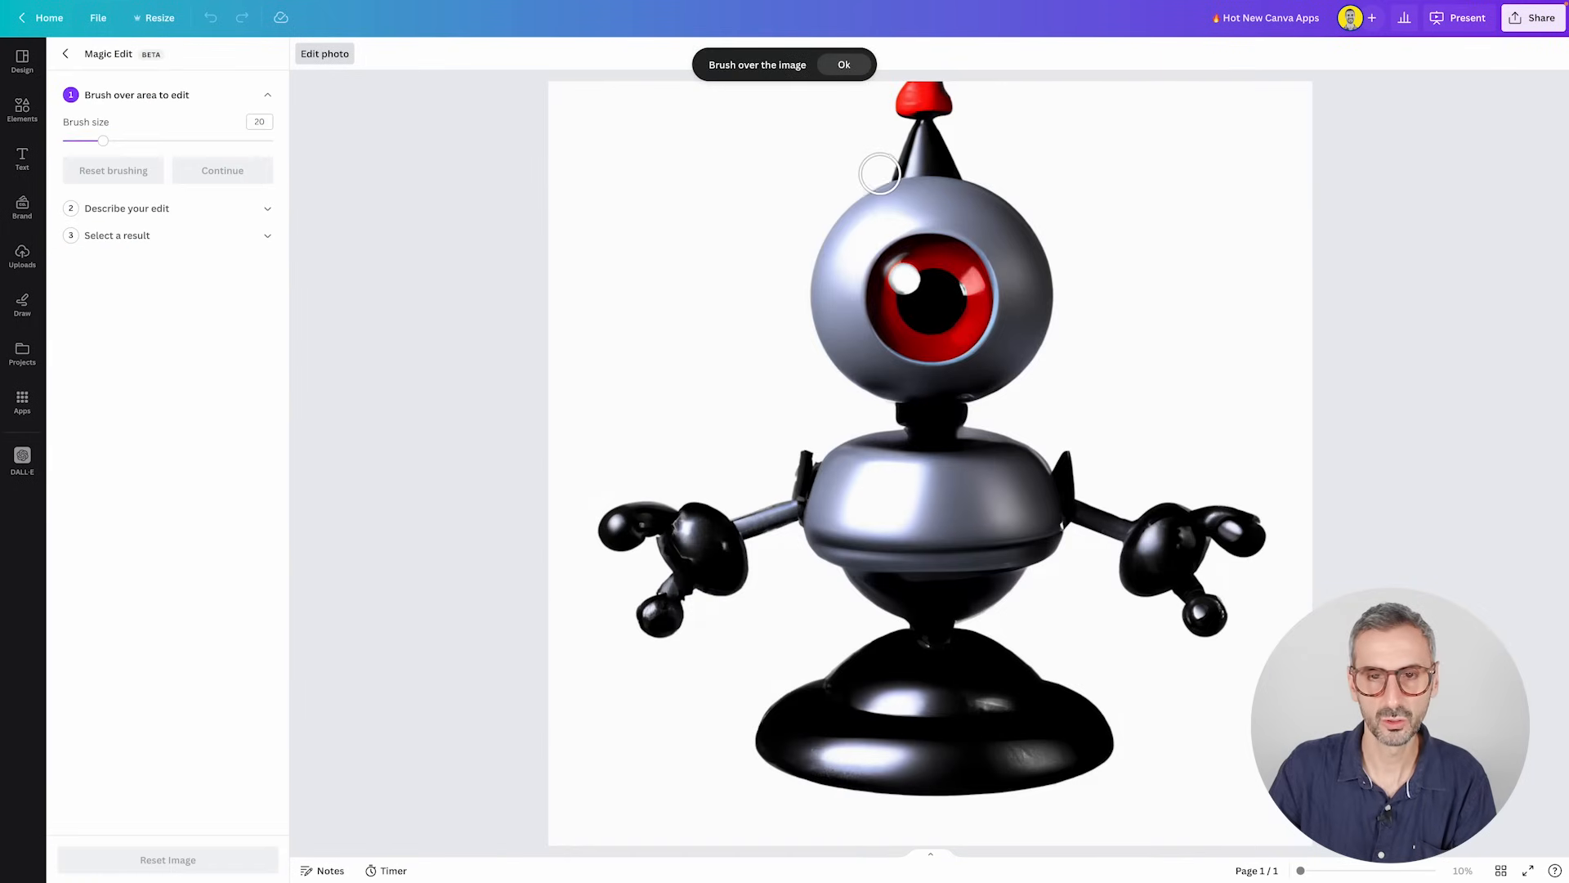
pyautogui.moveTo(882, 170); pyautogui.dragTo(921, 93)
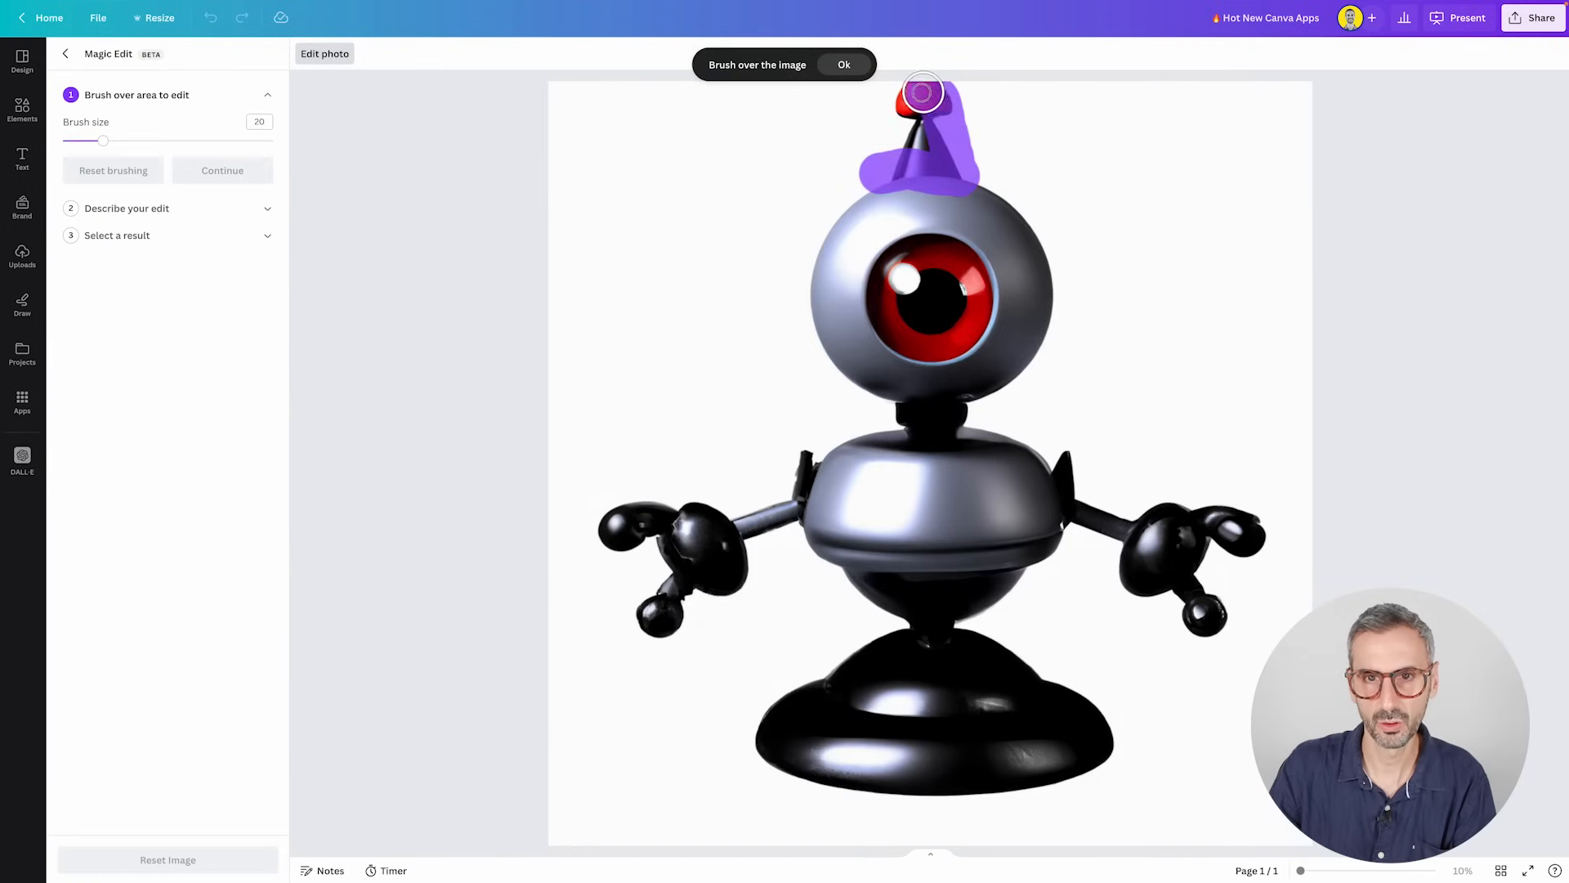
pyautogui.moveTo(923, 92); pyautogui.dragTo(848, 192)
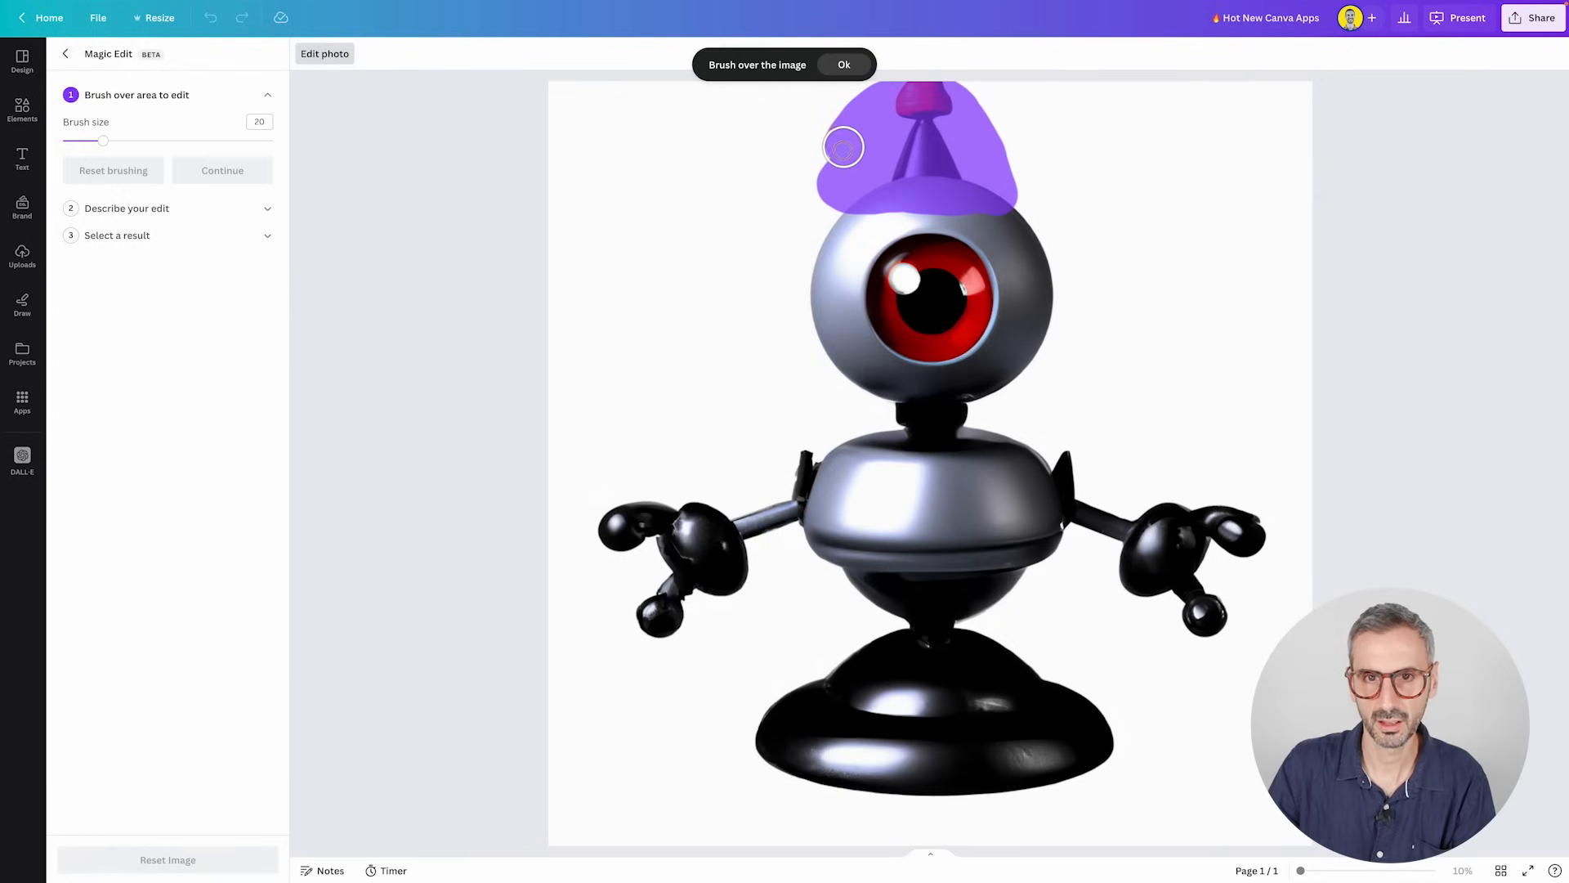
pyautogui.moveTo(843, 145); pyautogui.dragTo(957, 85)
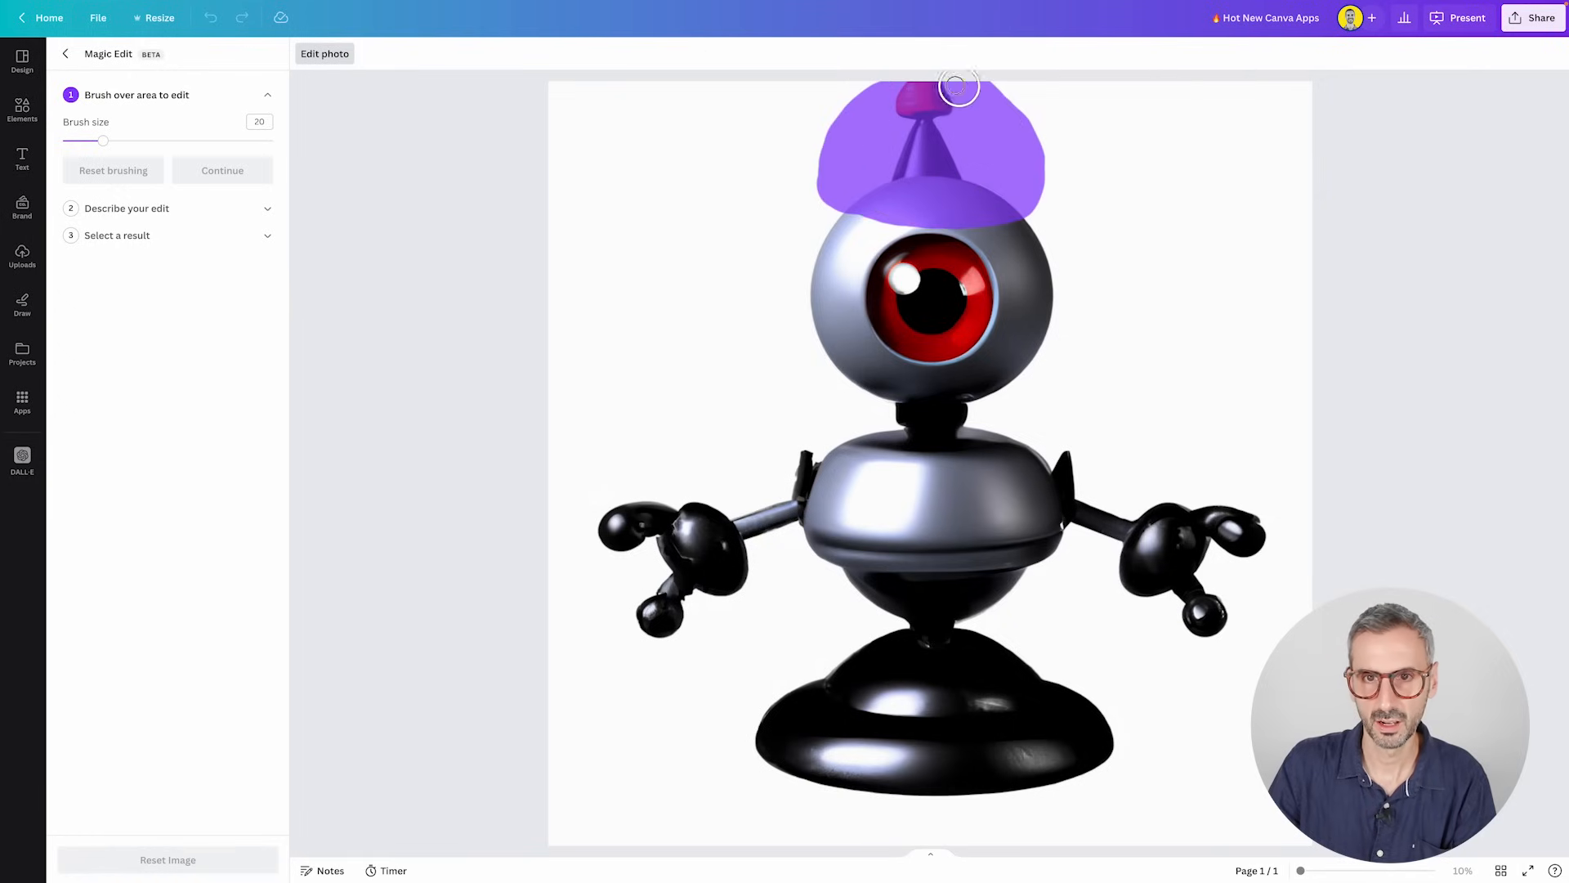
pyautogui.click(221, 170)
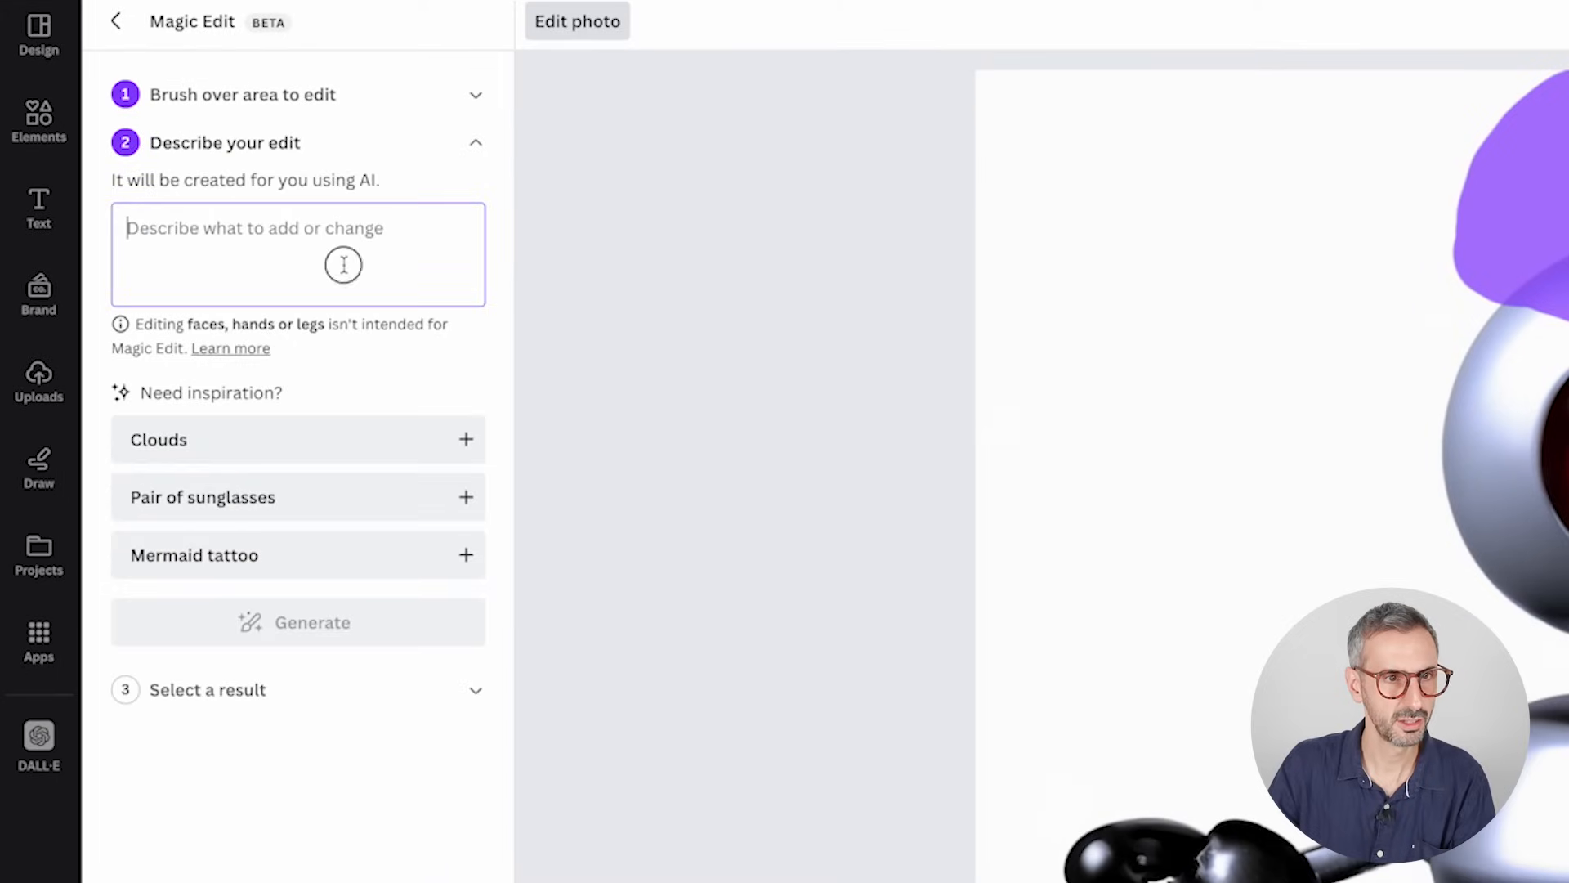
# - Generate 'add a large sombrero' variations and keep the striped straw hat
pyautogui.write('add a')
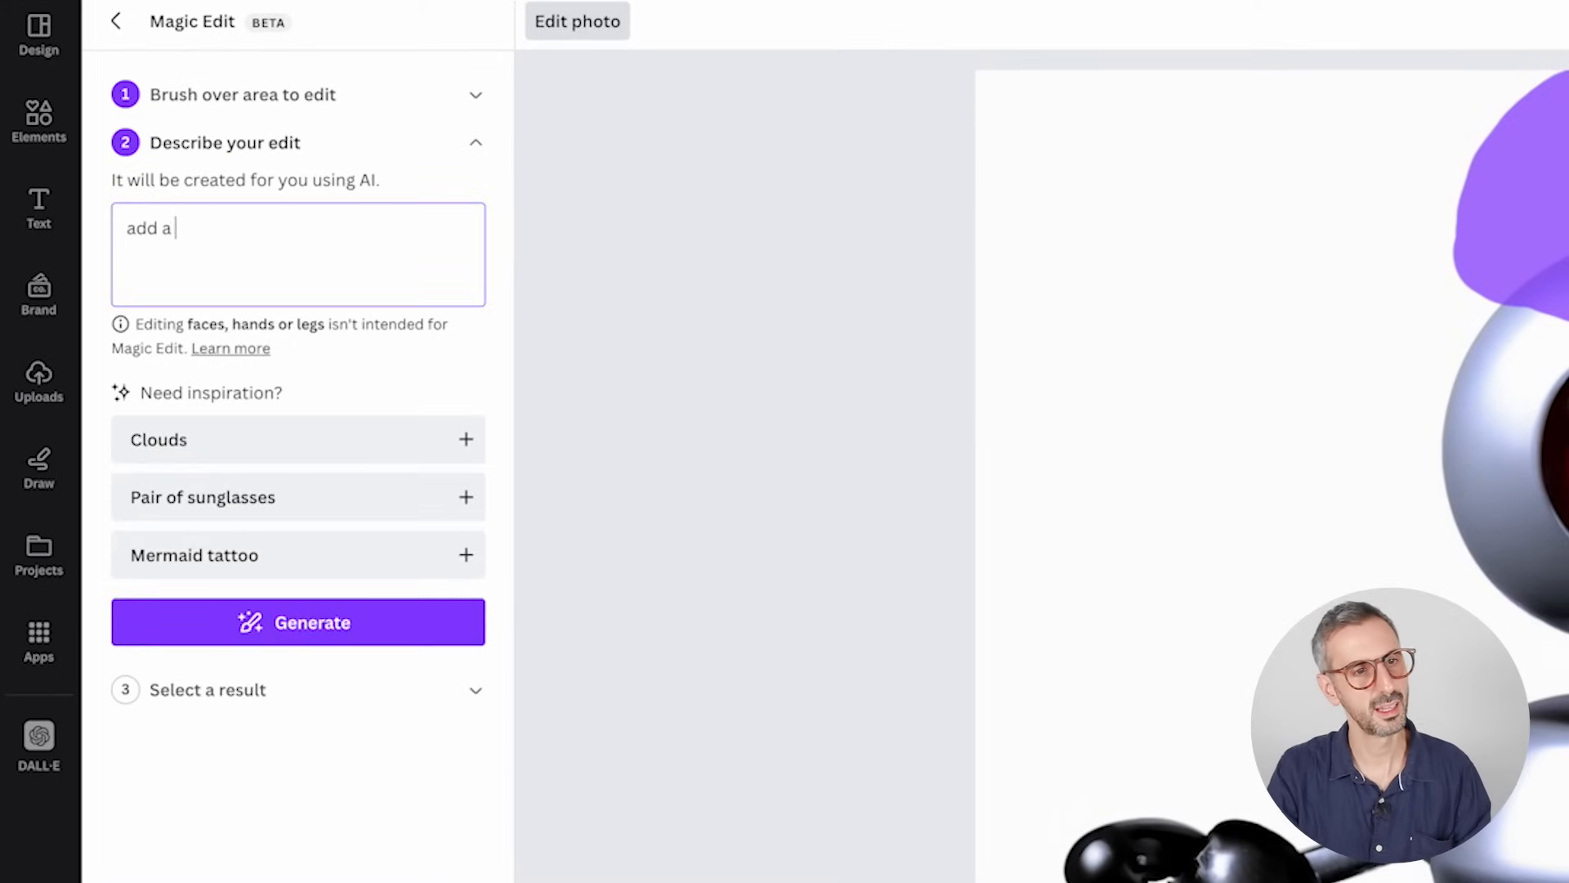
pyautogui.write('large sombre')
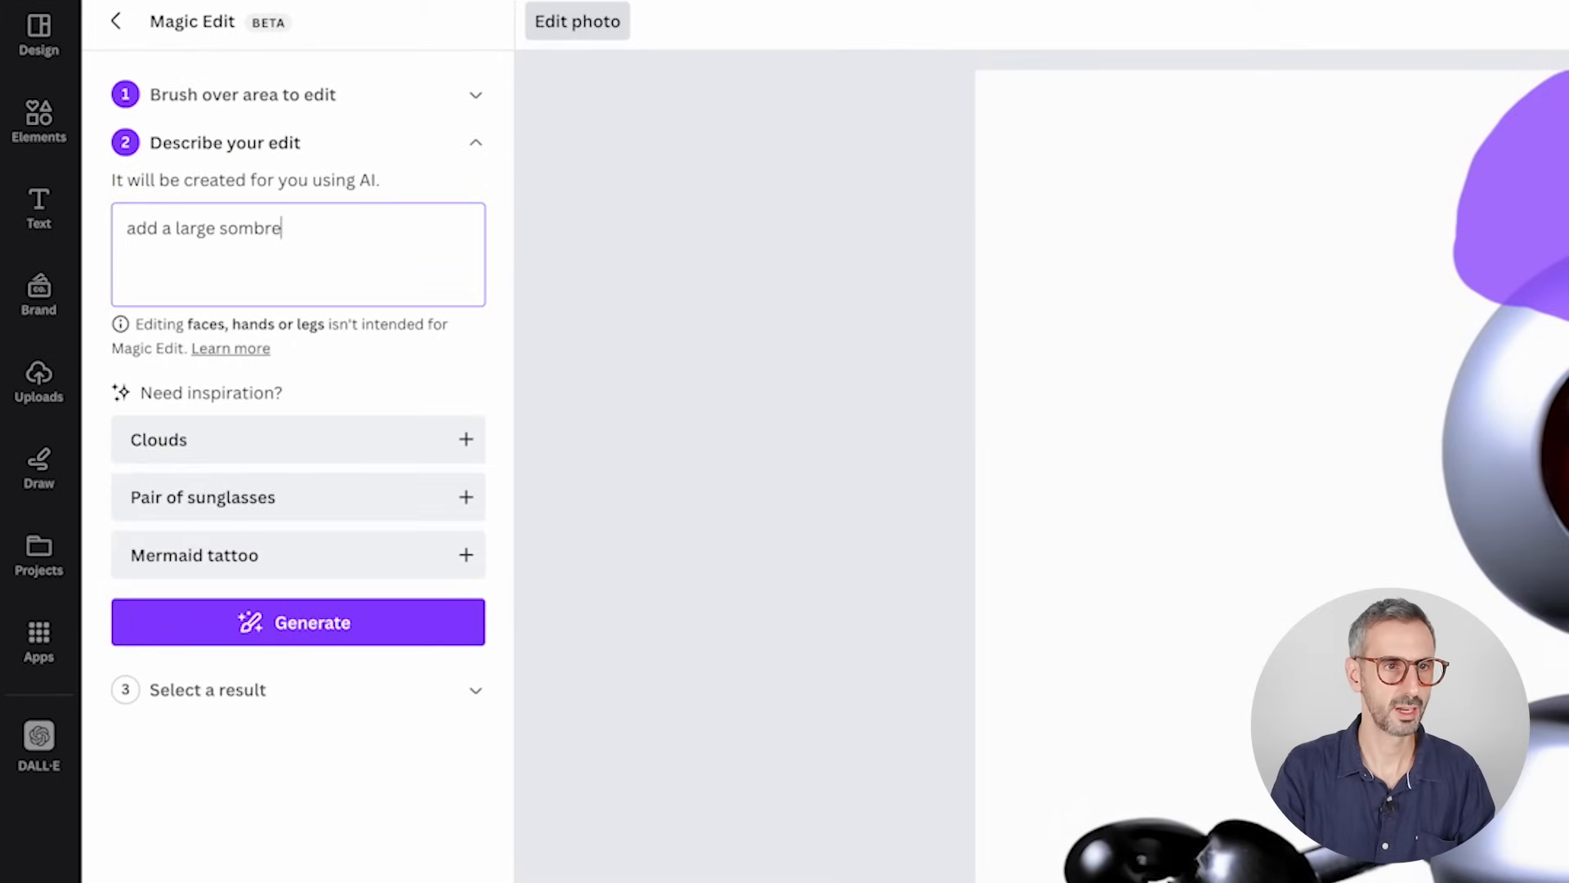
pyautogui.click(298, 621)
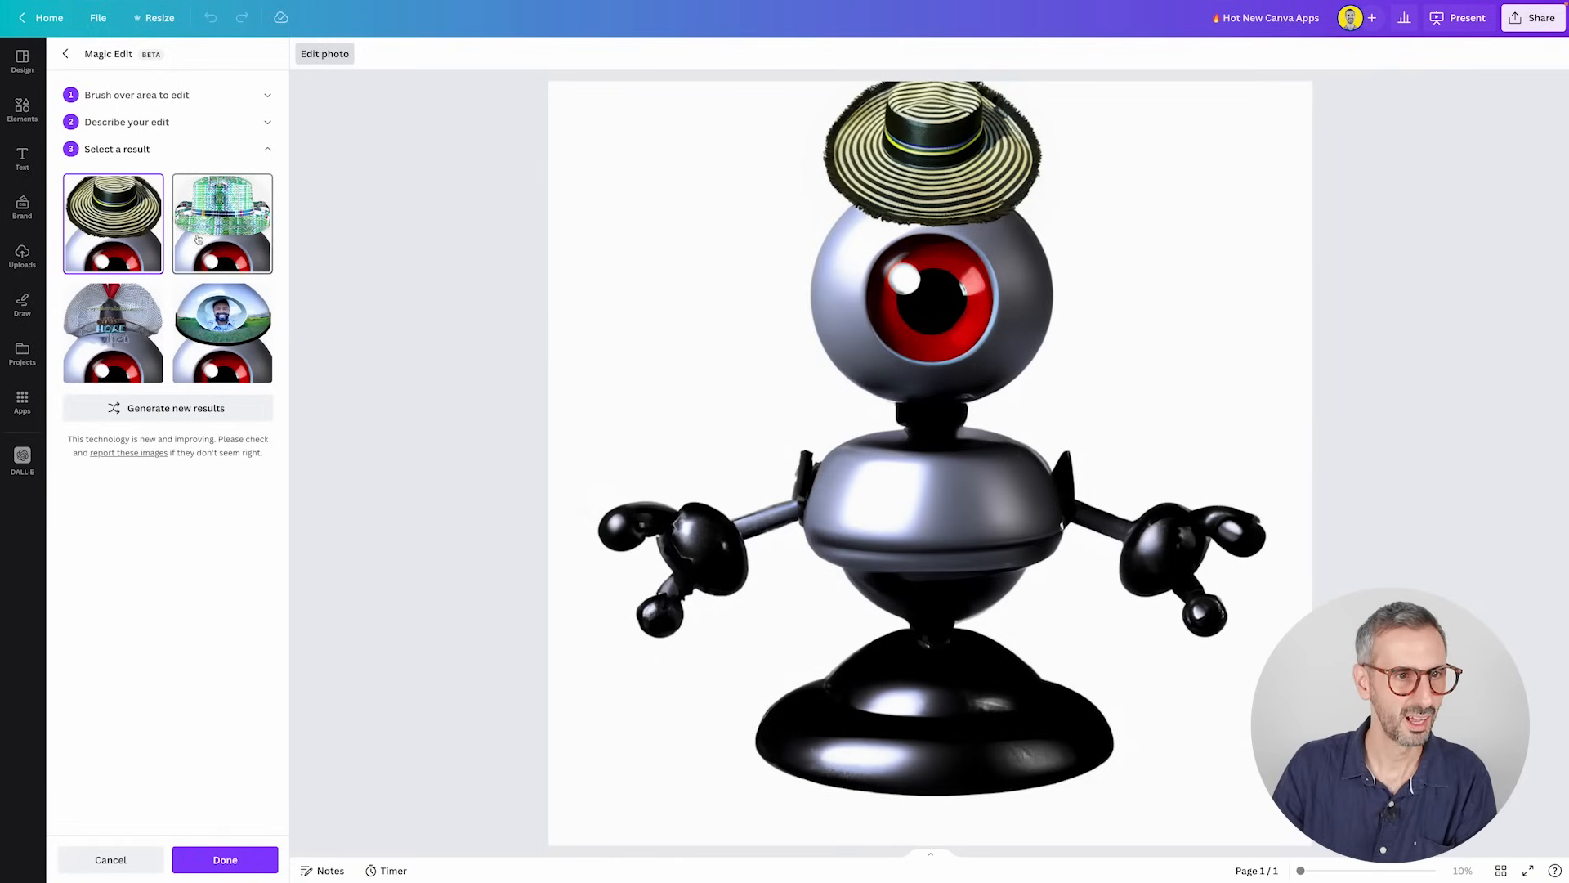
pyautogui.click(222, 223)
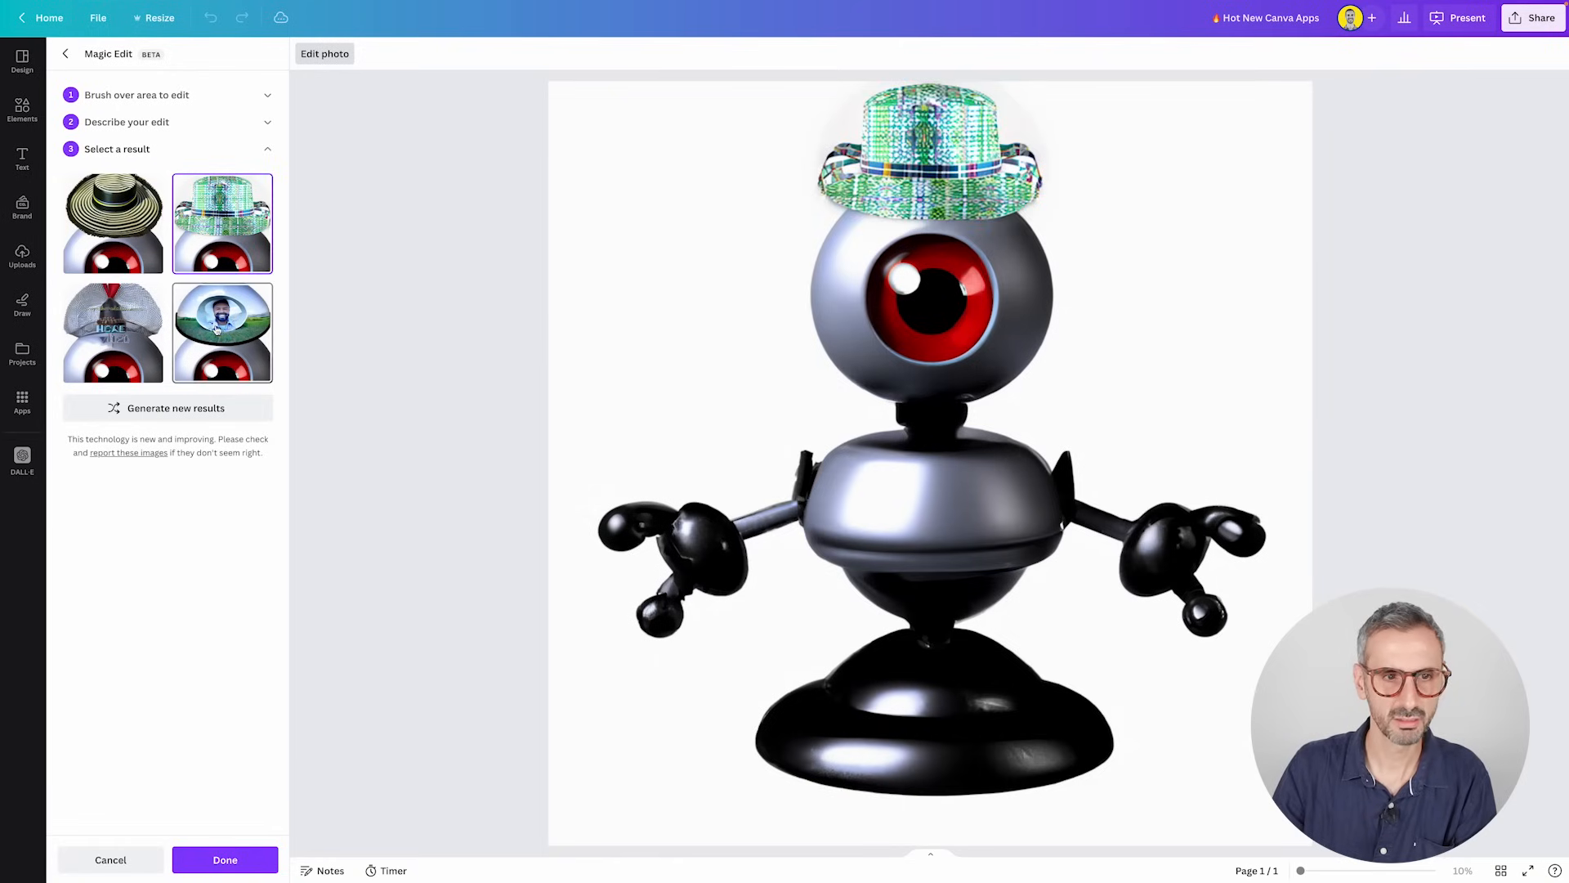
pyautogui.click(222, 331)
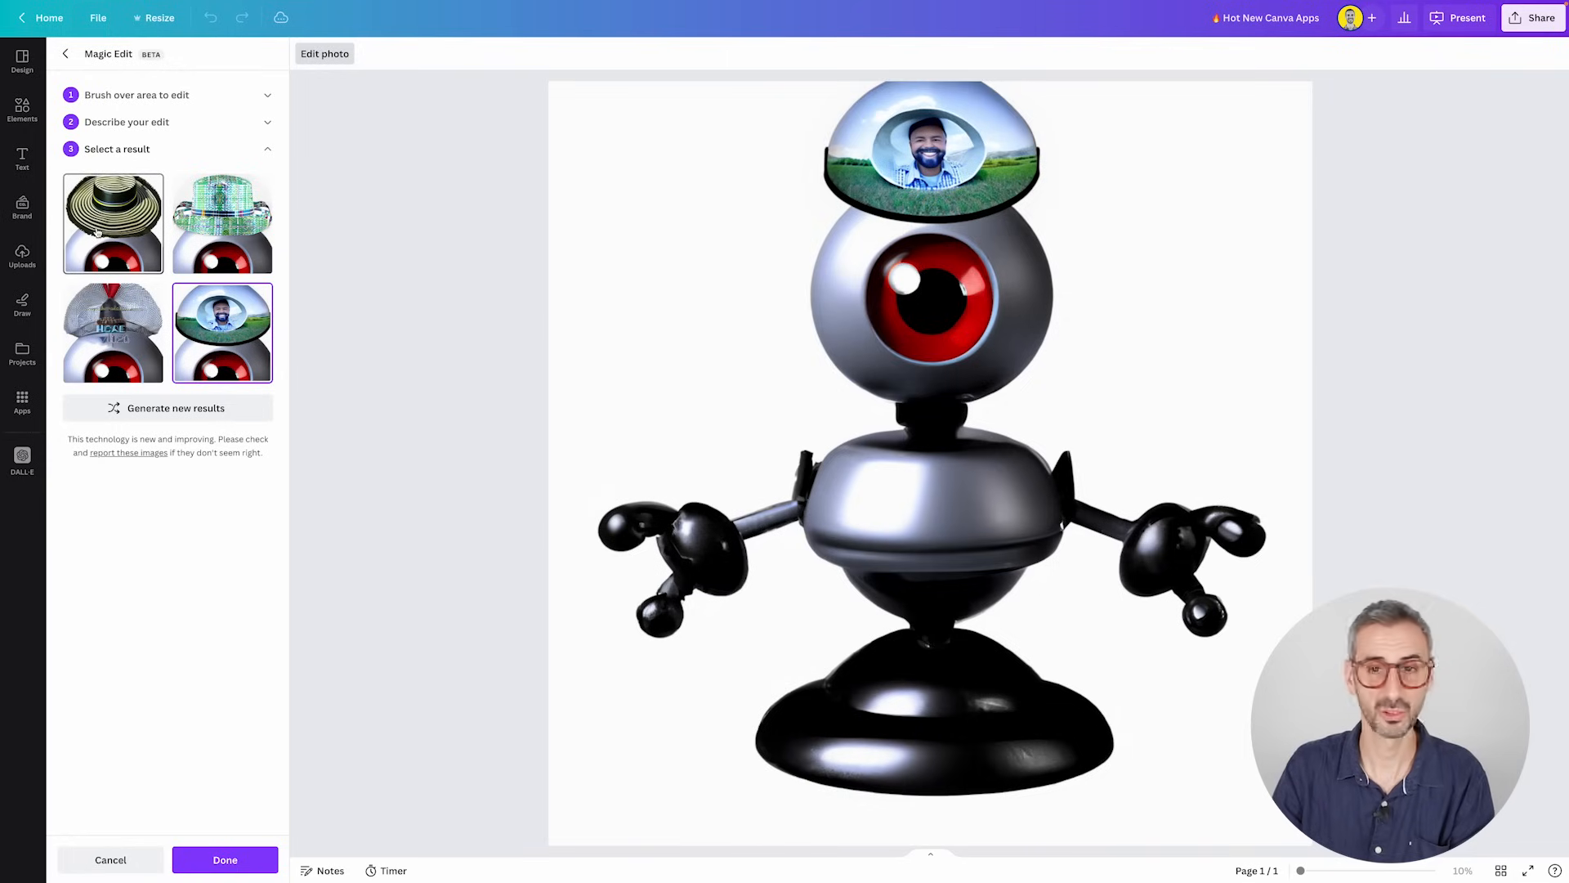
pyautogui.click(112, 222)
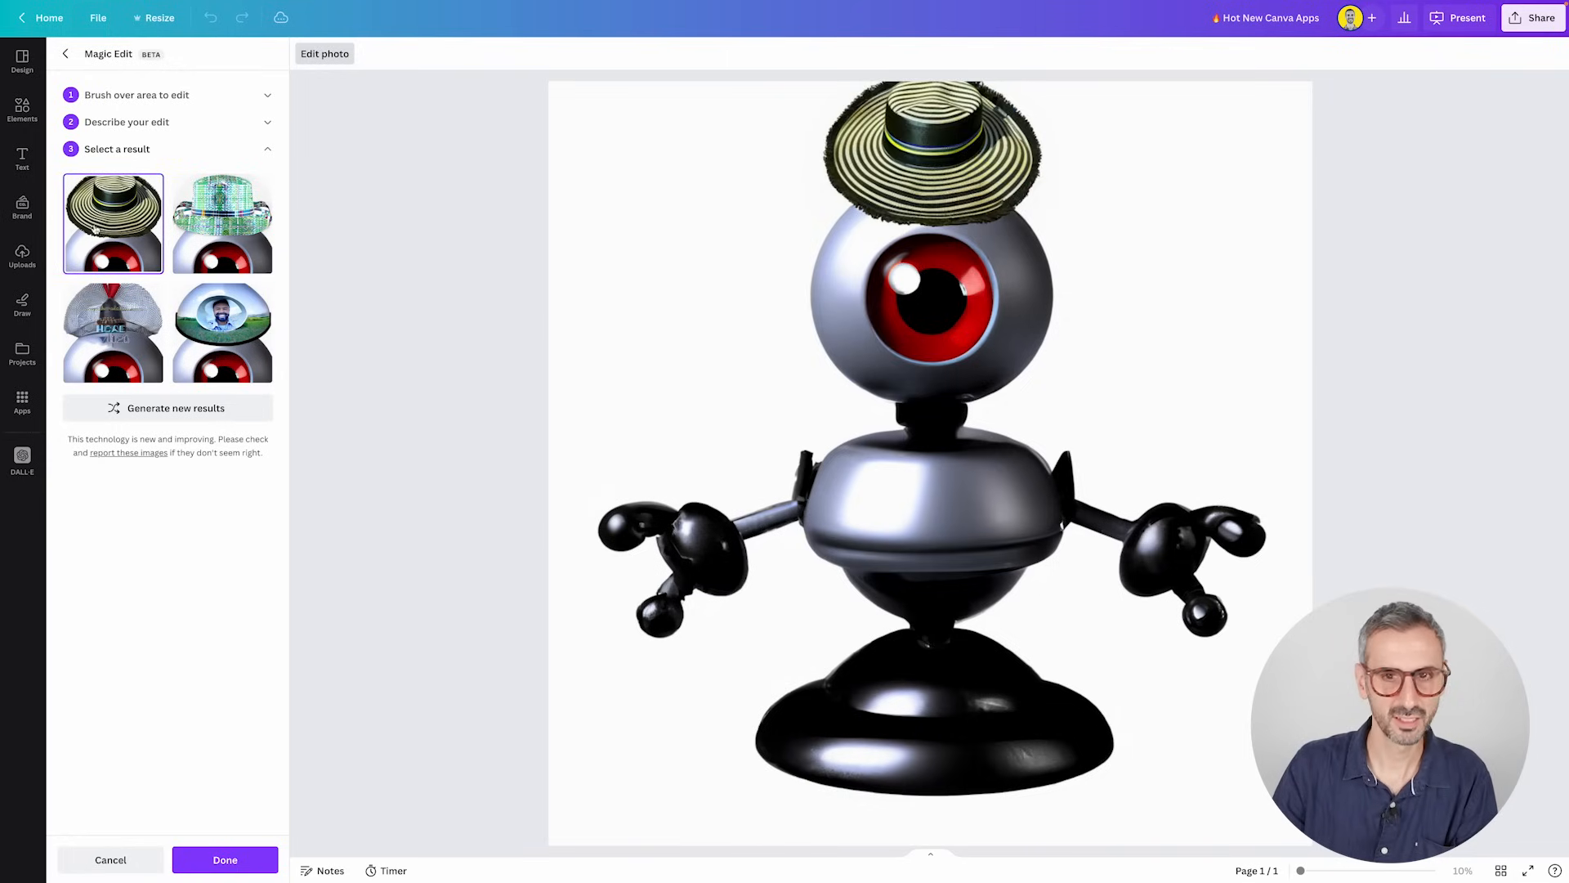
pyautogui.click(21, 403)
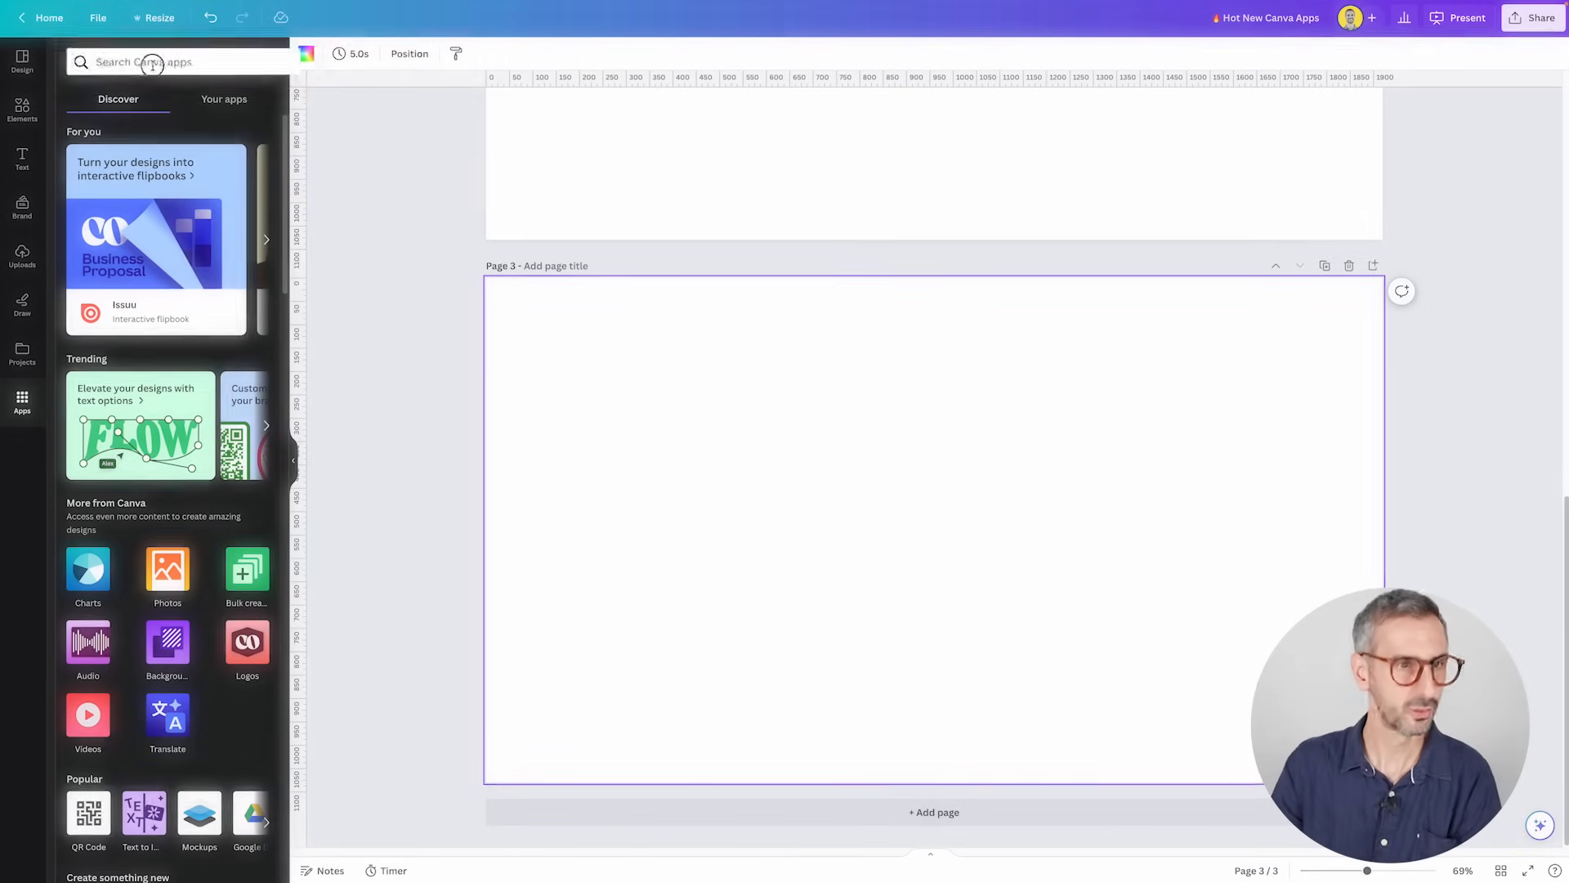
# - Search the apps directory for 'imagen'
pyautogui.write('imag')
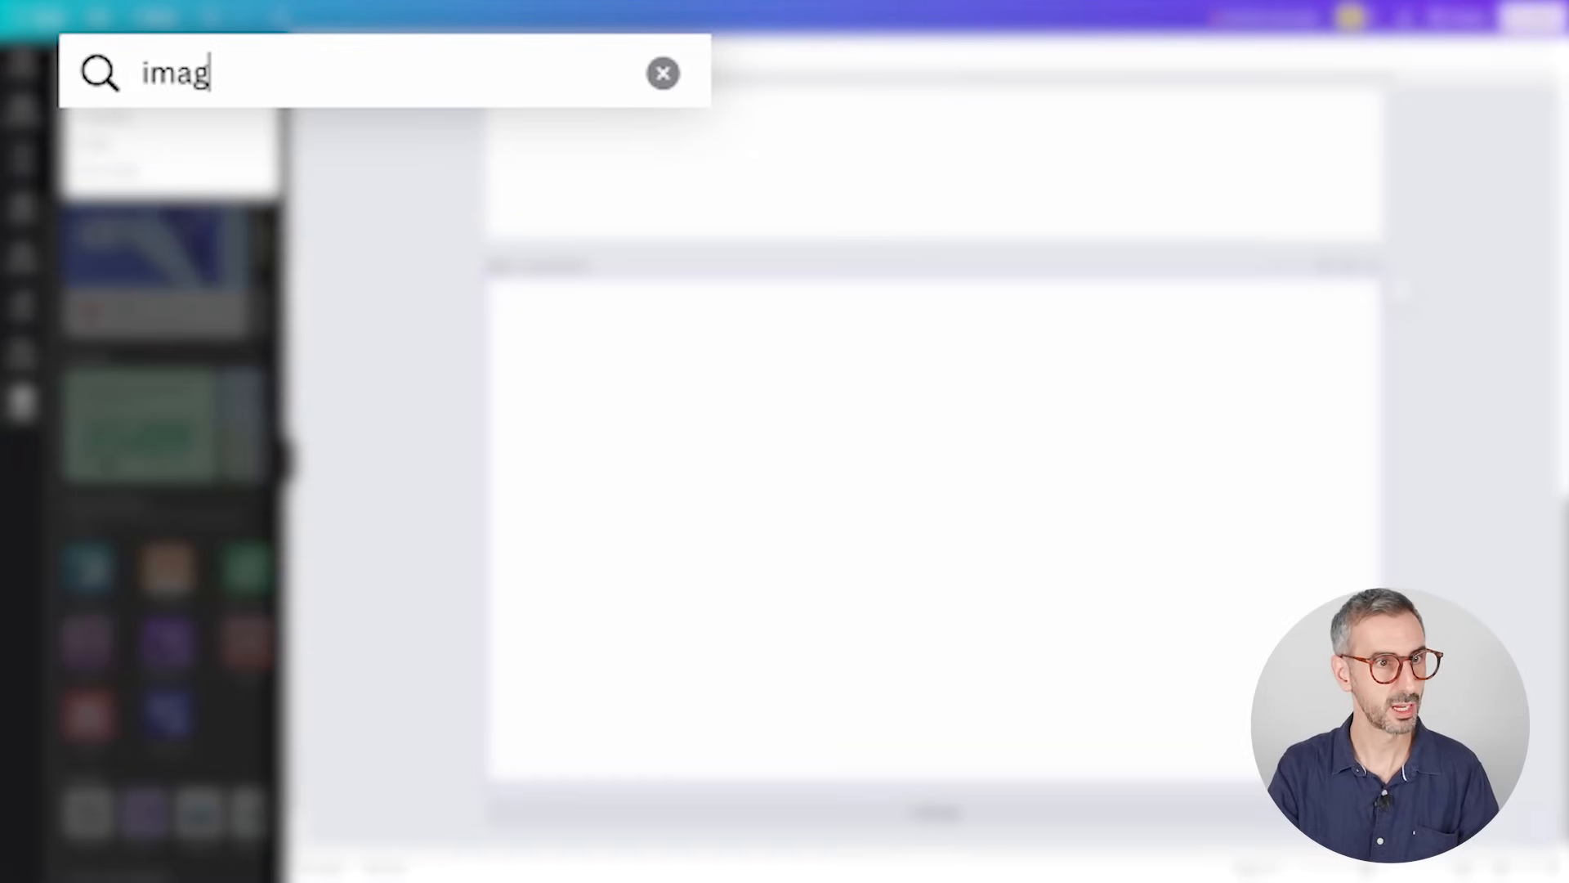
pyautogui.write('en')
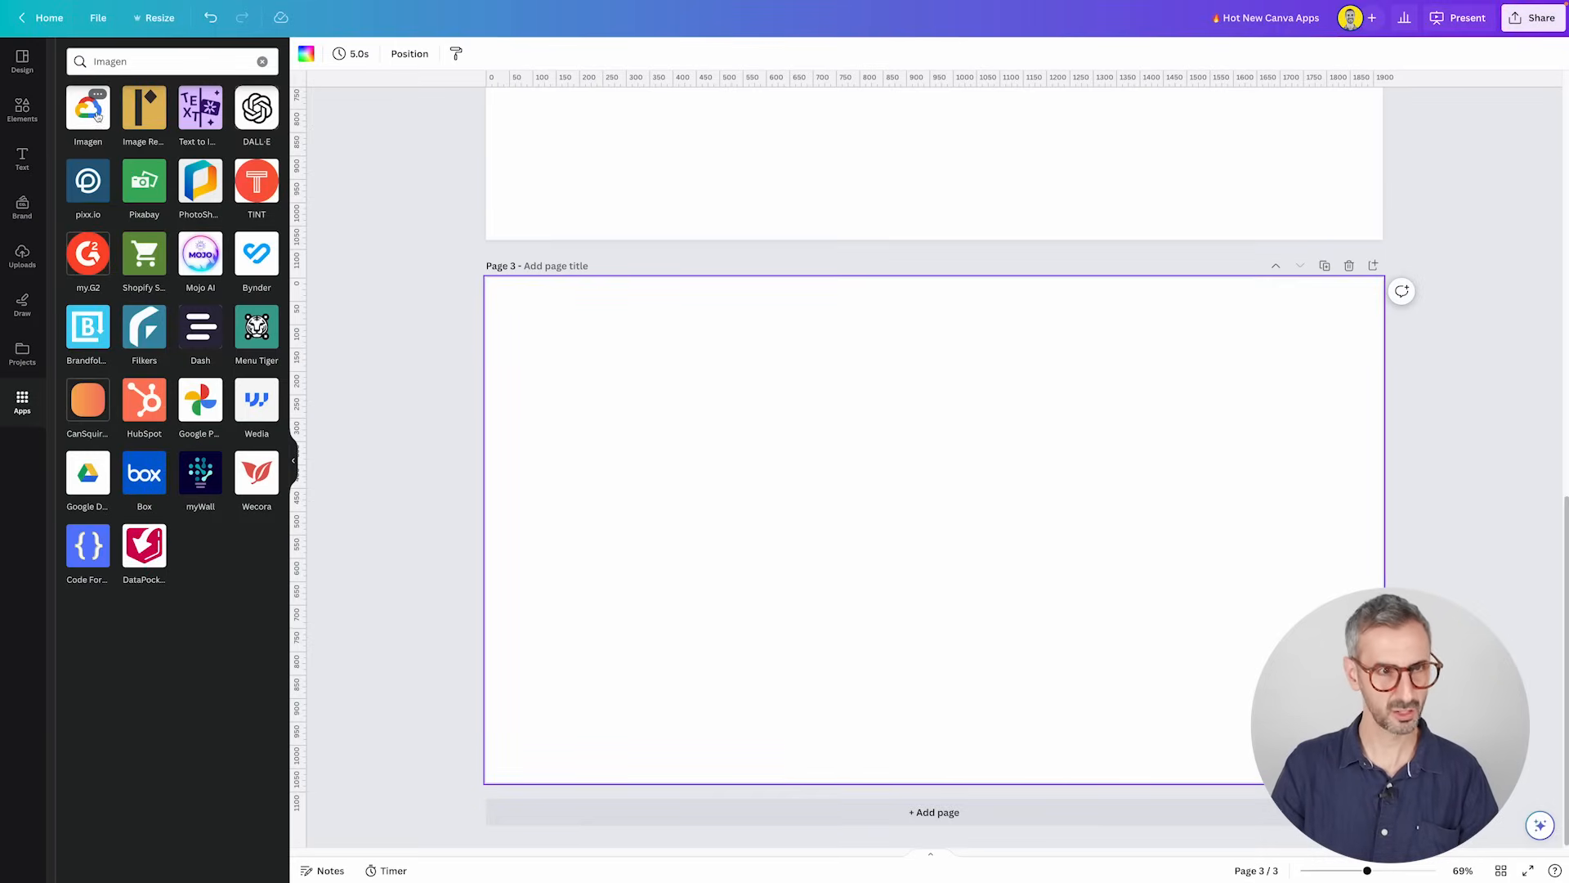
# - Open Imagen and enter 'A cute tiny mouse holding a piece of luxury cheese, pixar'
pyautogui.click(88, 113)
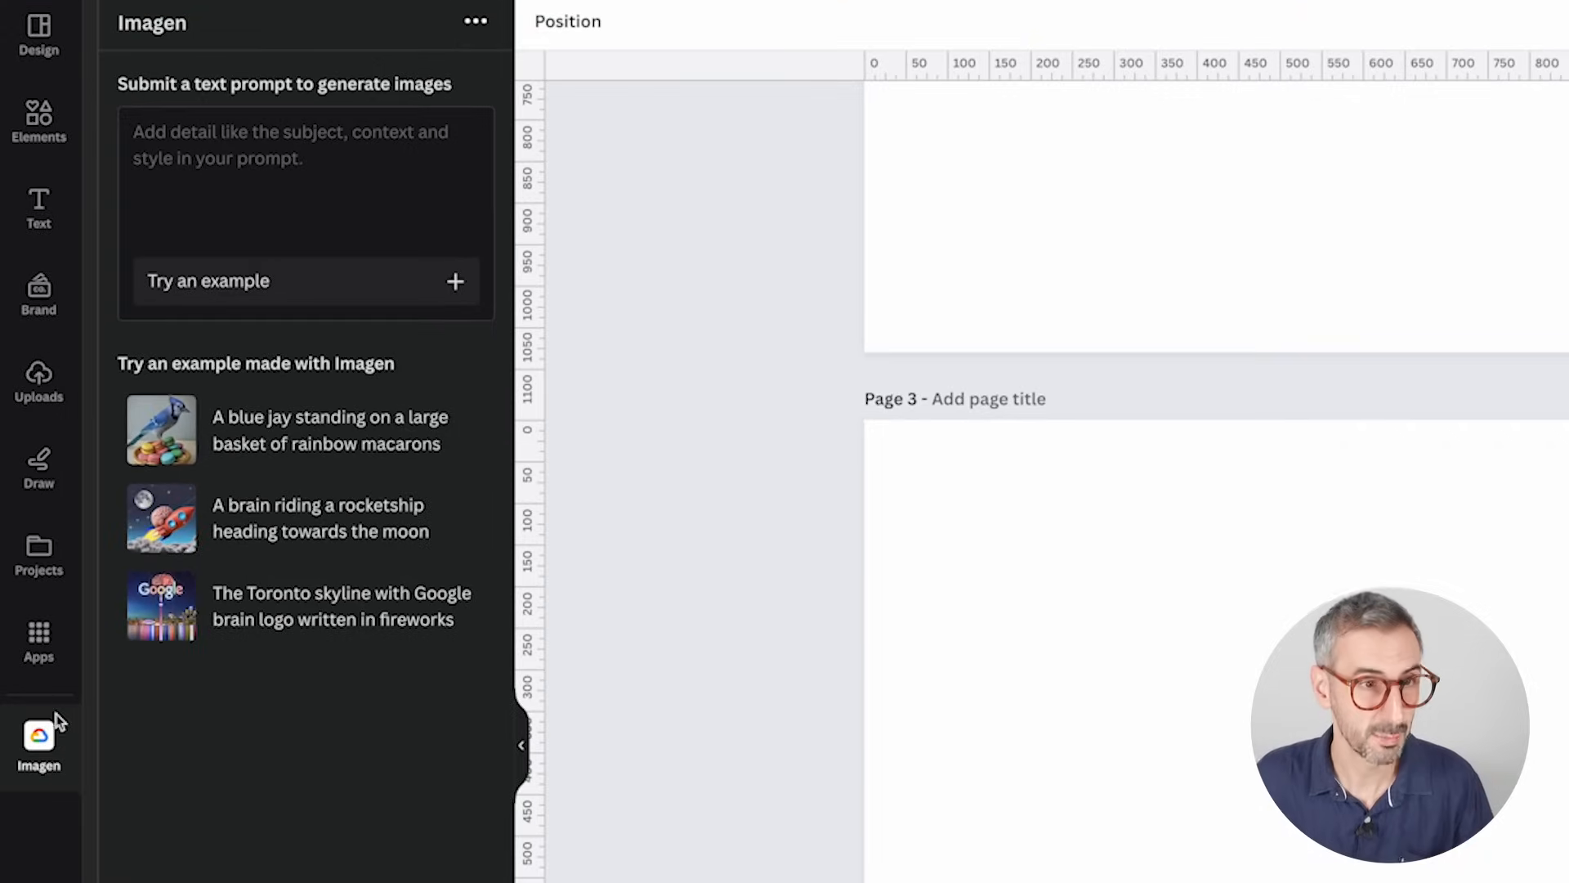
pyautogui.moveTo(228, 271)
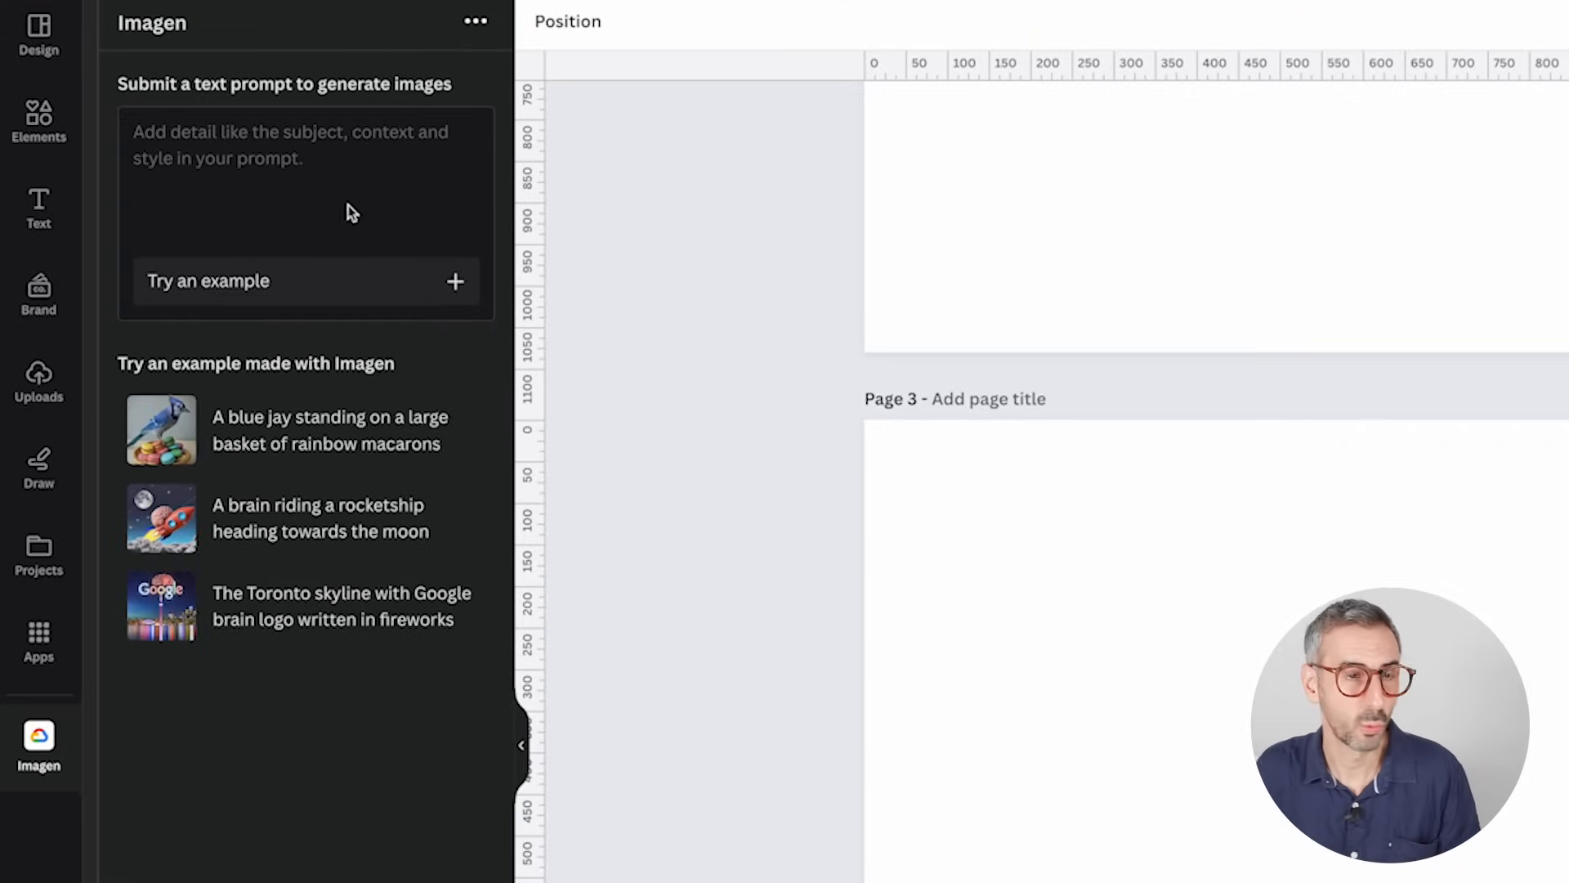
pyautogui.moveTo(363, 166)
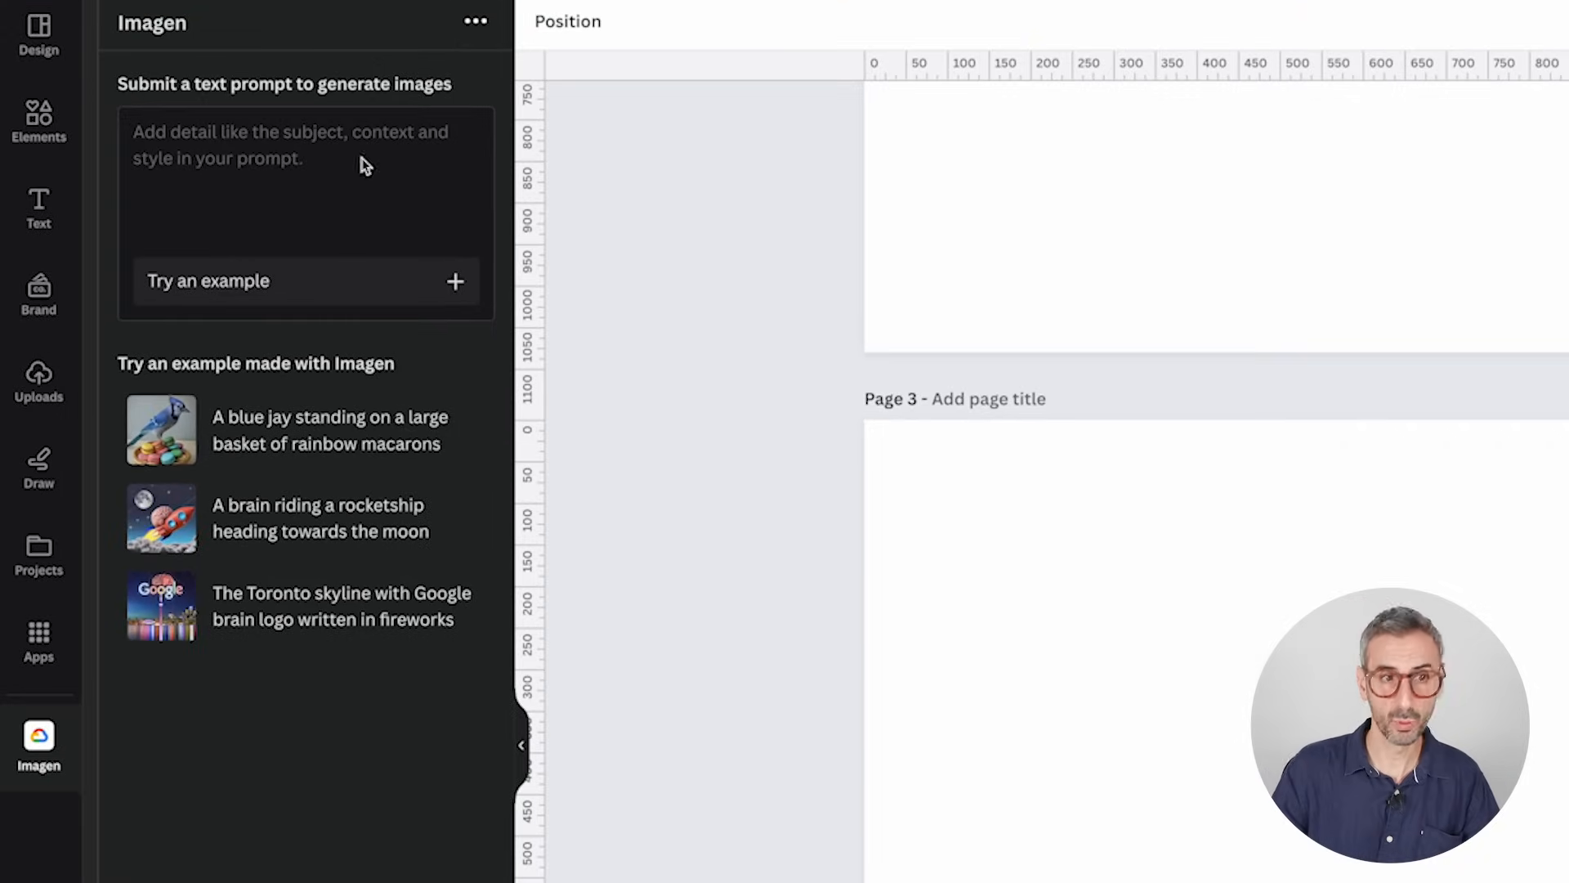
pyautogui.moveTo(233, 377)
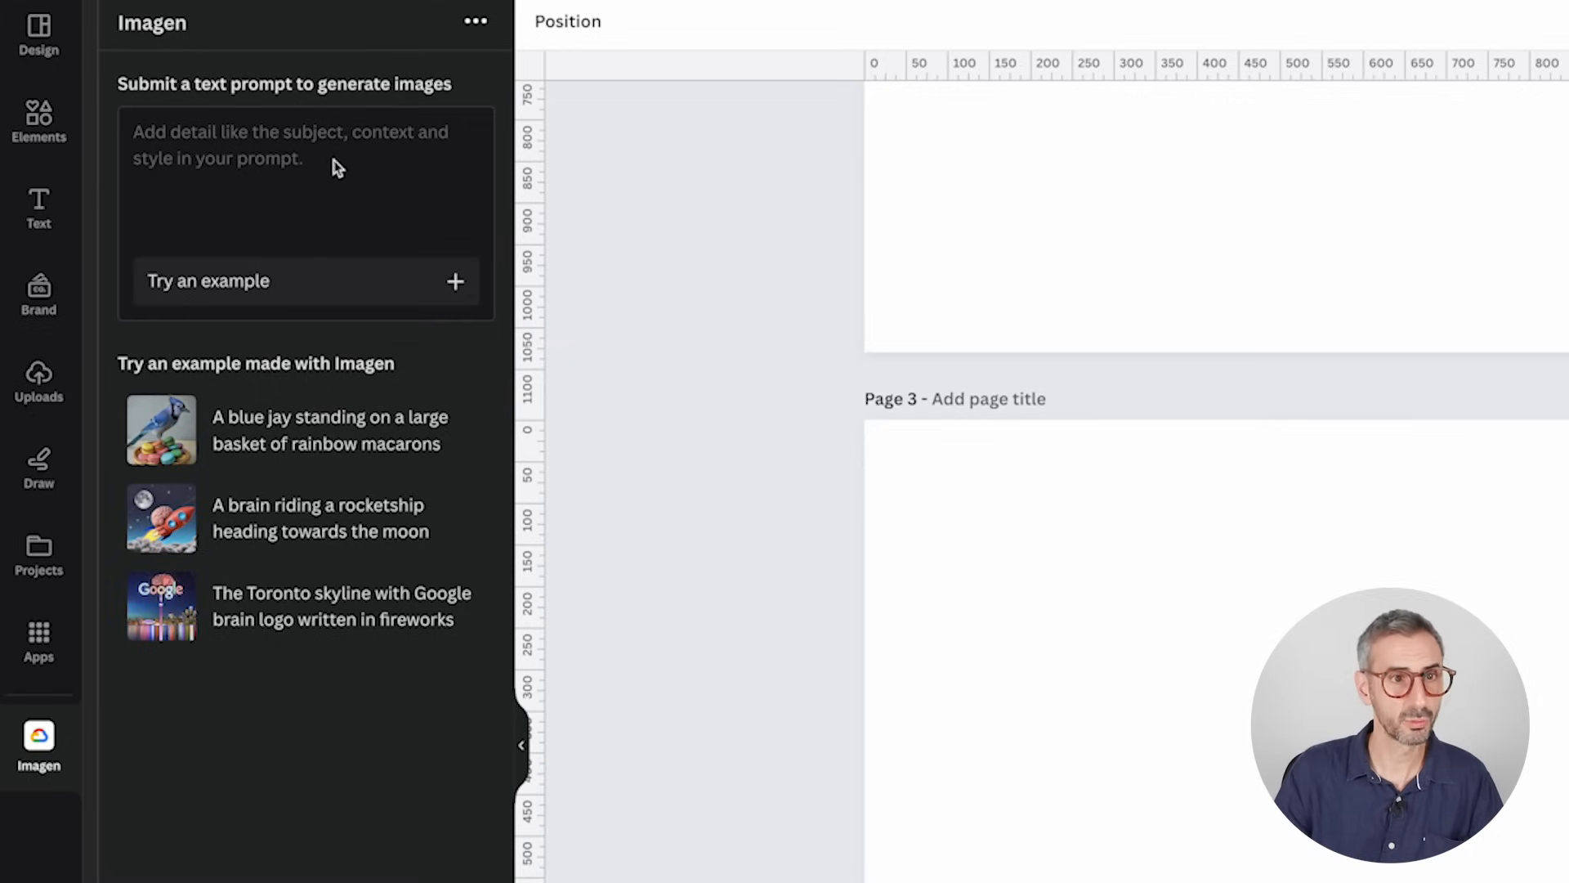
pyautogui.moveTo(456, 291)
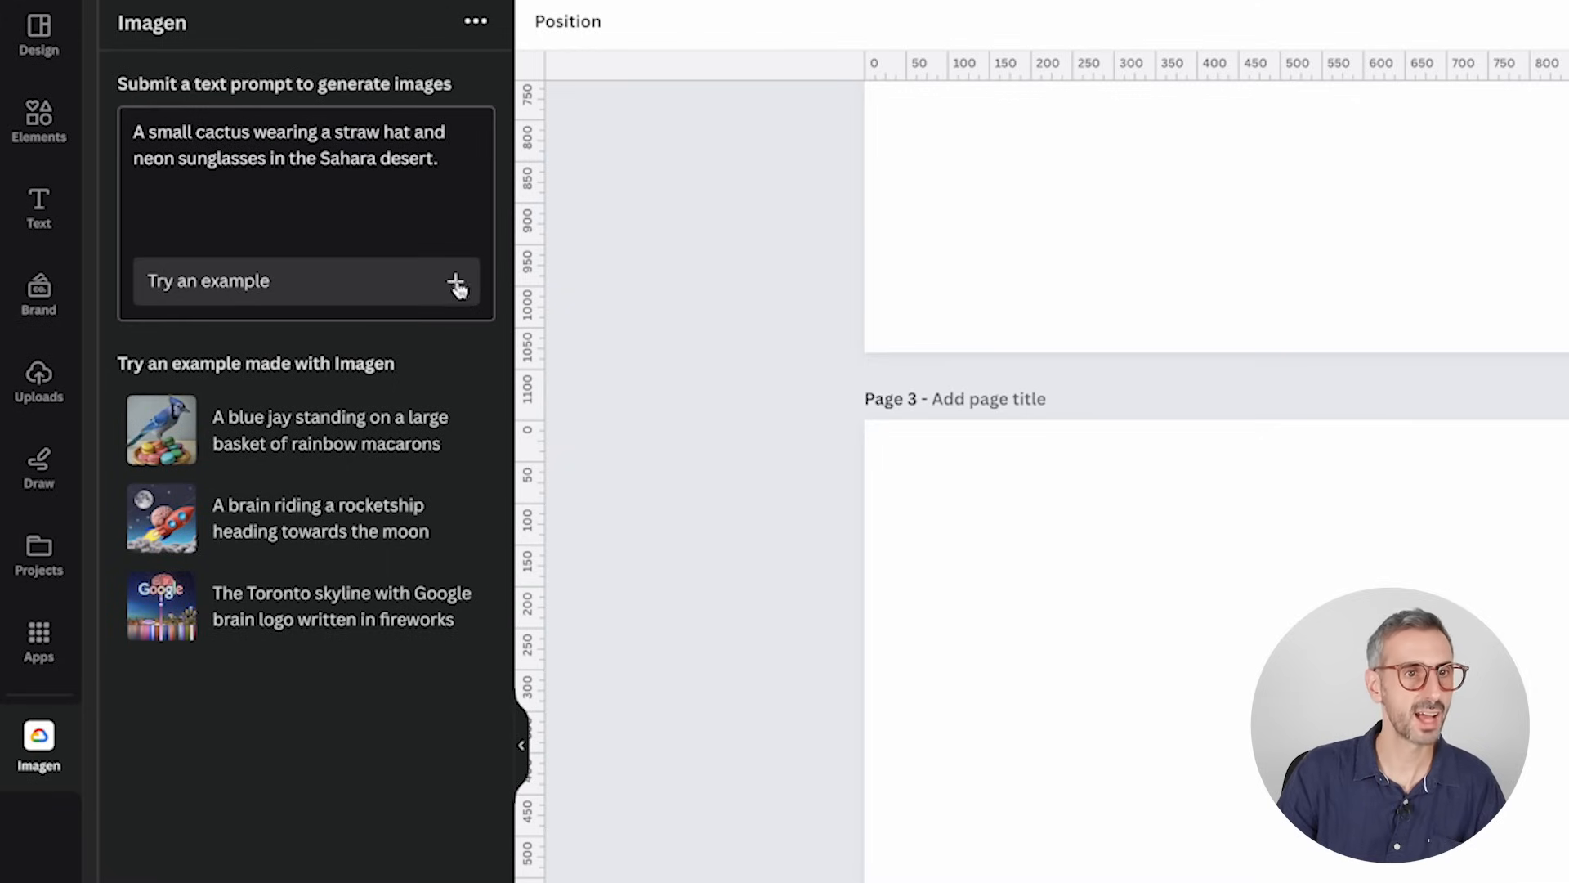
pyautogui.moveTo(471, 293)
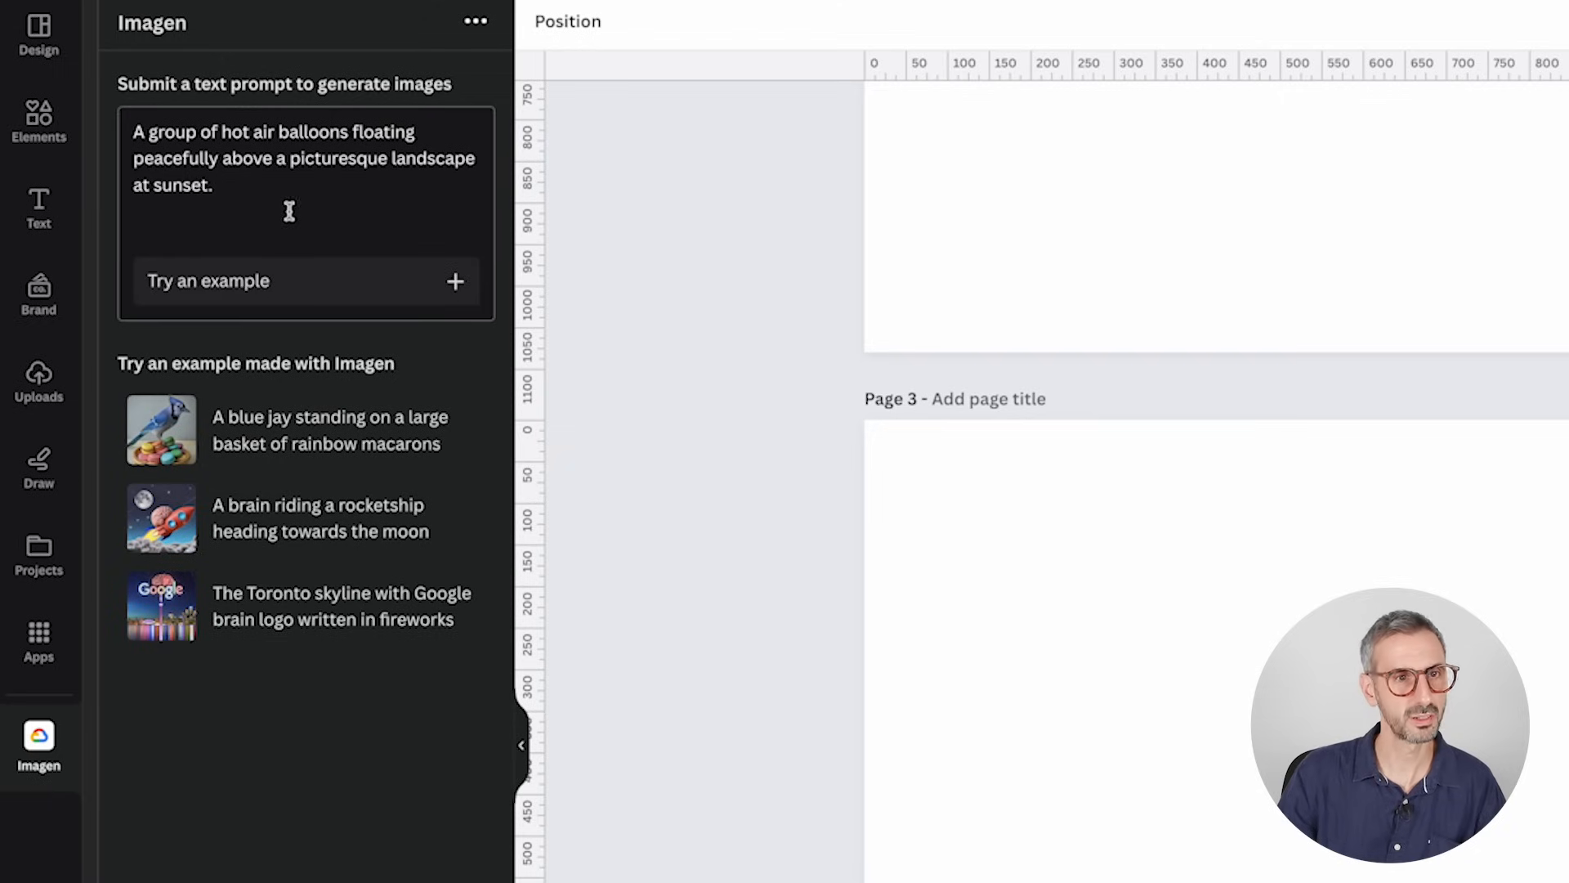
pyautogui.tripleClick(304, 158)
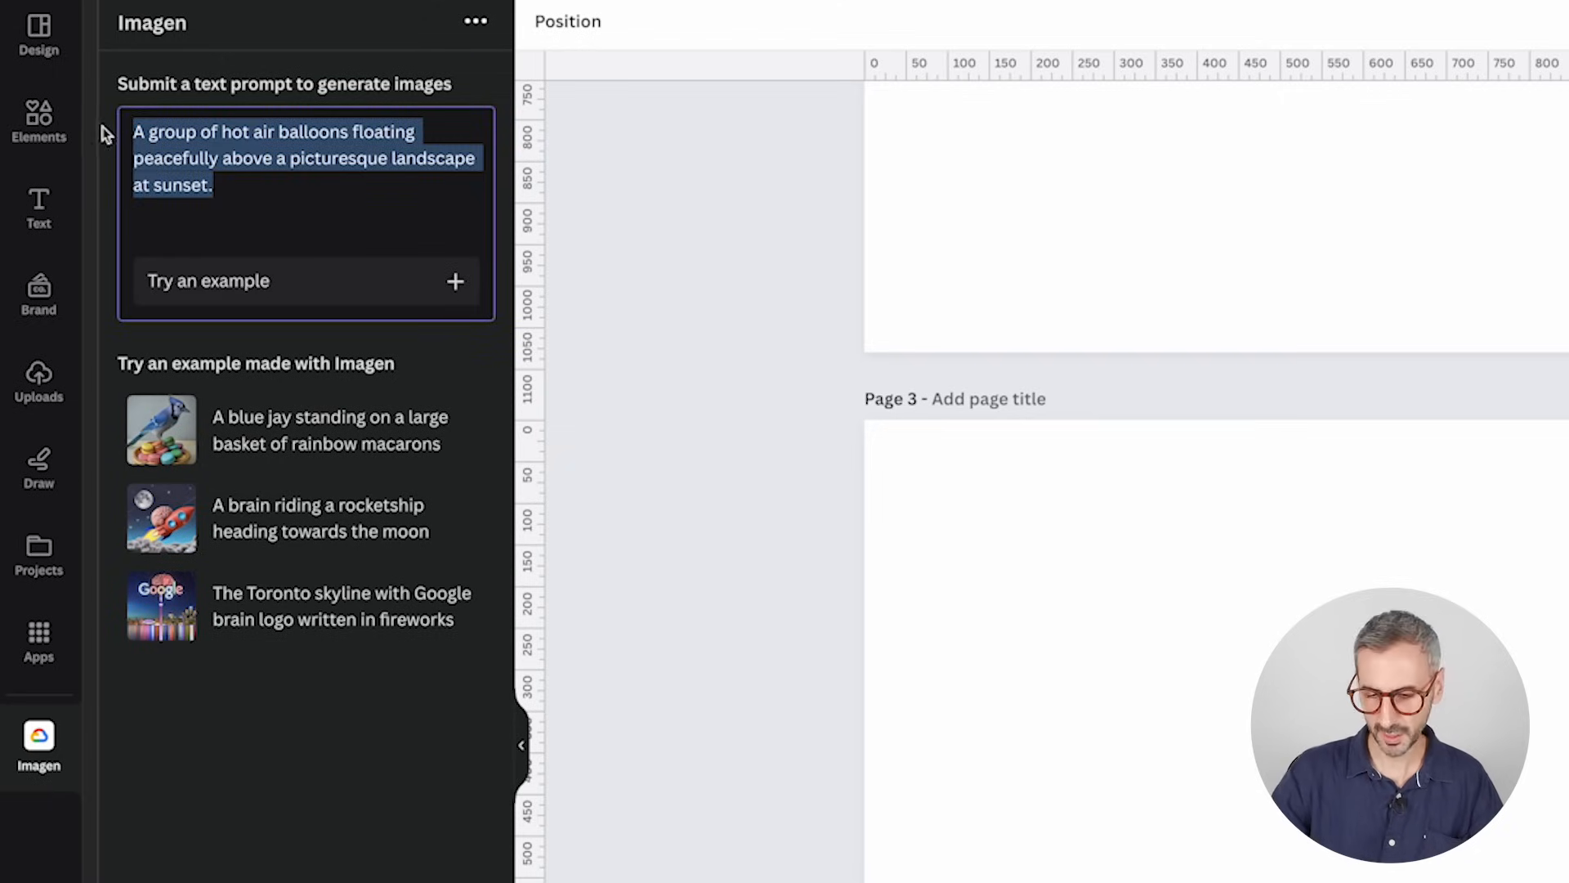
pyautogui.write('A cute tiny mouse holding a piece of luxury cheese, pixar')
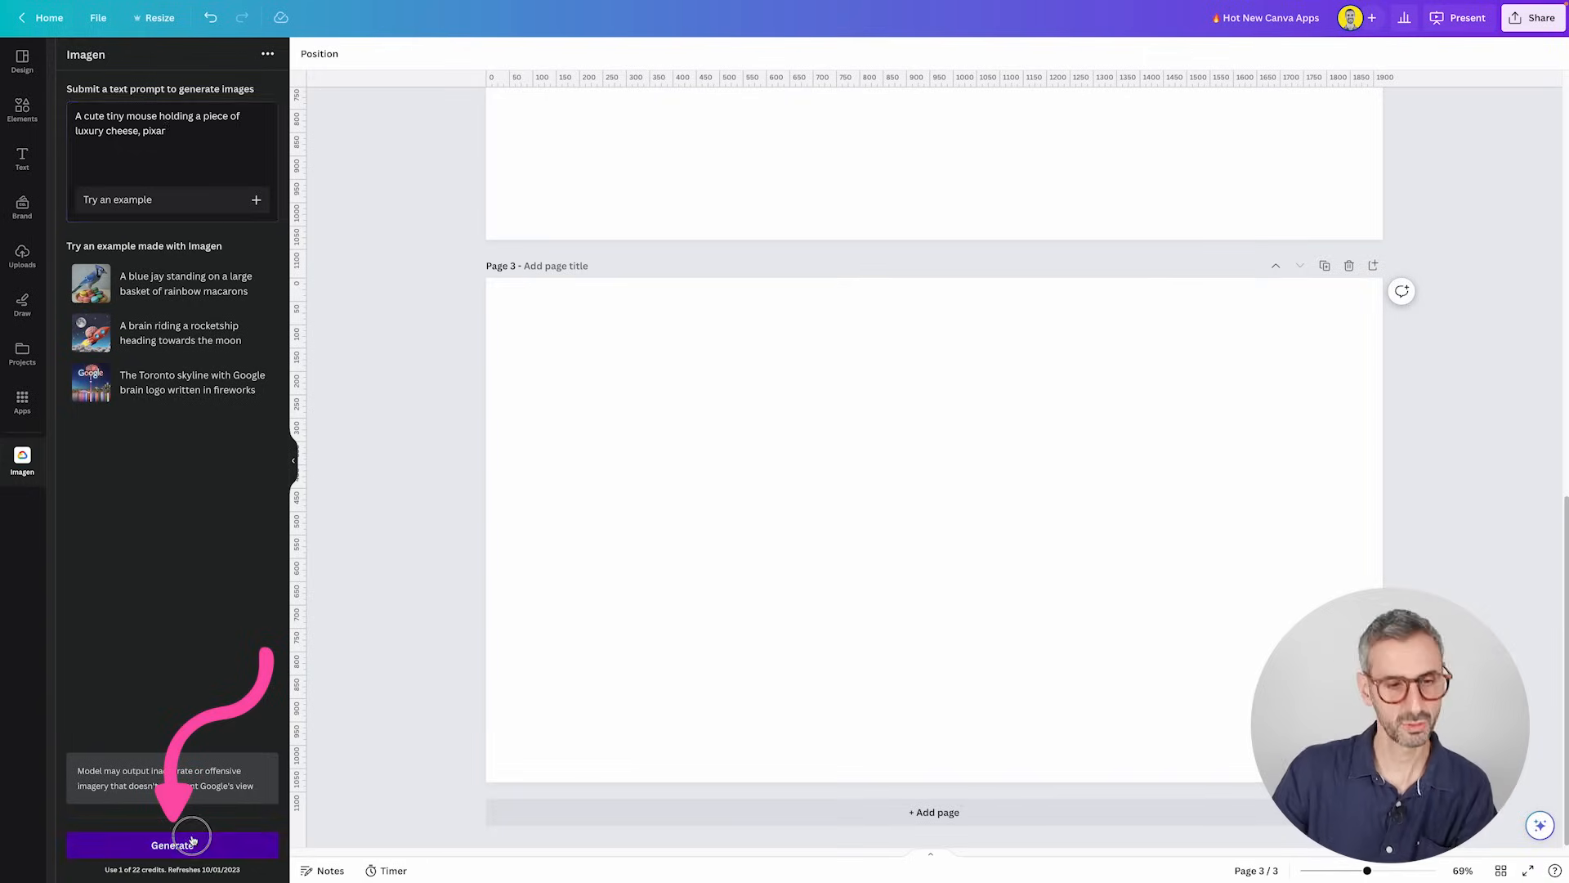
# - Generate the mouse images, add the blue mouse to page 3, shrink and shift it left
pyautogui.click(172, 844)
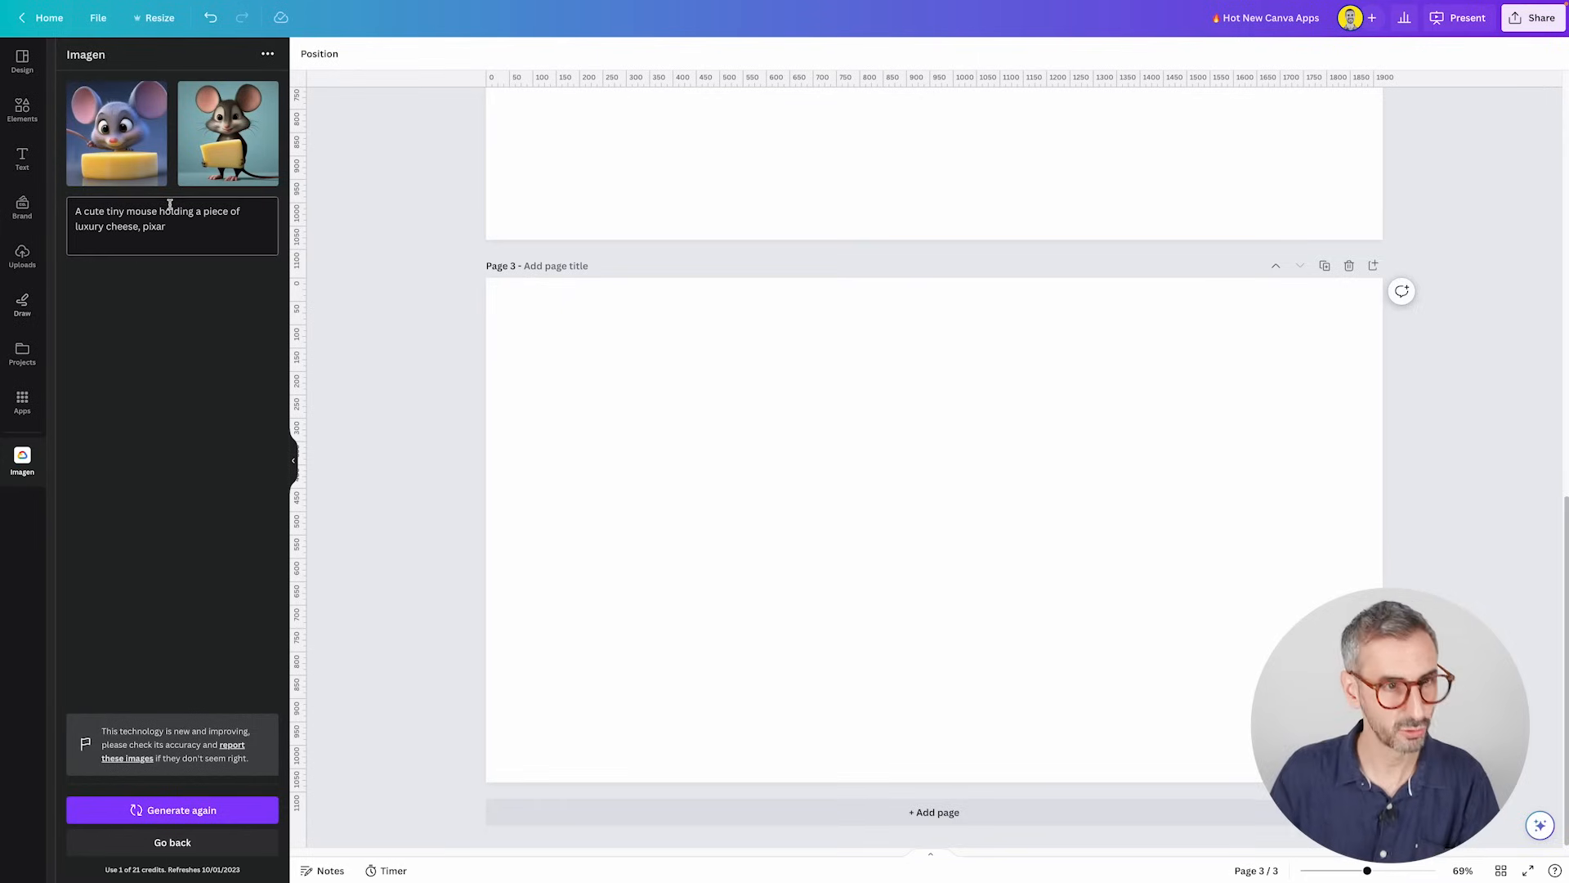
pyautogui.click(116, 134)
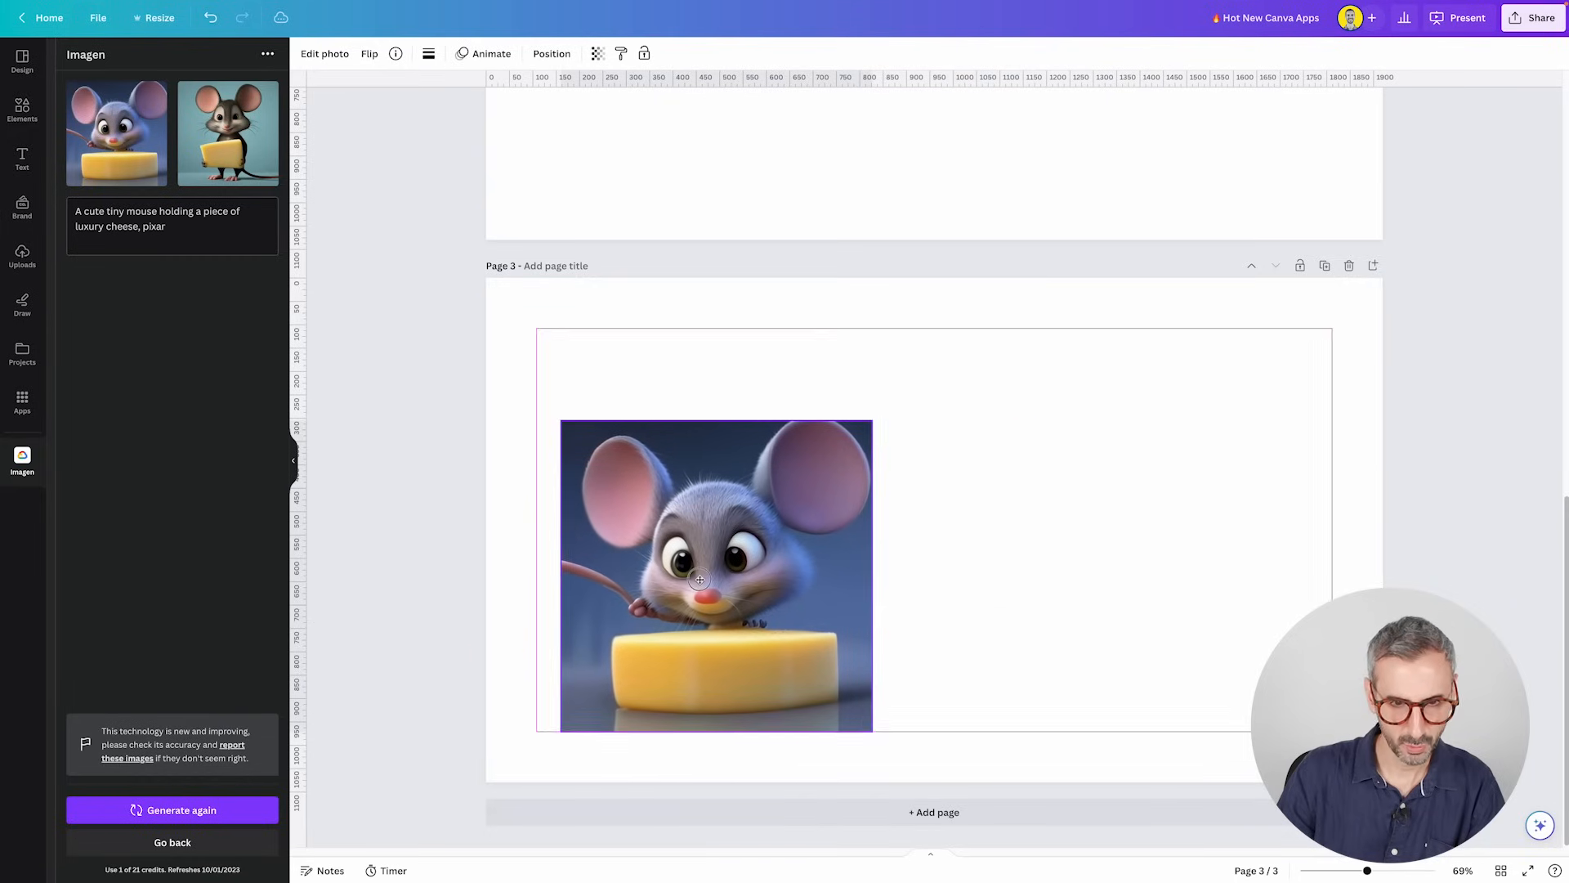
pyautogui.moveTo(870, 420); pyautogui.dragTo(976, 330)
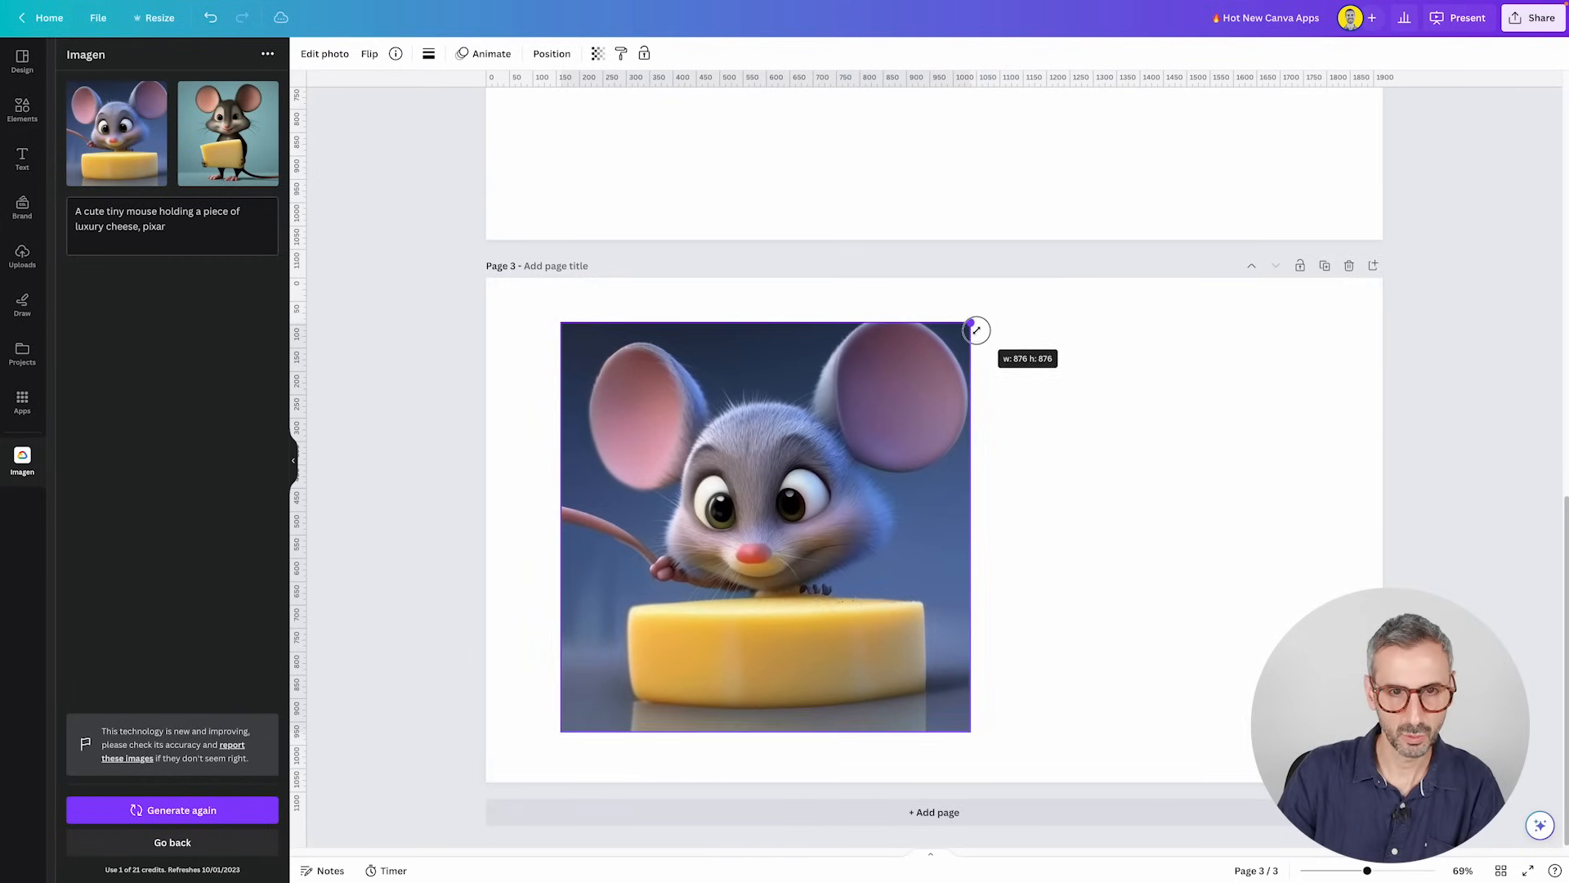
pyautogui.moveTo(968, 330); pyautogui.dragTo(932, 324)
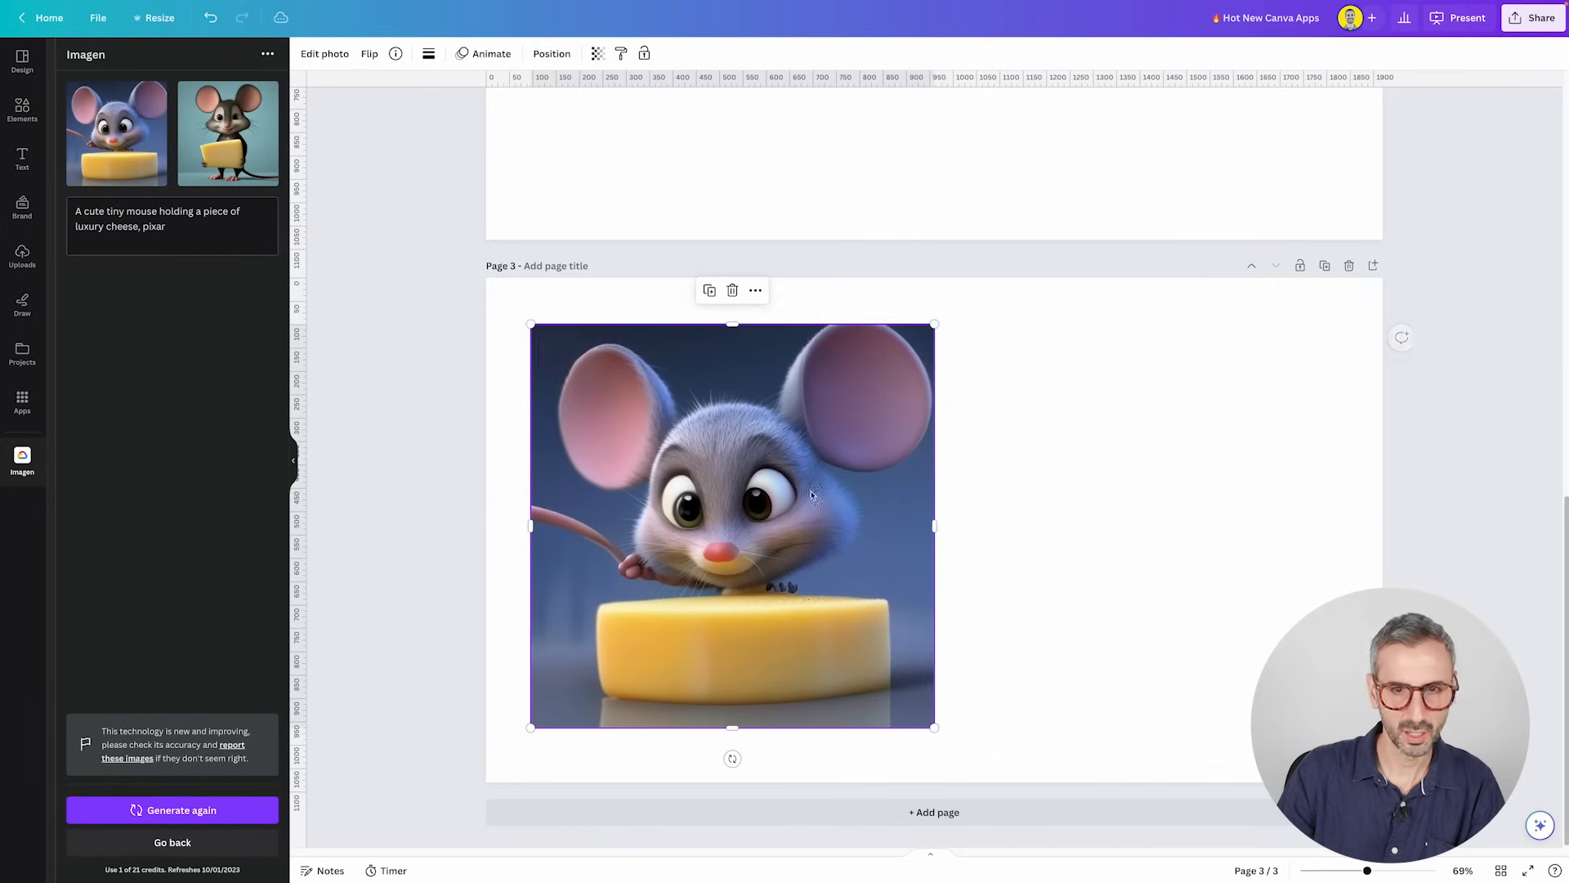
# - Add the brown mouse image beside it, resized to match, then deselect
pyautogui.click(227, 134)
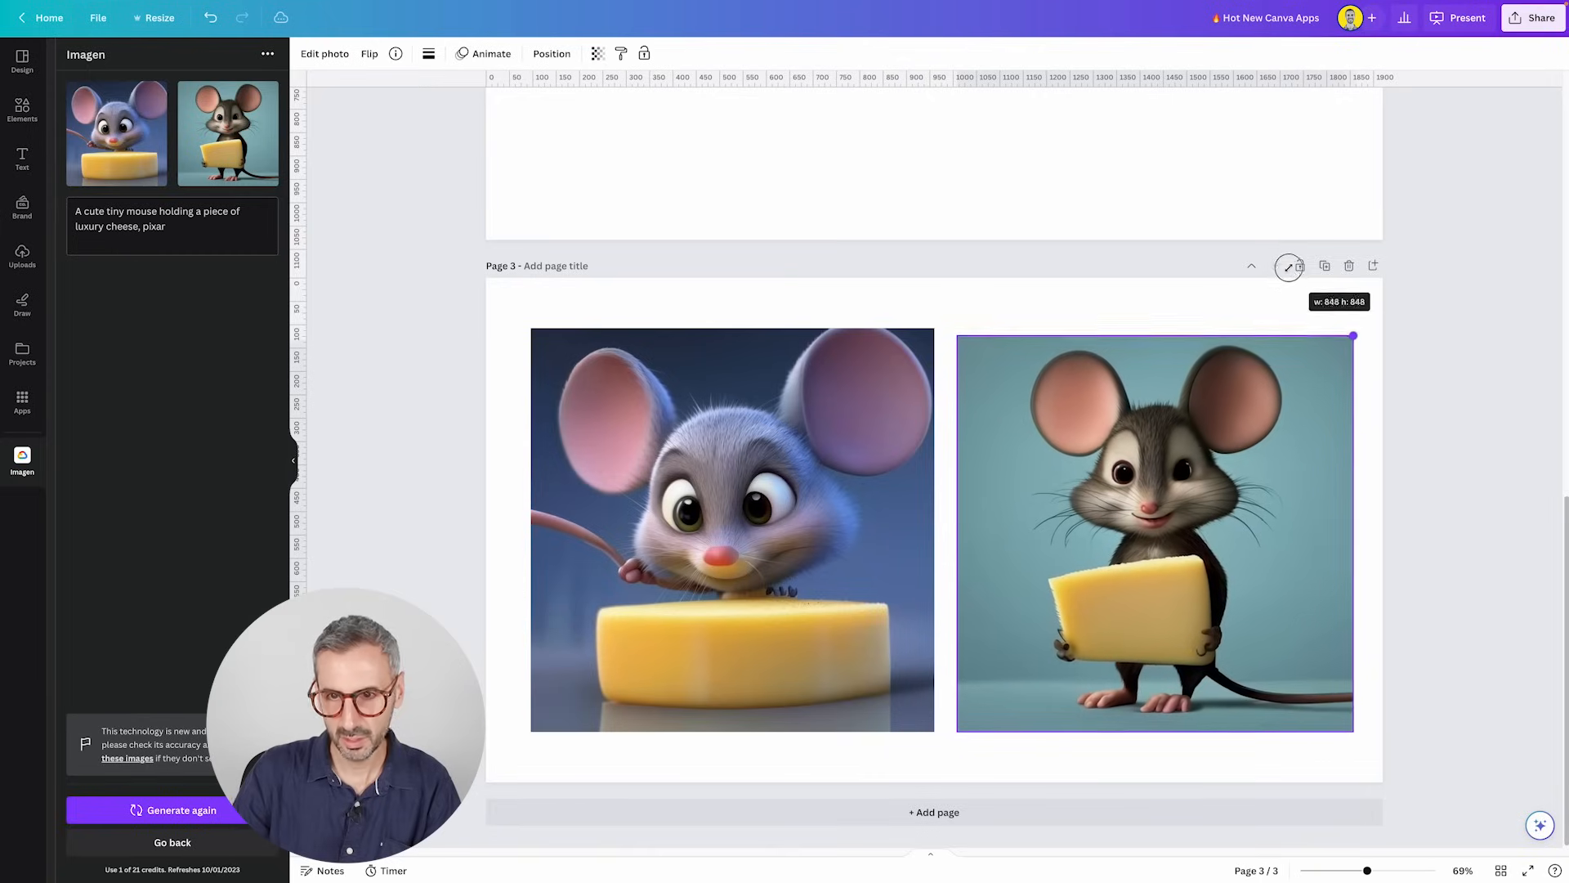
pyautogui.moveTo(1354, 335); pyautogui.dragTo(1360, 329)
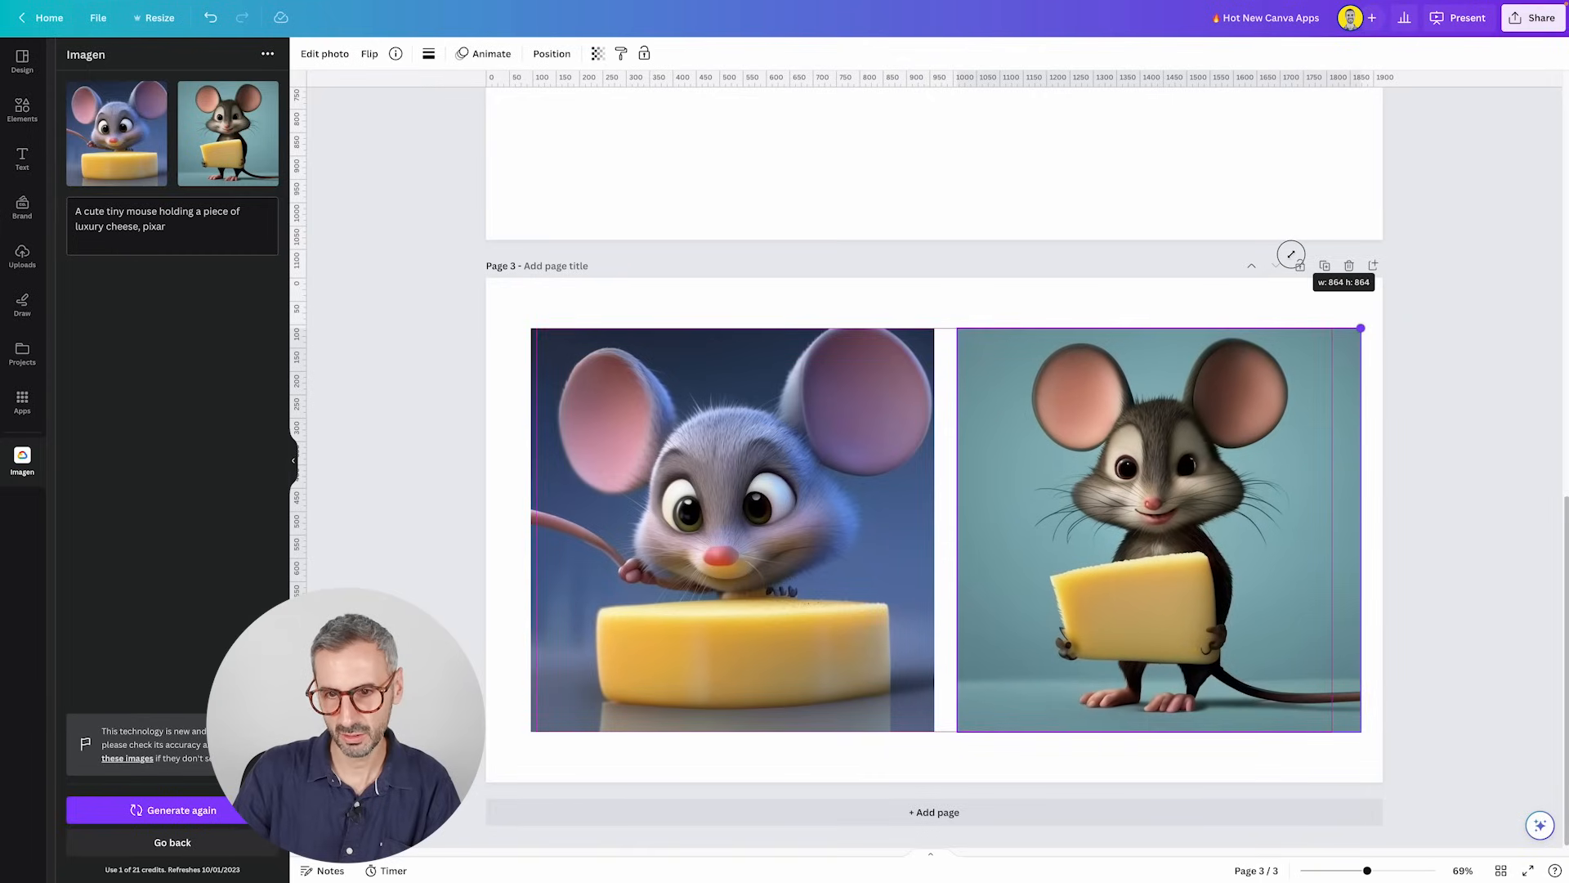
pyautogui.click(492, 465)
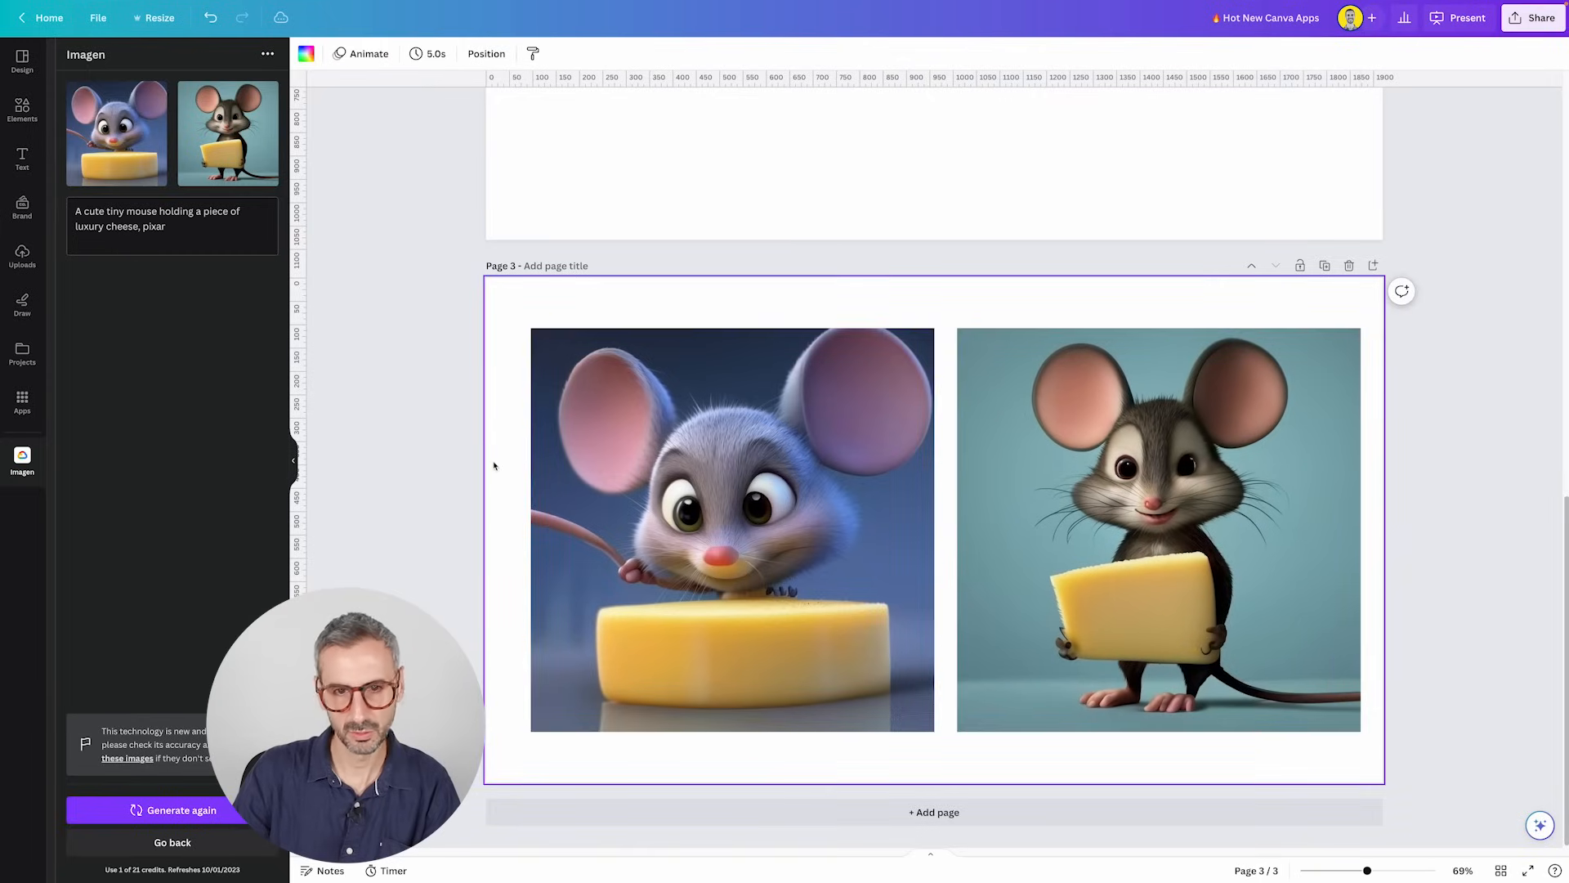
pyautogui.click(731, 531)
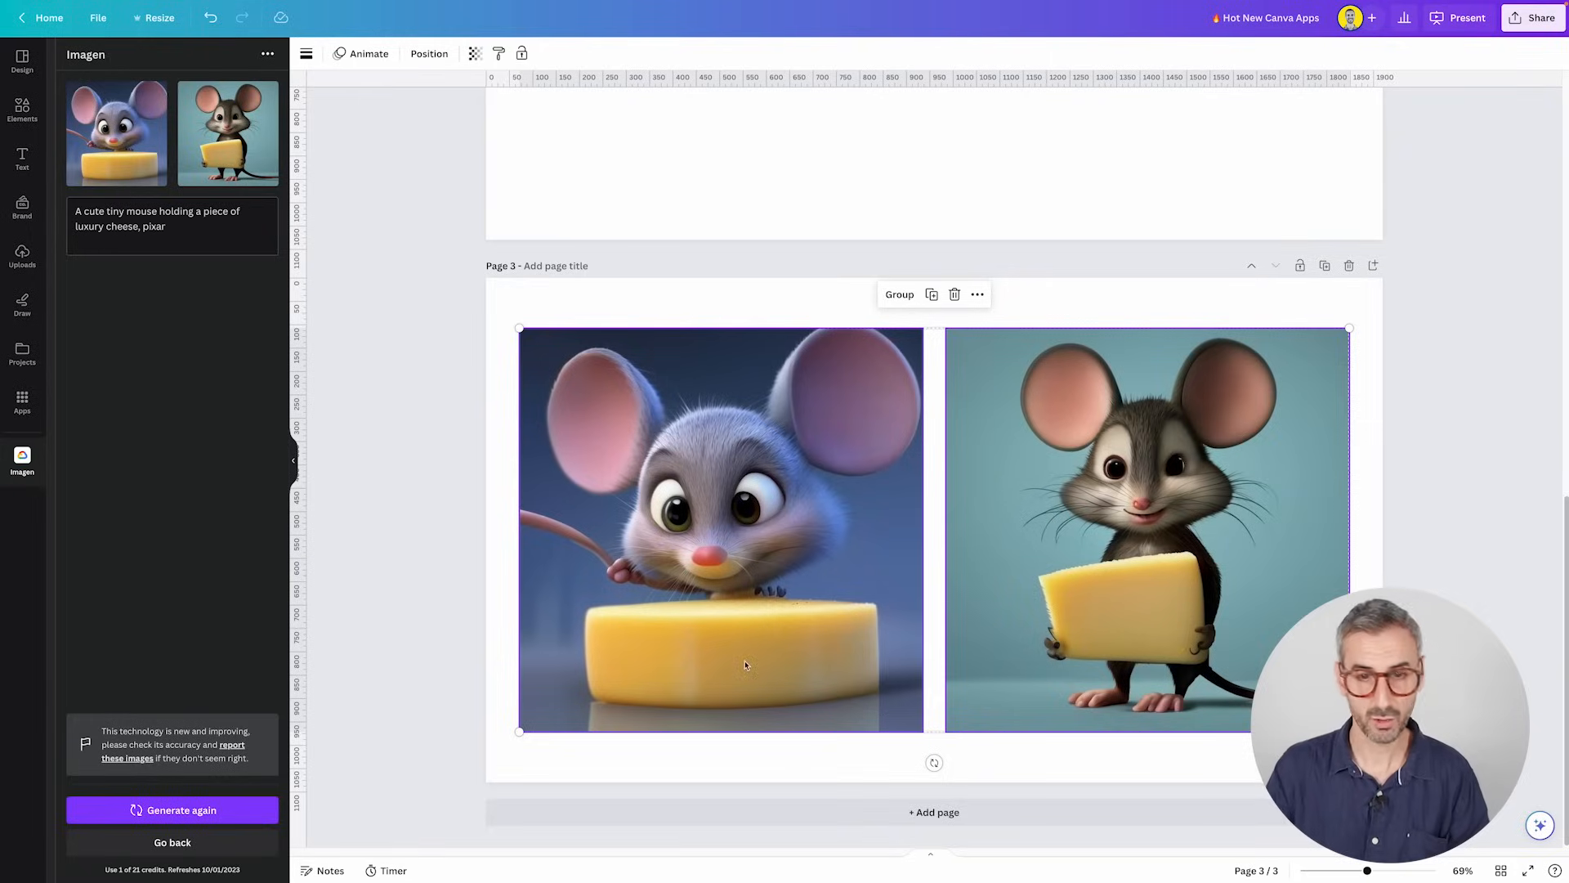
pyautogui.moveTo(763, 641)
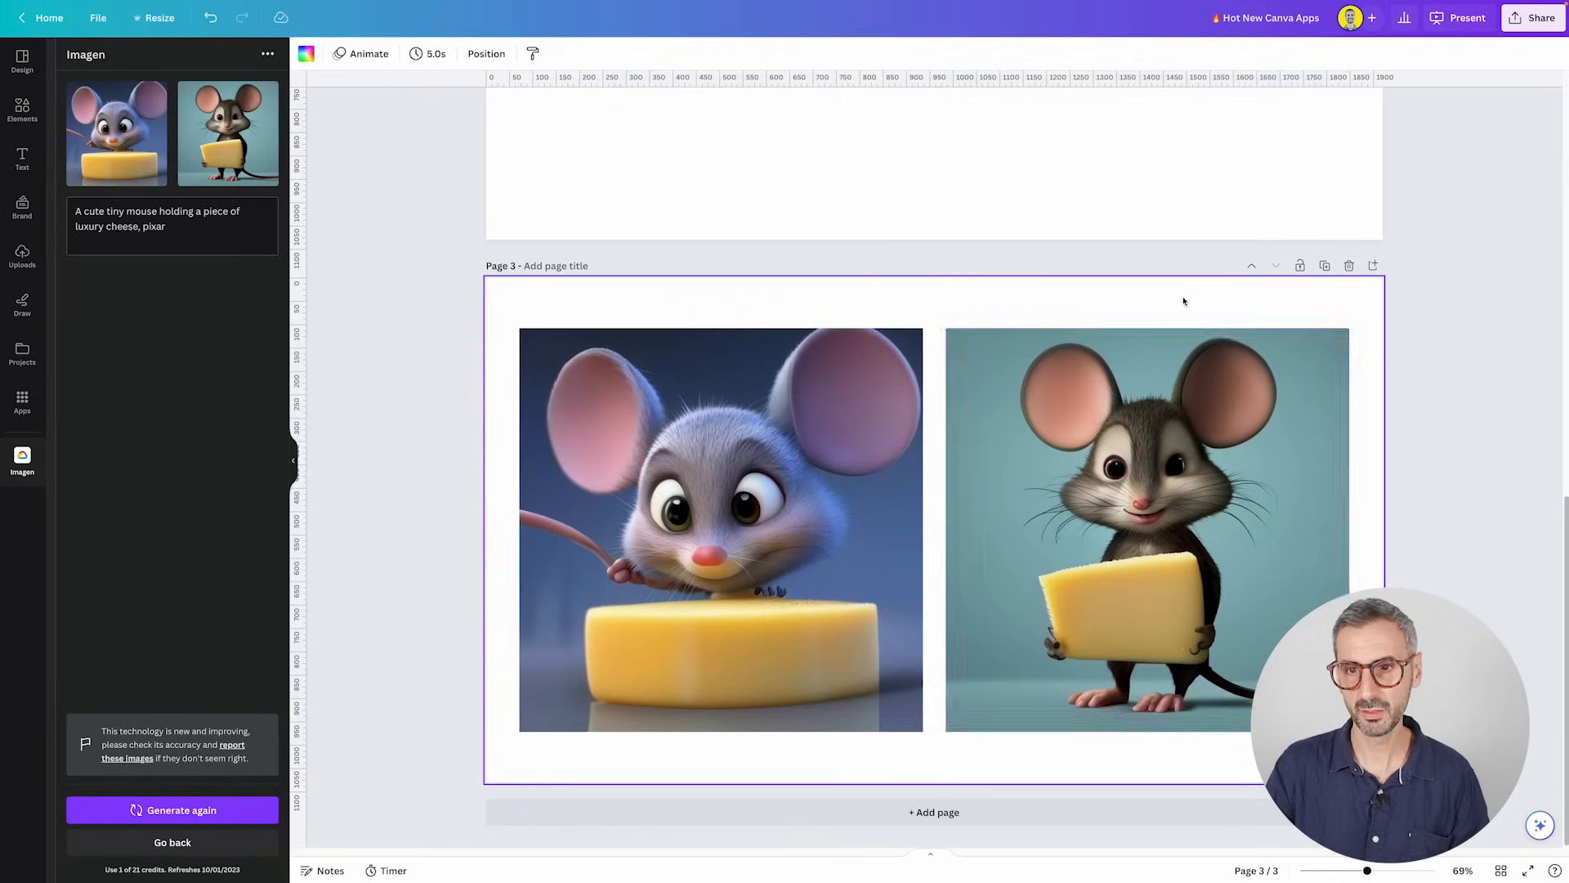
# - Remove the brown mouse photo's background with BG Remover, then deselect it
pyautogui.click(1147, 531)
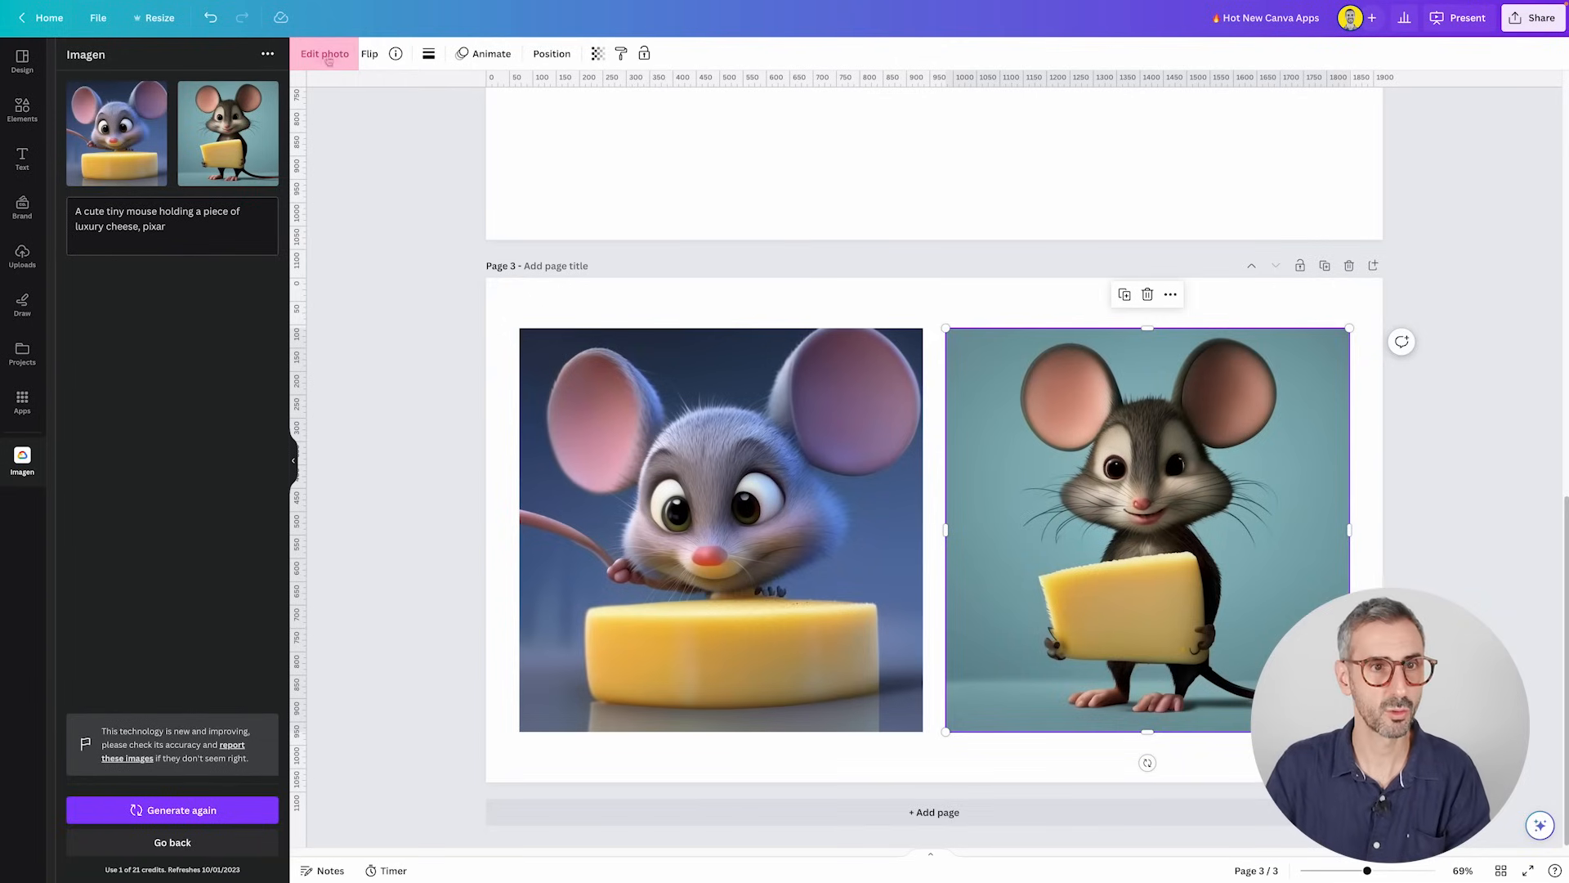
pyautogui.click(324, 53)
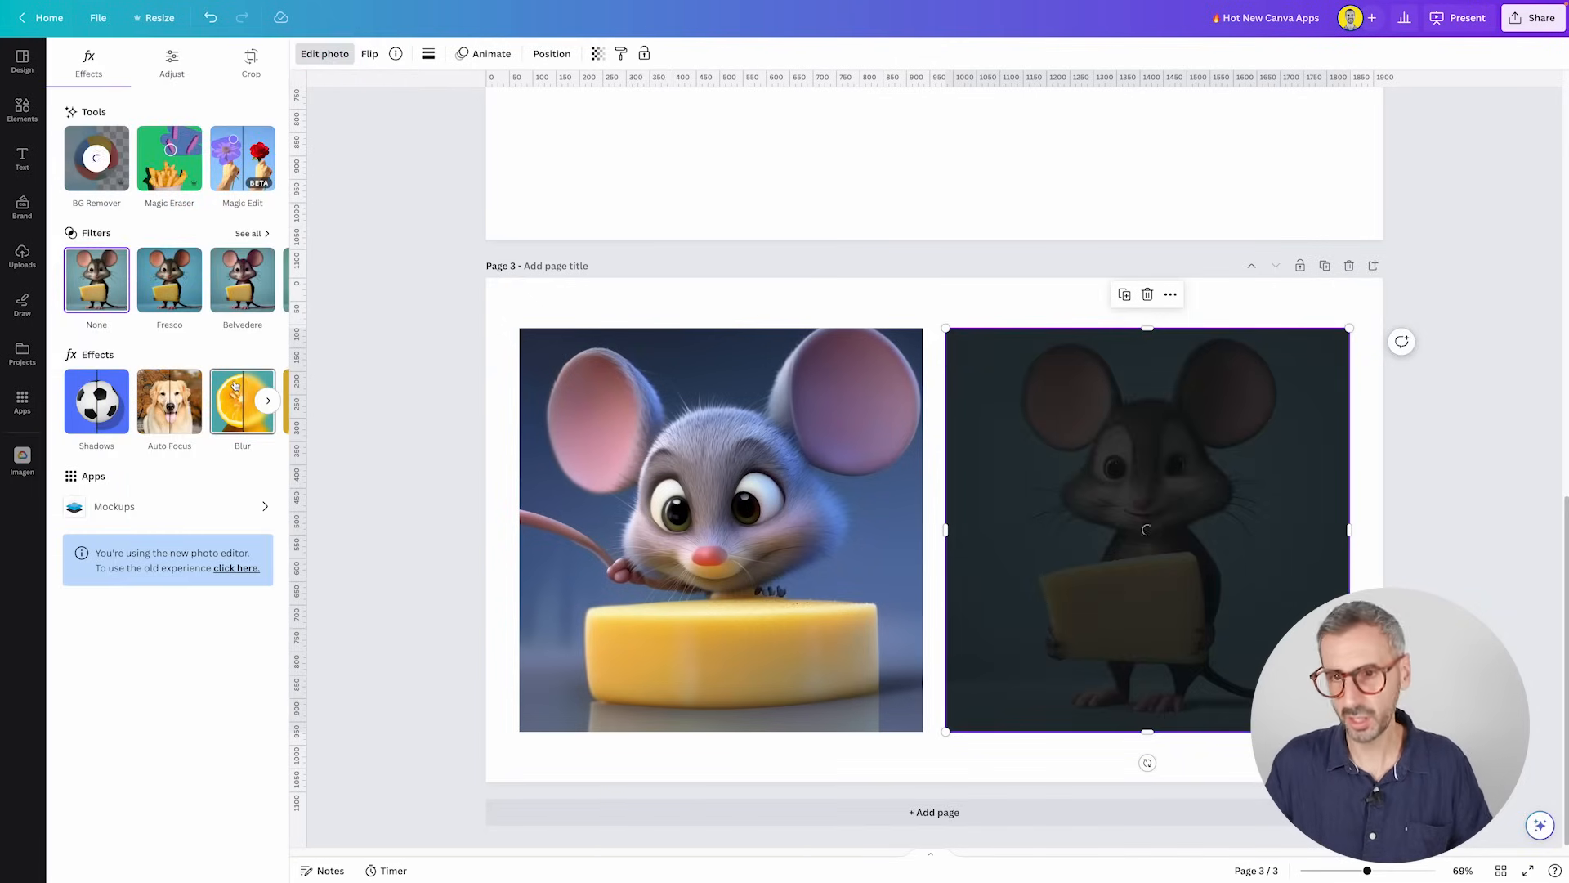
pyautogui.click(97, 158)
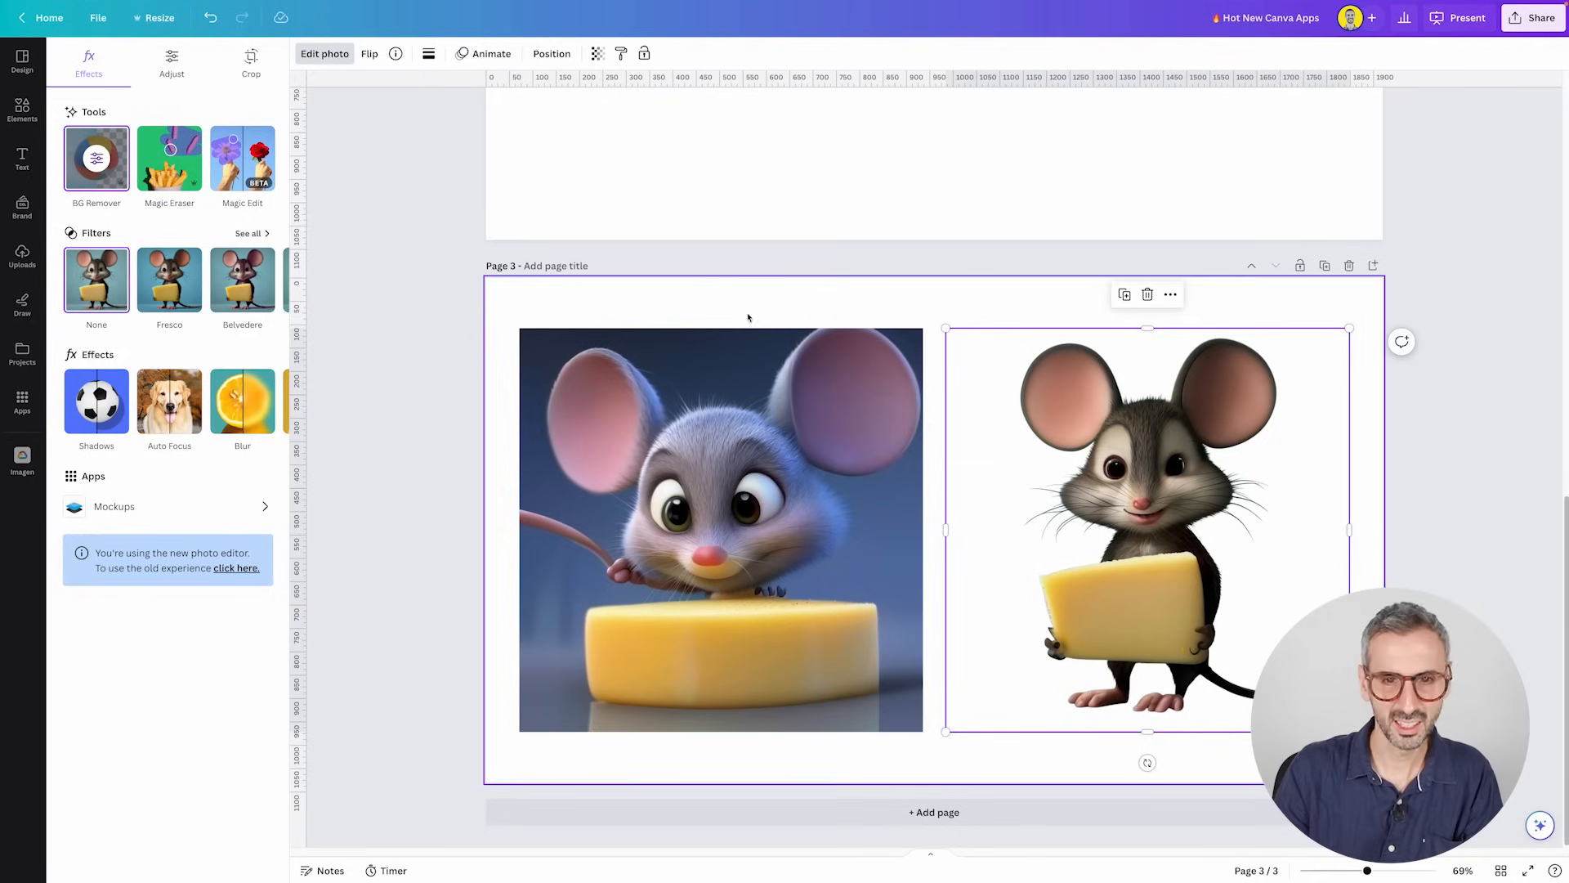
pyautogui.click(21, 460)
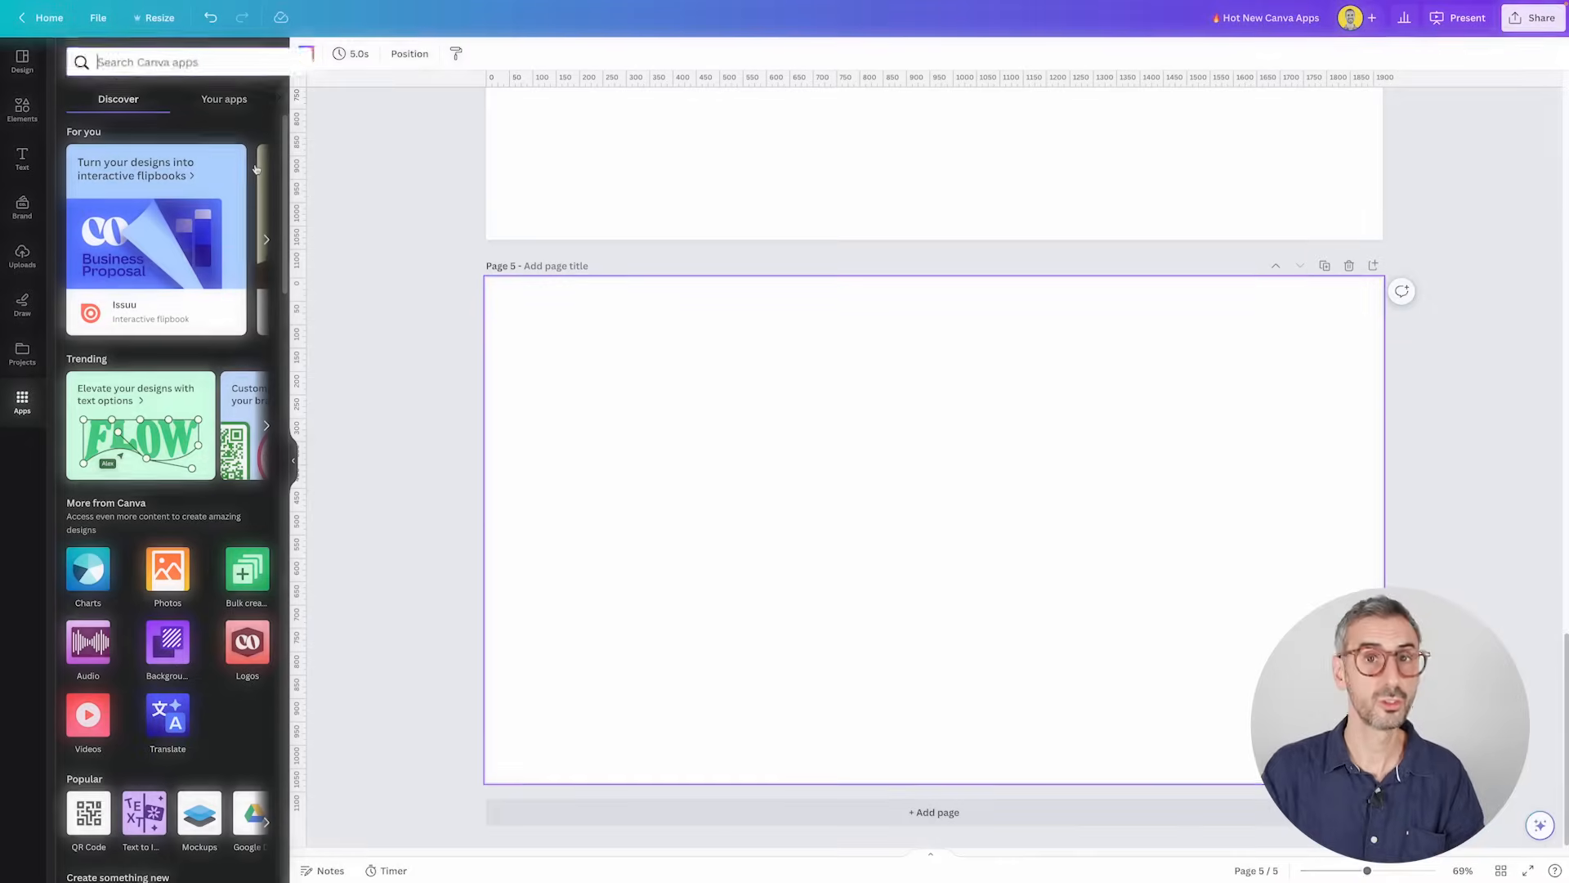
# - Search apps for 'Hello QArt' and view the app's details
pyautogui.write('Hello Q')
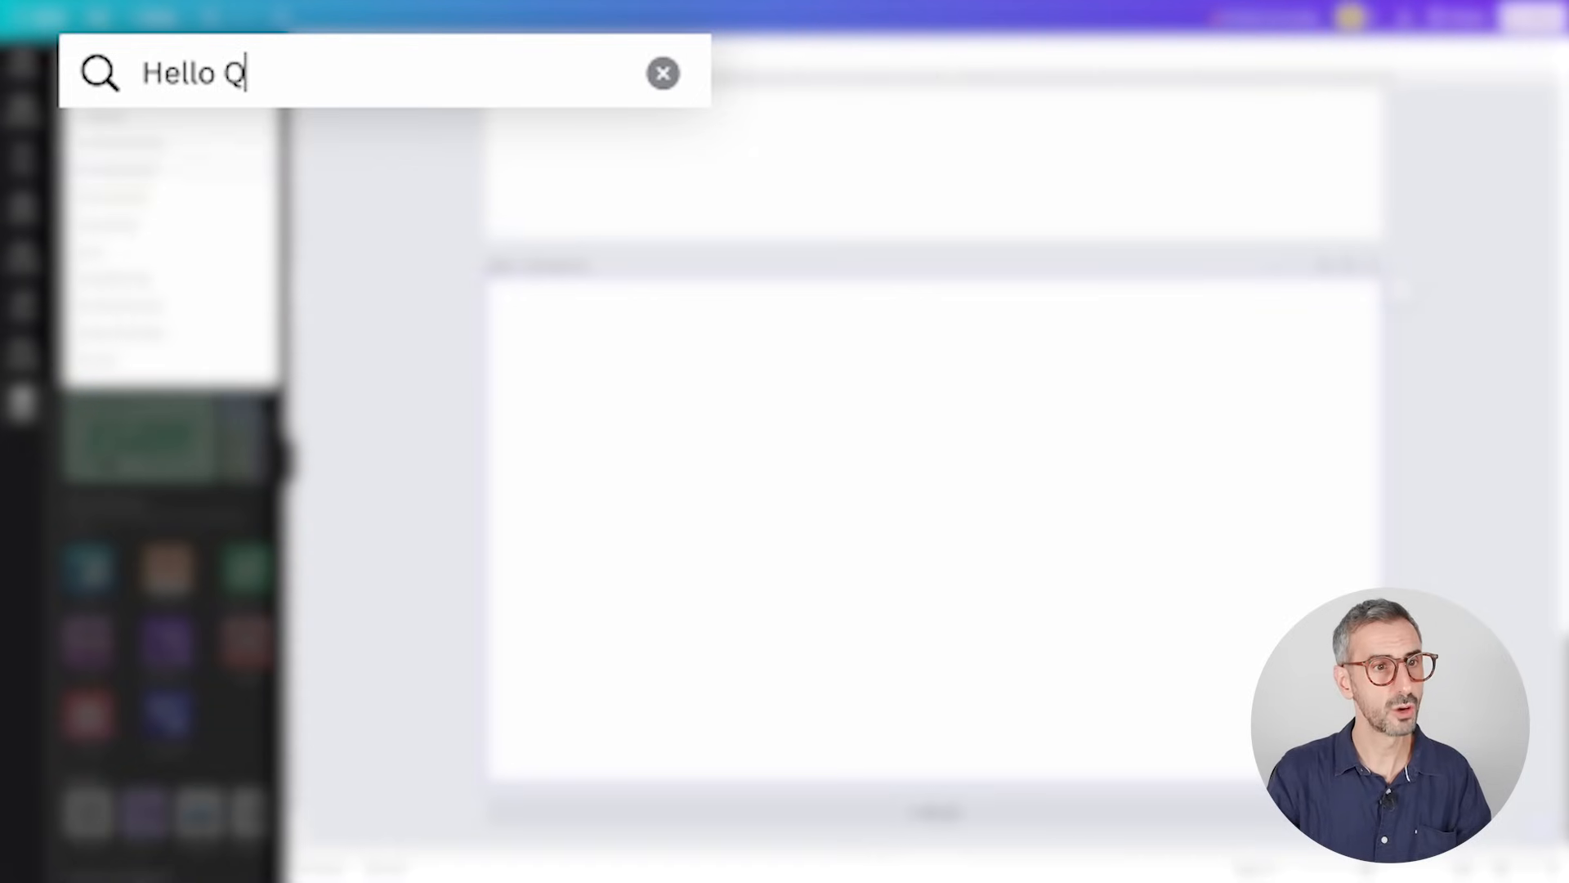
pyautogui.write('Art')
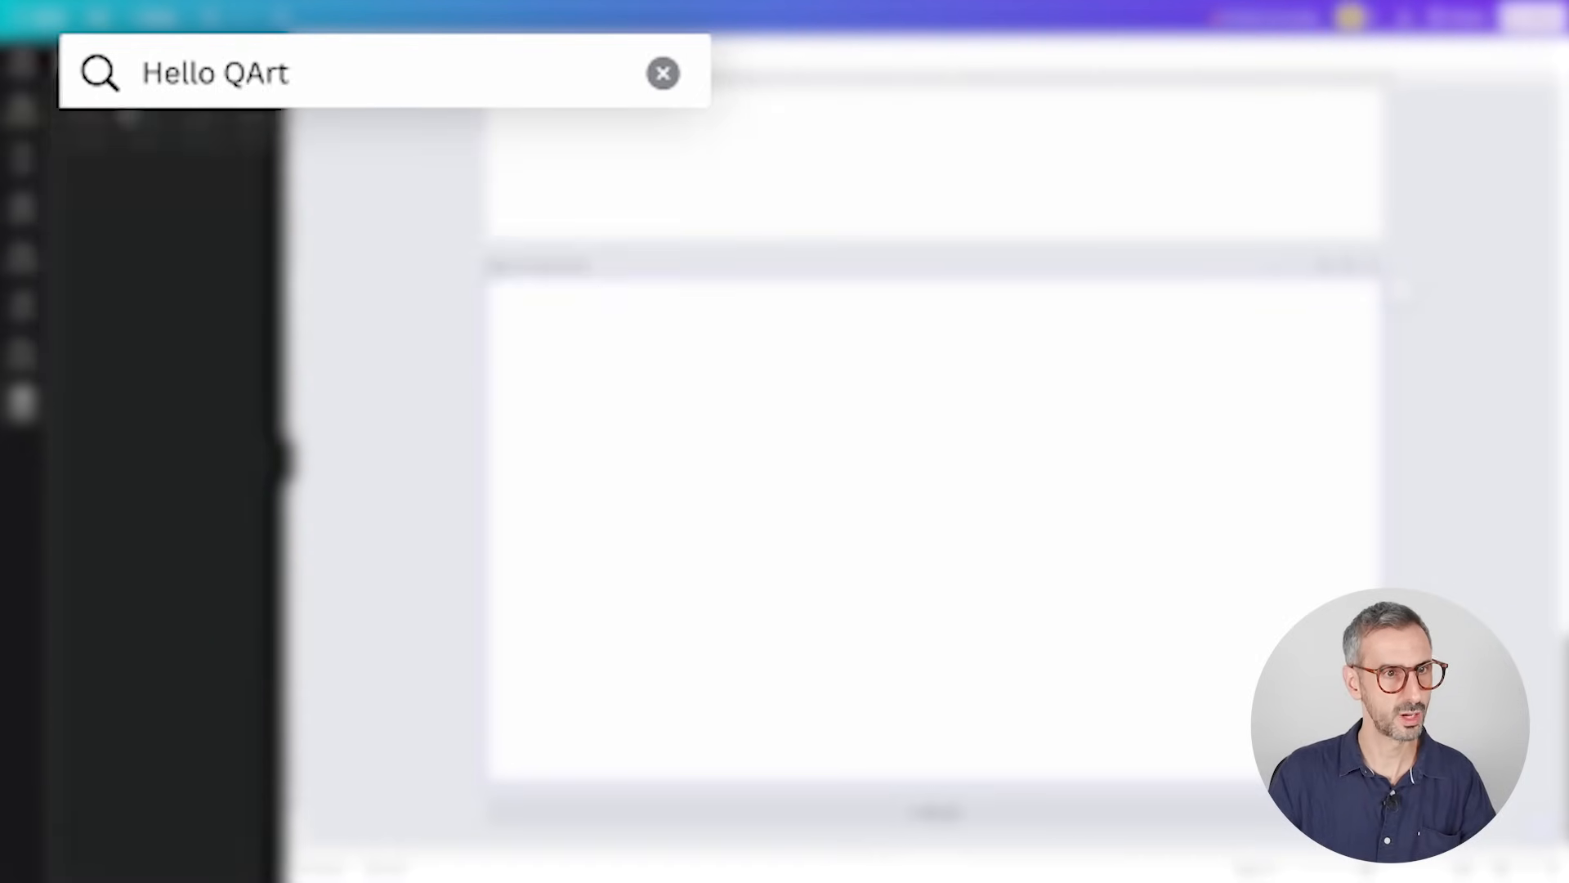
pyautogui.click(663, 72)
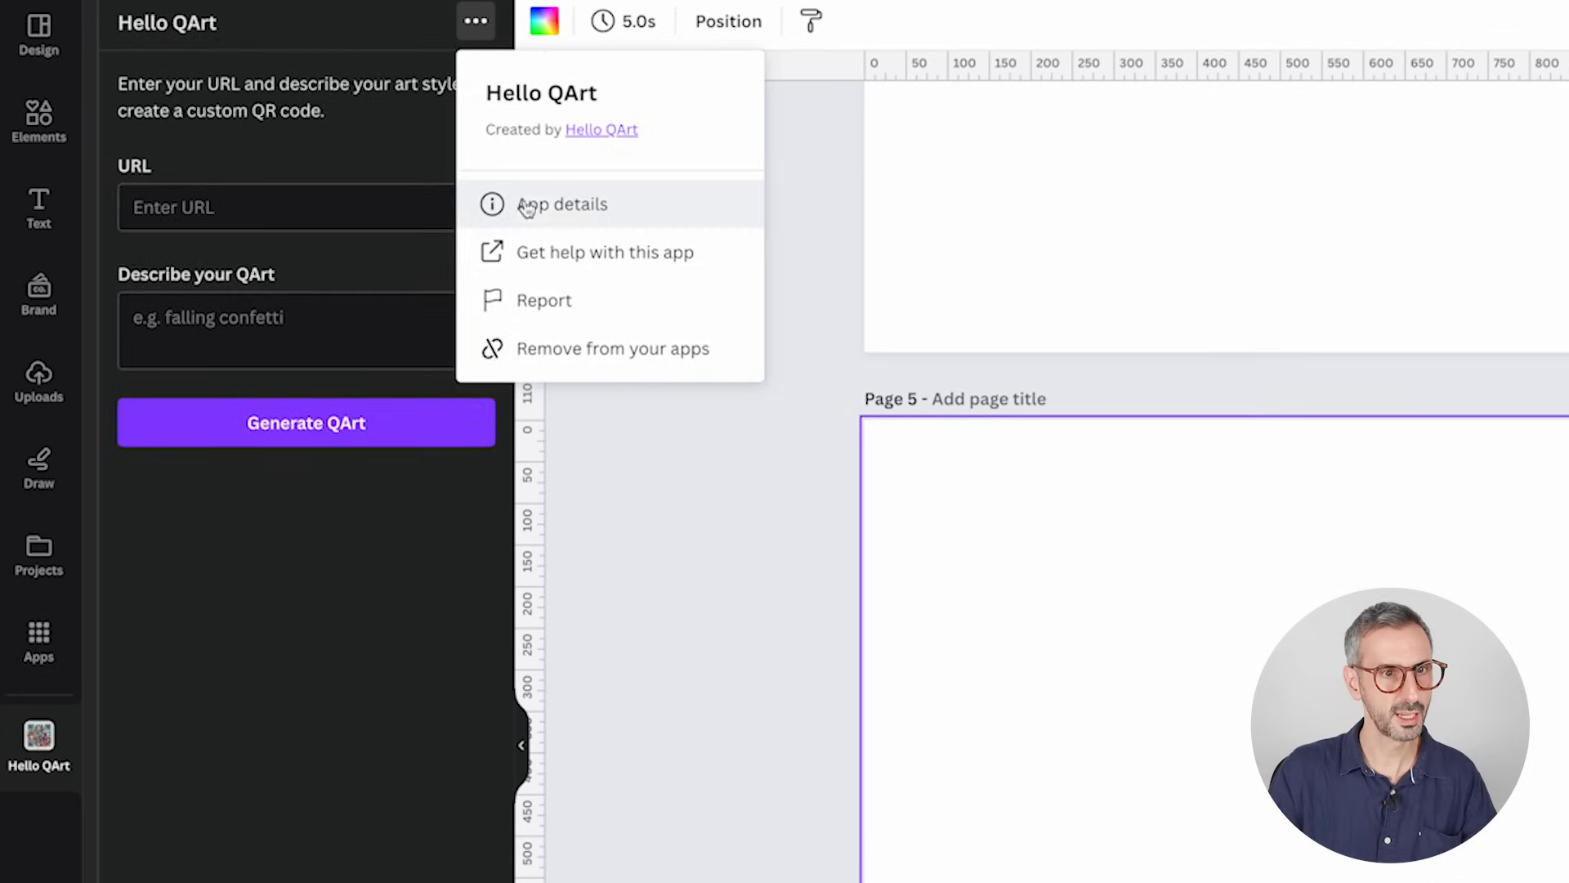
pyautogui.click(562, 205)
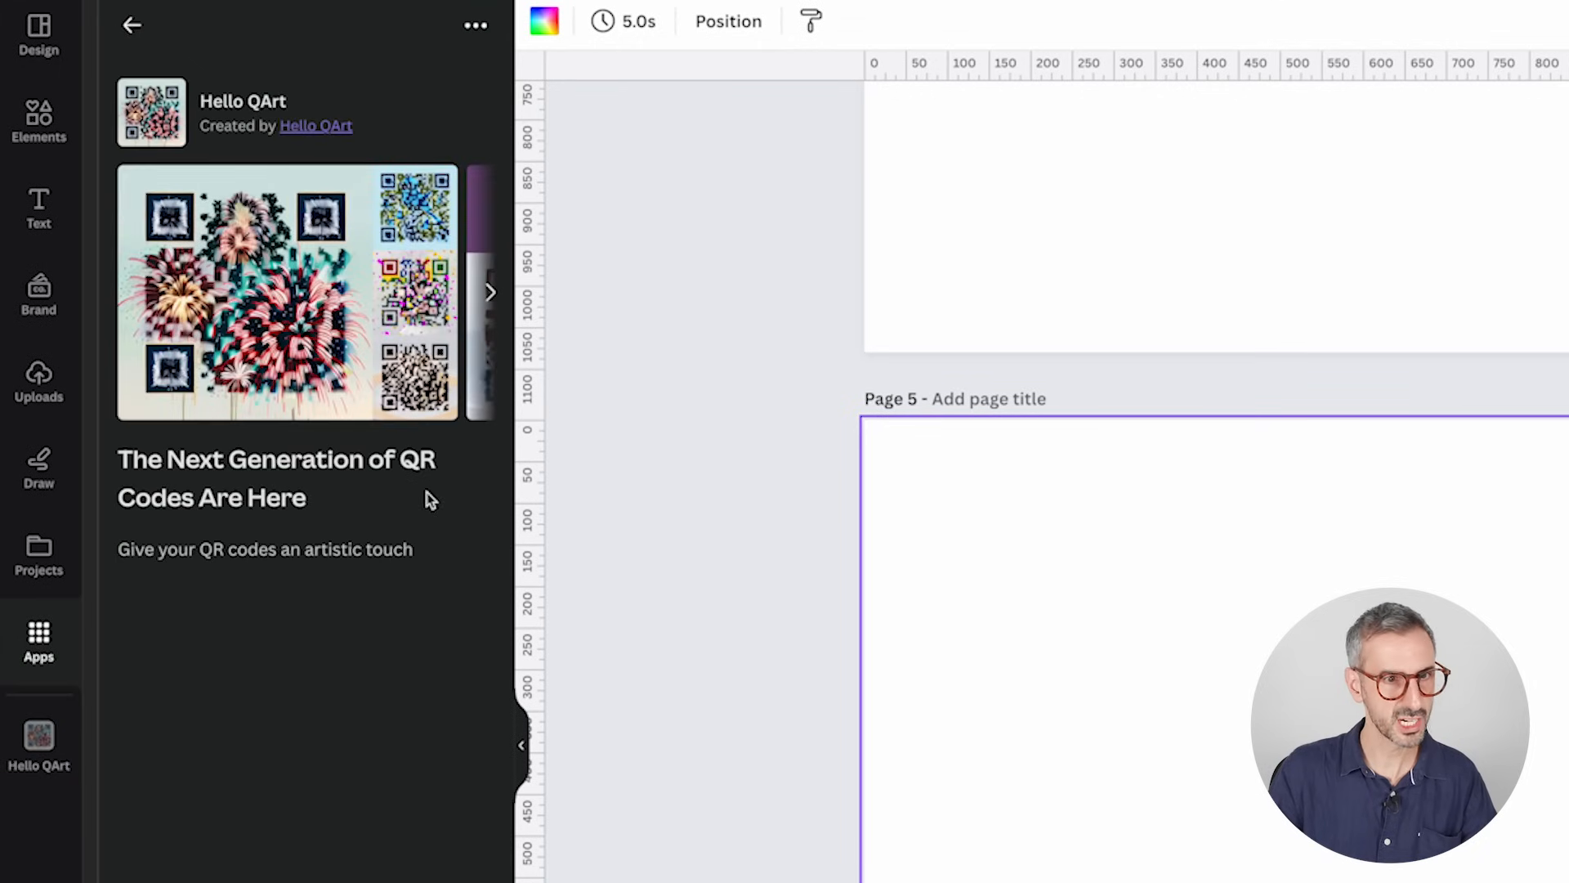
pyautogui.moveTo(175, 607)
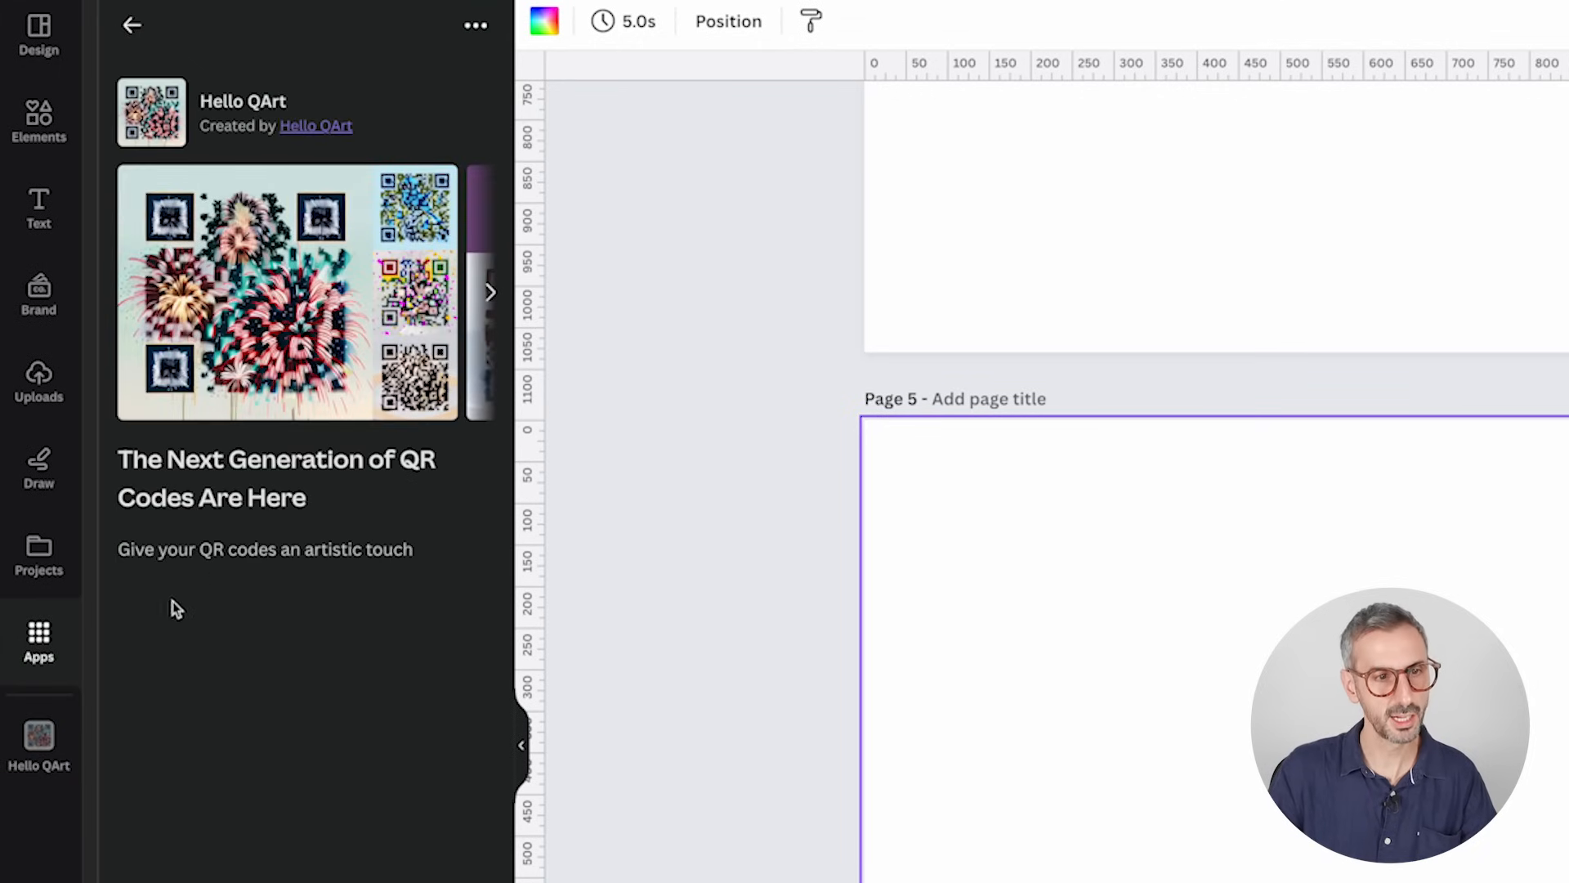
pyautogui.moveTo(445, 452)
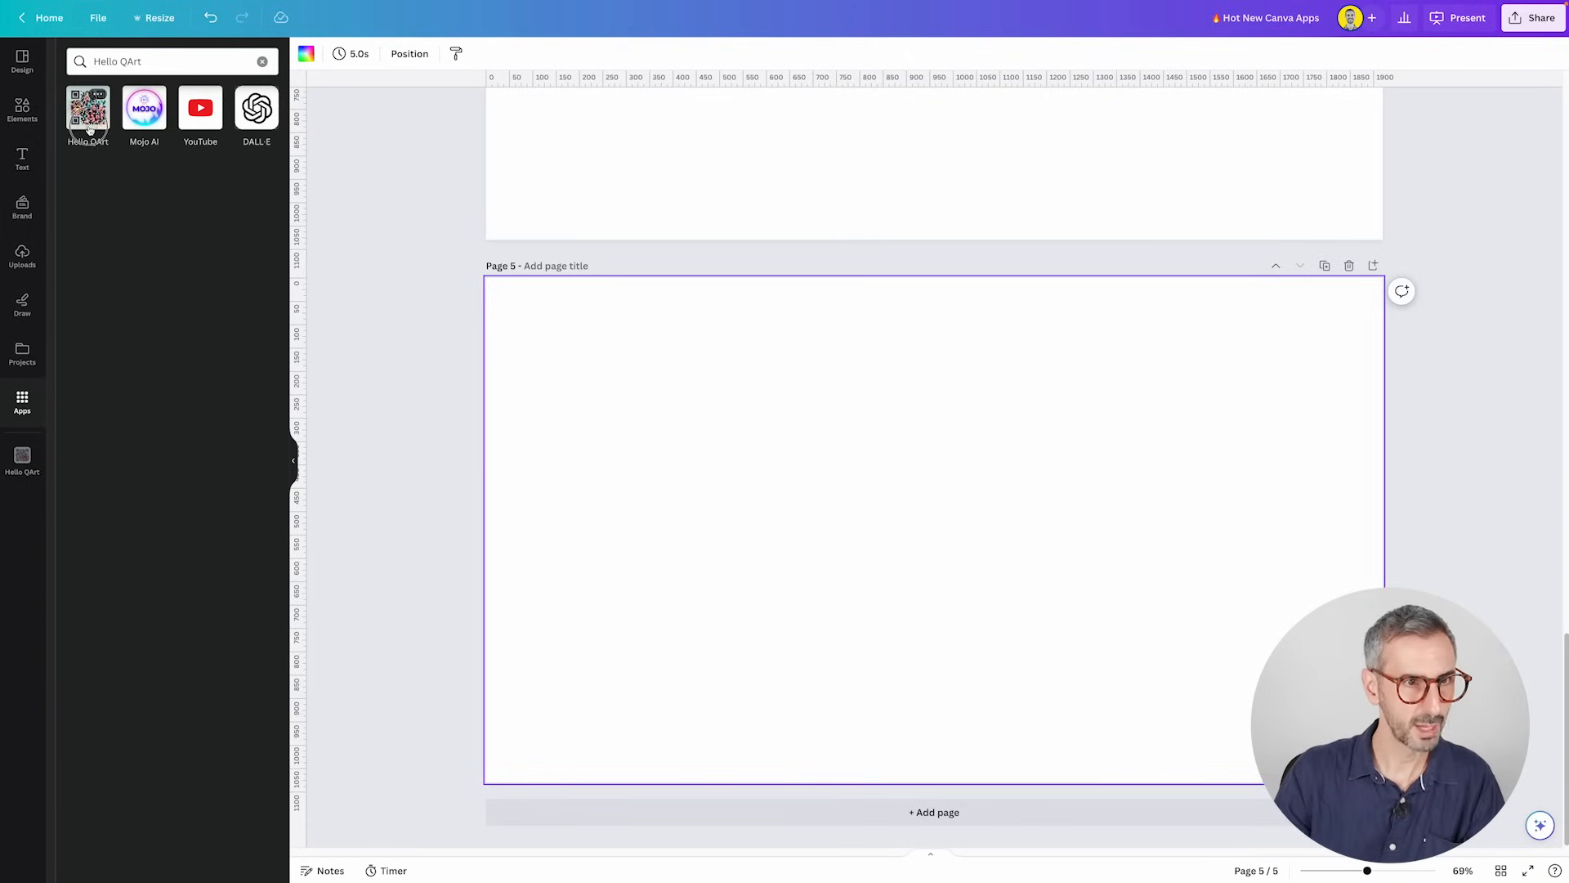
# - Generate a Hello QArt code for the saved YouTube link with a pancakes-and-honey prompt
pyautogui.click(87, 108)
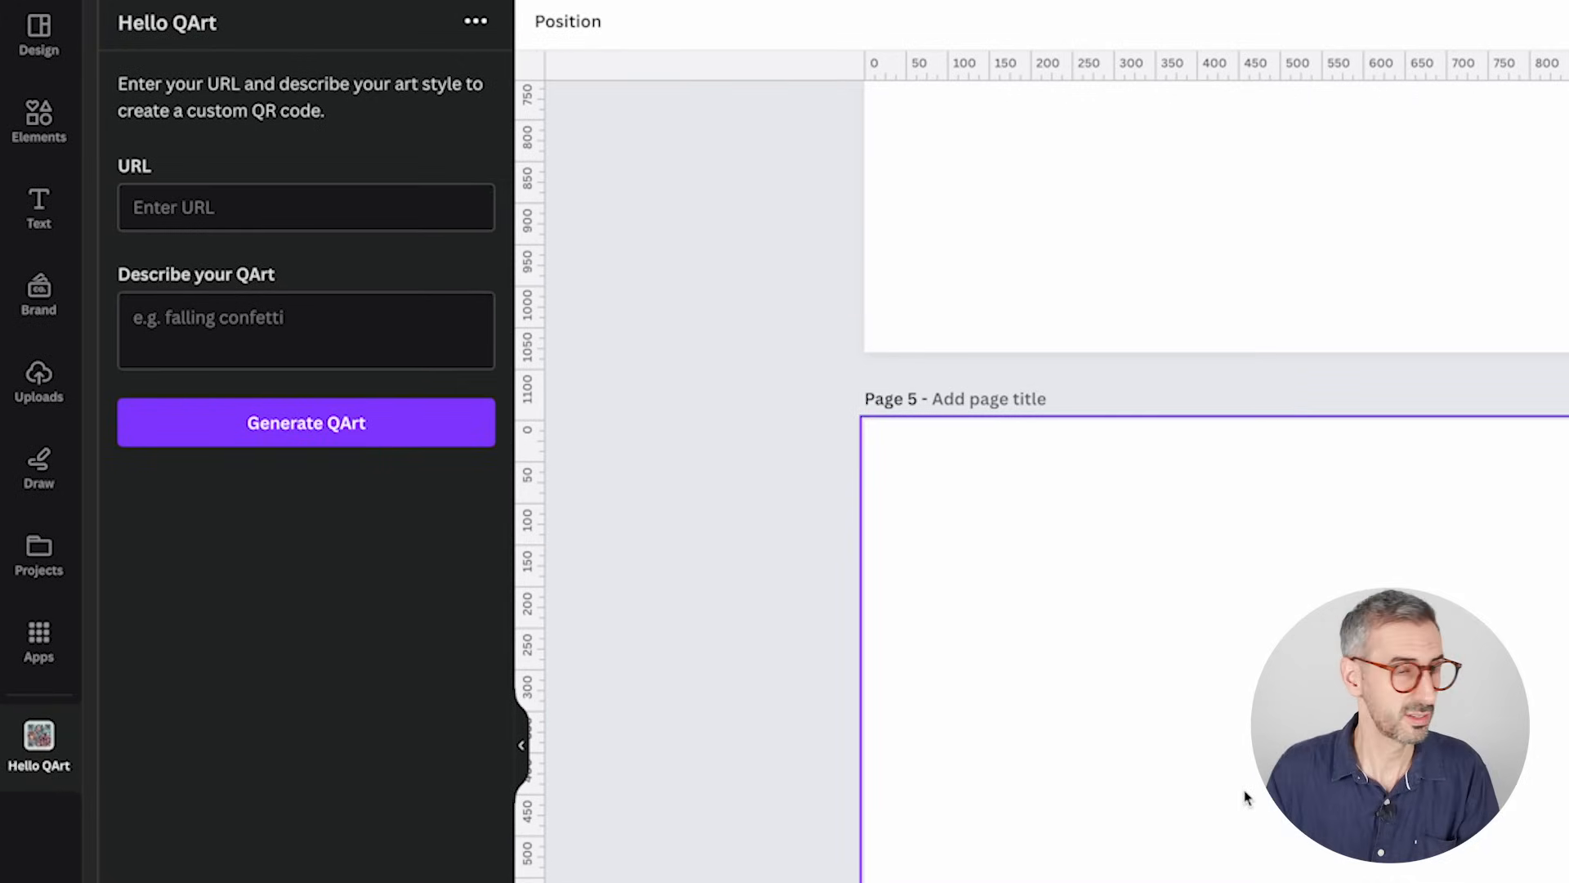
pyautogui.click(305, 207)
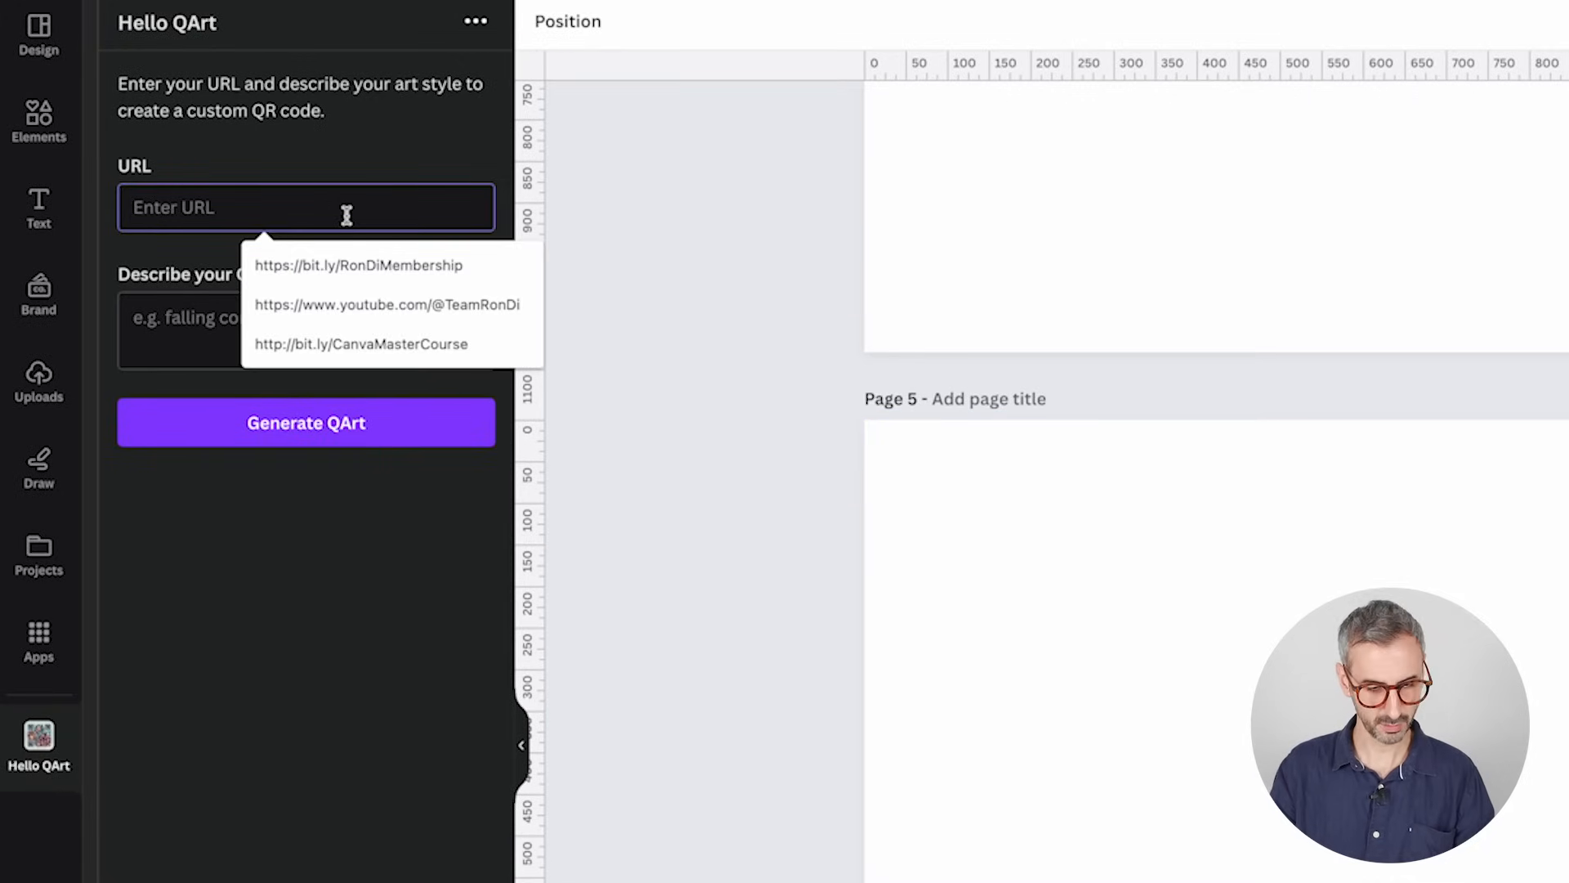
pyautogui.click(389, 304)
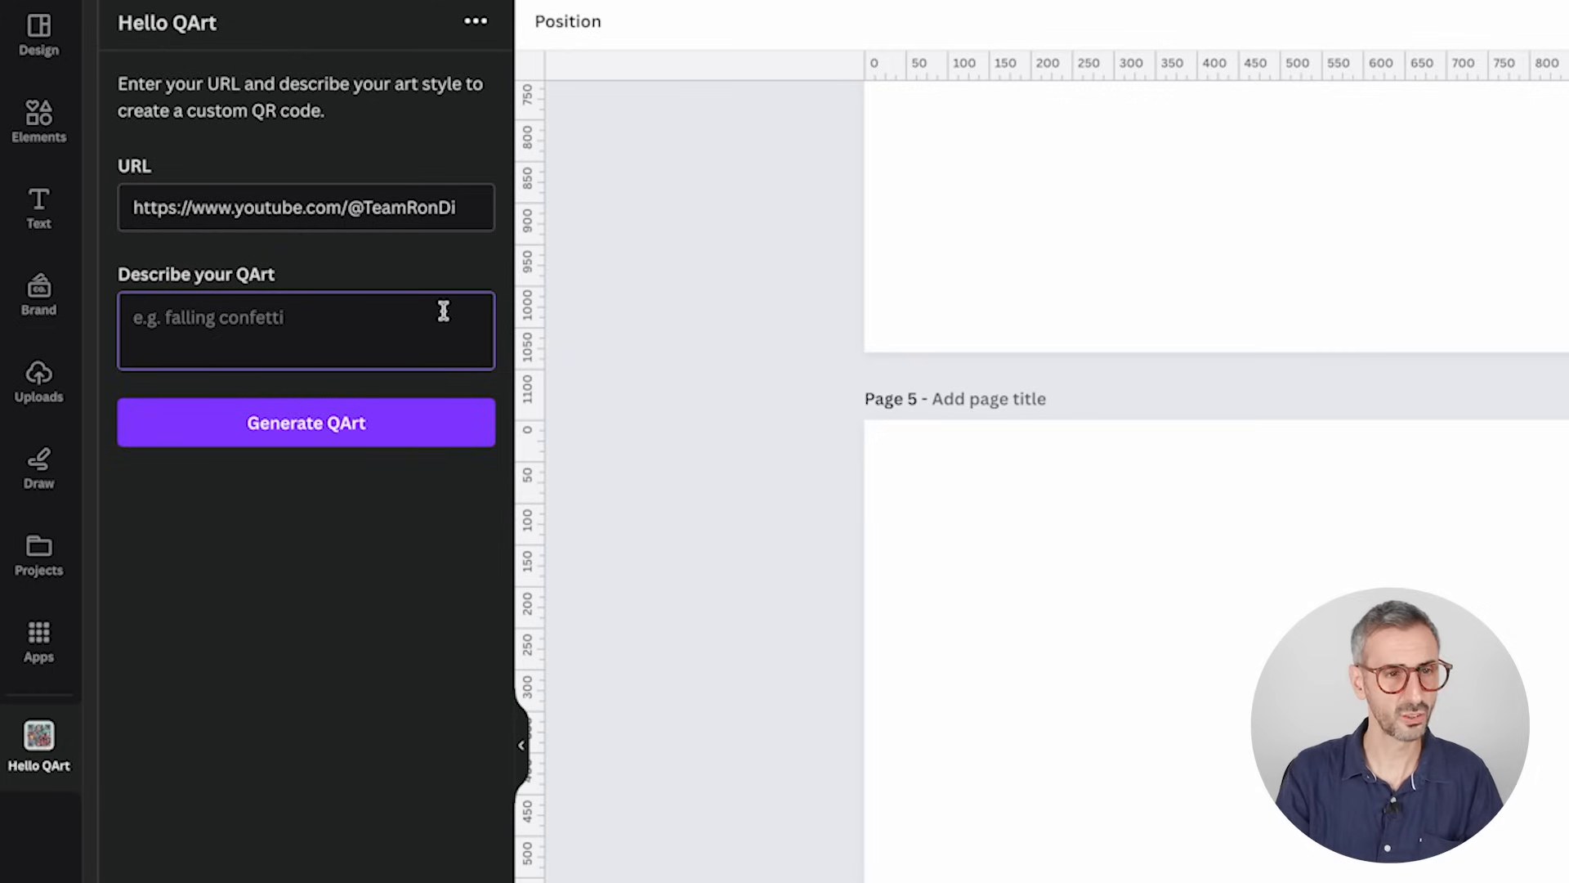
pyautogui.write('a')
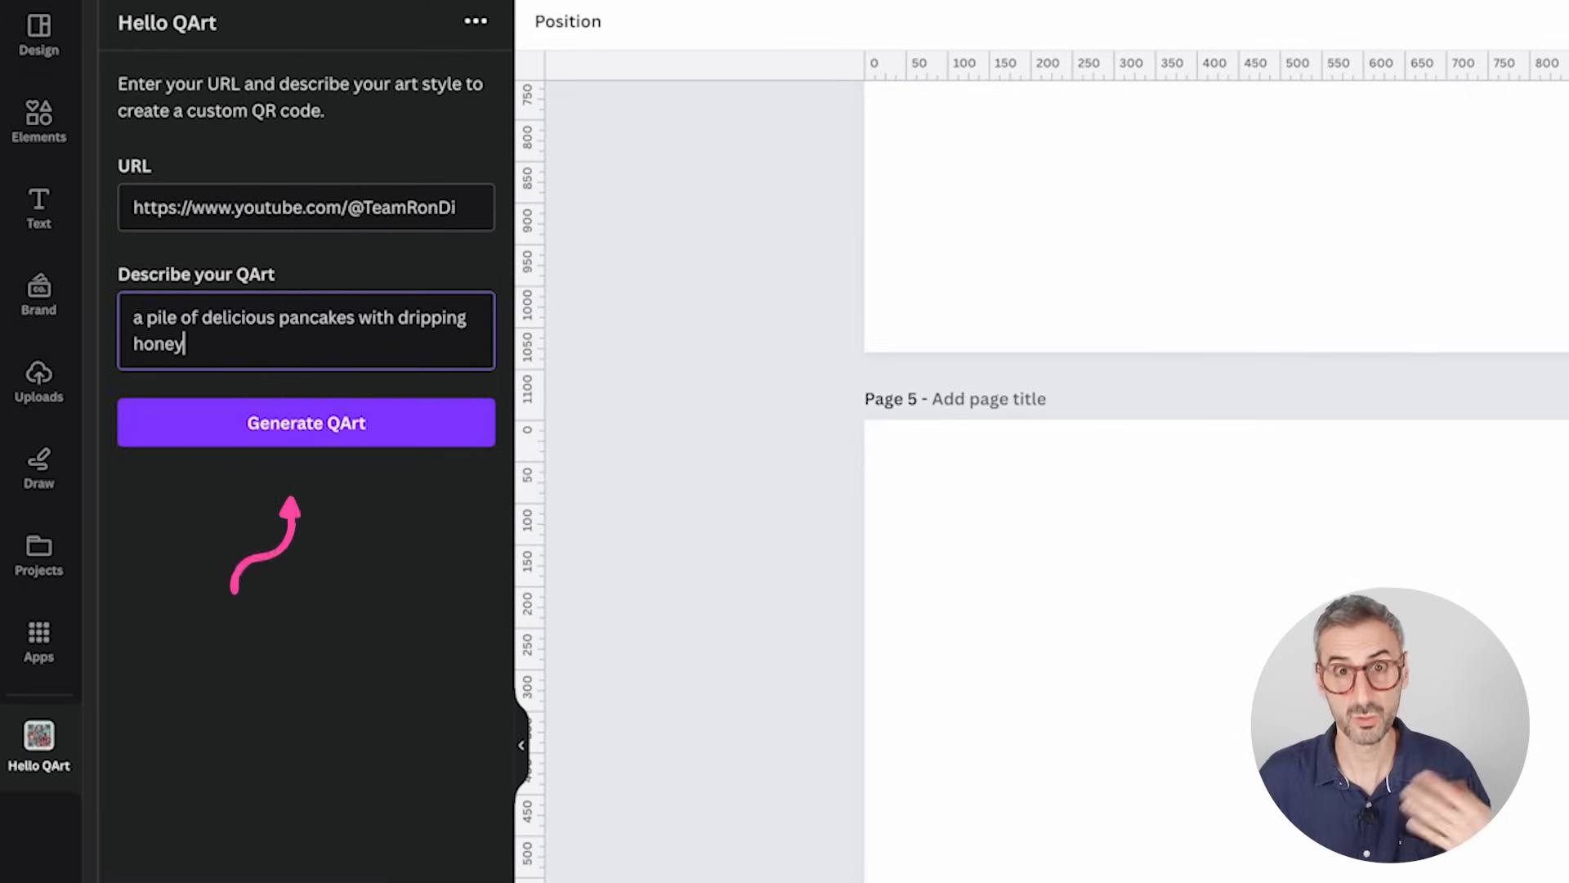
pyautogui.click(307, 423)
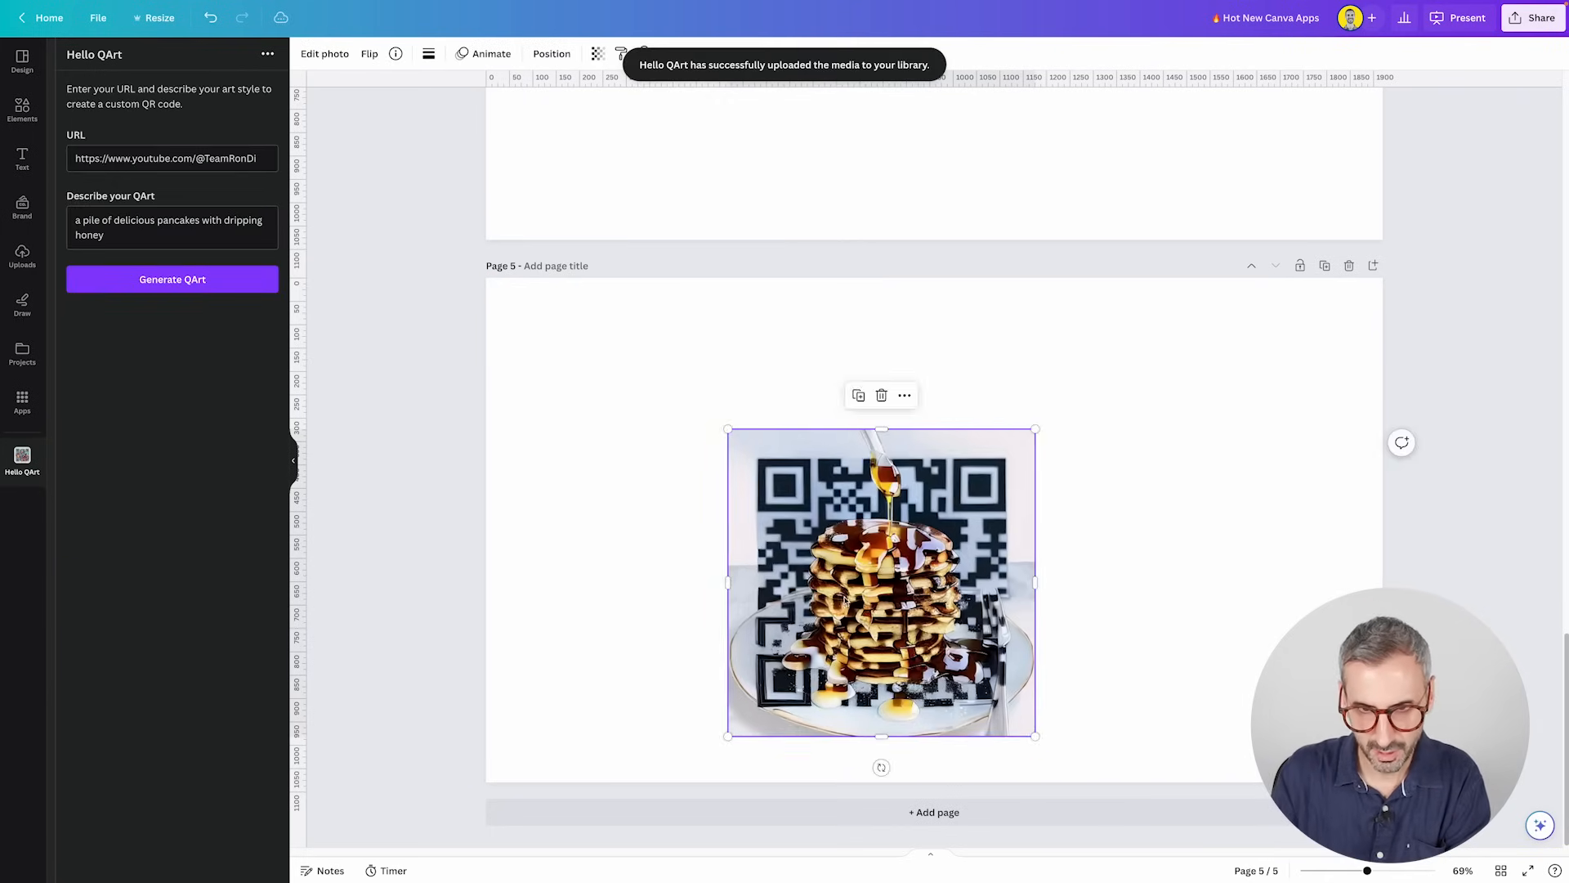
# - Shift the pancake QR left, then generate 'a tropical forrest' QArt for bit.ly/CanvaMasterCourse
pyautogui.moveTo(881, 582); pyautogui.dragTo(714, 530)
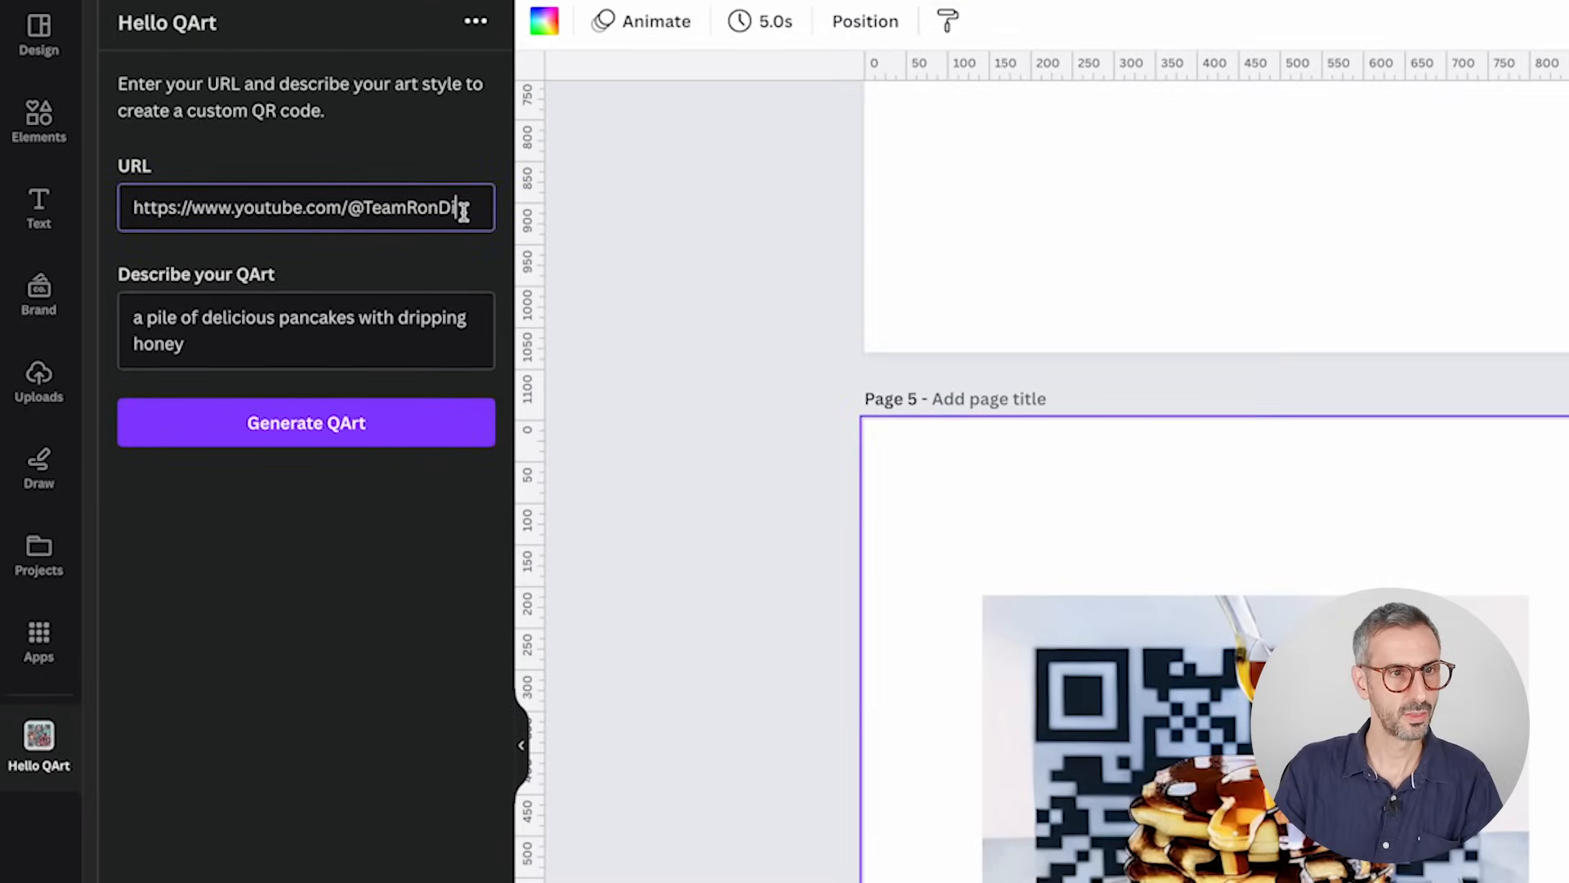
pyautogui.click(305, 207)
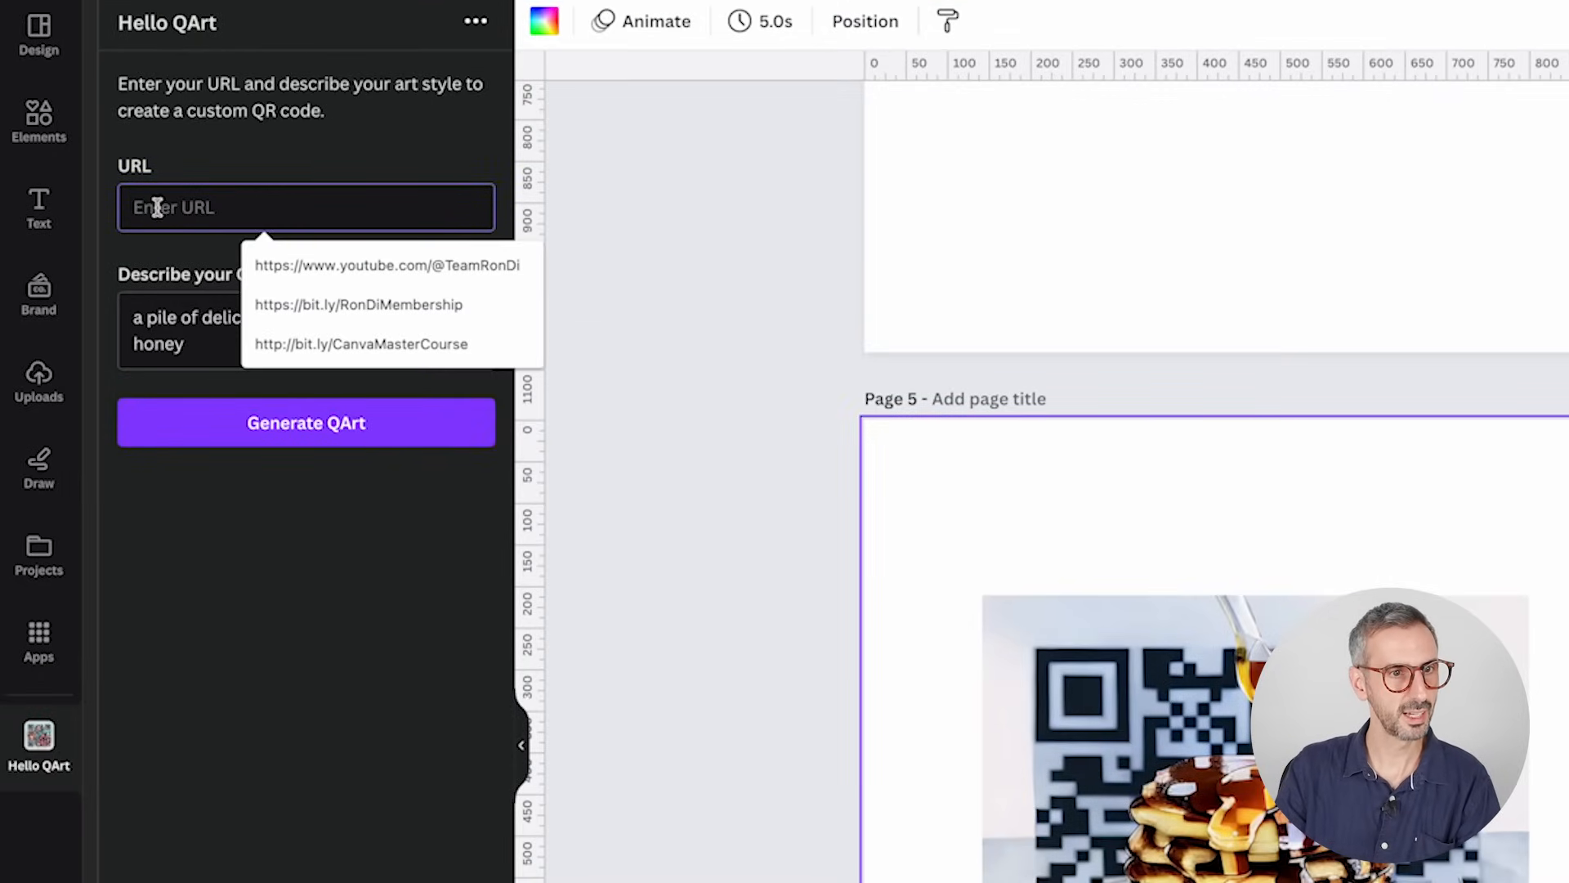
pyautogui.click(387, 264)
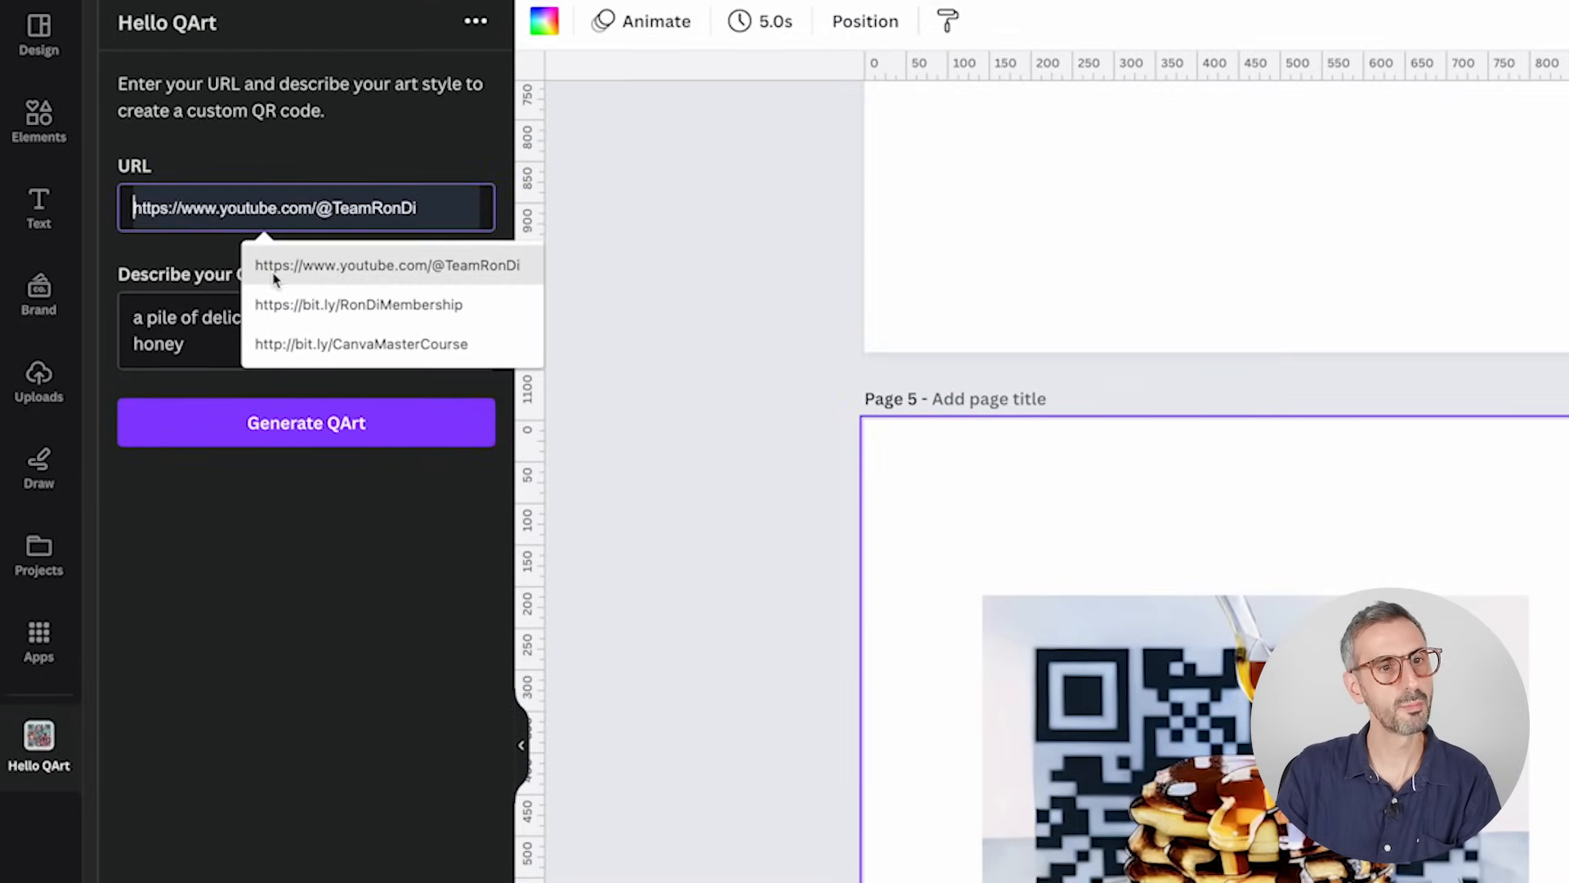
pyautogui.click(360, 343)
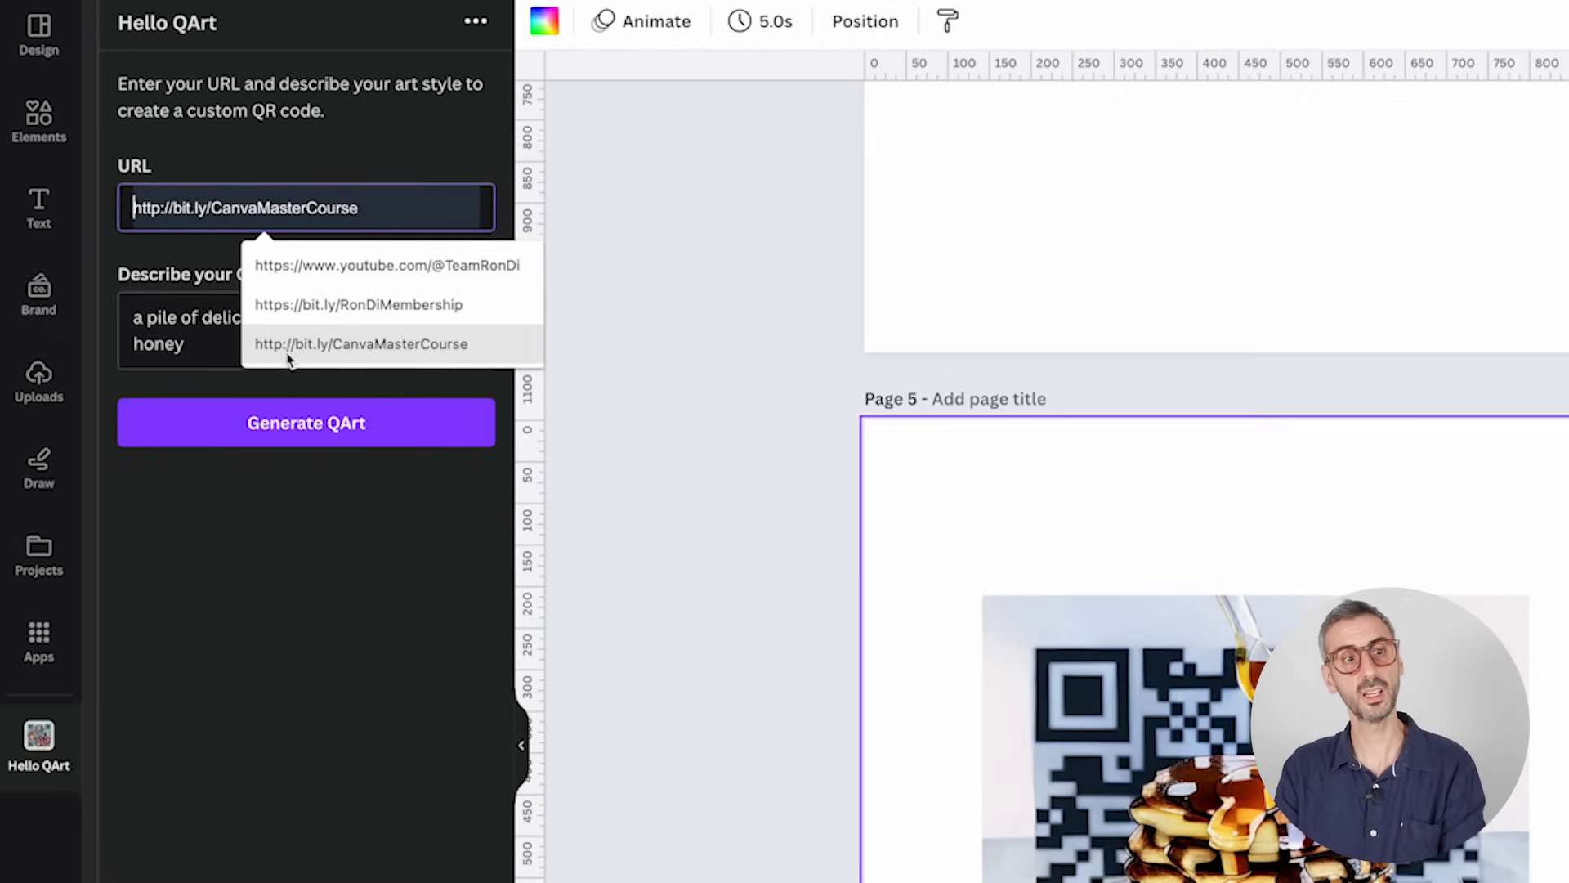
pyautogui.click(361, 343)
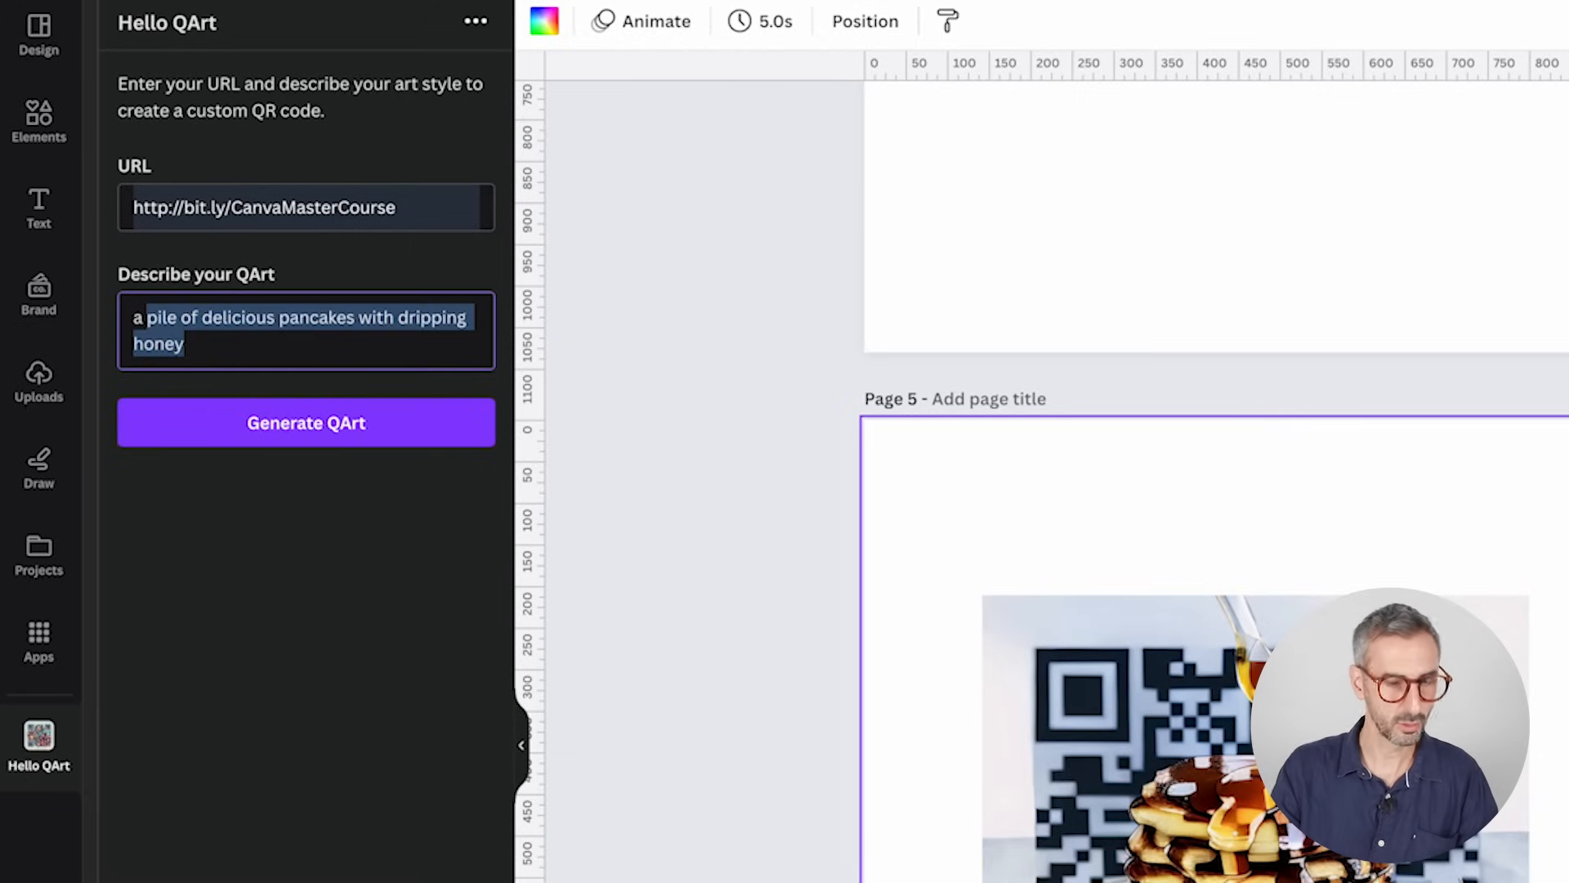
pyautogui.write('a tropical fore')
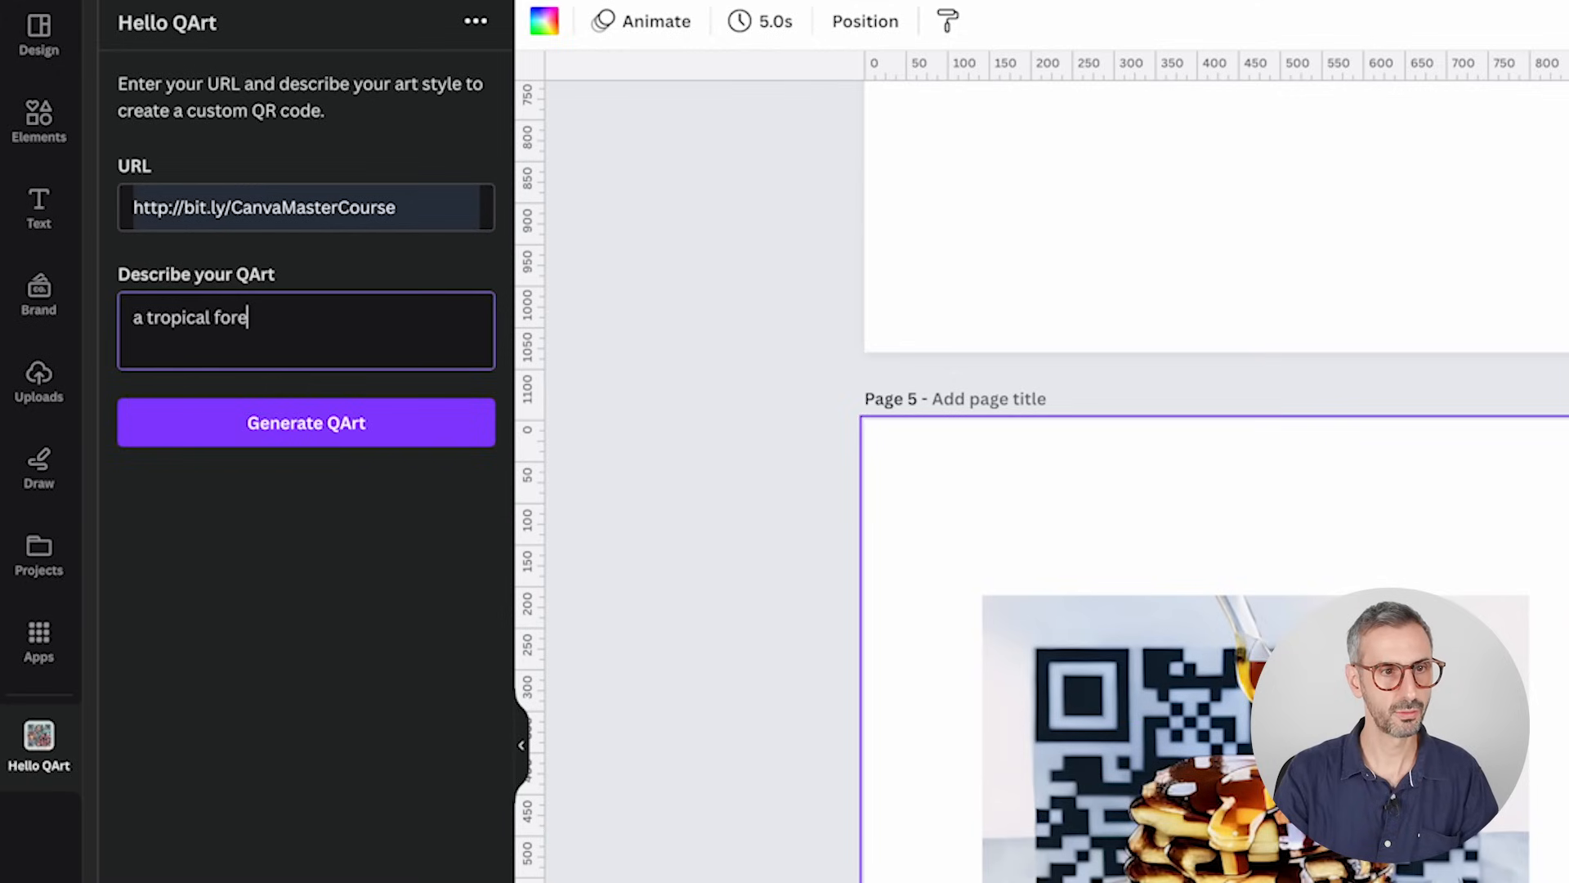
pyautogui.write('rest')
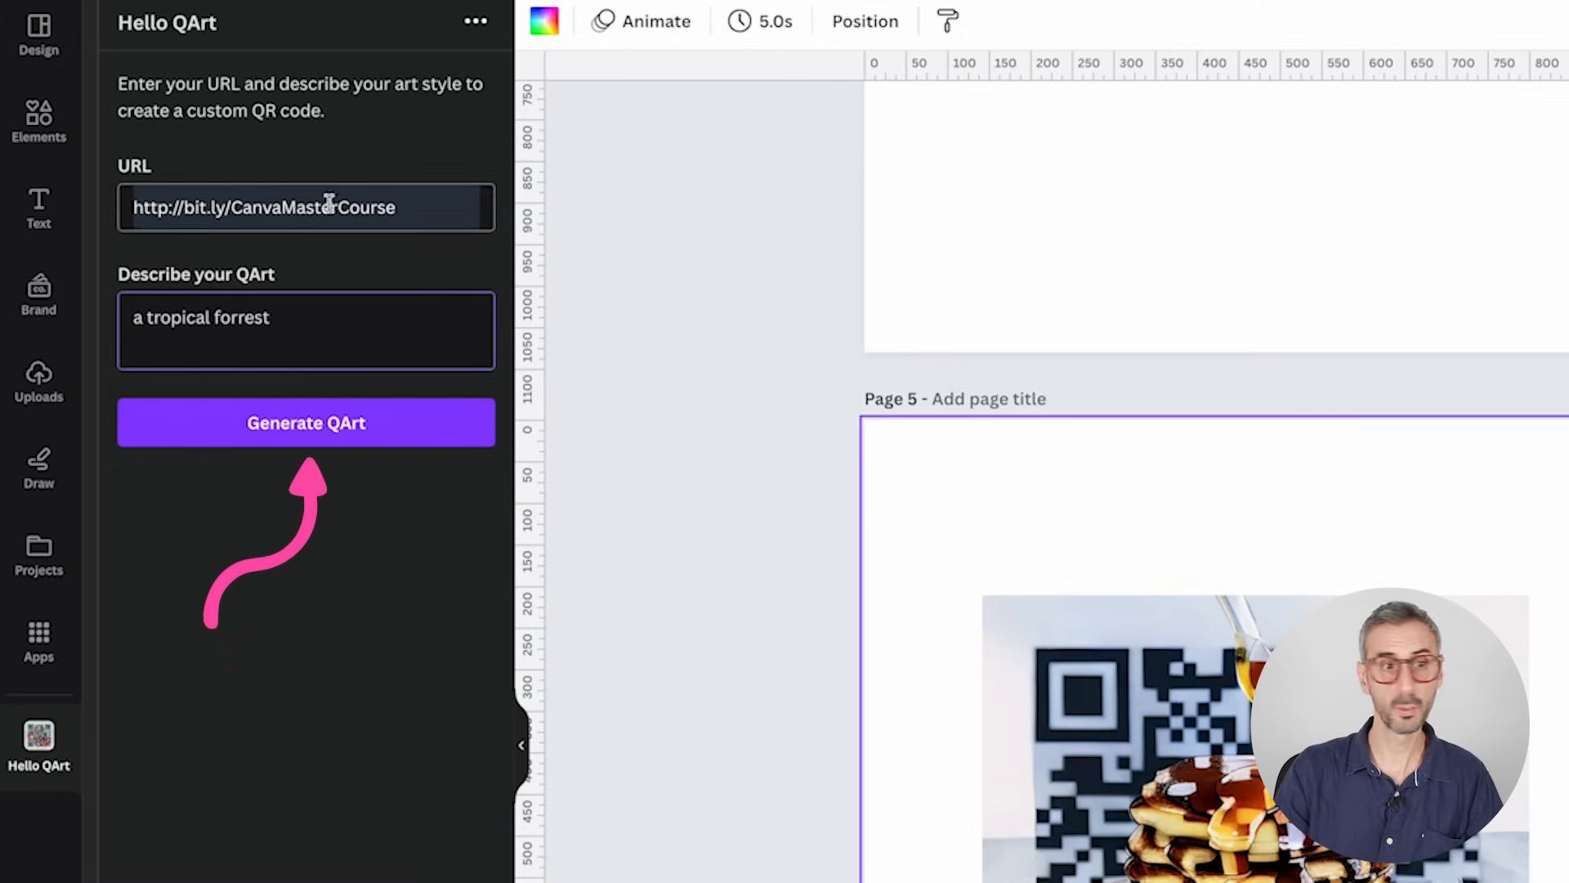
pyautogui.click(307, 422)
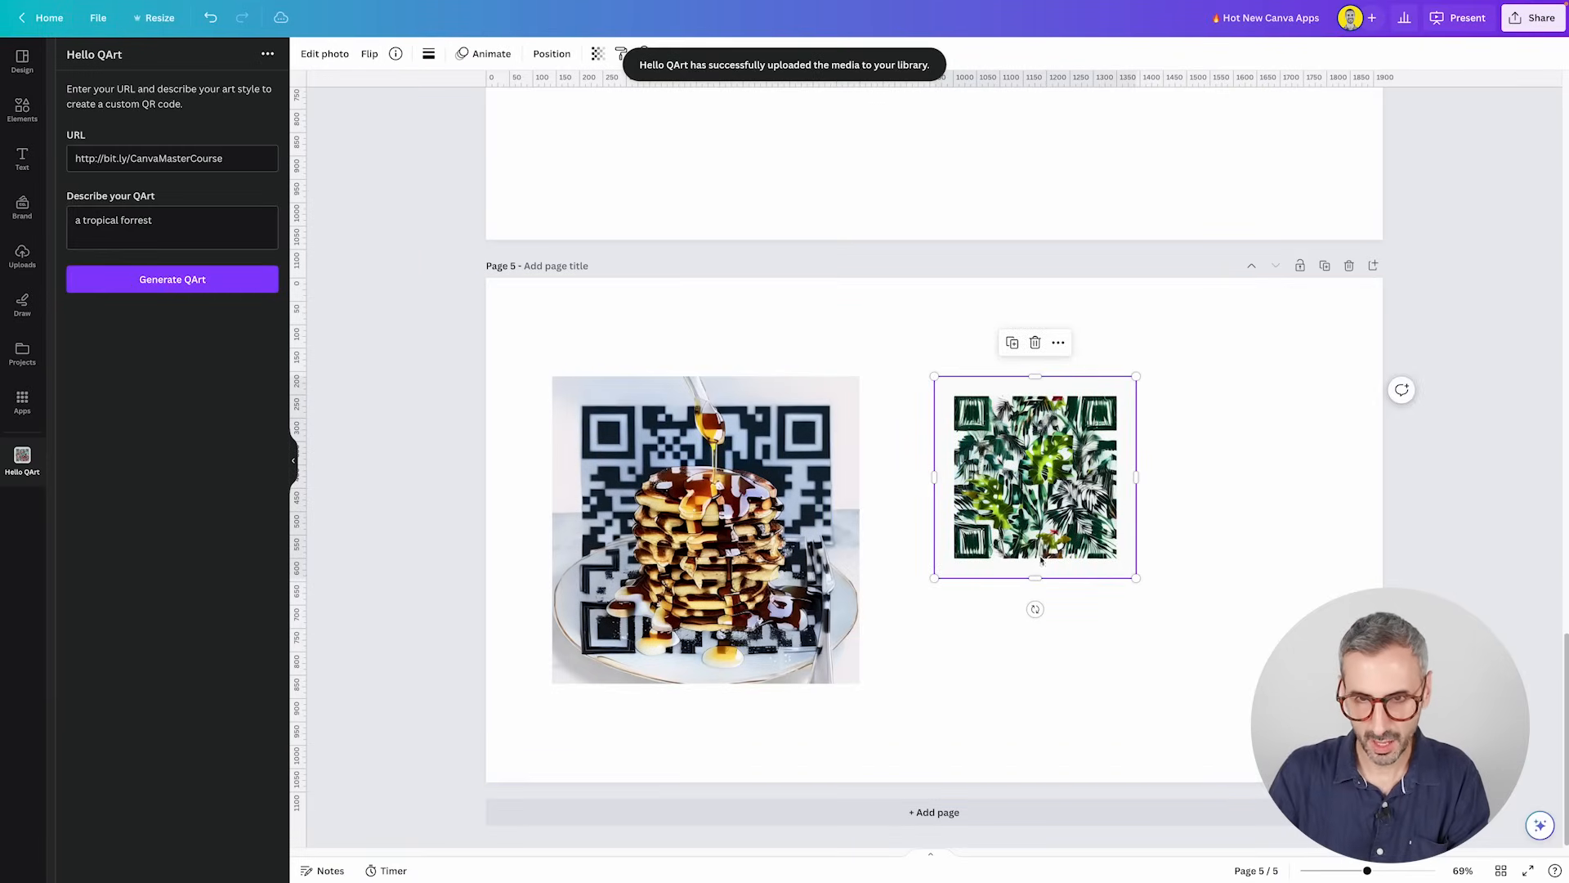
# - Drag the green tropical forest QR image down-right beside the pancake QR code
pyautogui.moveTo(1136, 577); pyautogui.dragTo(1200, 641)
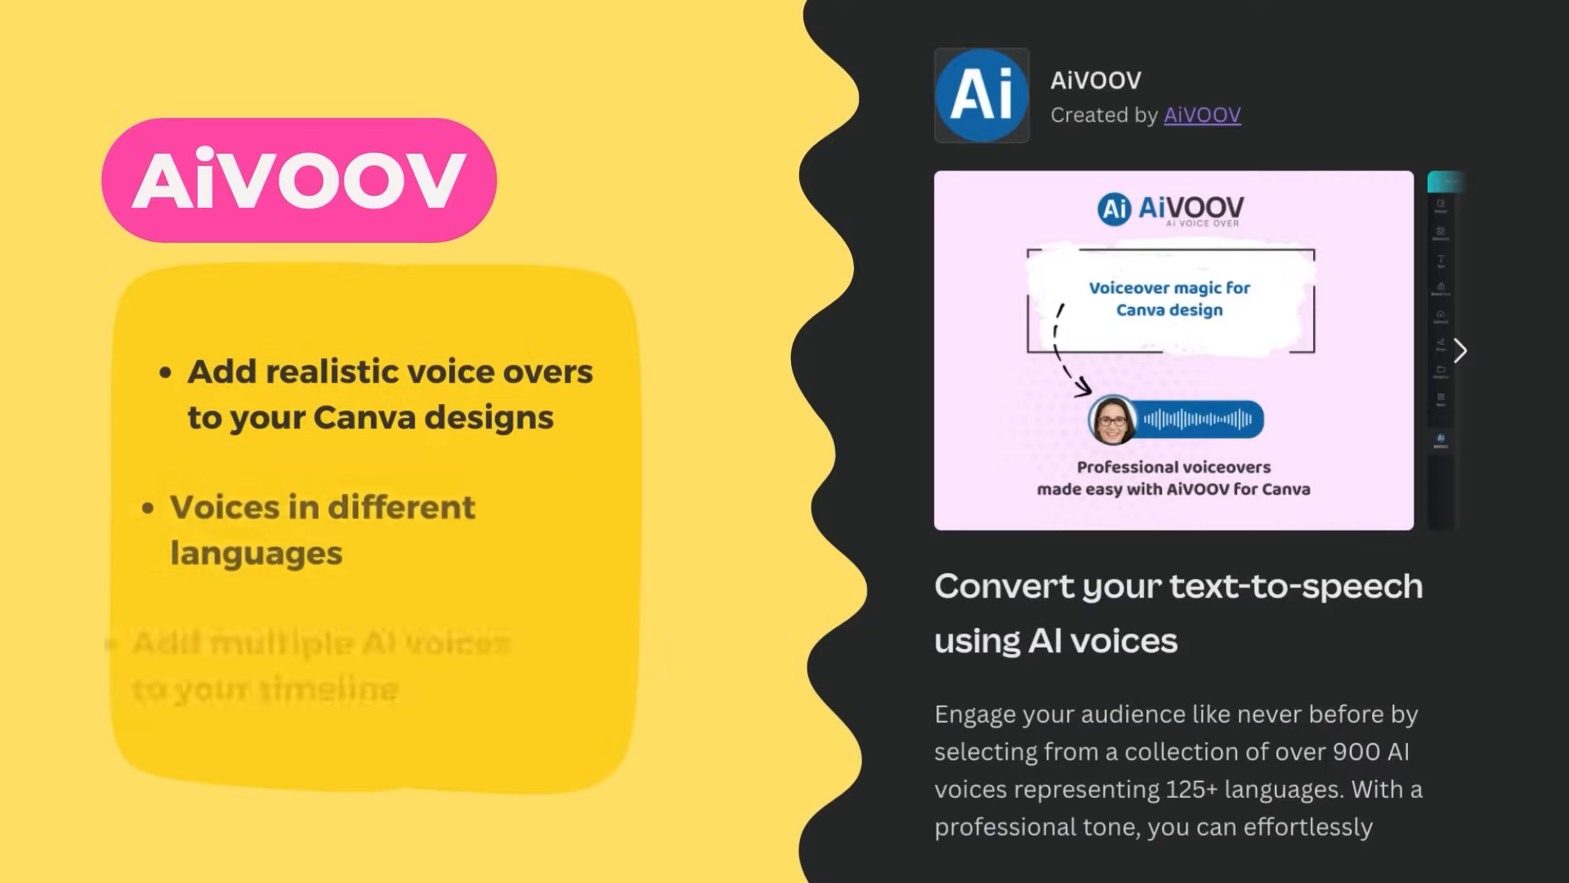
# - Type 'aivoo' into the apps search to find AiVOOV
pyautogui.write('aivoo')
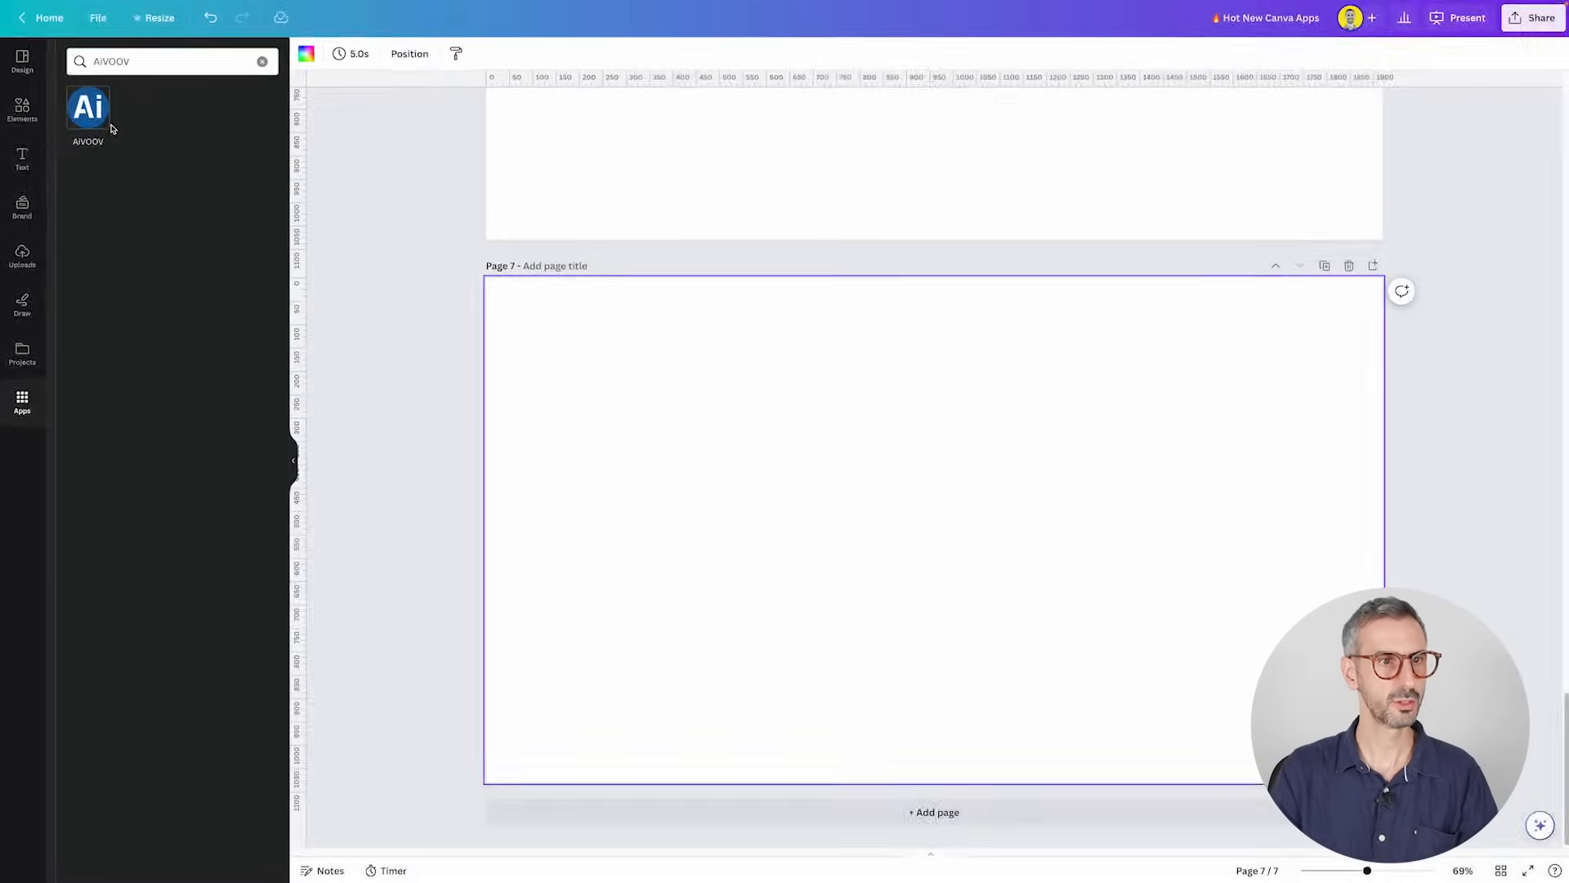
# - Launch AiVOOV from the app search results
pyautogui.click(88, 107)
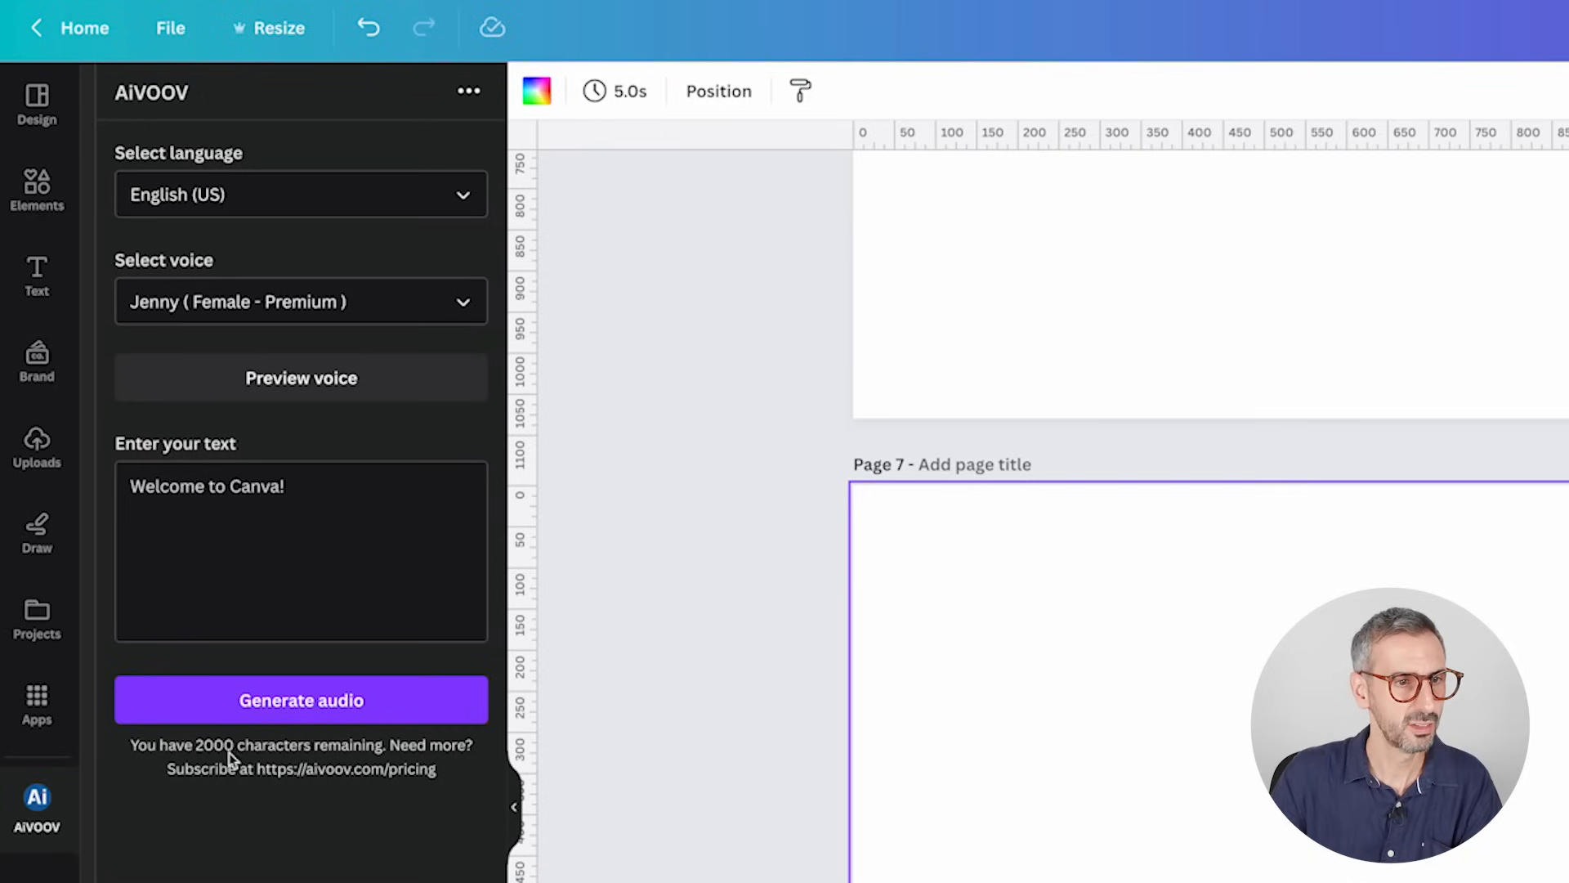
pyautogui.moveTo(397, 768)
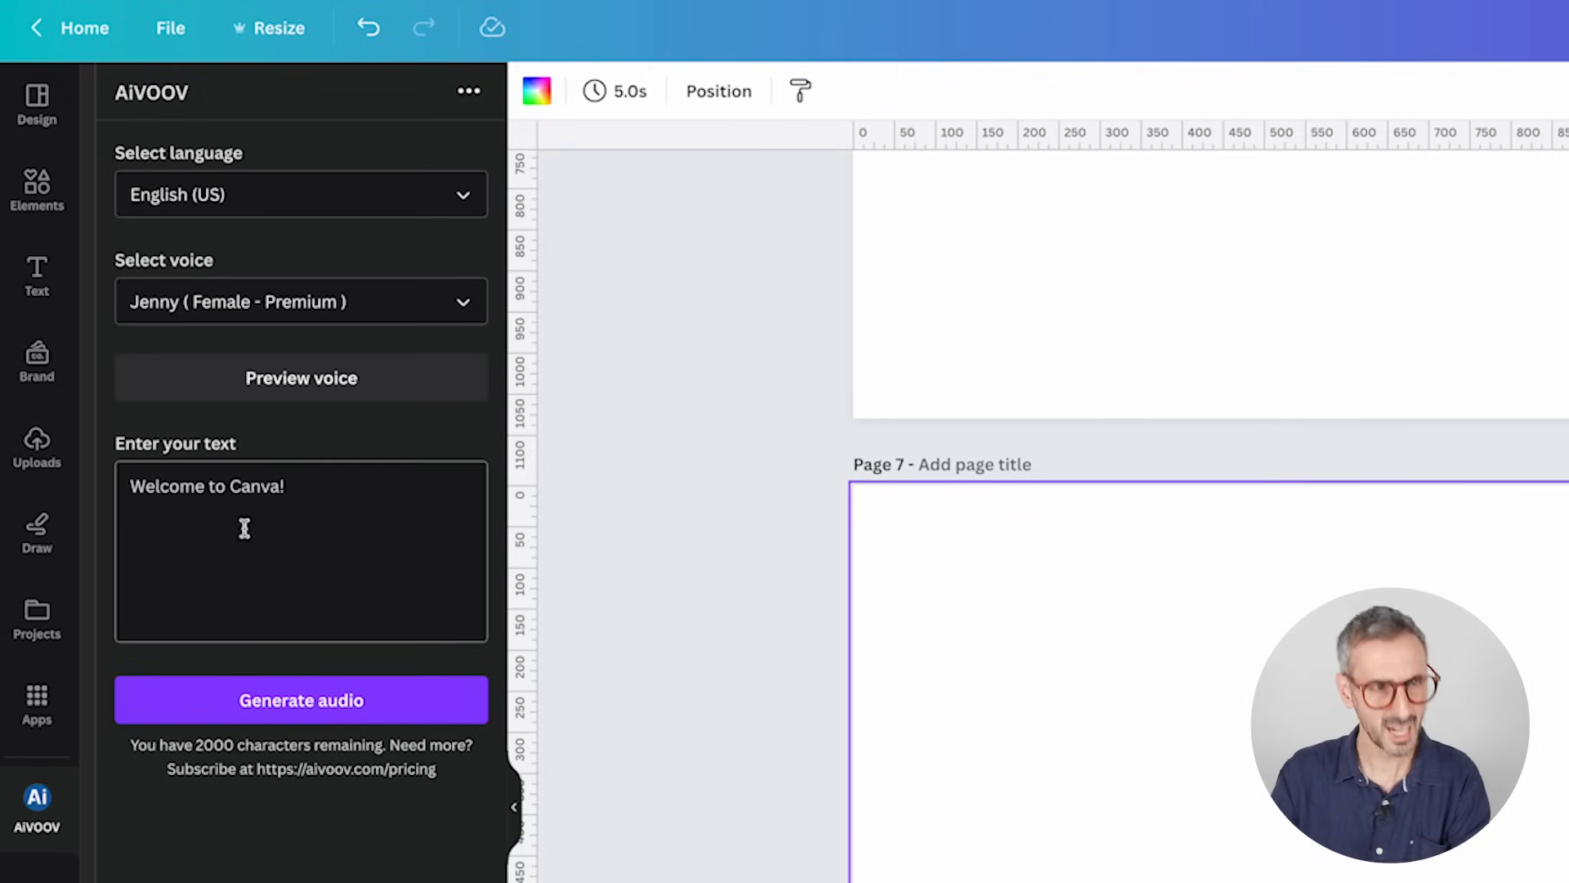
# - Try English (UK), then English (Philippines) with the Rosa voice, previewing it twice
pyautogui.click(300, 194)
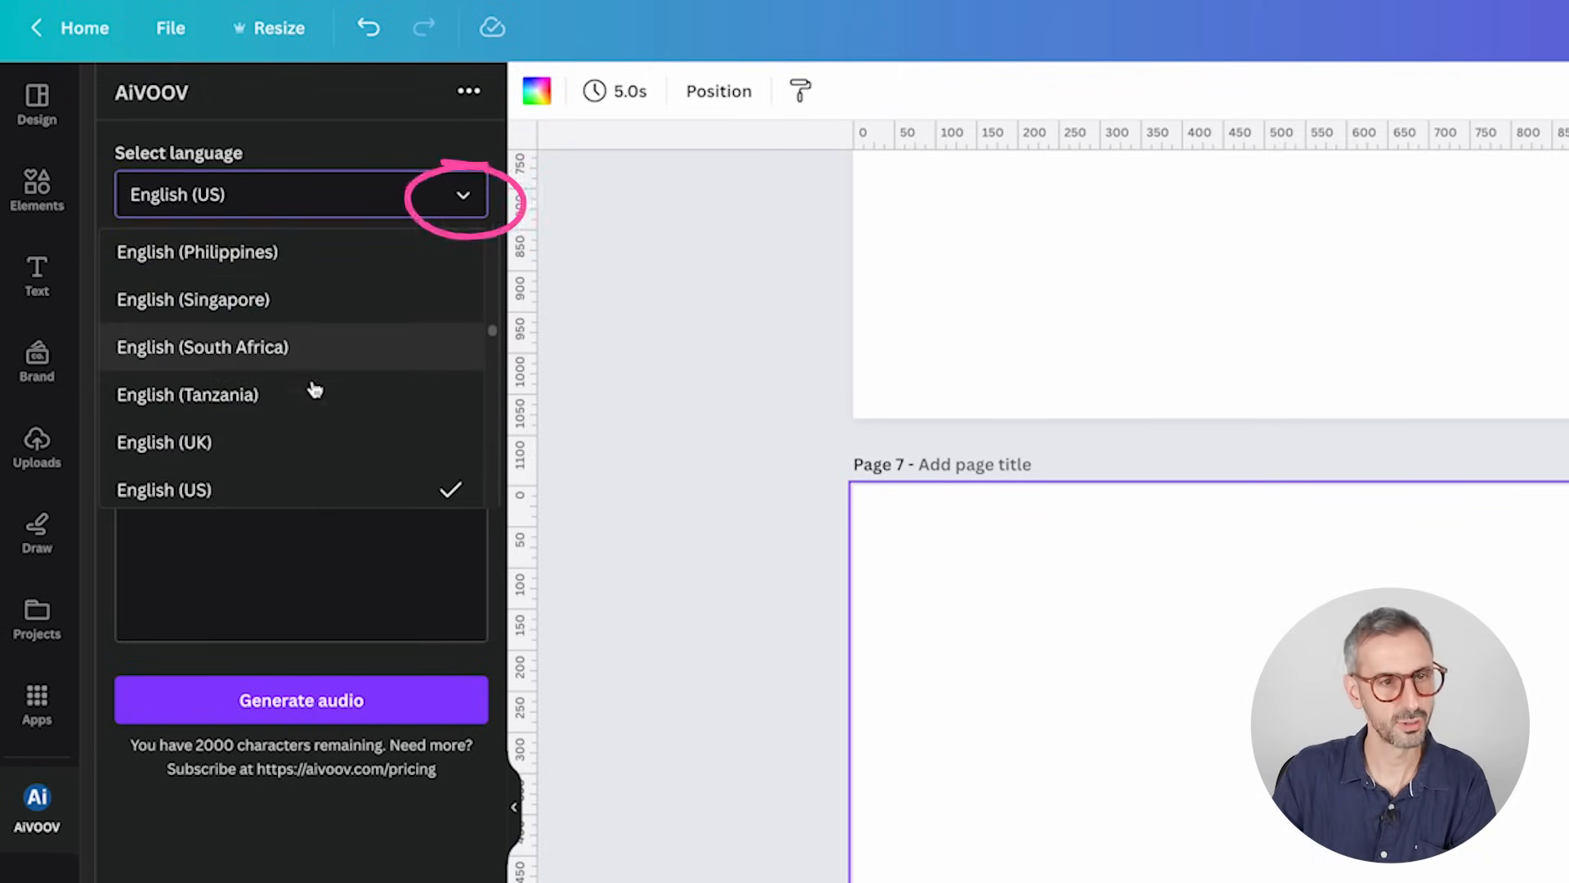
pyautogui.scroll(-3)
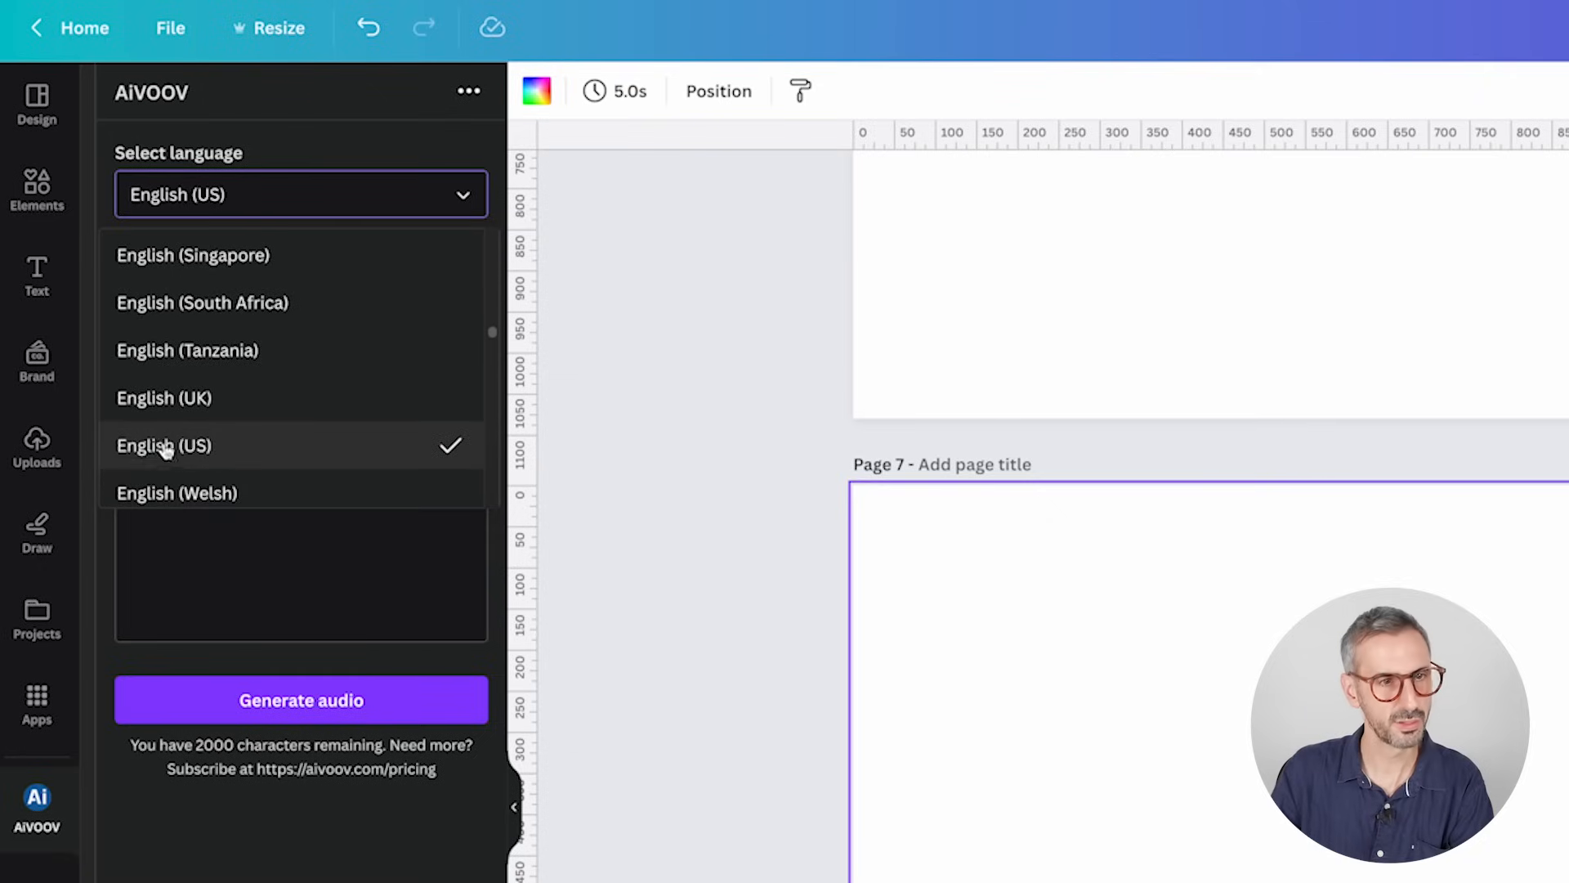
pyautogui.moveTo(200, 397)
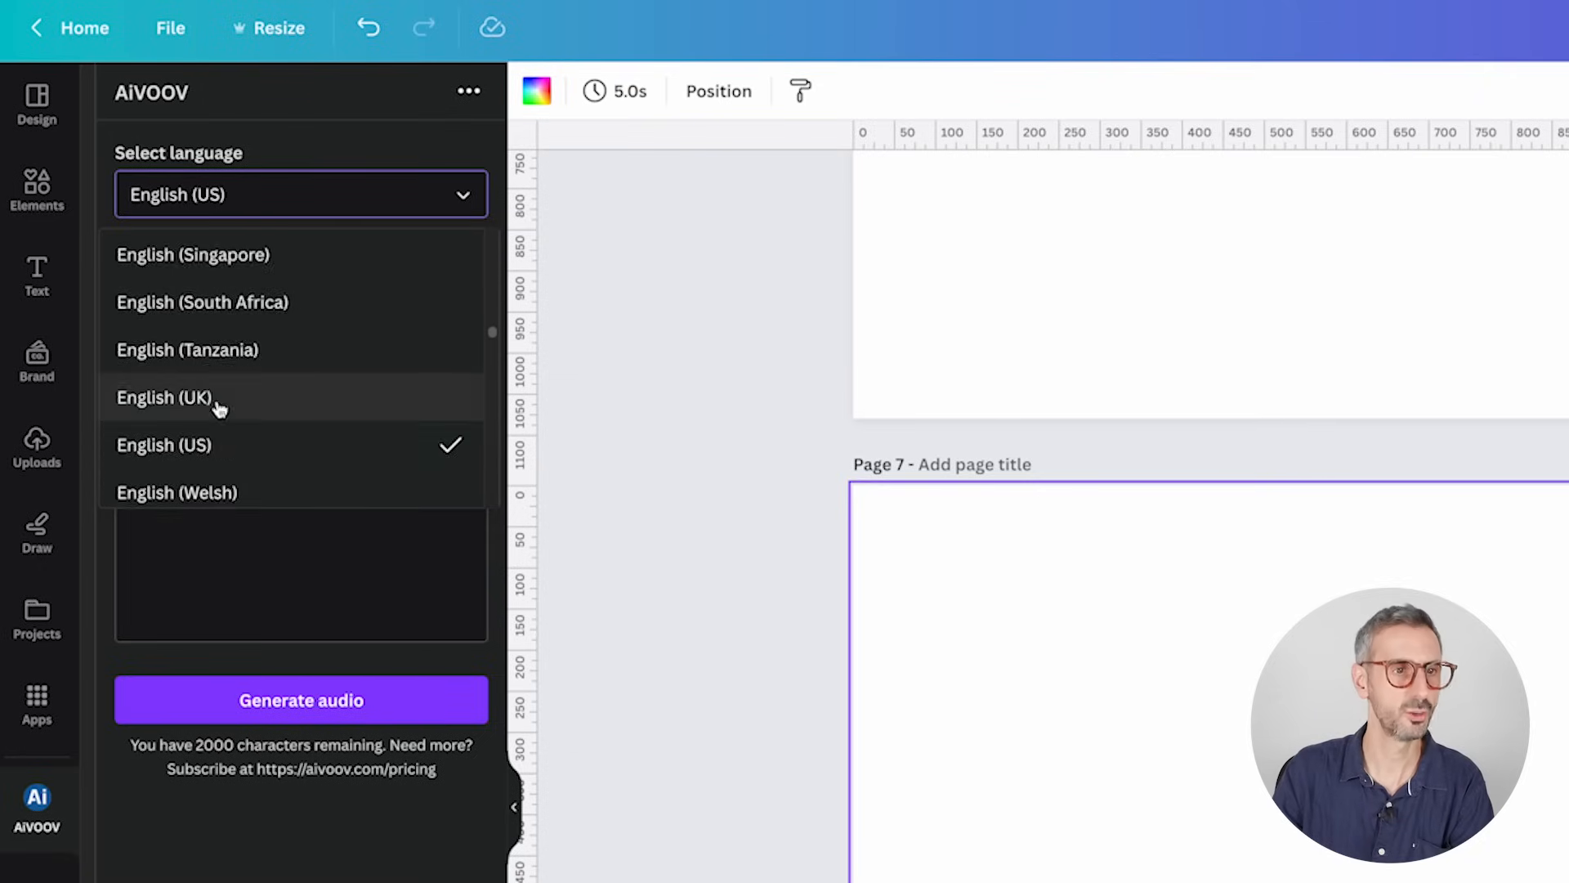
pyautogui.click(164, 397)
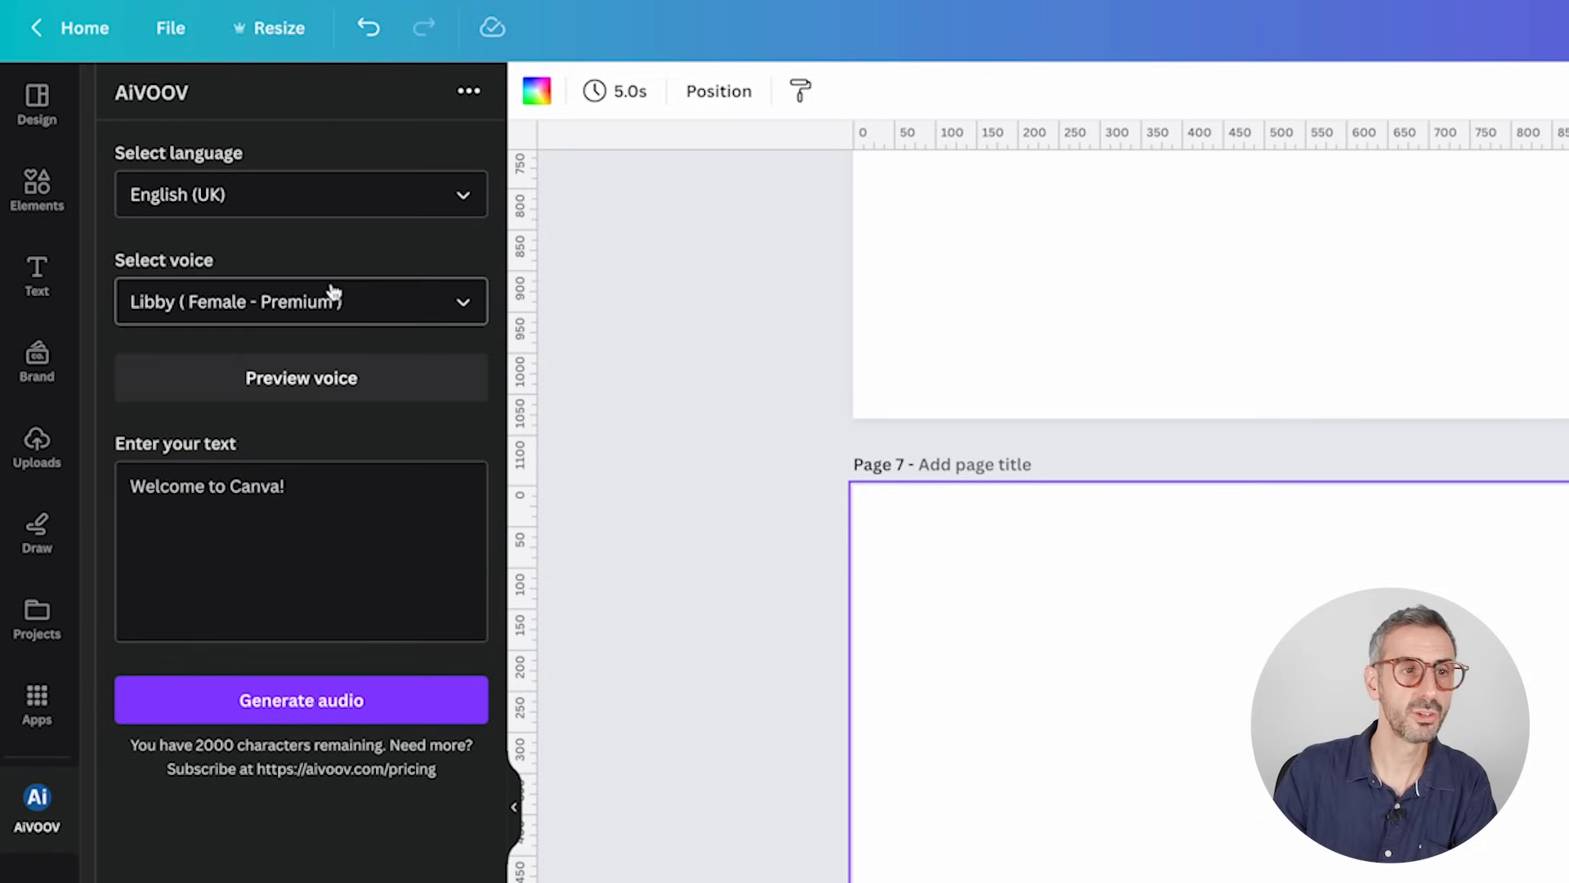
pyautogui.click(300, 195)
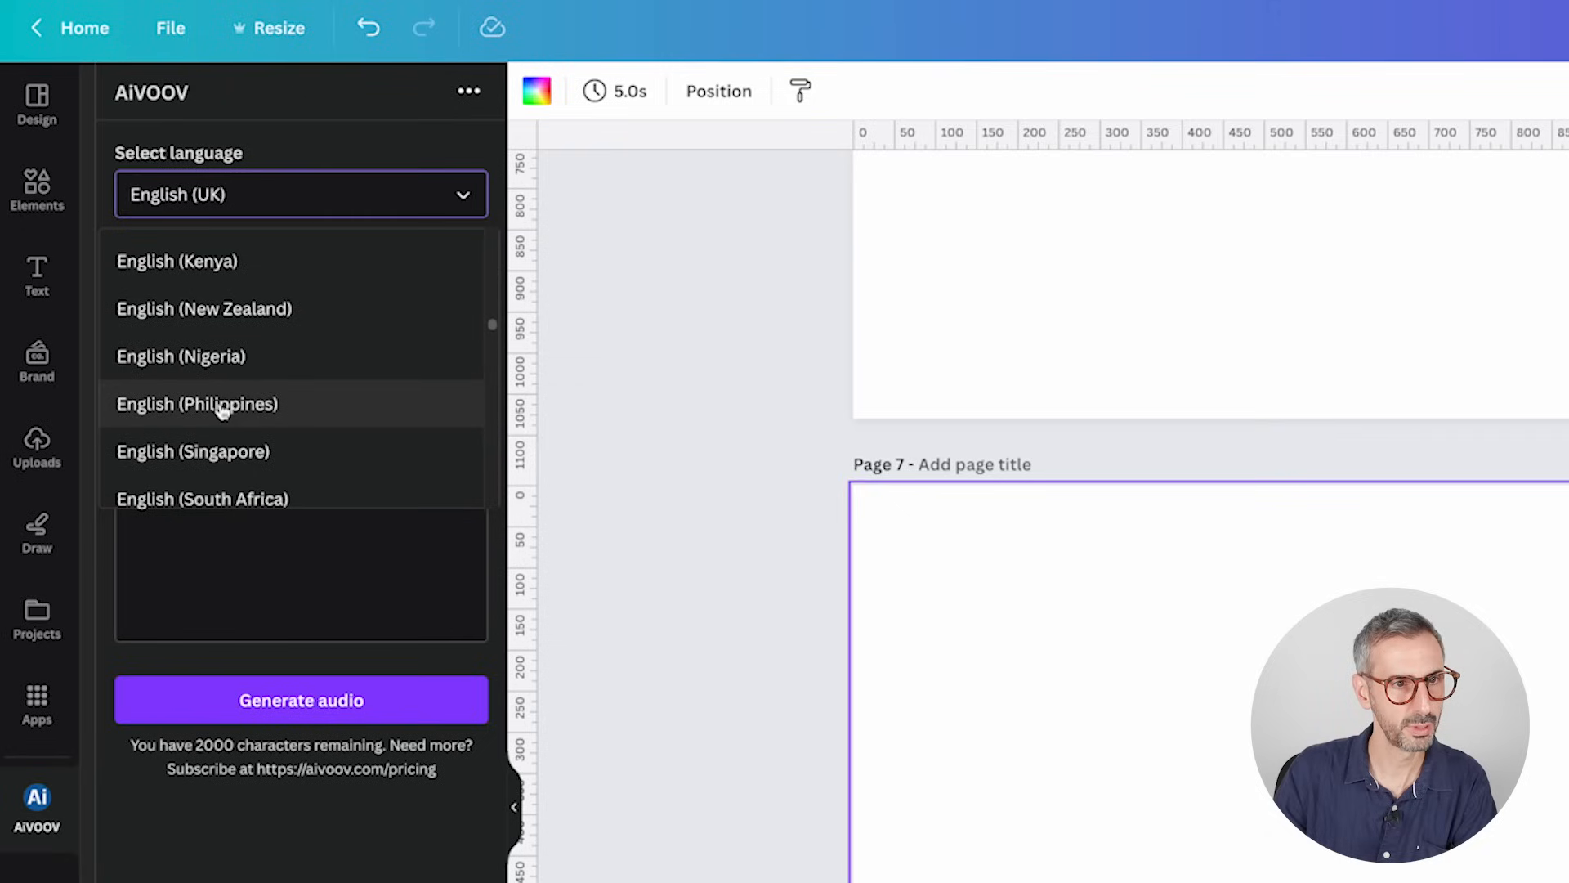
pyautogui.click(197, 403)
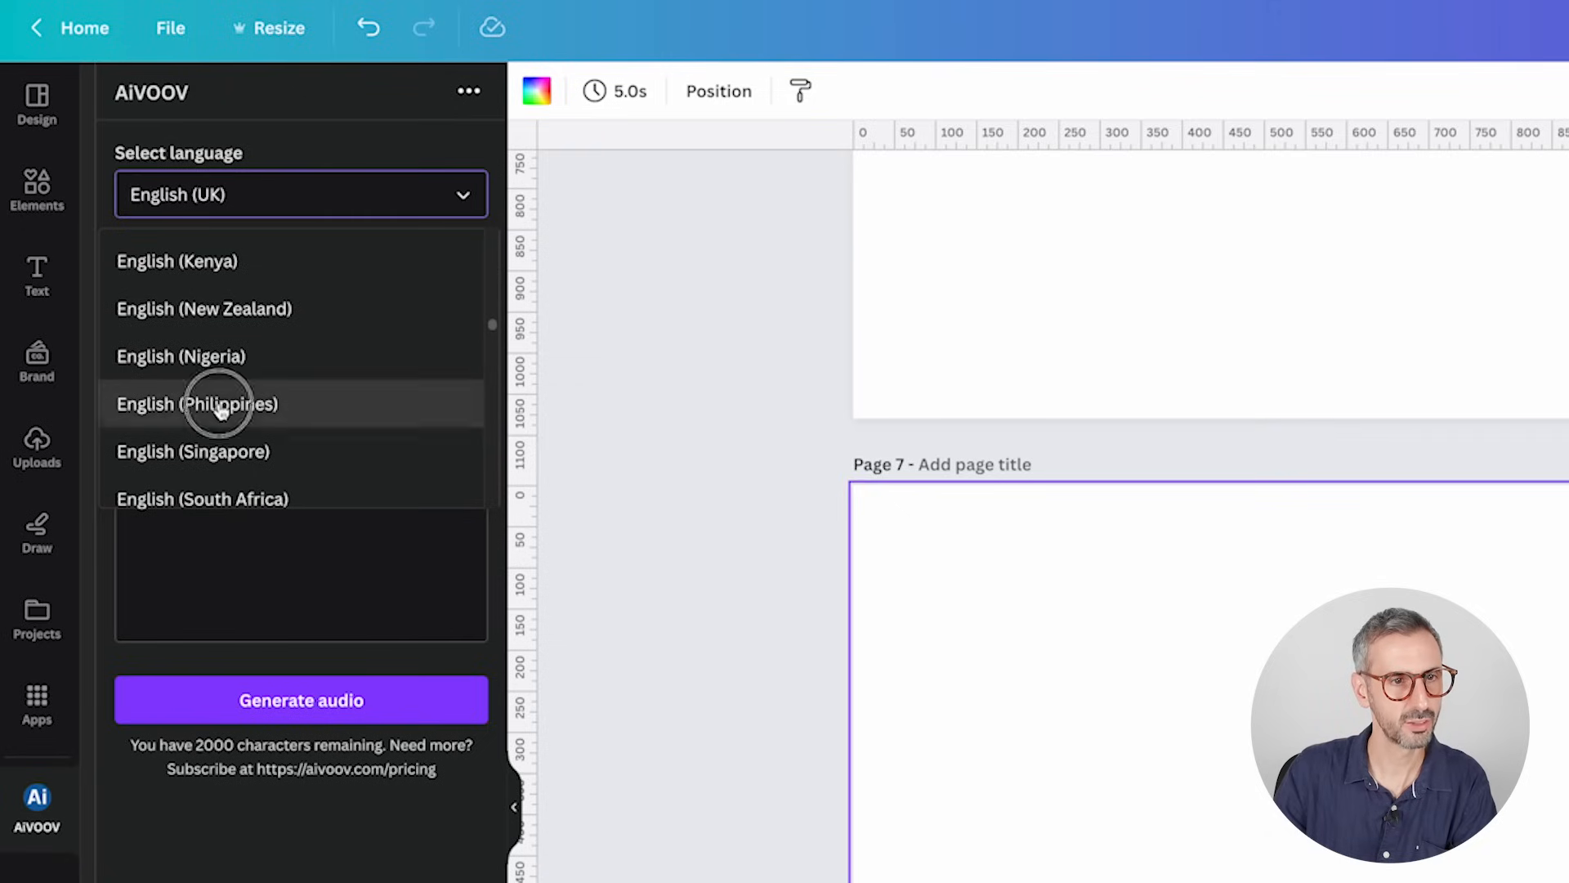
pyautogui.click(197, 403)
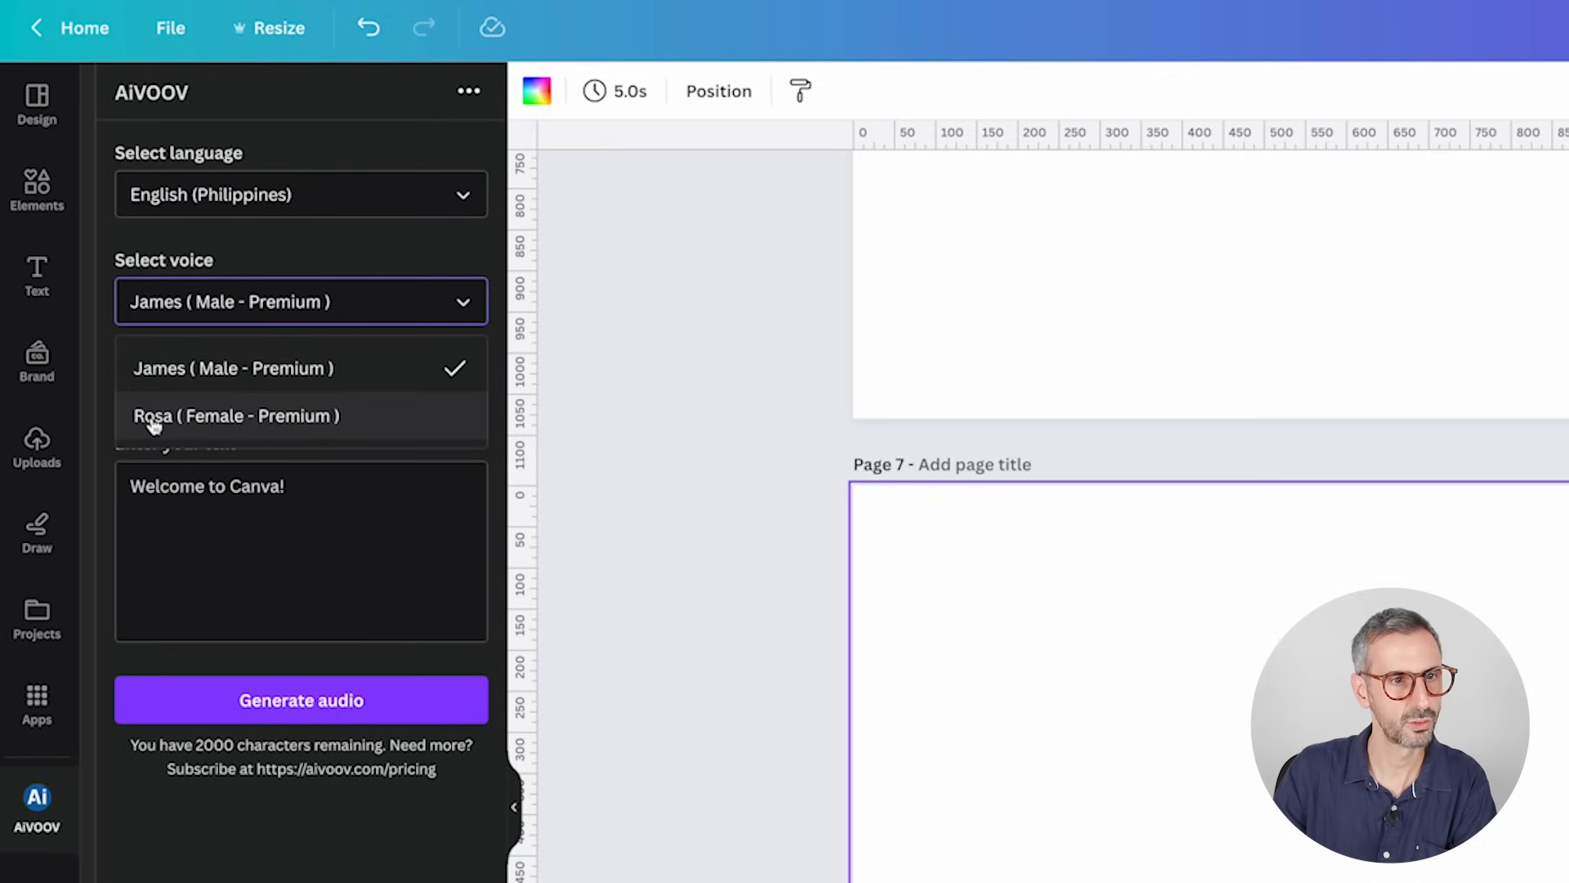
pyautogui.click(234, 415)
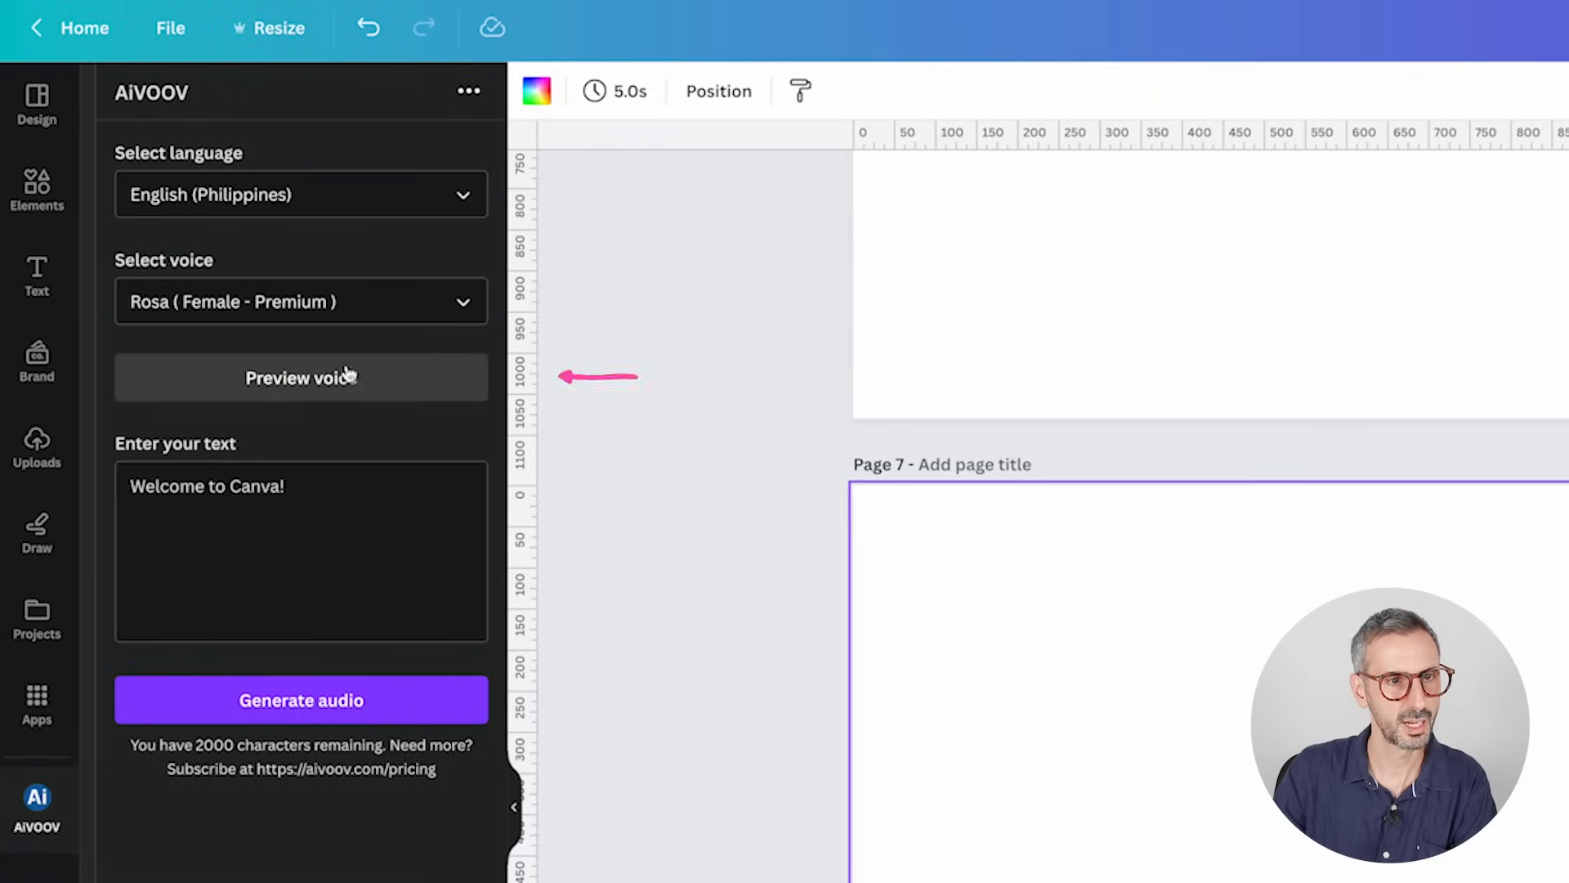
pyautogui.click(300, 377)
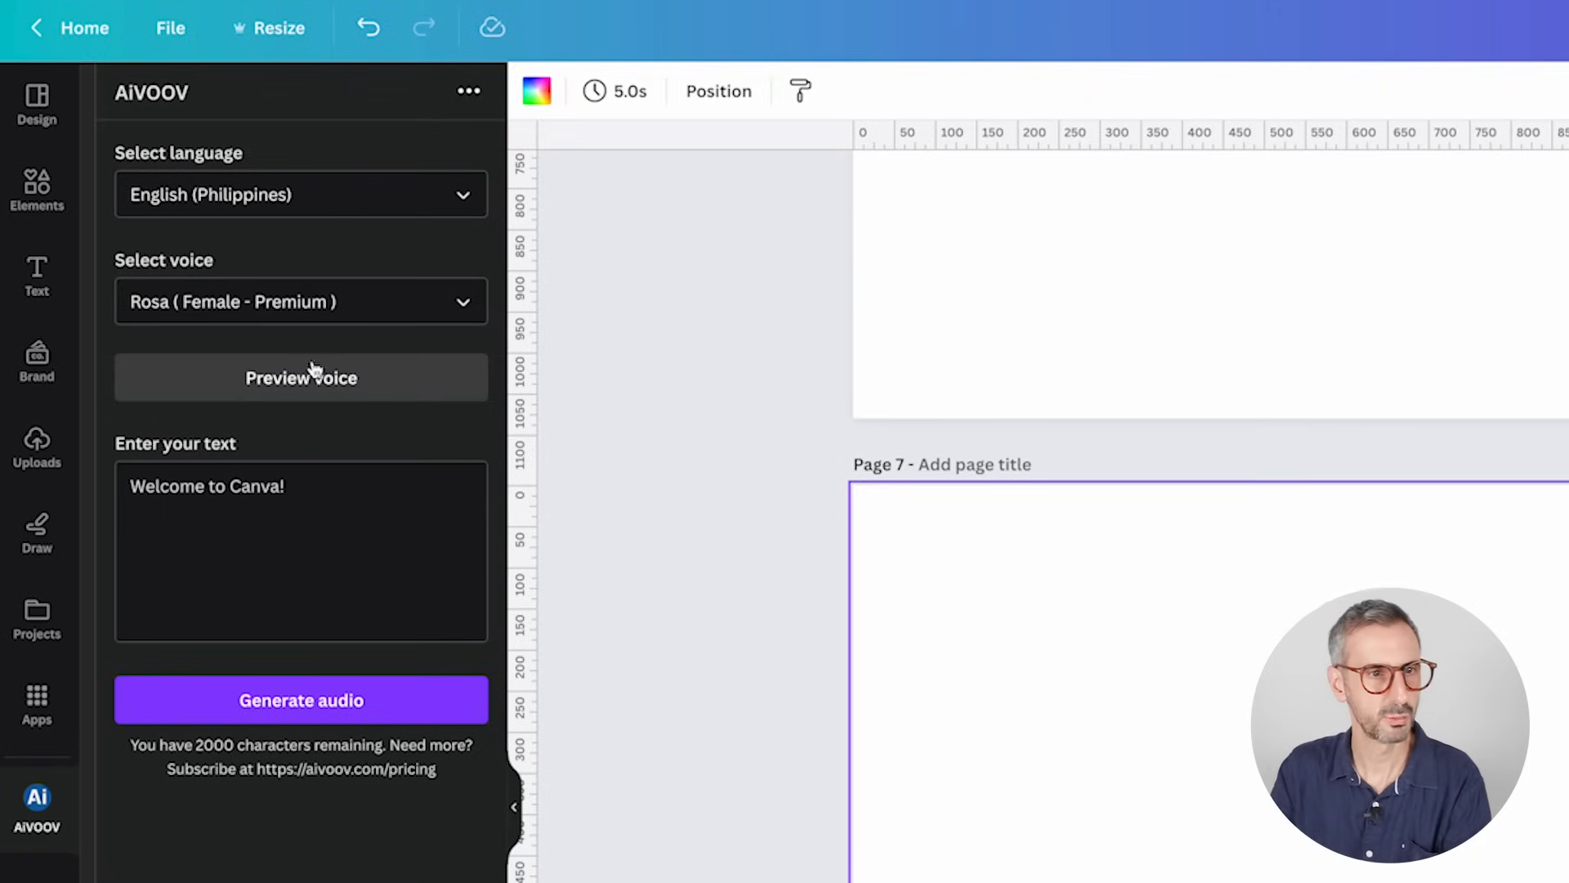
pyautogui.click(300, 377)
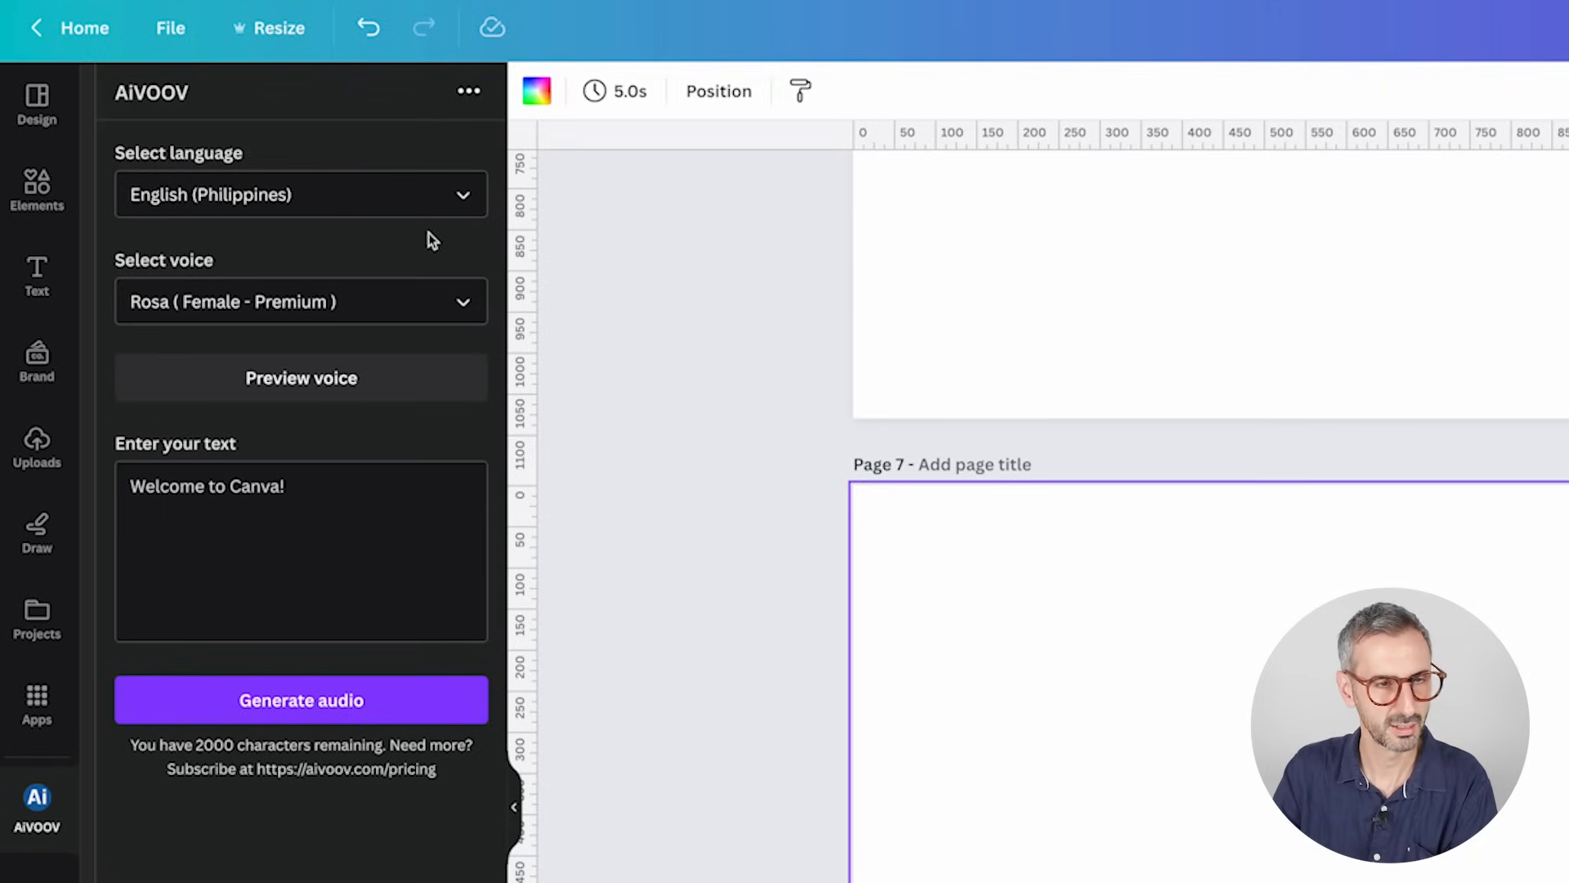
# - Switch to English (Australia), try Russell, settle on Natasha and preview her voice
pyautogui.click(299, 195)
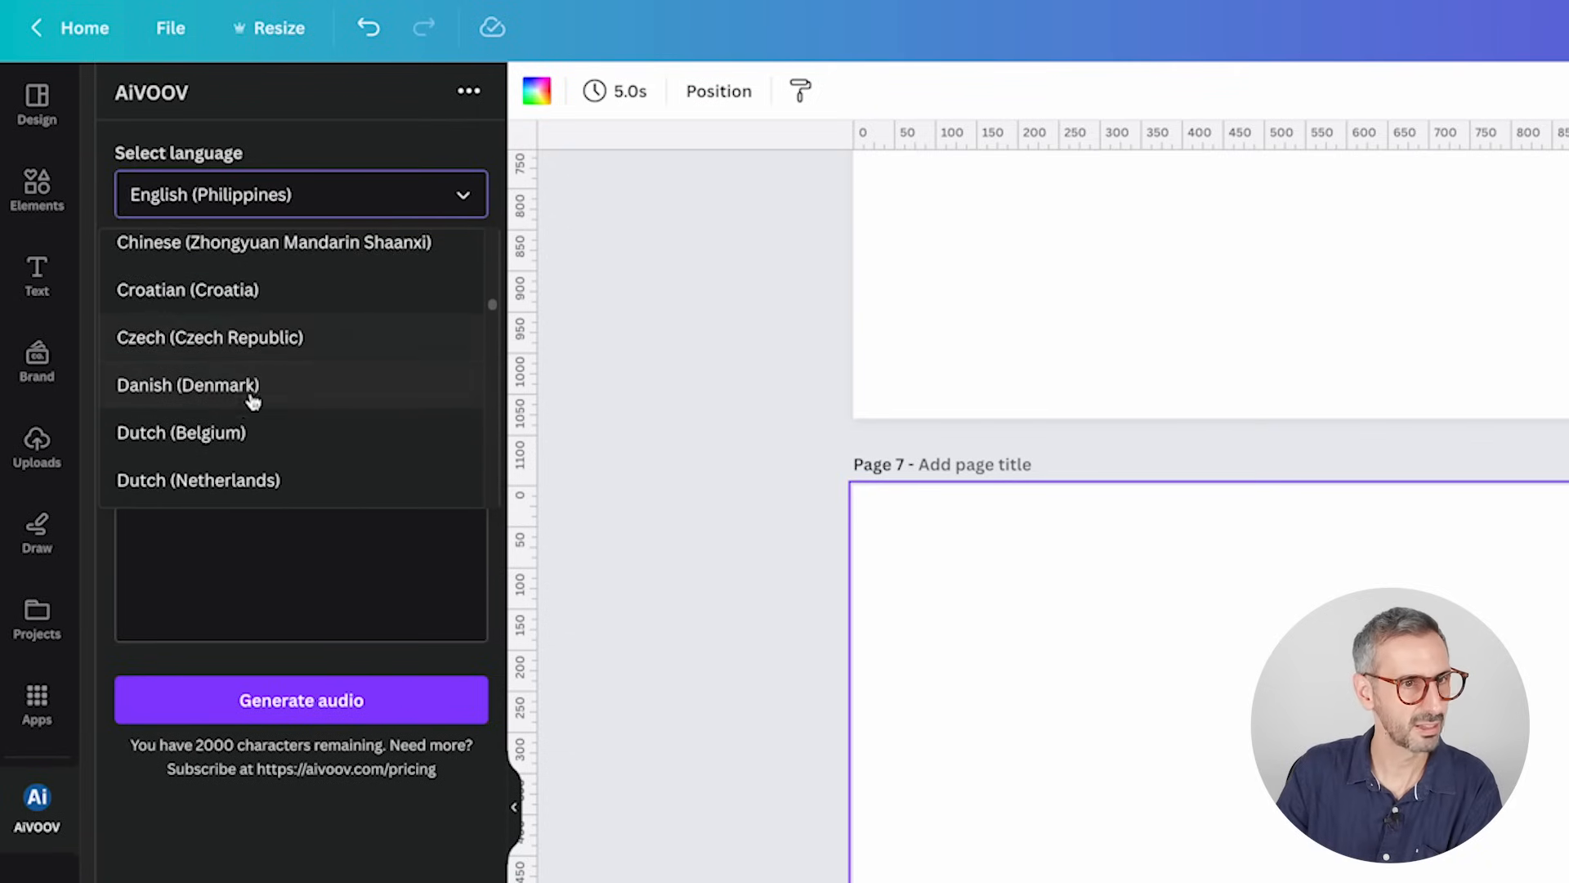
pyautogui.click(187, 377)
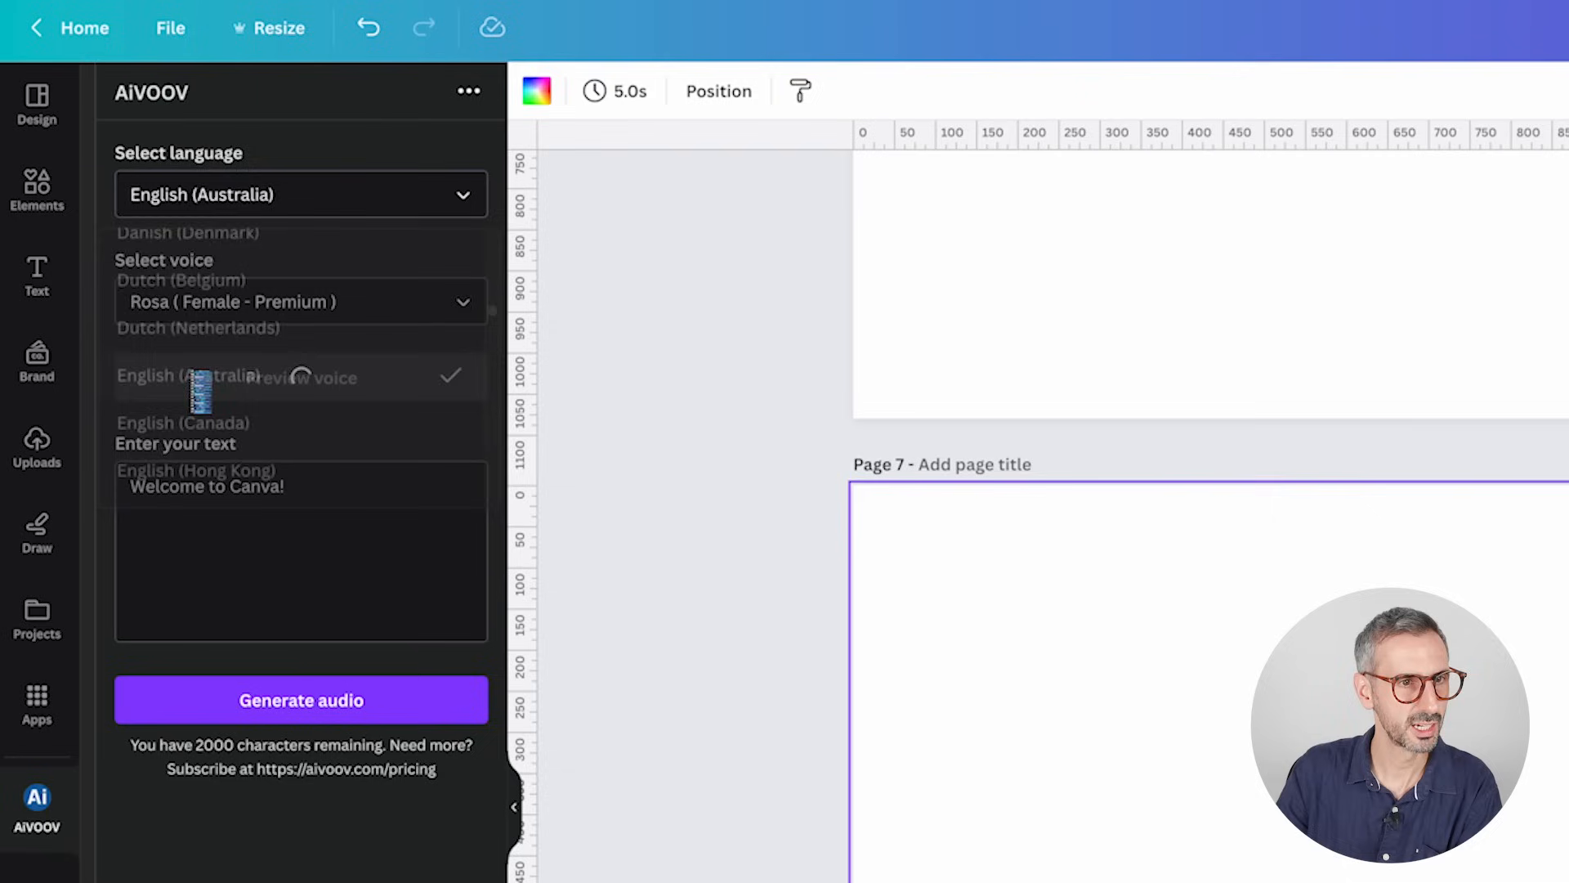
pyautogui.click(300, 302)
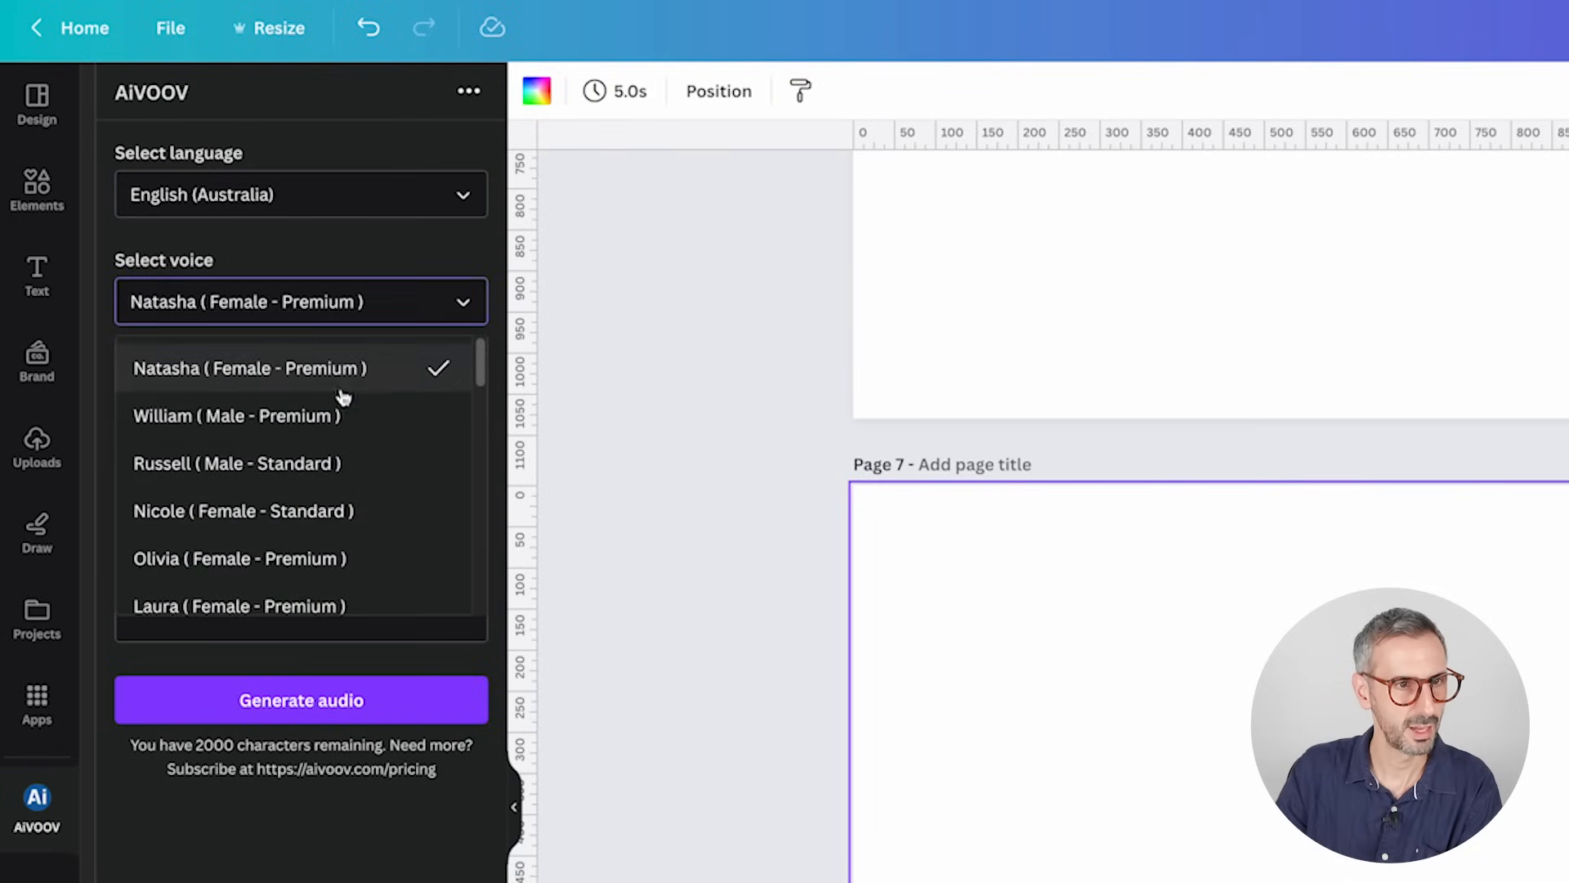
pyautogui.click(236, 462)
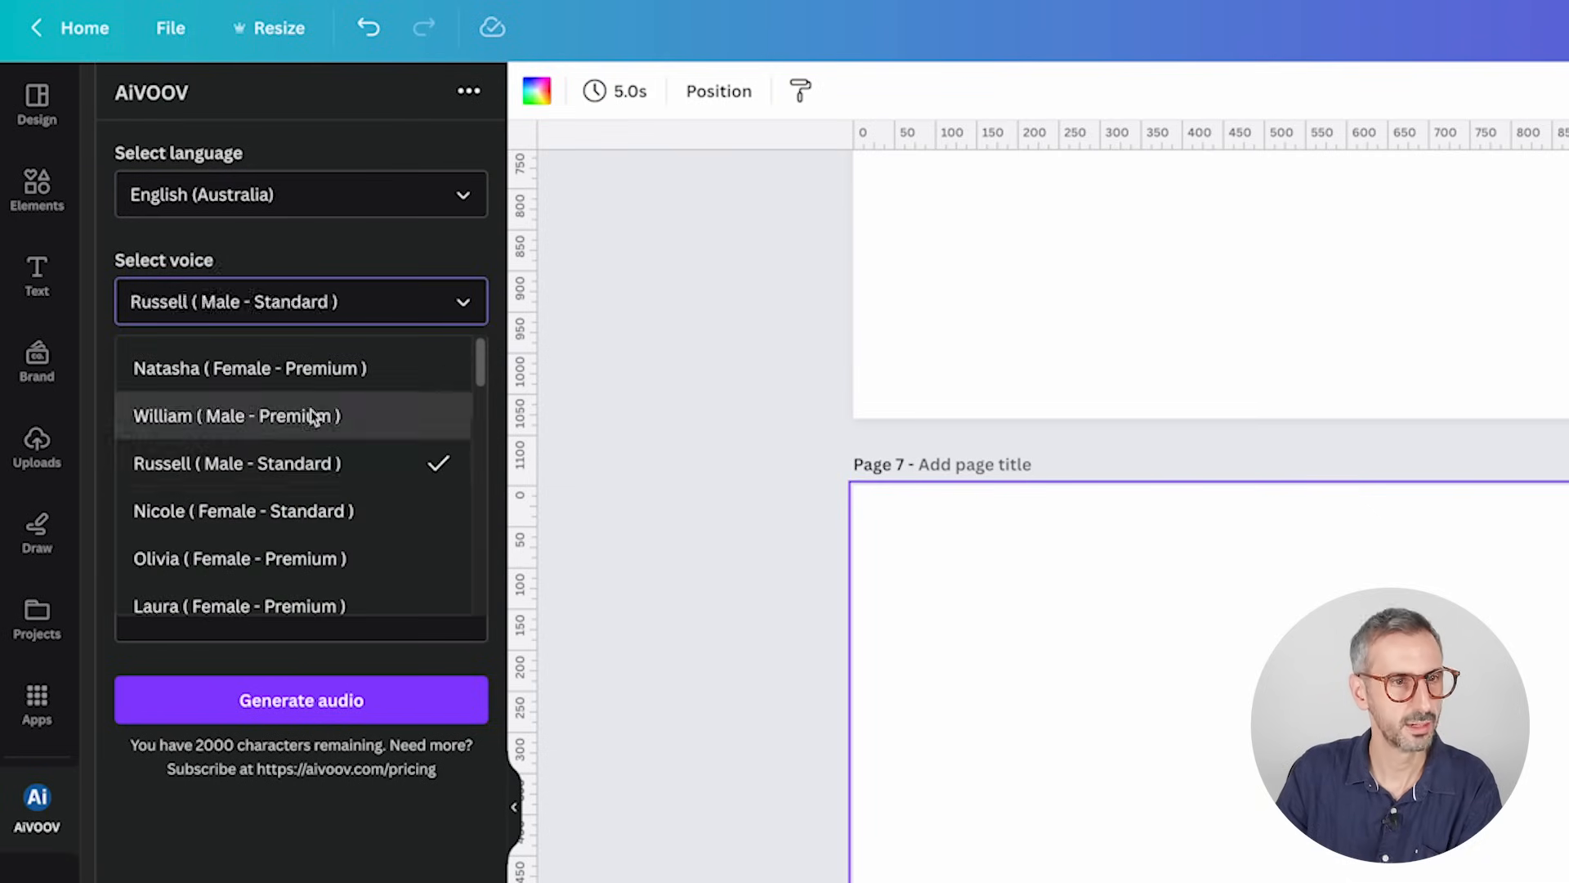
pyautogui.click(237, 415)
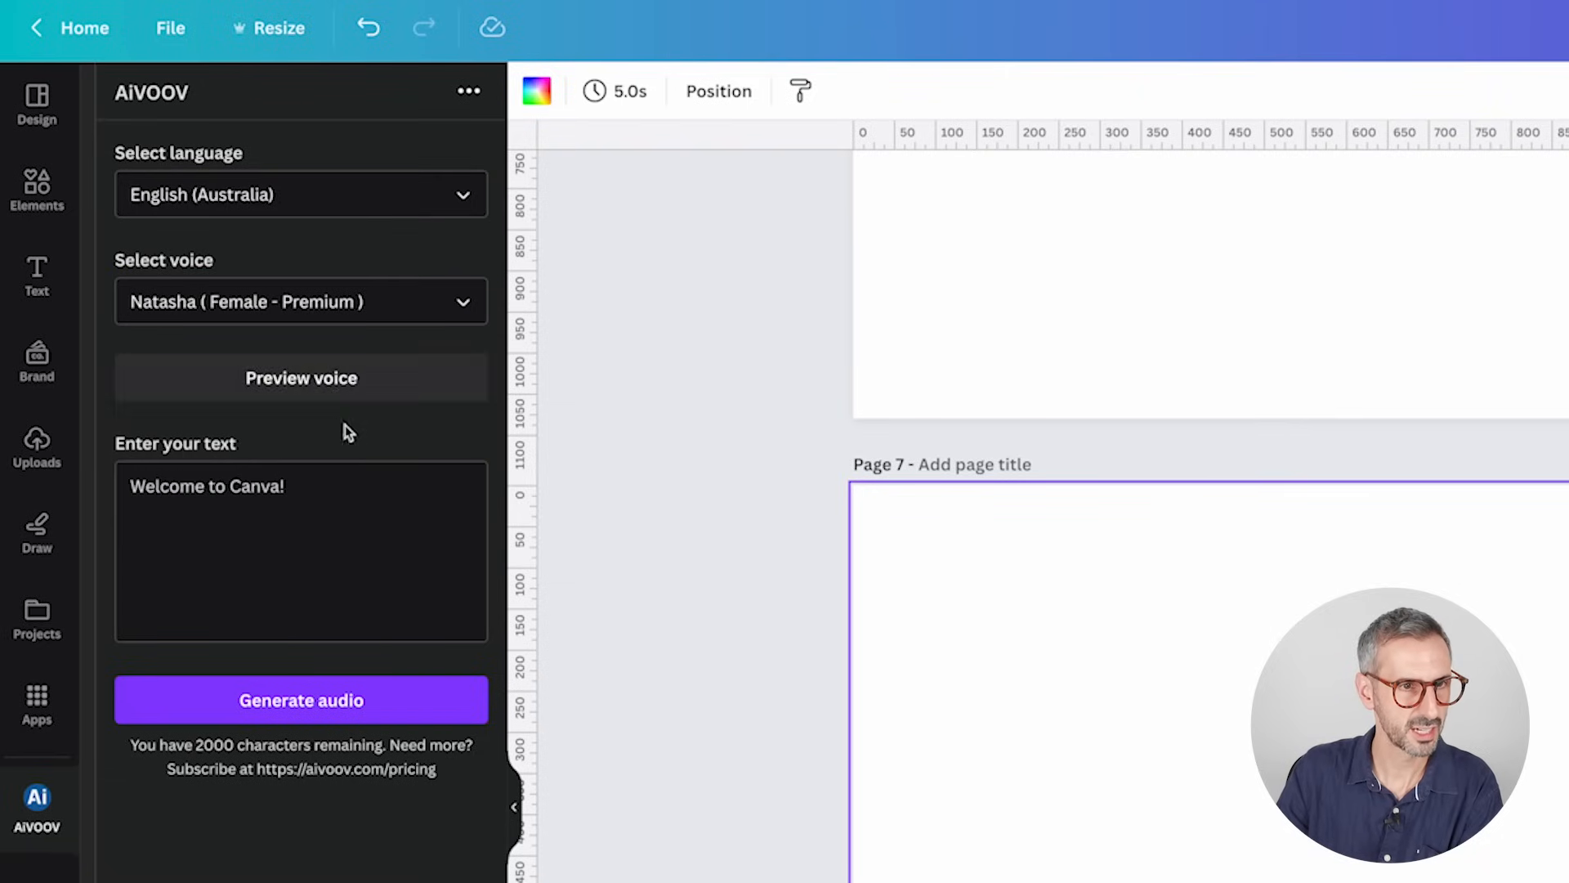
pyautogui.click(300, 378)
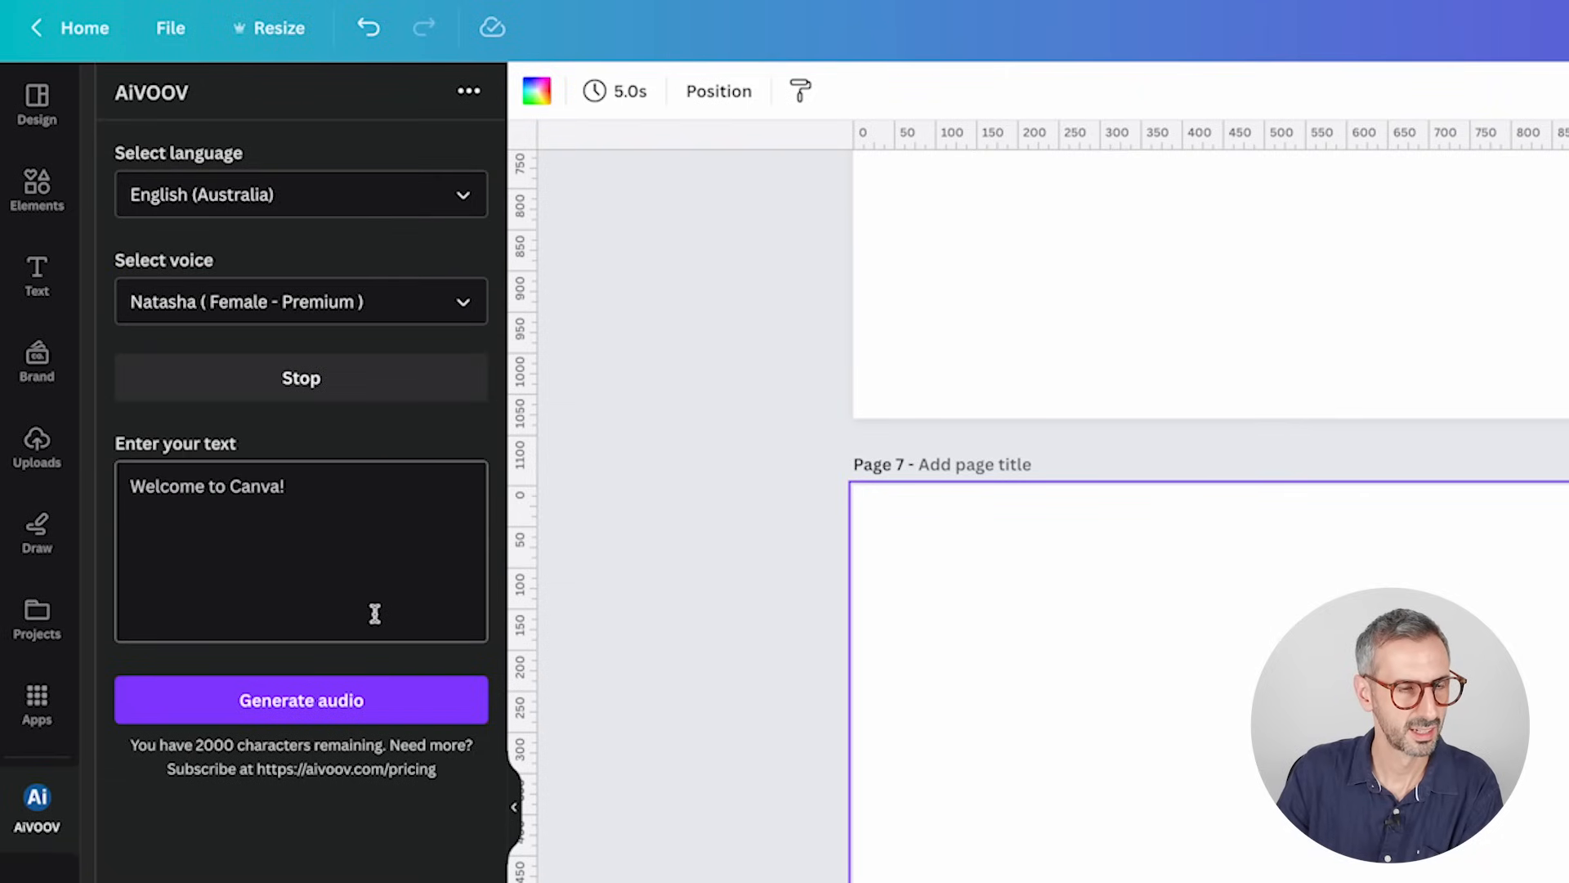
pyautogui.click(300, 195)
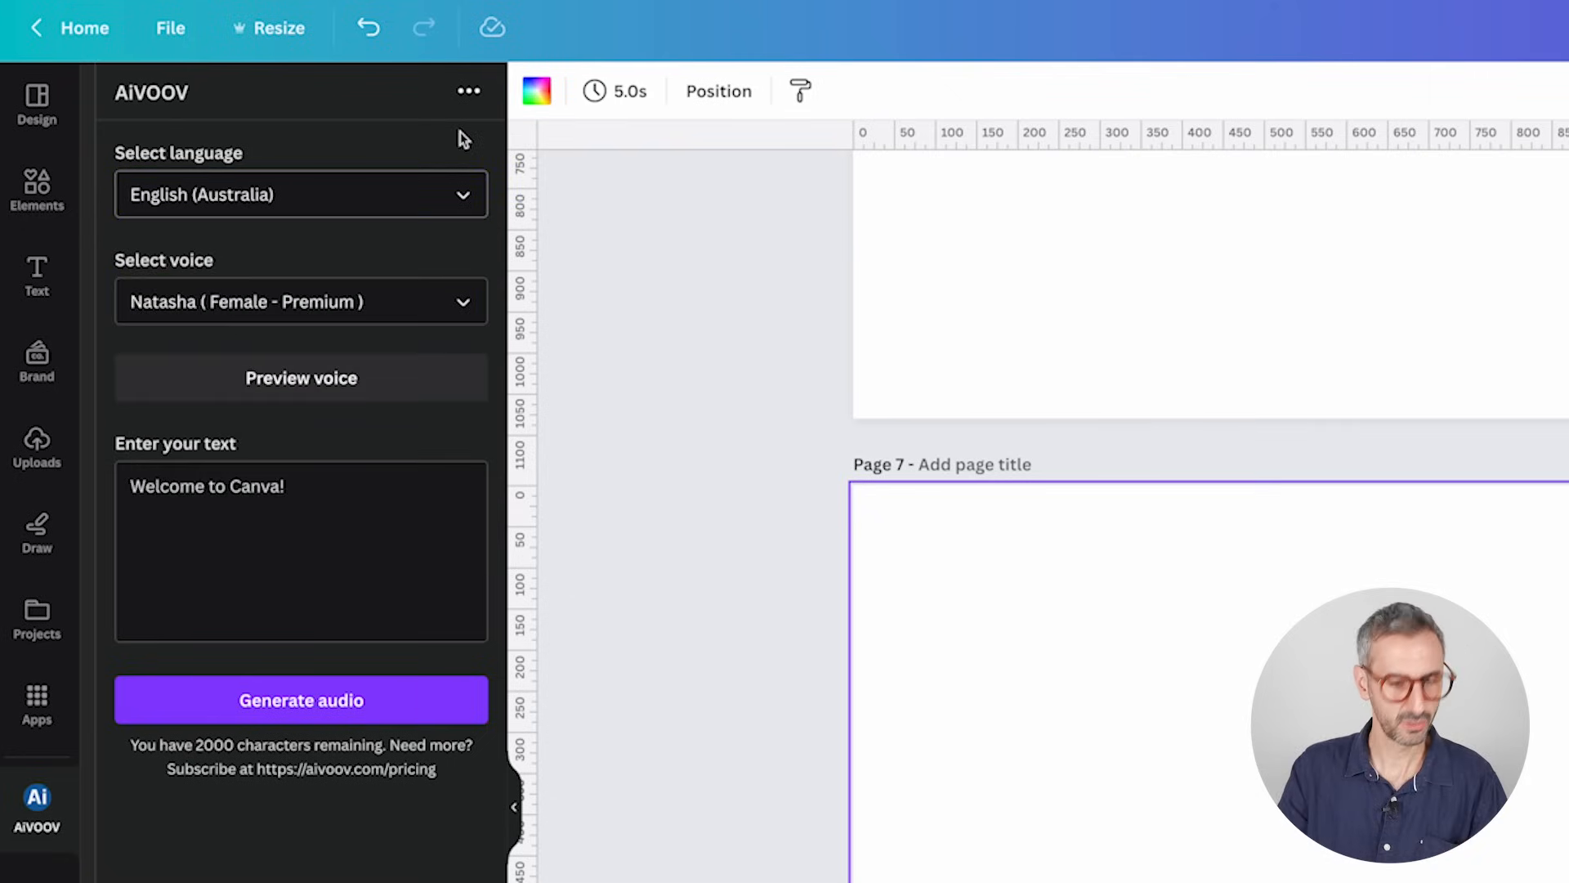
# - Select French (Belgium), preview the Charline voice, then reopen the language list
pyautogui.click(300, 195)
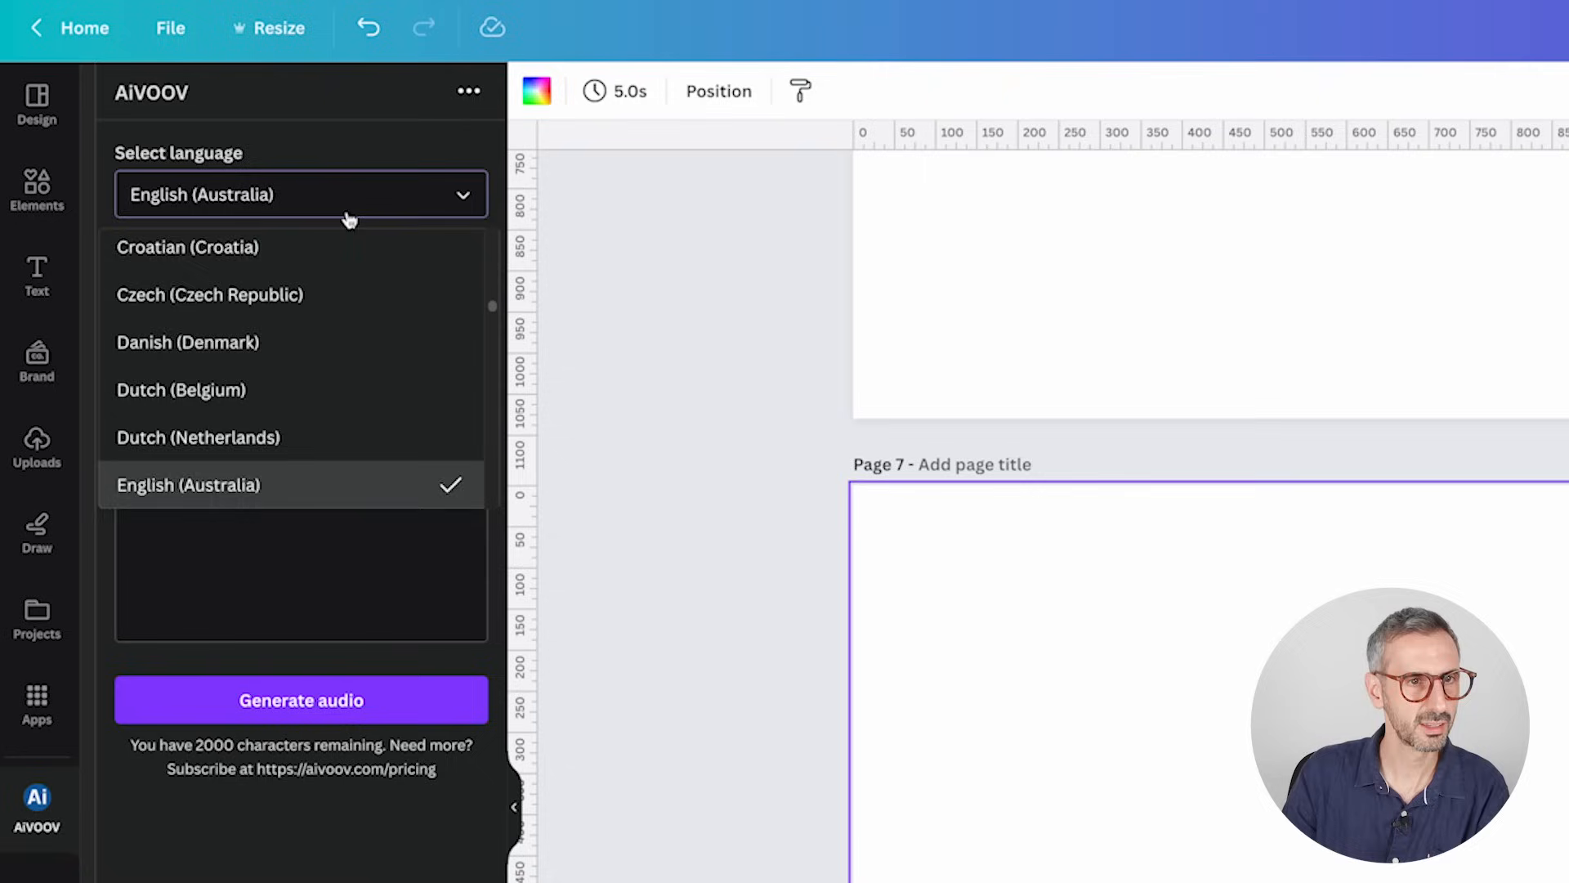
pyautogui.scroll(-3)
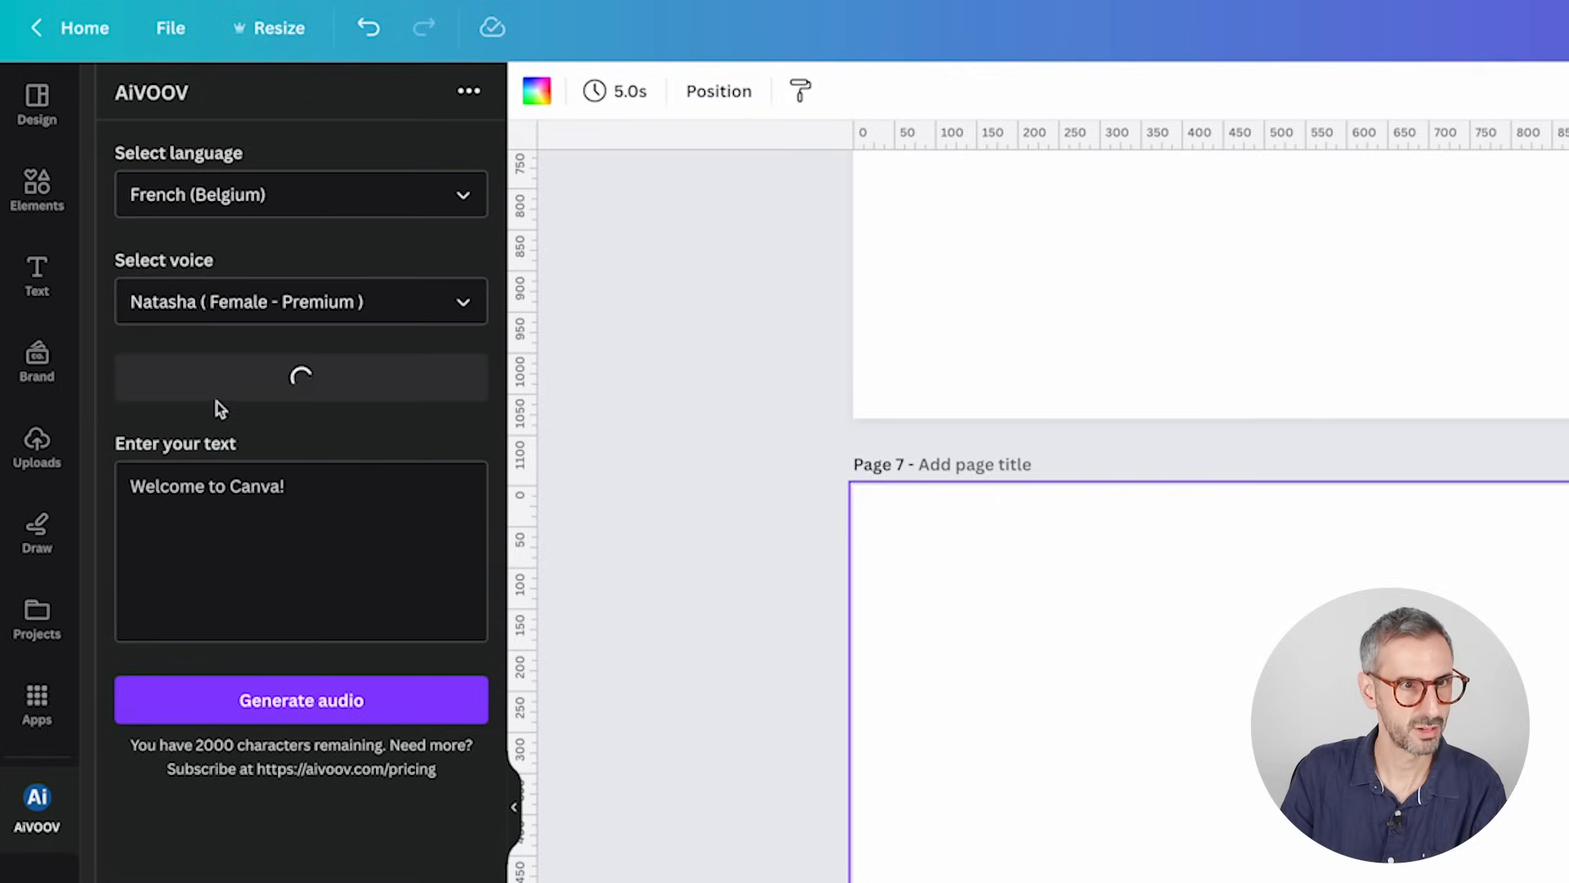
pyautogui.click(299, 302)
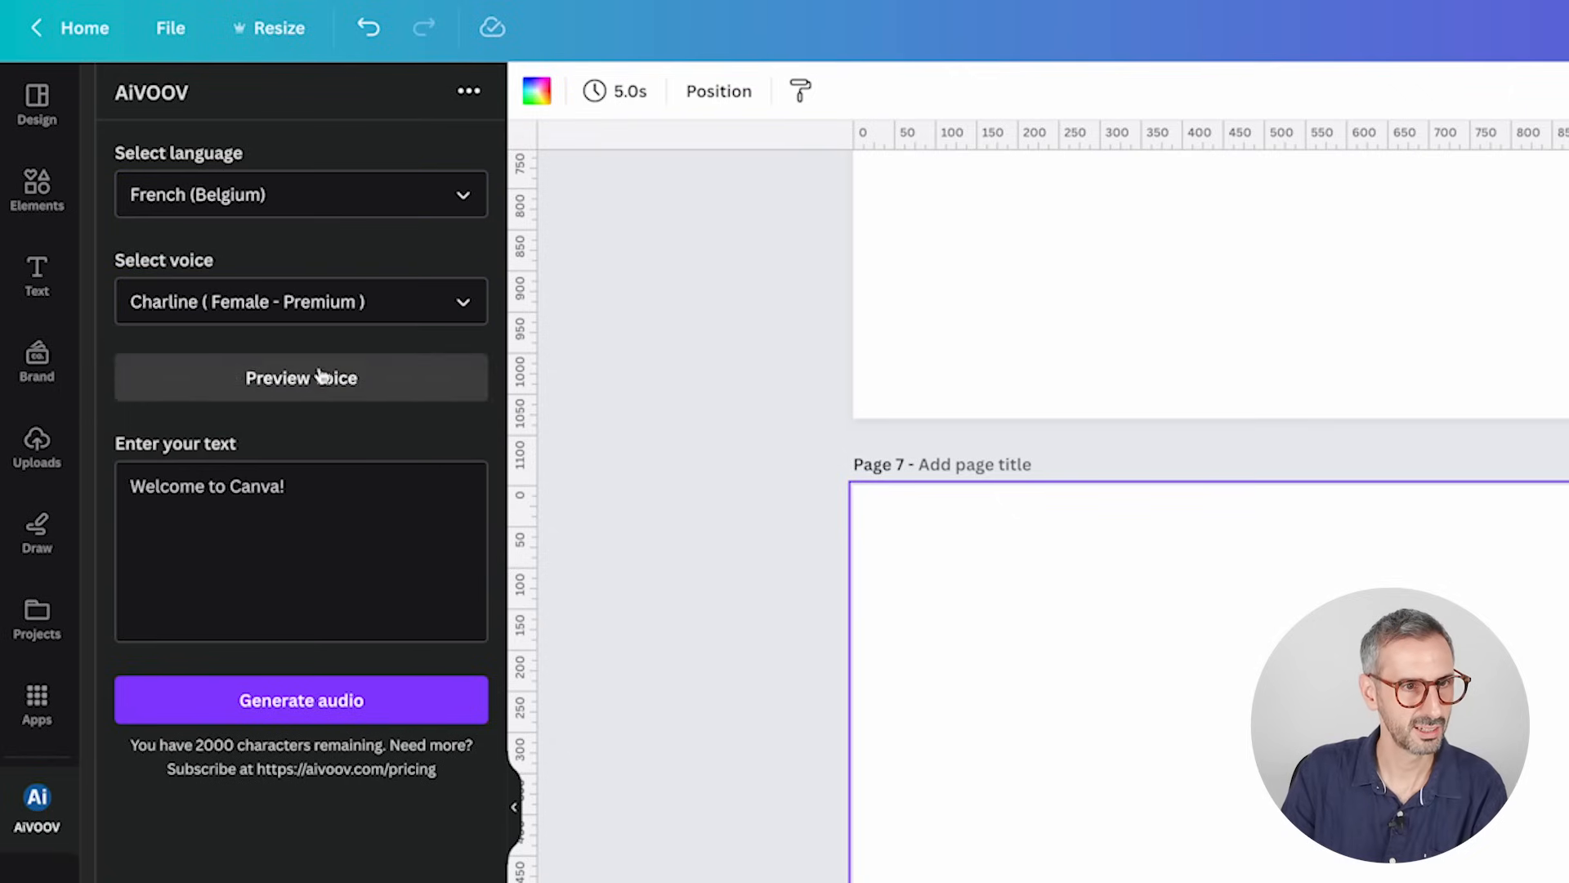
pyautogui.click(300, 377)
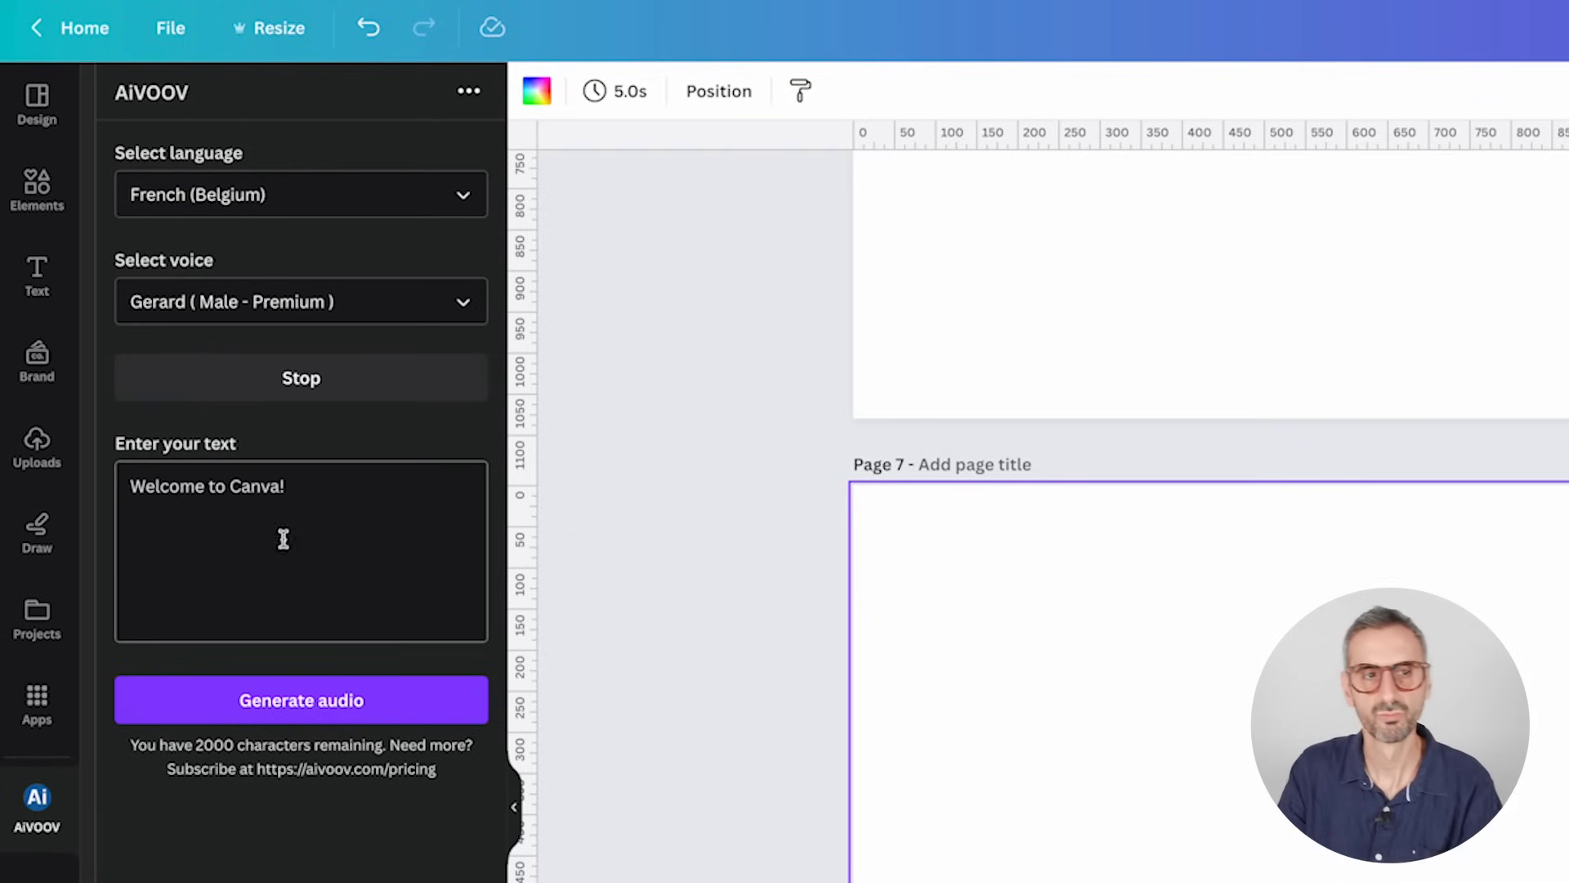
pyautogui.click(300, 491)
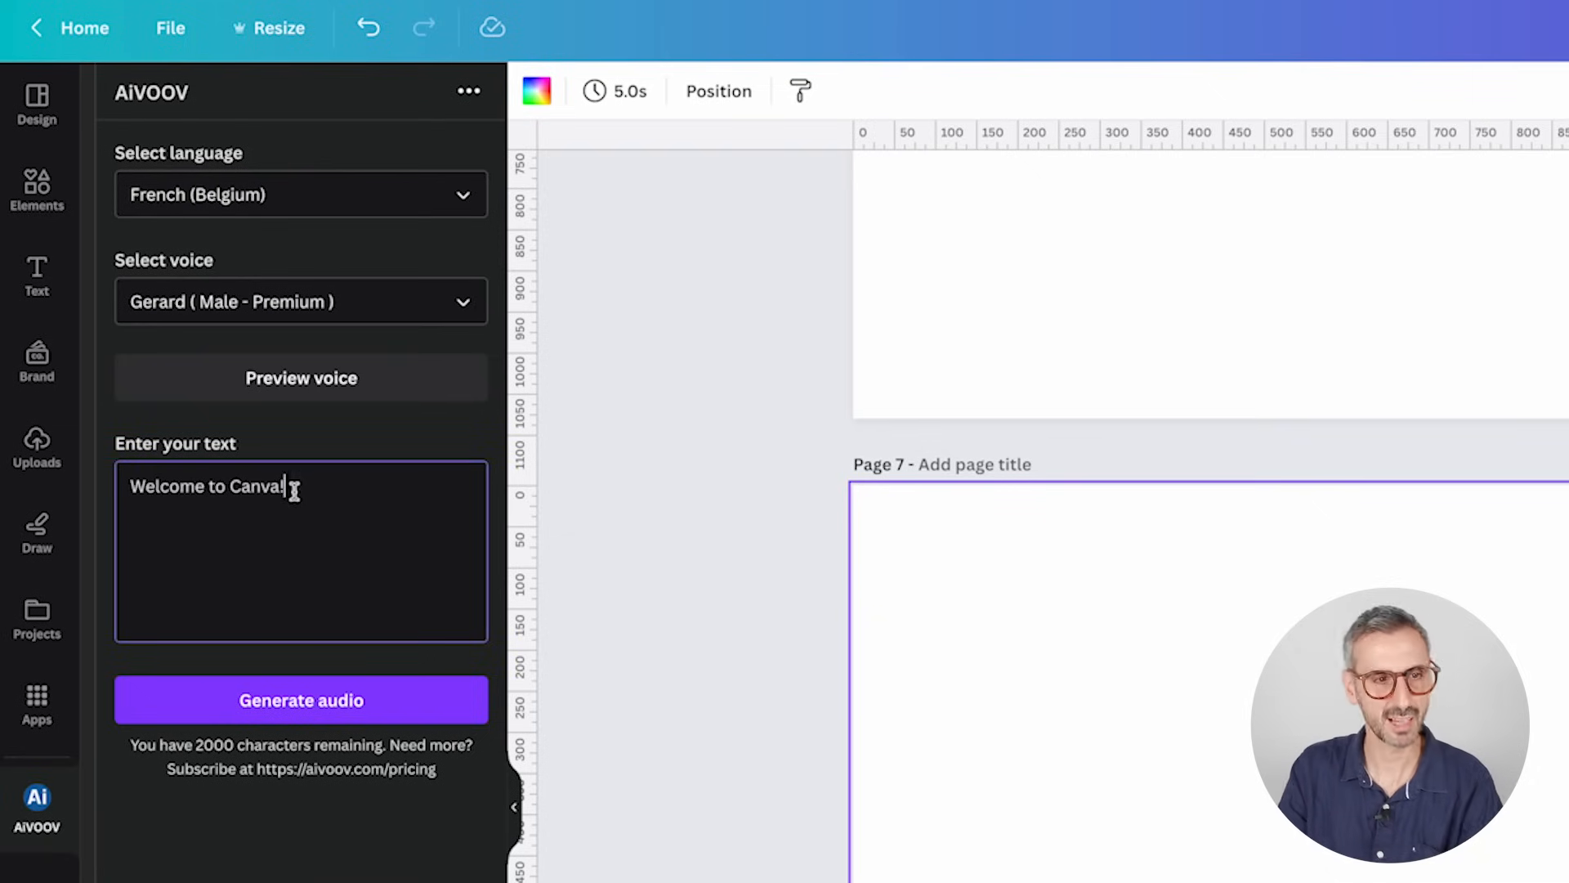
pyautogui.click(300, 194)
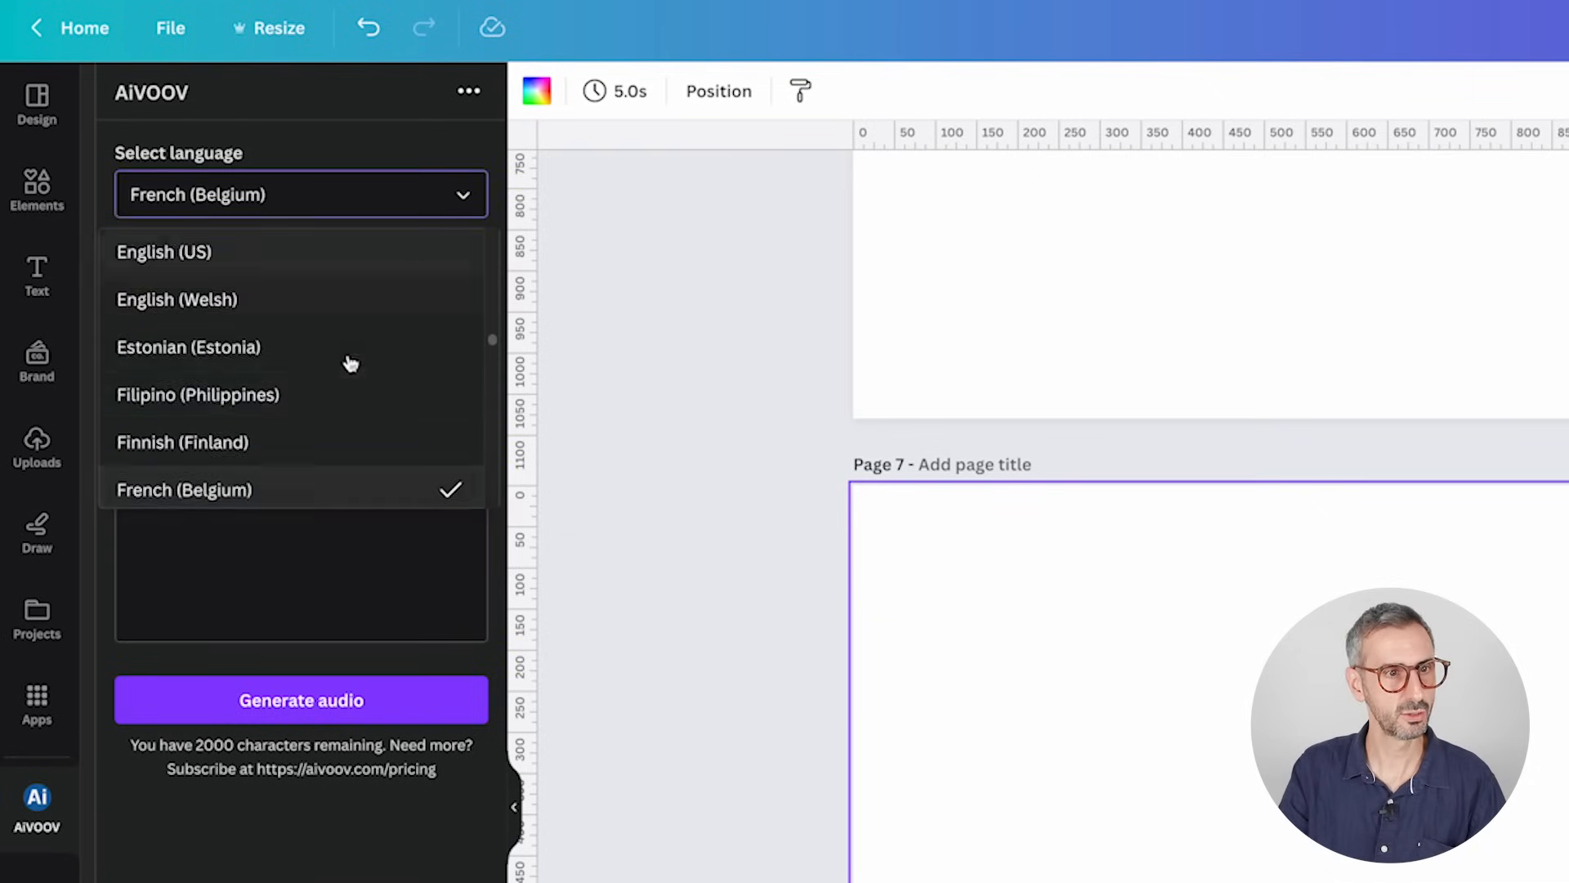
# - Set narration to English (India) and choose the Dhiraj (Male - Standard) voice
pyautogui.scroll(-3)
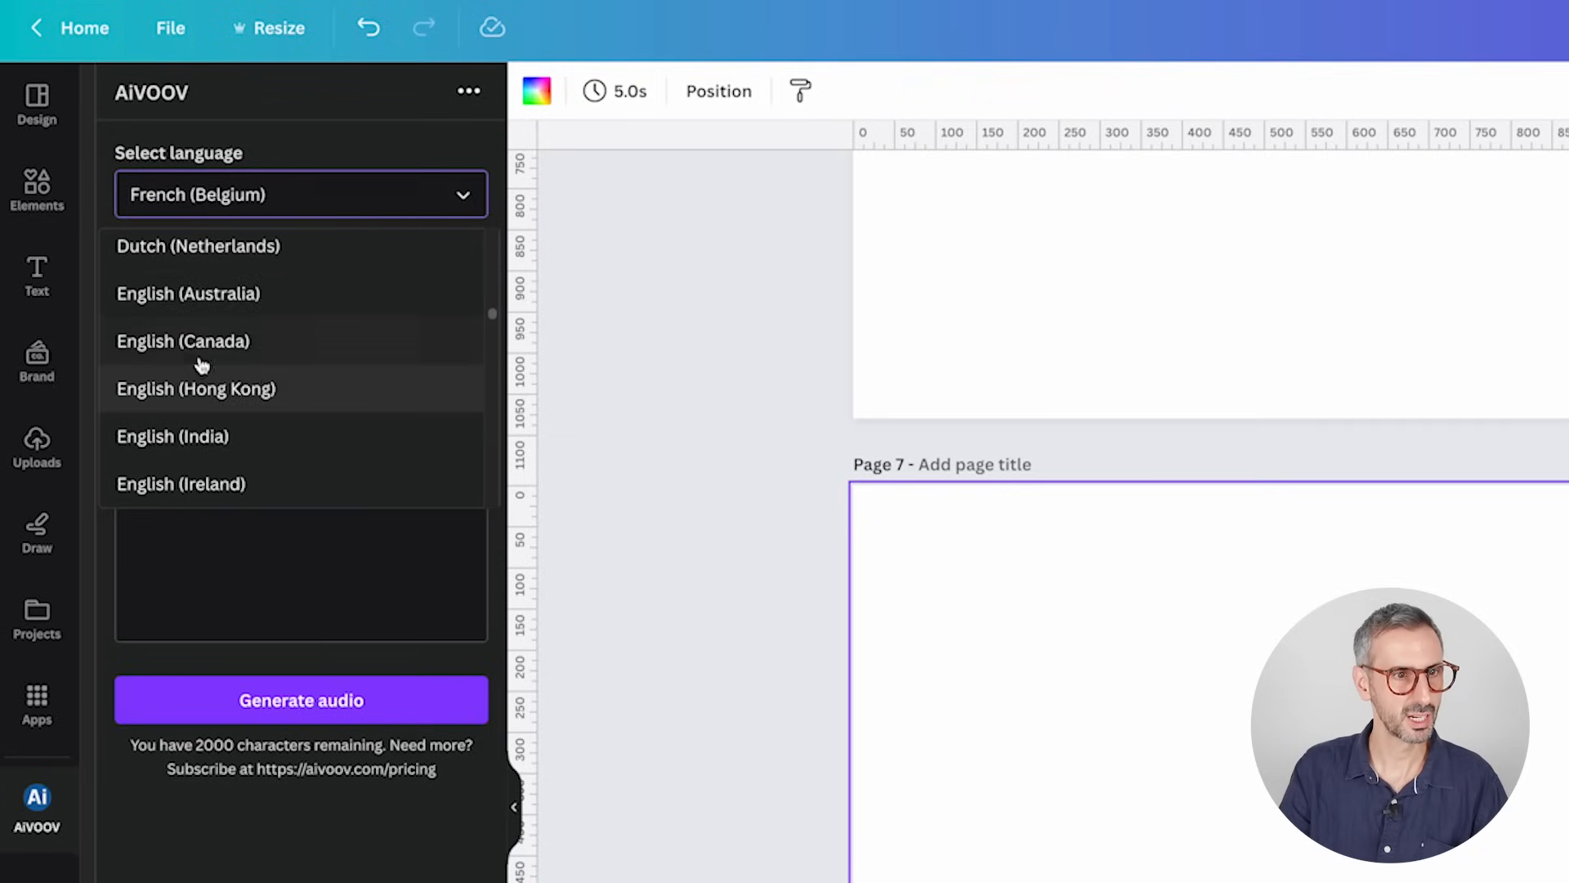
pyautogui.click(173, 436)
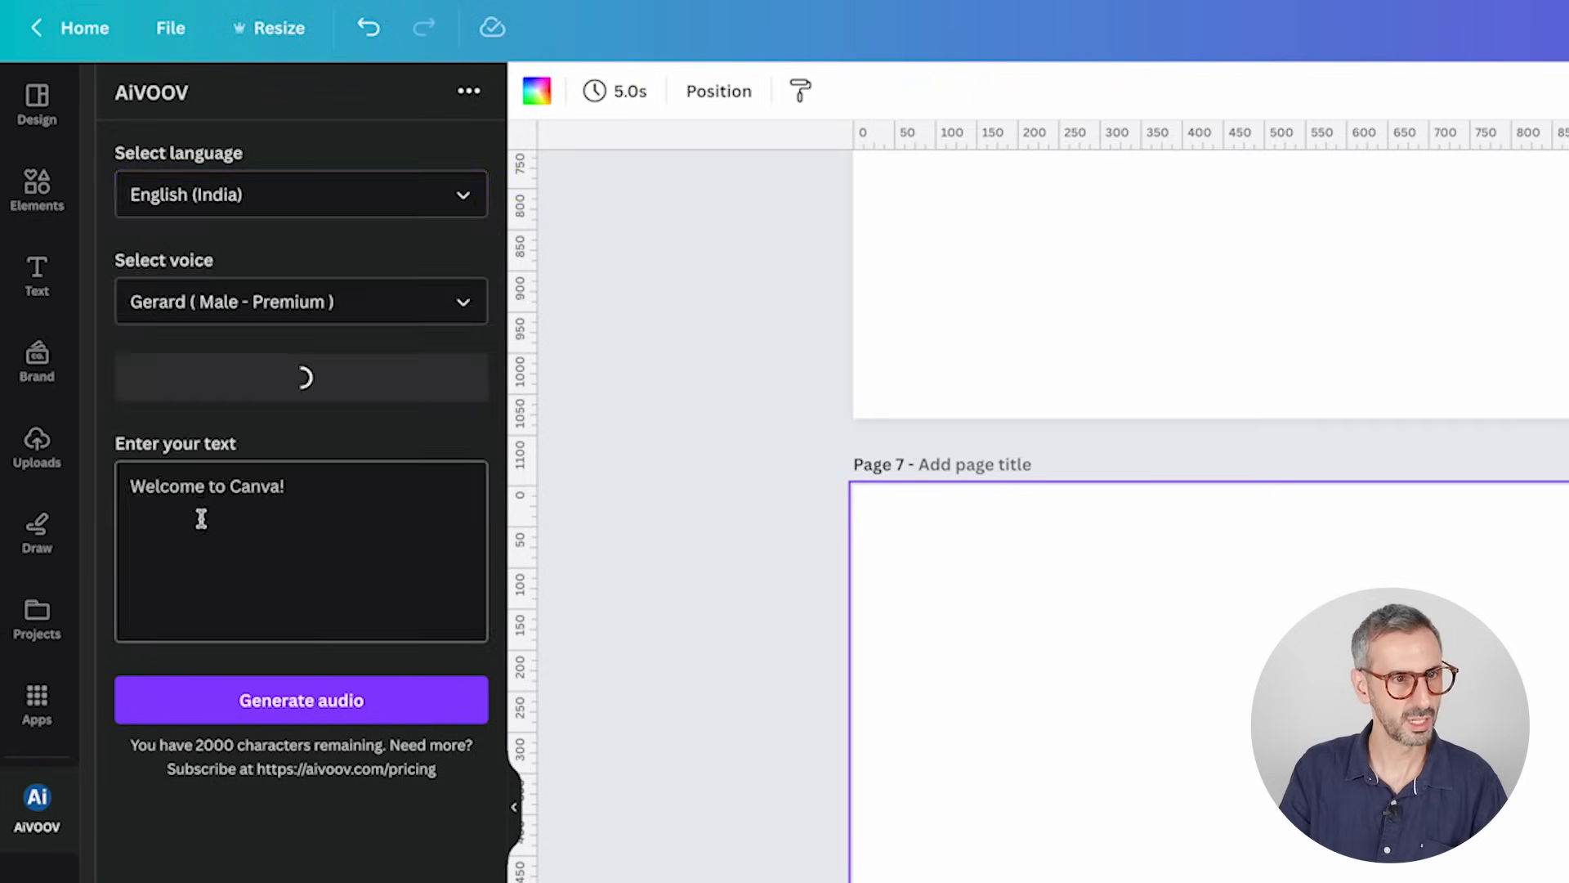
pyautogui.click(300, 302)
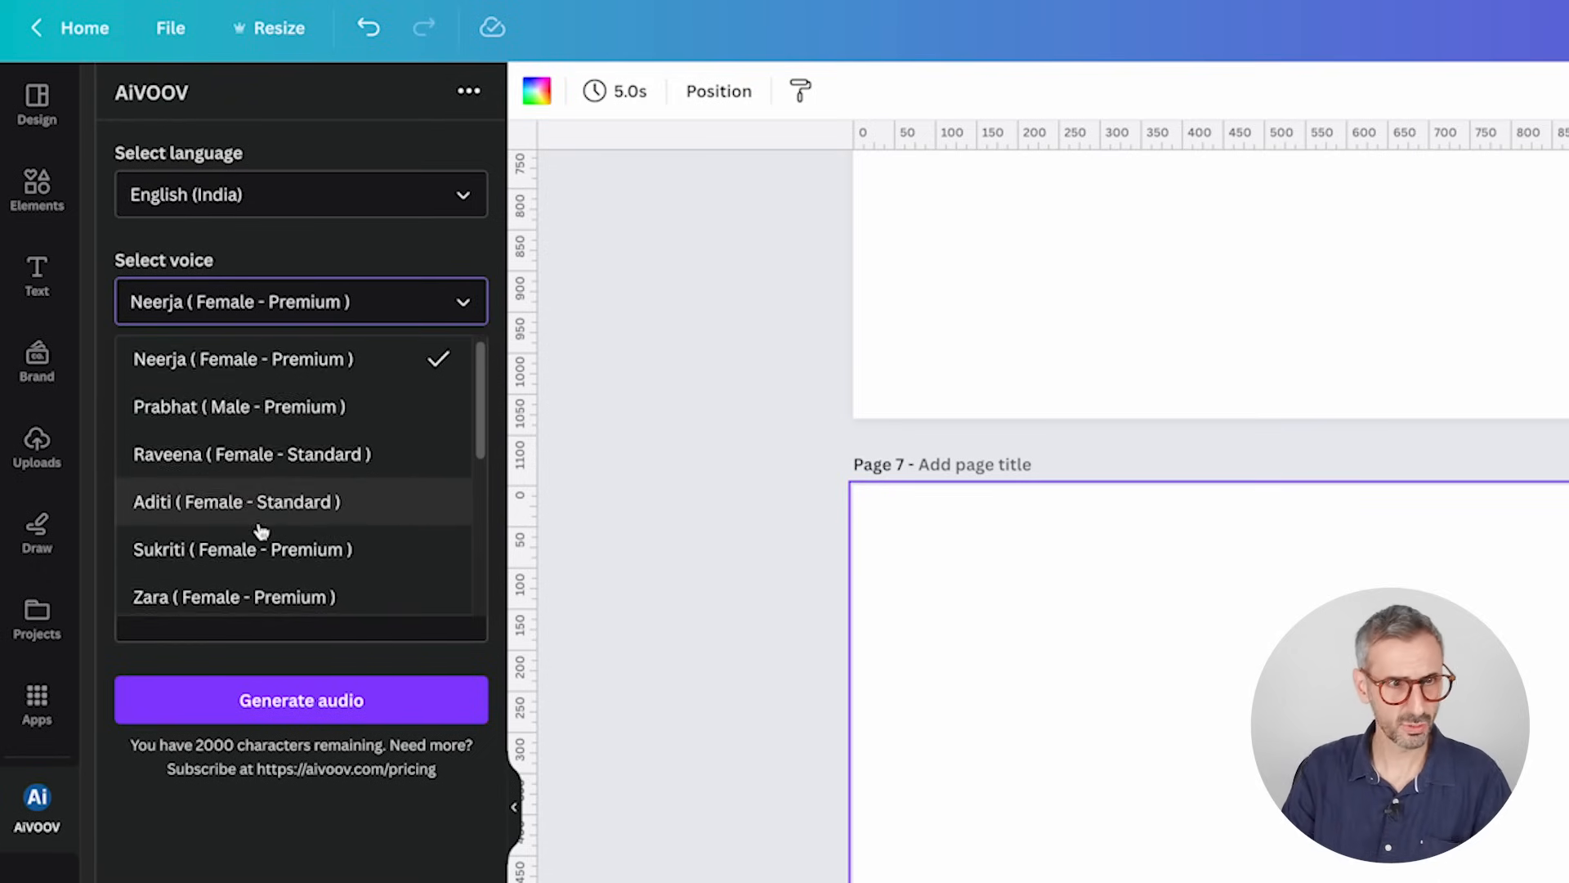
pyautogui.scroll(-3)
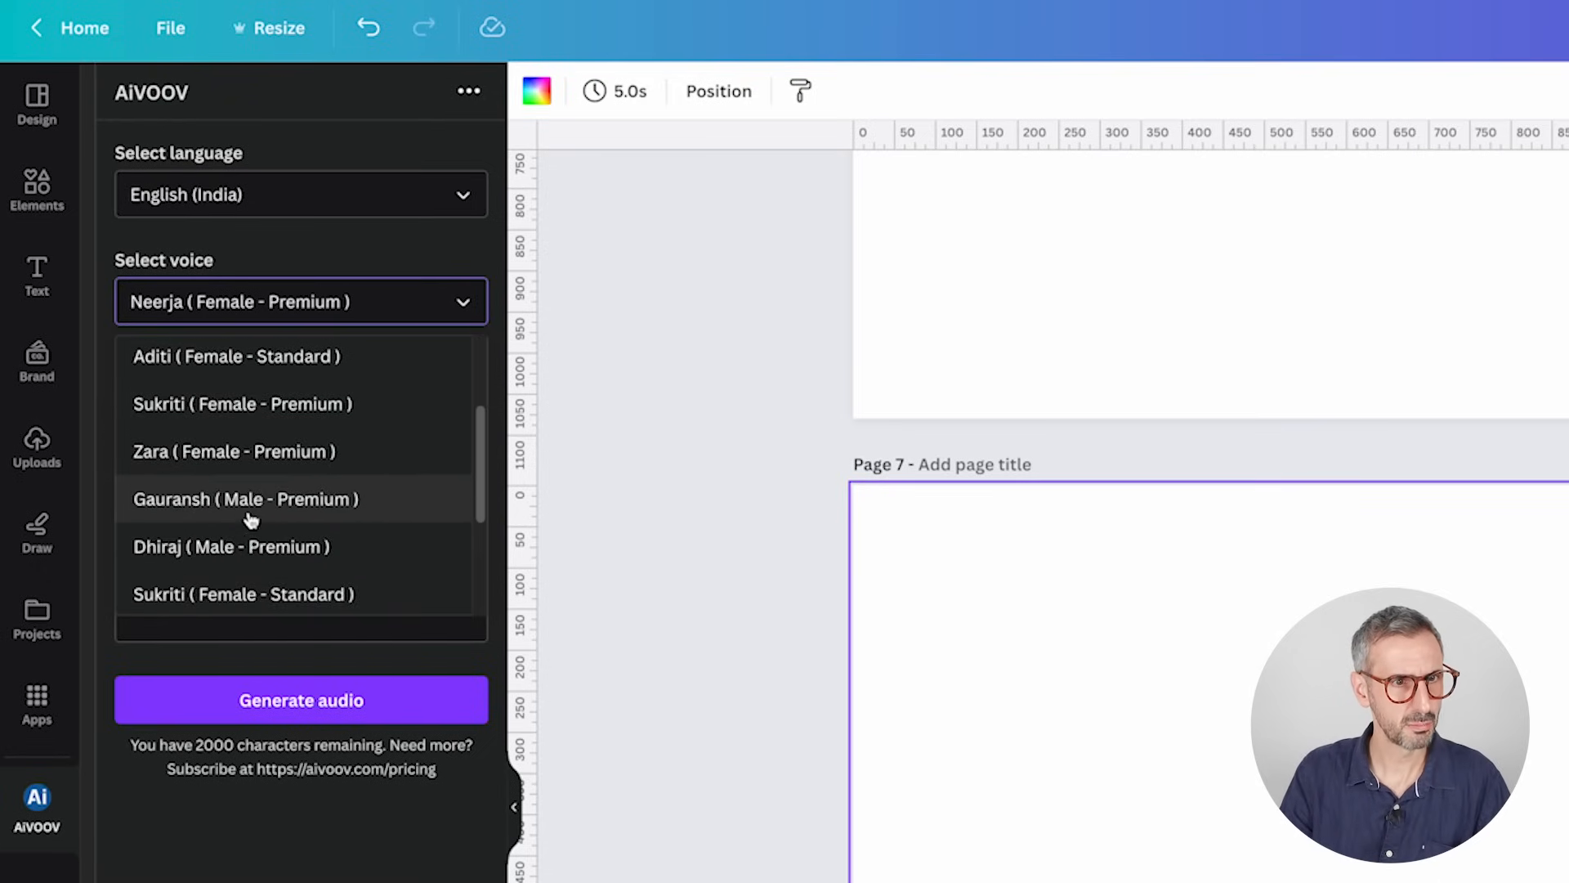
pyautogui.scroll(-3)
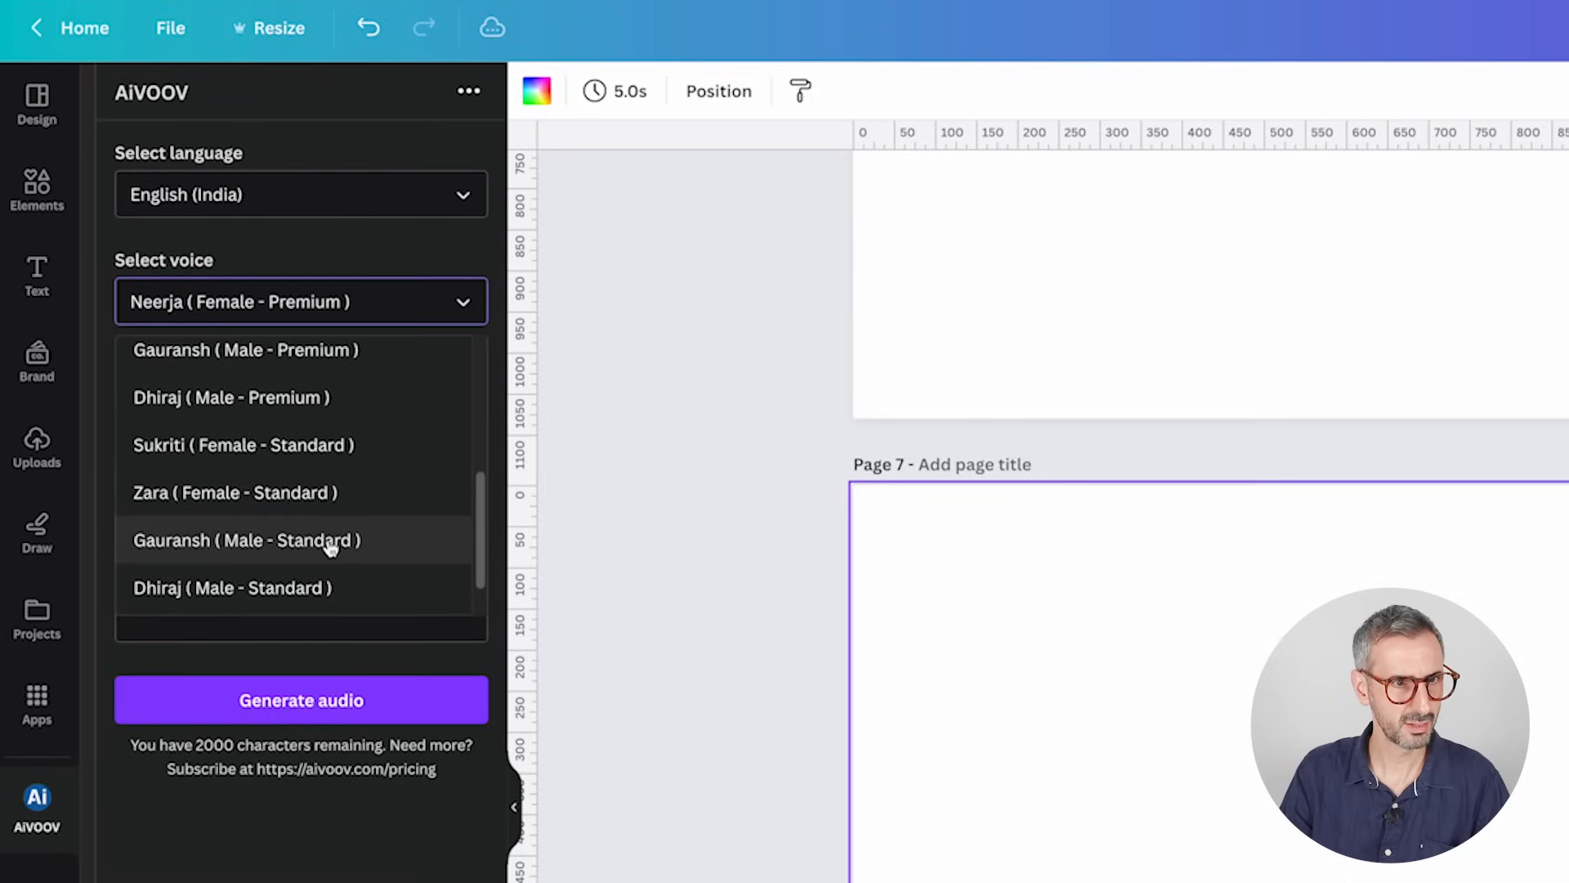
pyautogui.click(232, 588)
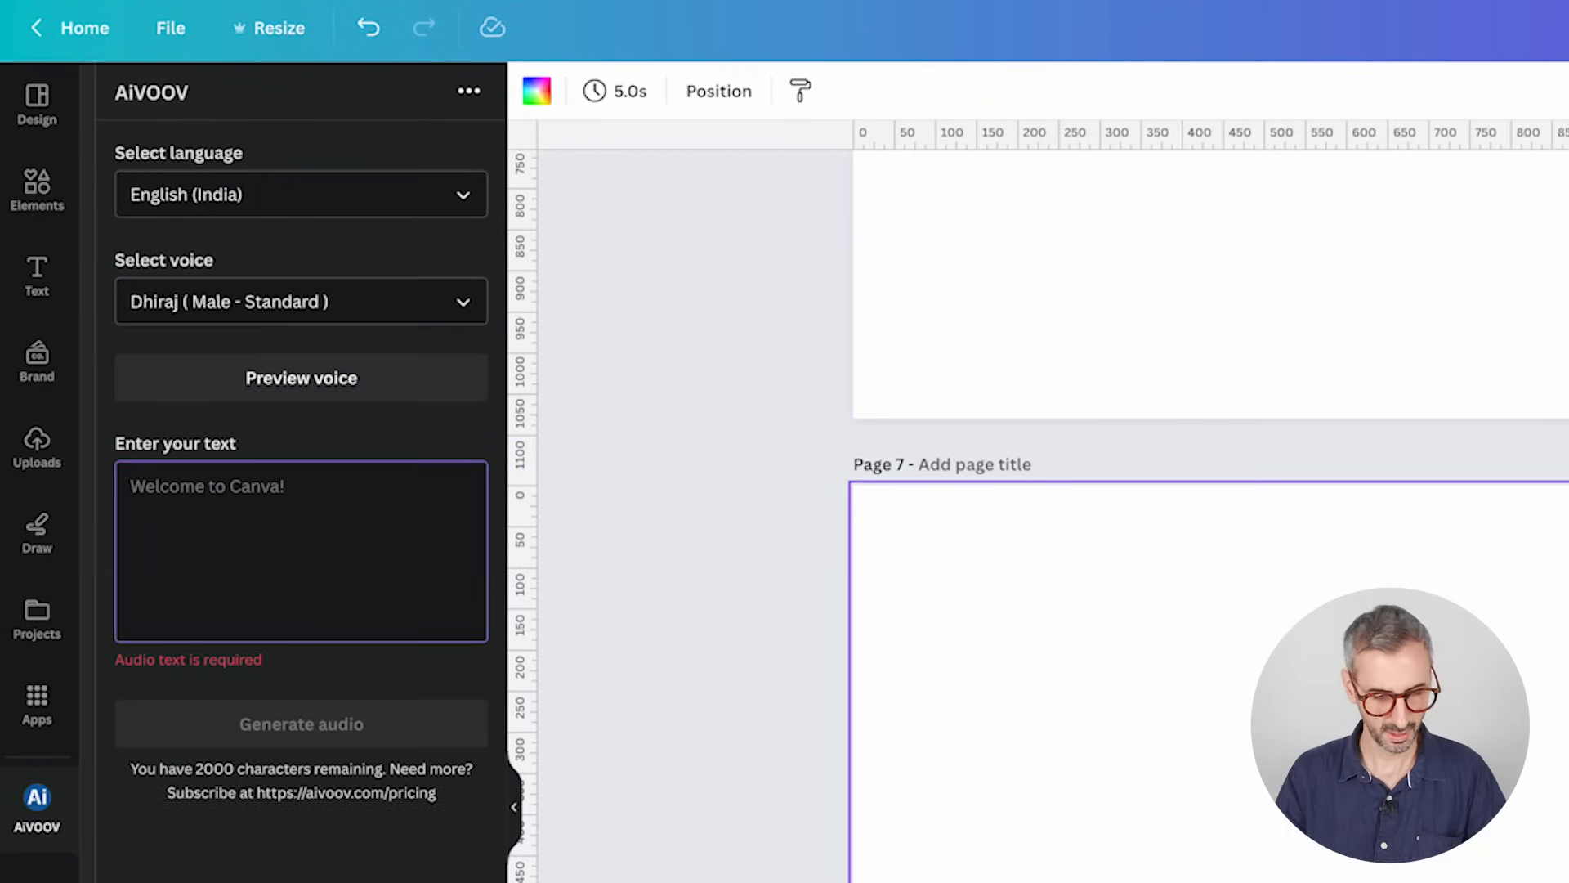
pyautogui.write('I cannot believe you are not yet subscribed to our channel! May I ask what you are waiting for?!')
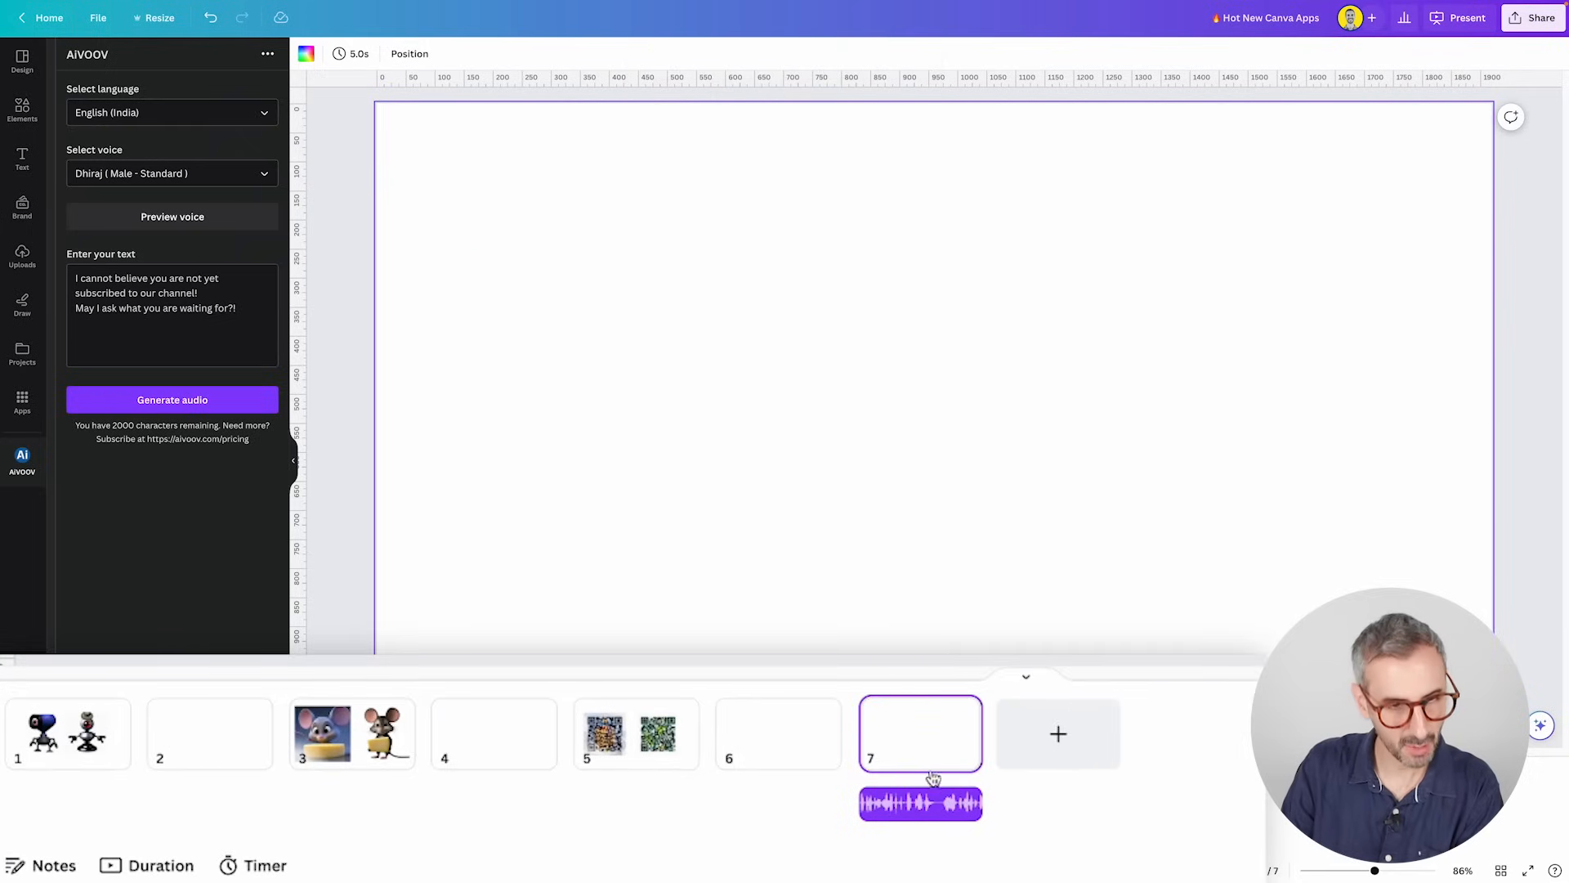
# - Show the 5.0s duration under each of the seven pages in the timeline
pyautogui.click(918, 802)
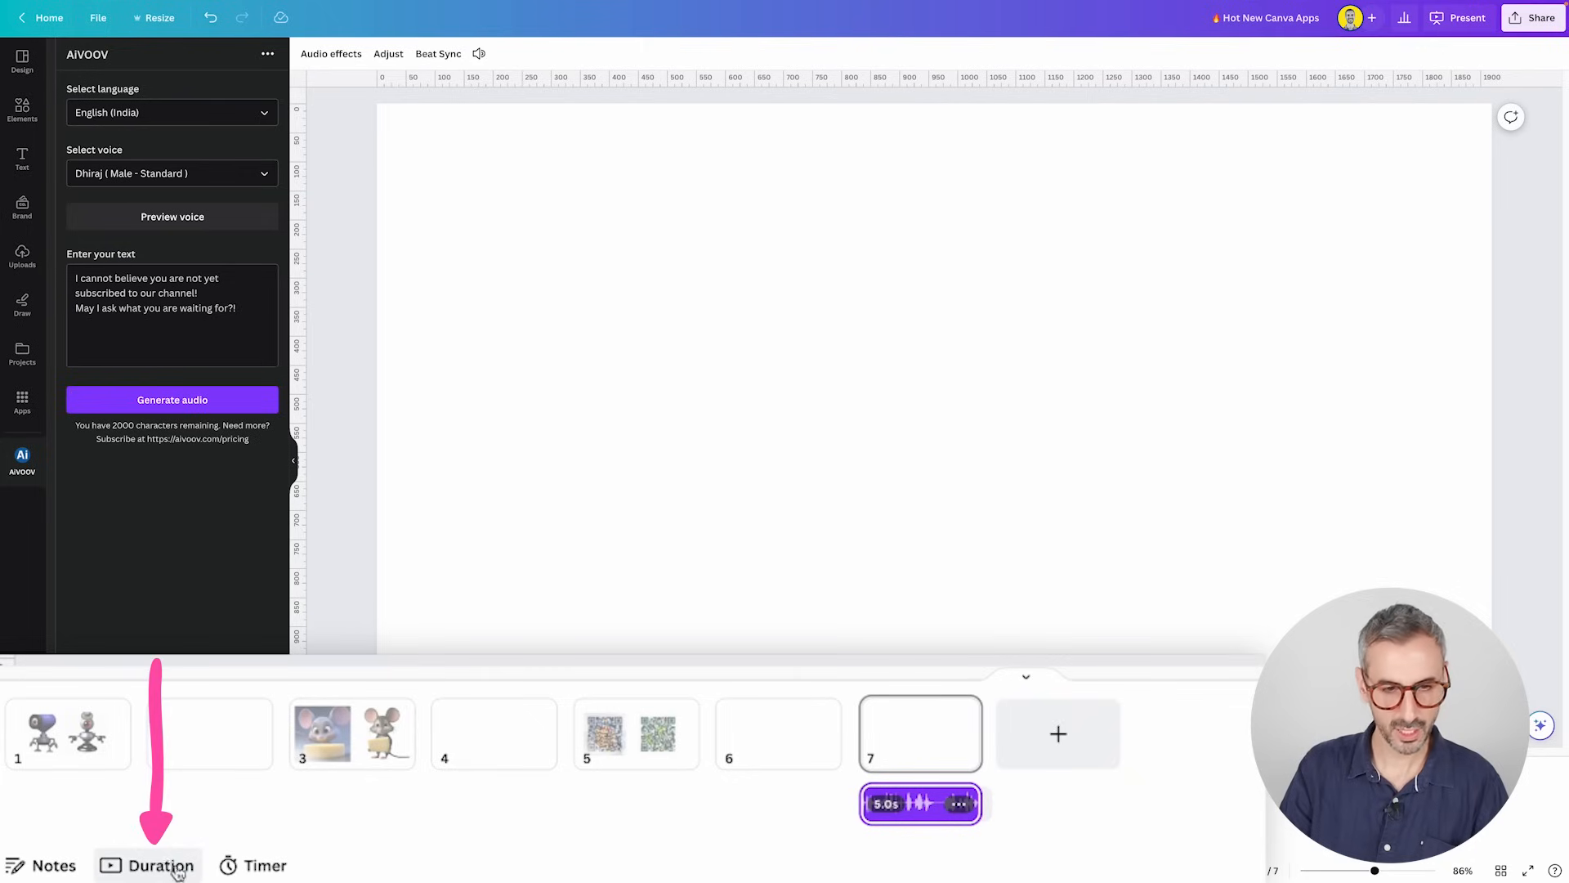
pyautogui.click(157, 864)
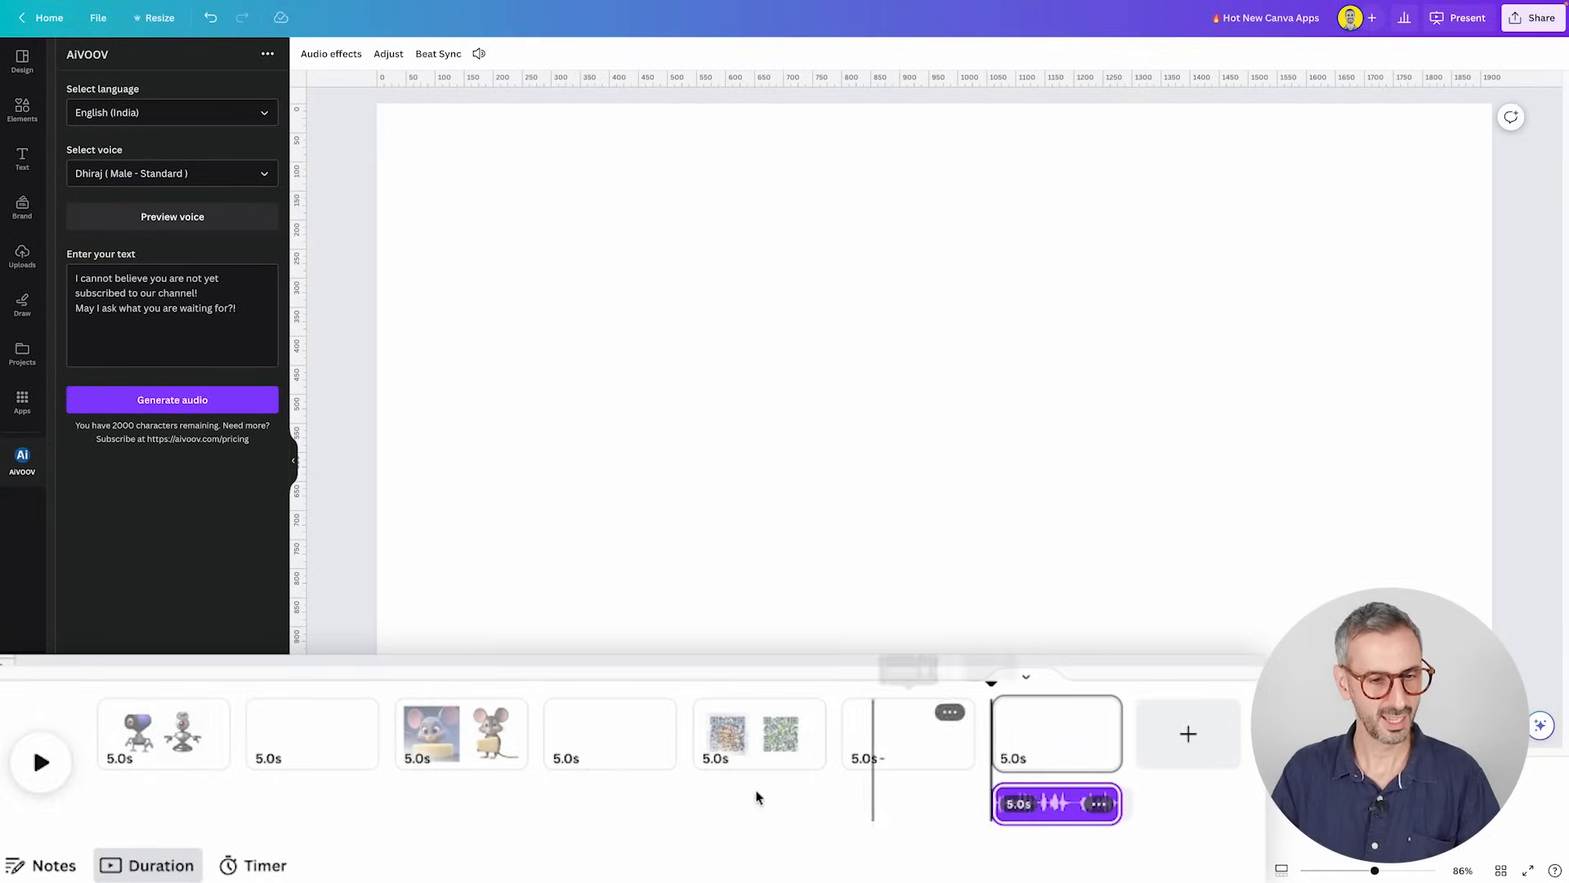
pyautogui.click(41, 762)
pyautogui.write('CanGrid')
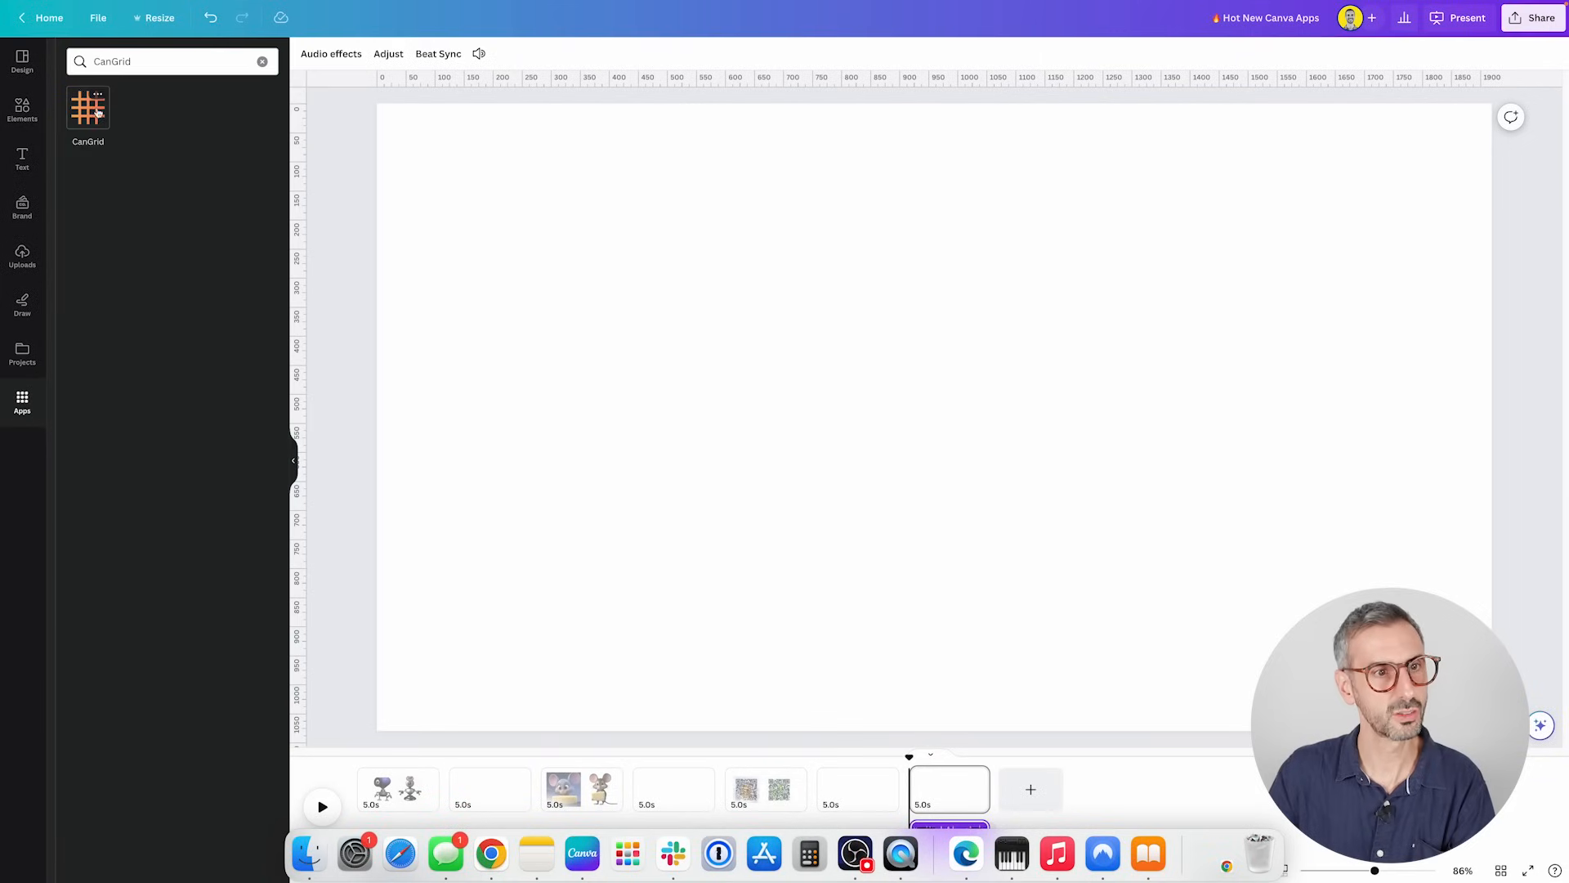
# - Open CanGrid, try triangle, diamond and plus shapes, then pick circles and test fill styles
pyautogui.click(88, 107)
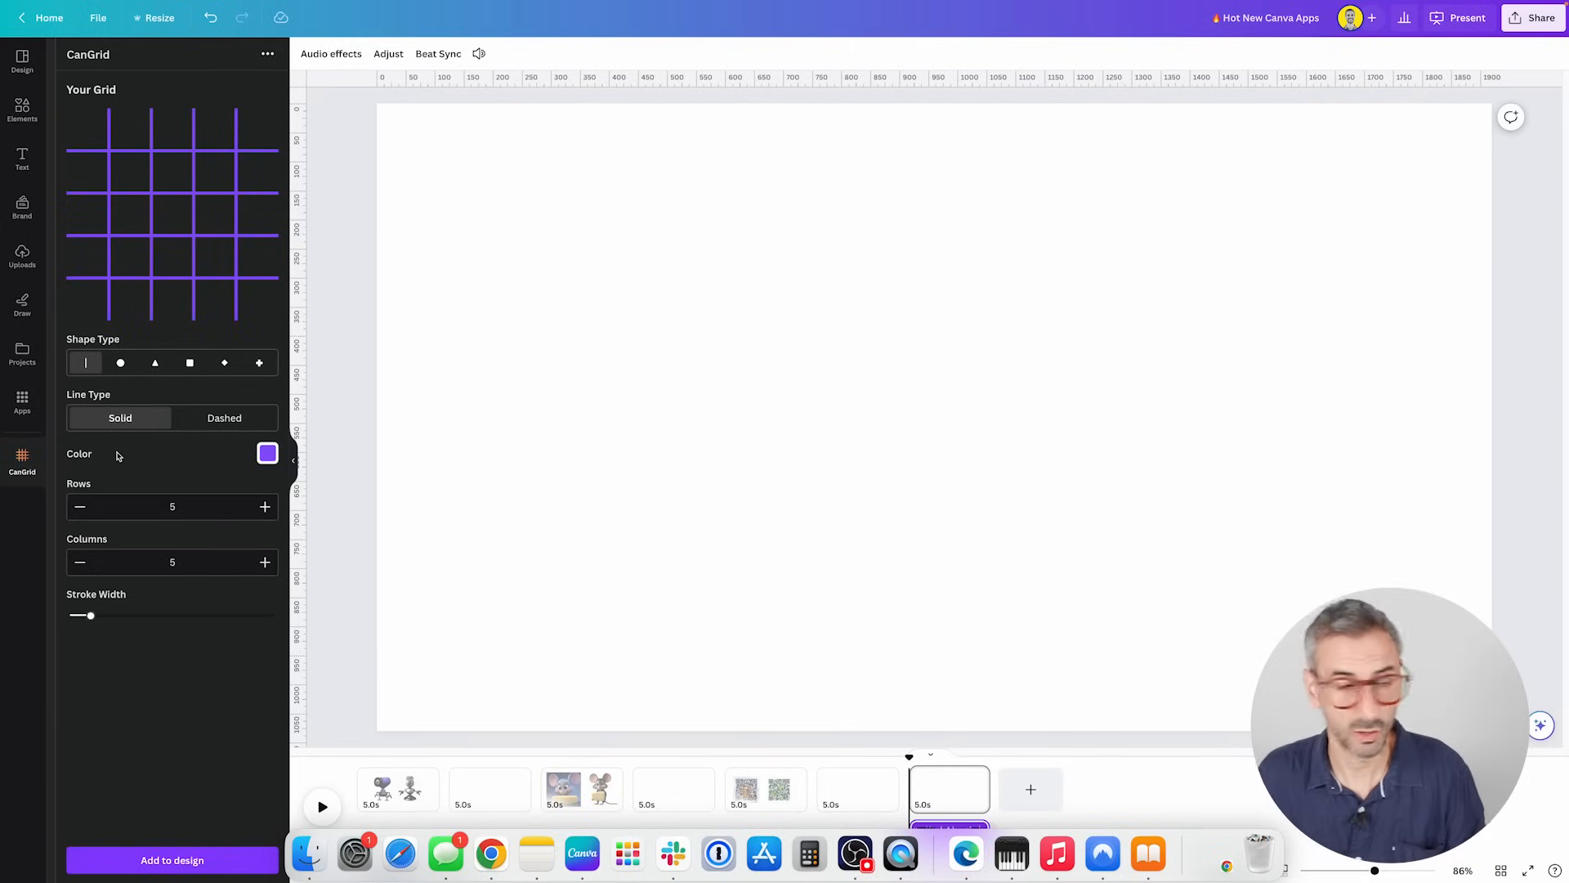
pyautogui.moveTo(168, 433)
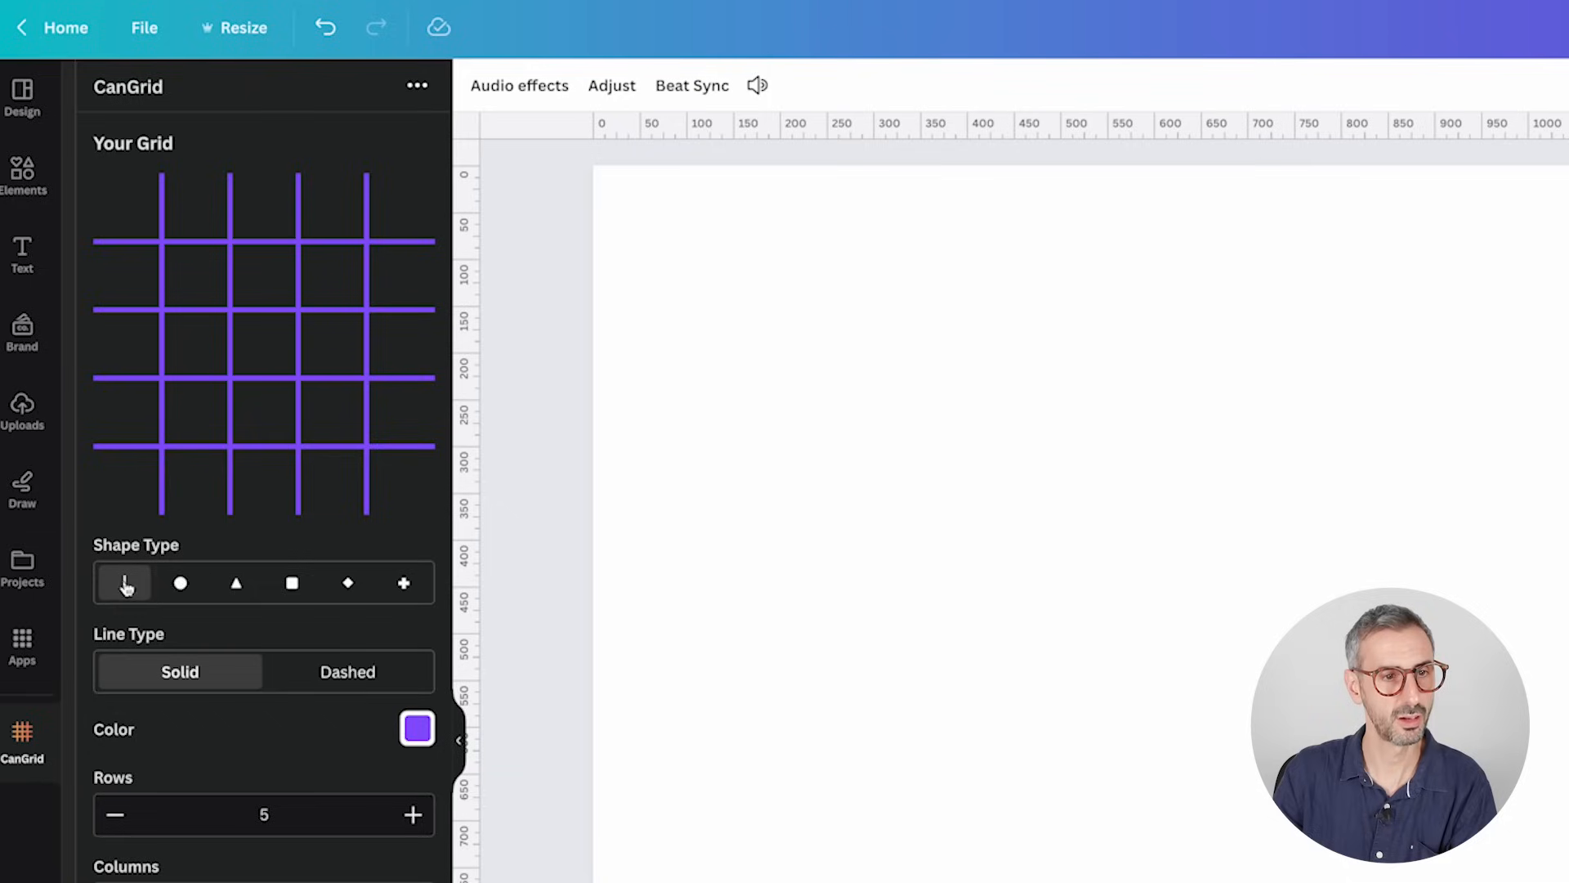
pyautogui.click(236, 583)
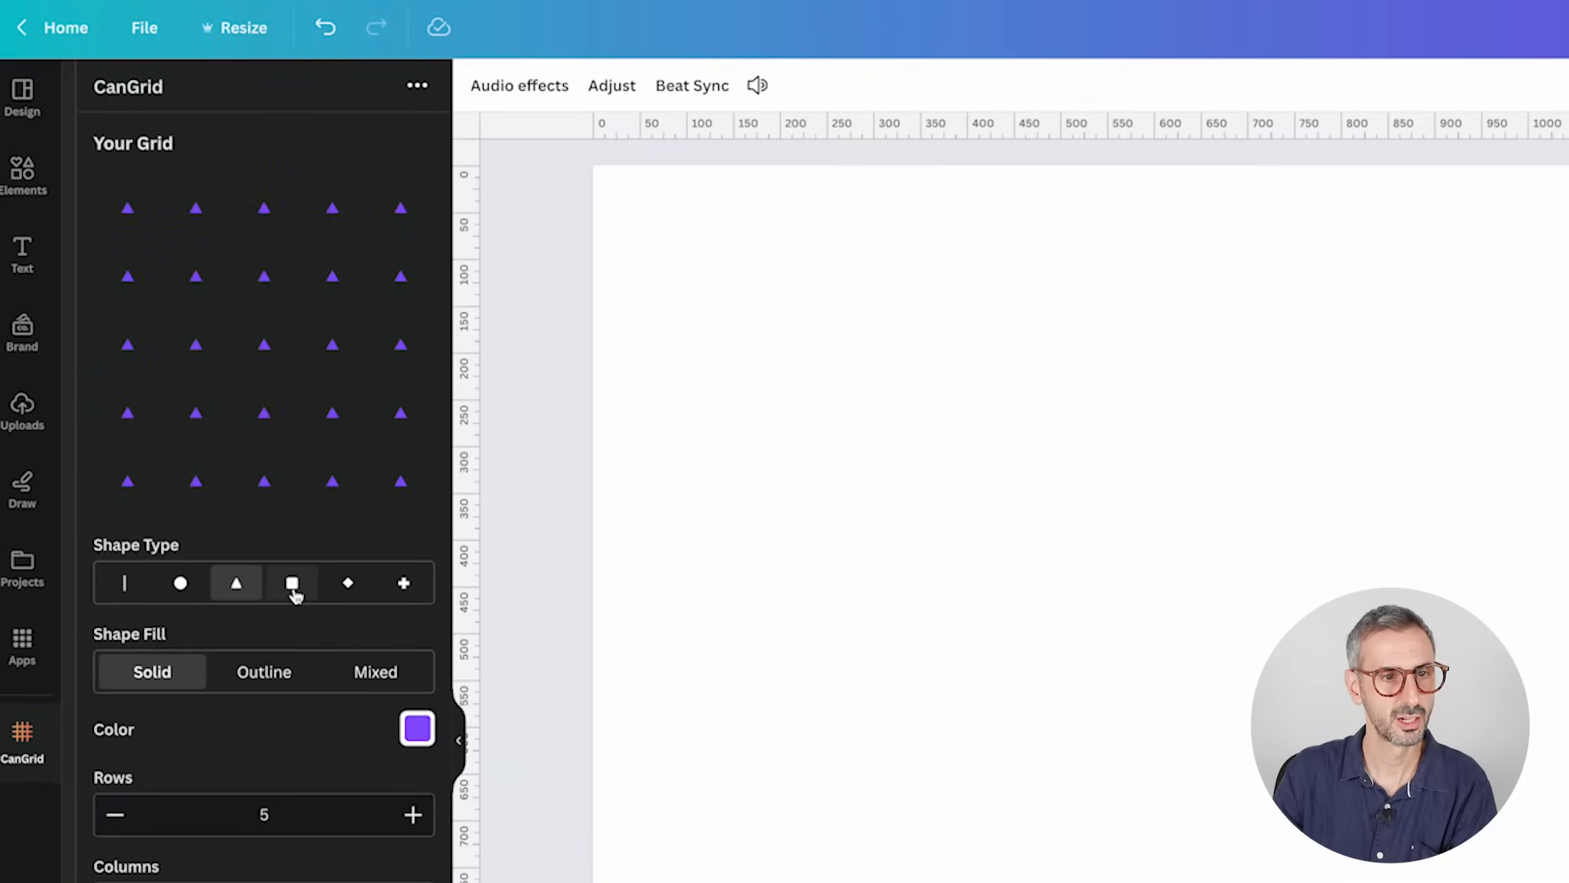
pyautogui.click(347, 583)
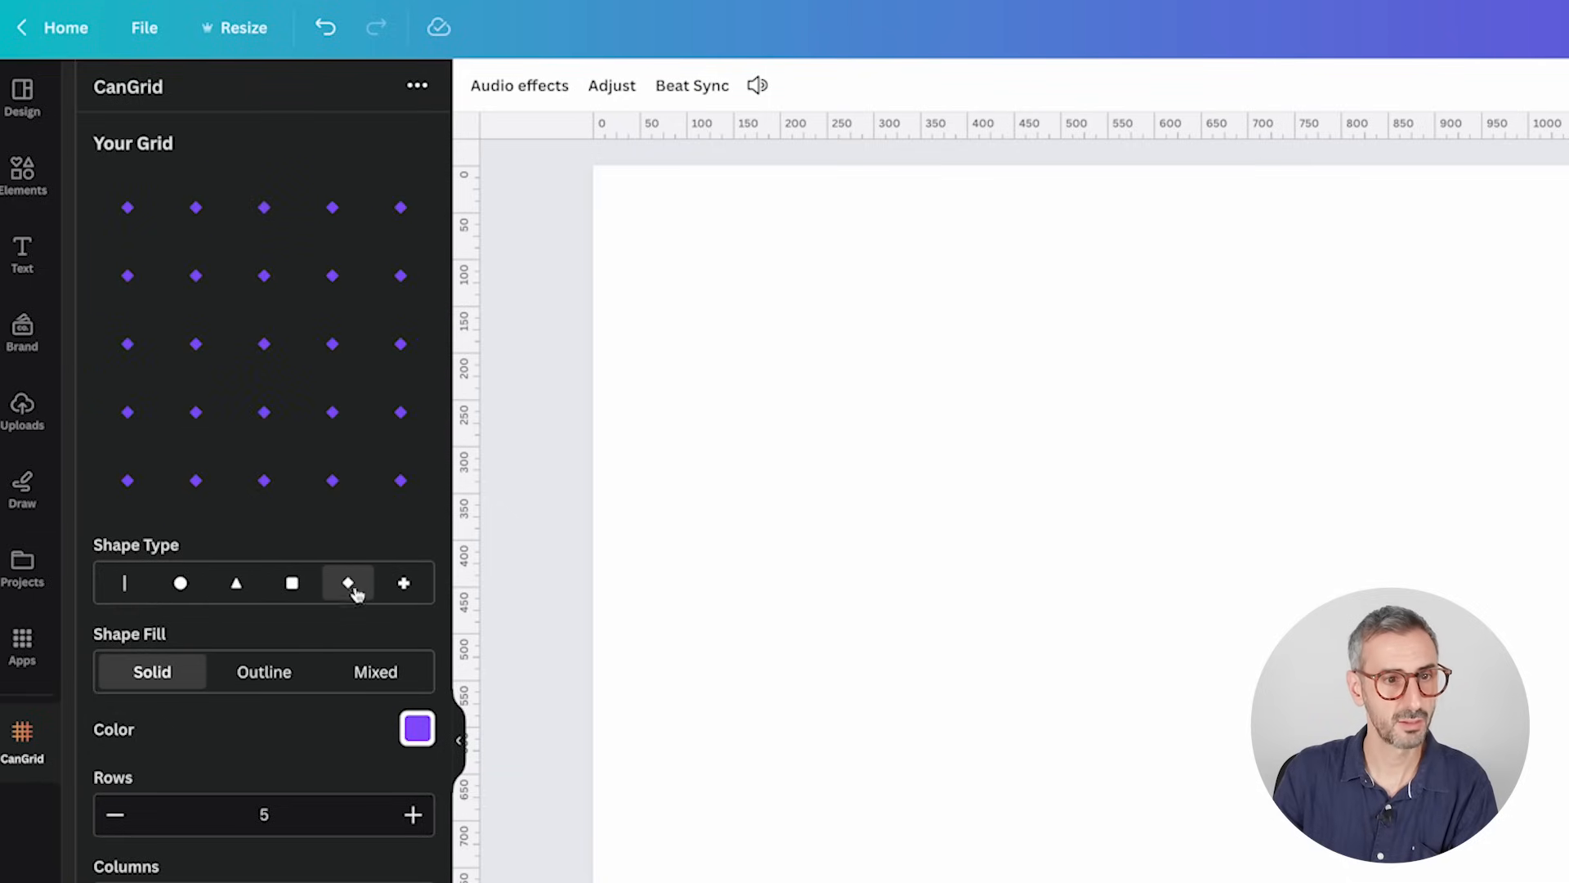
pyautogui.click(405, 583)
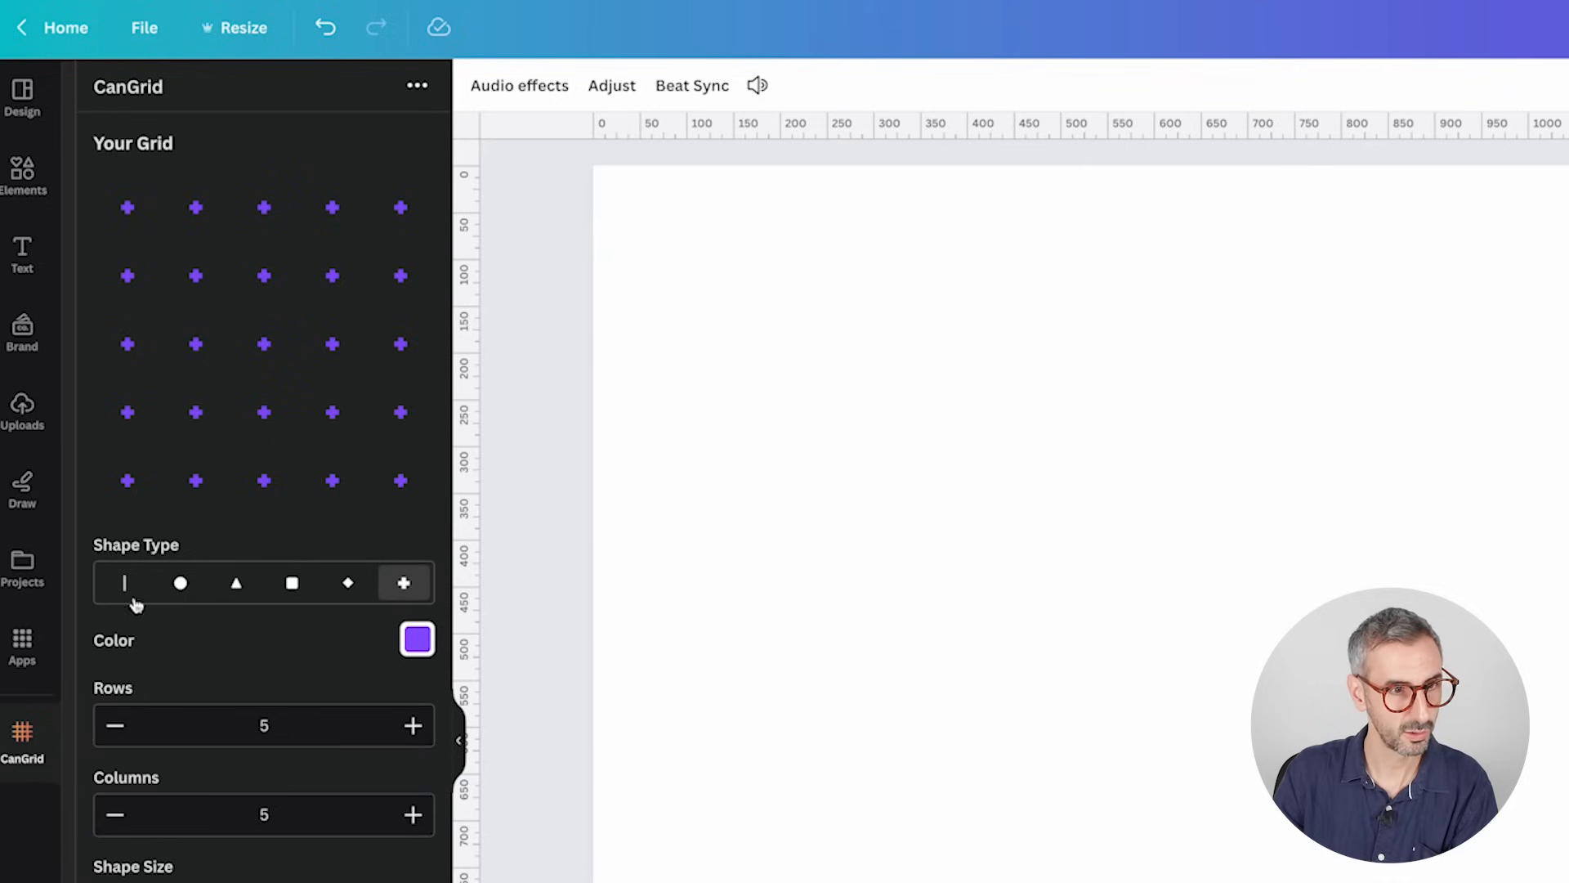
pyautogui.click(180, 583)
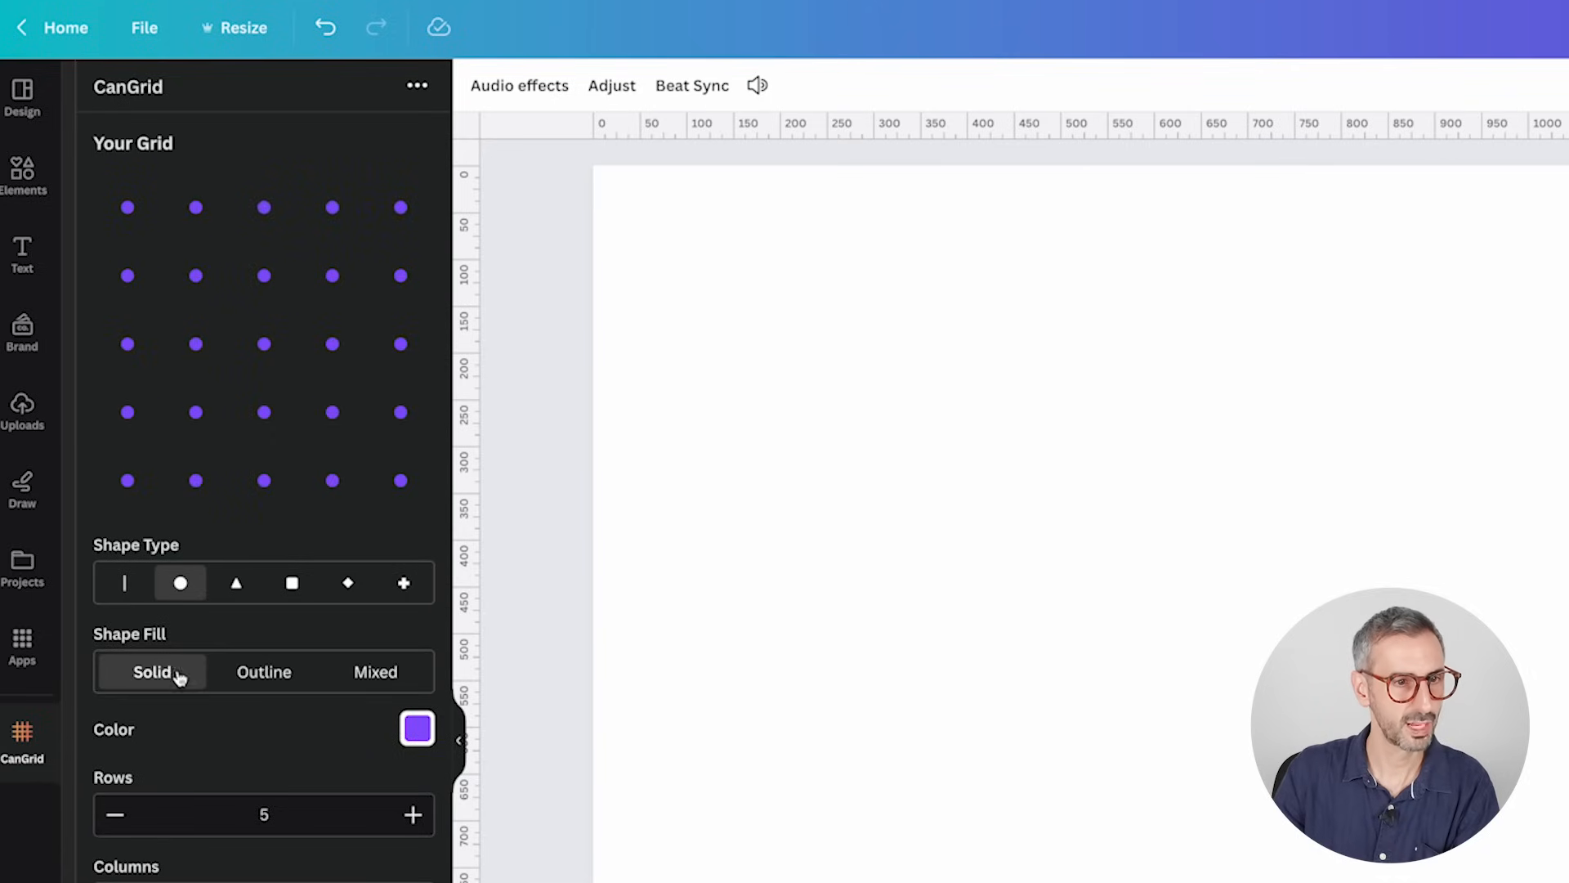
pyautogui.click(376, 672)
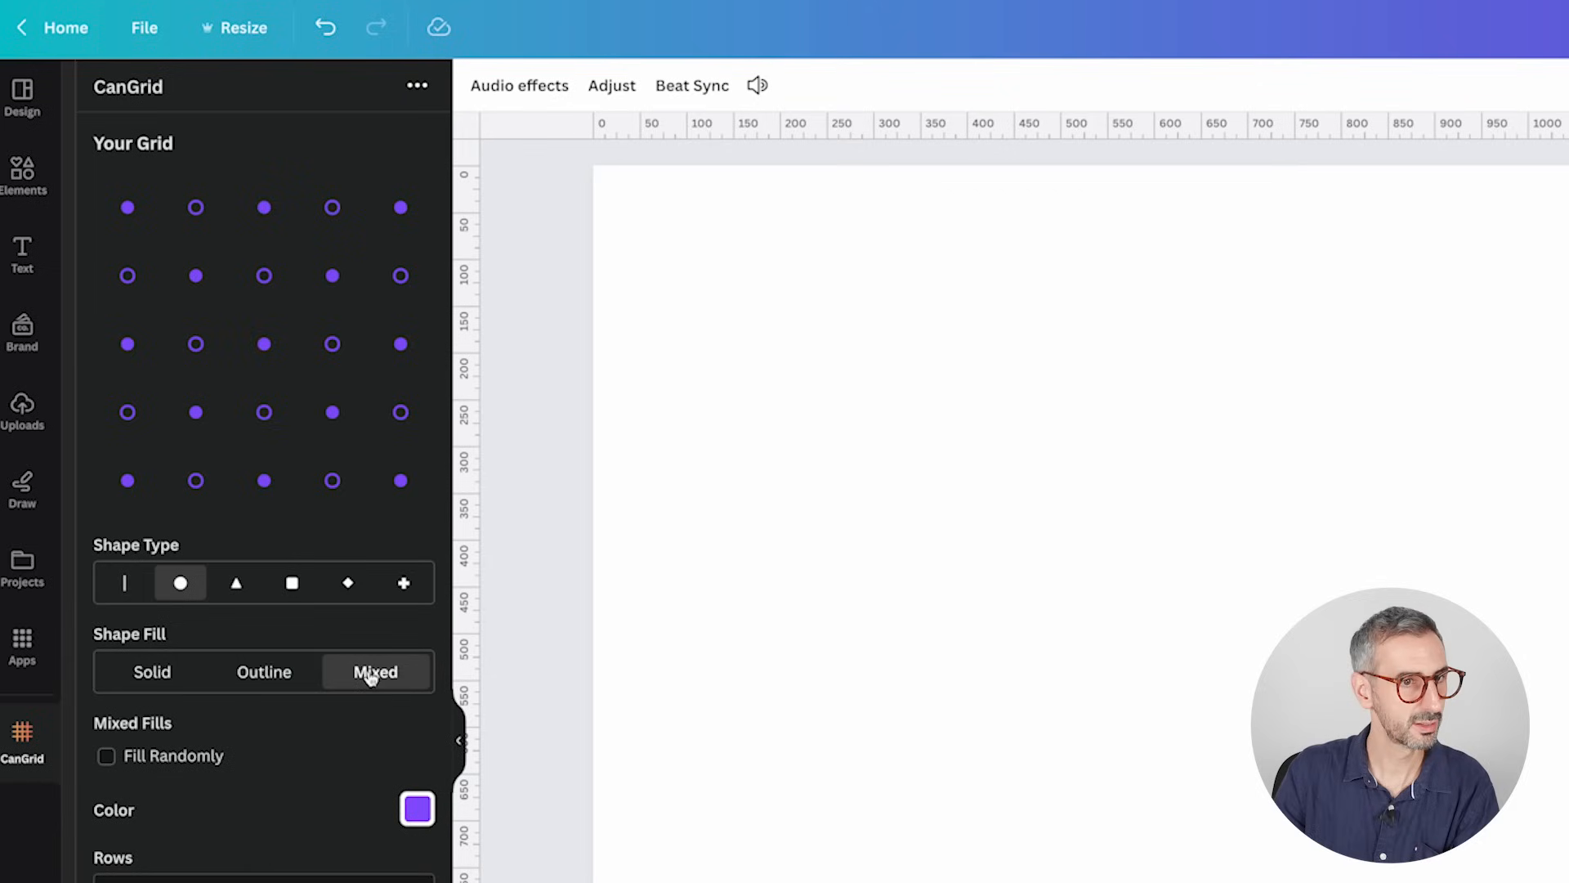
pyautogui.click(264, 672)
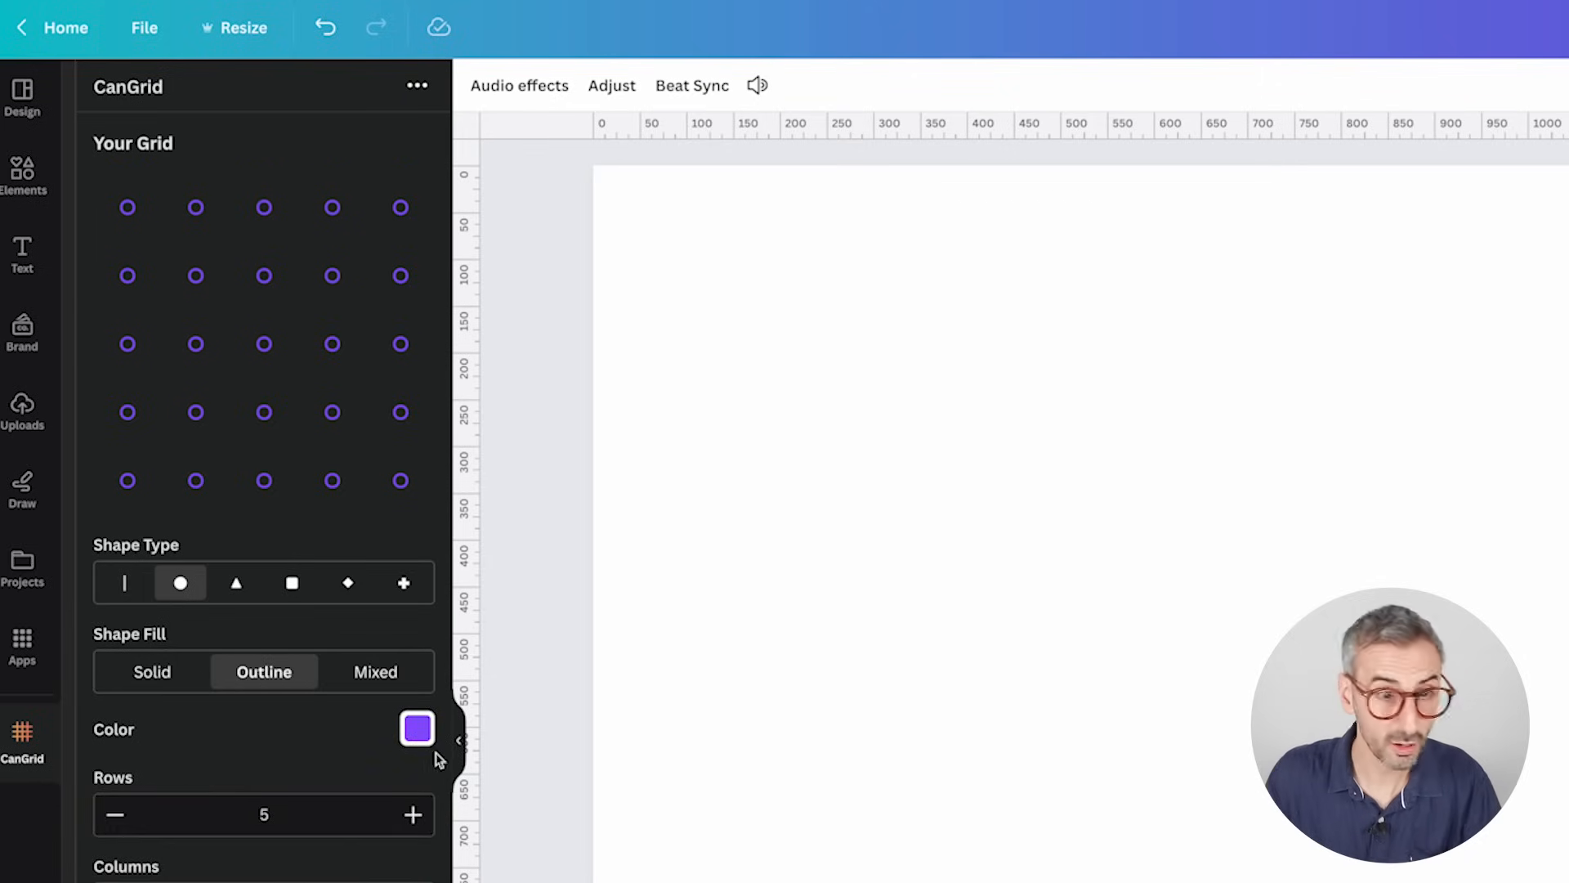
# - Raise grid columns, shrink shapes to minimum size, and make the dots solid purple
pyautogui.click(416, 727)
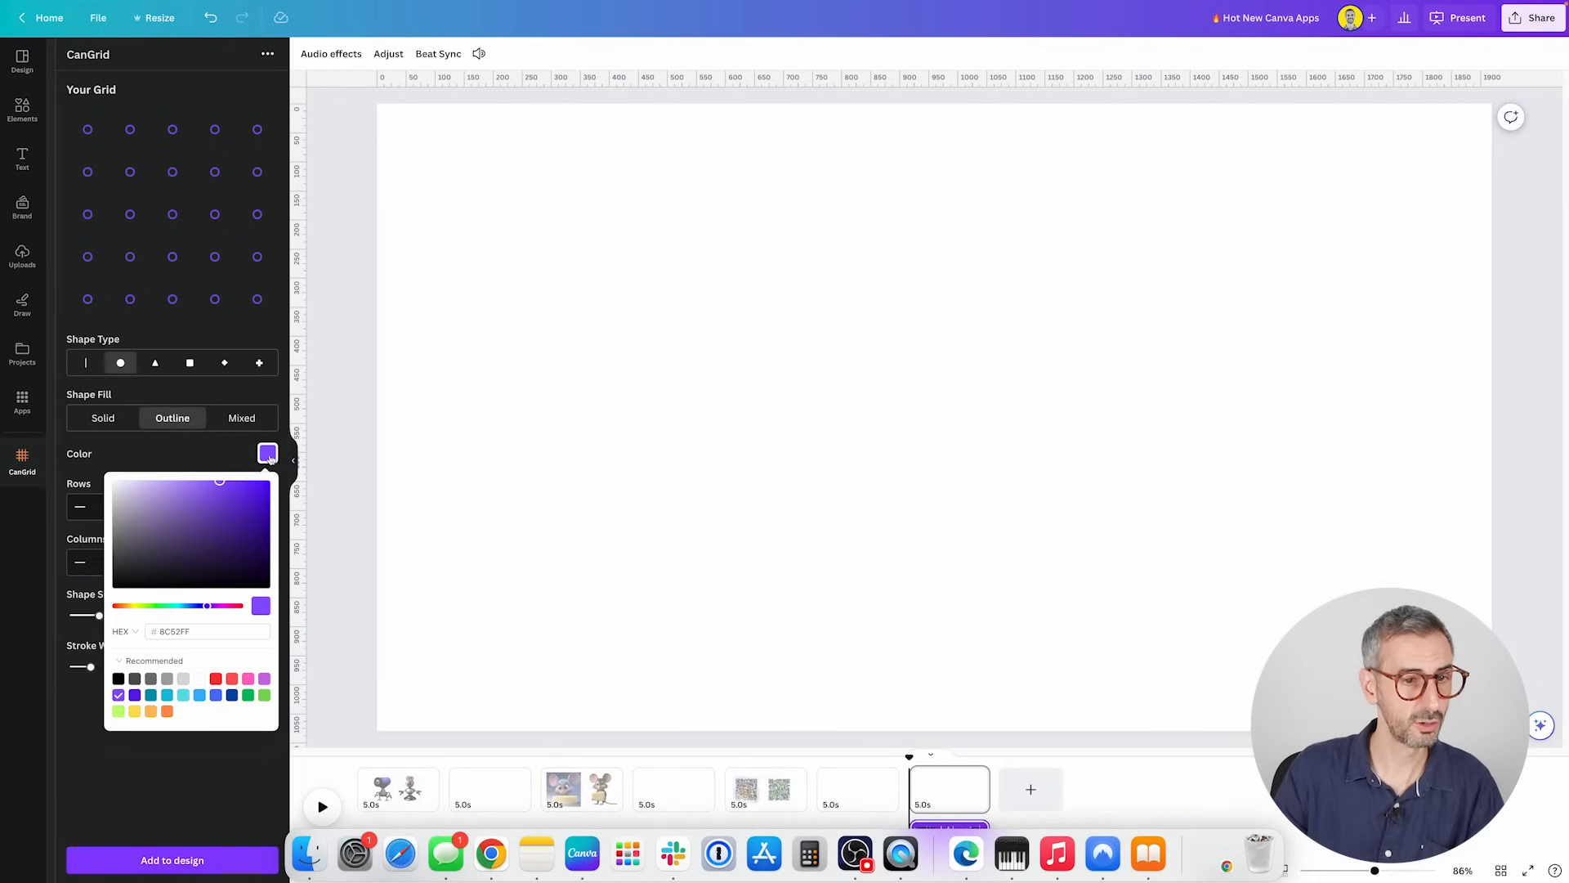
pyautogui.click(205, 630)
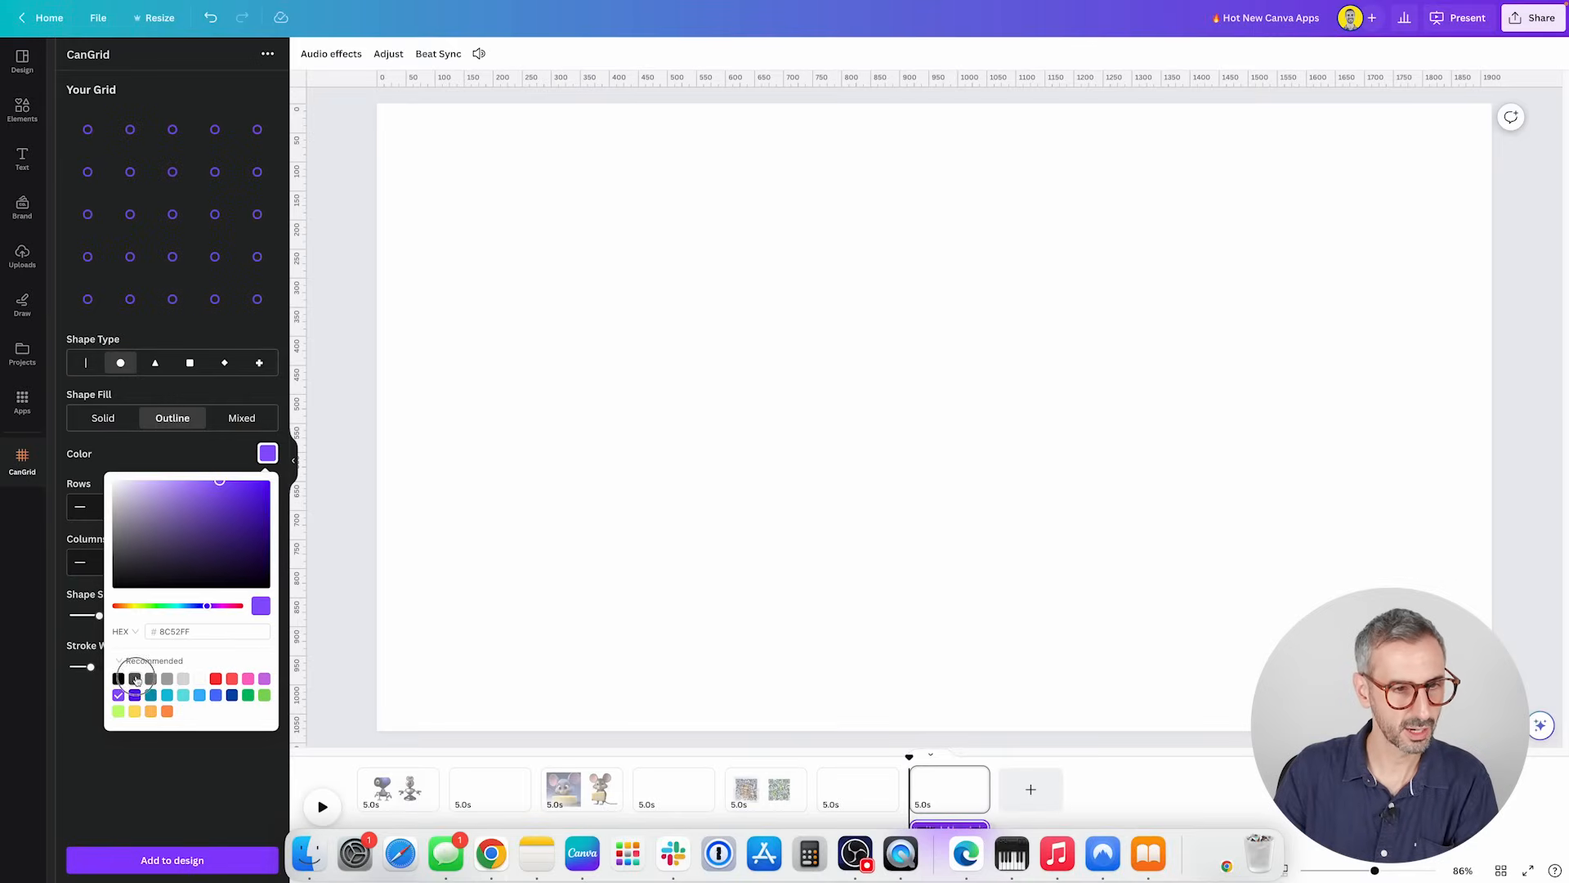
pyautogui.click(135, 679)
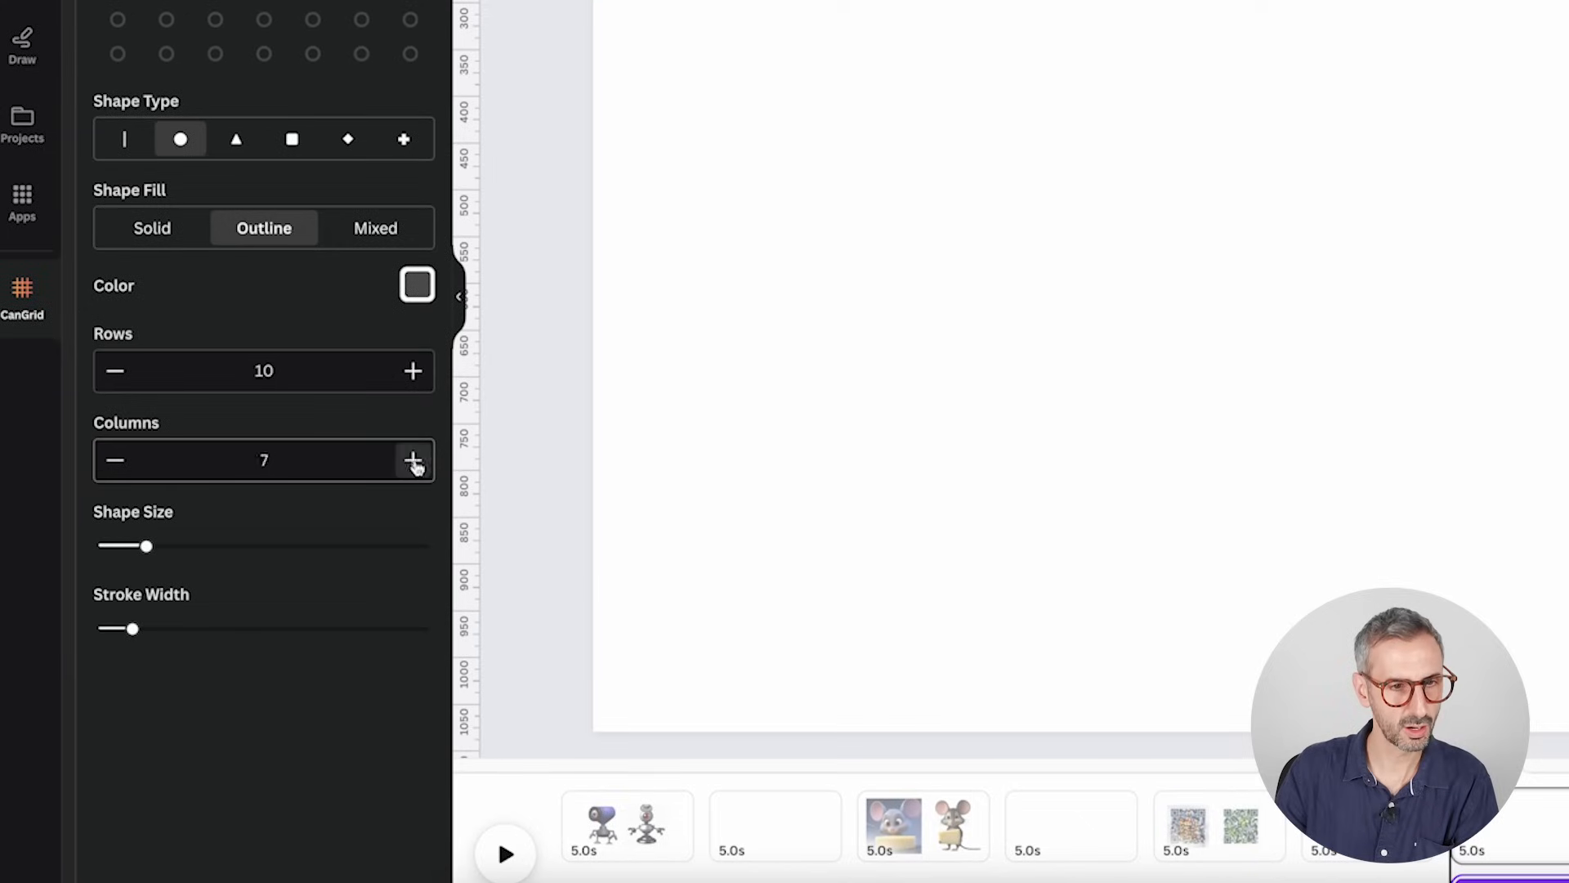
pyautogui.click(412, 459)
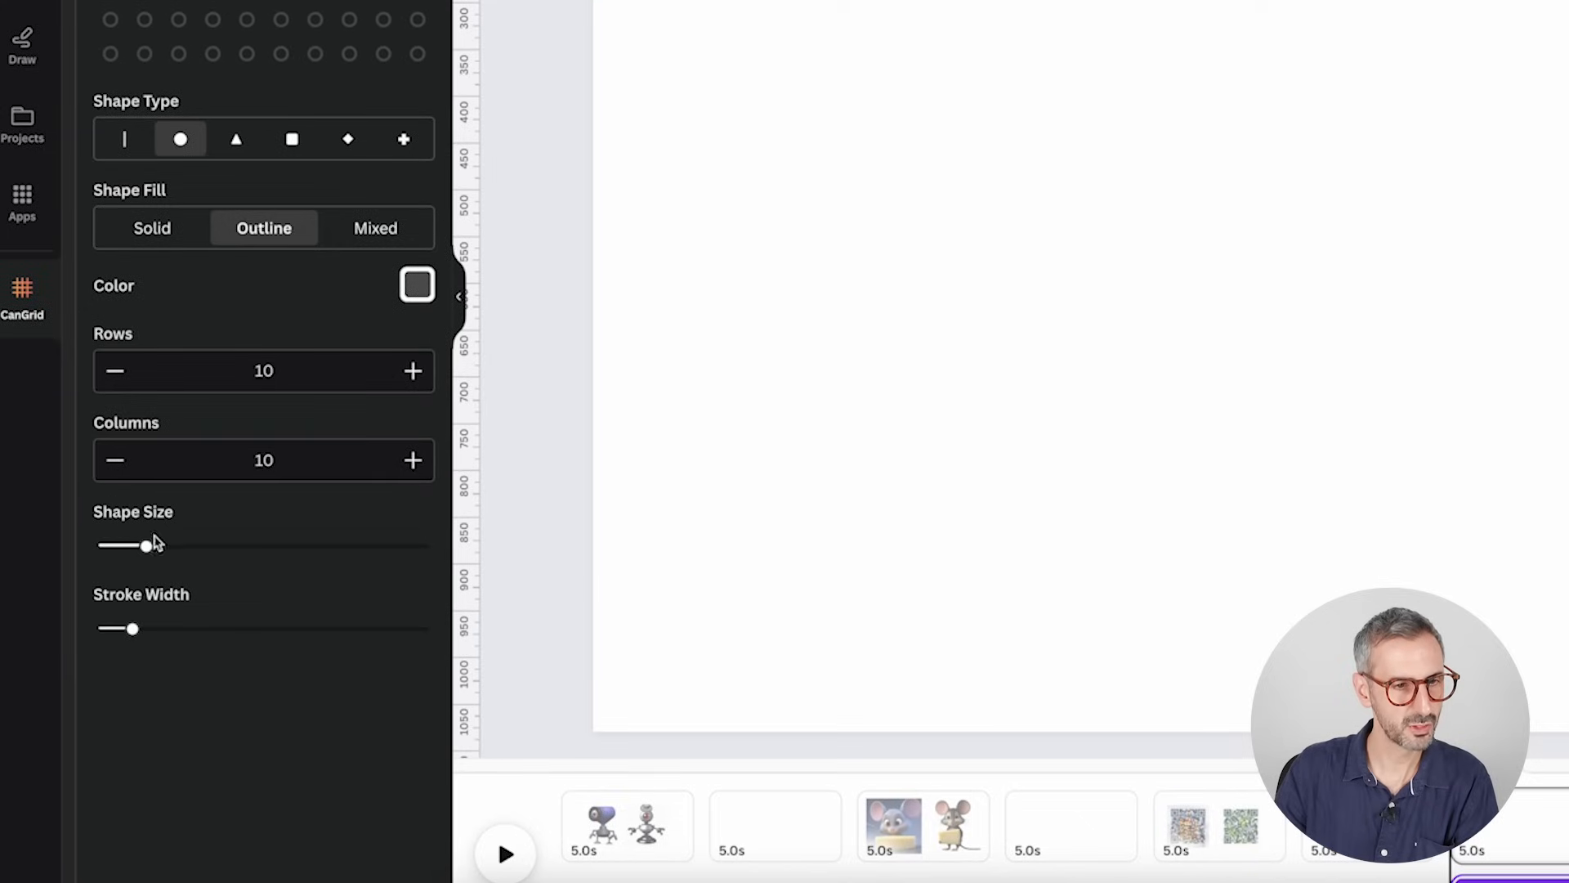
pyautogui.moveTo(148, 543); pyautogui.dragTo(103, 543)
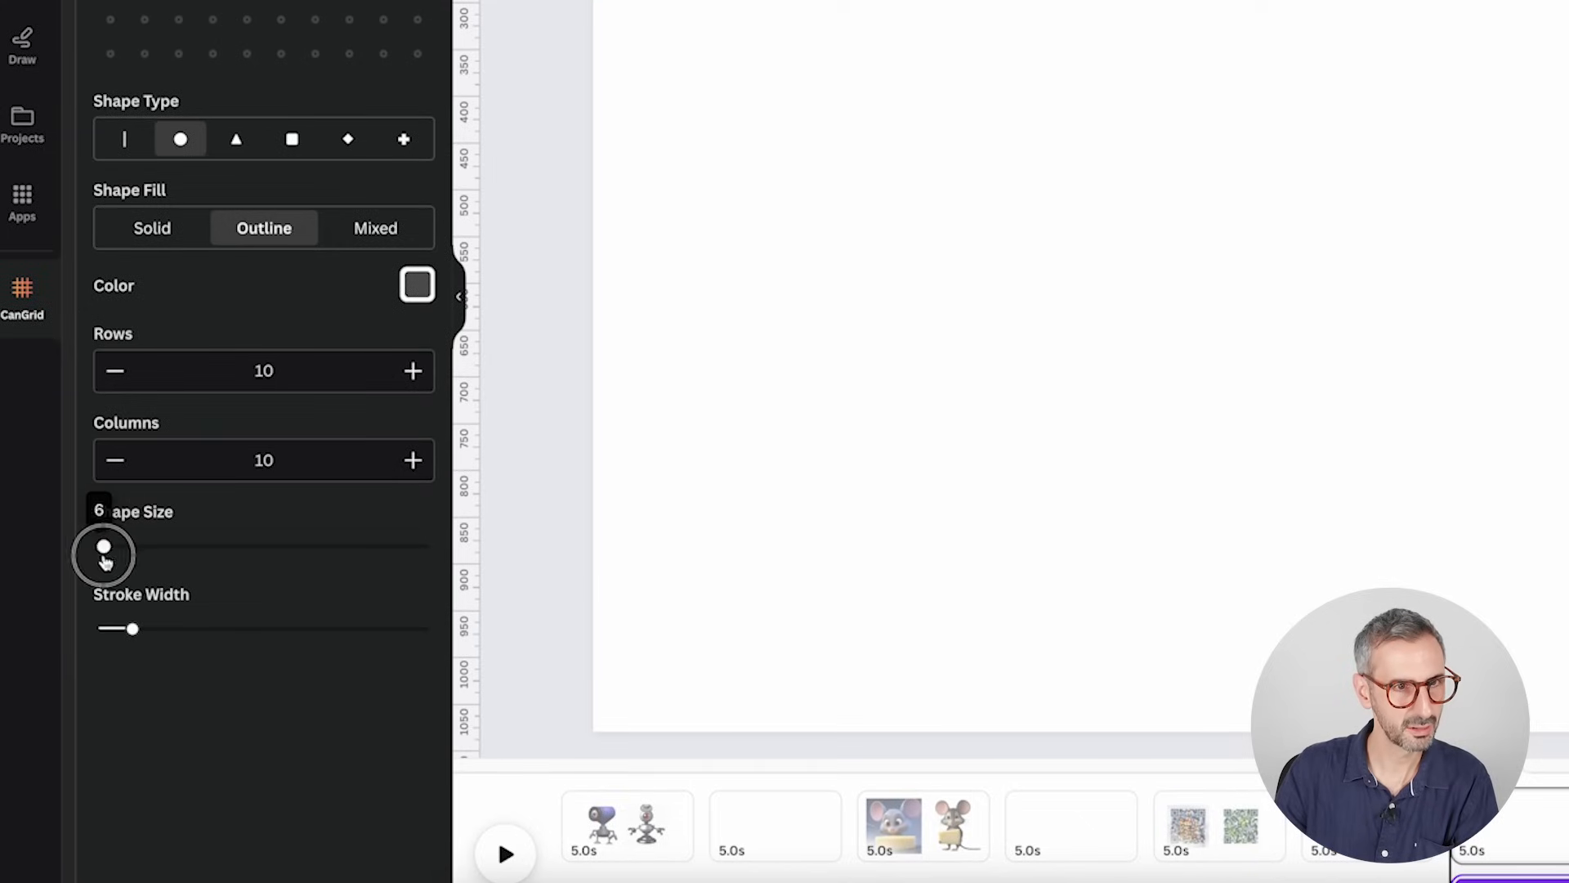
pyautogui.click(152, 227)
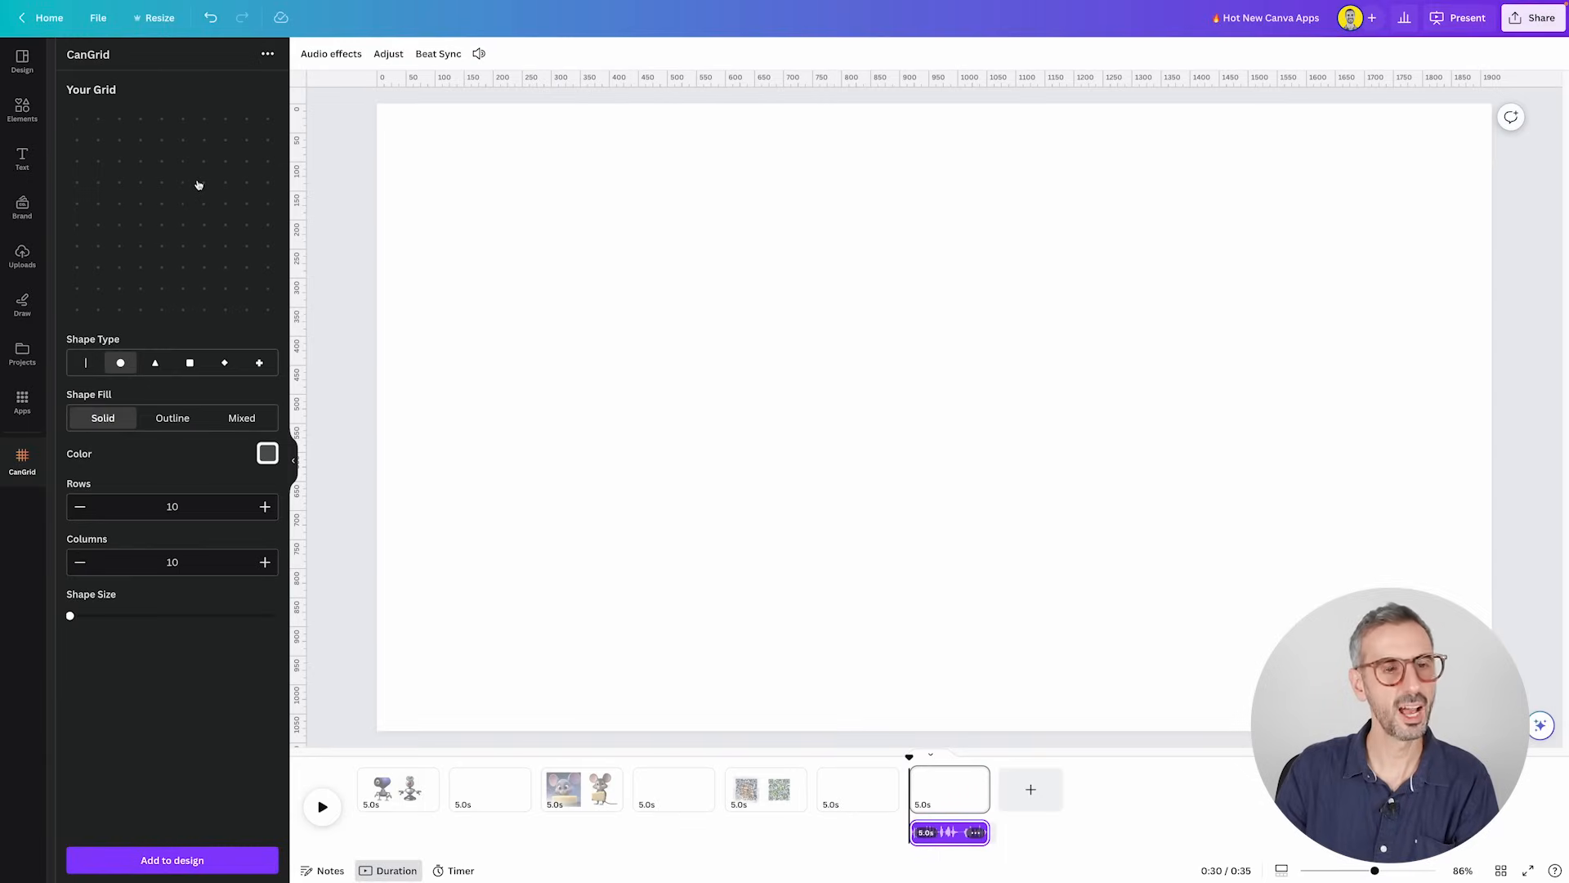
pyautogui.click(267, 454)
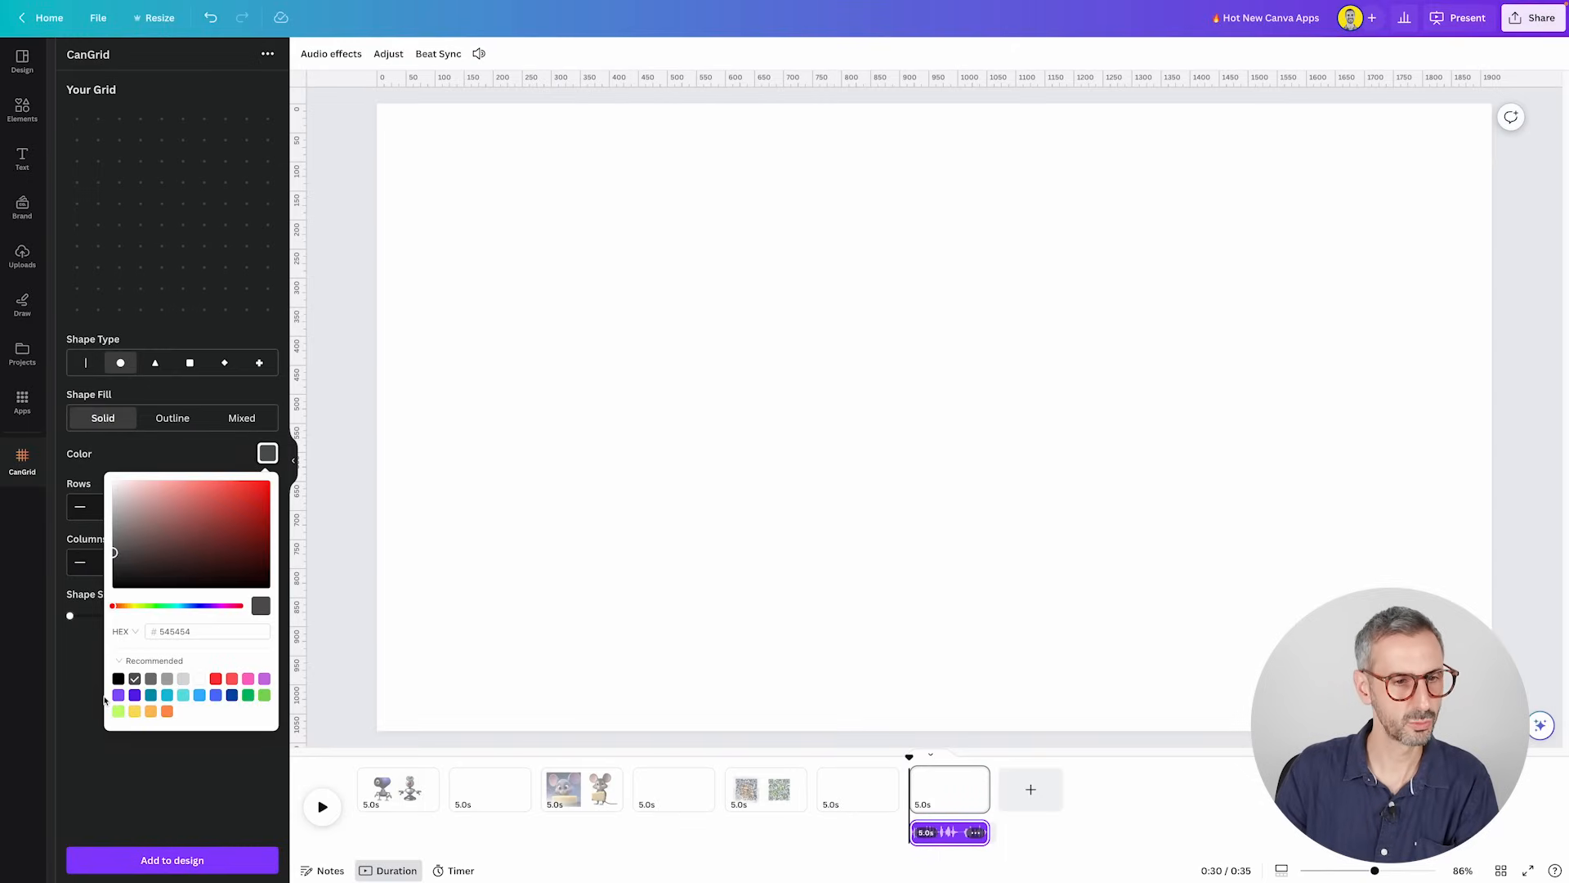
pyautogui.click(118, 695)
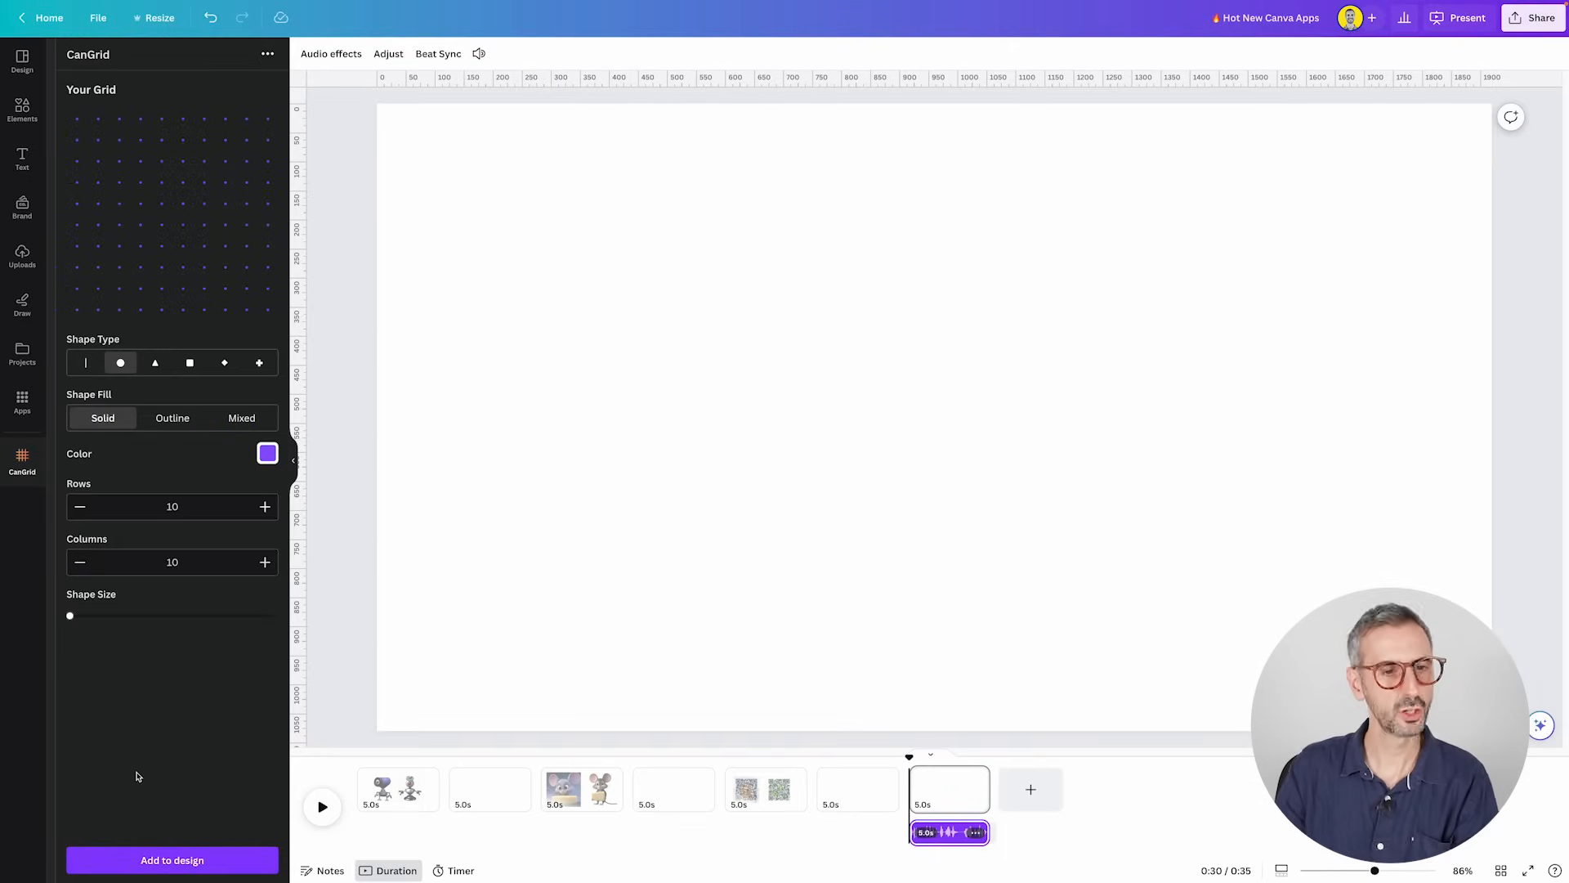
# - Add the purple dot grid to the page and stretch it across most of the width
pyautogui.click(171, 860)
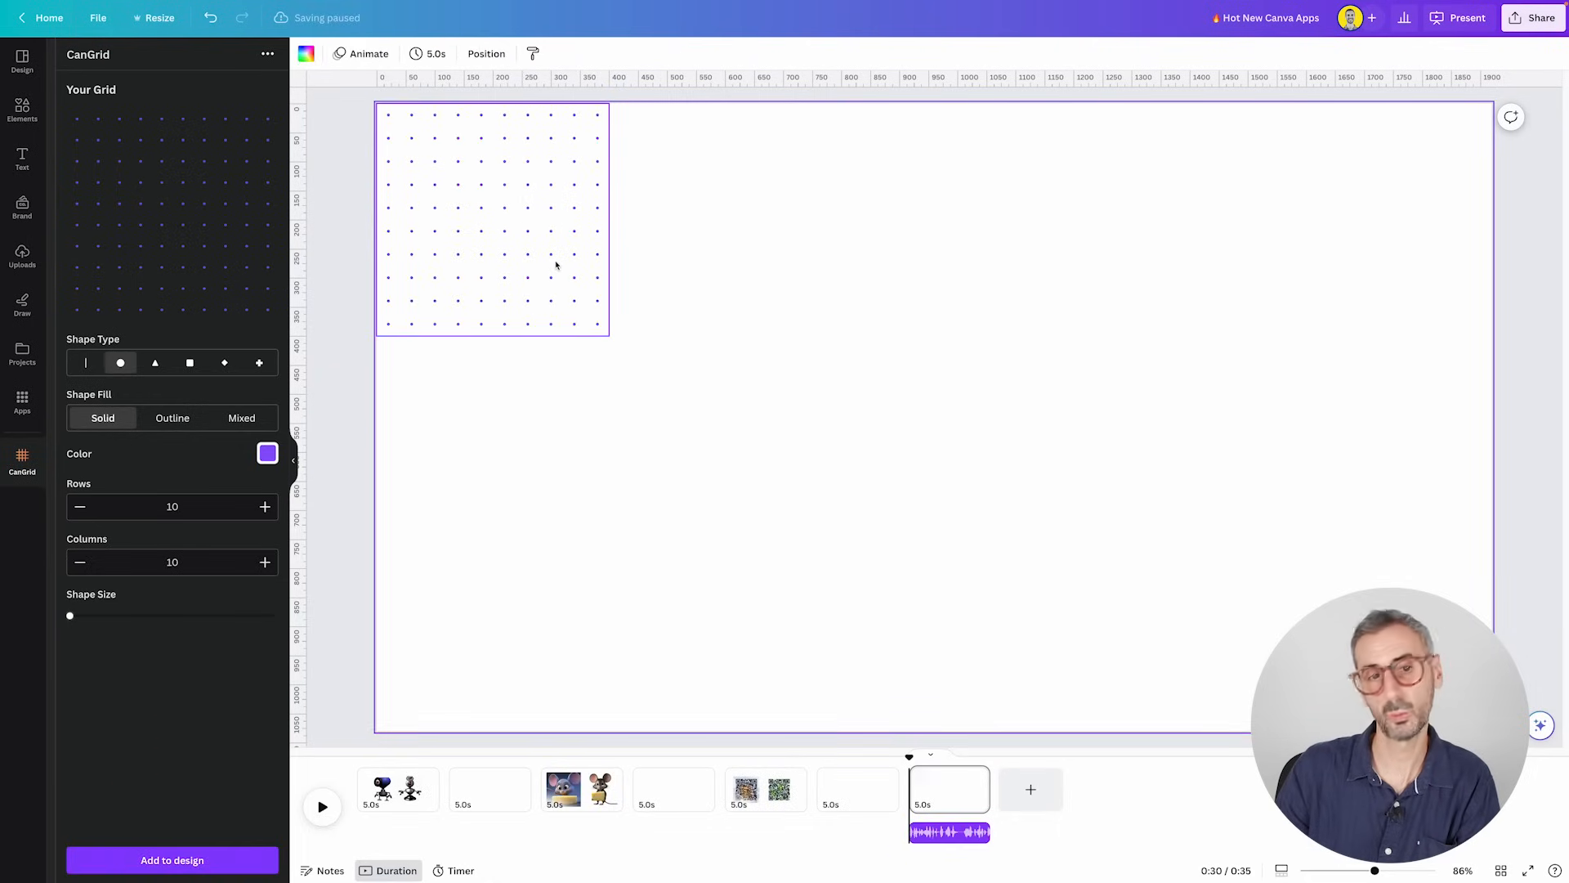
pyautogui.click(490, 220)
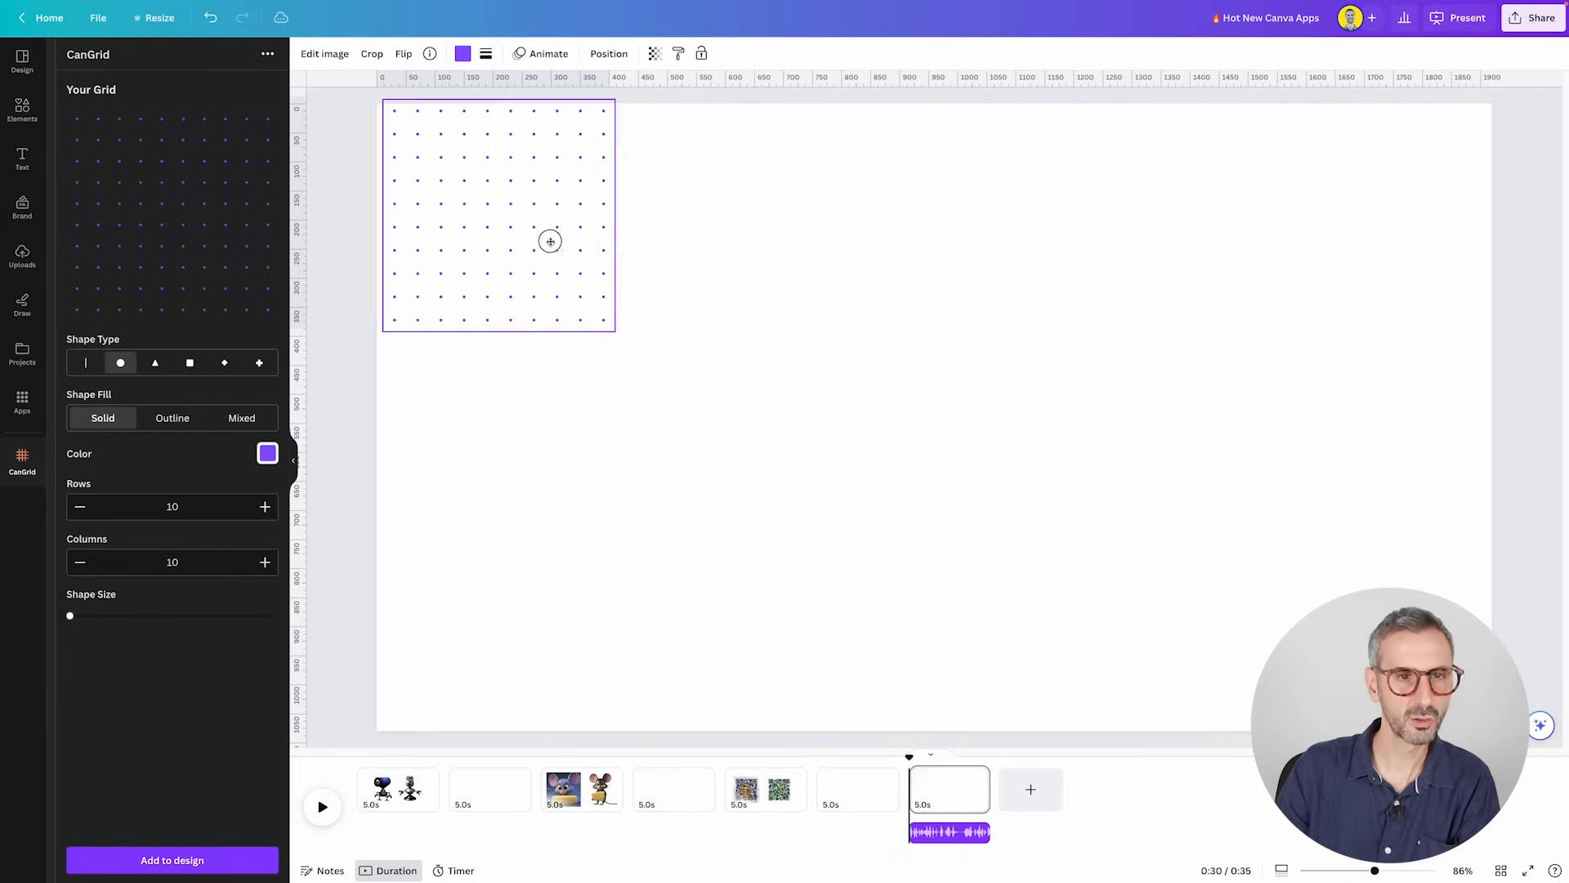
pyautogui.moveTo(616, 330); pyautogui.dragTo(725, 452)
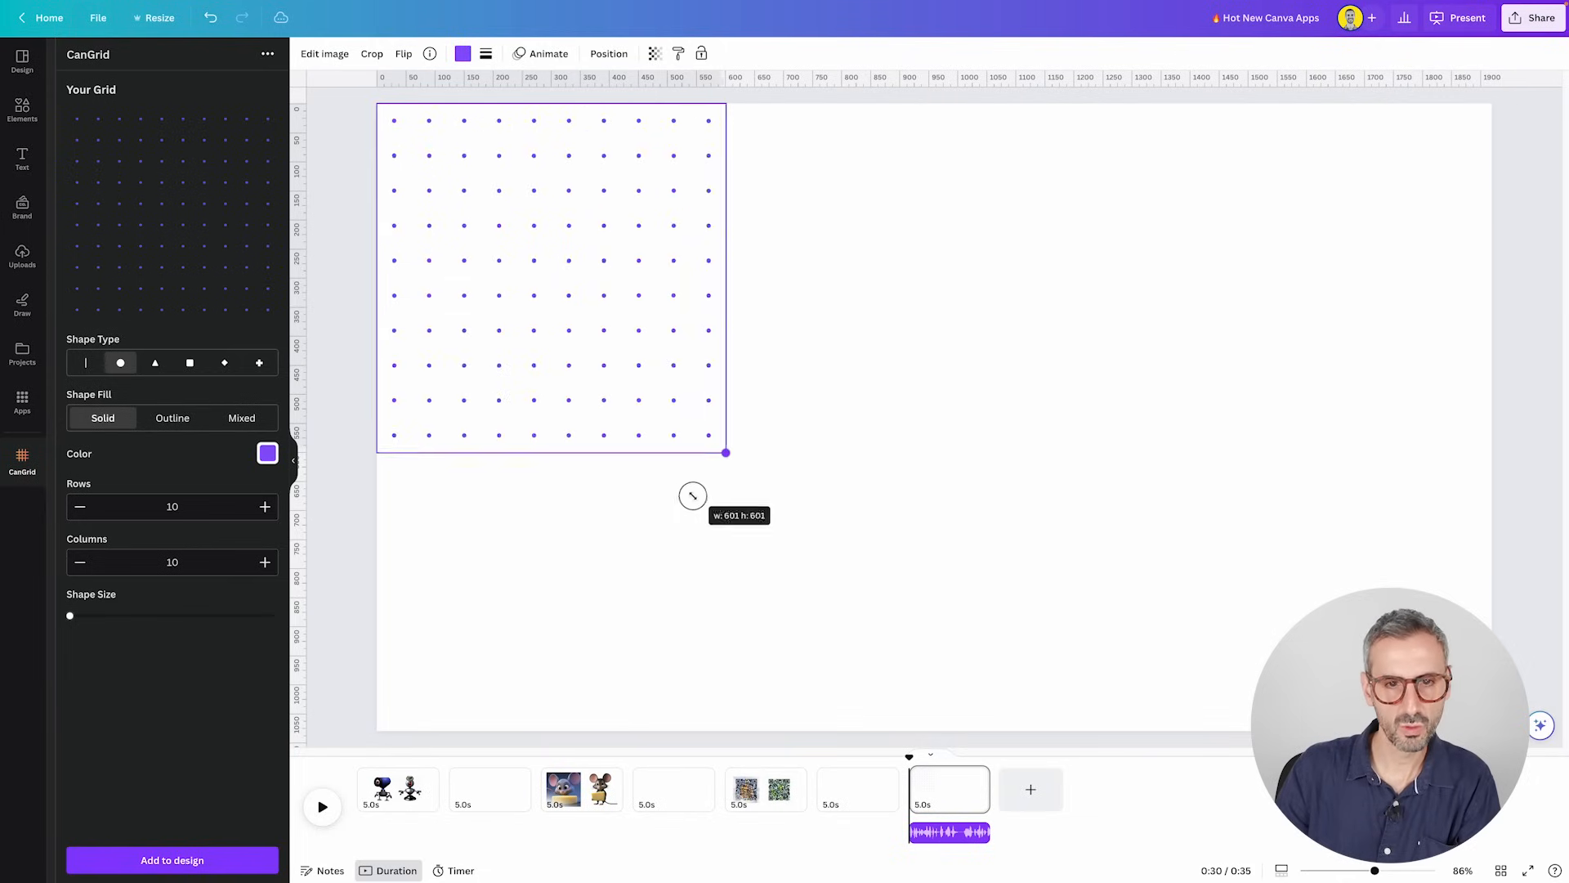
pyautogui.moveTo(725, 452); pyautogui.dragTo(607, 335)
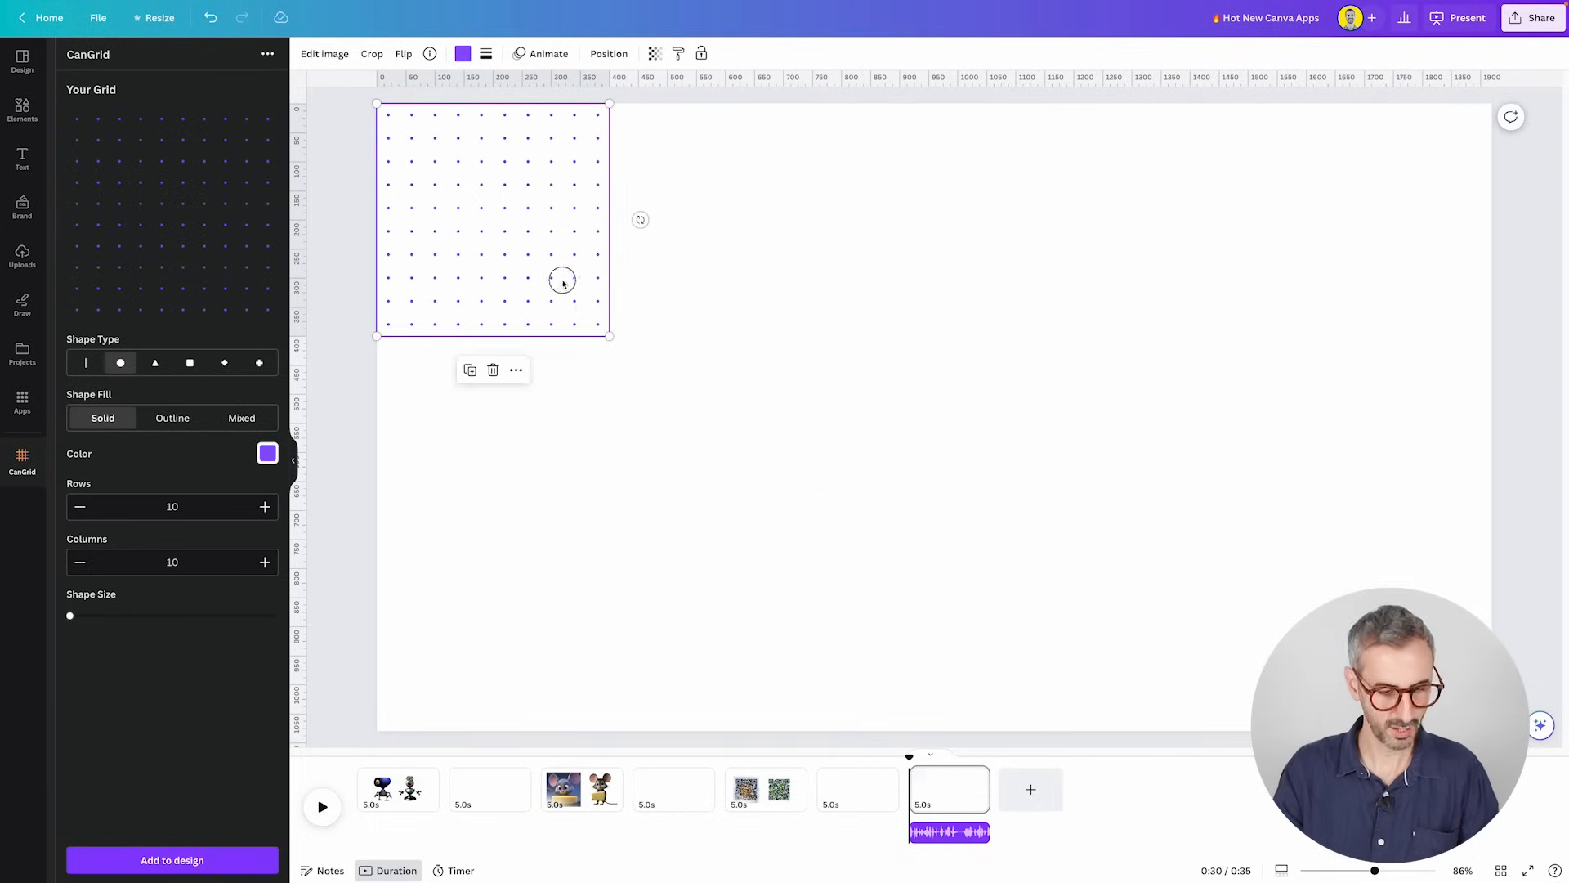
pyautogui.moveTo(562, 277); pyautogui.dragTo(795, 276)
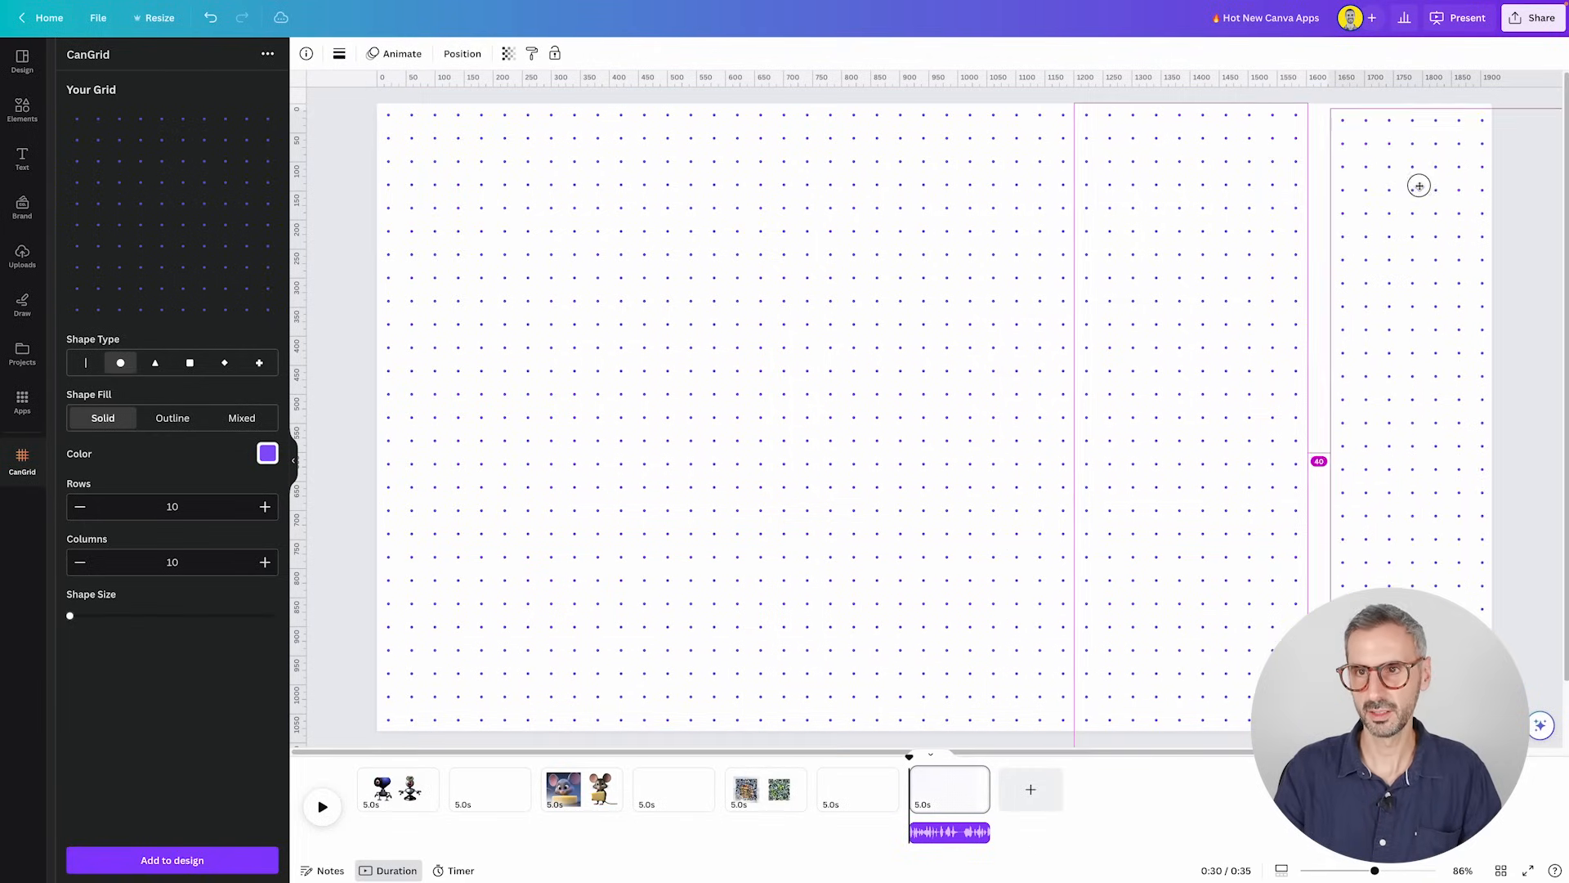
pyautogui.click(1418, 186)
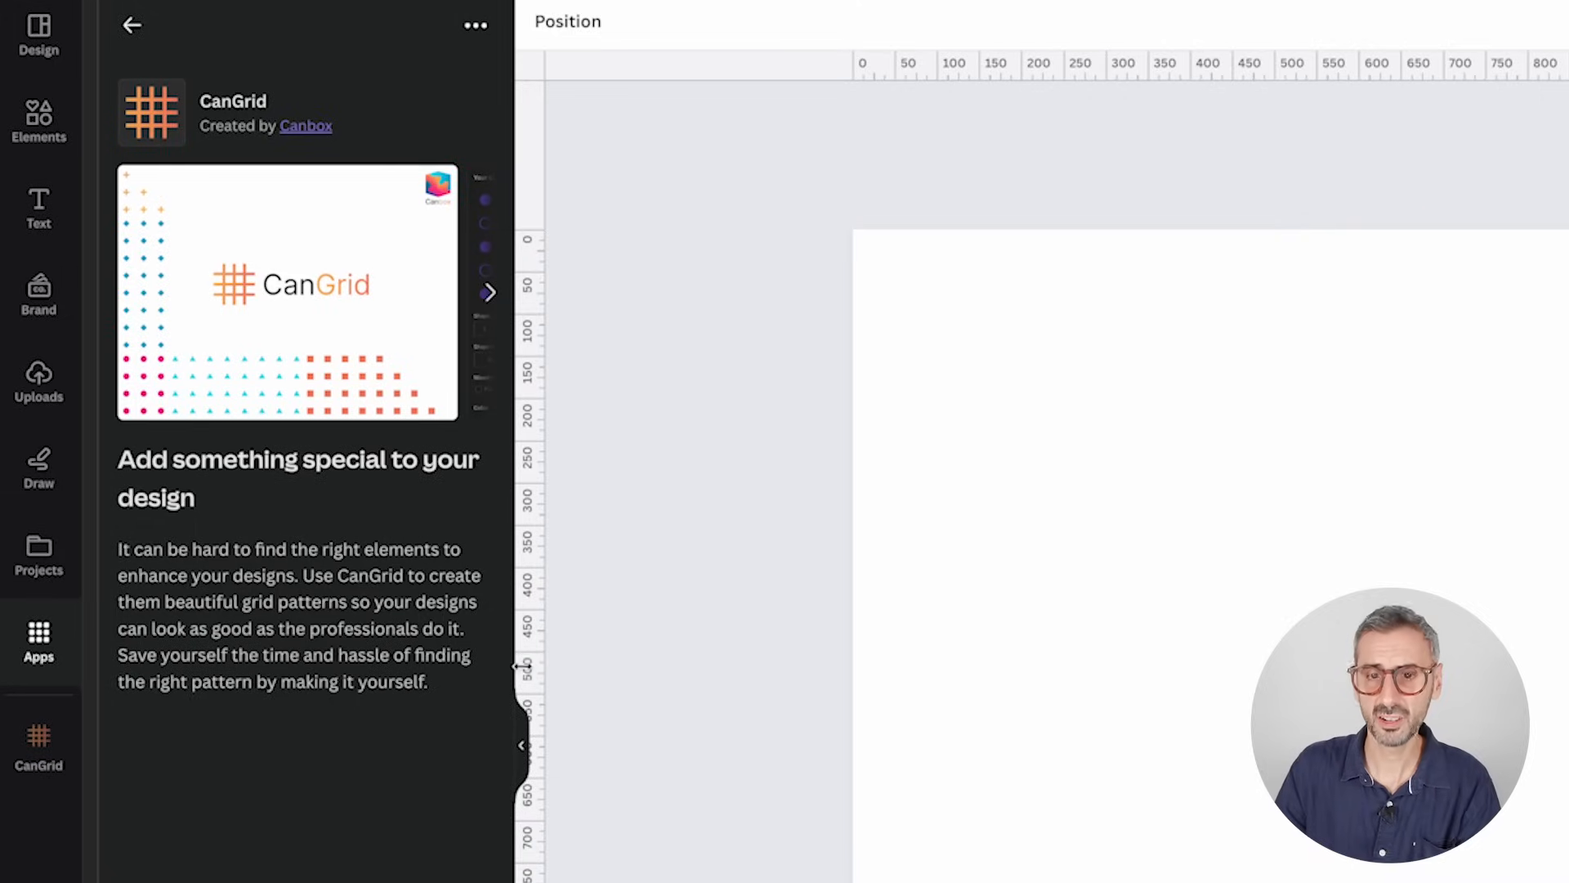
pyautogui.moveTo(355, 833)
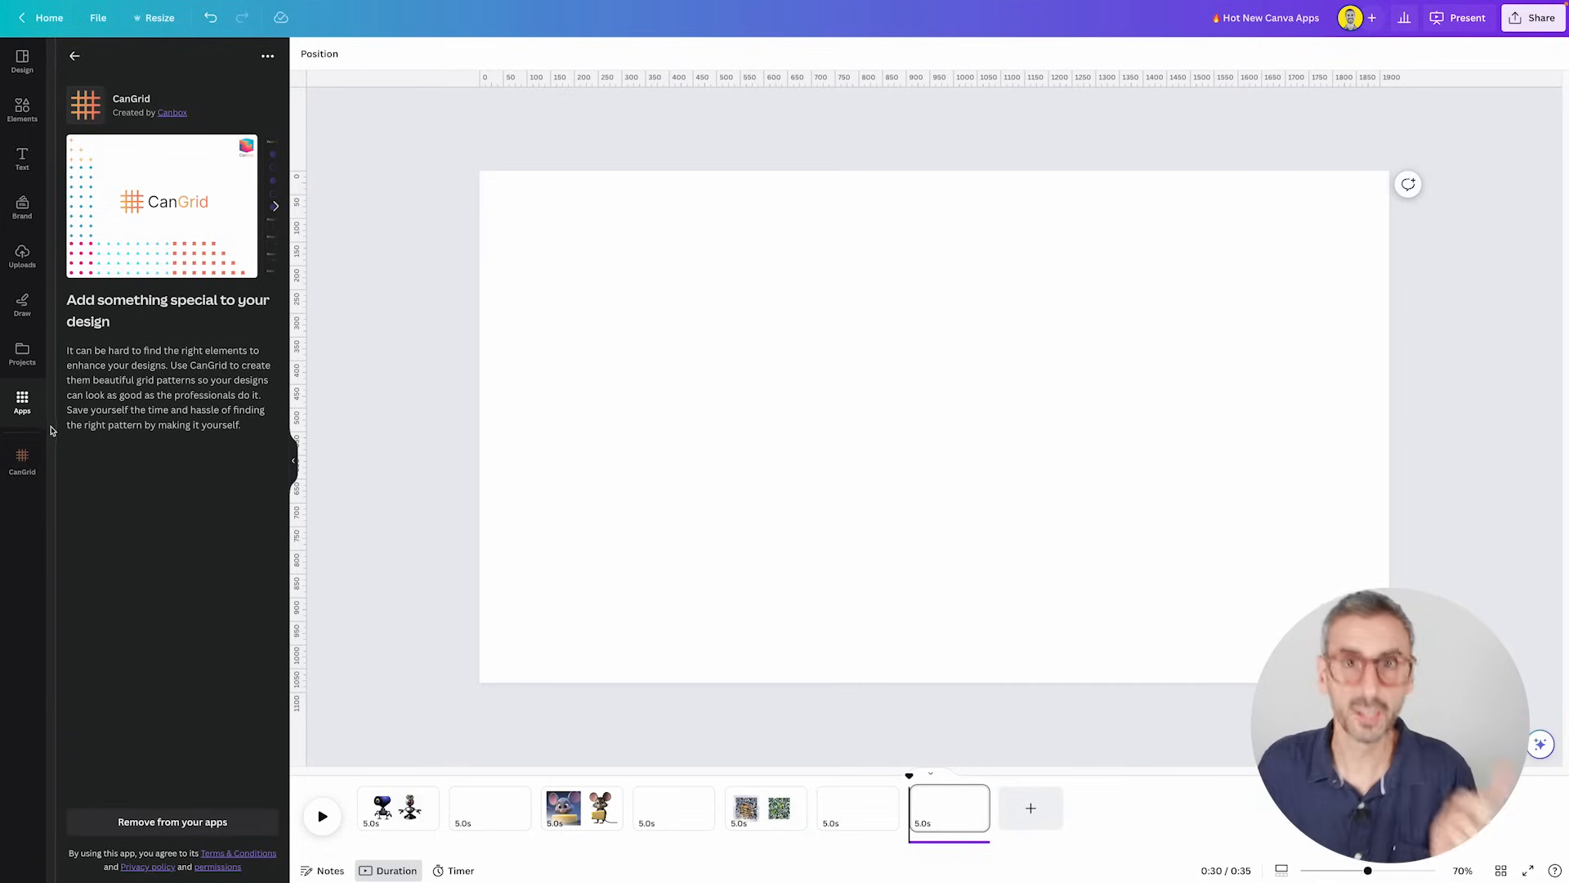
pyautogui.moveTo(196, 527)
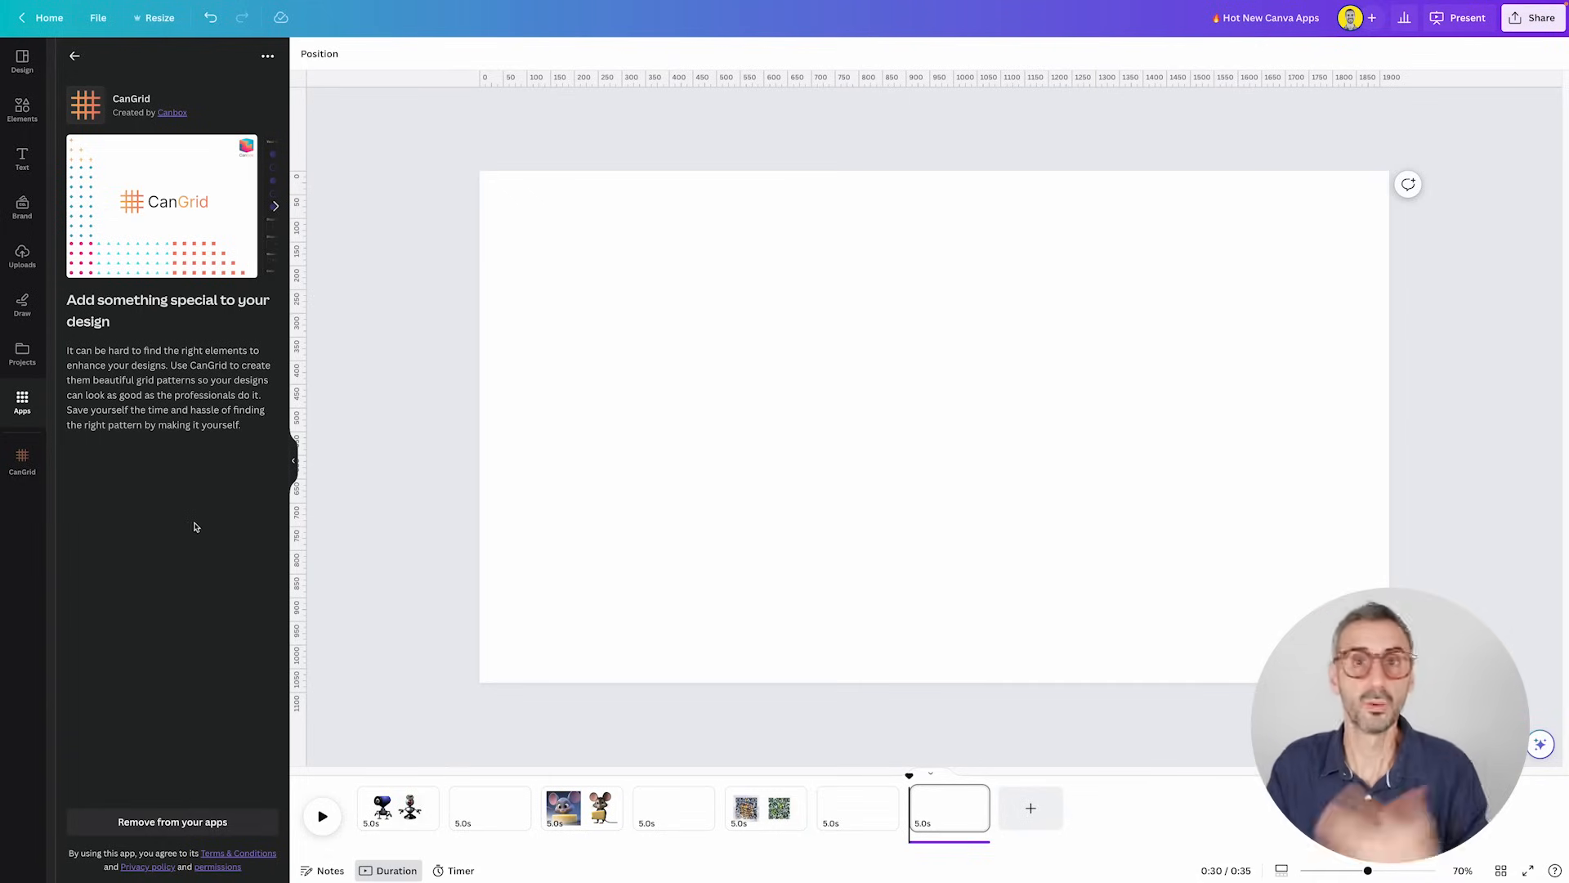
pyautogui.moveTo(5, 491)
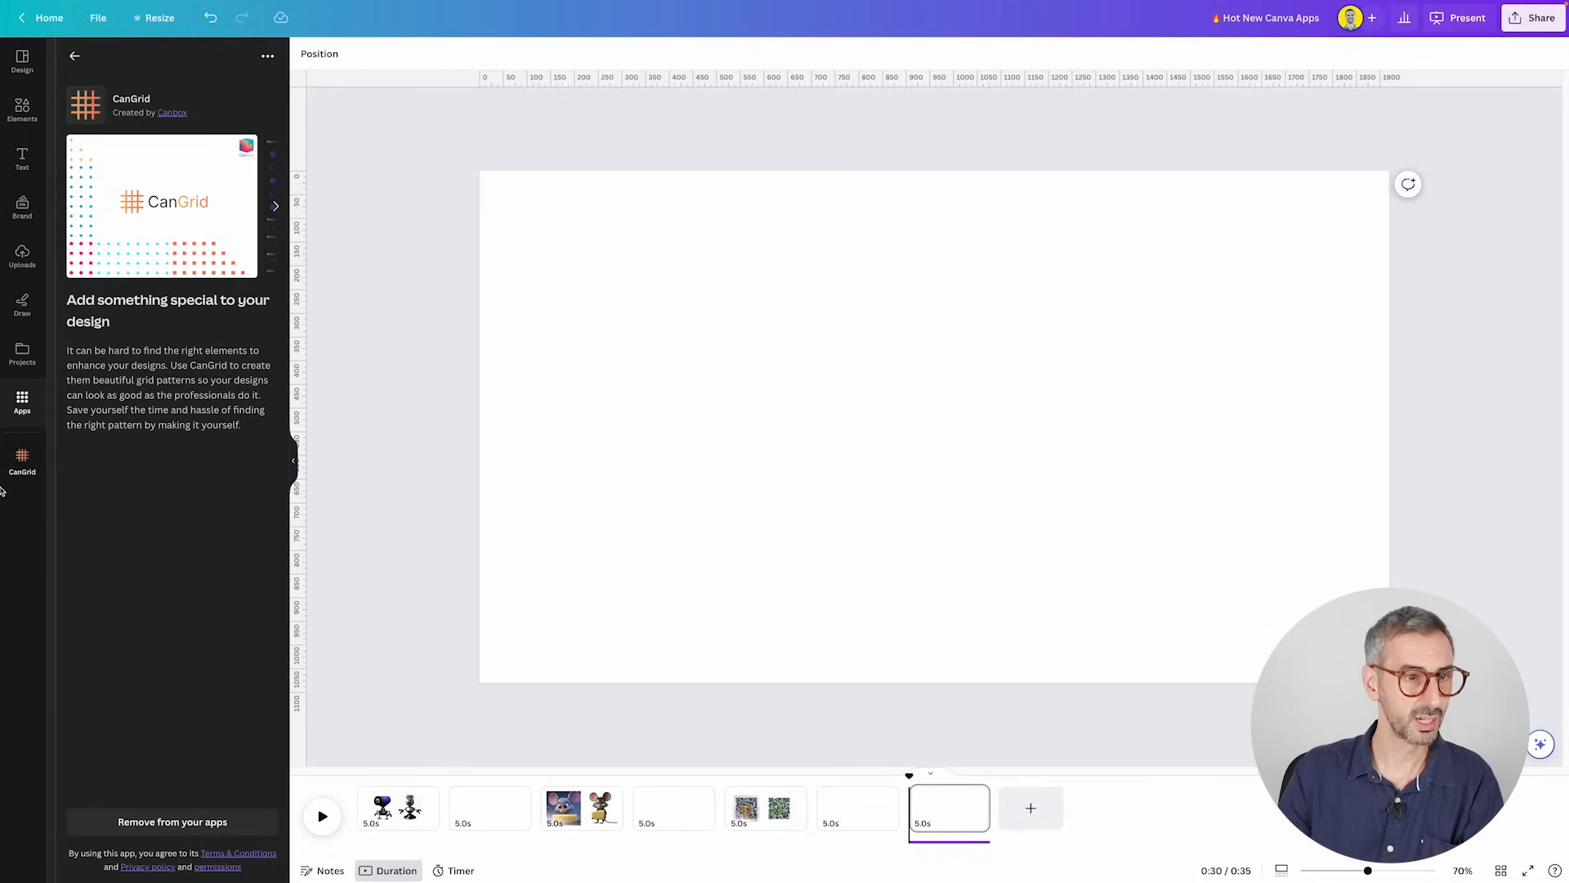
pyautogui.moveTo(23, 463)
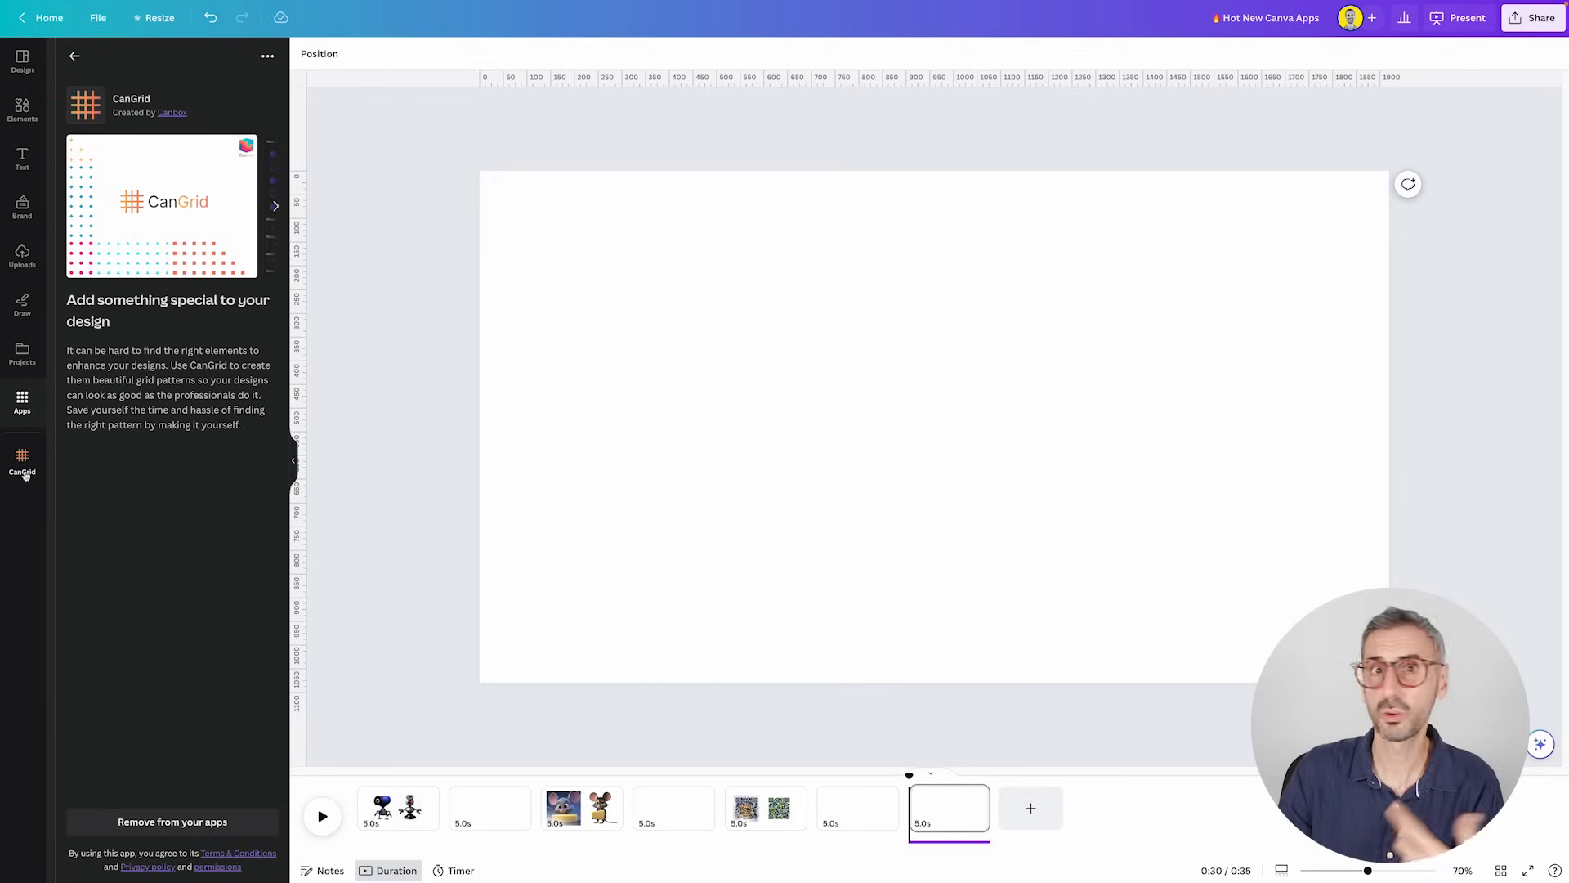
pyautogui.moveTo(21, 465)
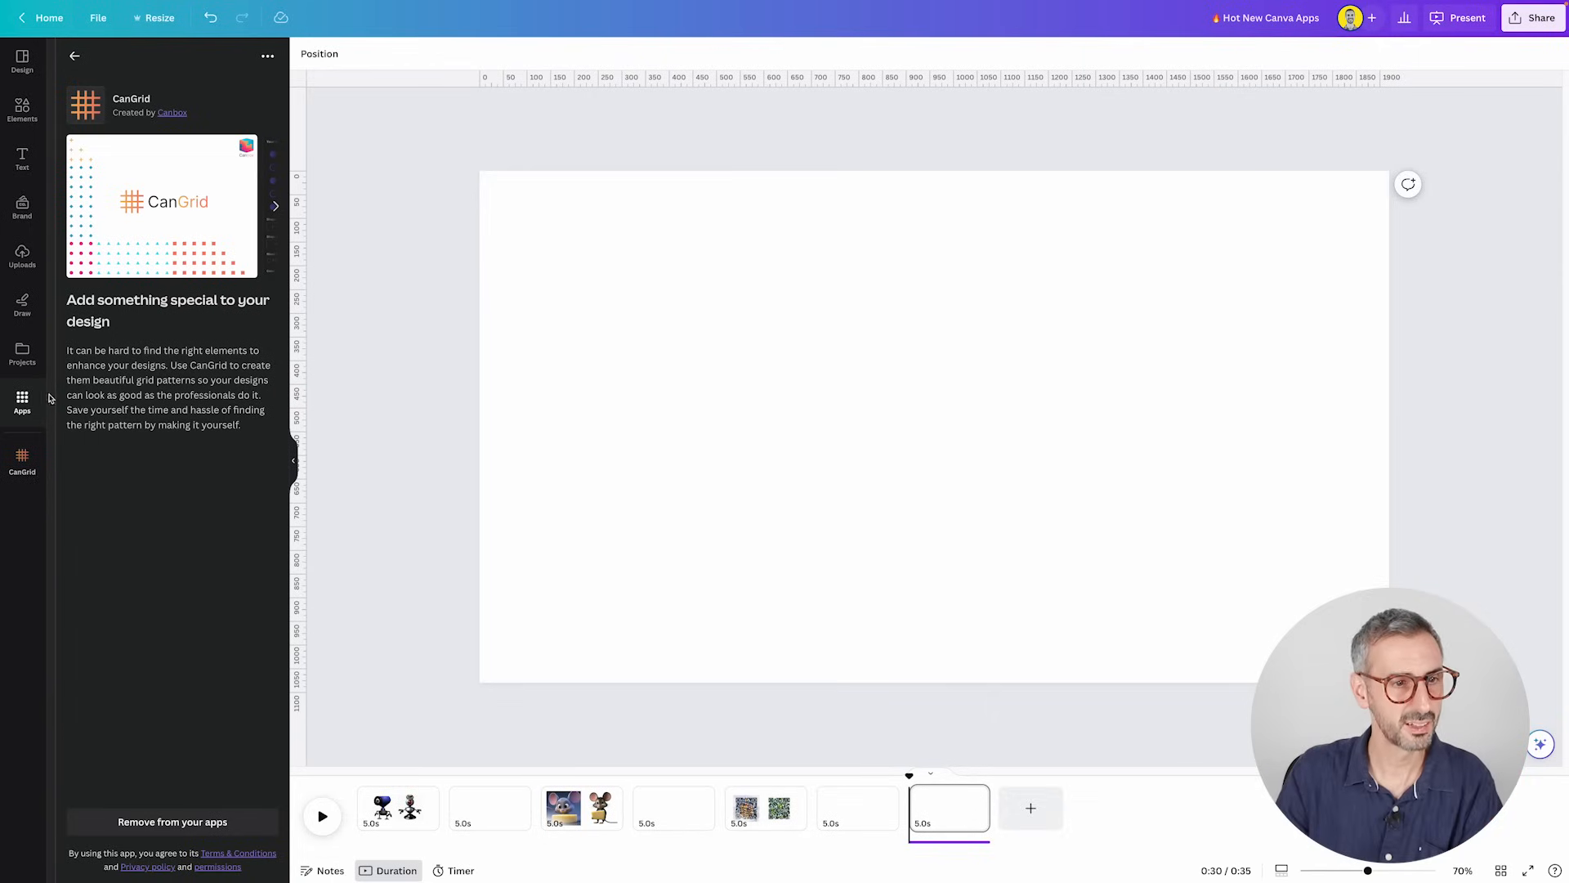
# - Search the apps for 'Swift'
pyautogui.write('Swift')
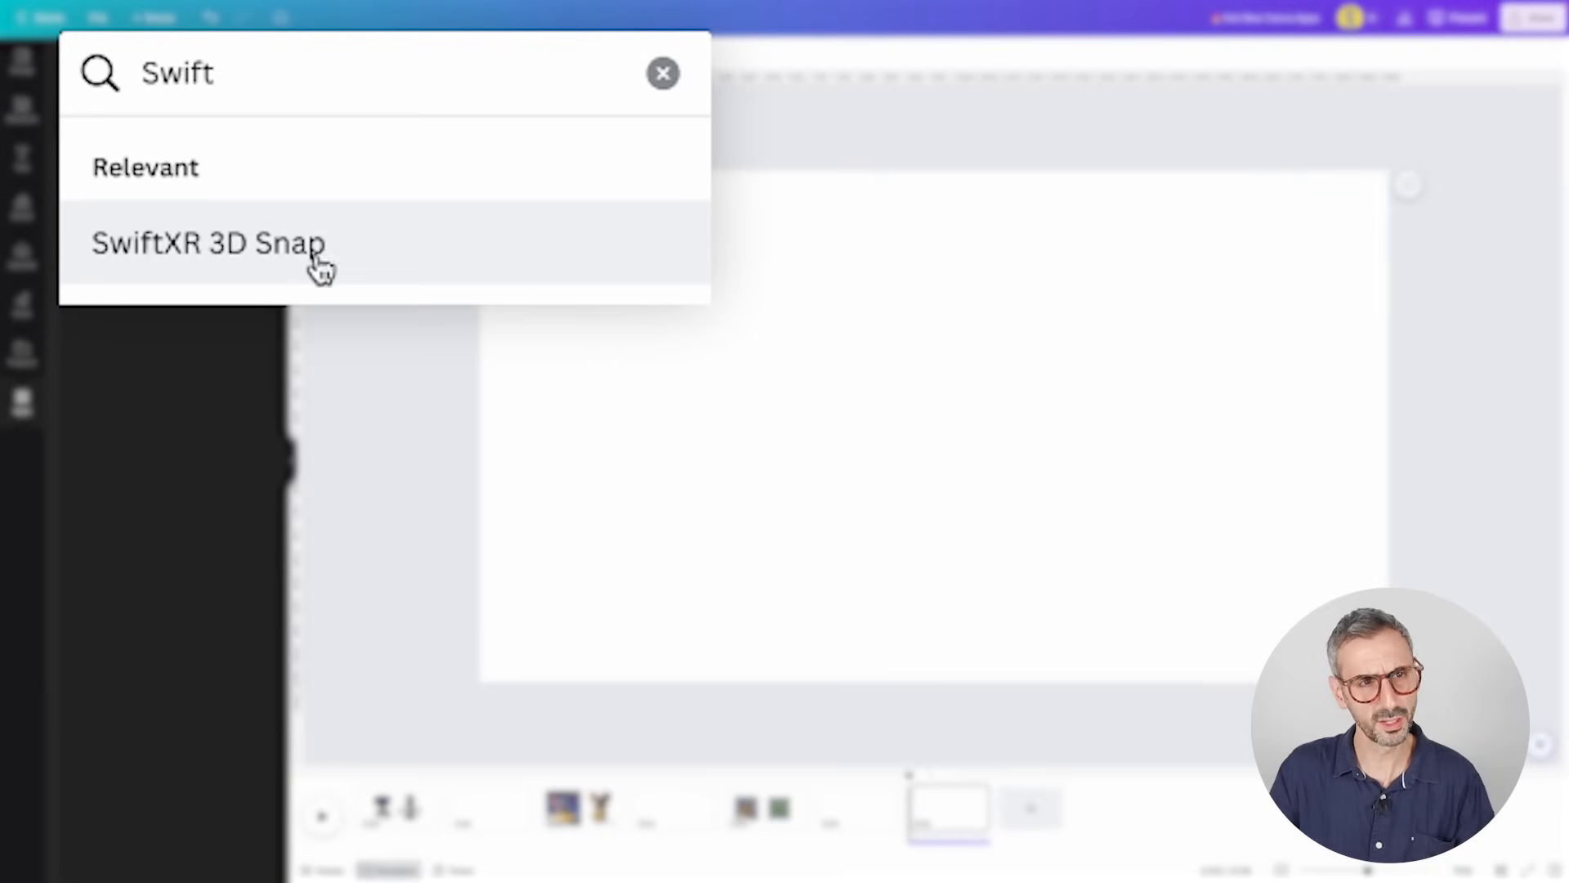
# - In SwiftXR 3D Snap, resize the robotic arm, move it upper left, and add the building
pyautogui.click(210, 242)
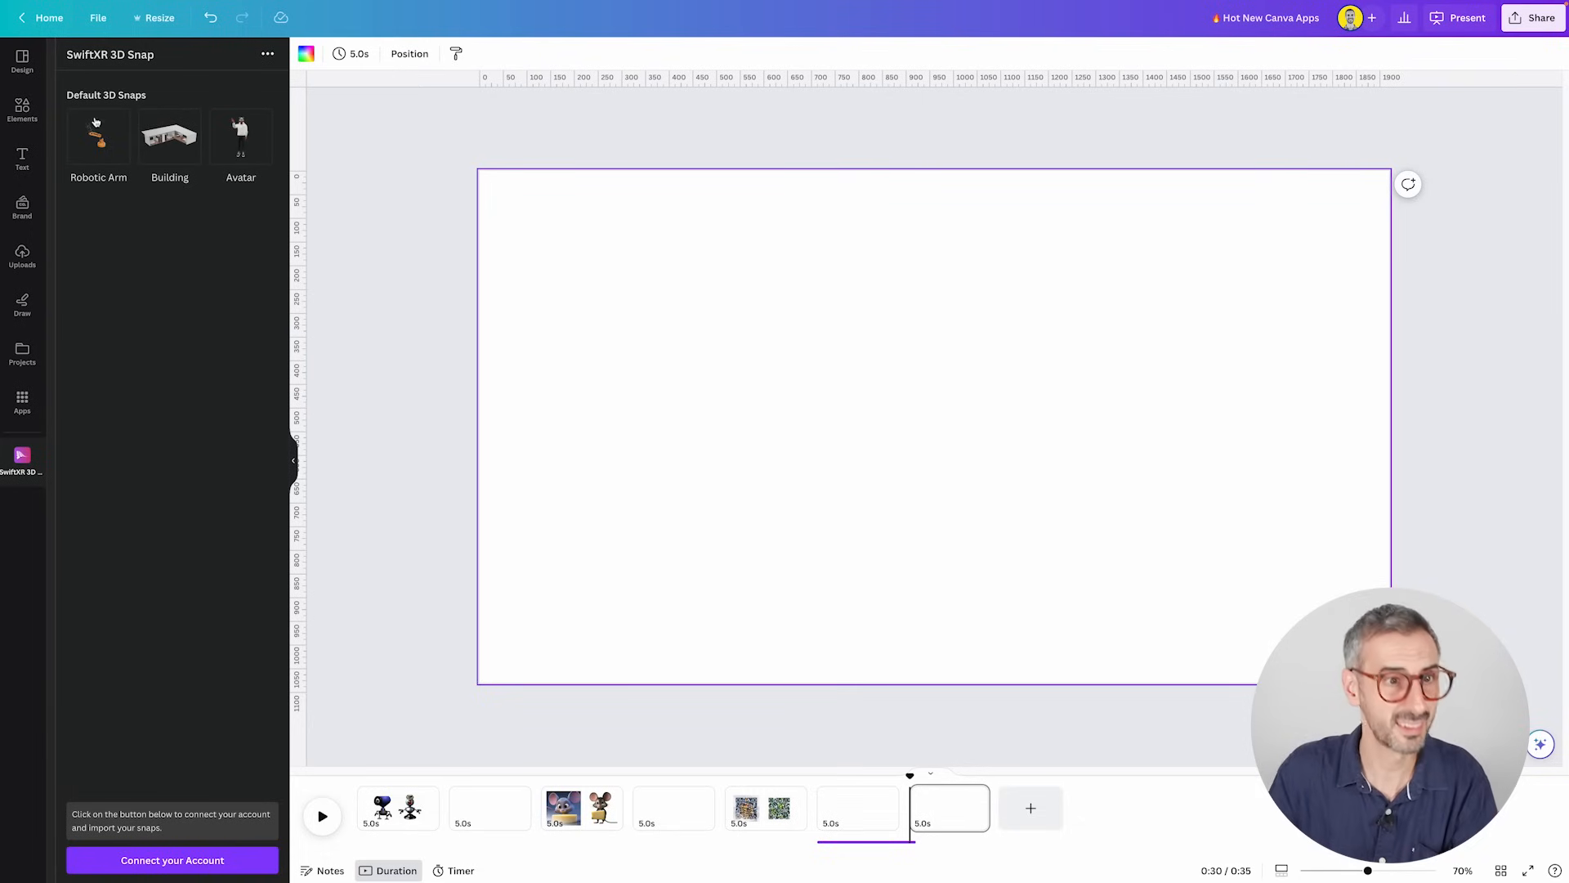
pyautogui.click(98, 137)
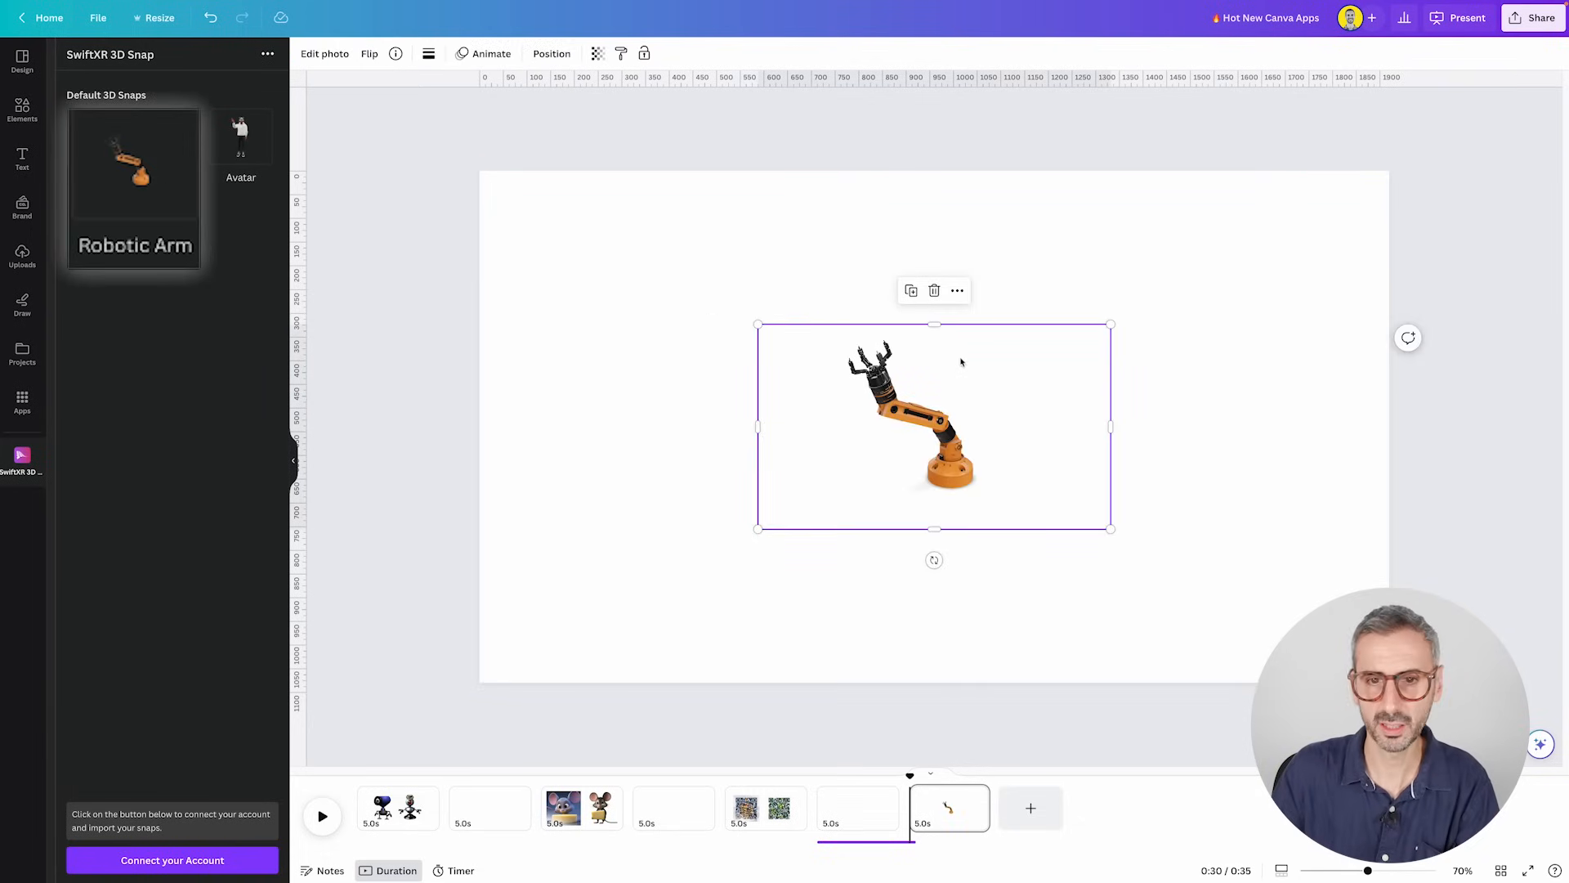
pyautogui.moveTo(1109, 528); pyautogui.dragTo(1115, 568)
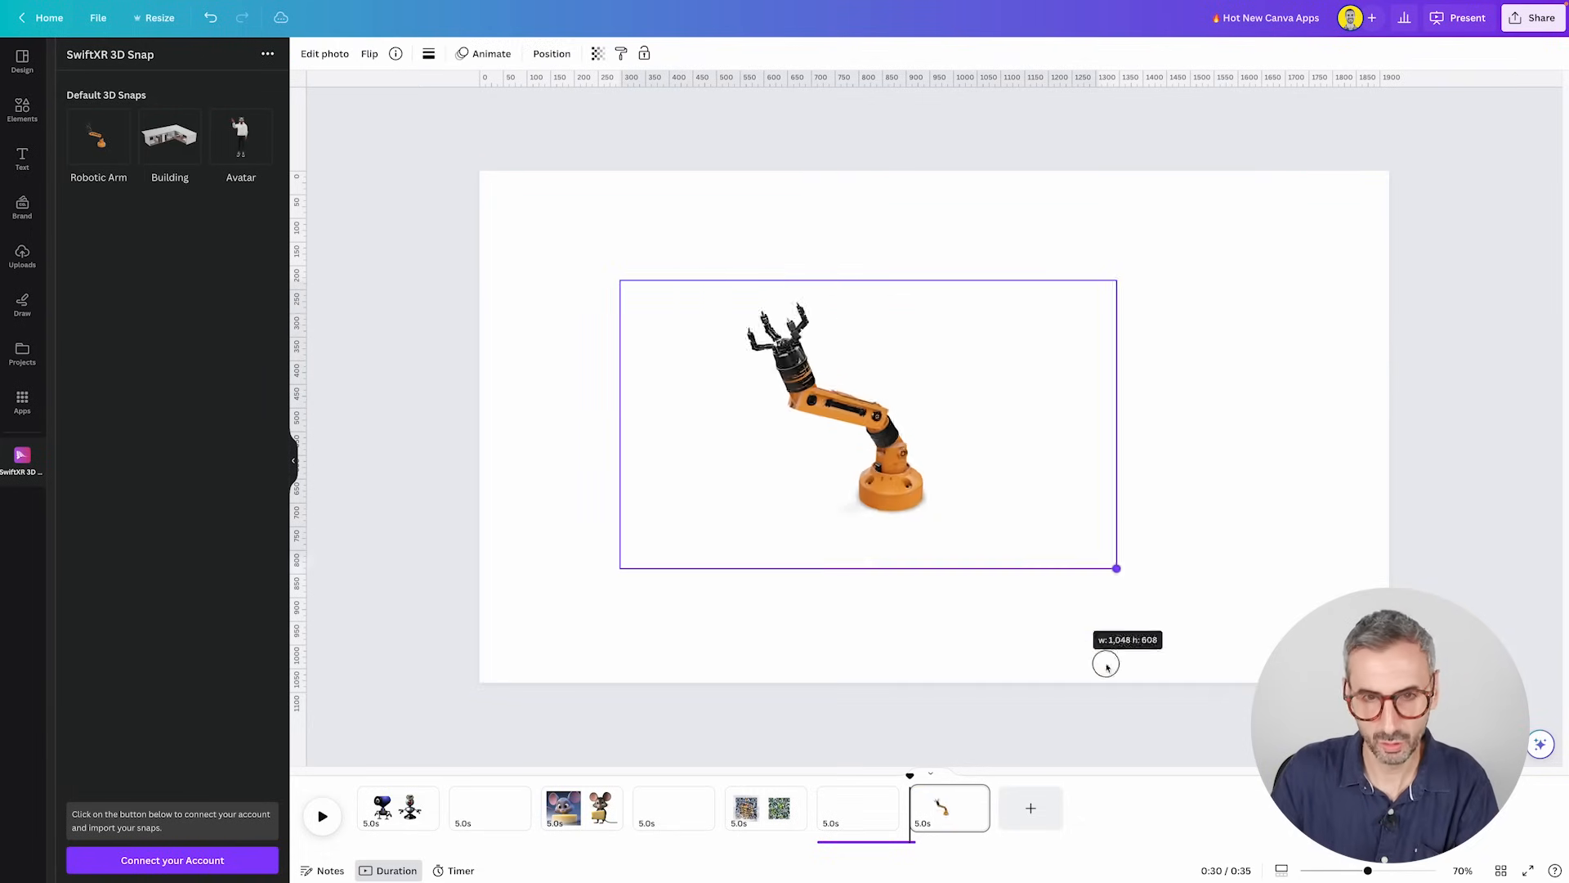
pyautogui.moveTo(1114, 568); pyautogui.dragTo(1083, 550)
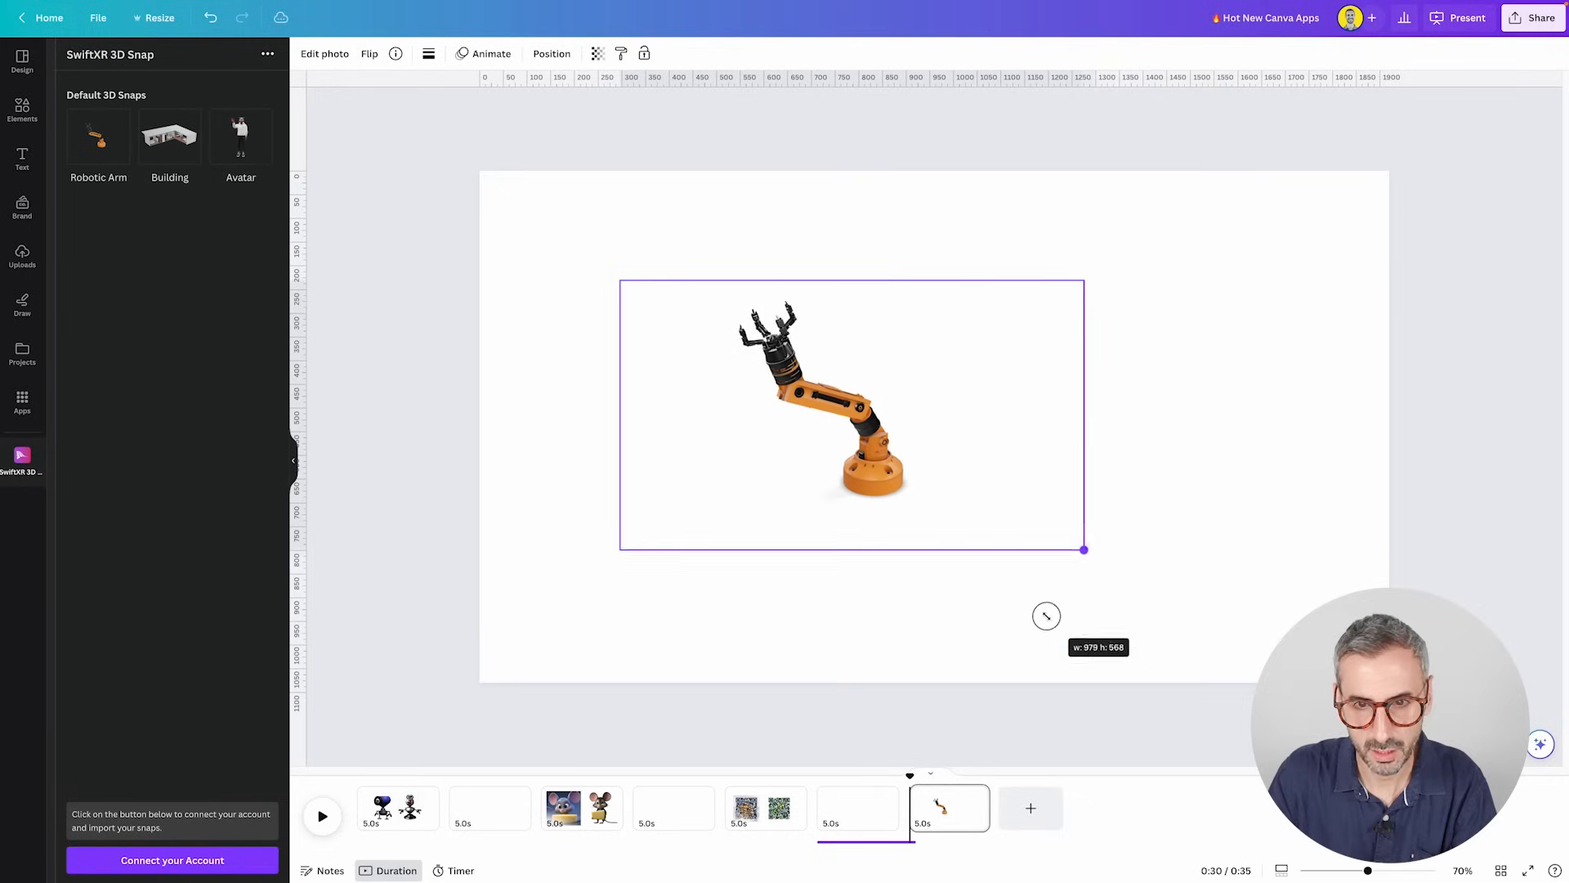
pyautogui.moveTo(1084, 550); pyautogui.dragTo(991, 490)
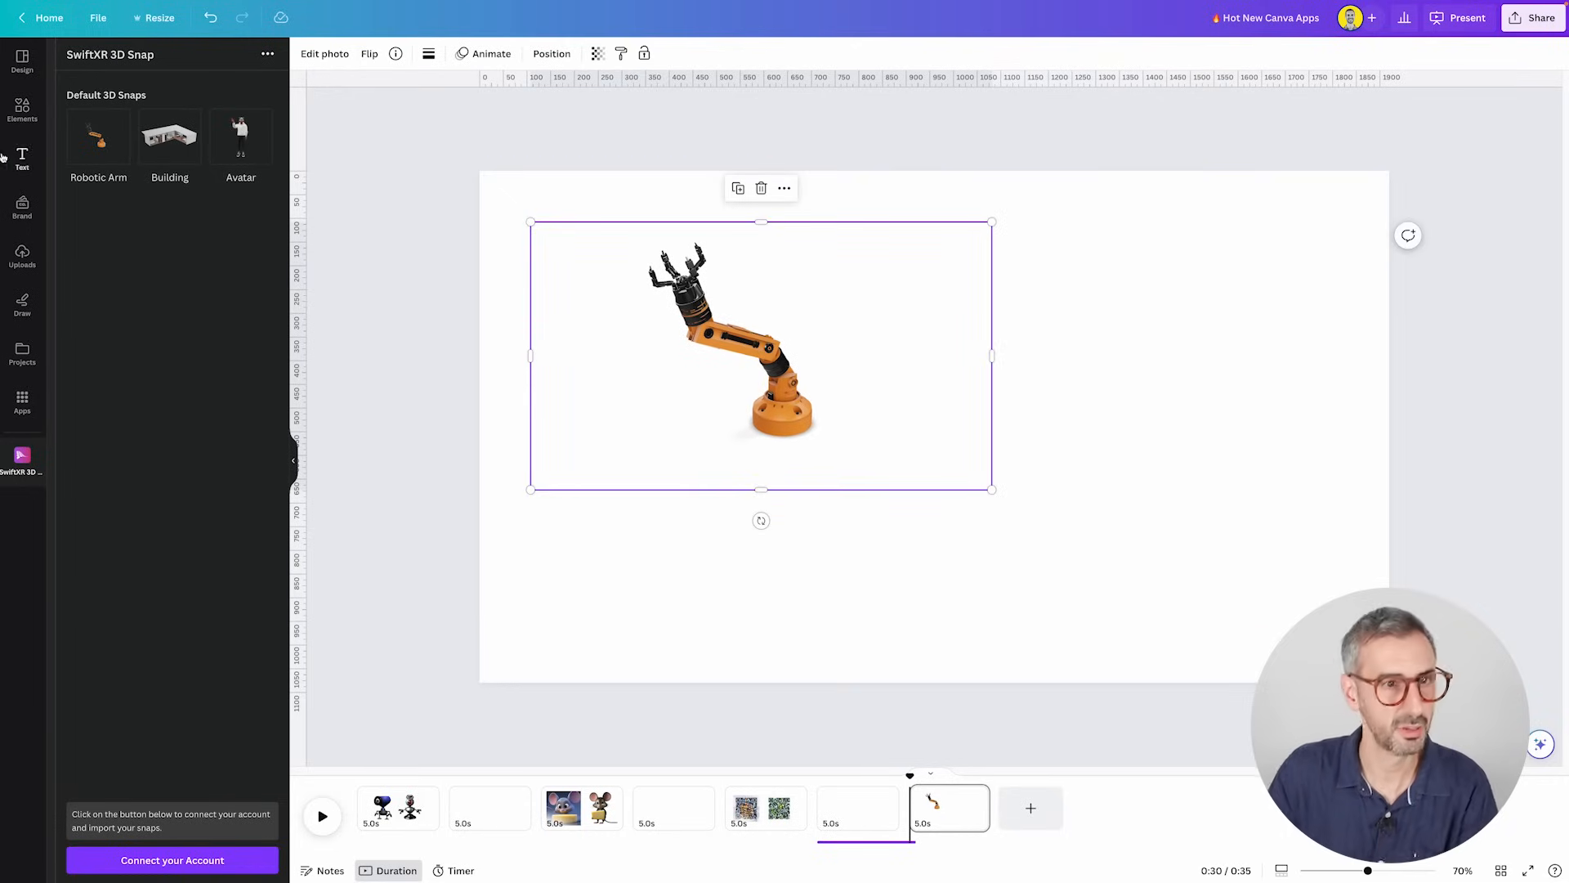
pyautogui.click(169, 138)
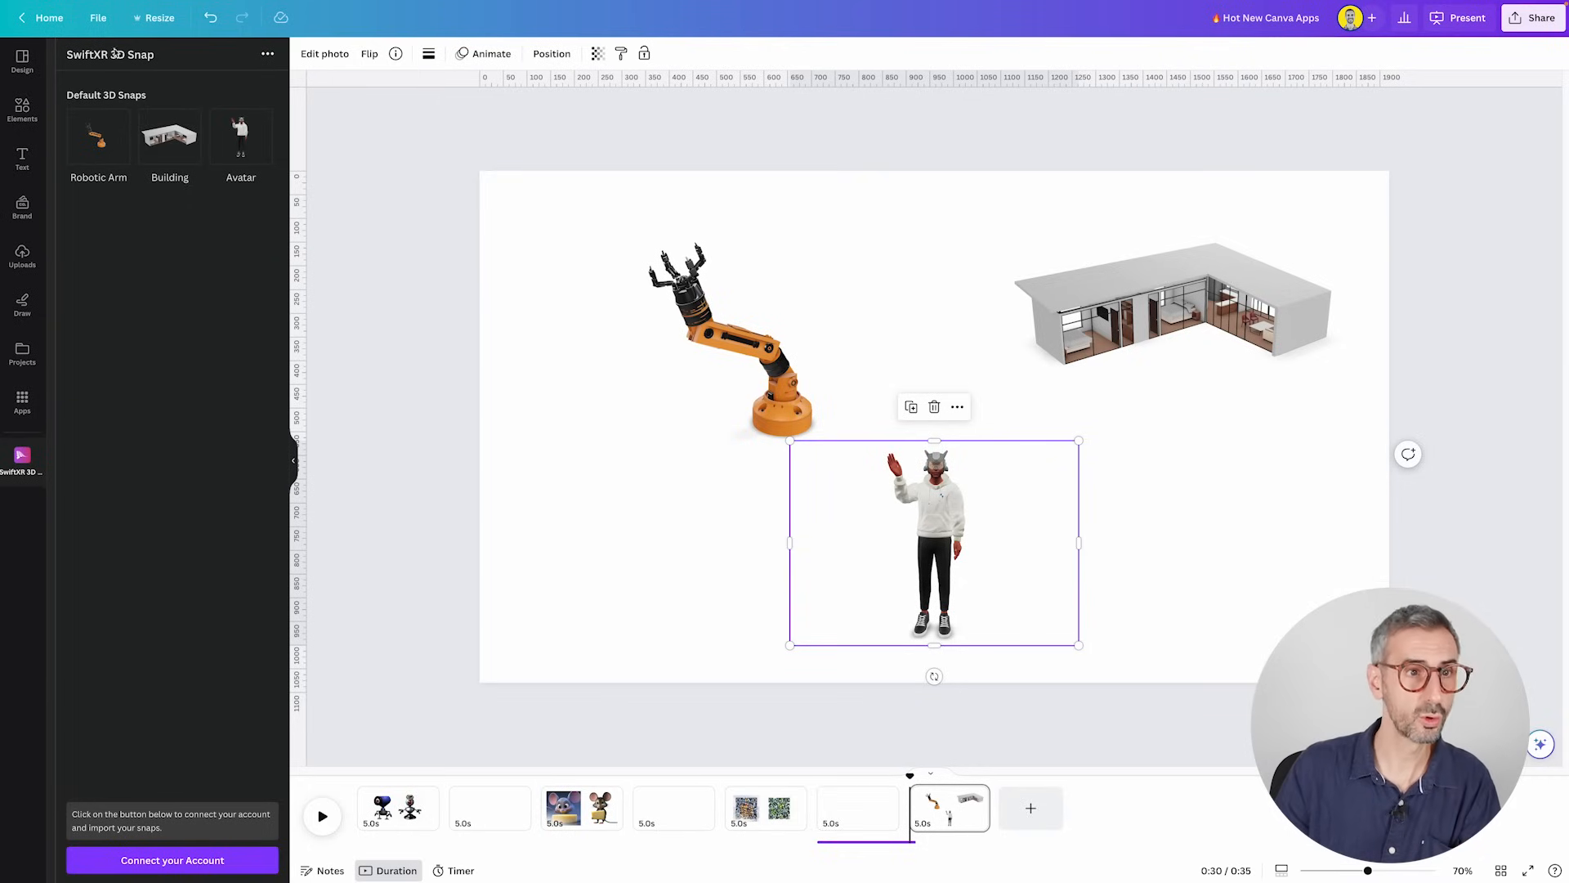
# - Visit the SwiftXR website from the app's menu and browse its demo and use cases
pyautogui.click(268, 54)
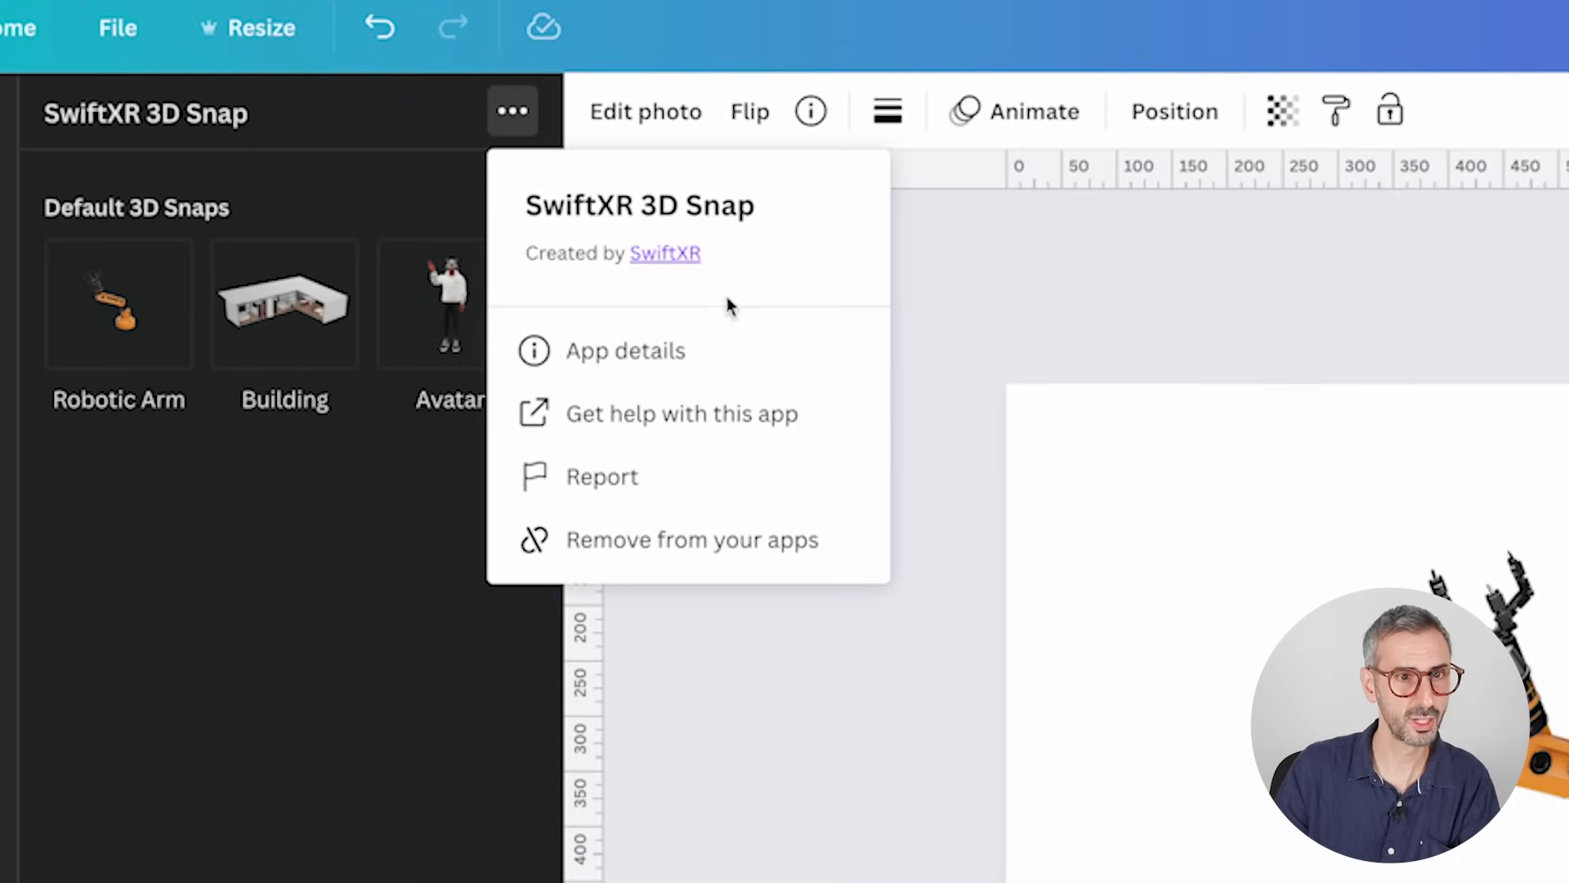
pyautogui.moveTo(688, 263)
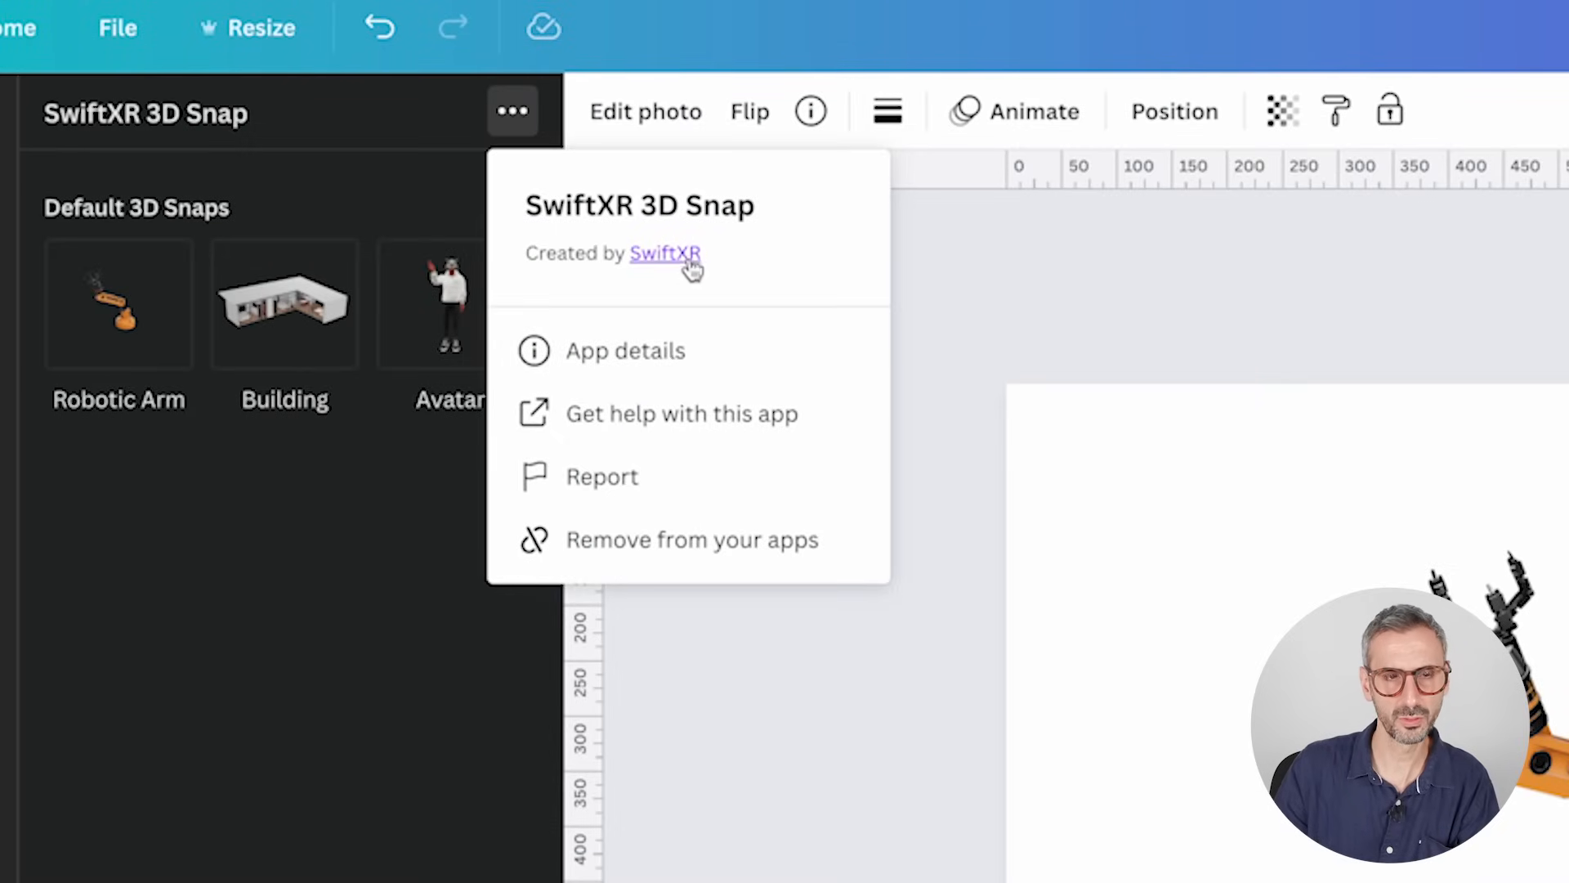
pyautogui.click(664, 253)
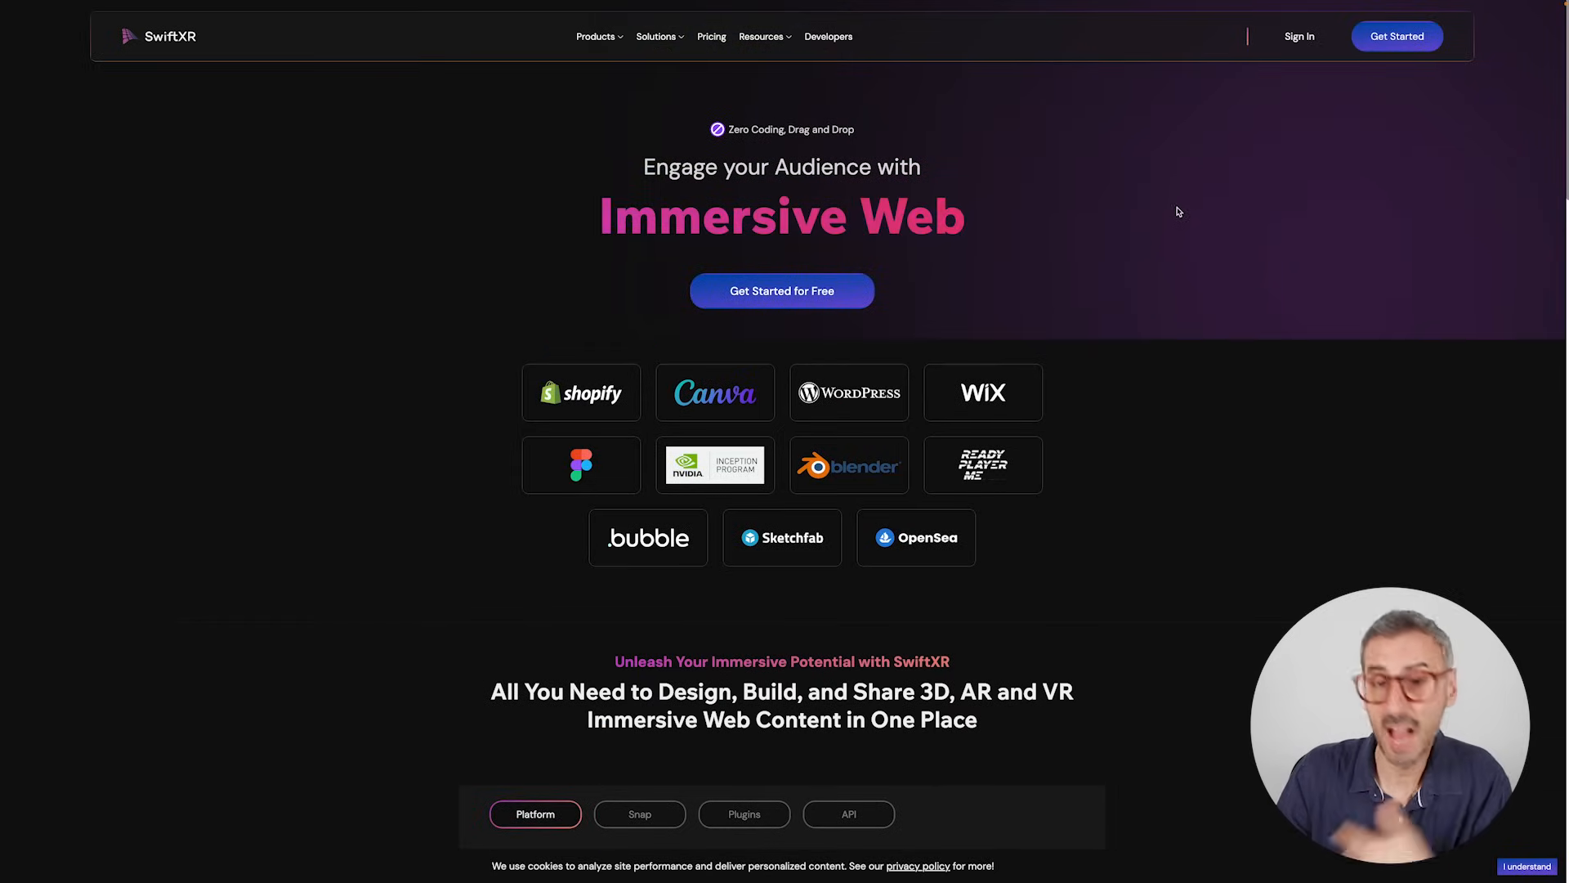
pyautogui.scroll(-3)
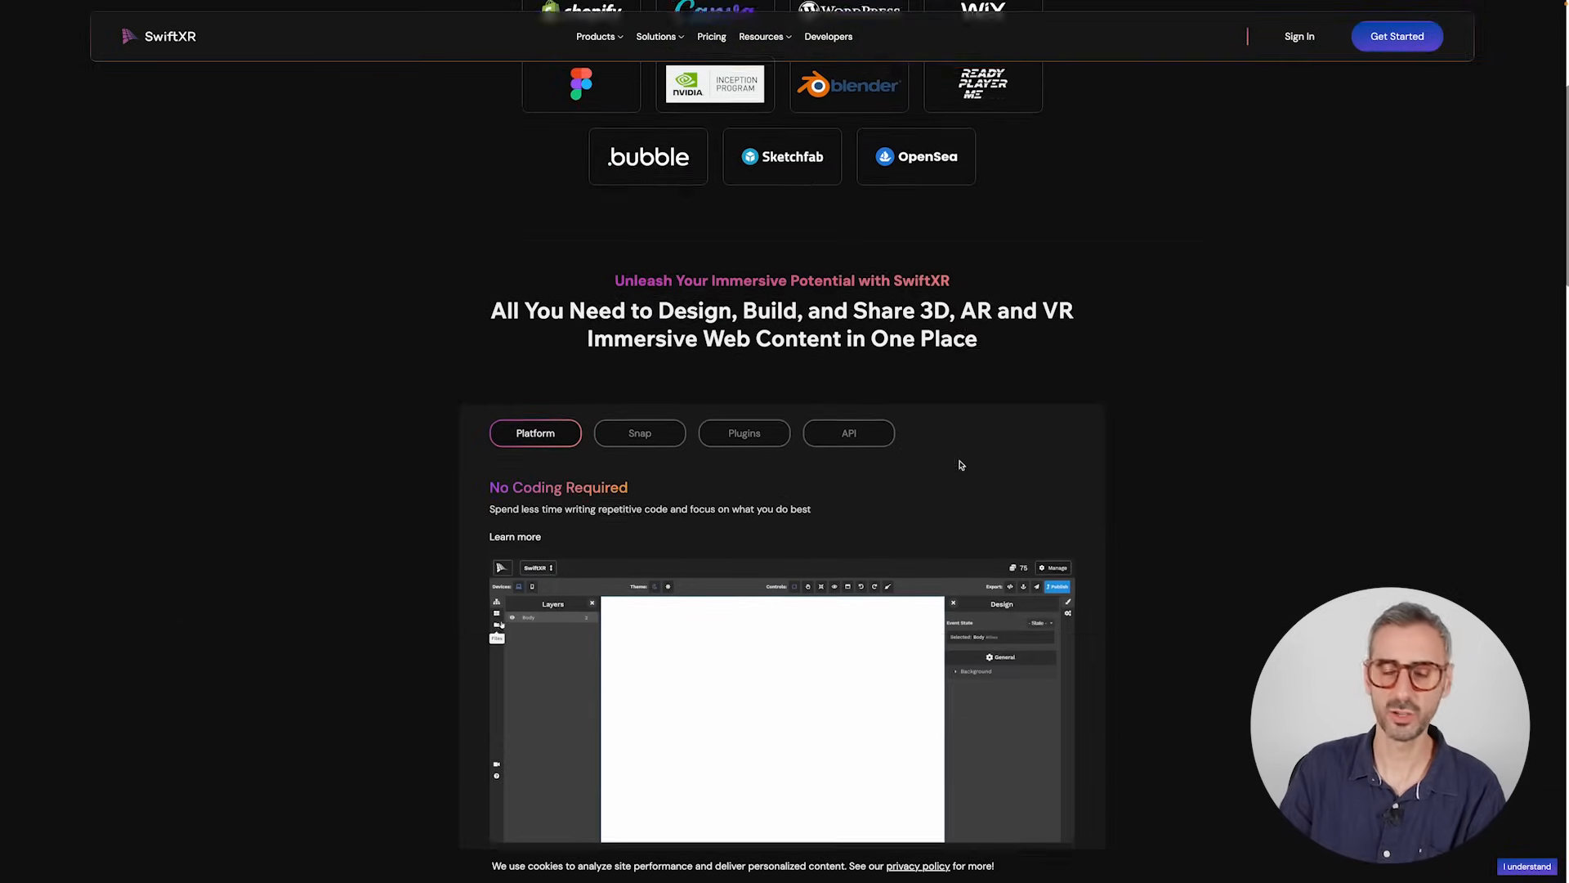
pyautogui.scroll(-3)
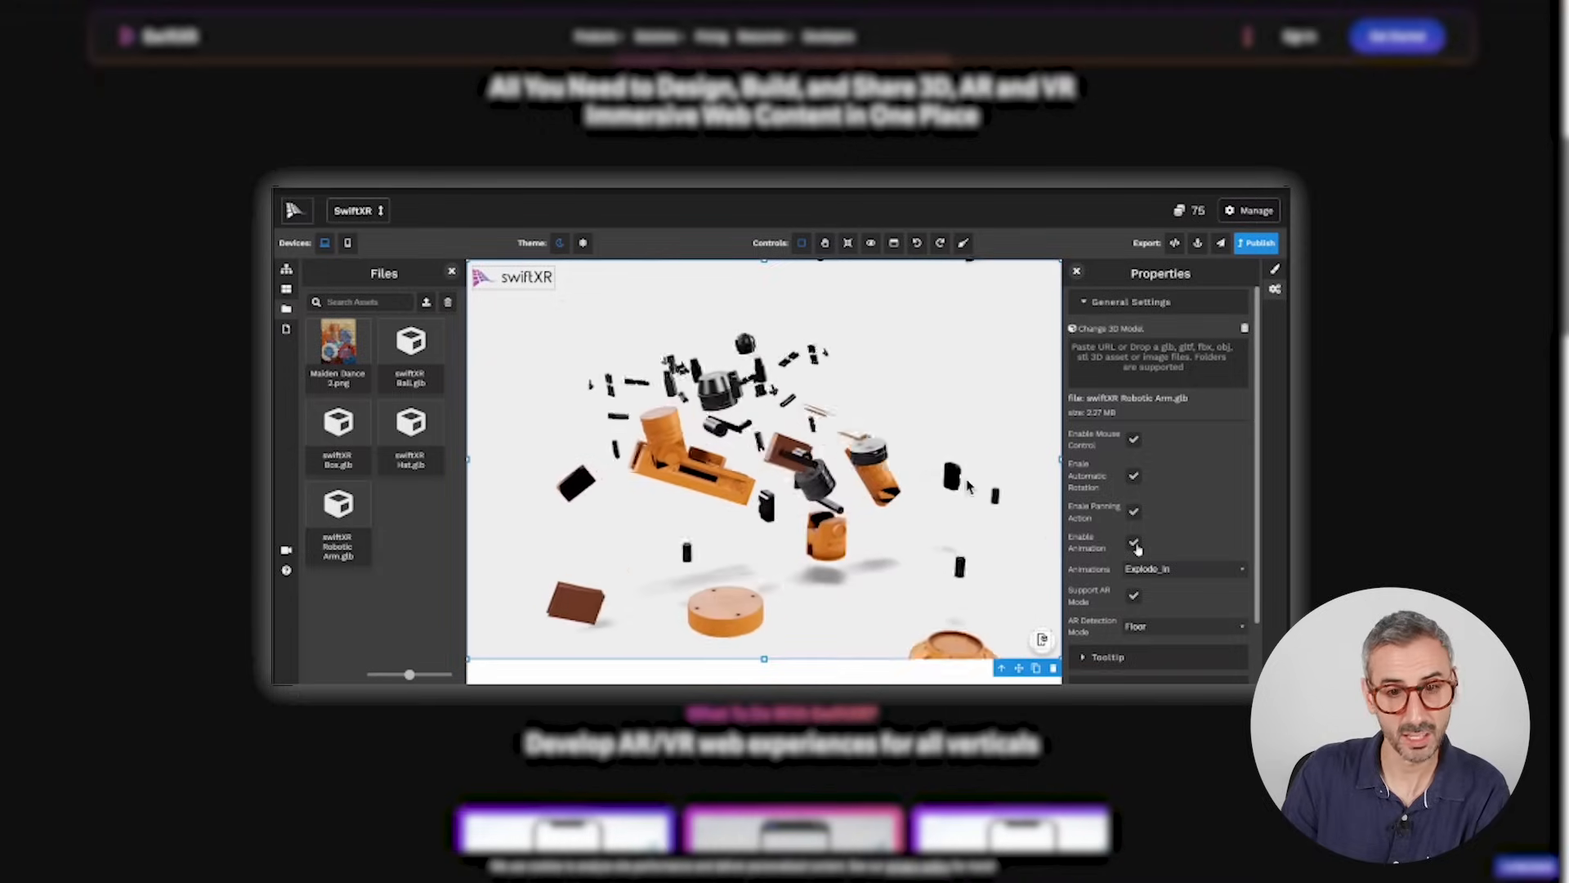
pyautogui.click(1134, 541)
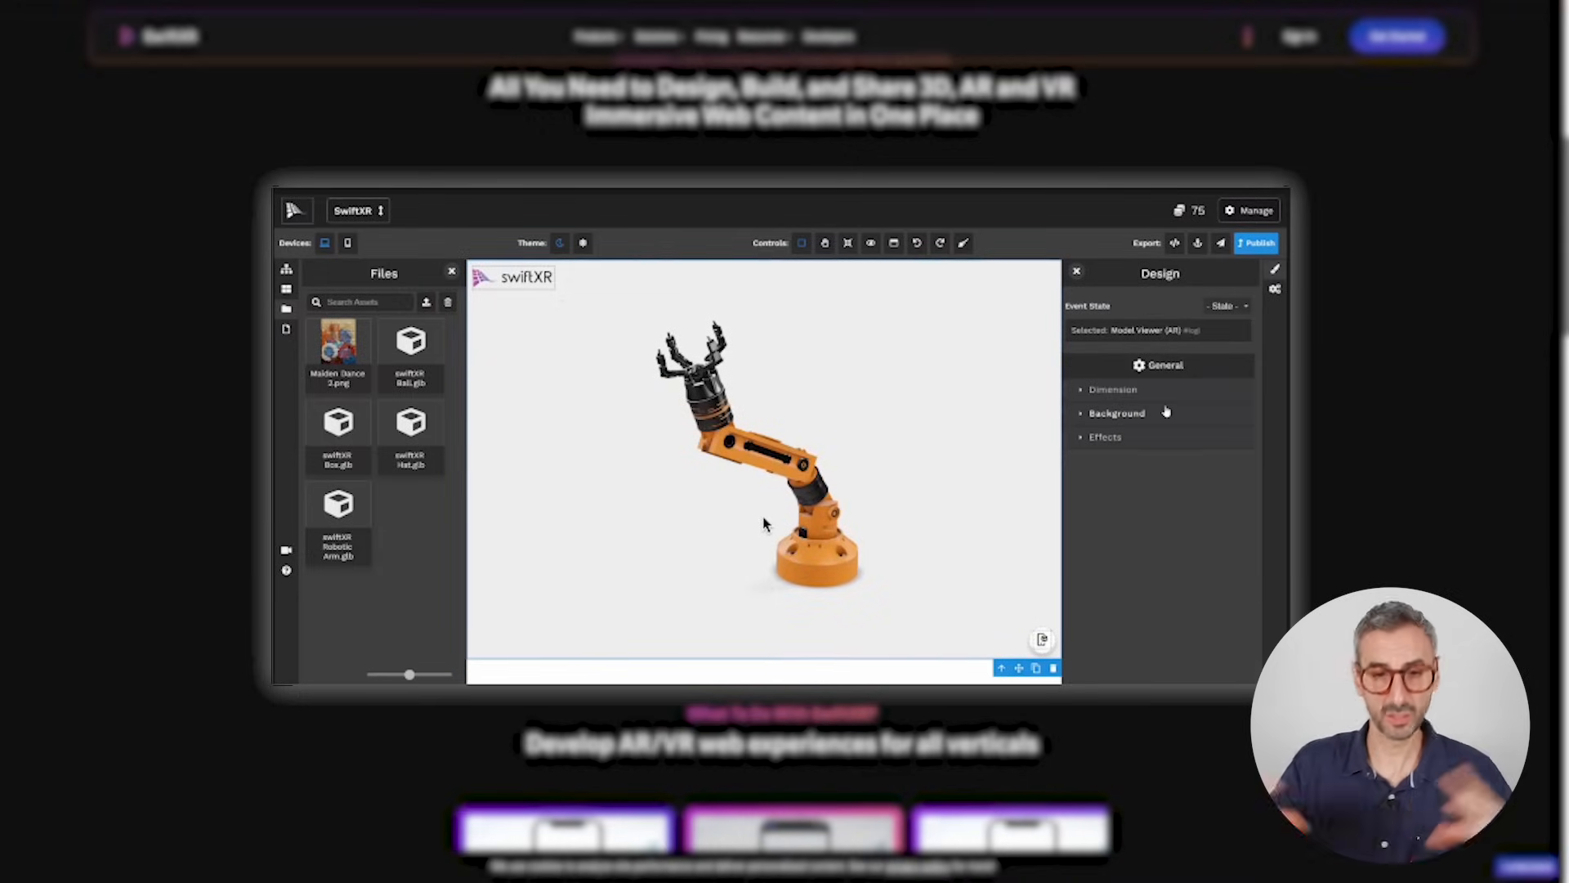
pyautogui.click(1115, 412)
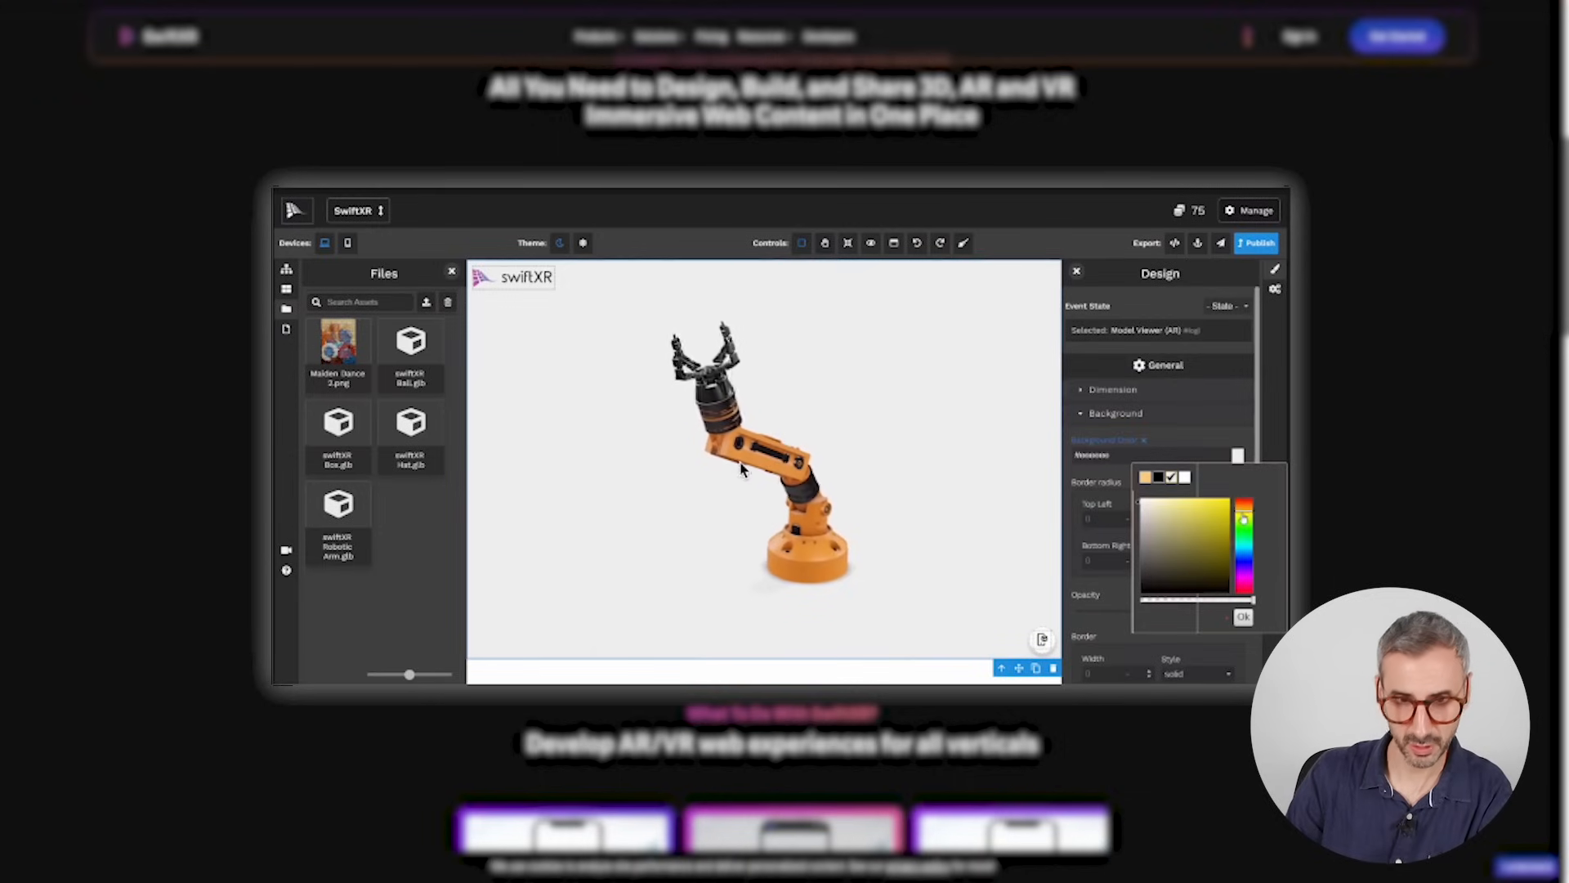
pyautogui.click(1186, 499)
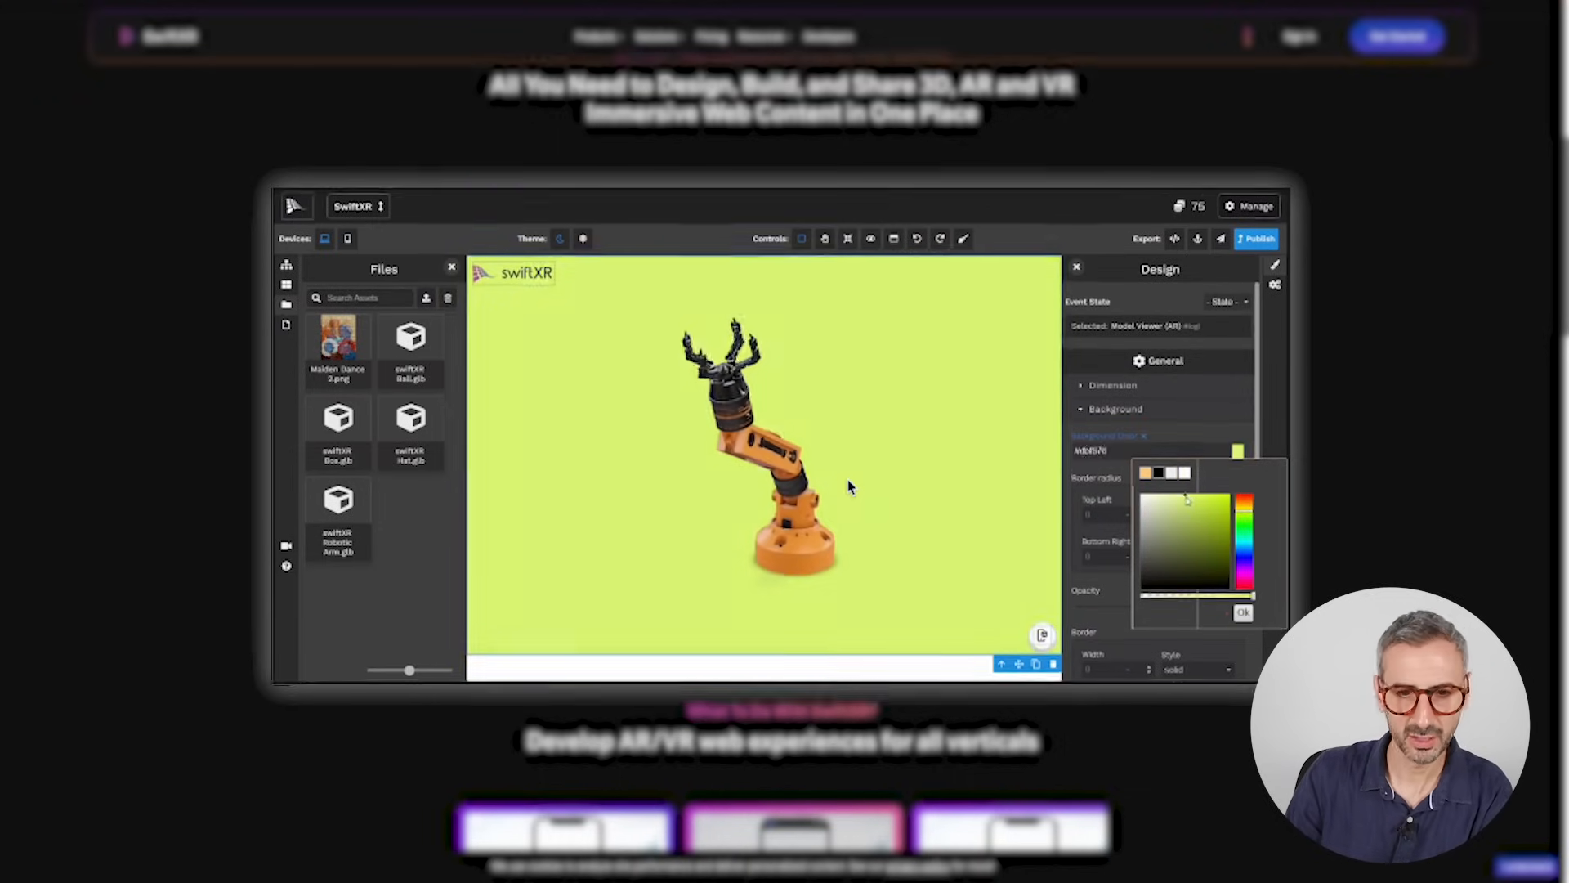
pyautogui.scroll(-3)
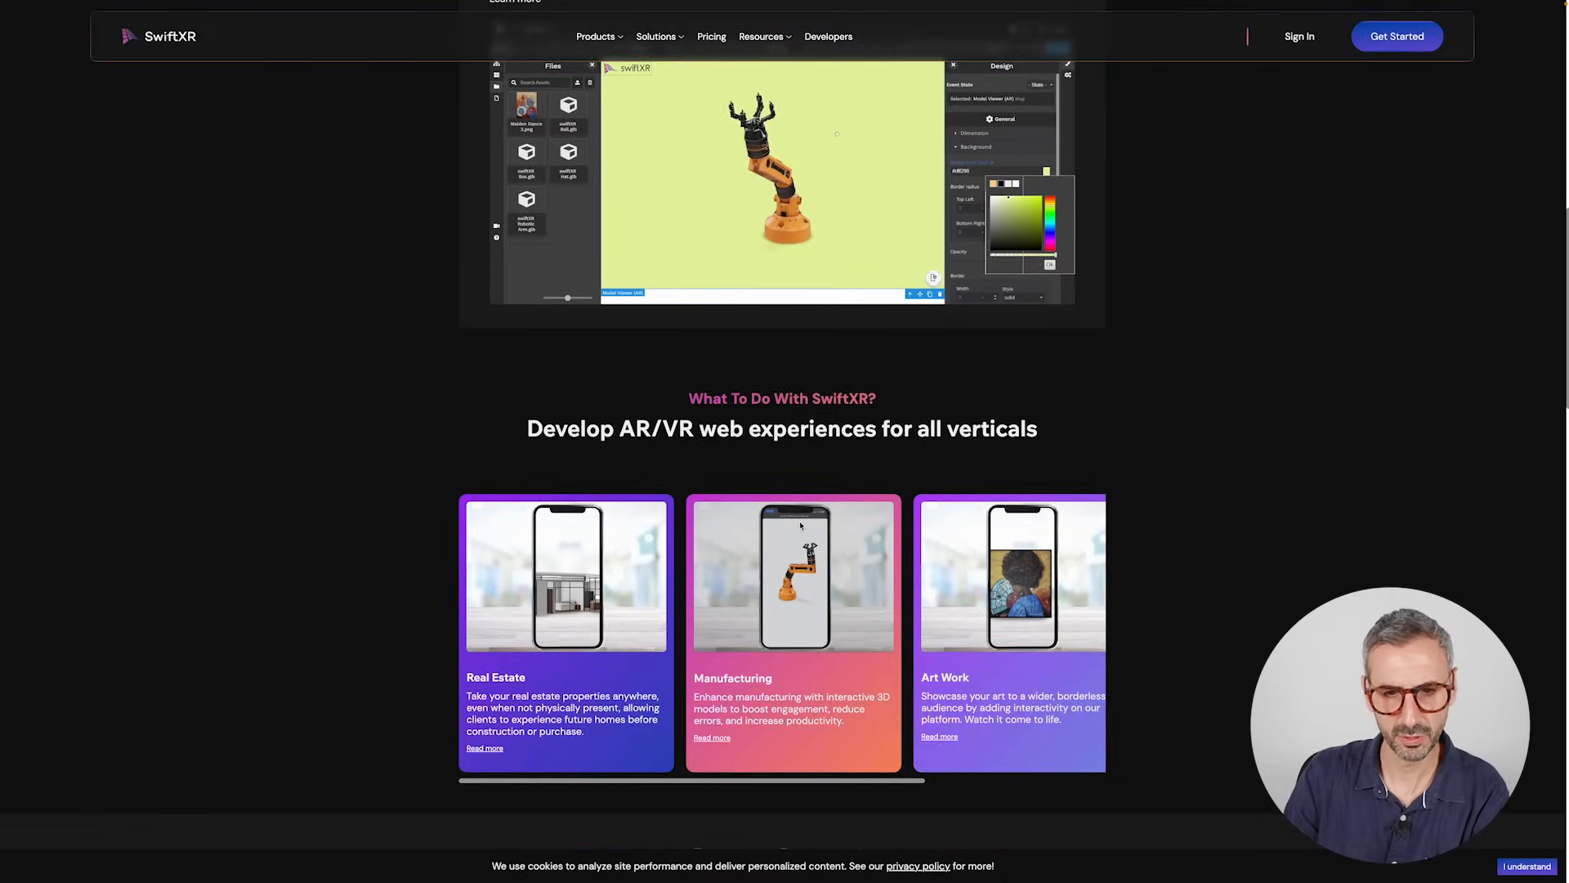
pyautogui.scroll(-3)
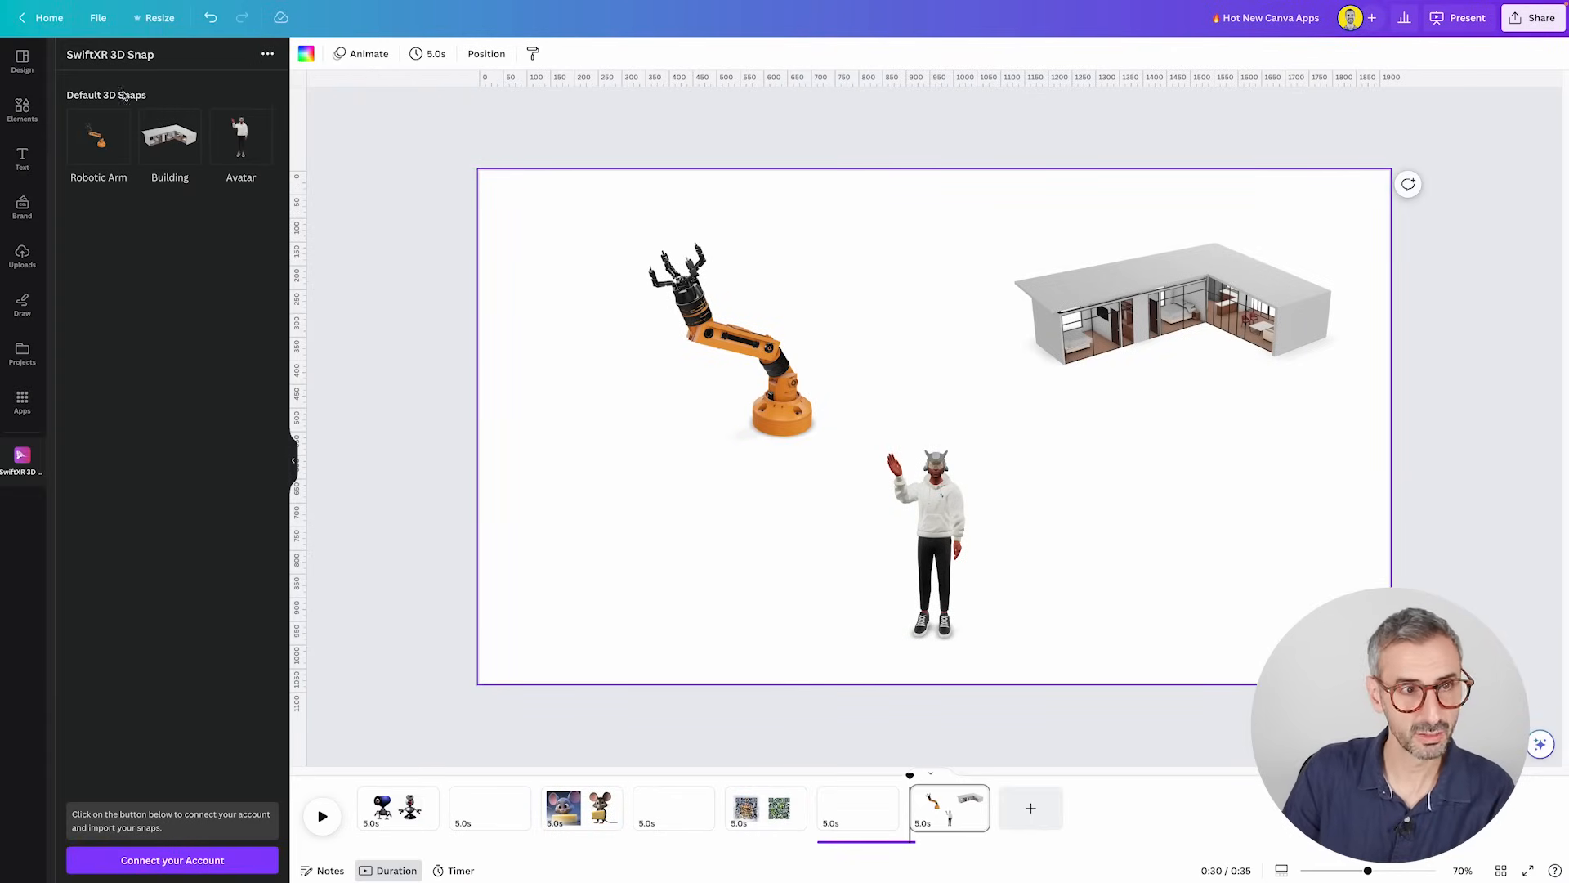
pyautogui.moveTo(111, 435)
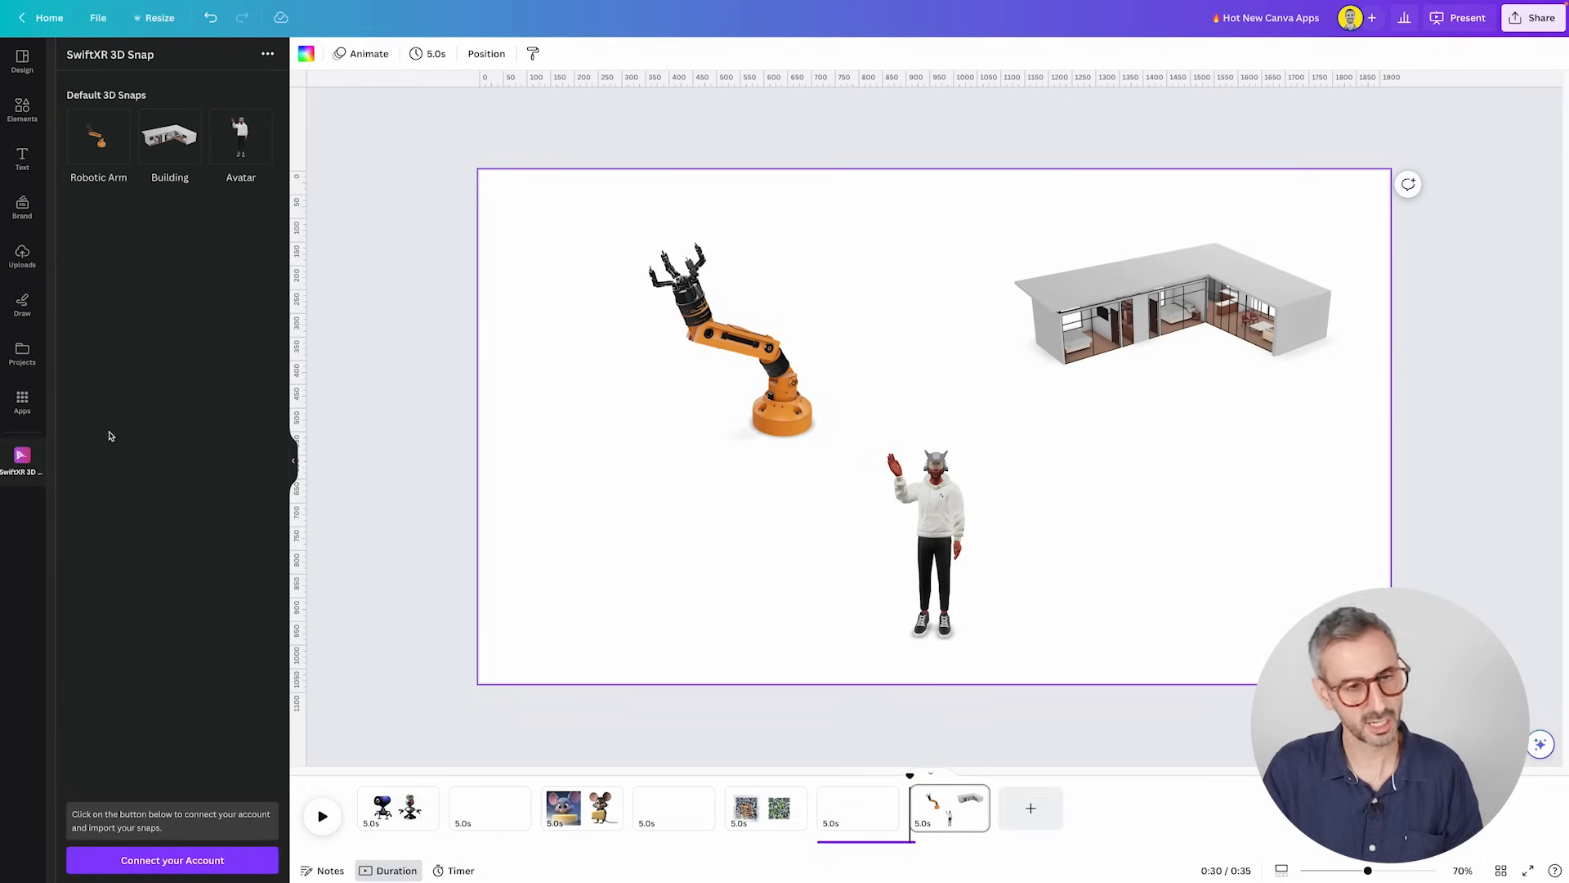
# - Return to the Canva tab showing the robotic arm, building and avatar models
pyautogui.click(932, 540)
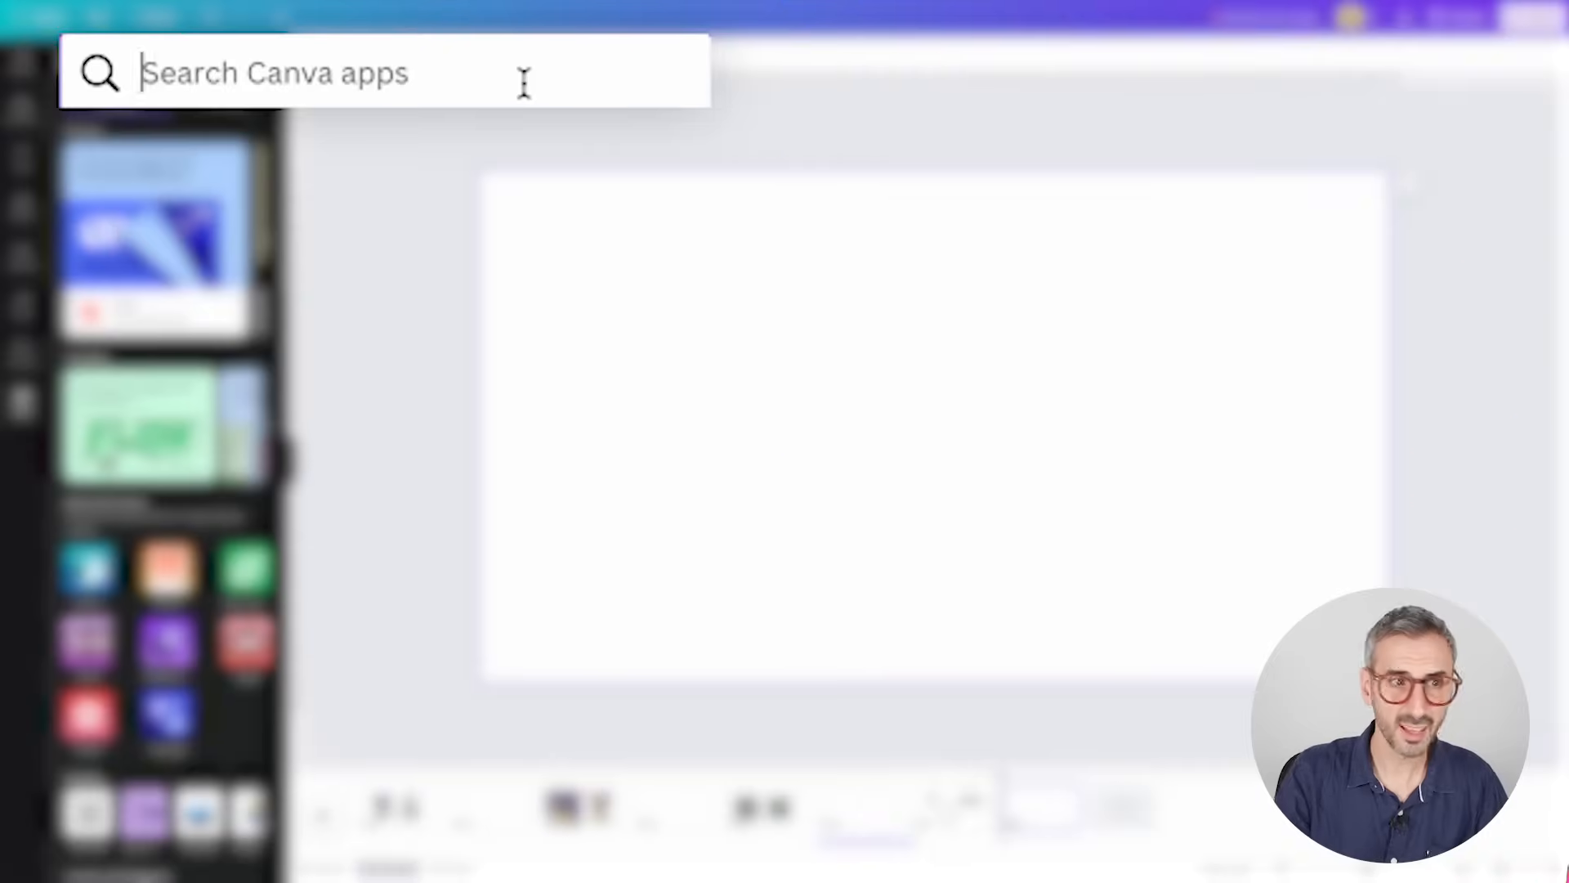
# - Search for and open Wave Generator, then try the smooth, angular and stepped shapes
pyautogui.write('Wave gene')
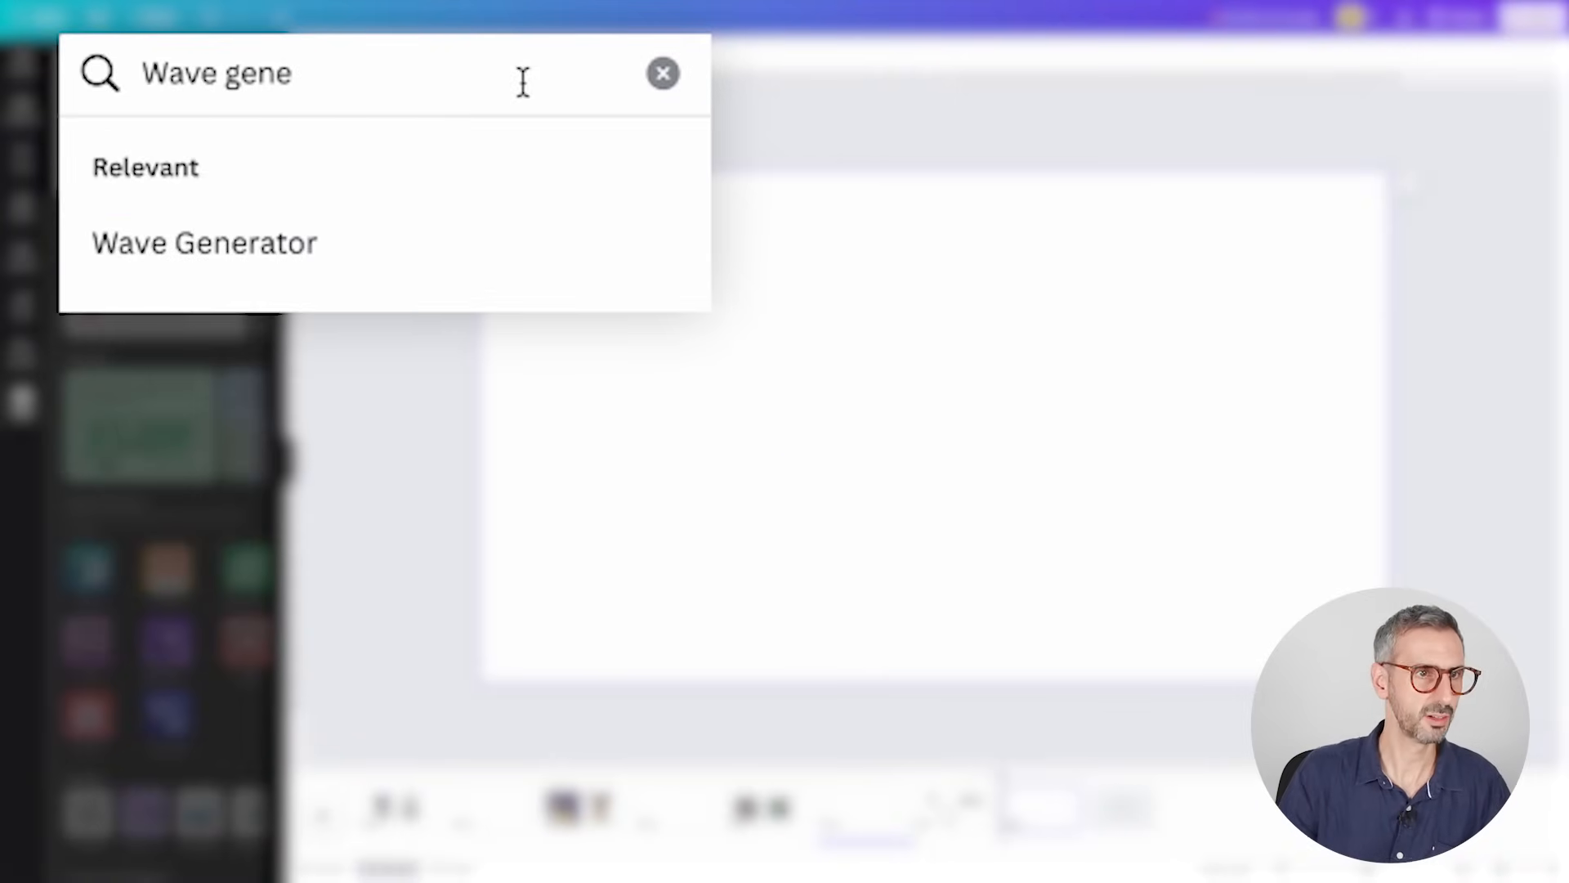
pyautogui.click(205, 242)
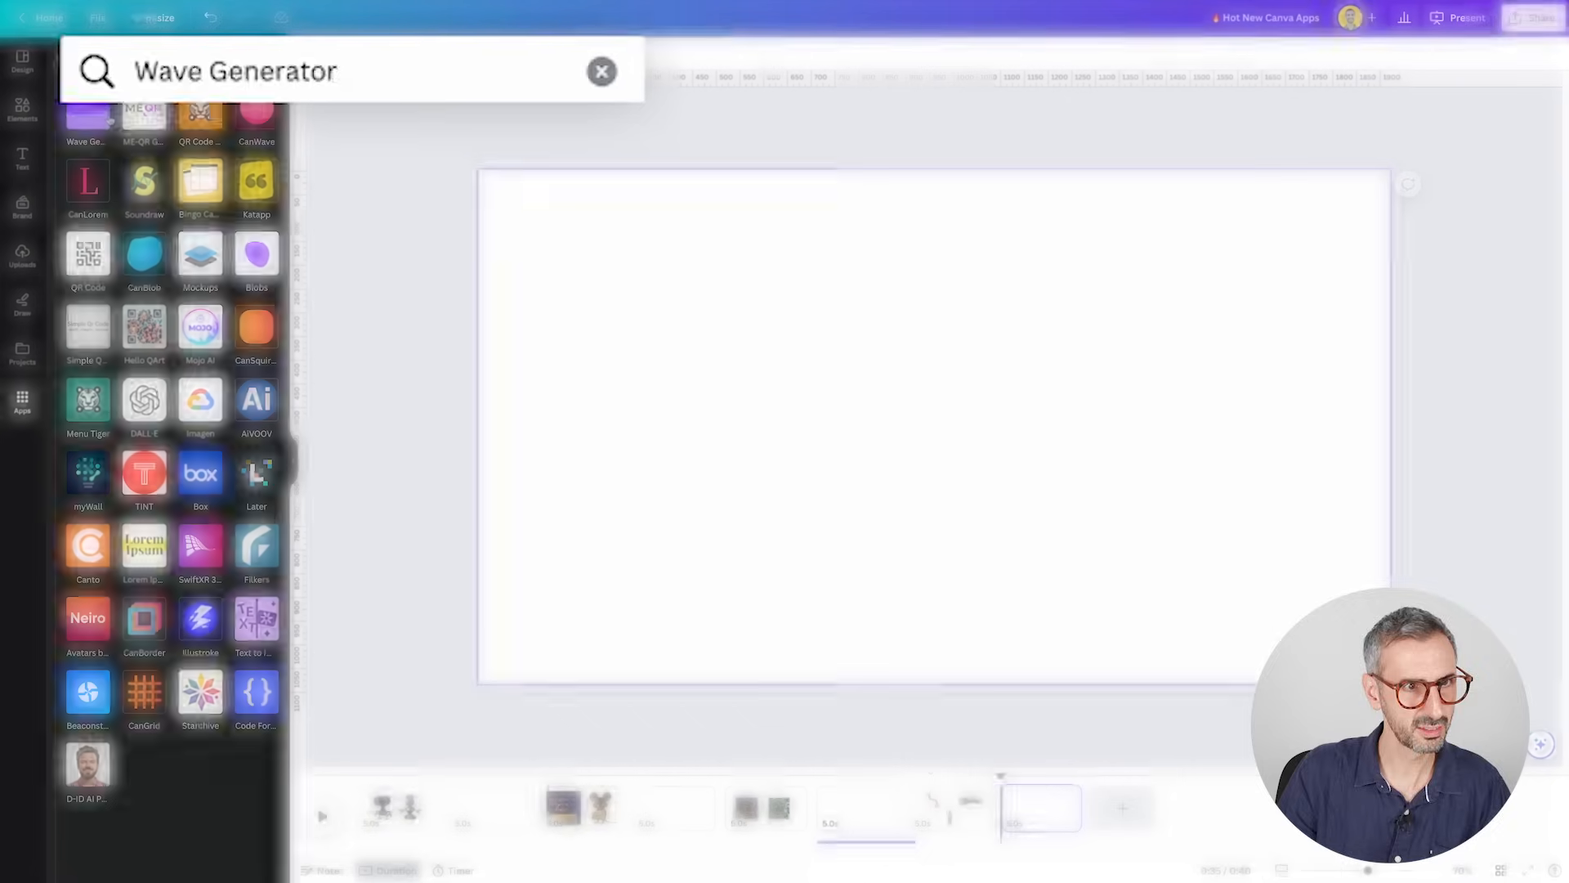
pyautogui.click(87, 117)
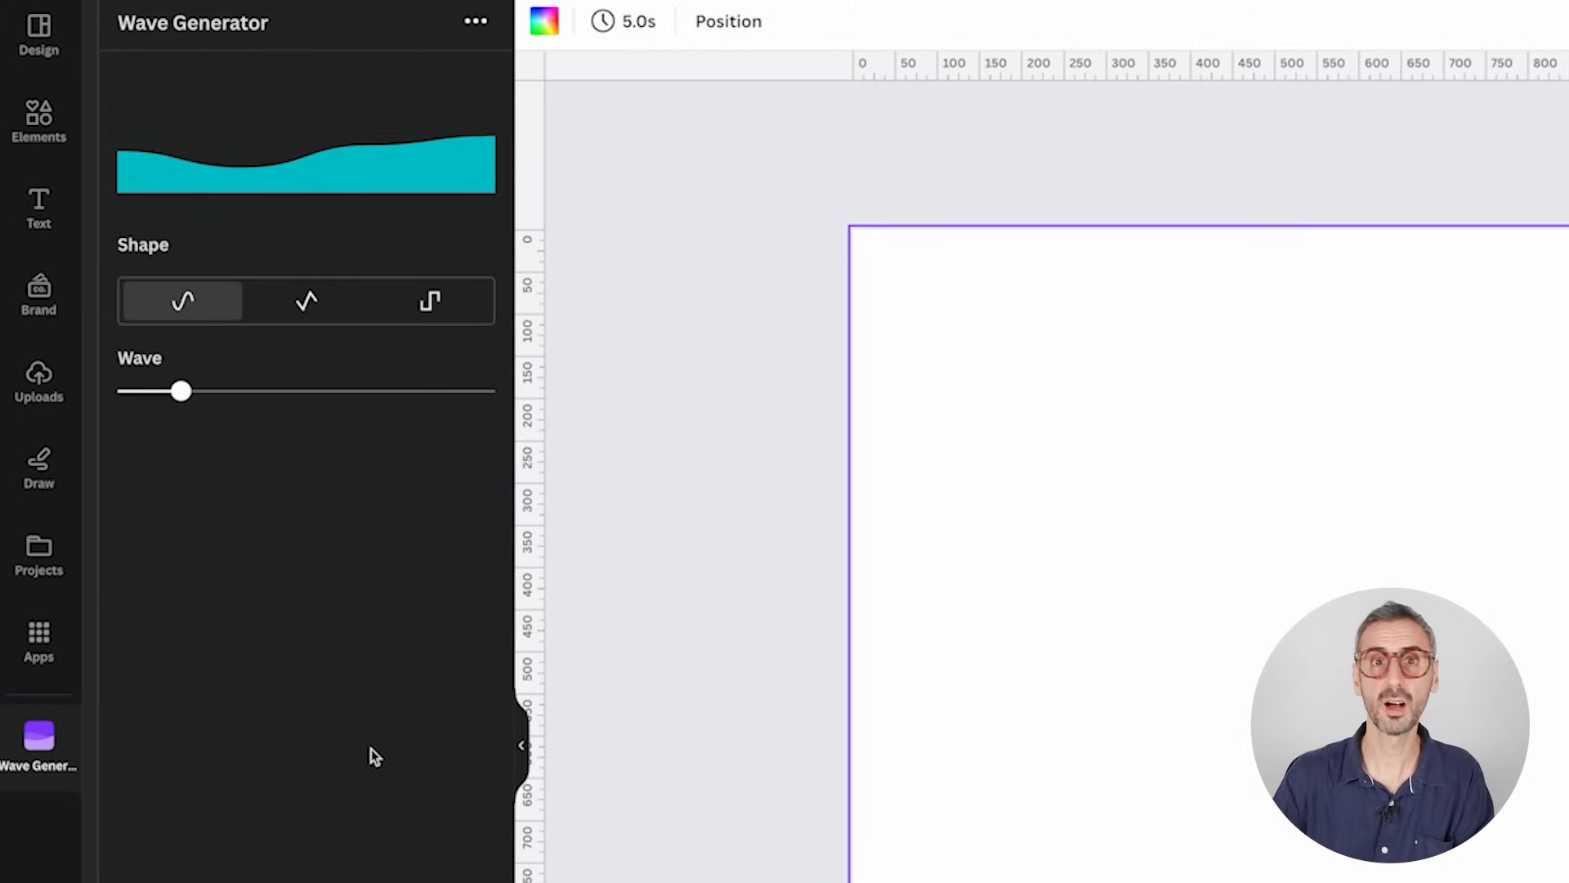
pyautogui.click(307, 299)
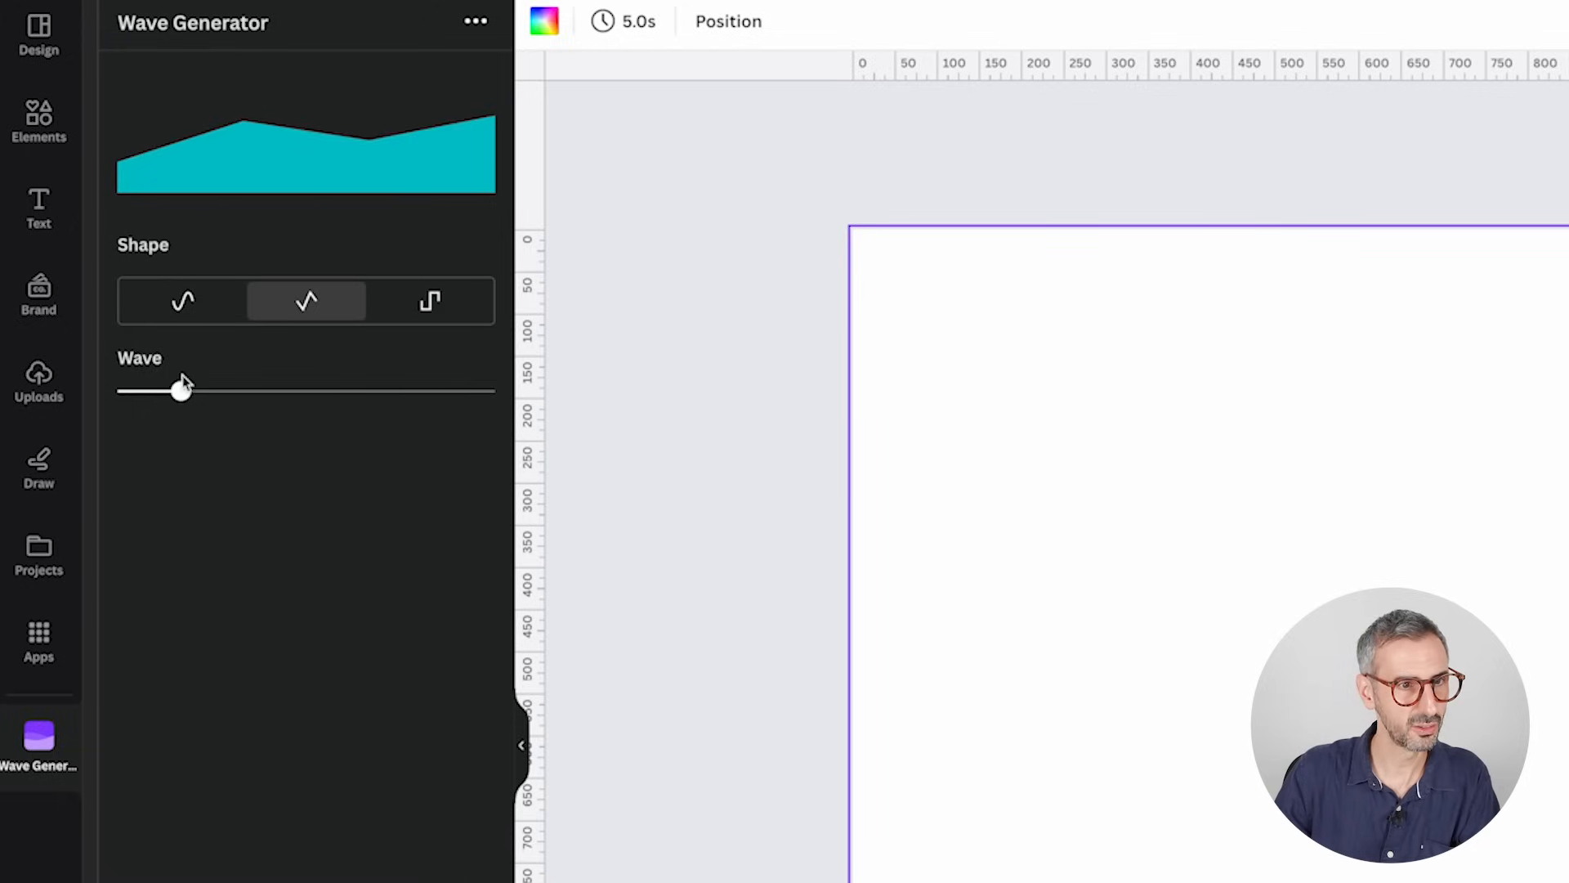
pyautogui.click(182, 301)
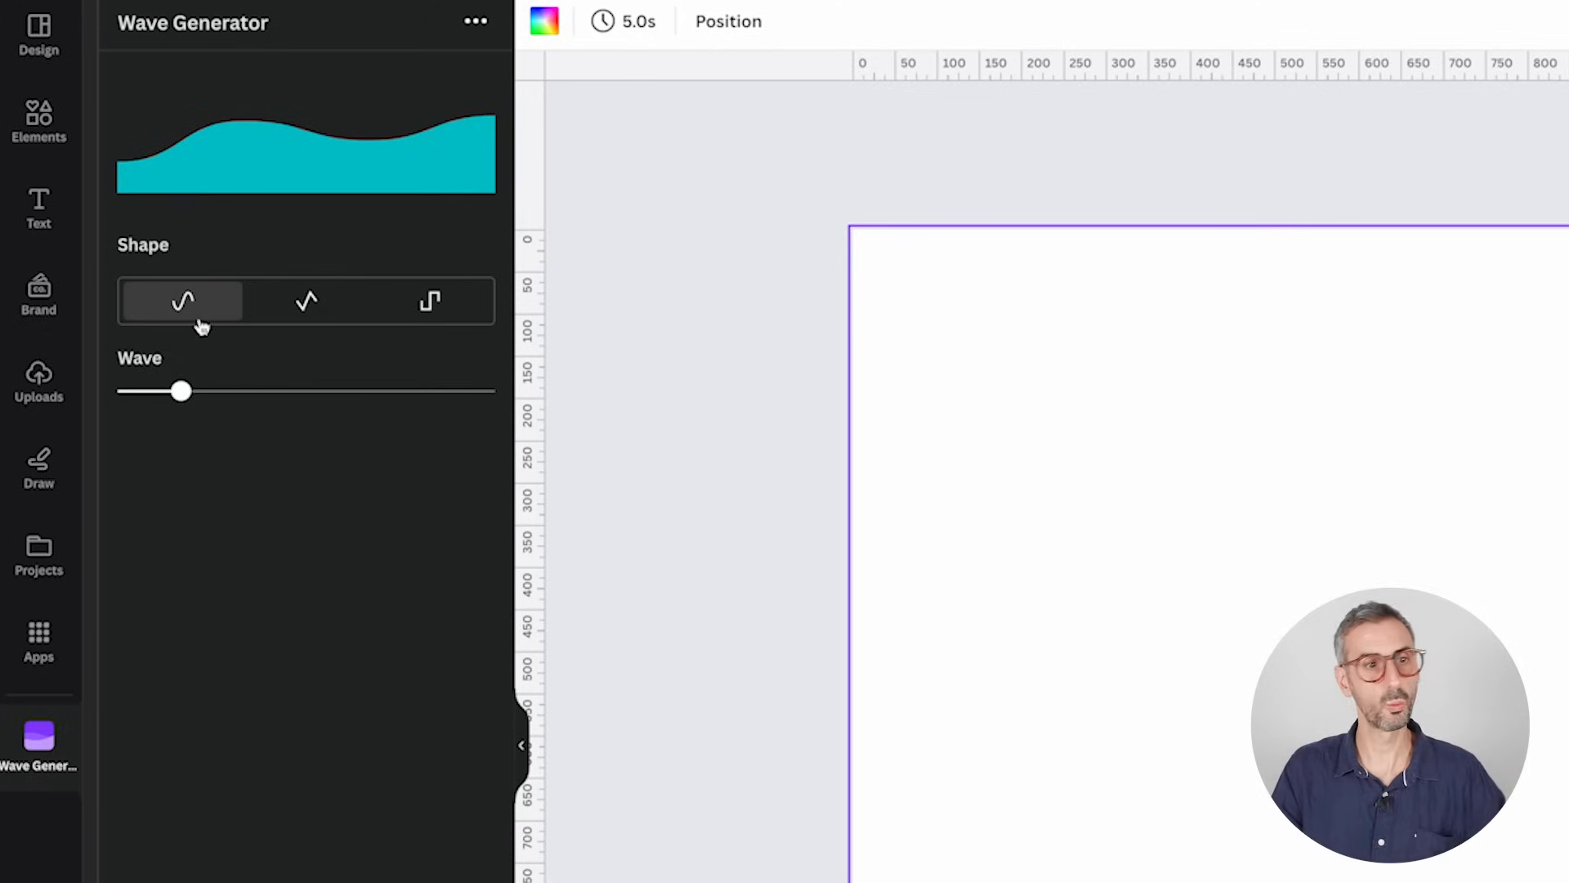
pyautogui.click(307, 302)
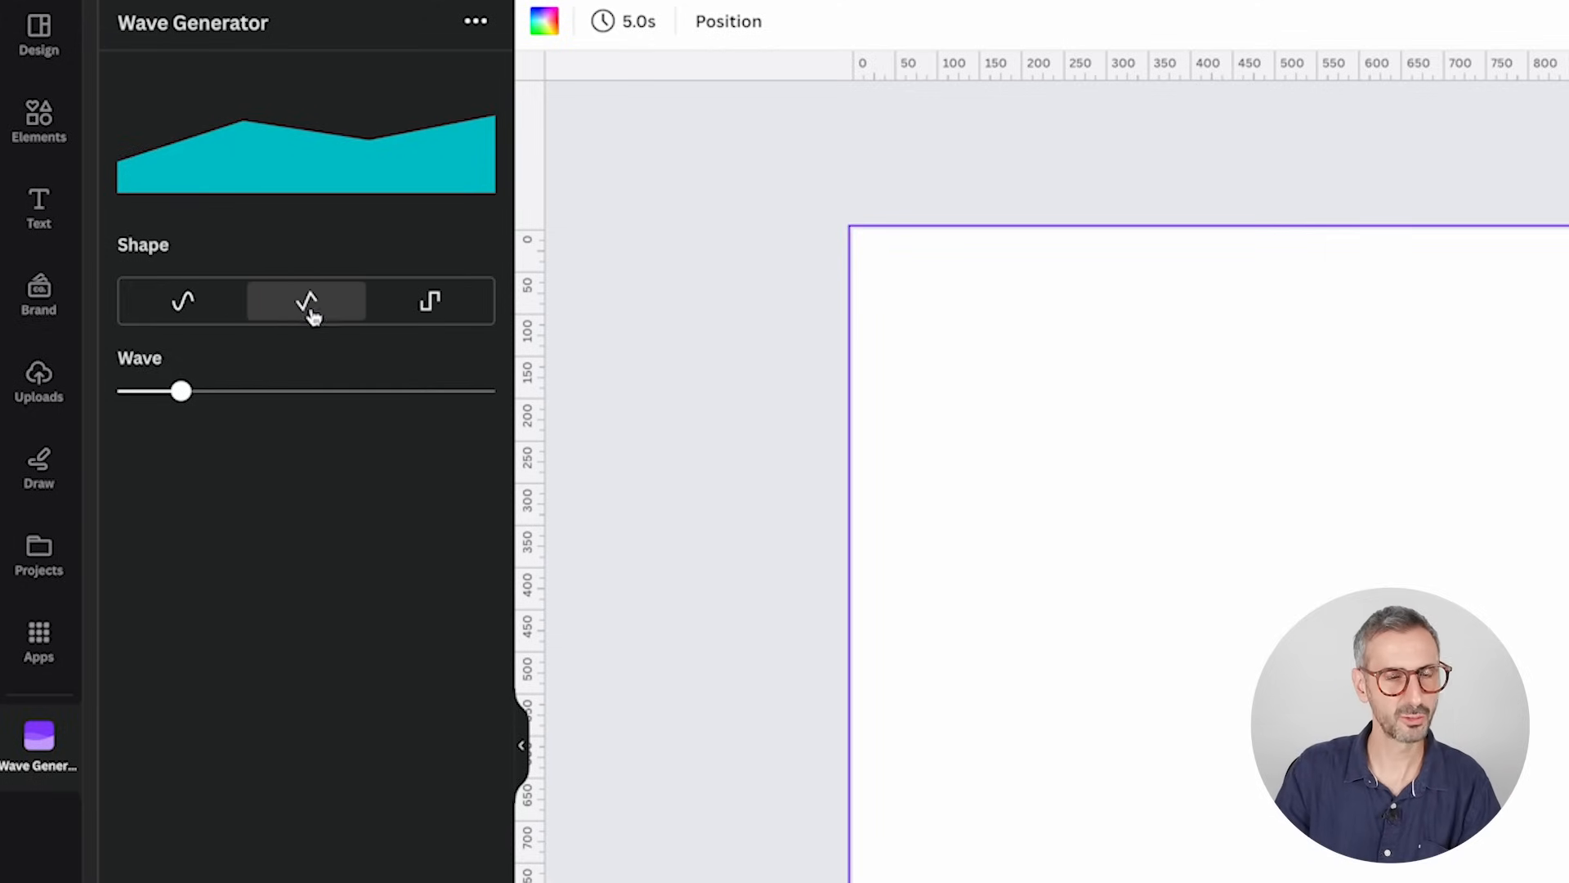
pyautogui.click(429, 302)
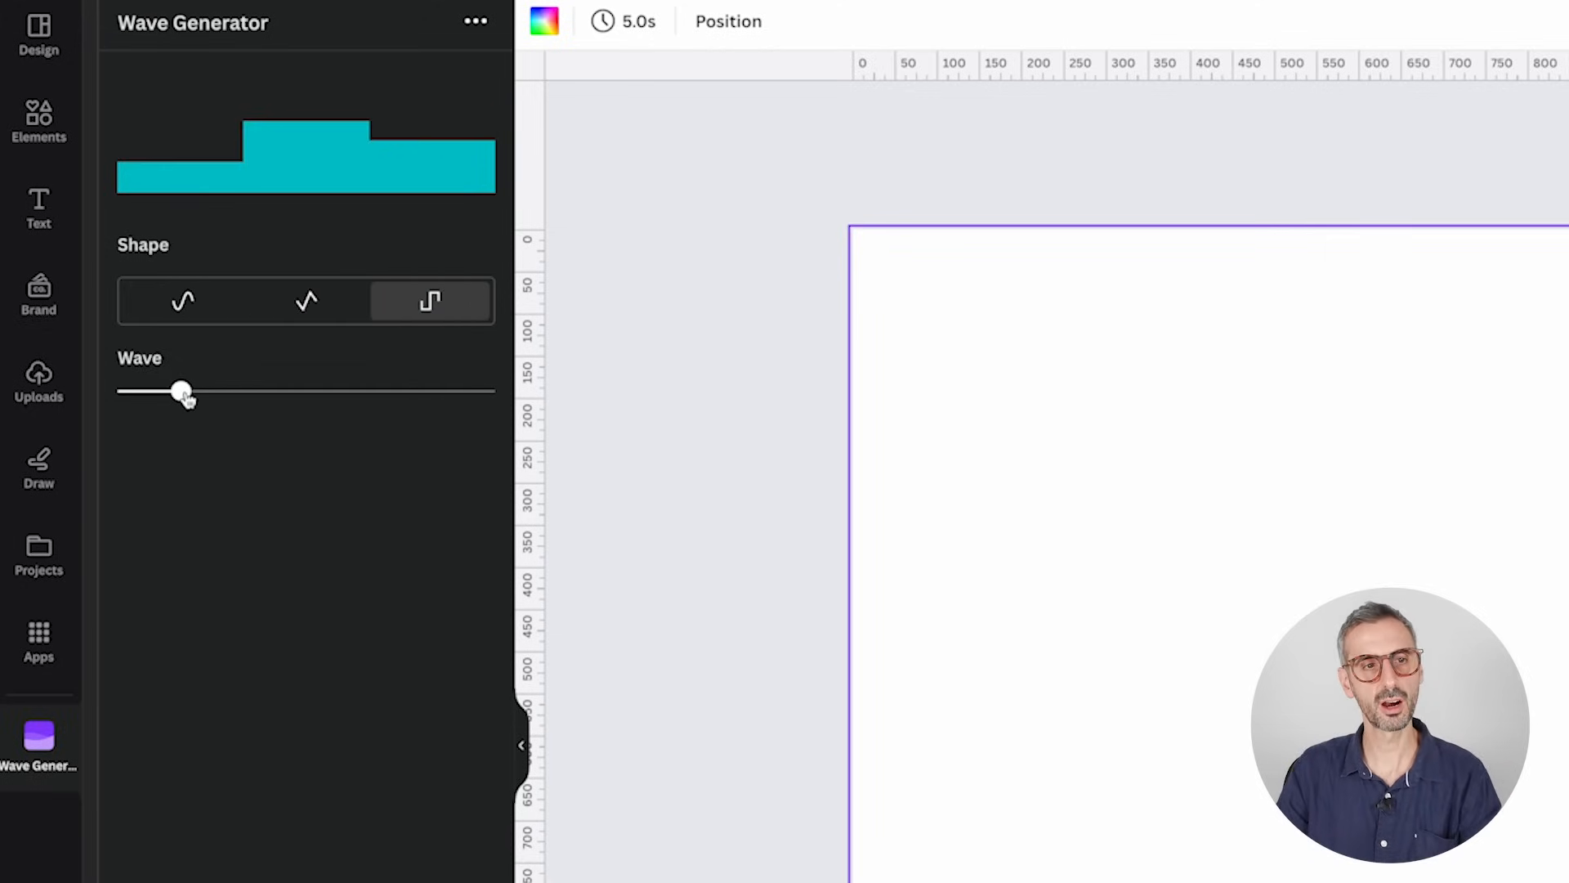
# - Experiment with the Wave slider, then settle on a smooth shape with a low wave value
pyautogui.moveTo(183, 391); pyautogui.dragTo(246, 390)
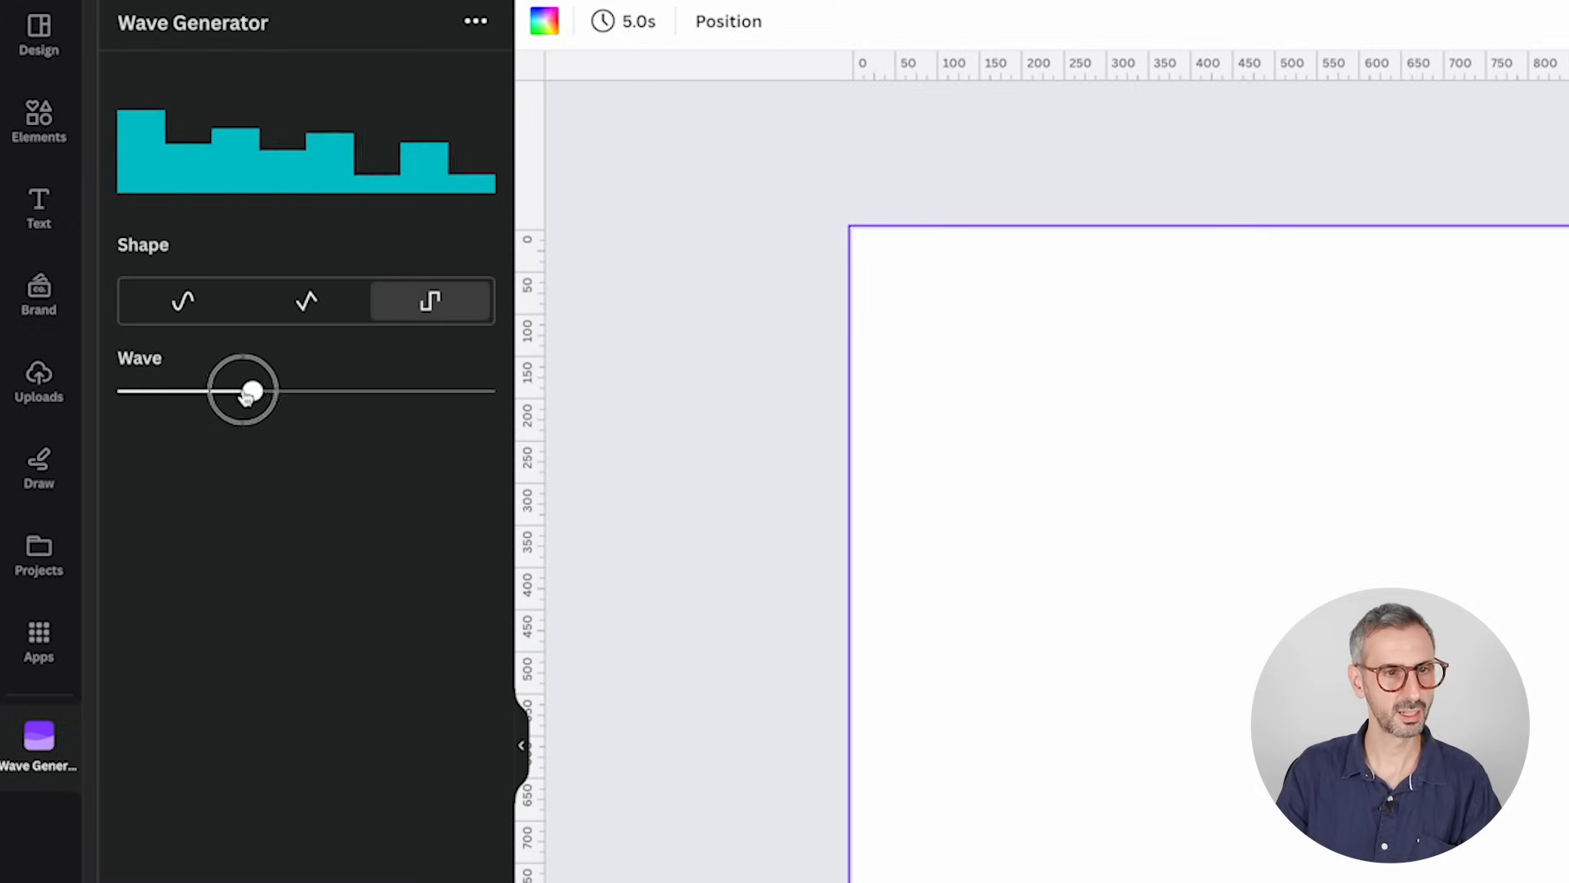
pyautogui.moveTo(244, 389); pyautogui.dragTo(335, 389)
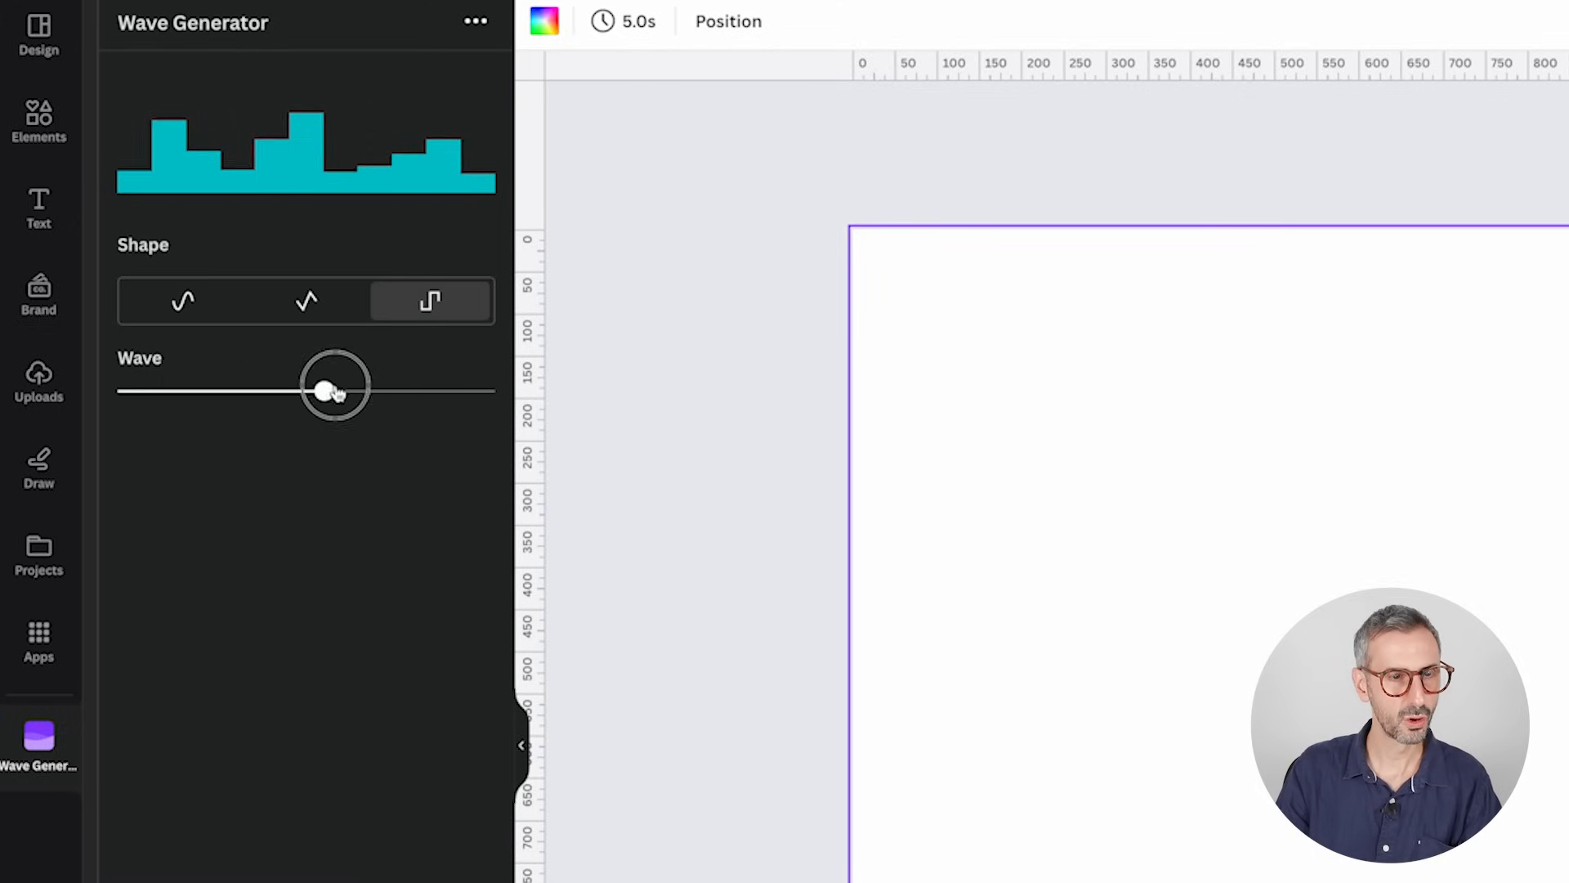
pyautogui.moveTo(335, 388); pyautogui.dragTo(418, 389)
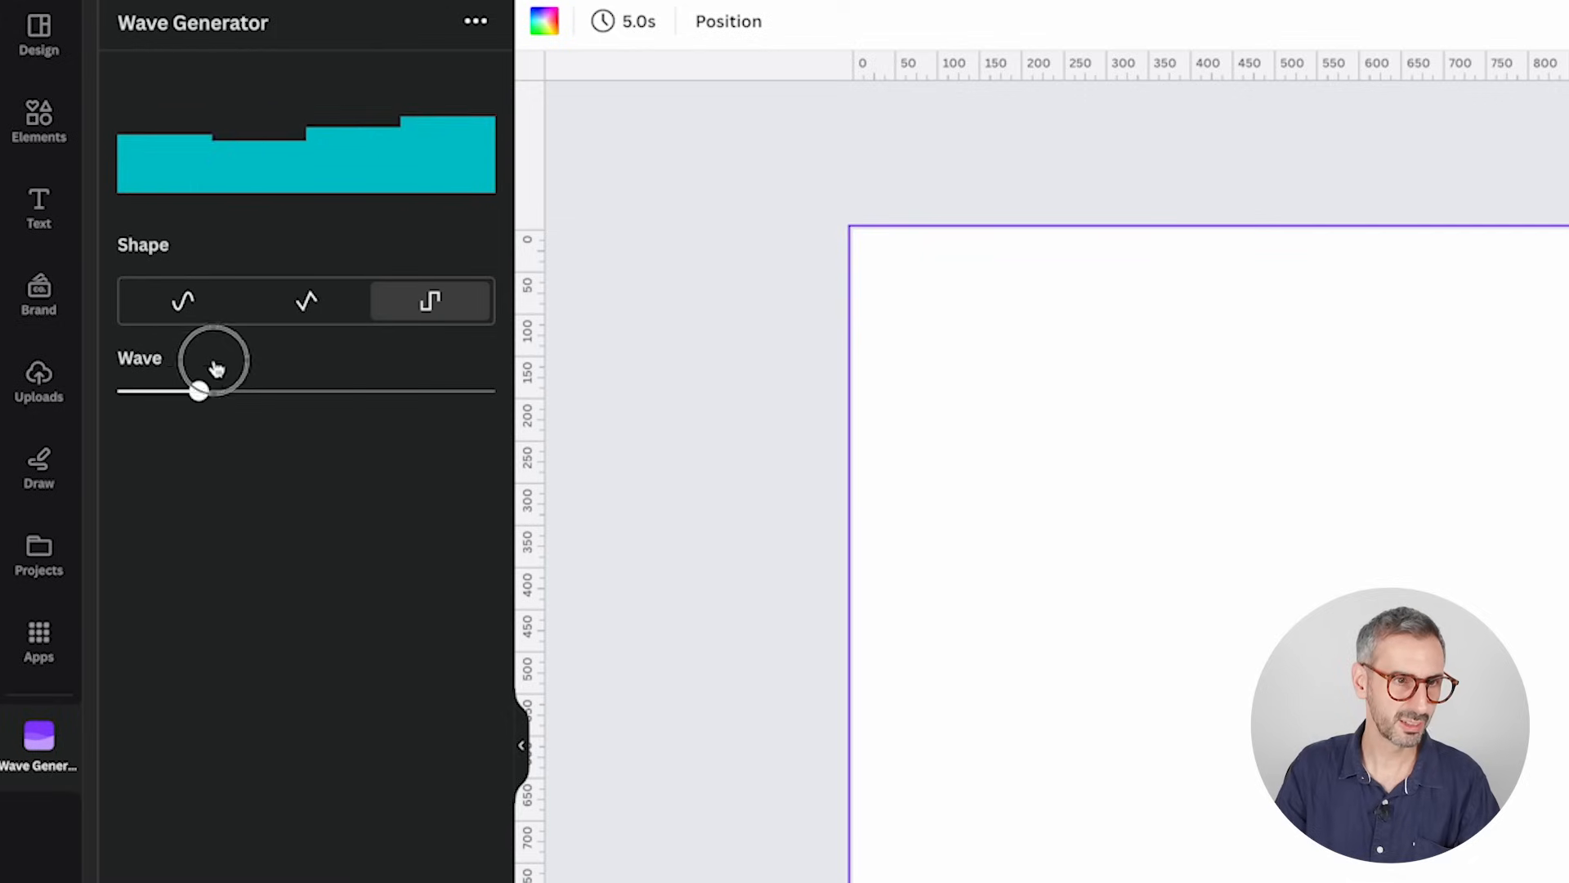
pyautogui.moveTo(198, 391); pyautogui.dragTo(415, 391)
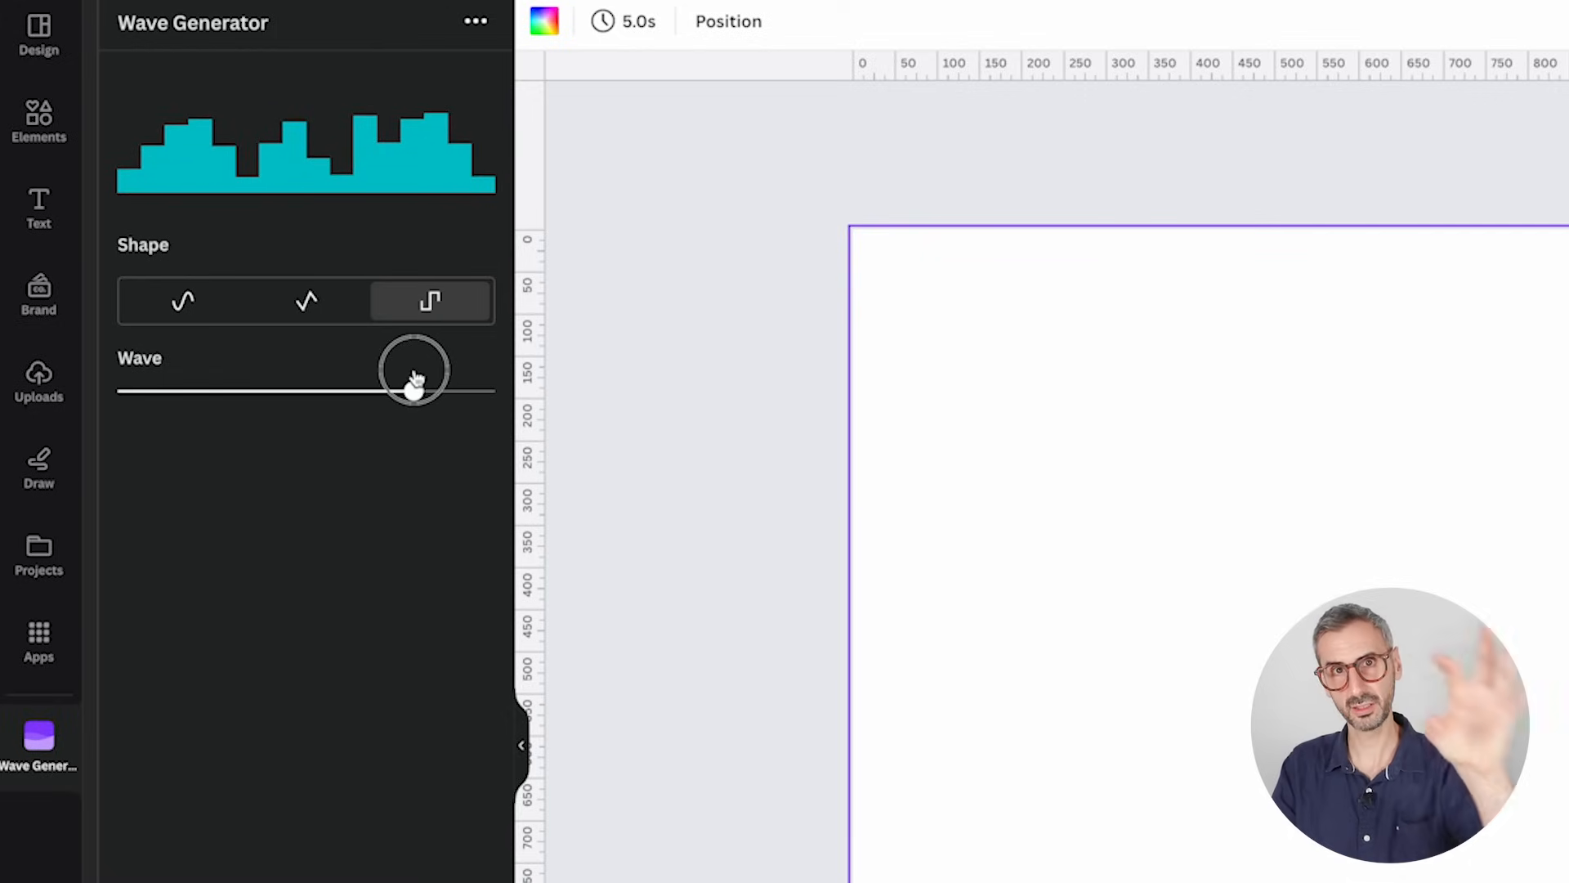
pyautogui.click(182, 300)
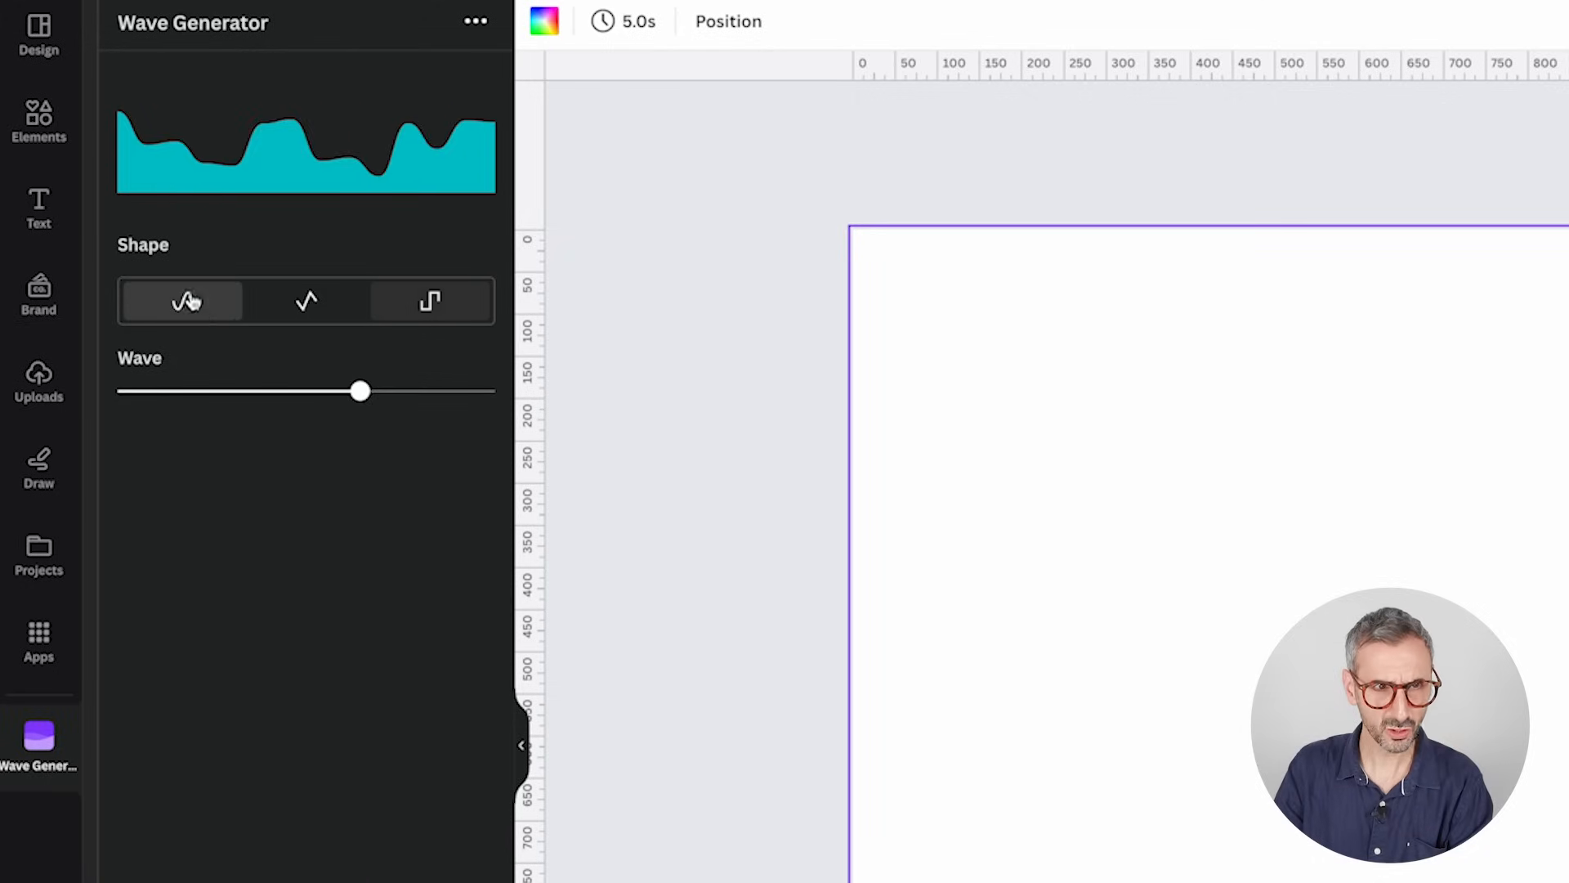
pyautogui.moveTo(360, 391); pyautogui.dragTo(245, 392)
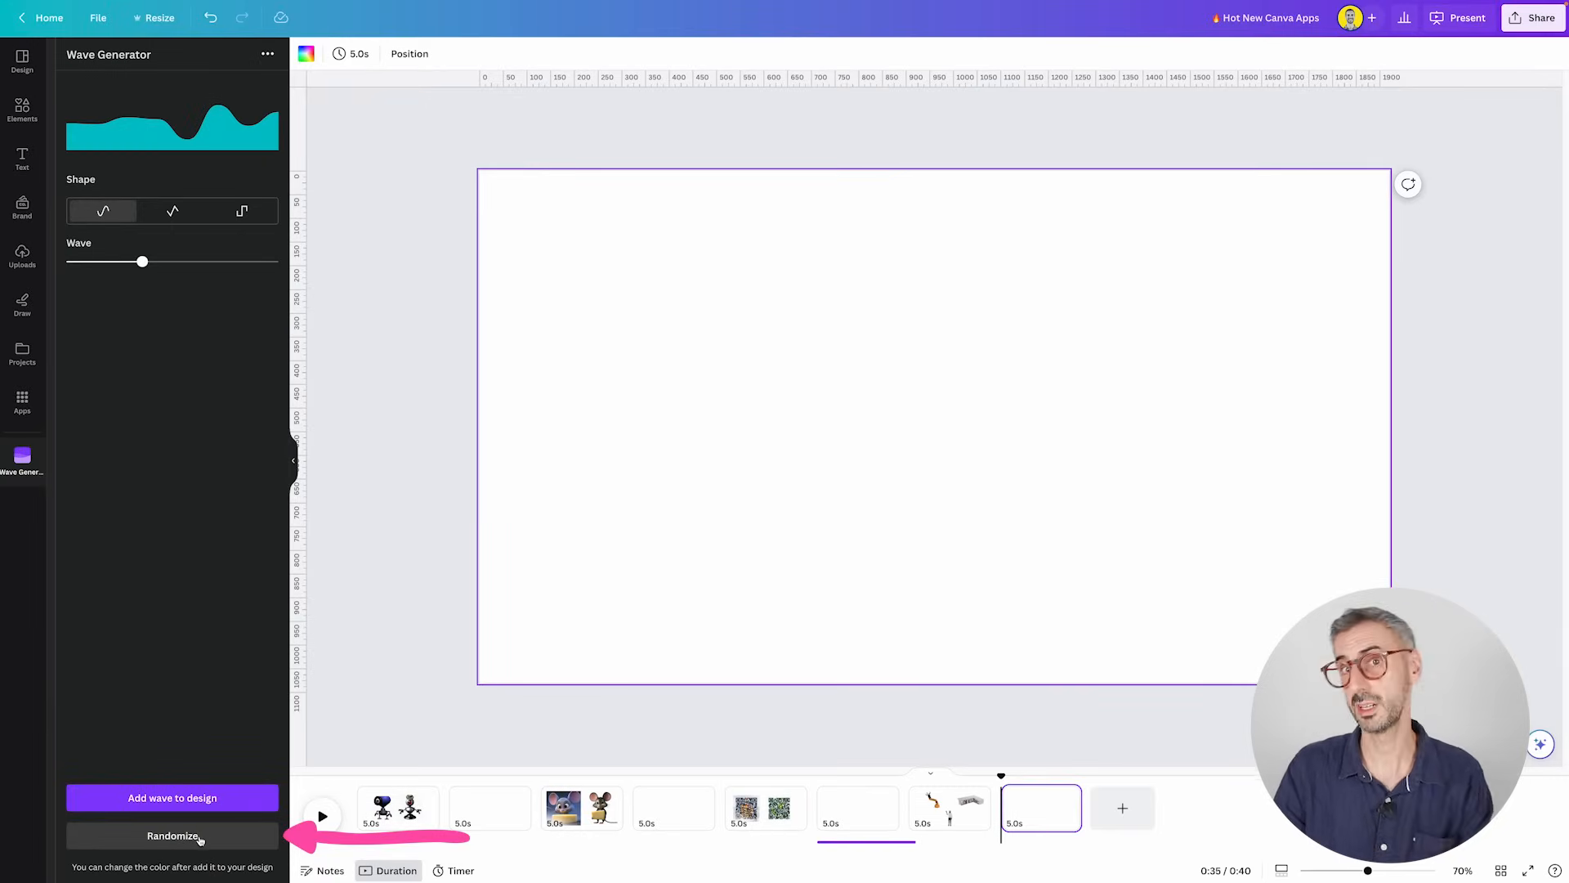
# - Add the teal wave to the page and stretch it along the bottom
pyautogui.click(171, 798)
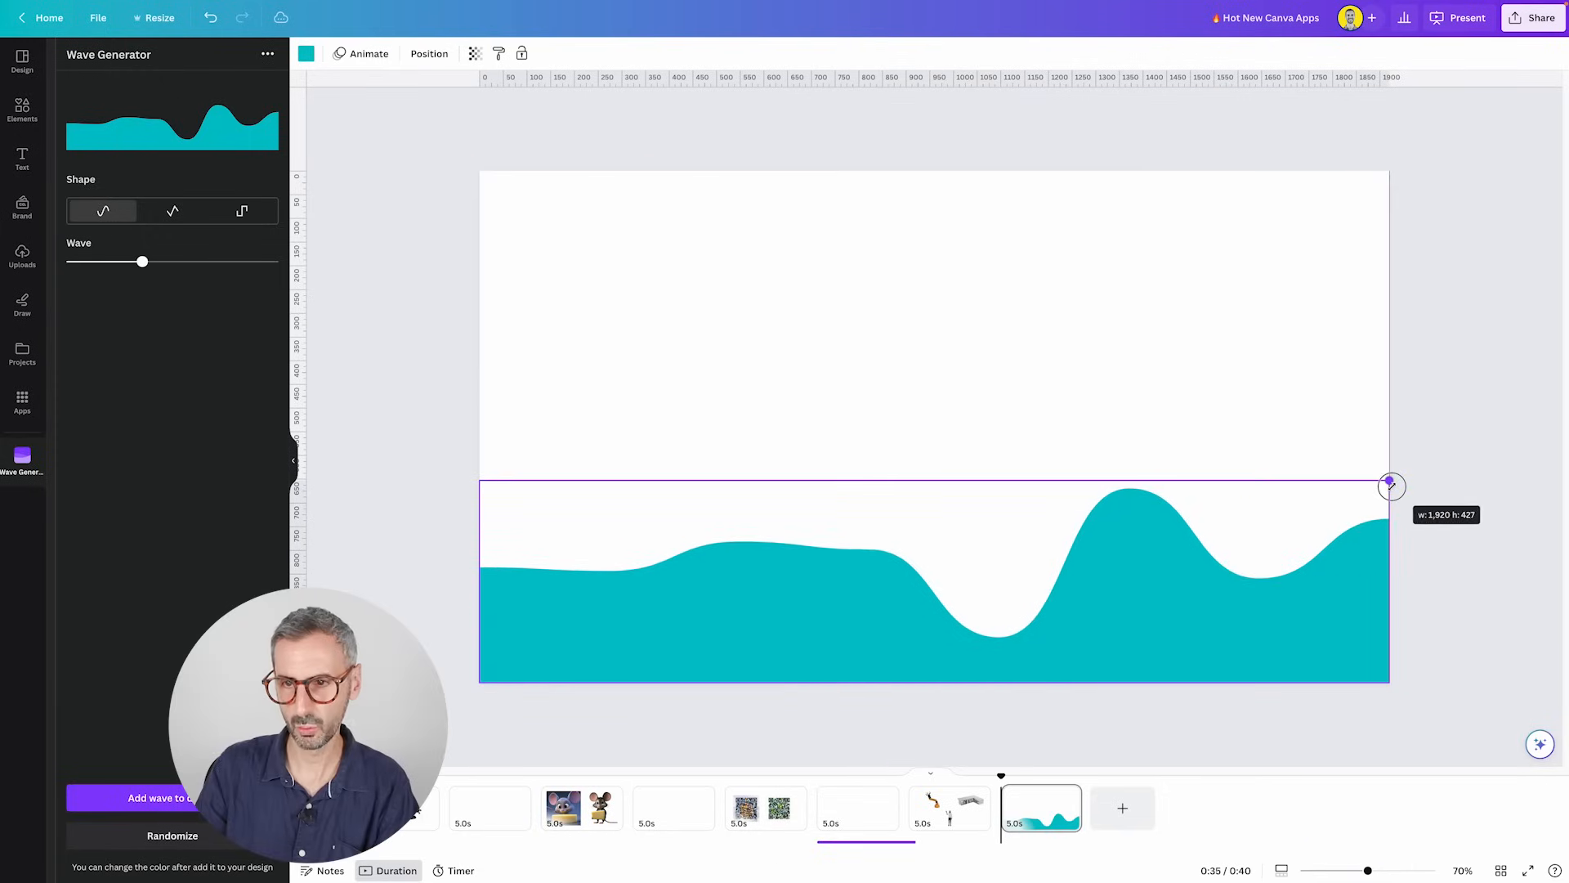
pyautogui.moveTo(1390, 486); pyautogui.dragTo(1454, 465)
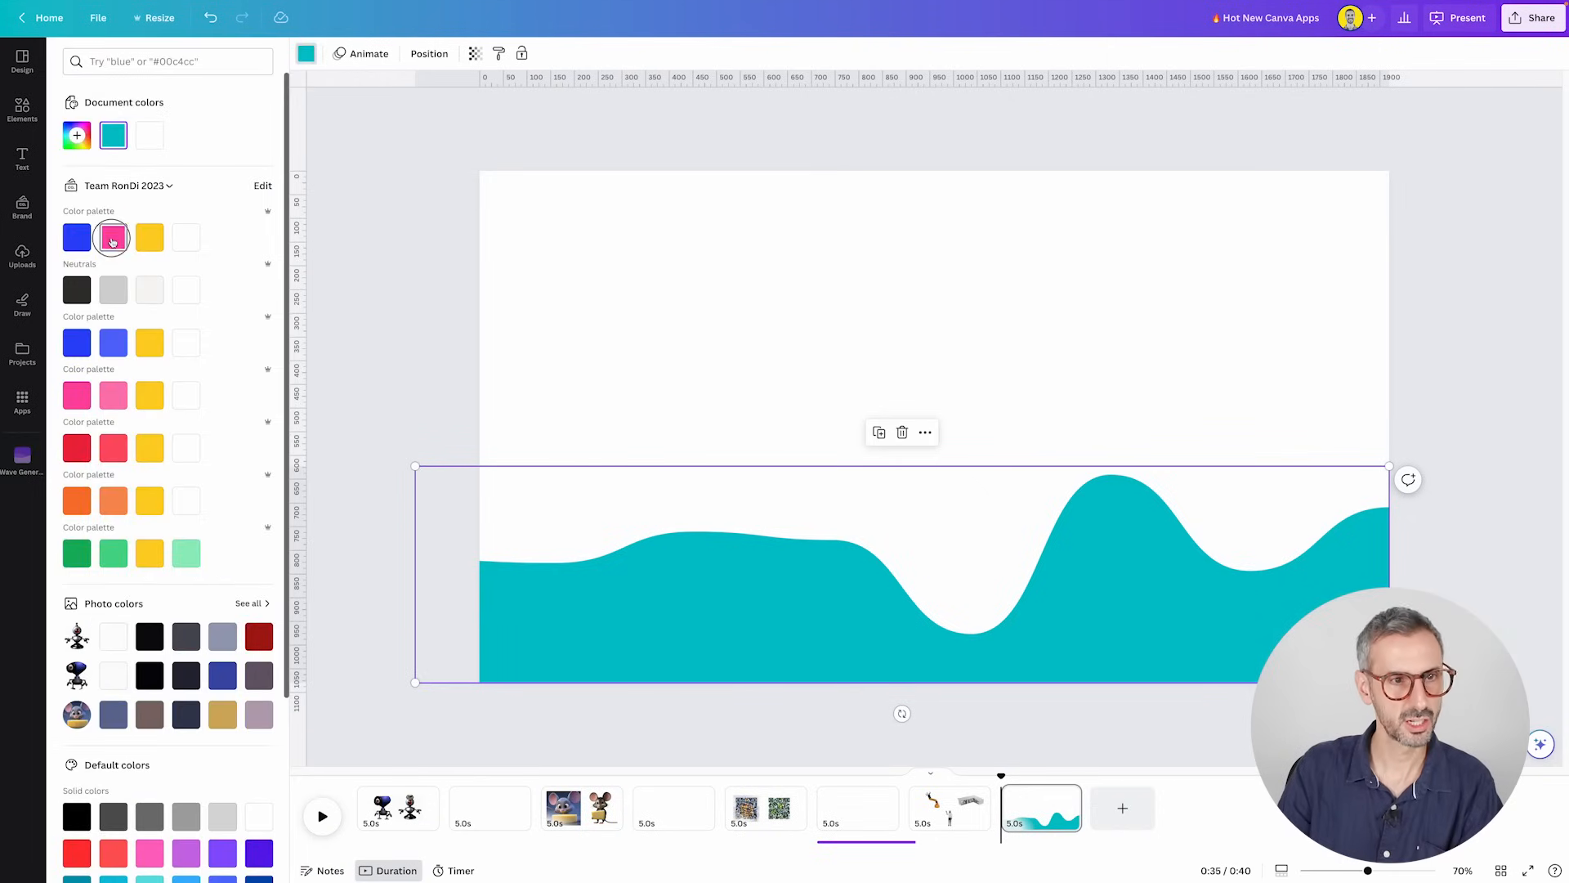
# - Colour the wave pink, then switch its fill to a pink-to-purple gradient
pyautogui.click(113, 237)
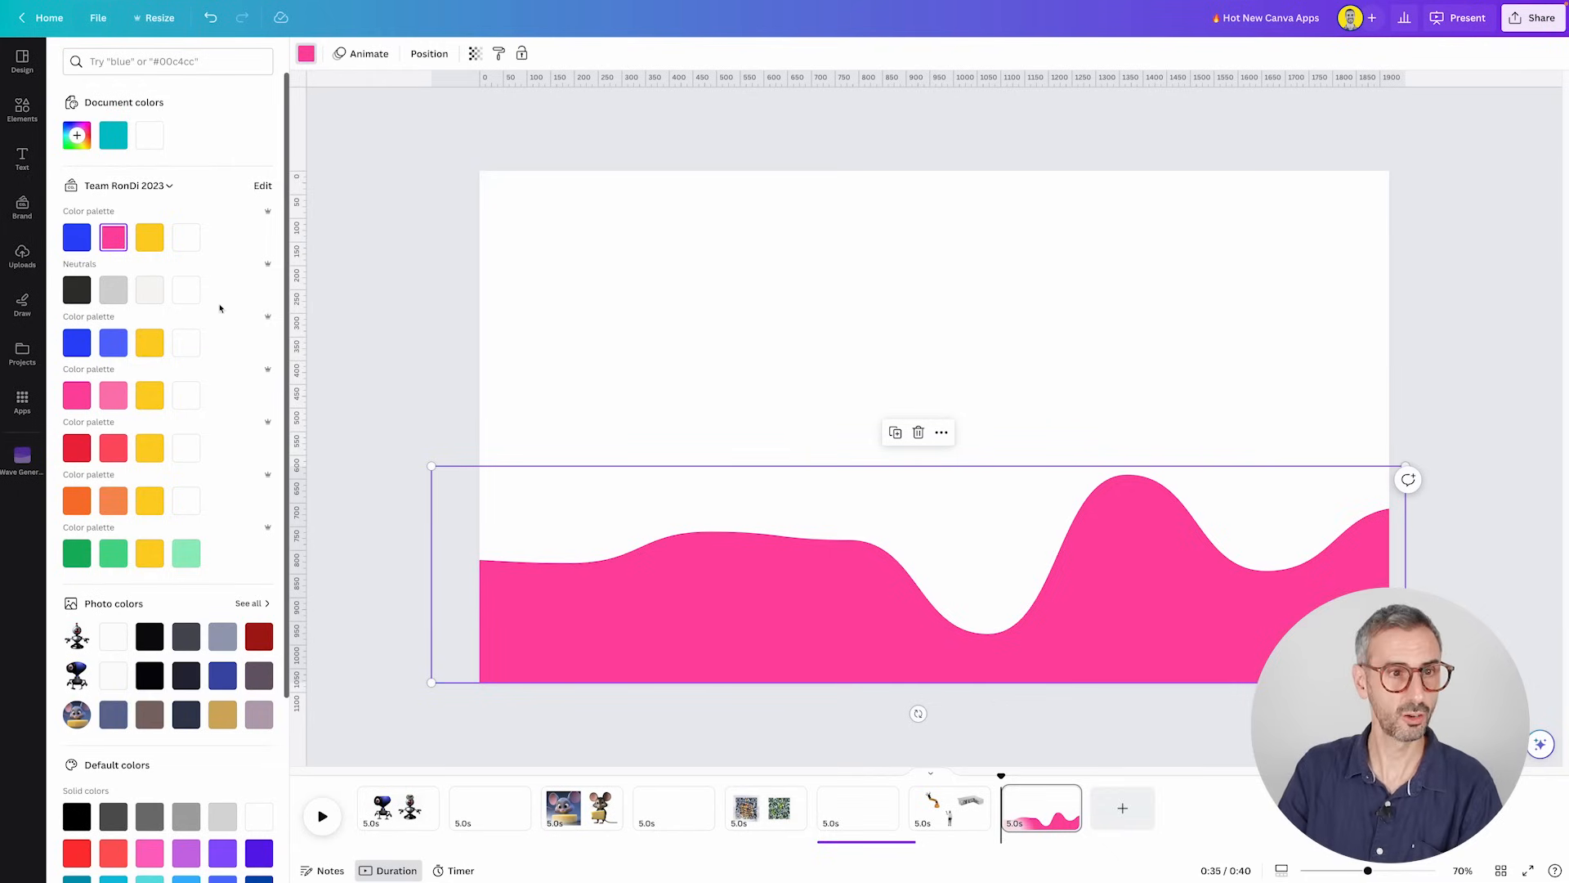
pyautogui.click(76, 135)
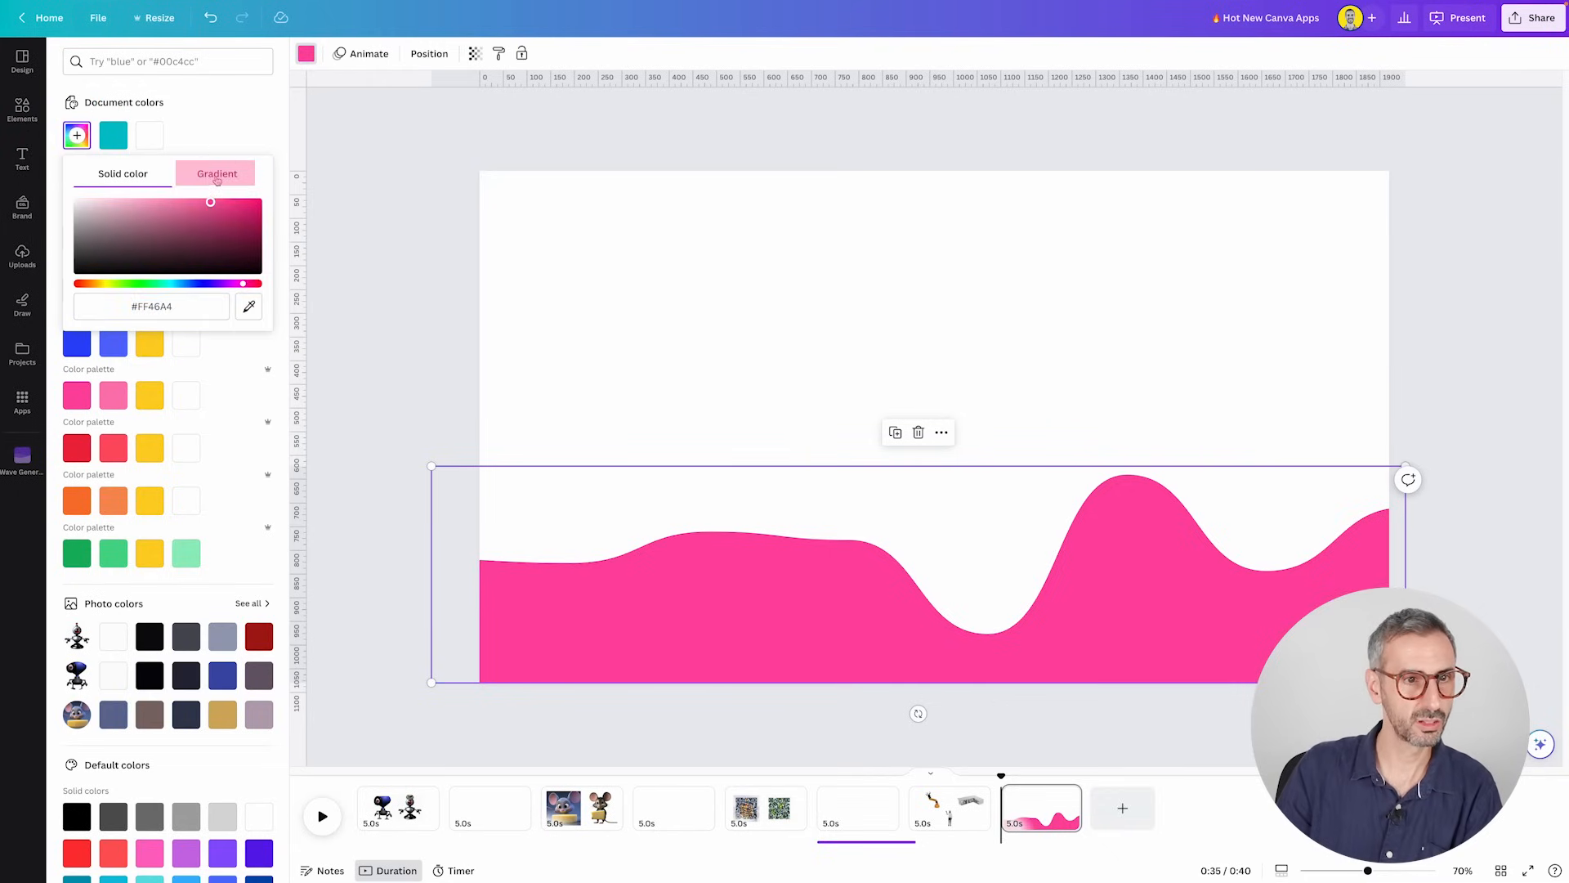
pyautogui.click(216, 174)
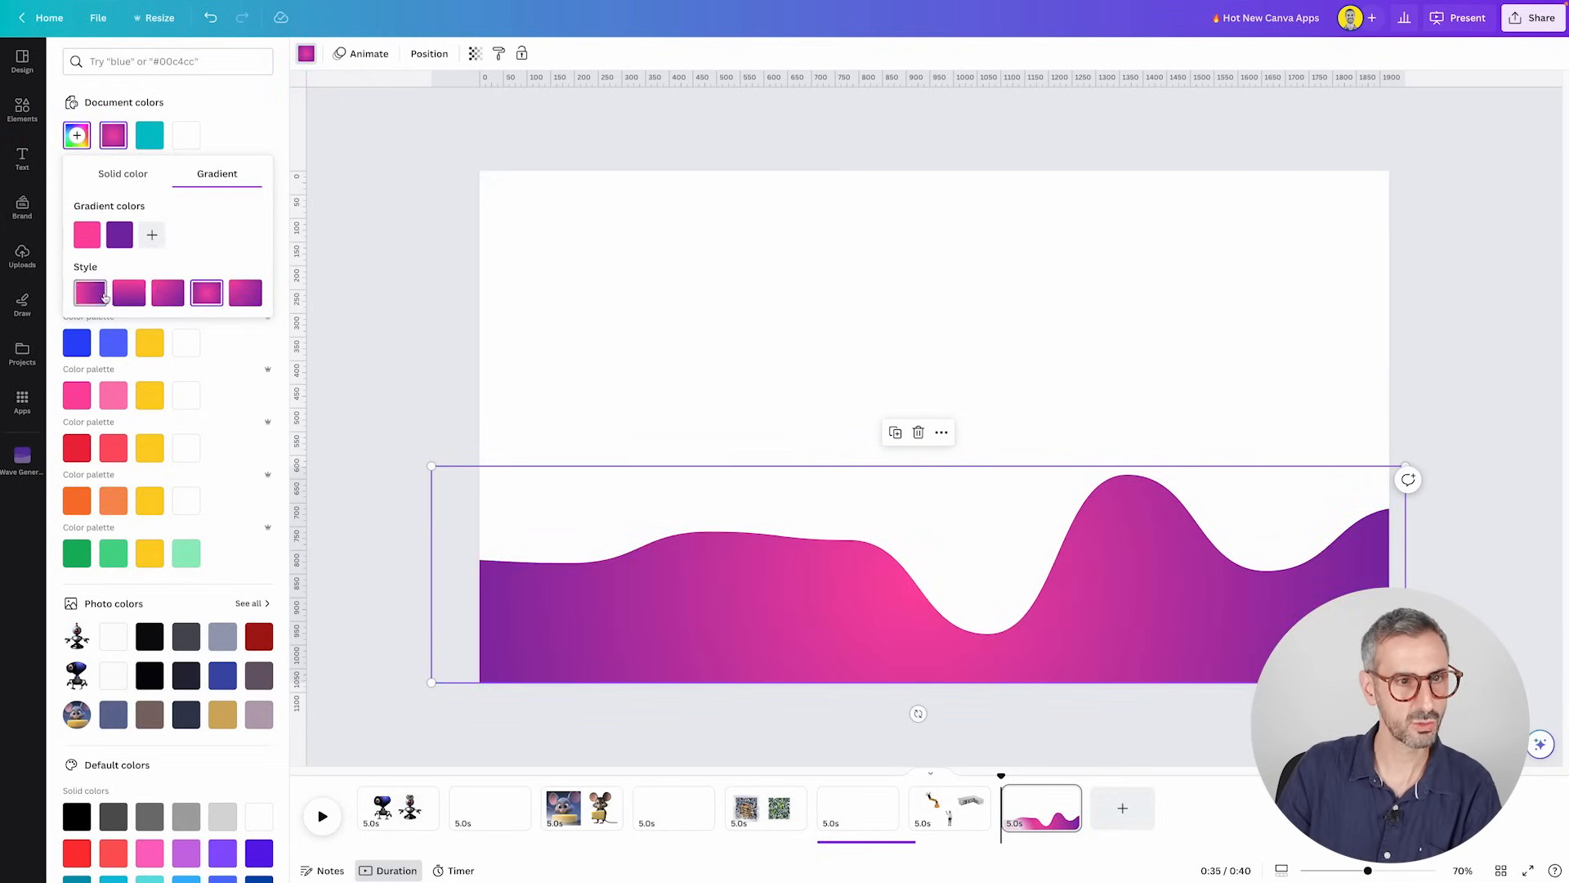
pyautogui.click(128, 293)
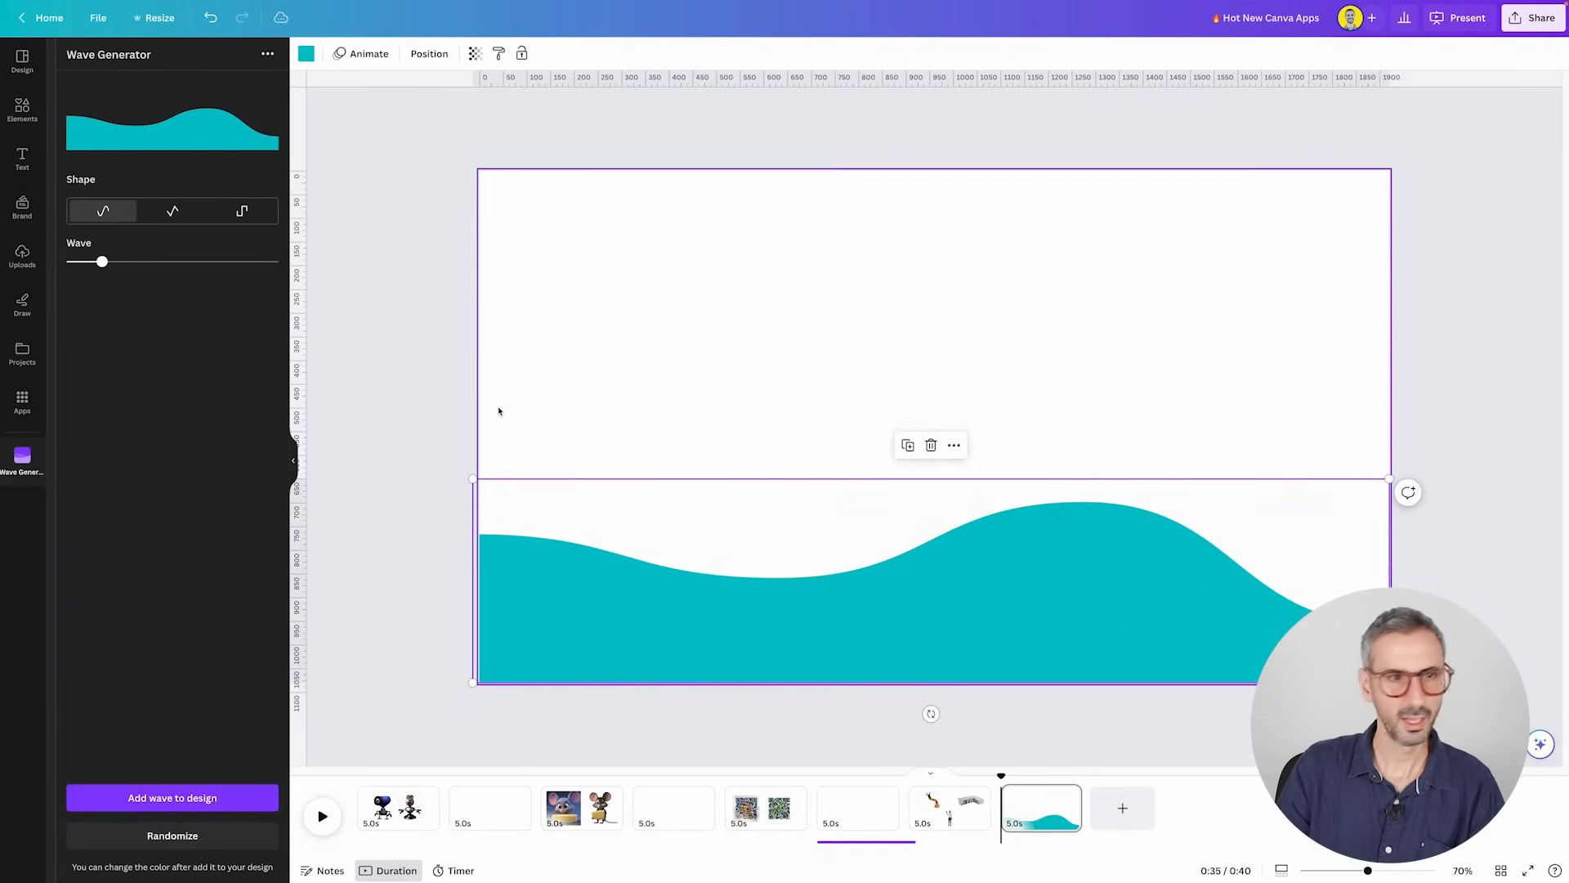
# - Replace the new wave's teal fill with a pink-to-purple gradient
pyautogui.click(305, 53)
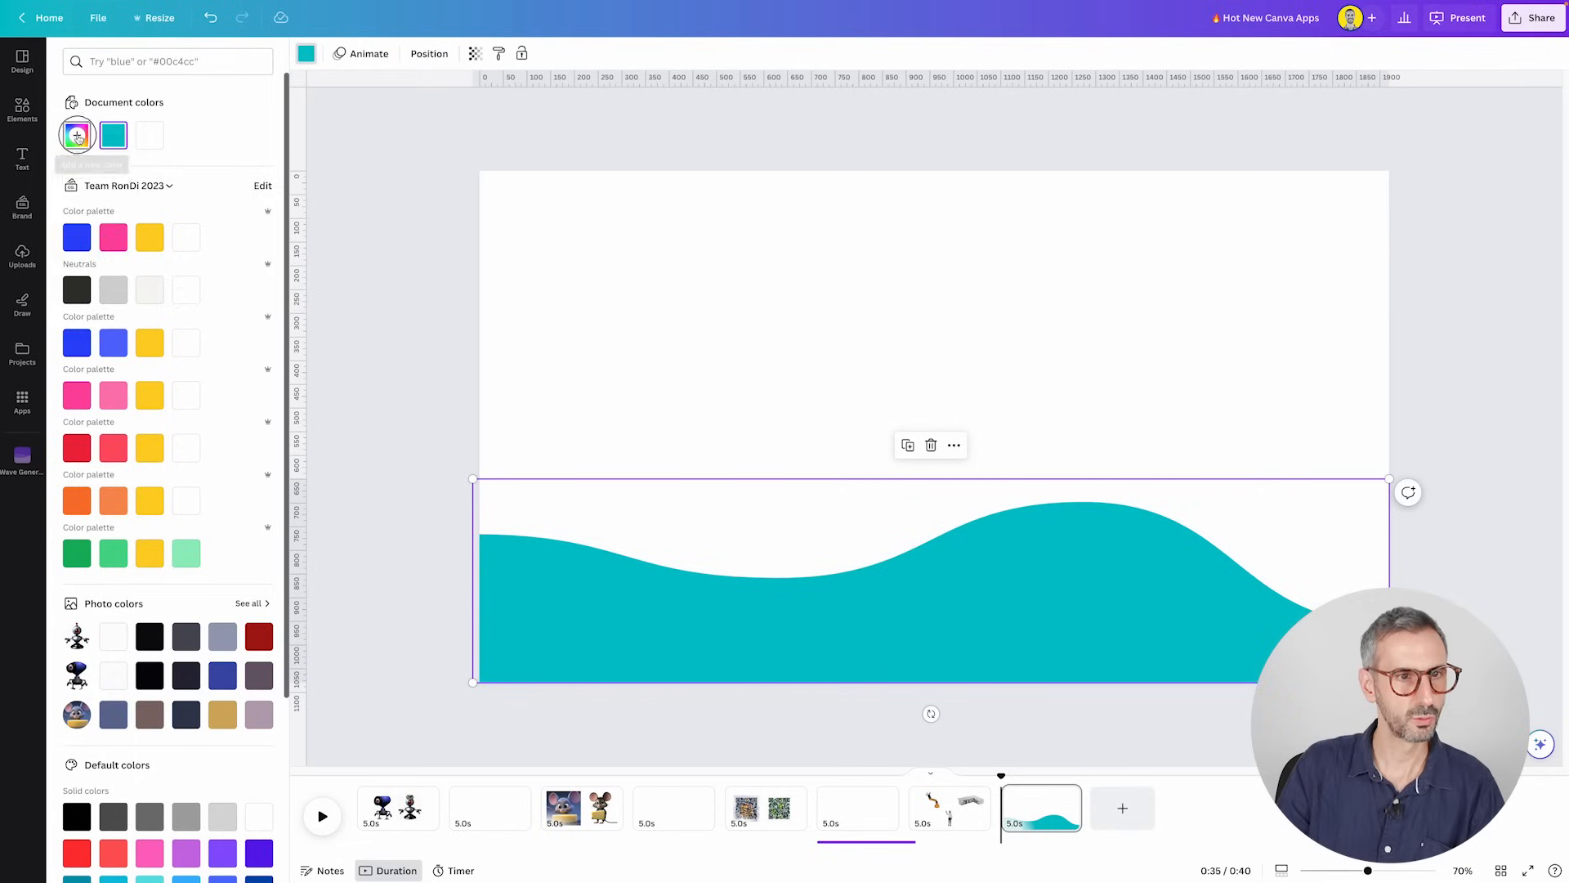
pyautogui.click(76, 135)
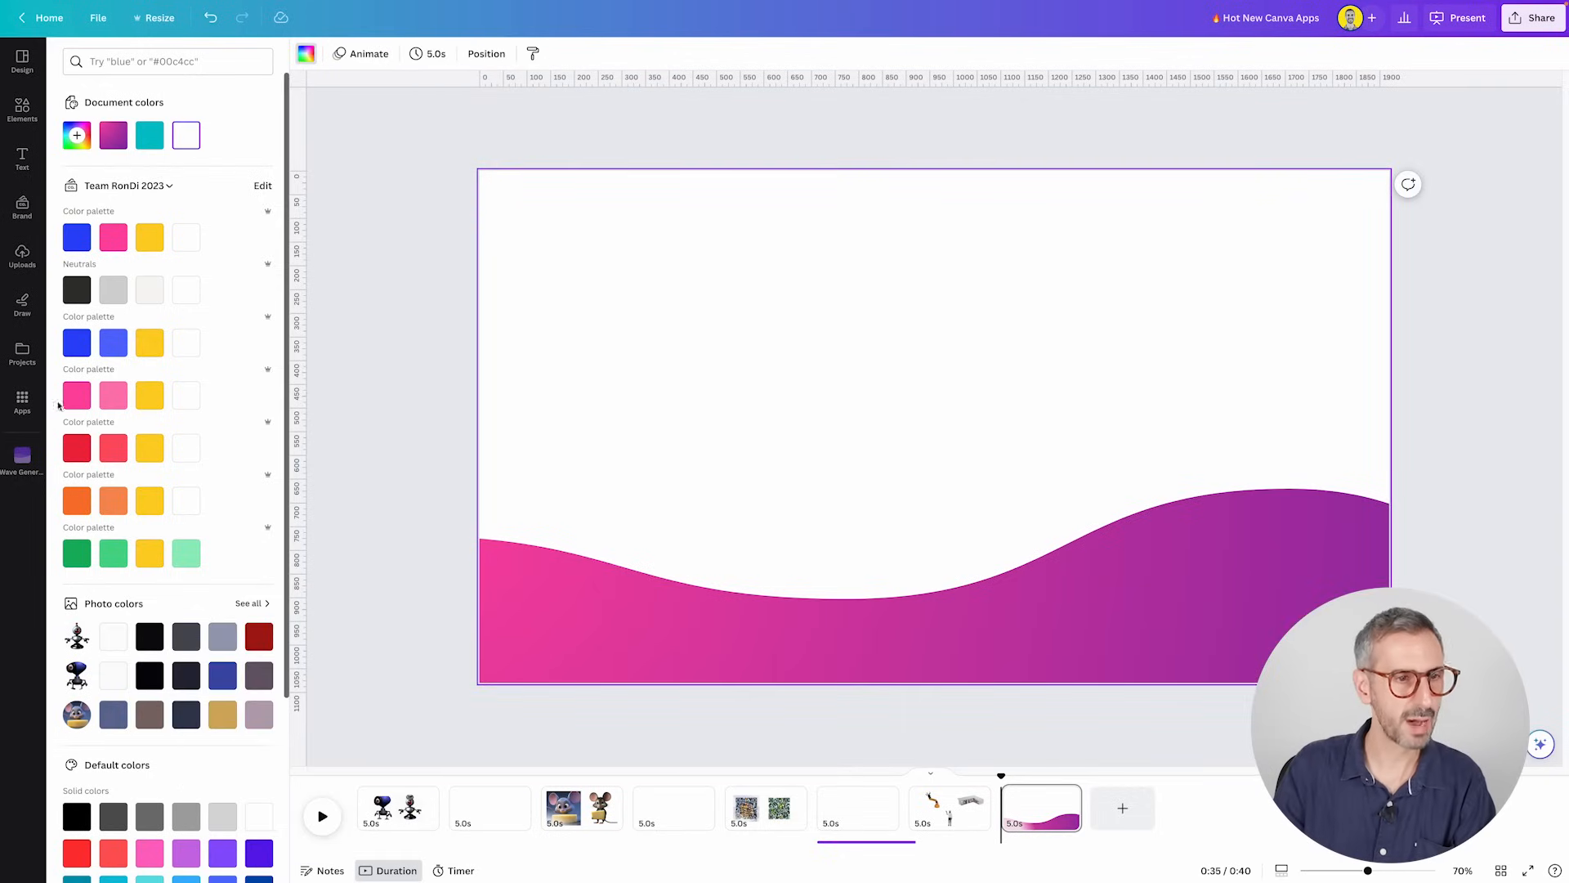
pyautogui.click(22, 462)
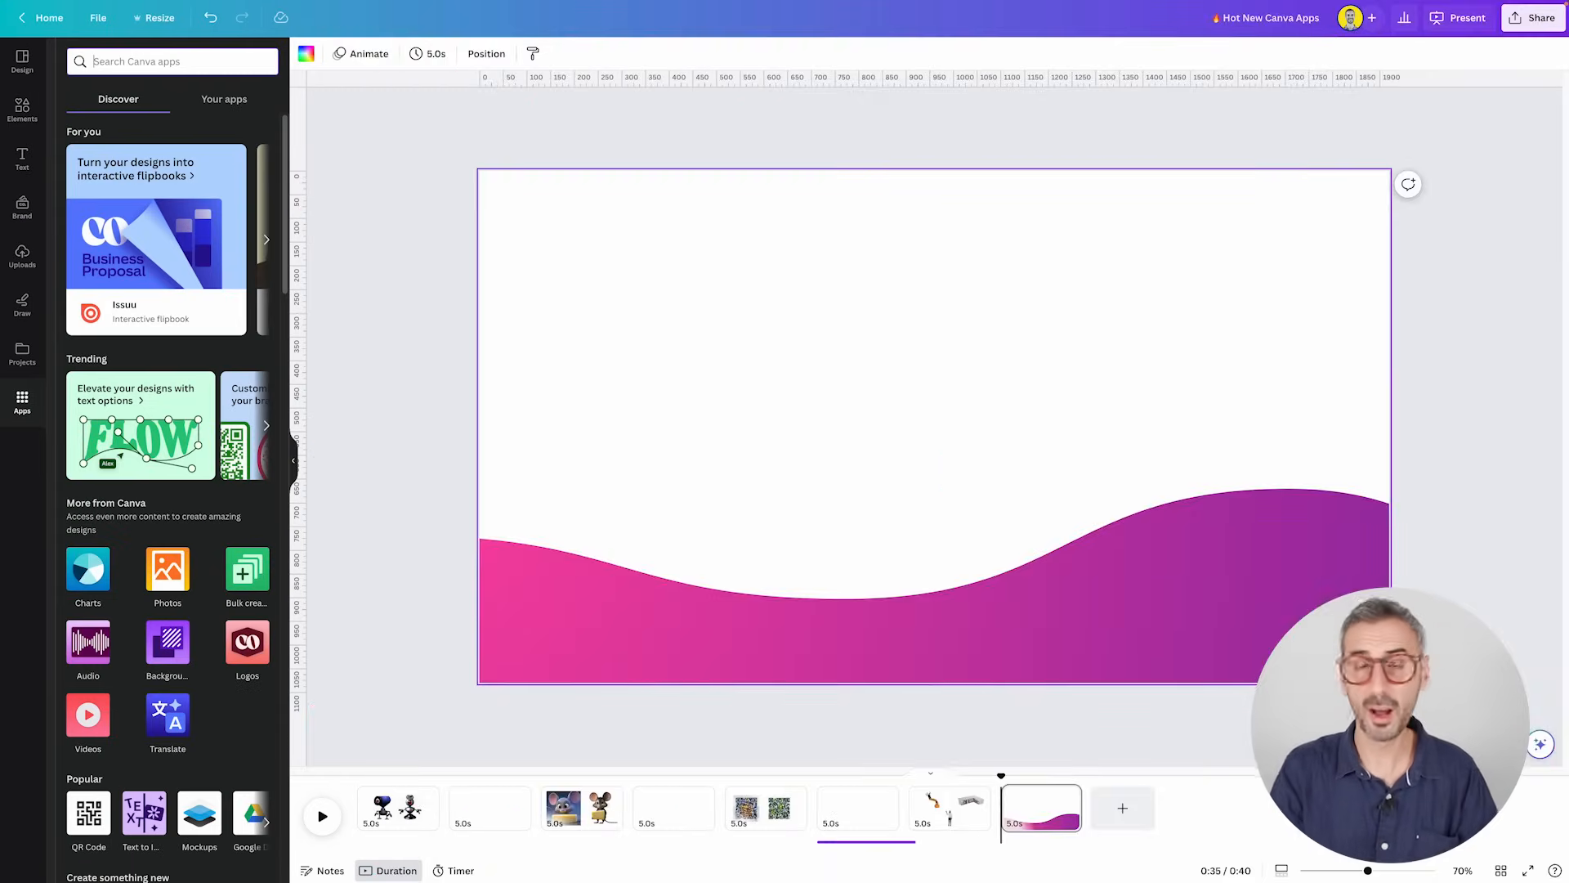
# - Search the apps for 'Can' and open CanBorder
pyautogui.write('Canboder')
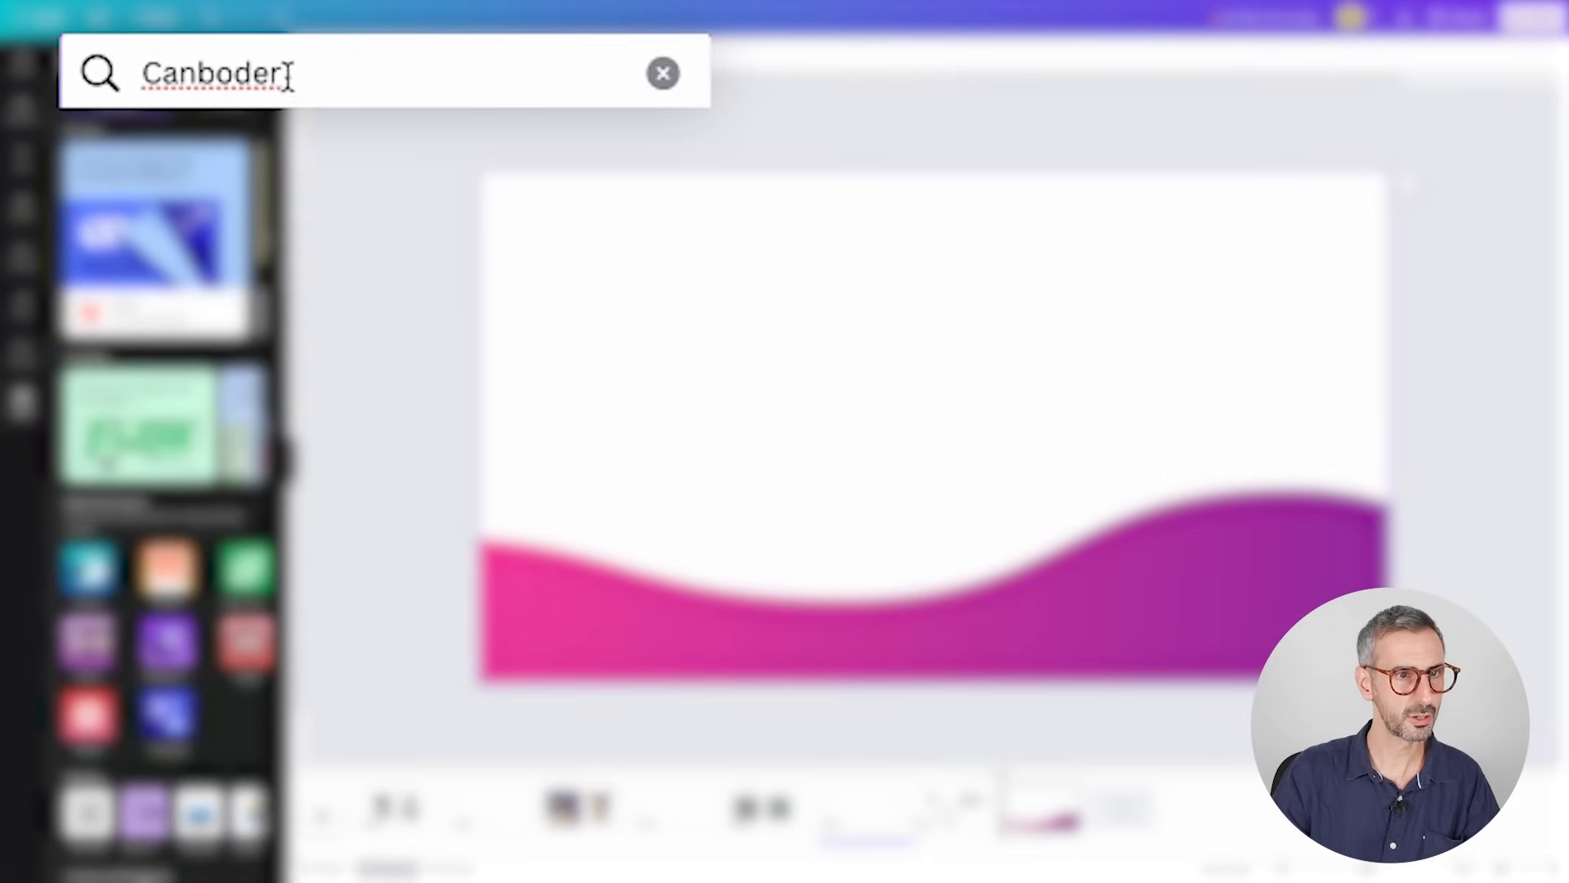
pyautogui.click(663, 72)
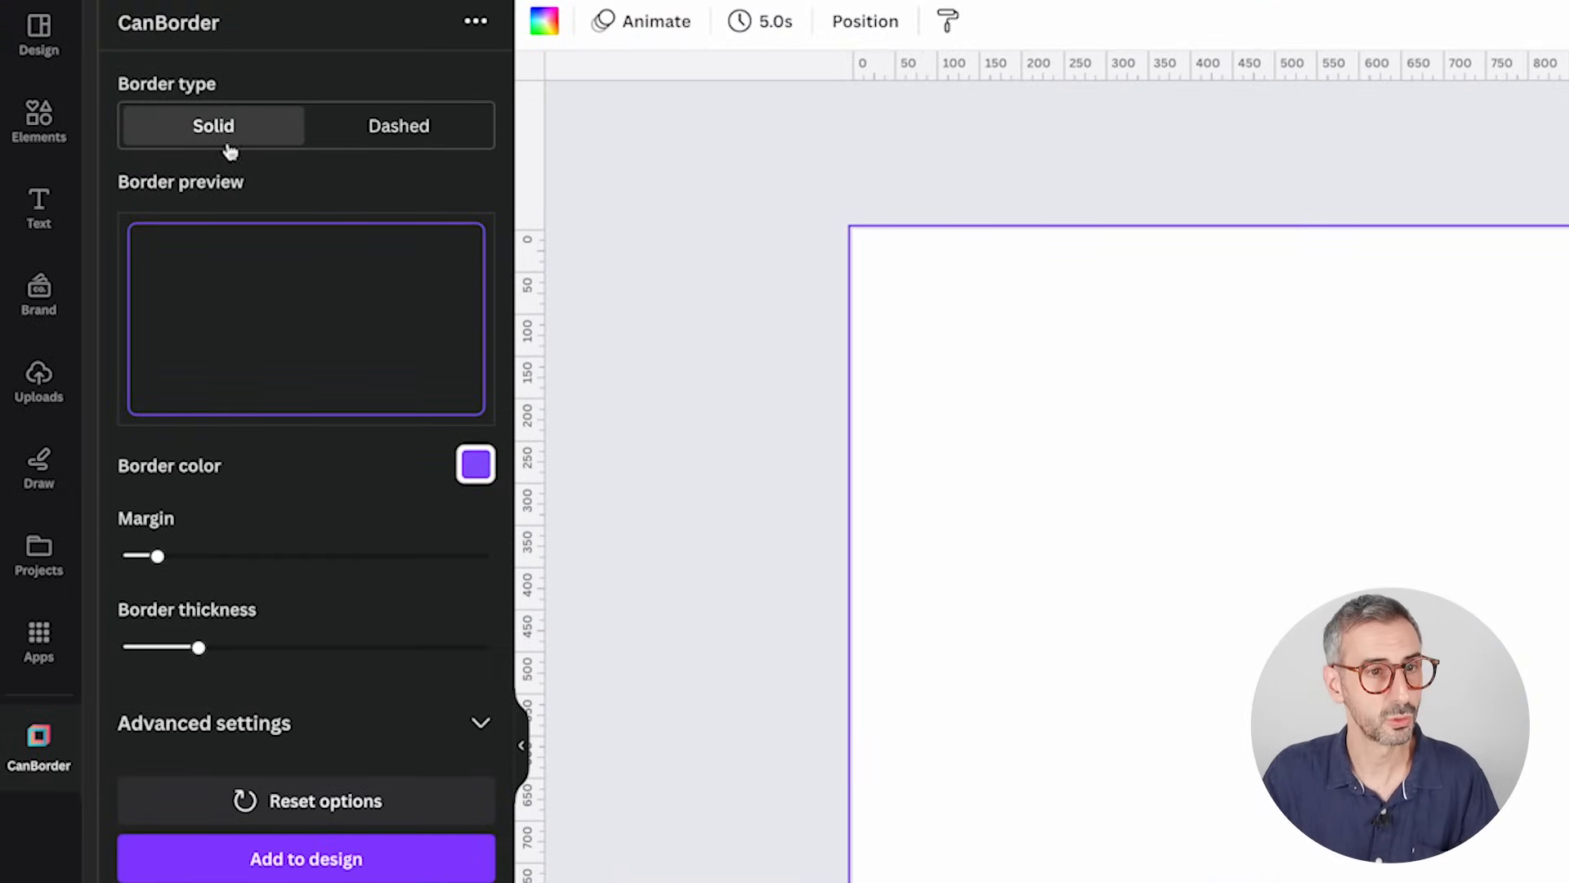
pyautogui.moveTo(179, 122)
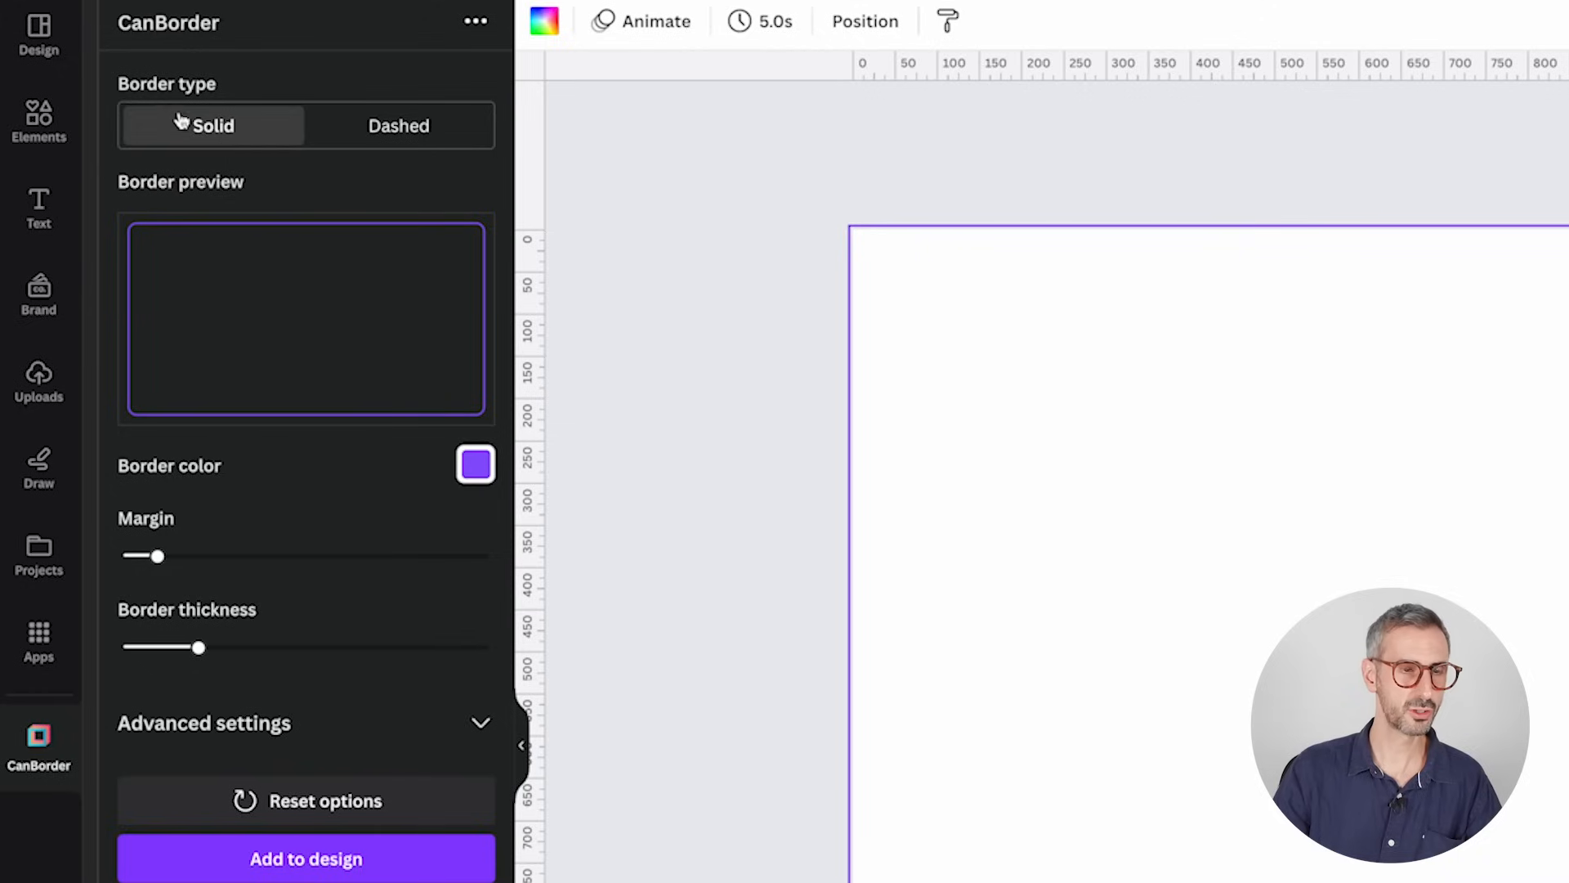
# - Add a pink dashed page border, tune its margin and widen the dash gap
pyautogui.click(398, 125)
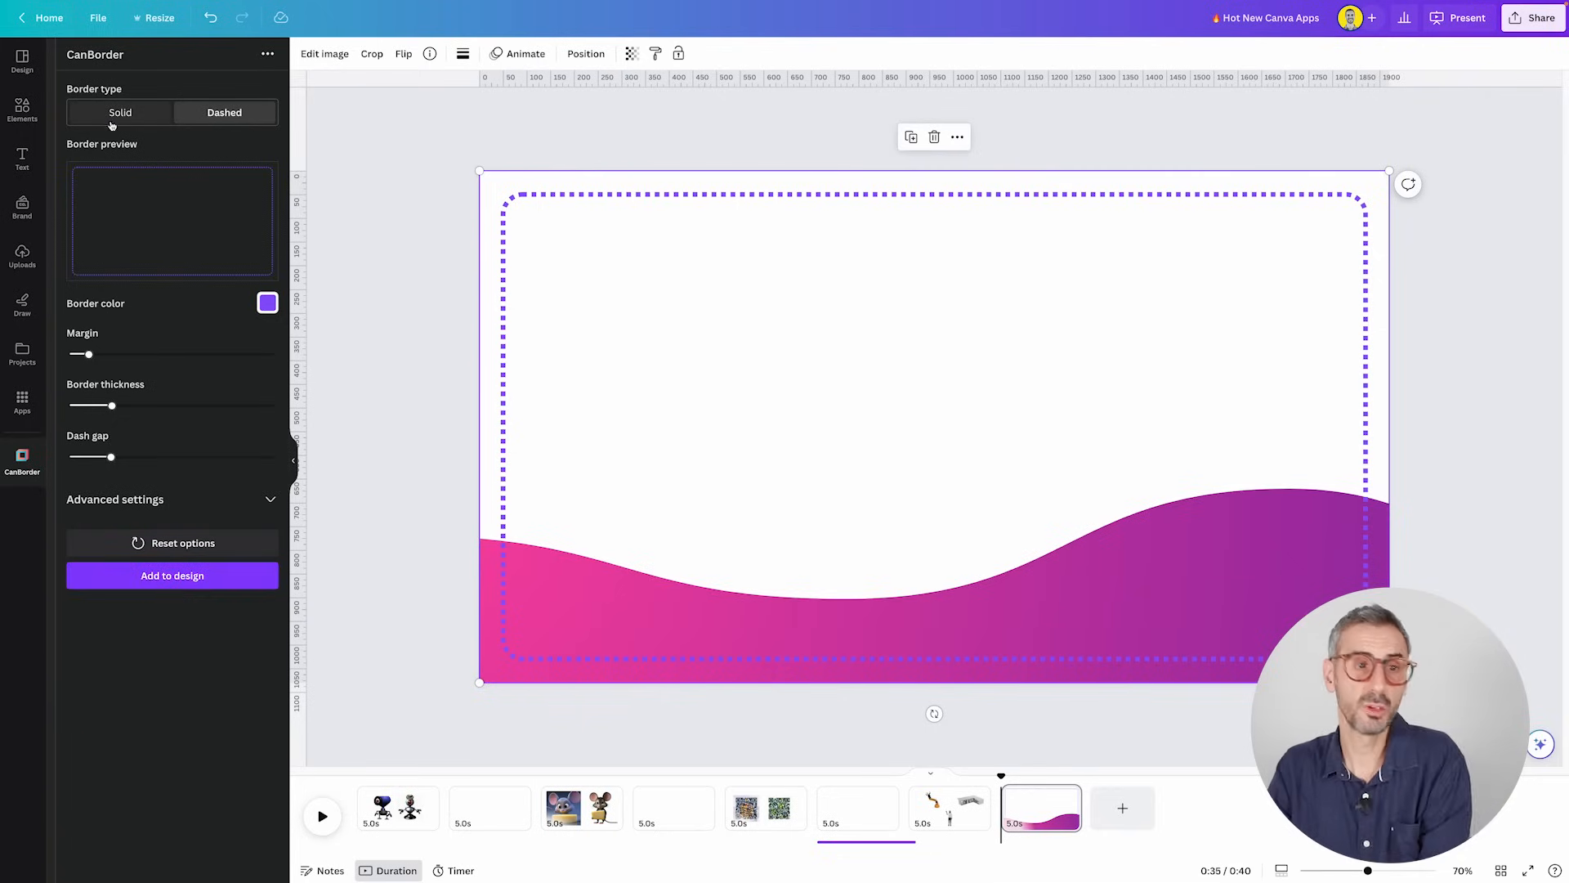
pyautogui.click(267, 303)
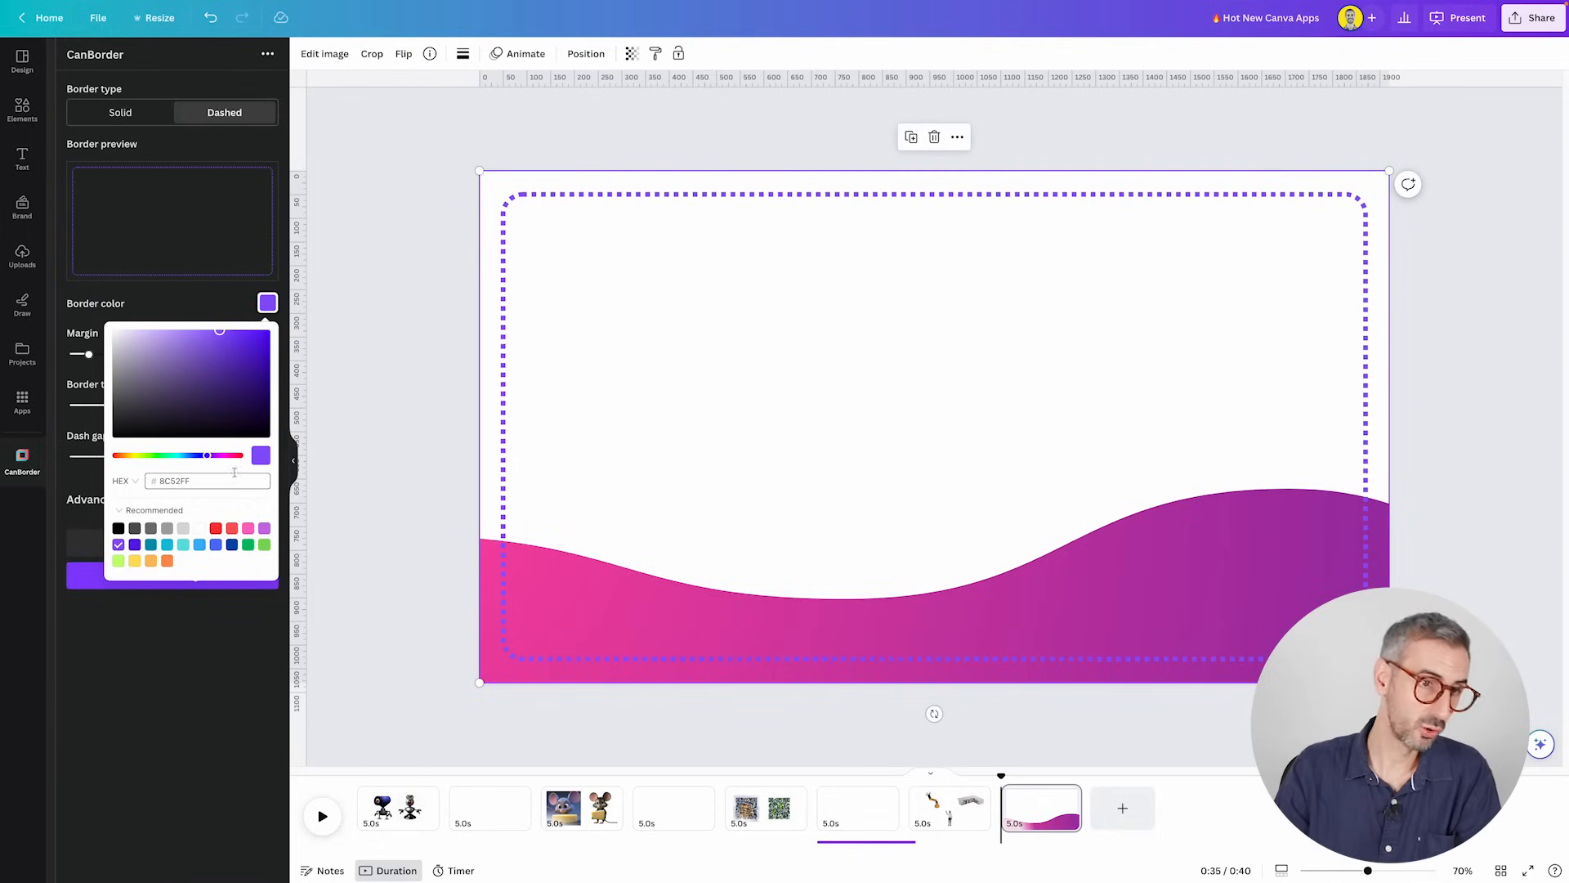
pyautogui.click(247, 529)
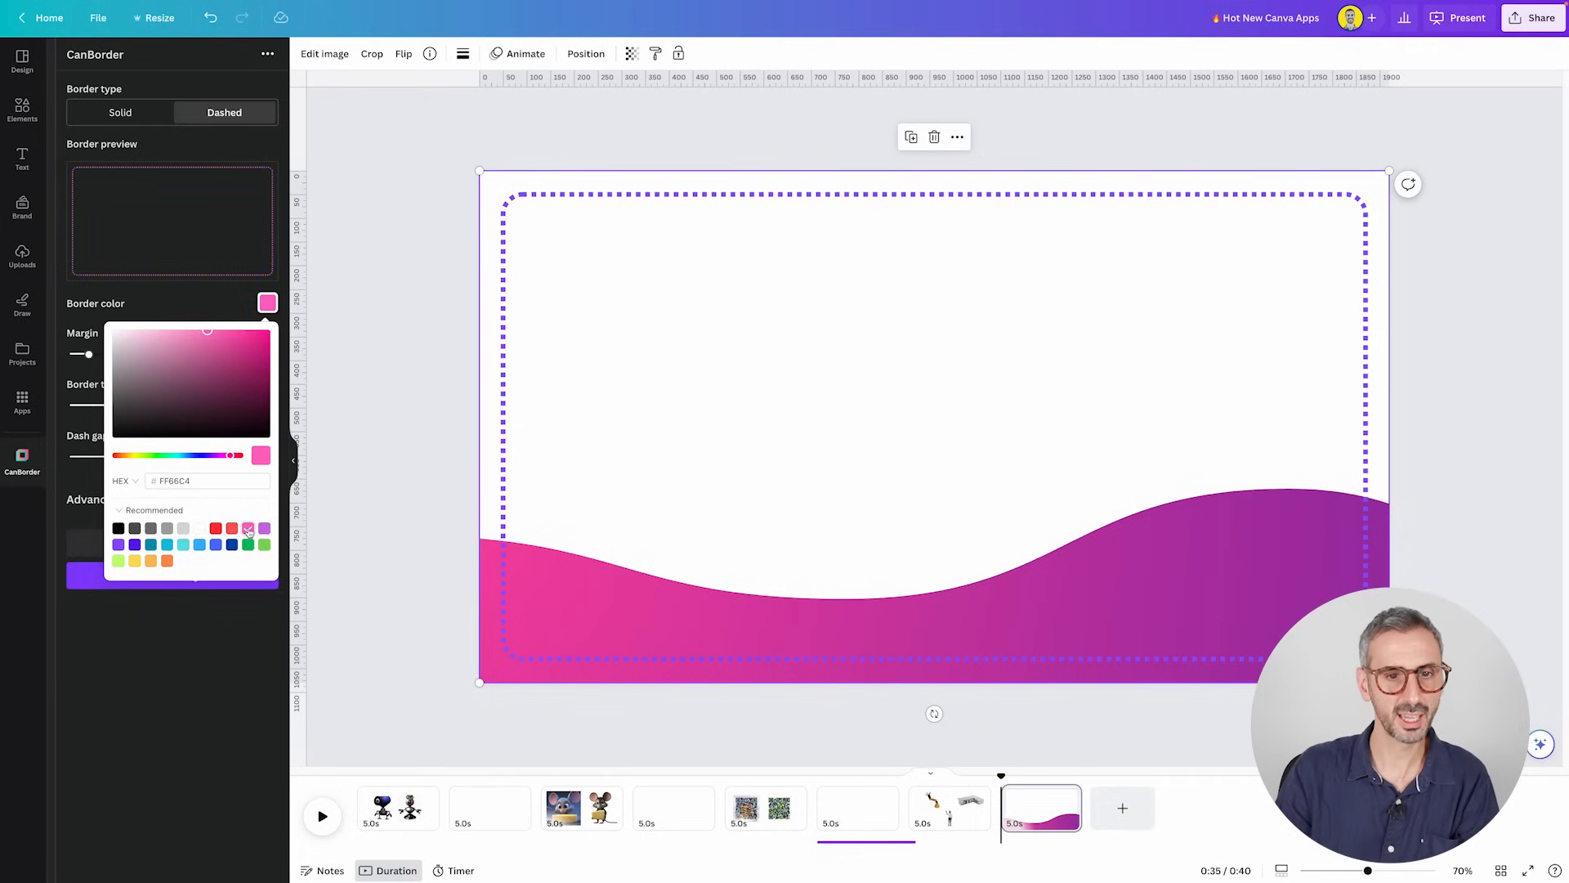
pyautogui.click(247, 528)
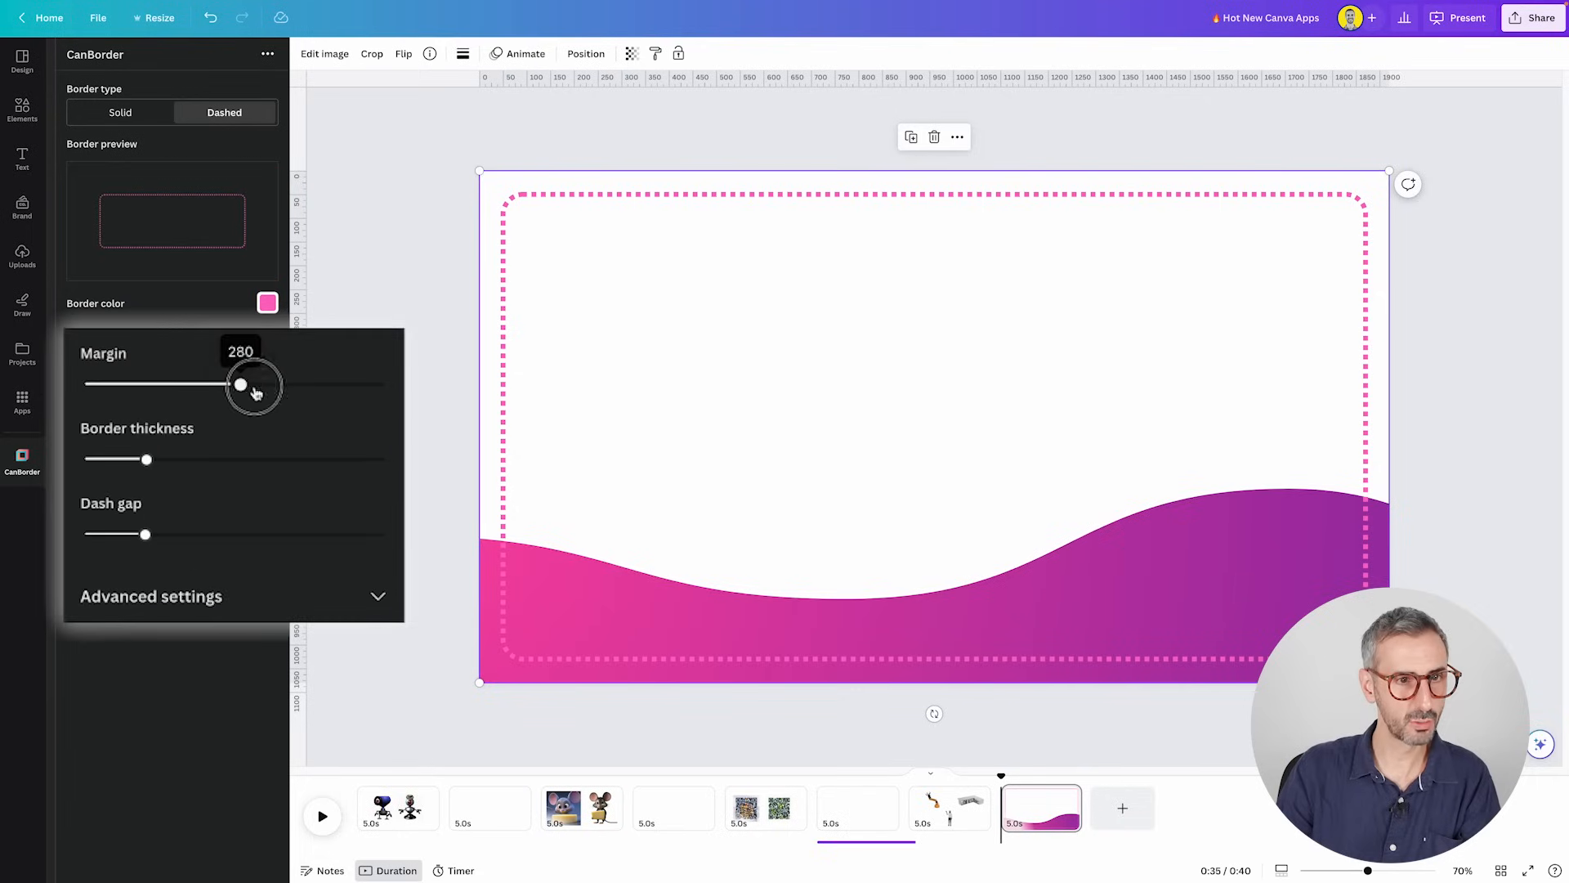
pyautogui.moveTo(241, 384); pyautogui.dragTo(146, 384)
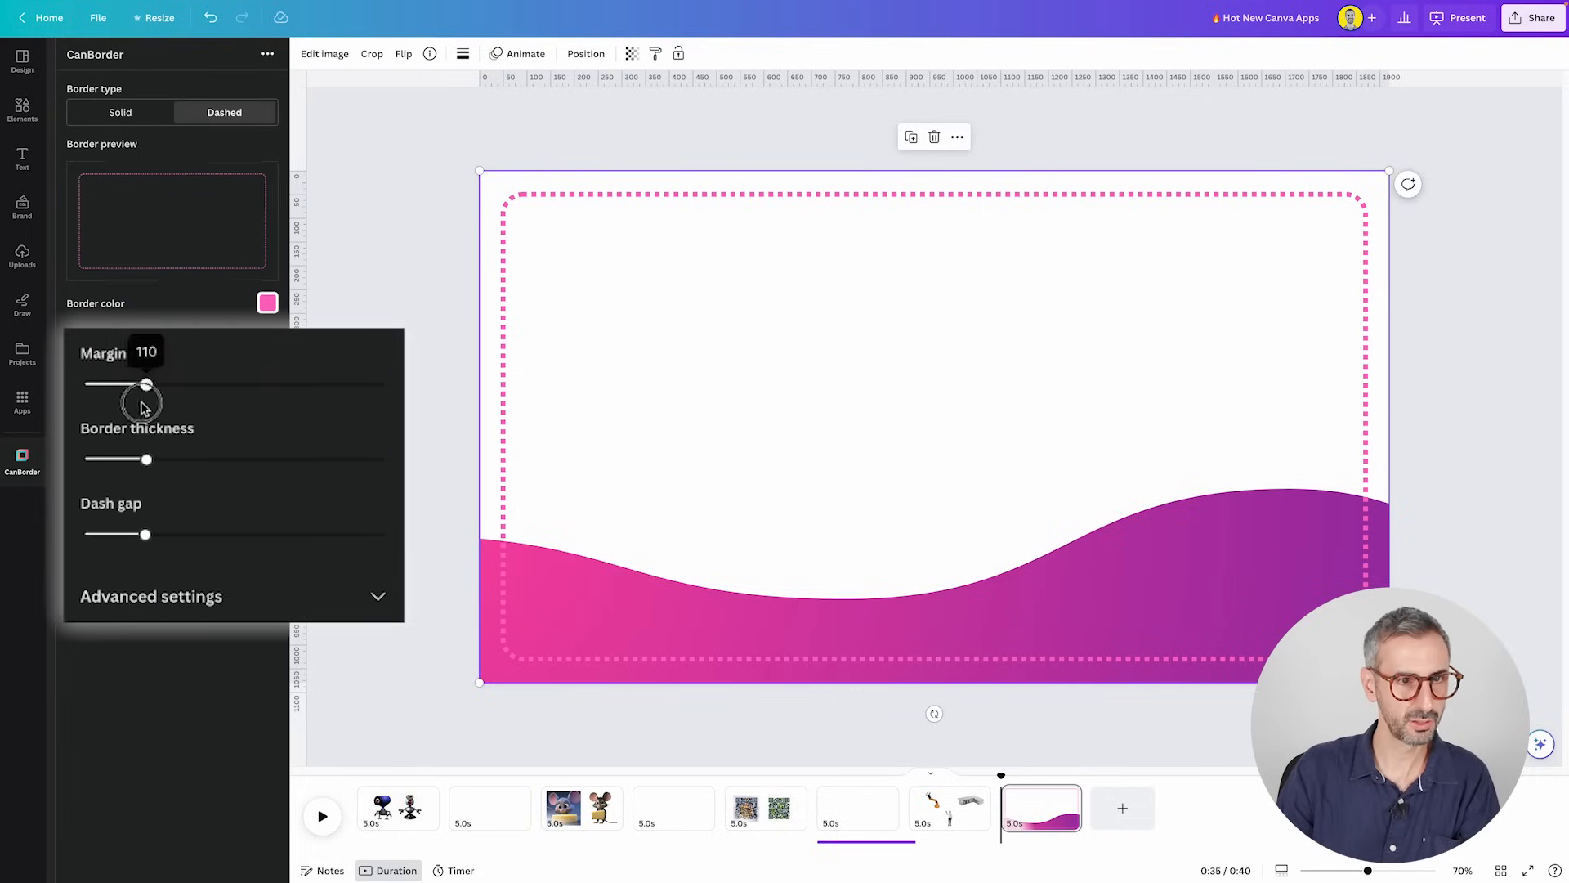
pyautogui.moveTo(145, 384); pyautogui.dragTo(218, 384)
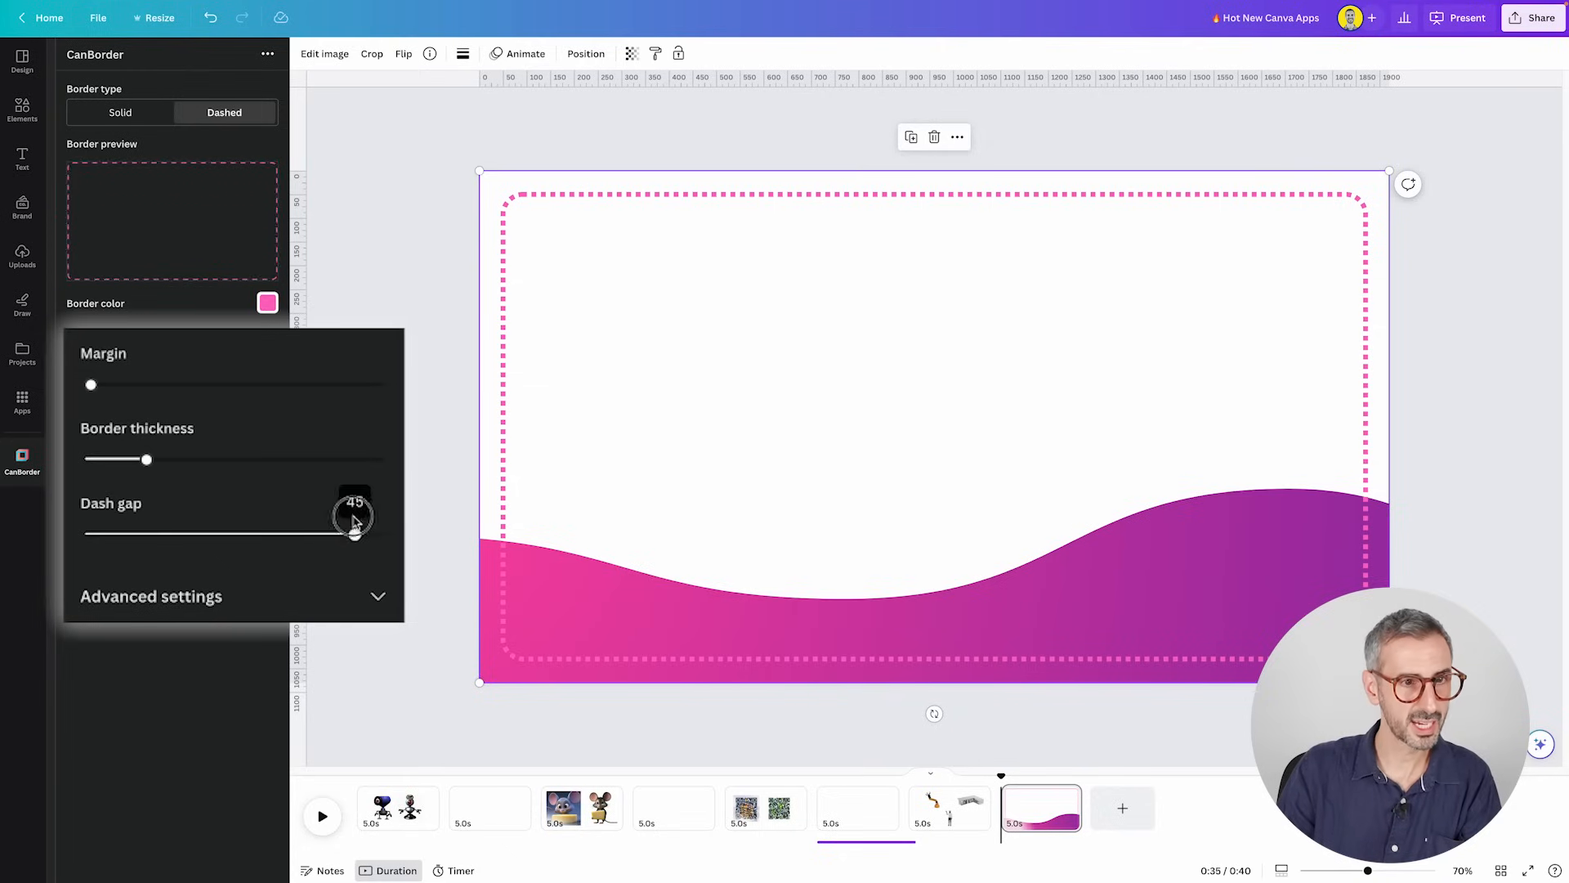
pyautogui.moveTo(353, 515); pyautogui.dragTo(237, 531)
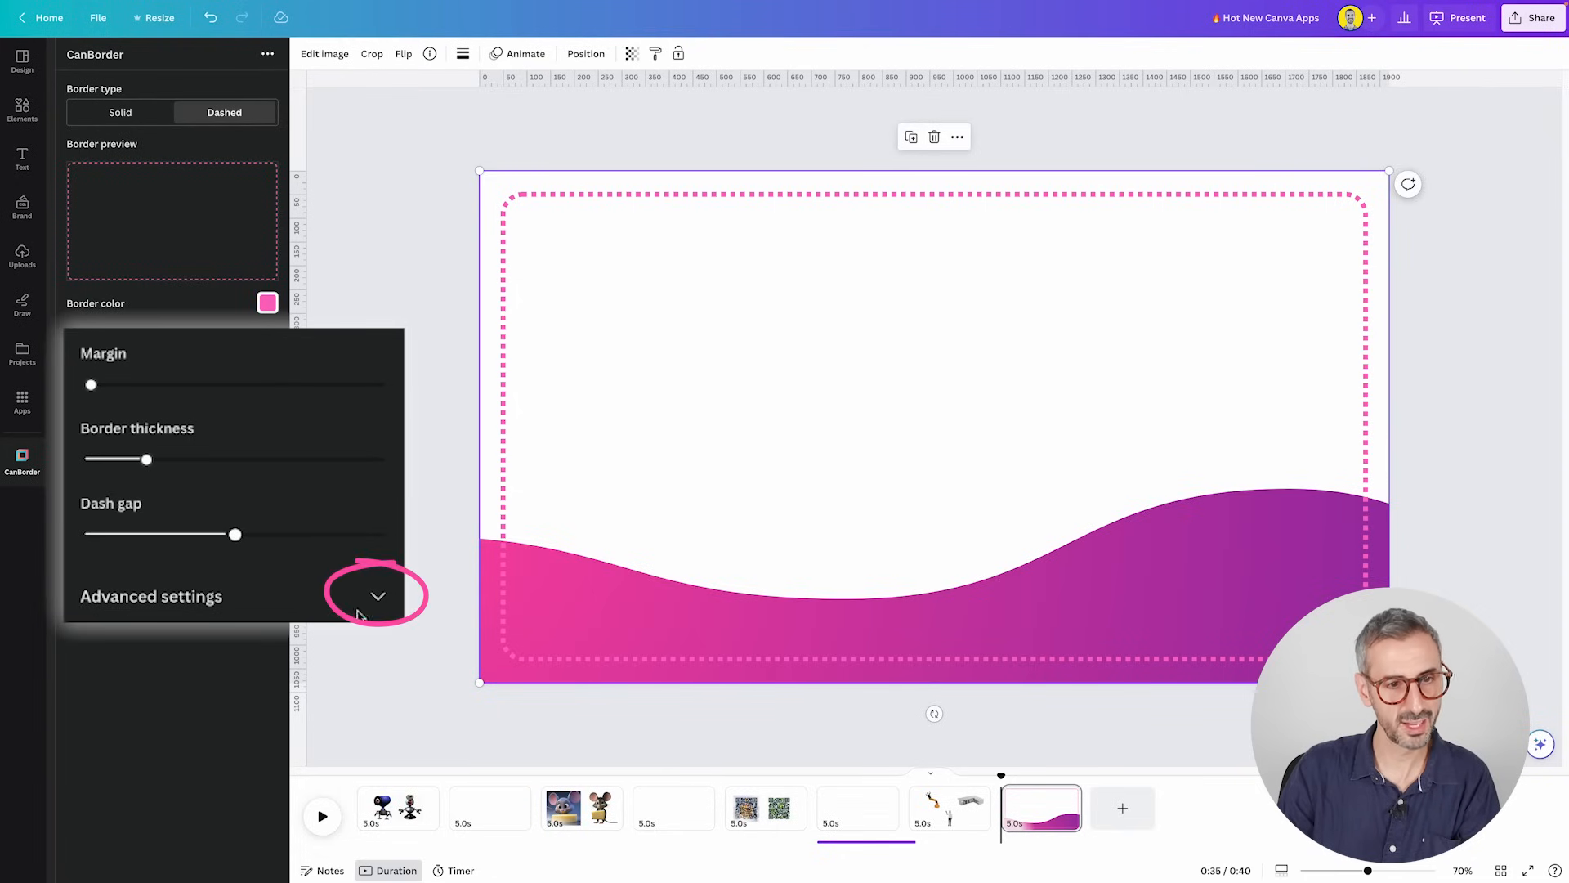
# - In CanBorder's Advanced settings, hide the left side for a solid purple open frame
pyautogui.click(379, 596)
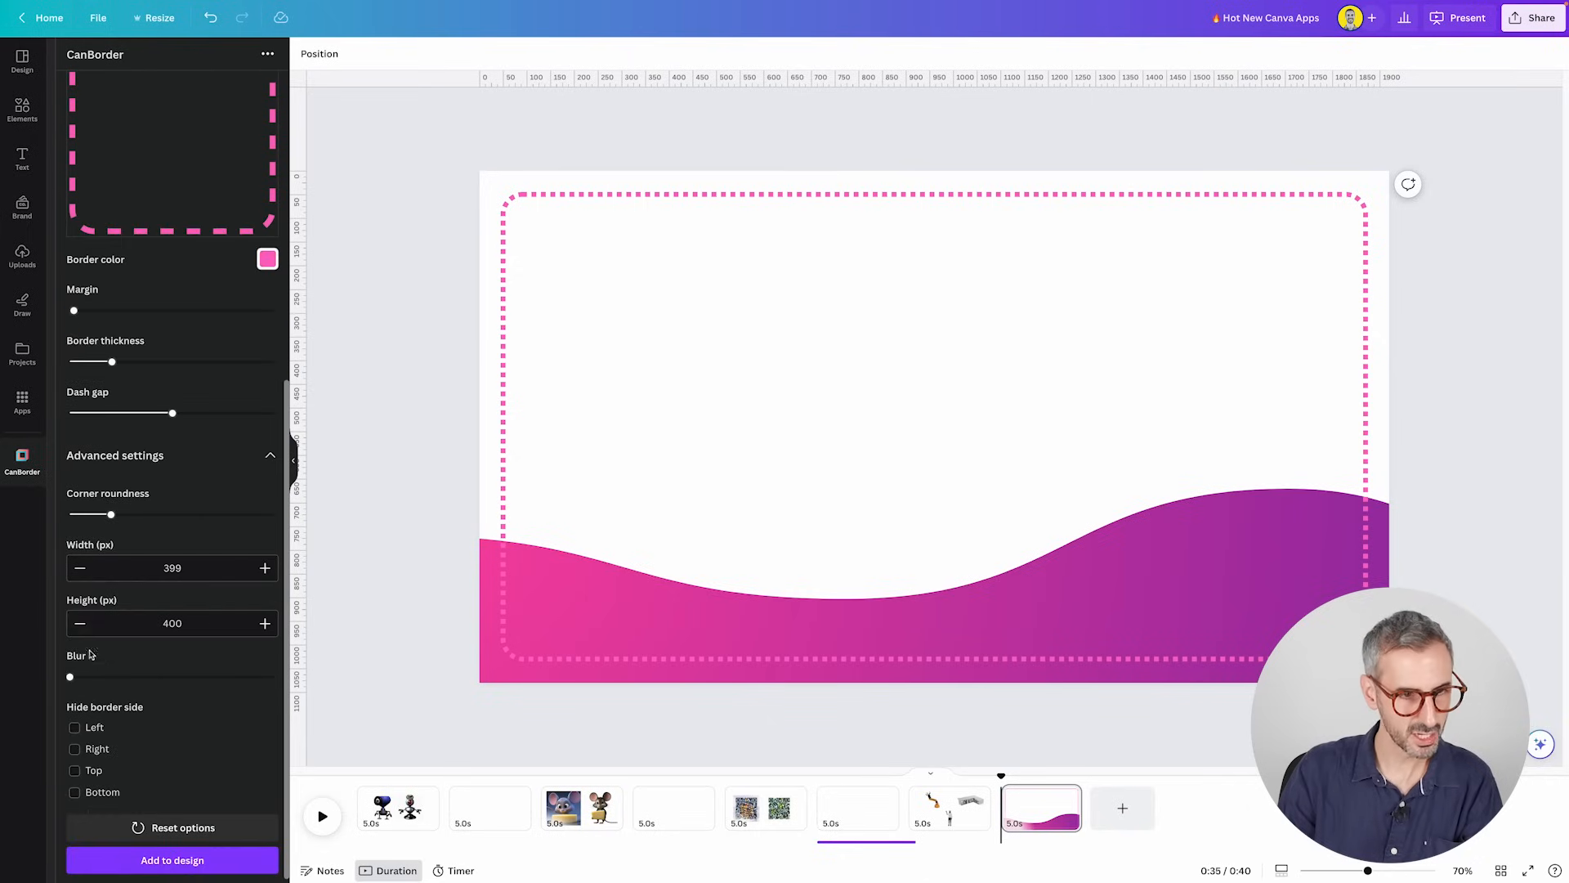
pyautogui.click(74, 727)
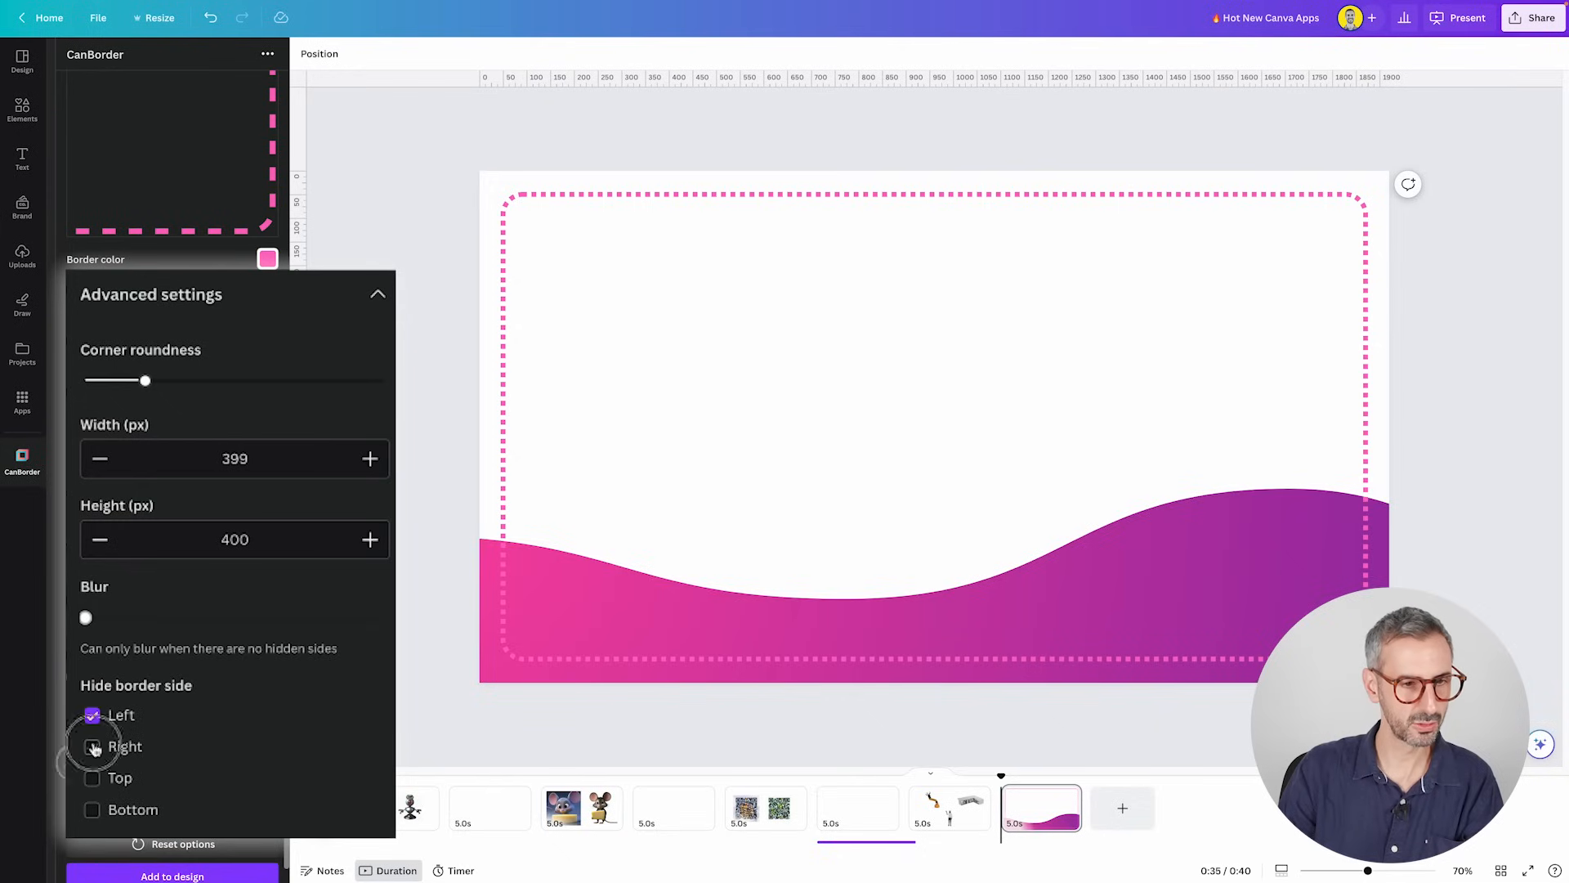
pyautogui.click(91, 746)
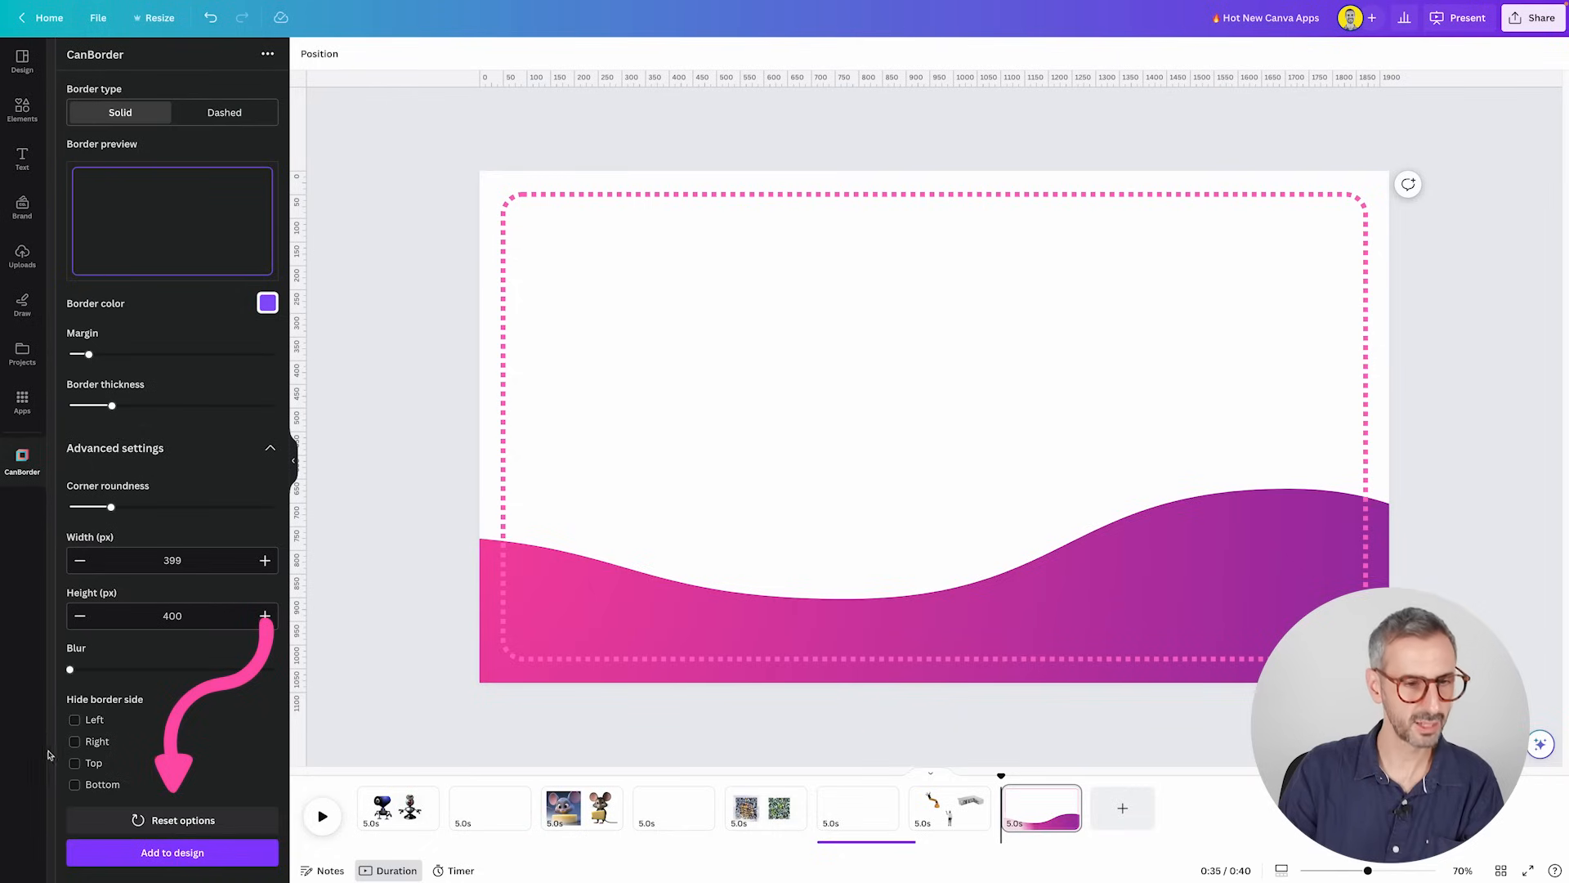
pyautogui.click(74, 736)
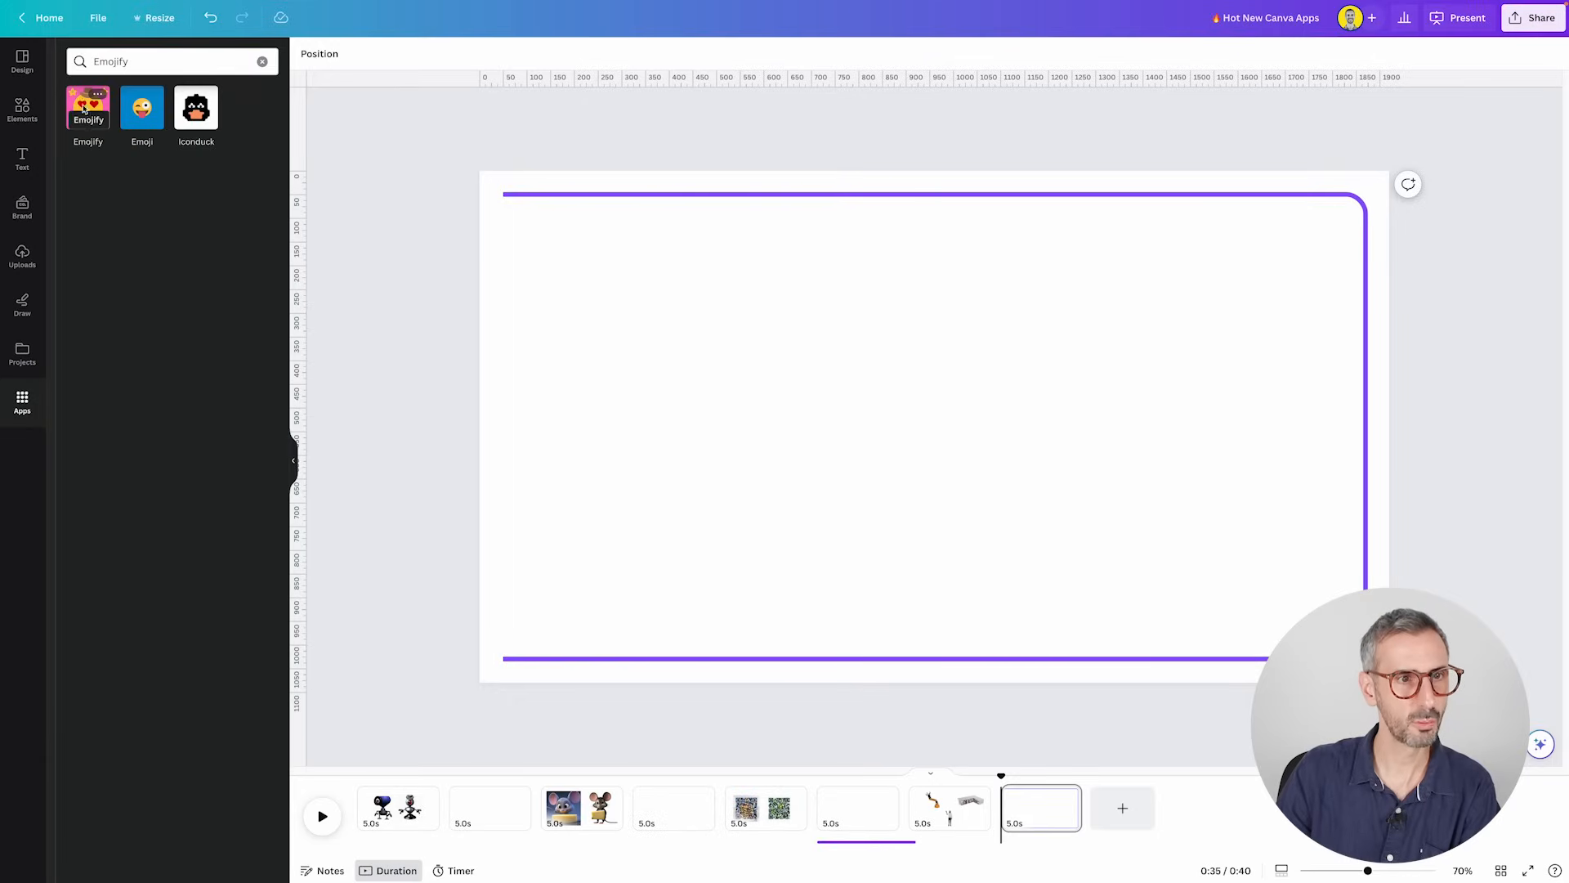
# - Upload a face photo to Emojify to generate emoji-decorated portraits
pyautogui.click(88, 107)
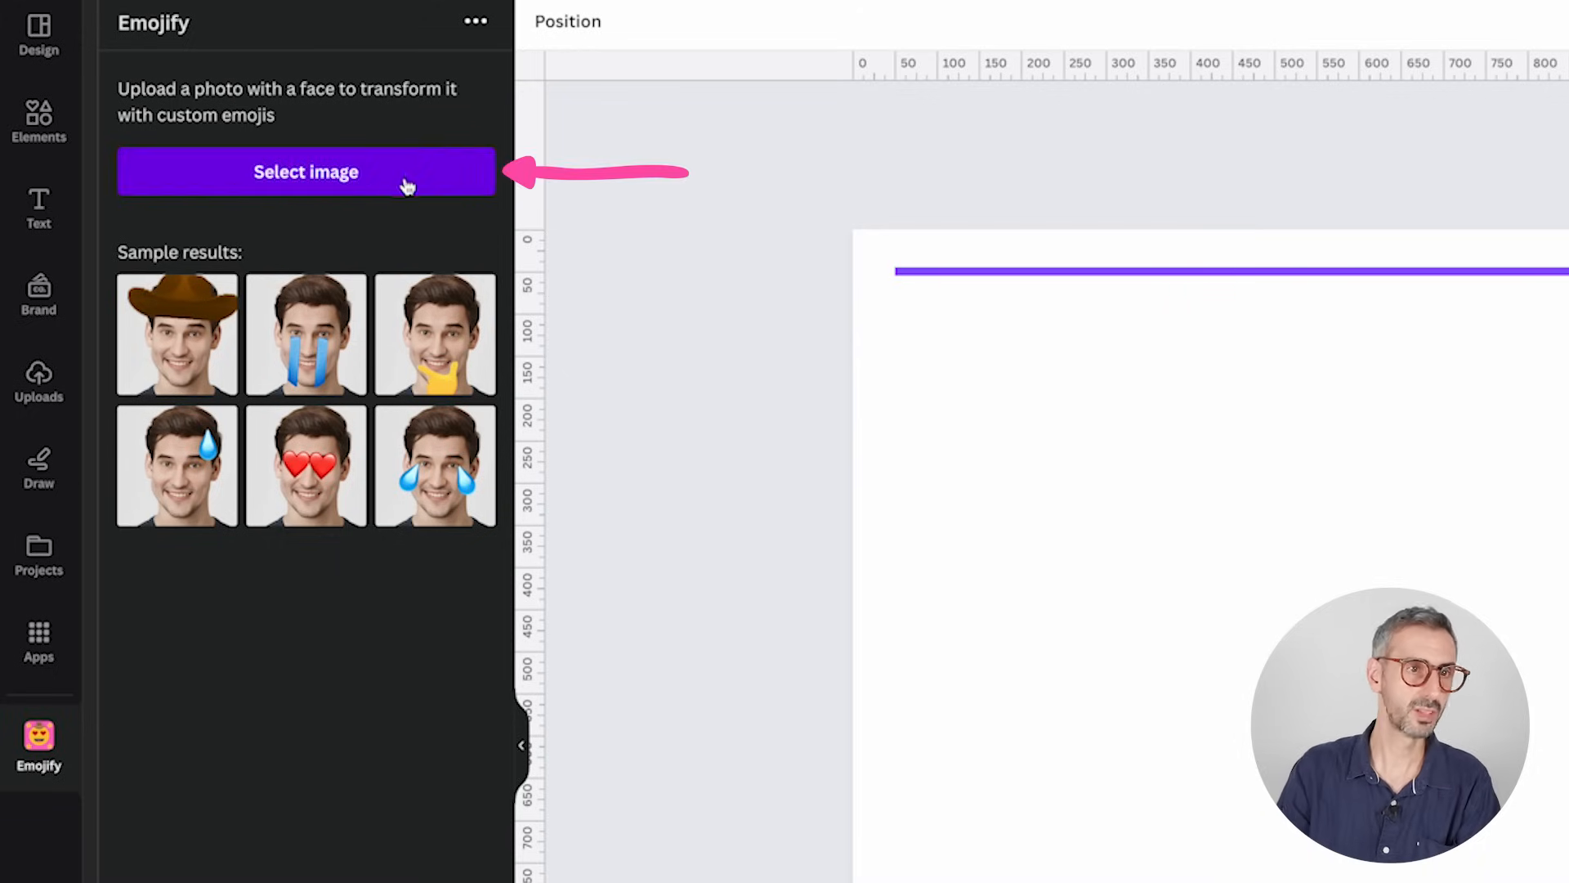
pyautogui.click(305, 171)
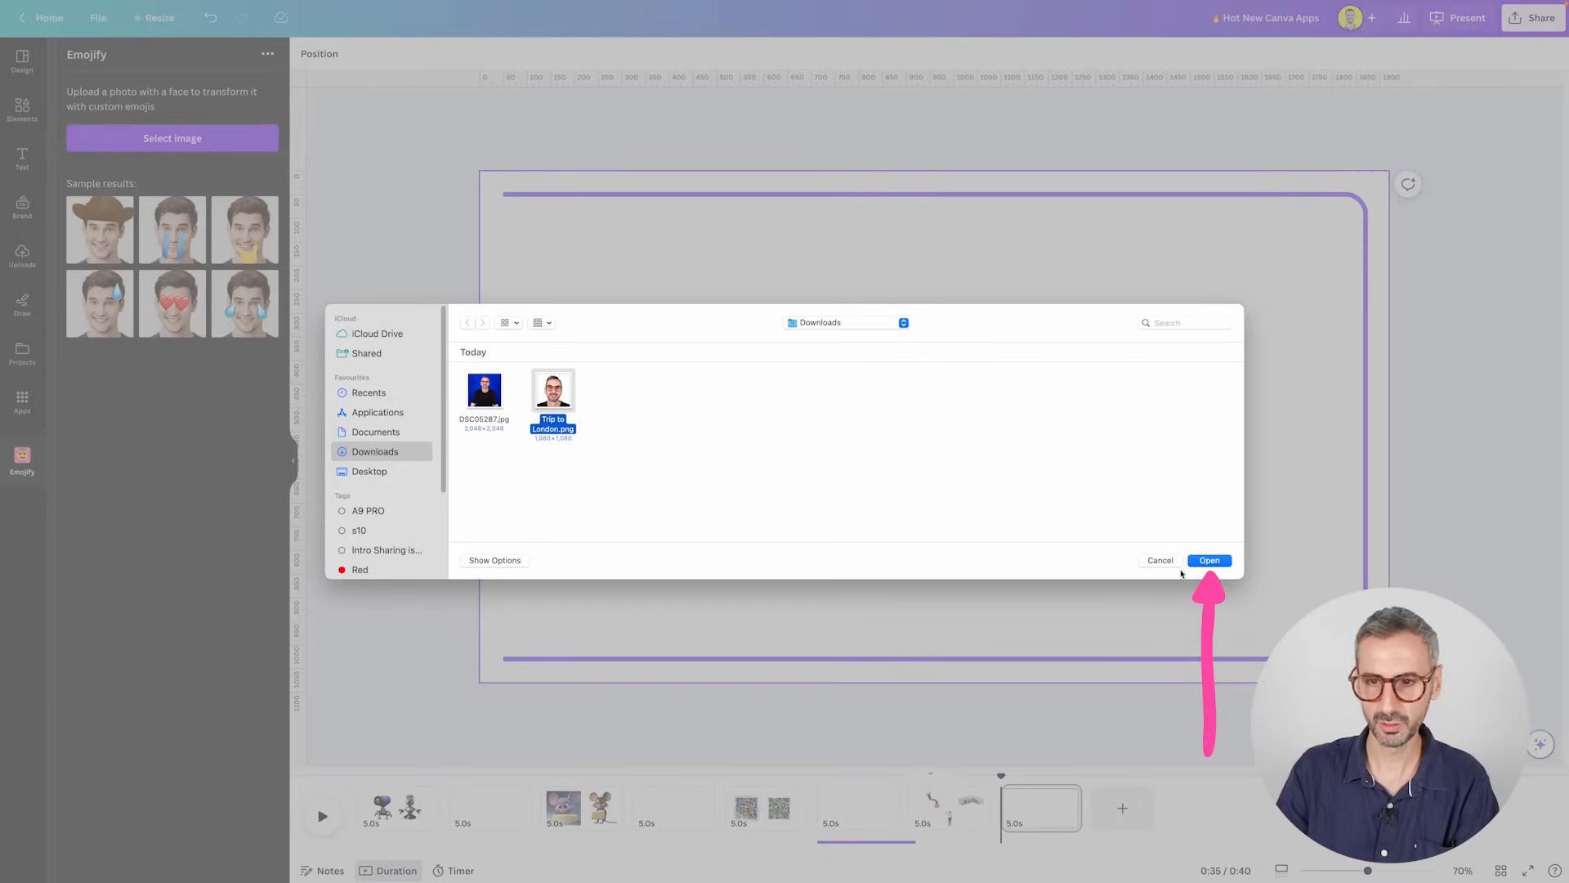
pyautogui.click(1209, 561)
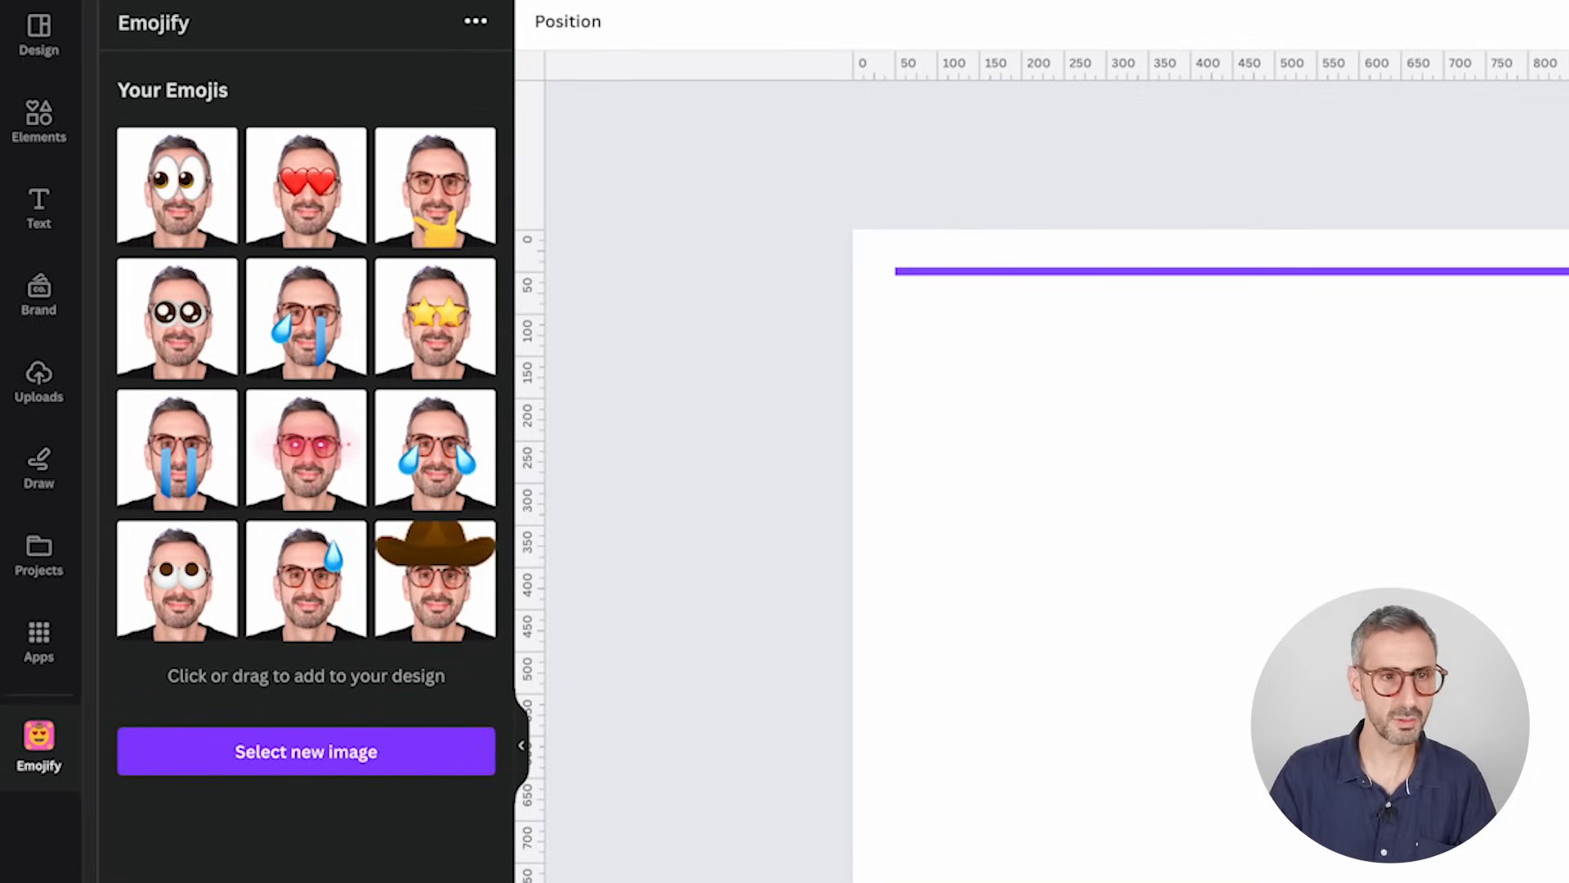
# - Add googly-eyes, hand-on-chin, sweat-drop and big-eyes faces, moving big-eyes lower right
pyautogui.click(178, 187)
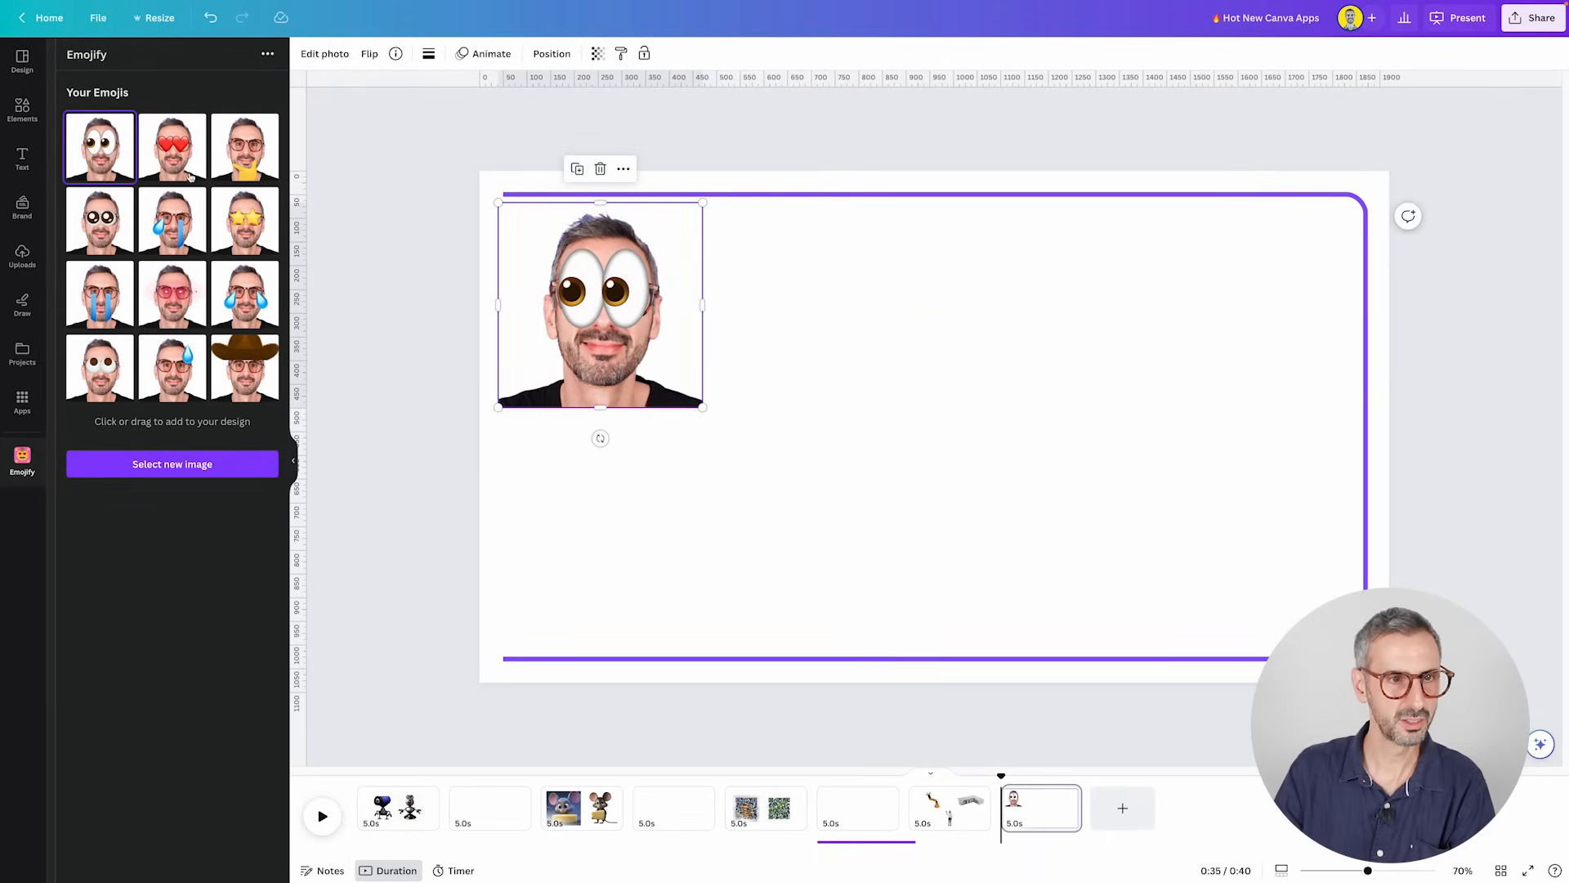
pyautogui.click(244, 147)
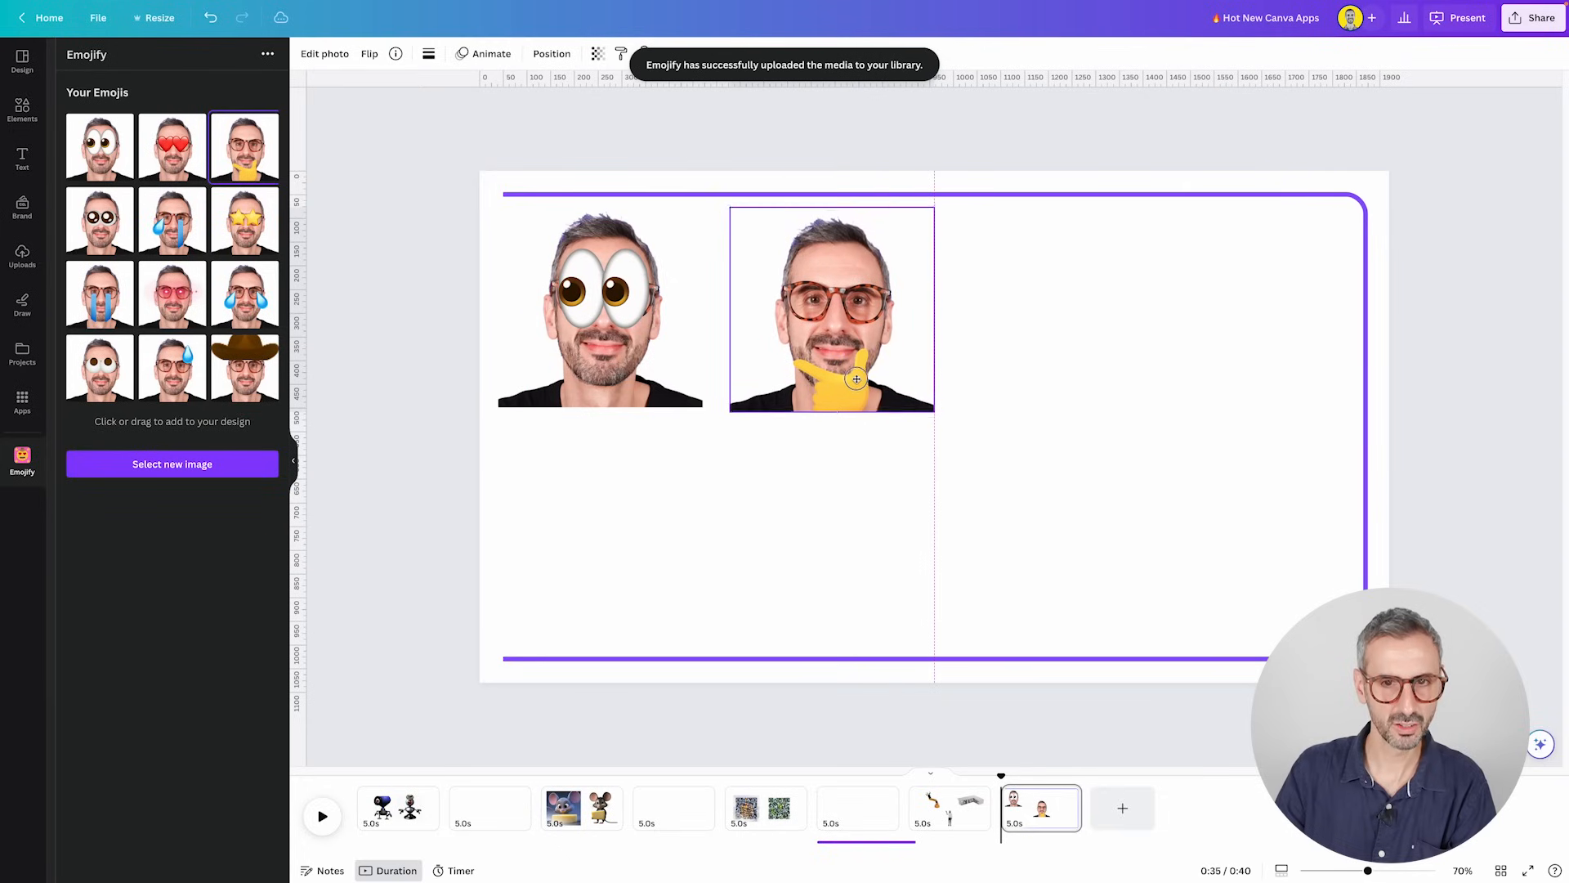
pyautogui.click(599, 305)
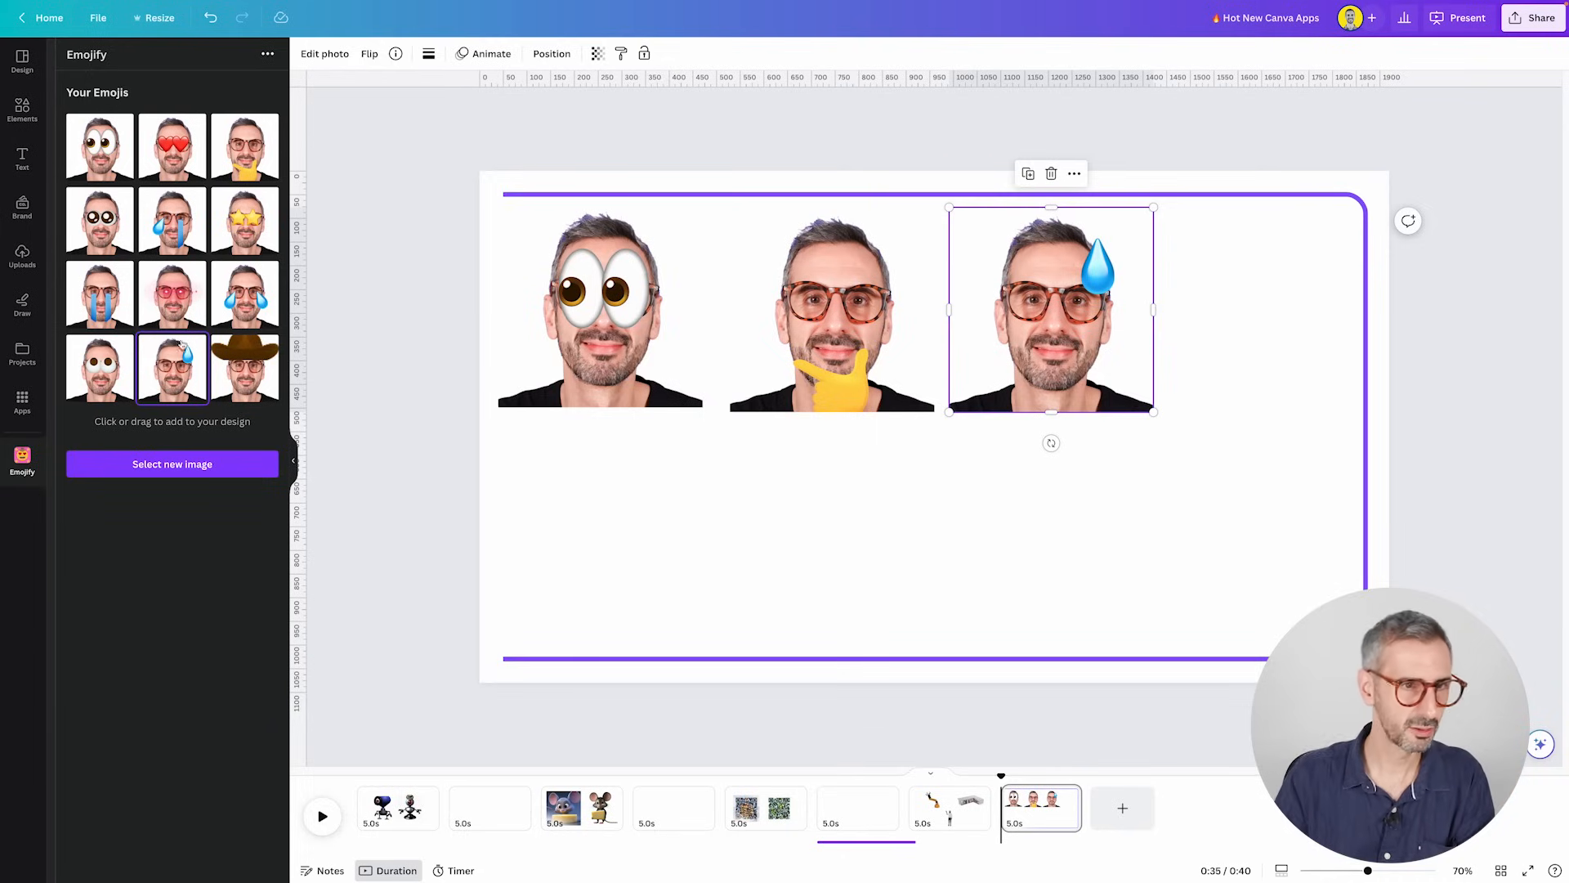
pyautogui.moveTo(523, 424)
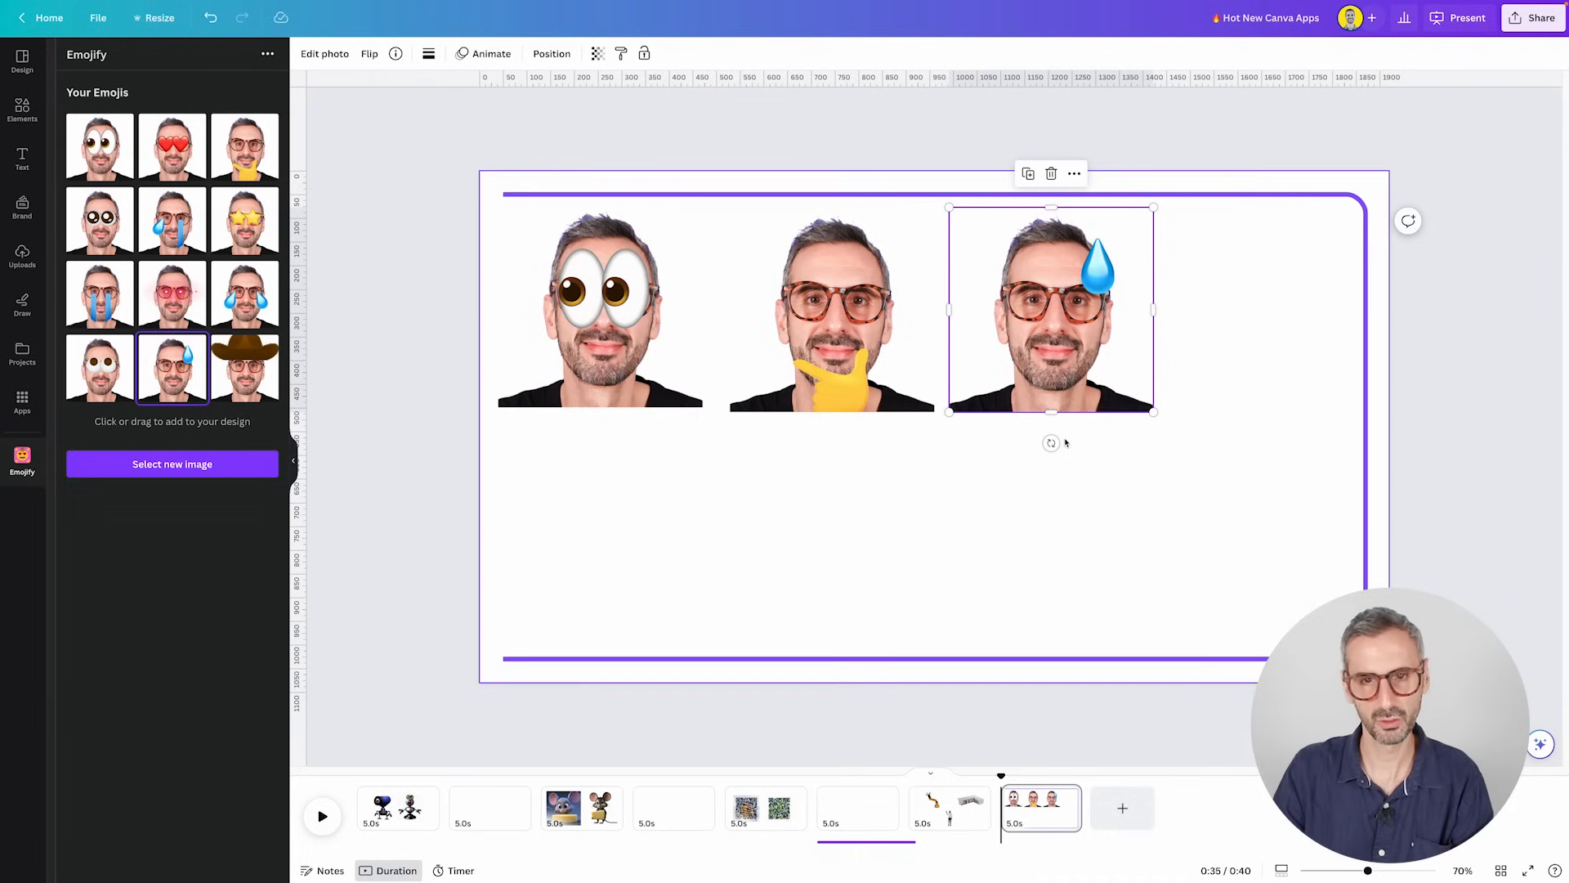
pyautogui.click(98, 219)
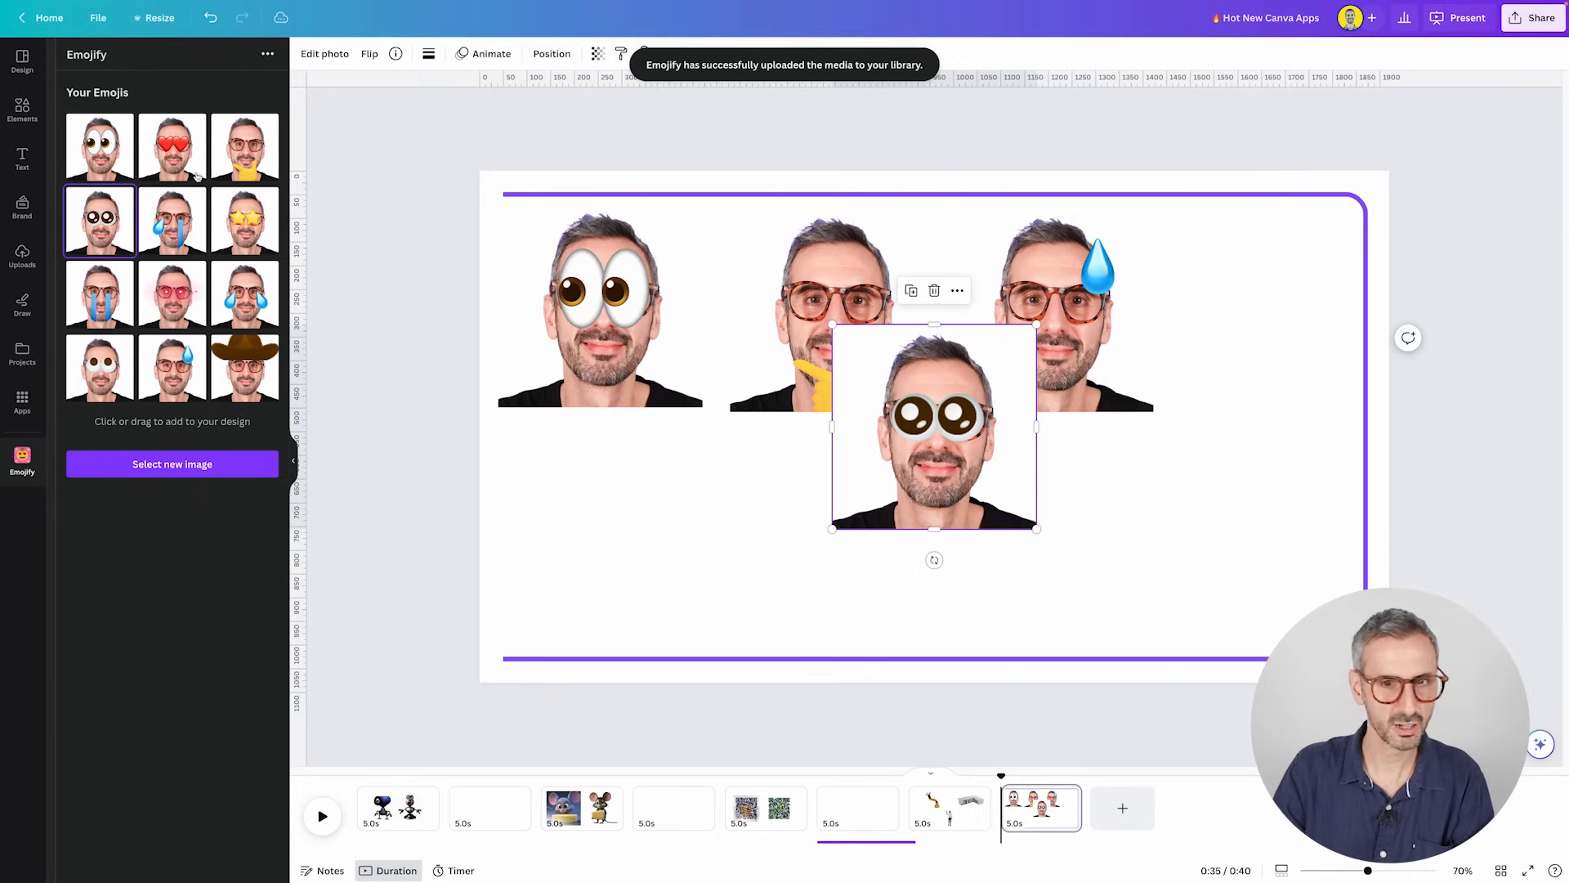
pyautogui.moveTo(933, 425); pyautogui.dragTo(1160, 516)
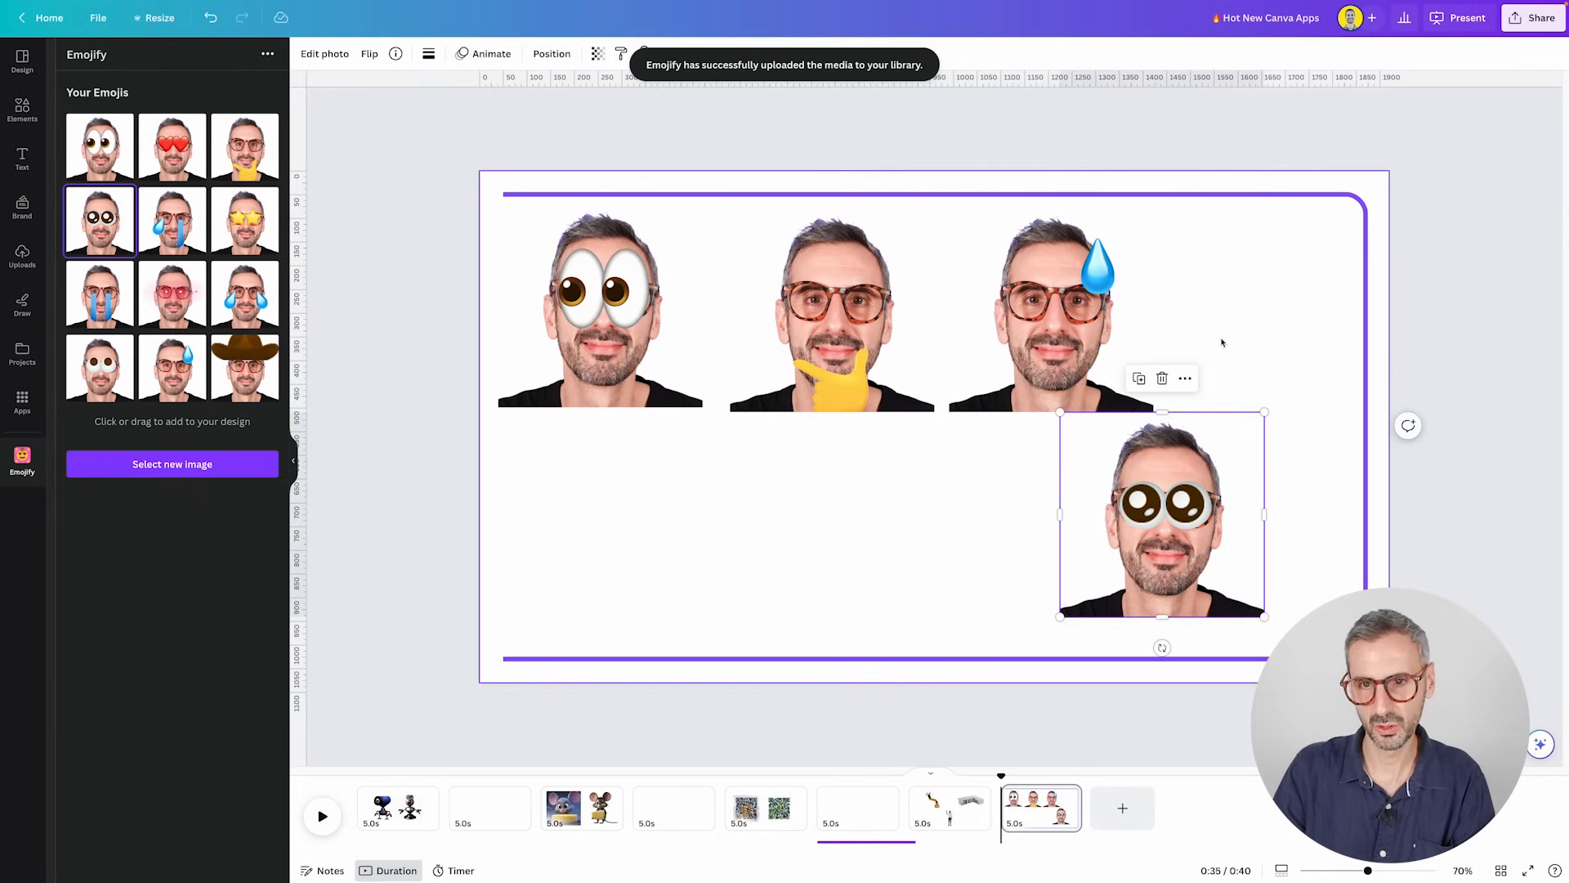